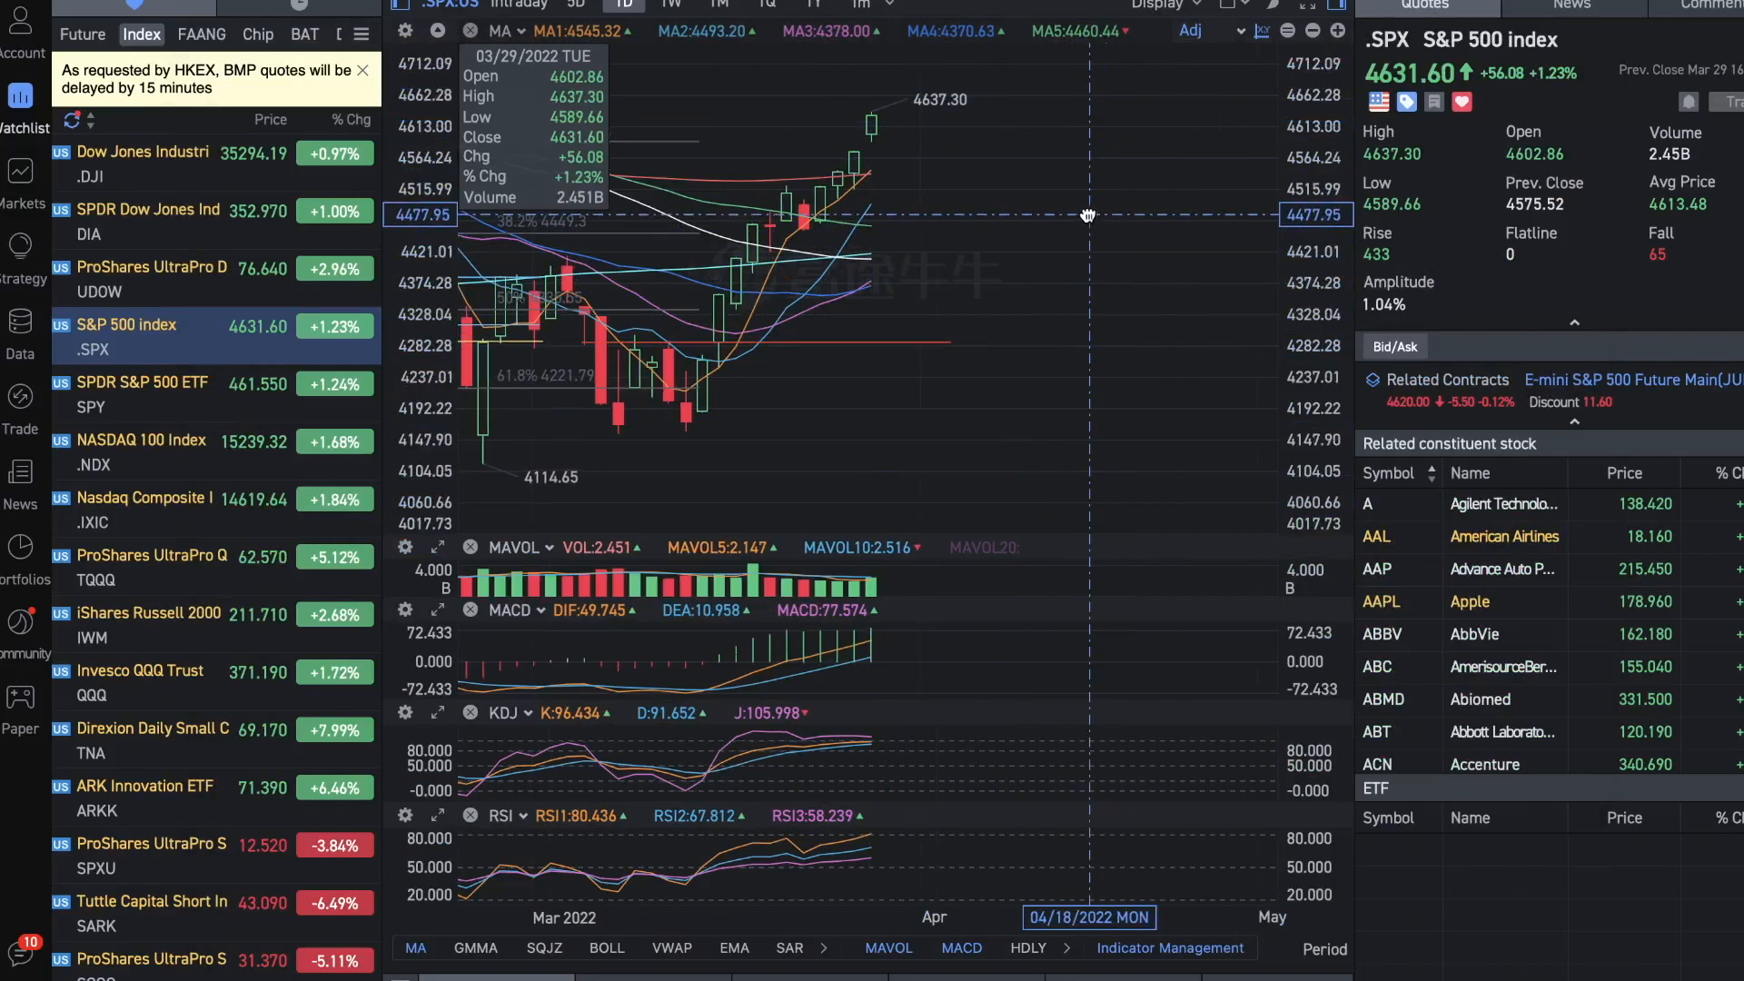
pyautogui.moveTo(684, 434)
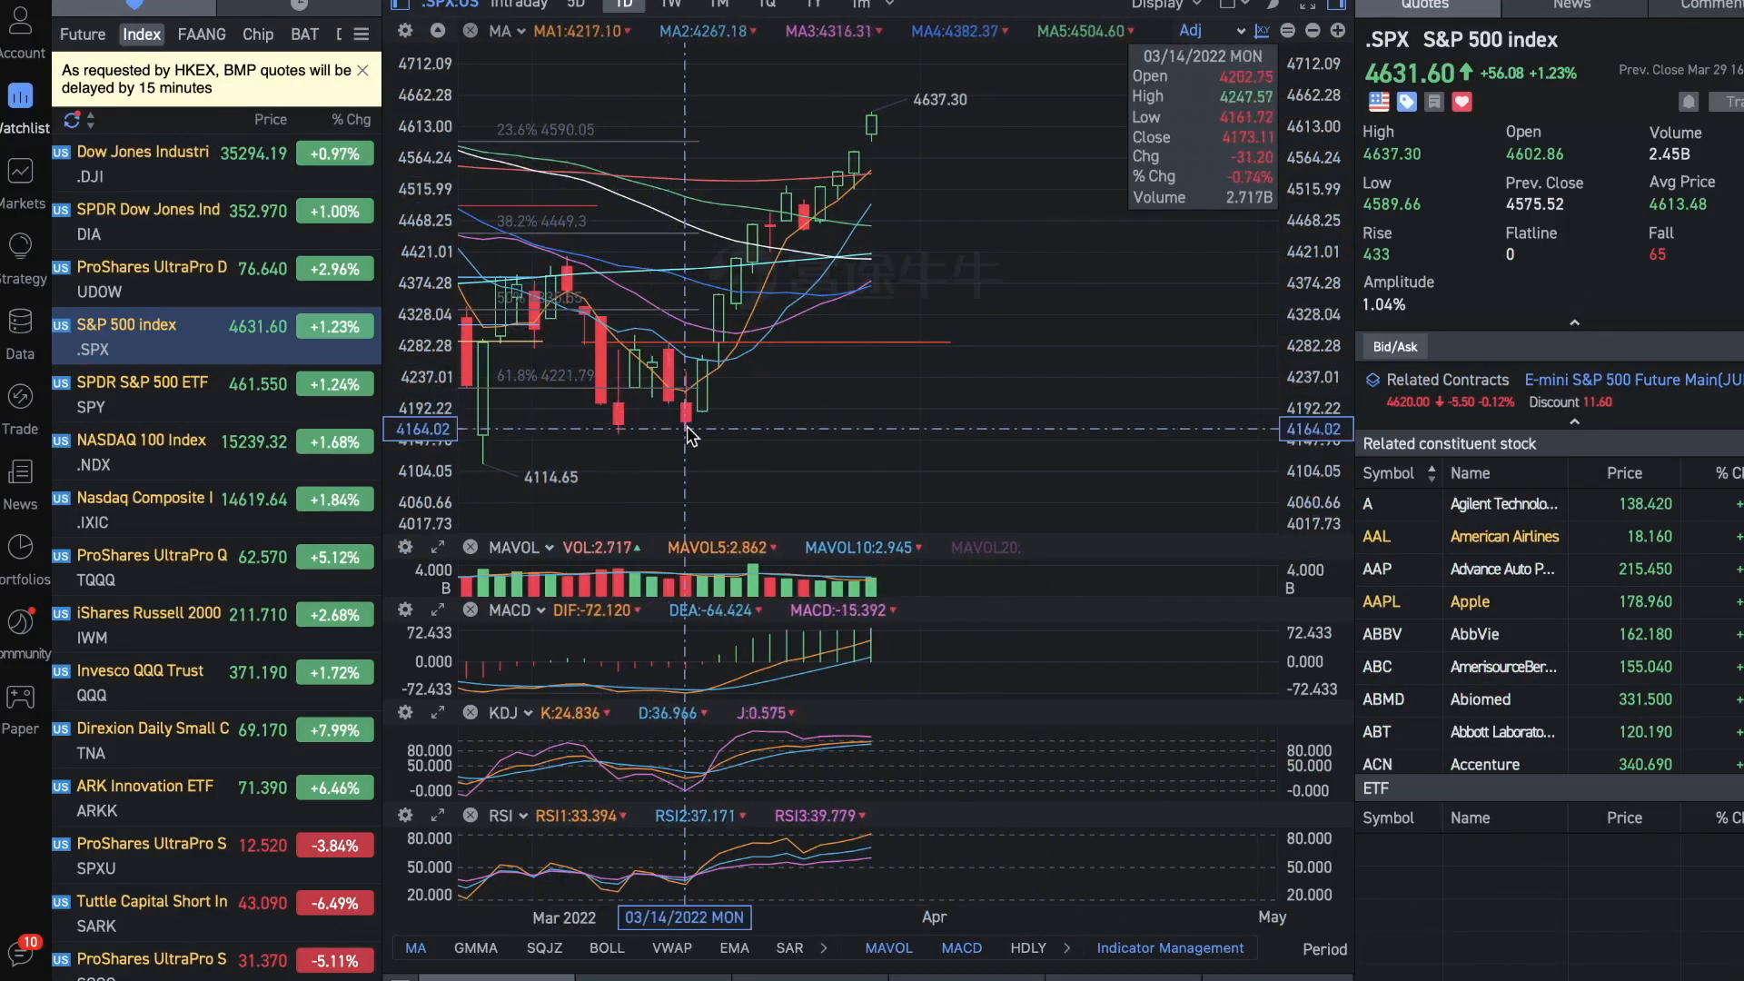
pyautogui.moveTo(785, 237)
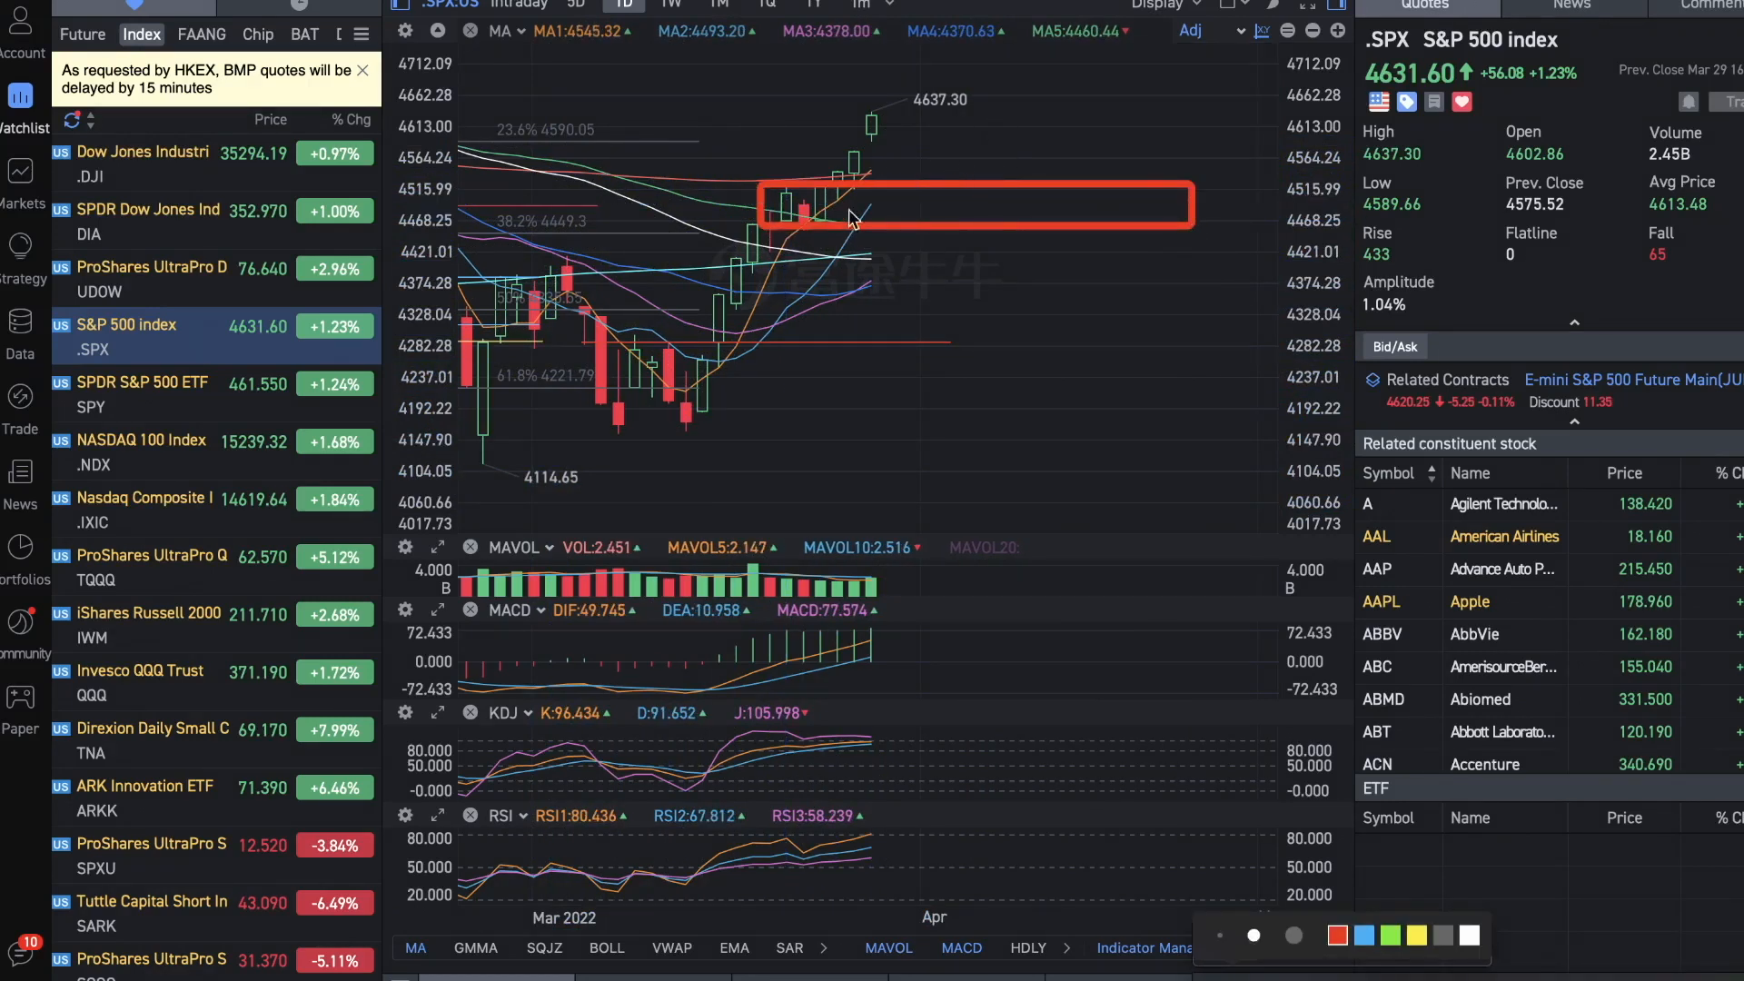
pyautogui.moveTo(851, 183)
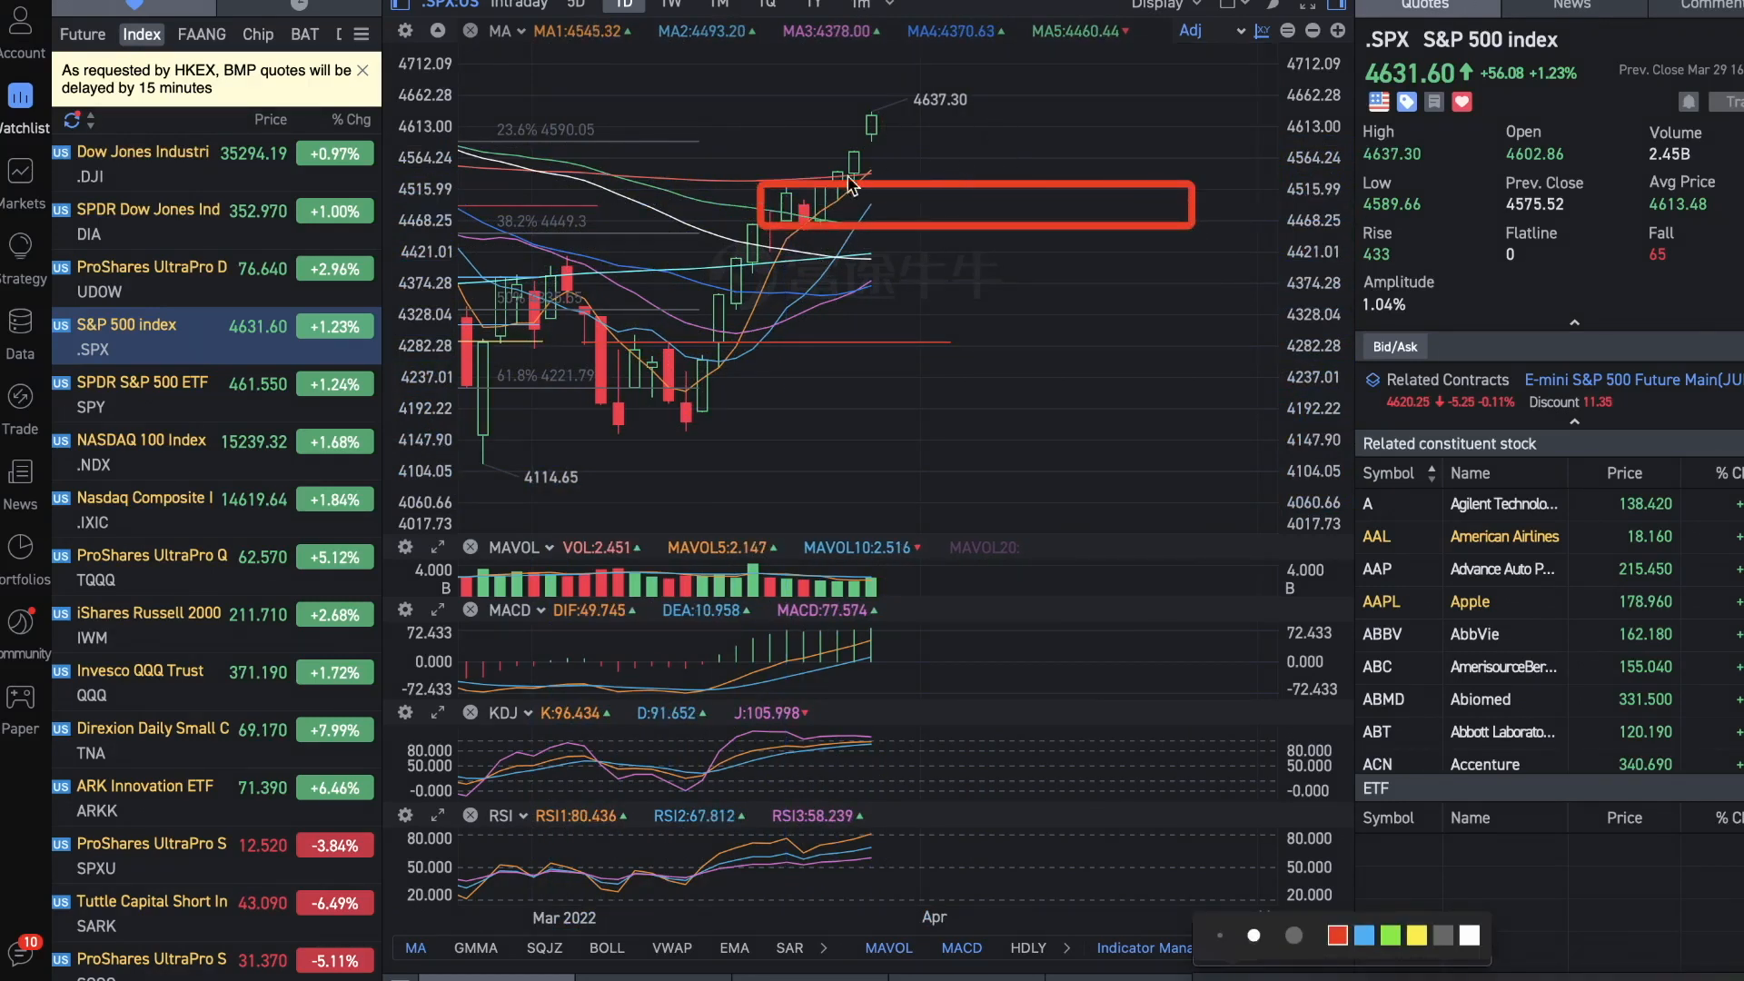
pyautogui.moveTo(878, 105)
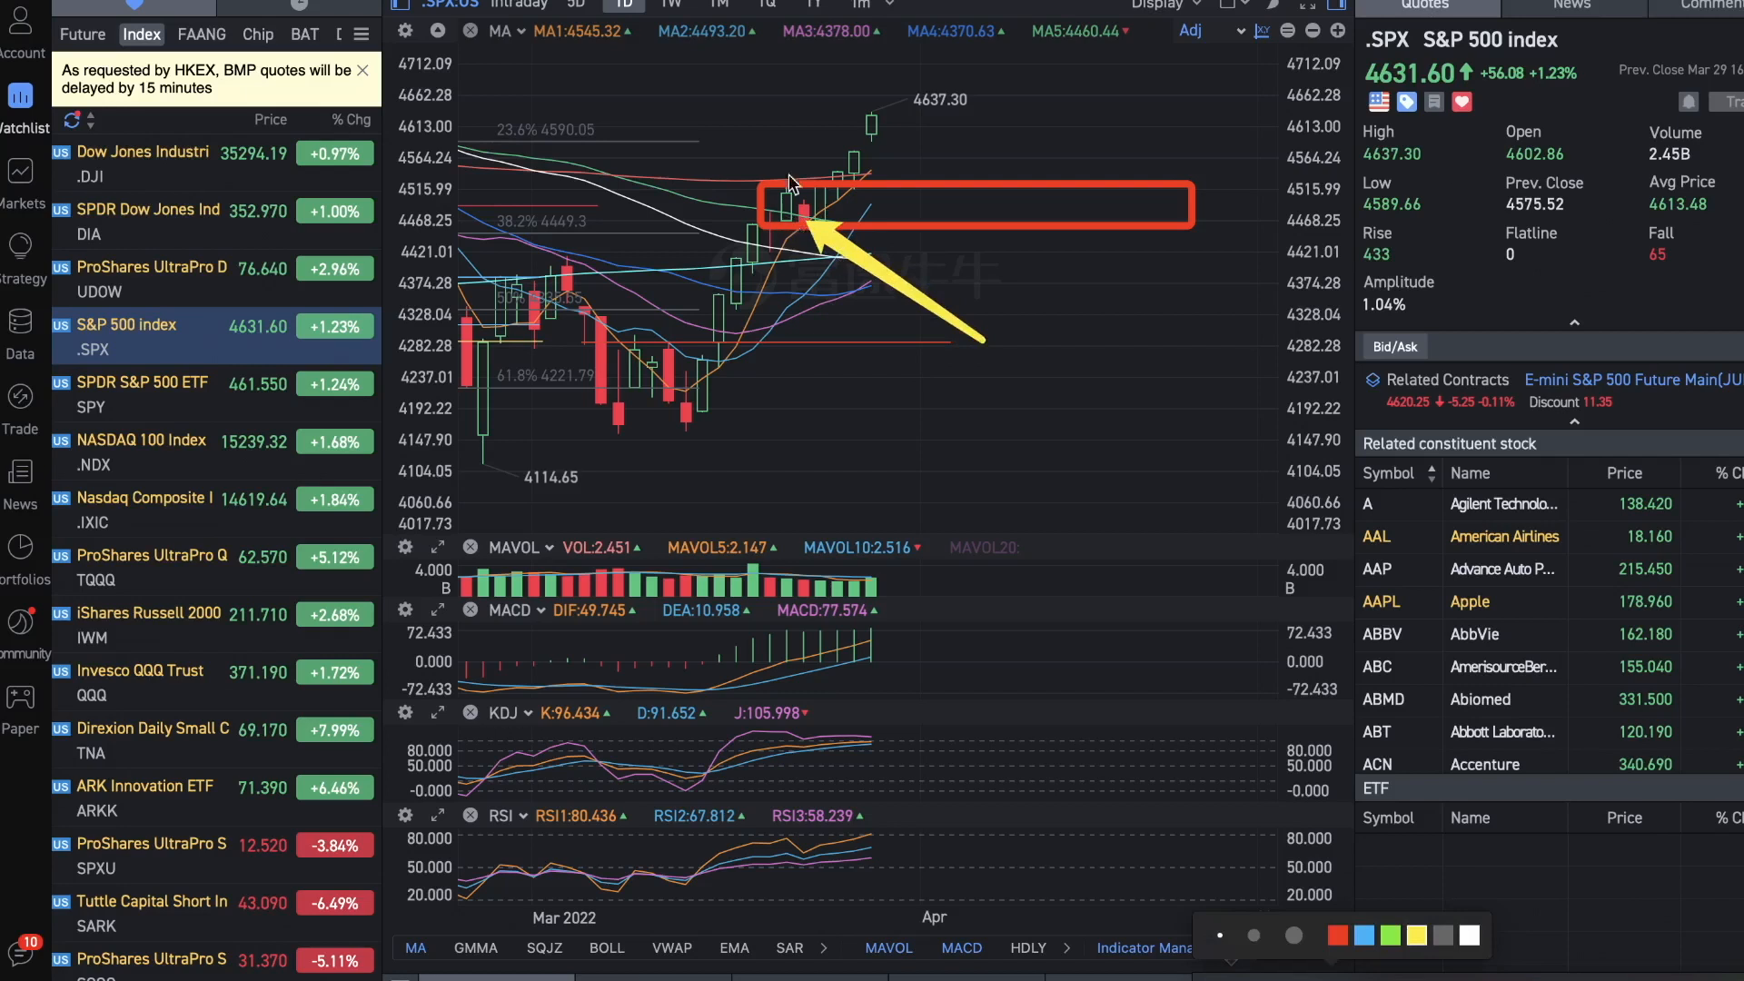
pyautogui.moveTo(789, 233)
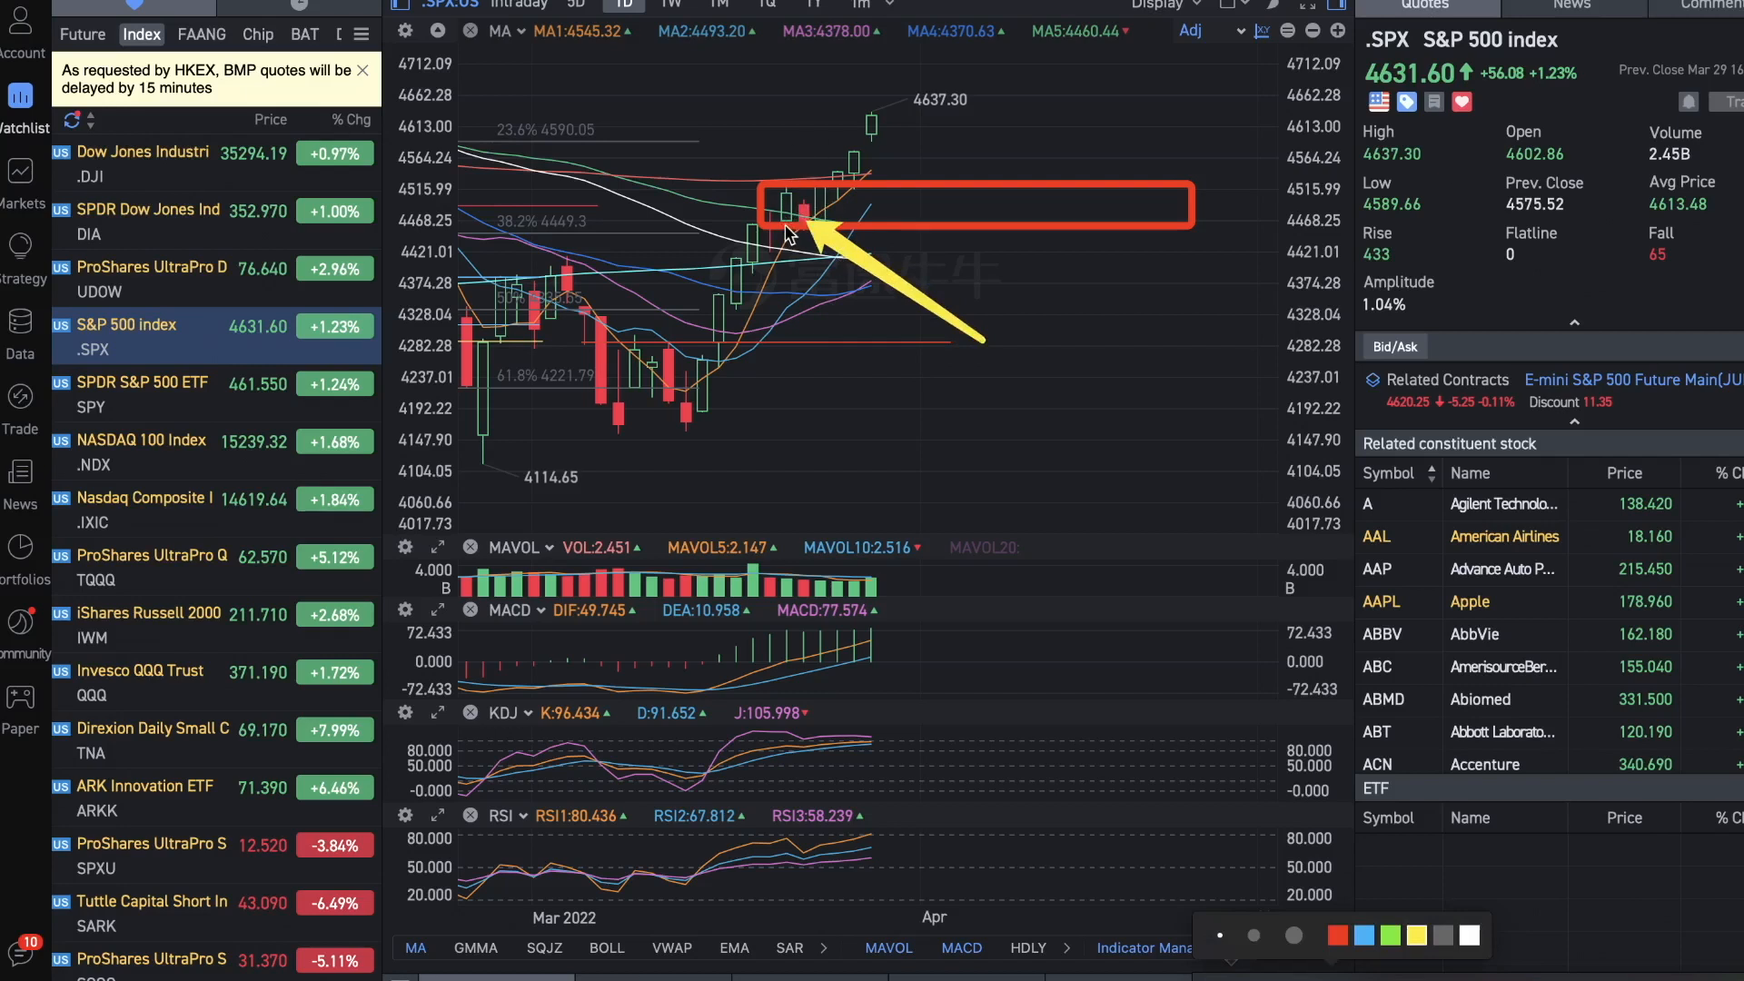
pyautogui.moveTo(812, 214)
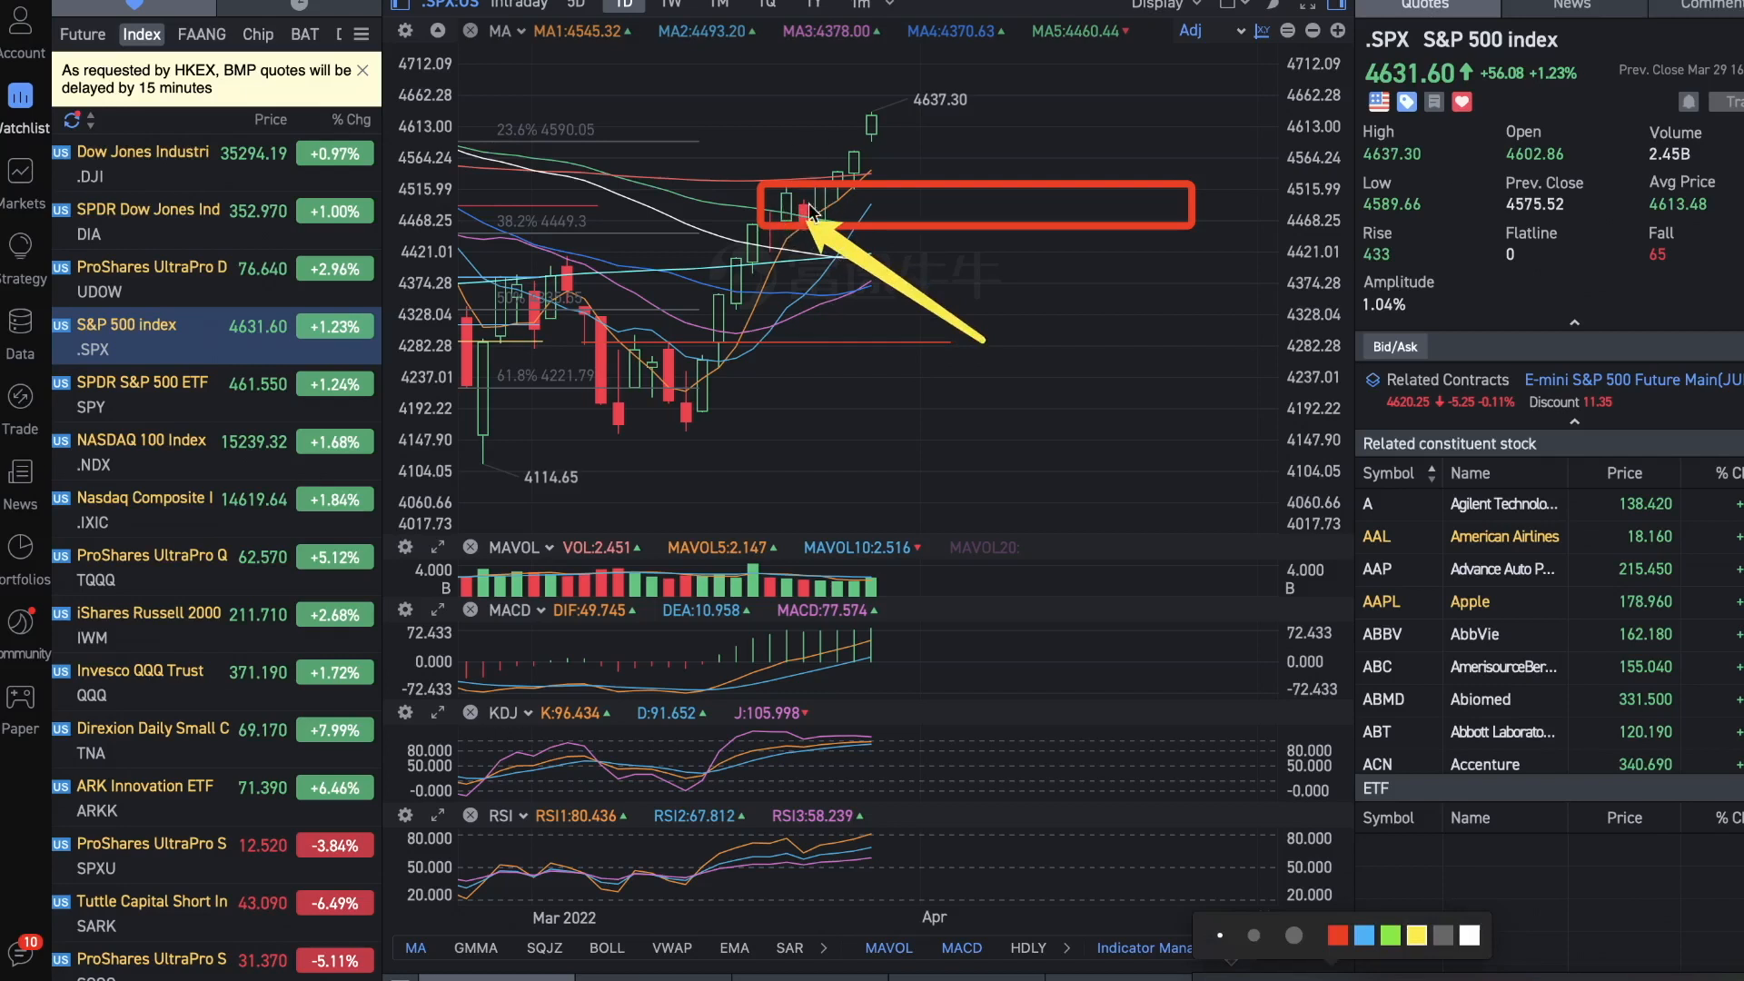
# Switch to the BAT watchlist to bring up the CWEB daily chart with its descending trendline
pyautogui.click(302, 33)
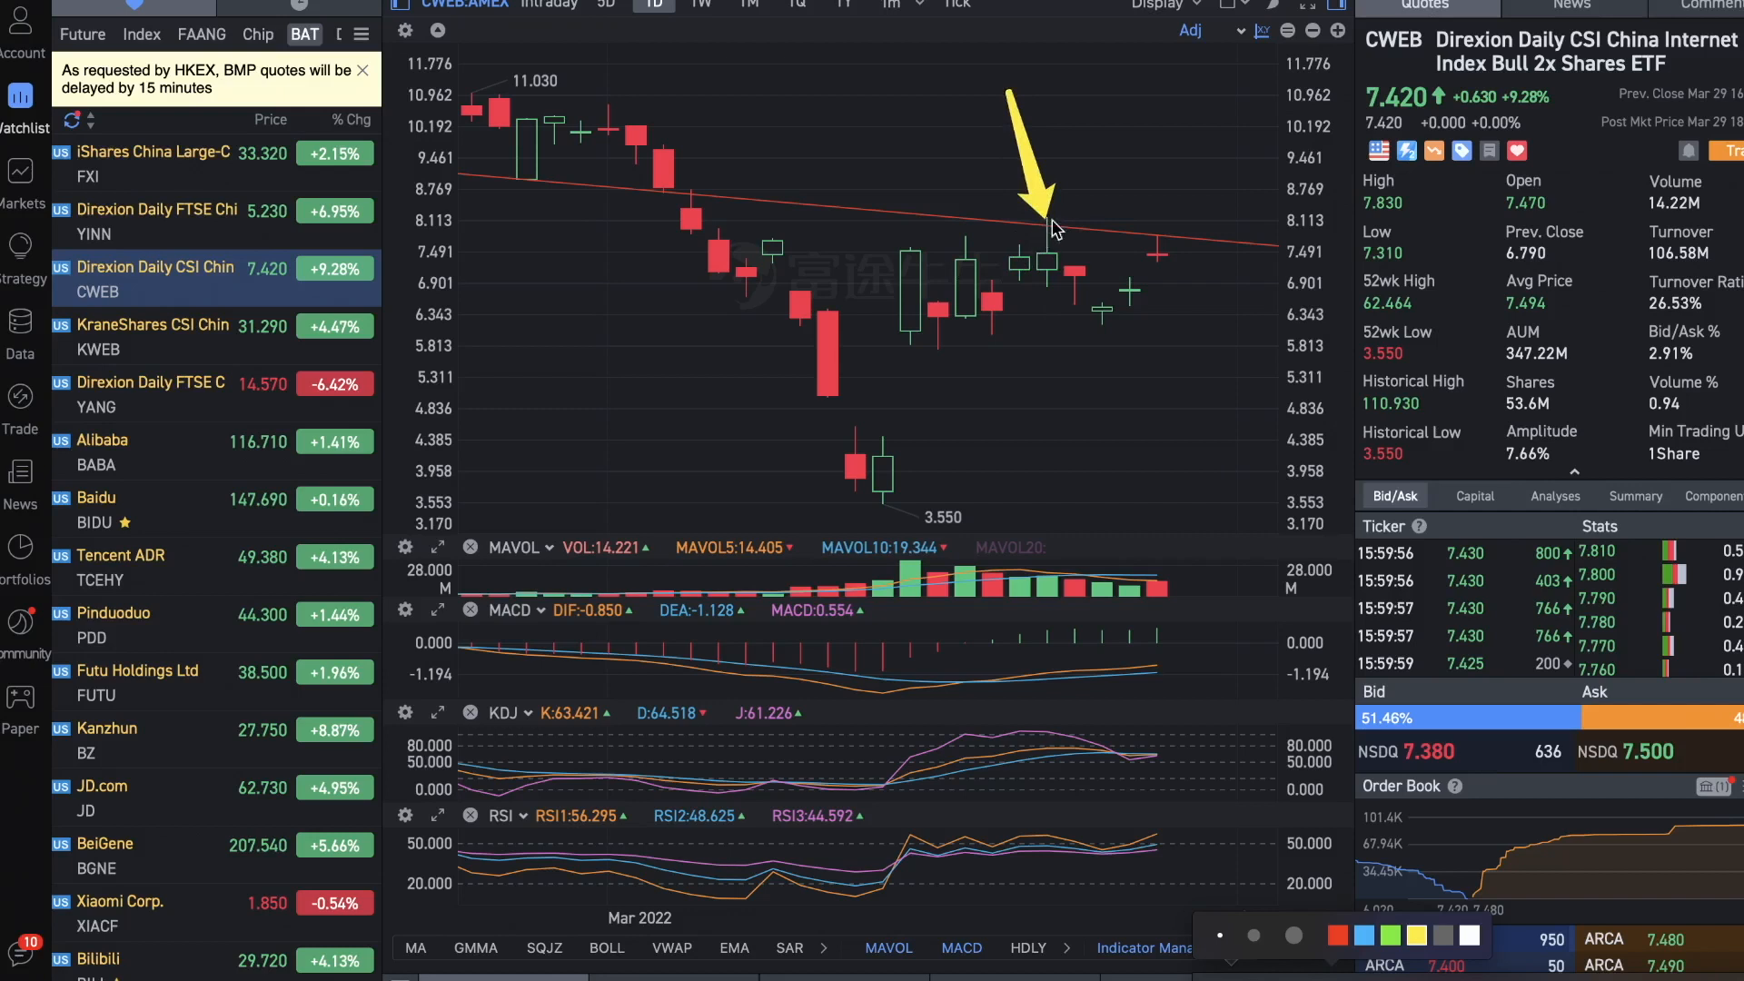
pyautogui.moveTo(1066, 370)
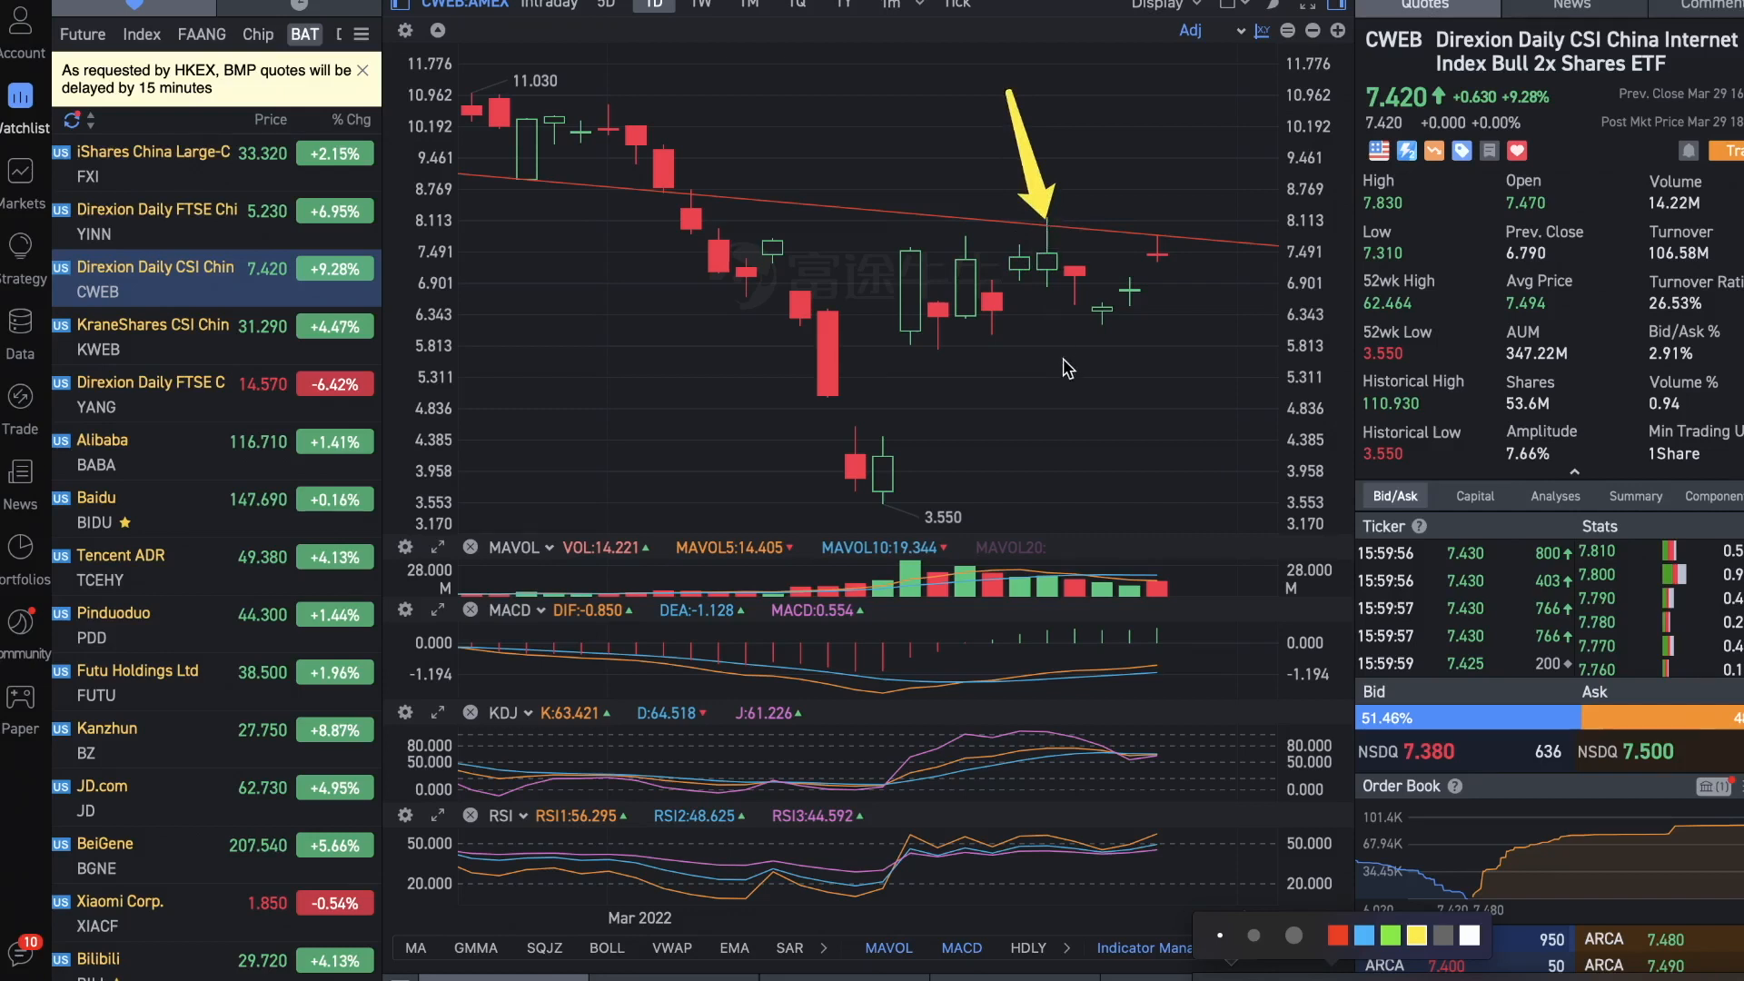
pyautogui.moveTo(1185, 300)
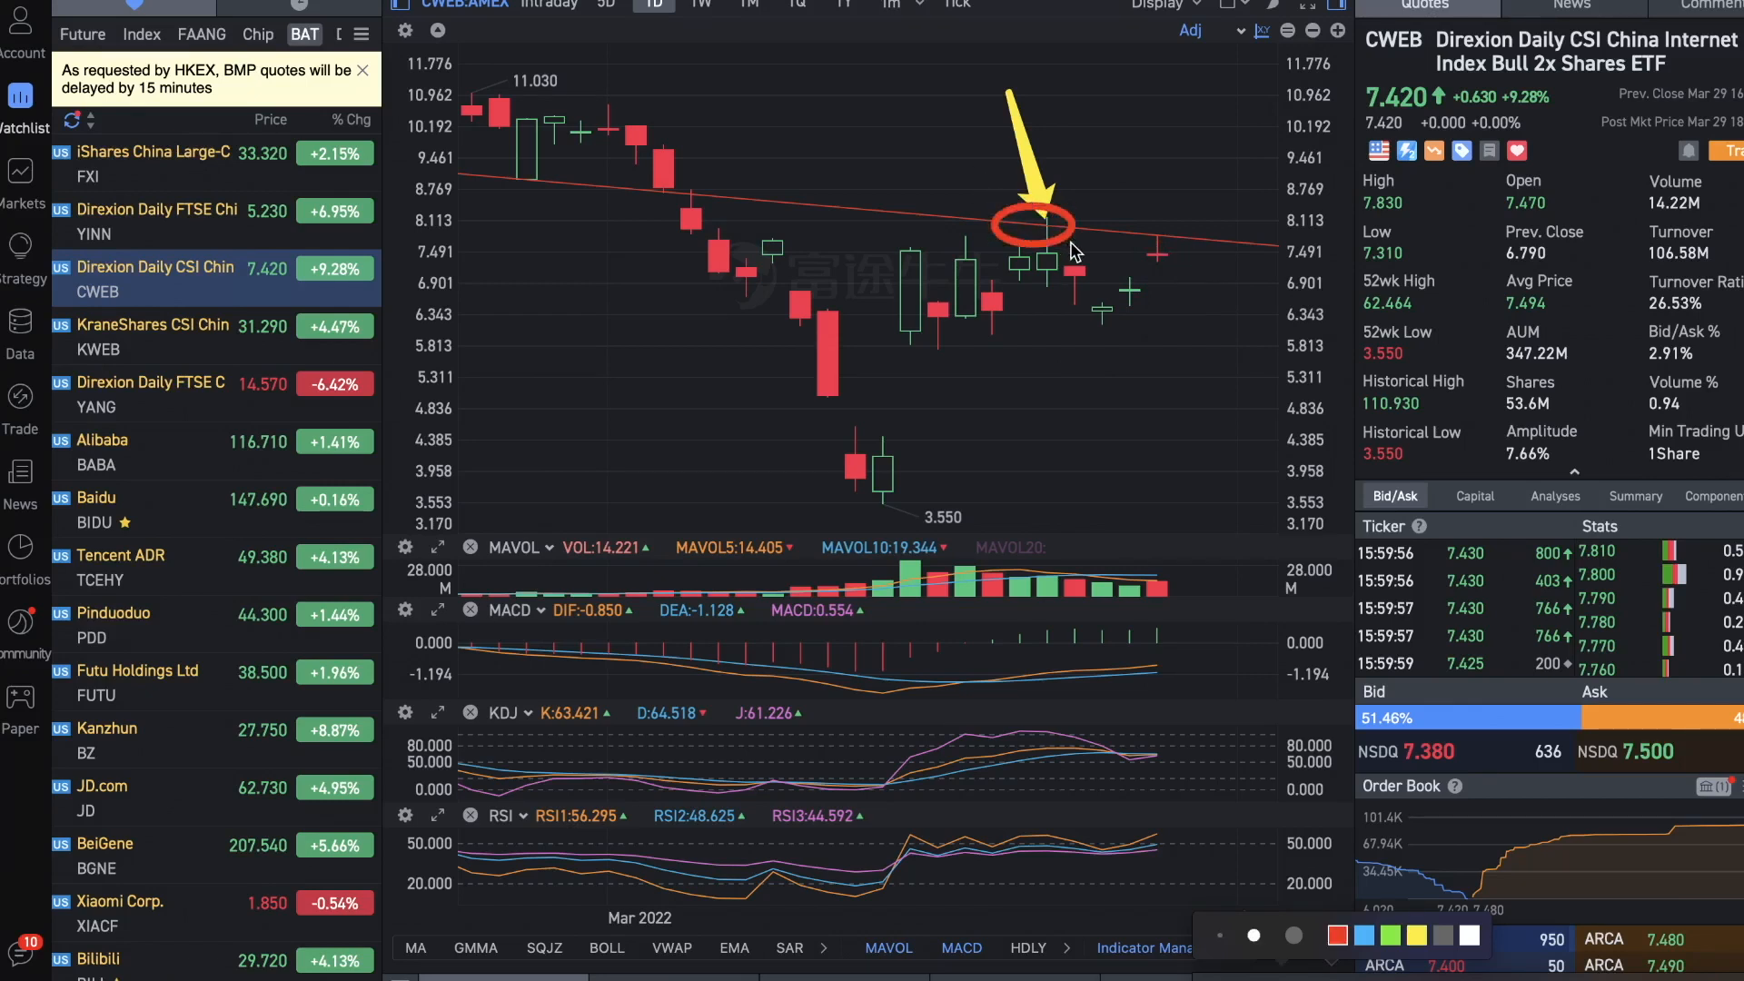
pyautogui.moveTo(1175, 273)
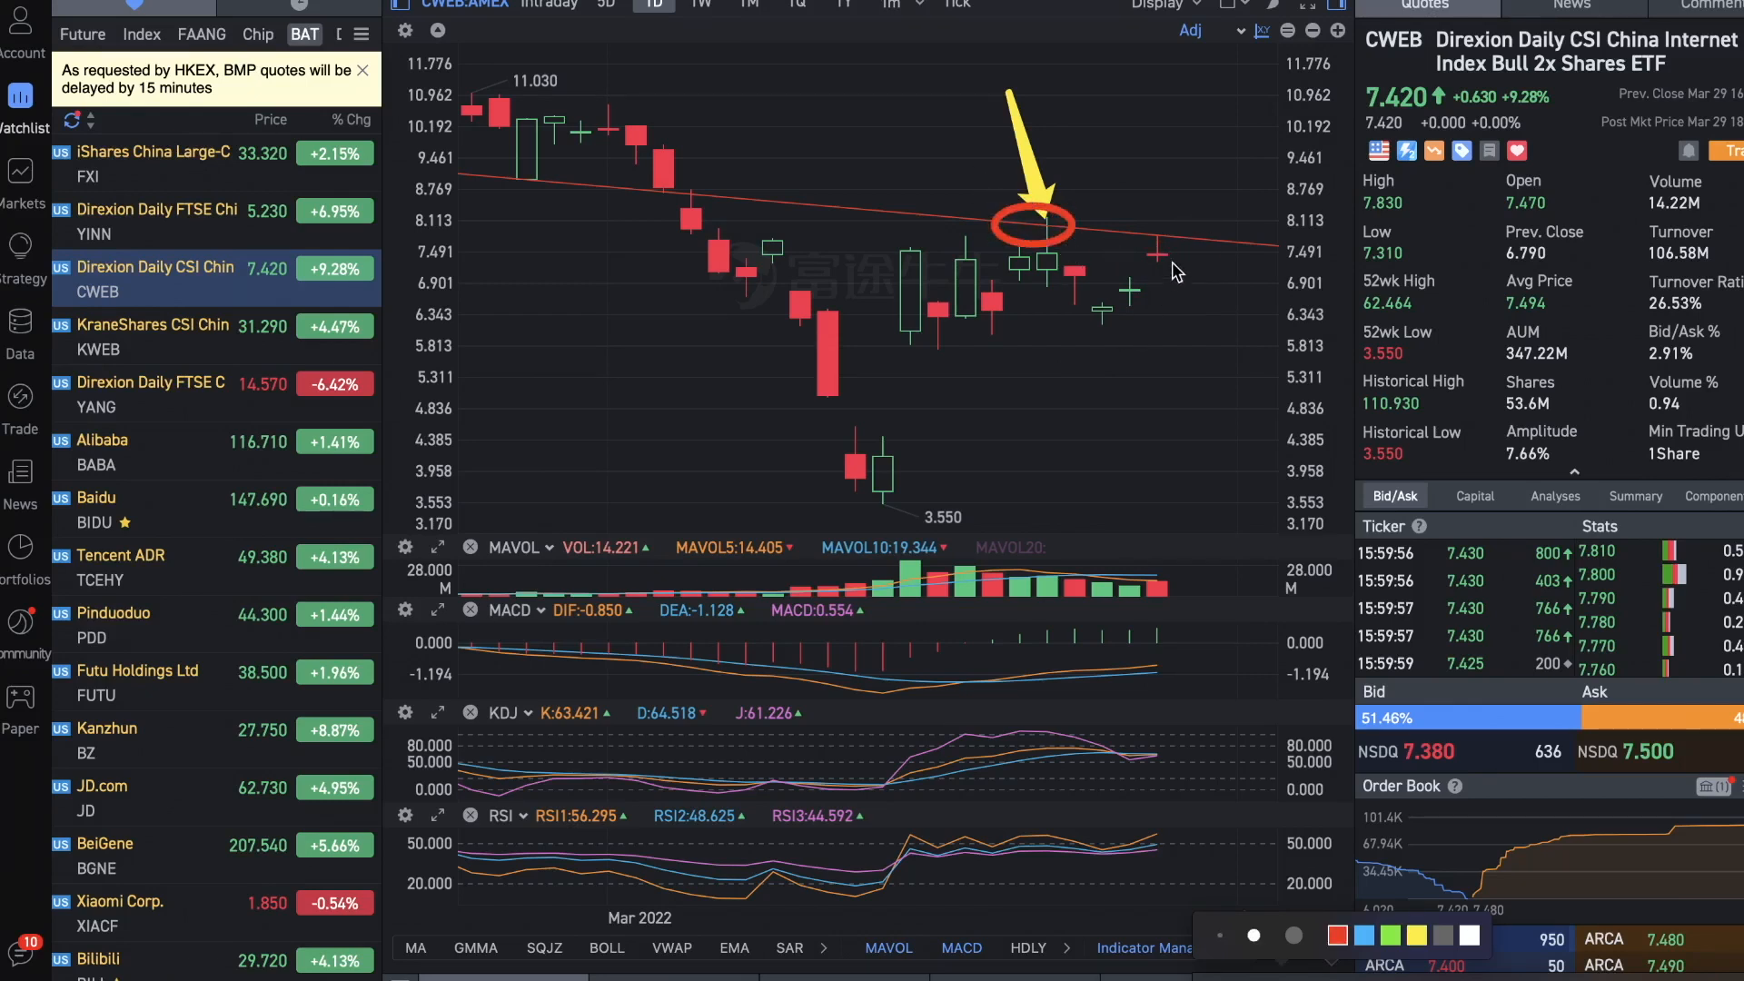
pyautogui.moveTo(1194, 287)
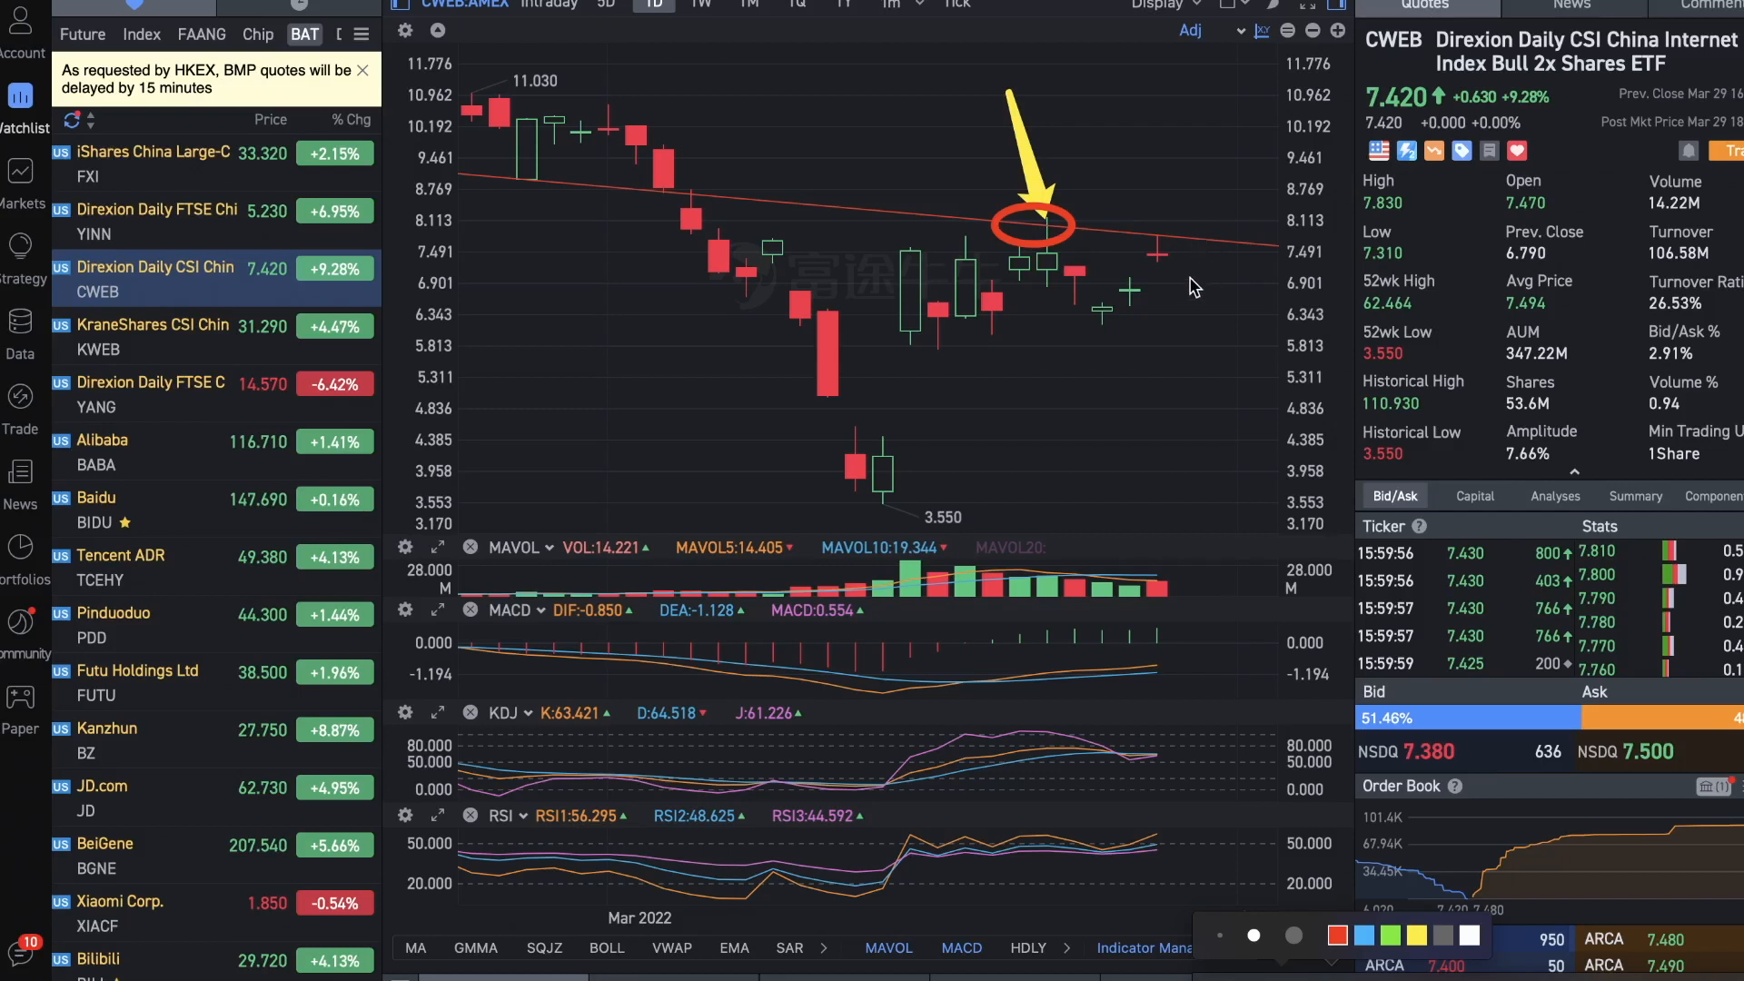
pyautogui.moveTo(1184, 262)
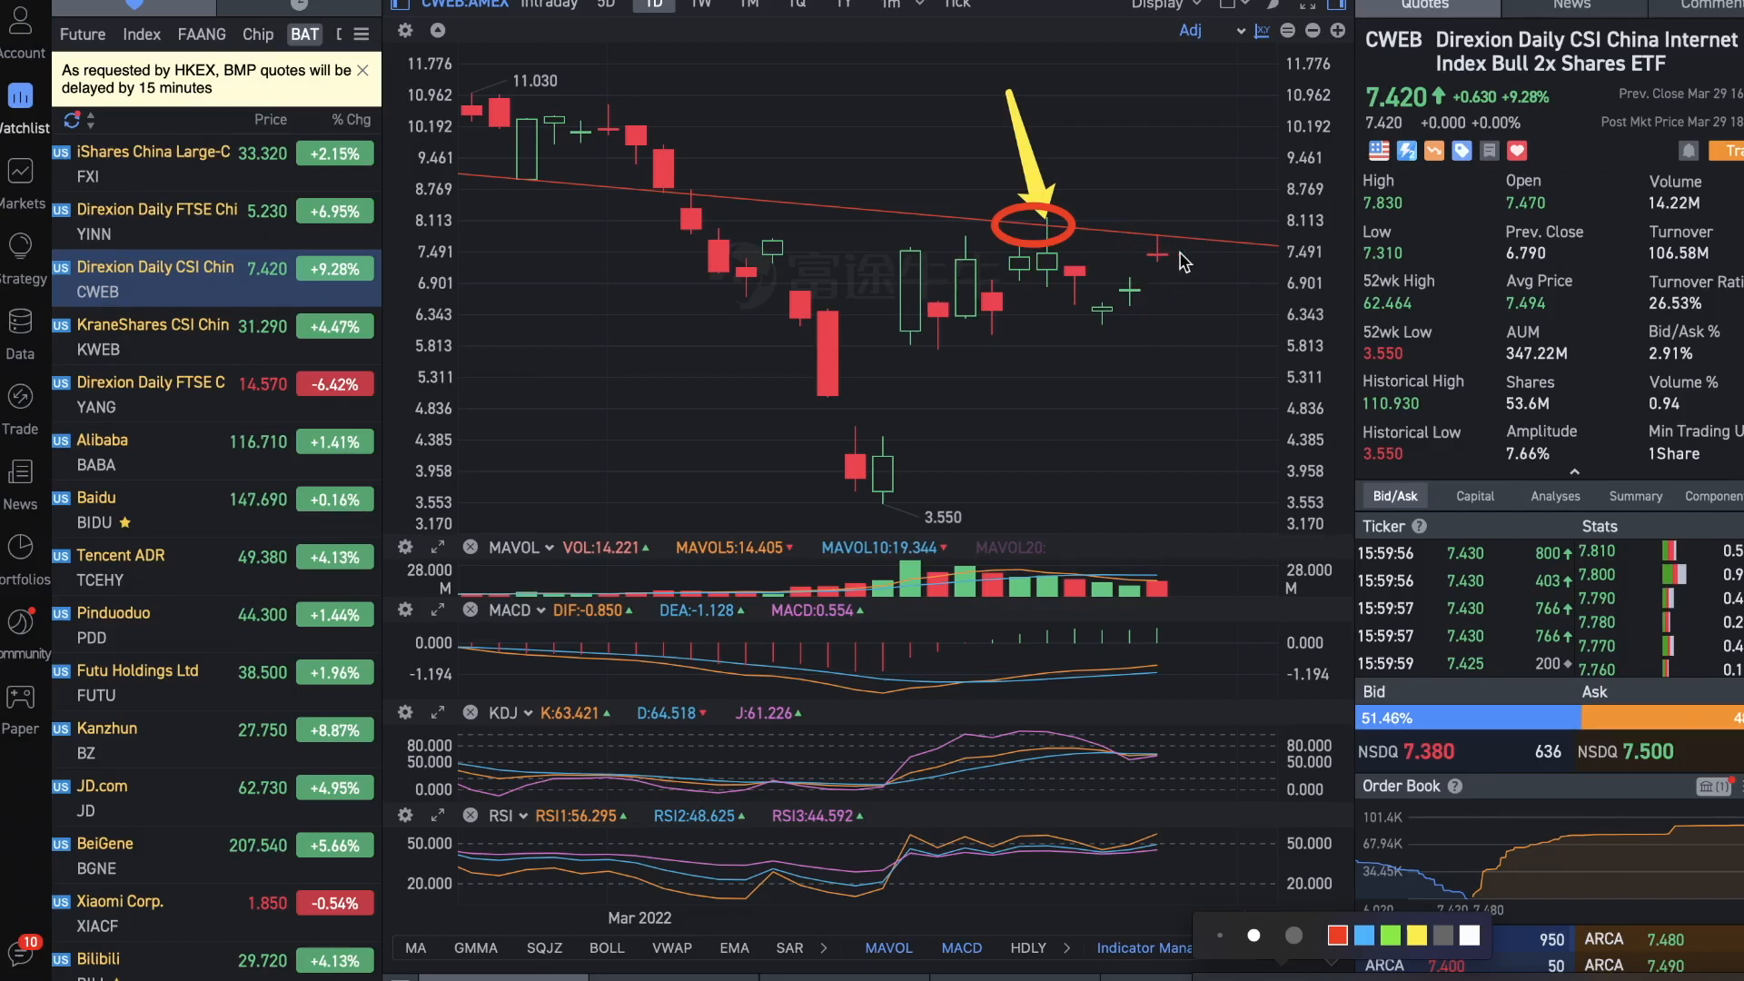
pyautogui.moveTo(1168, 269)
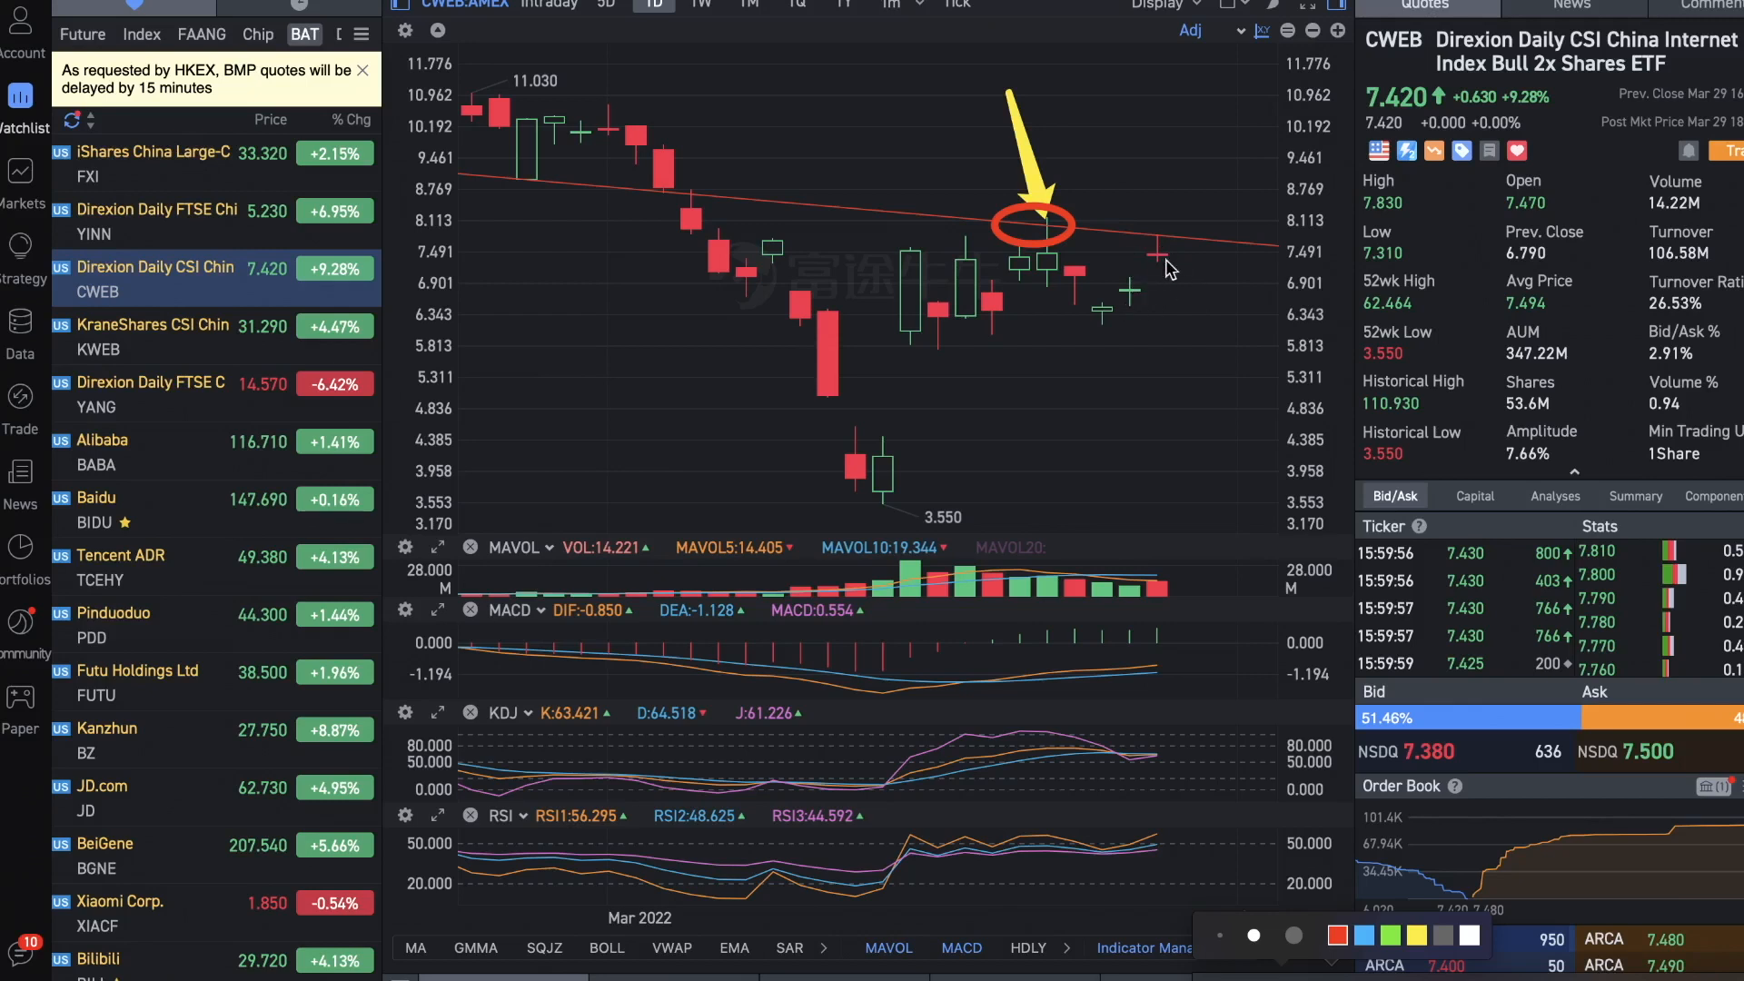
# Return to the Index watchlist showing the S&P 500 daily chart rallying to 4637.30
pyautogui.click(142, 33)
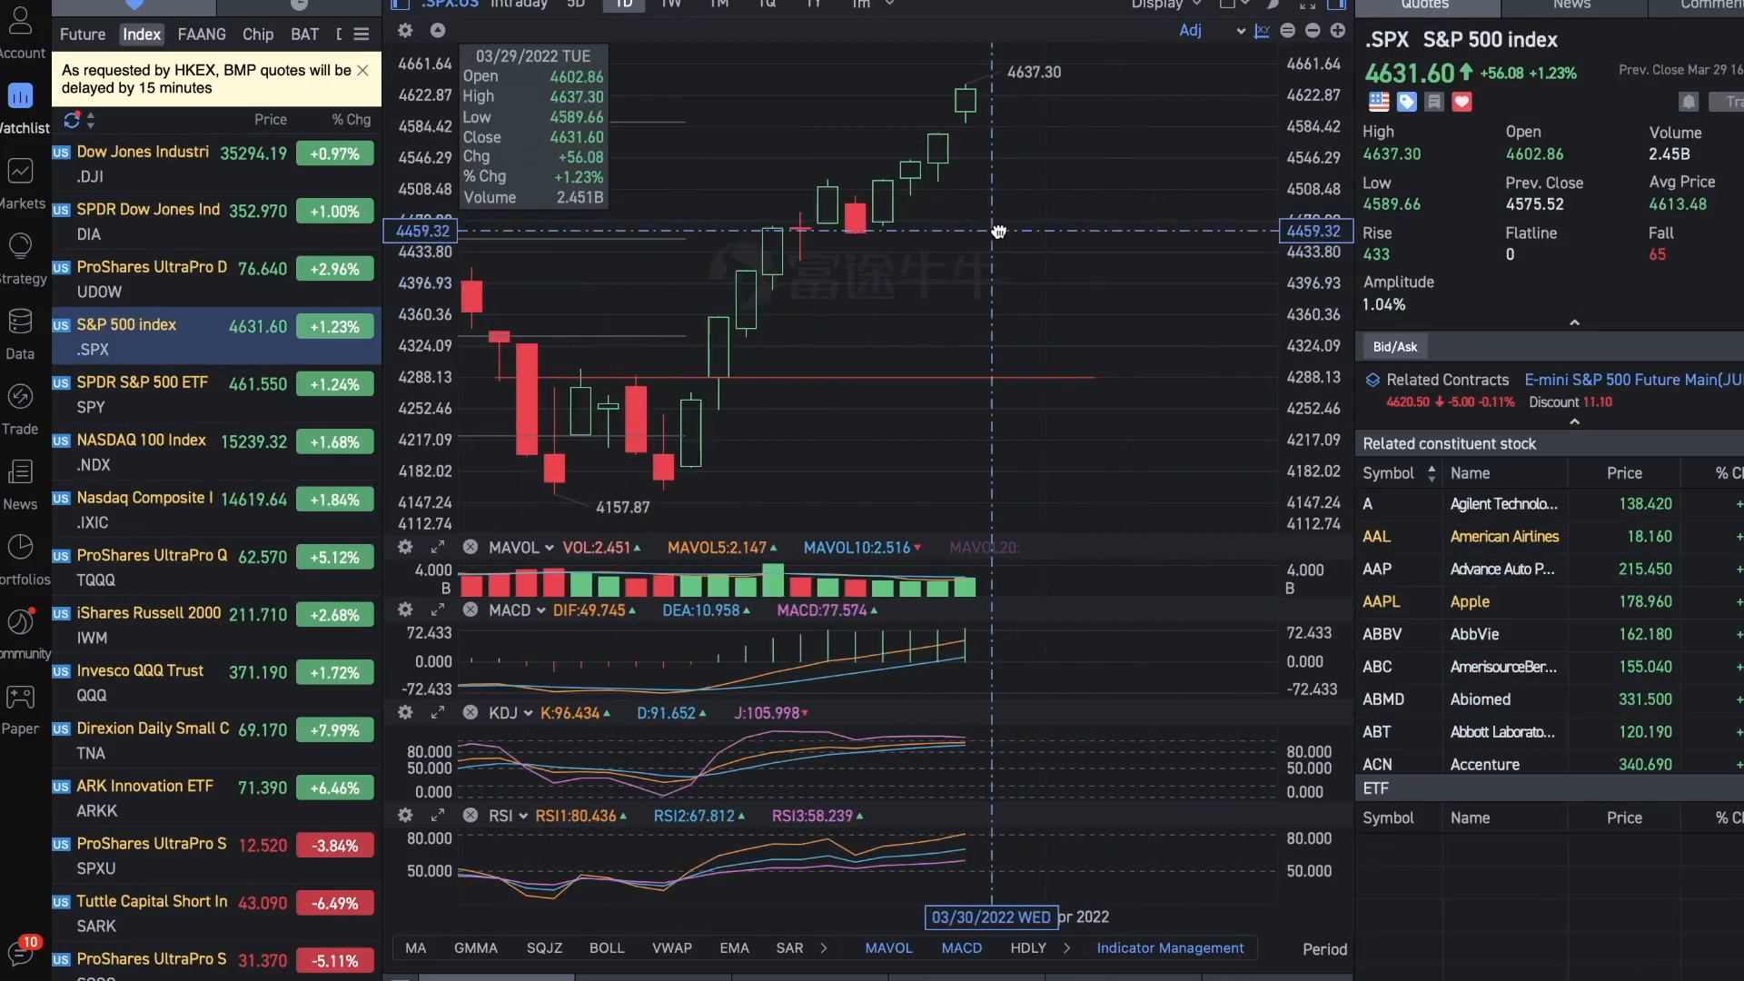
pyautogui.moveTo(857, 312)
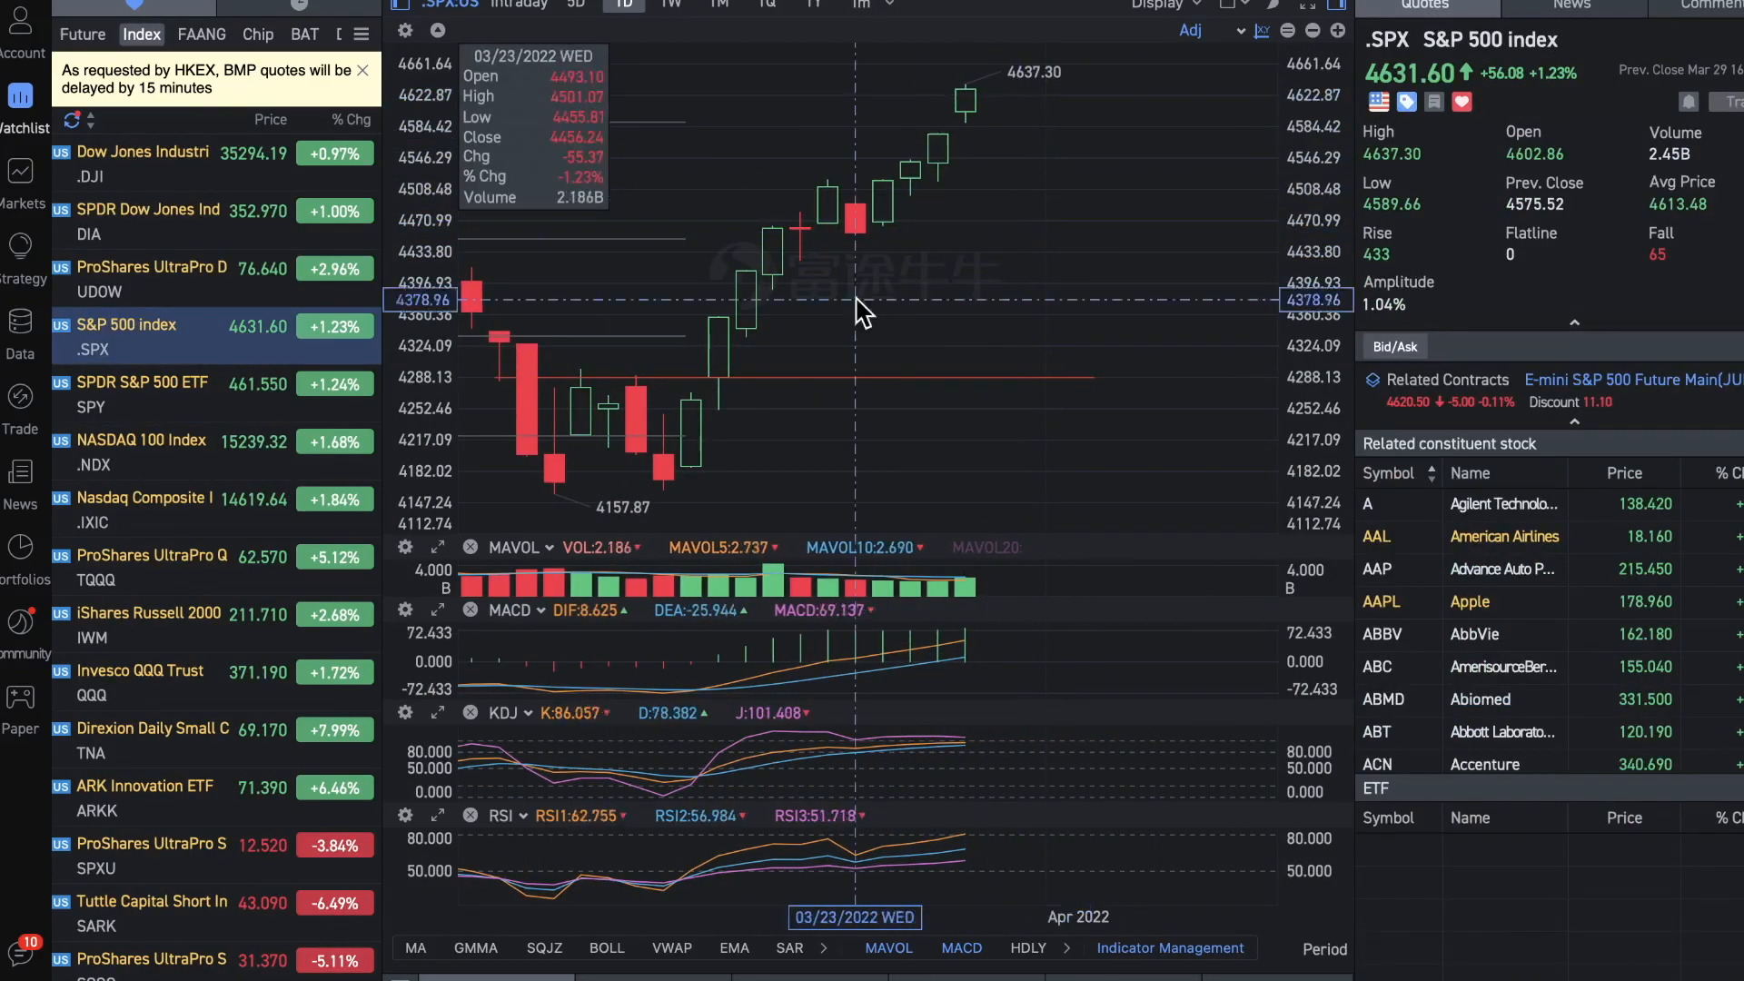
pyautogui.moveTo(999, 150)
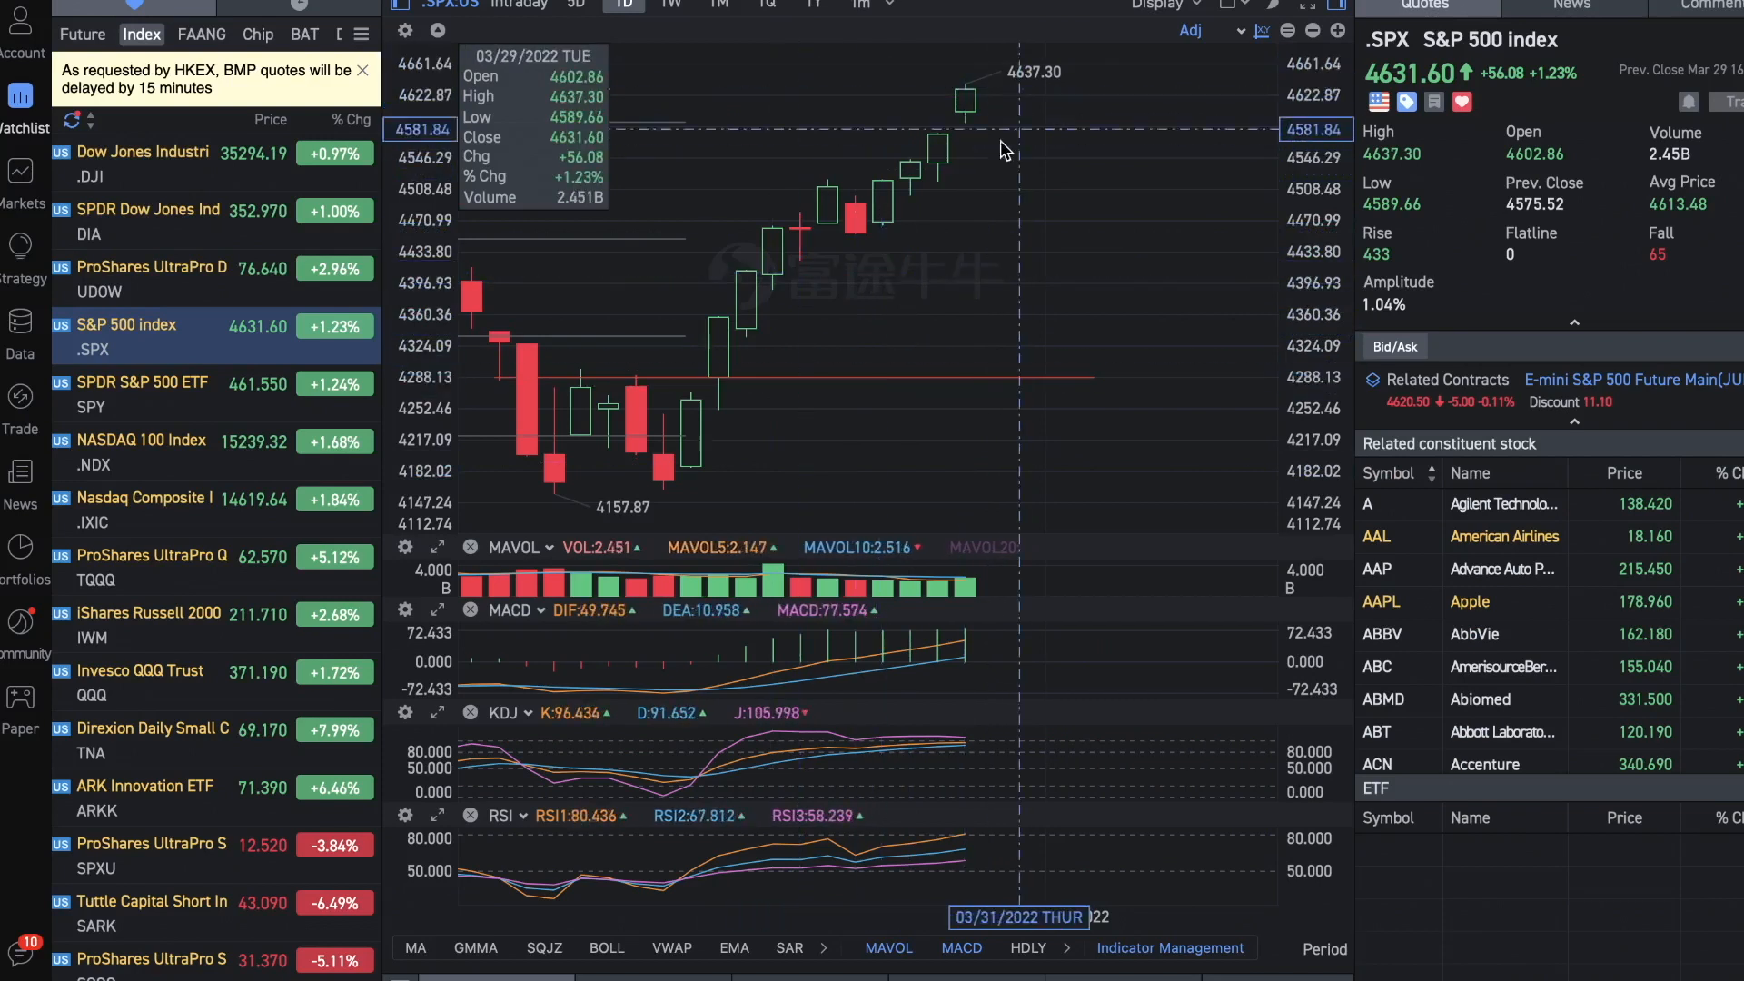
pyautogui.moveTo(821, 265)
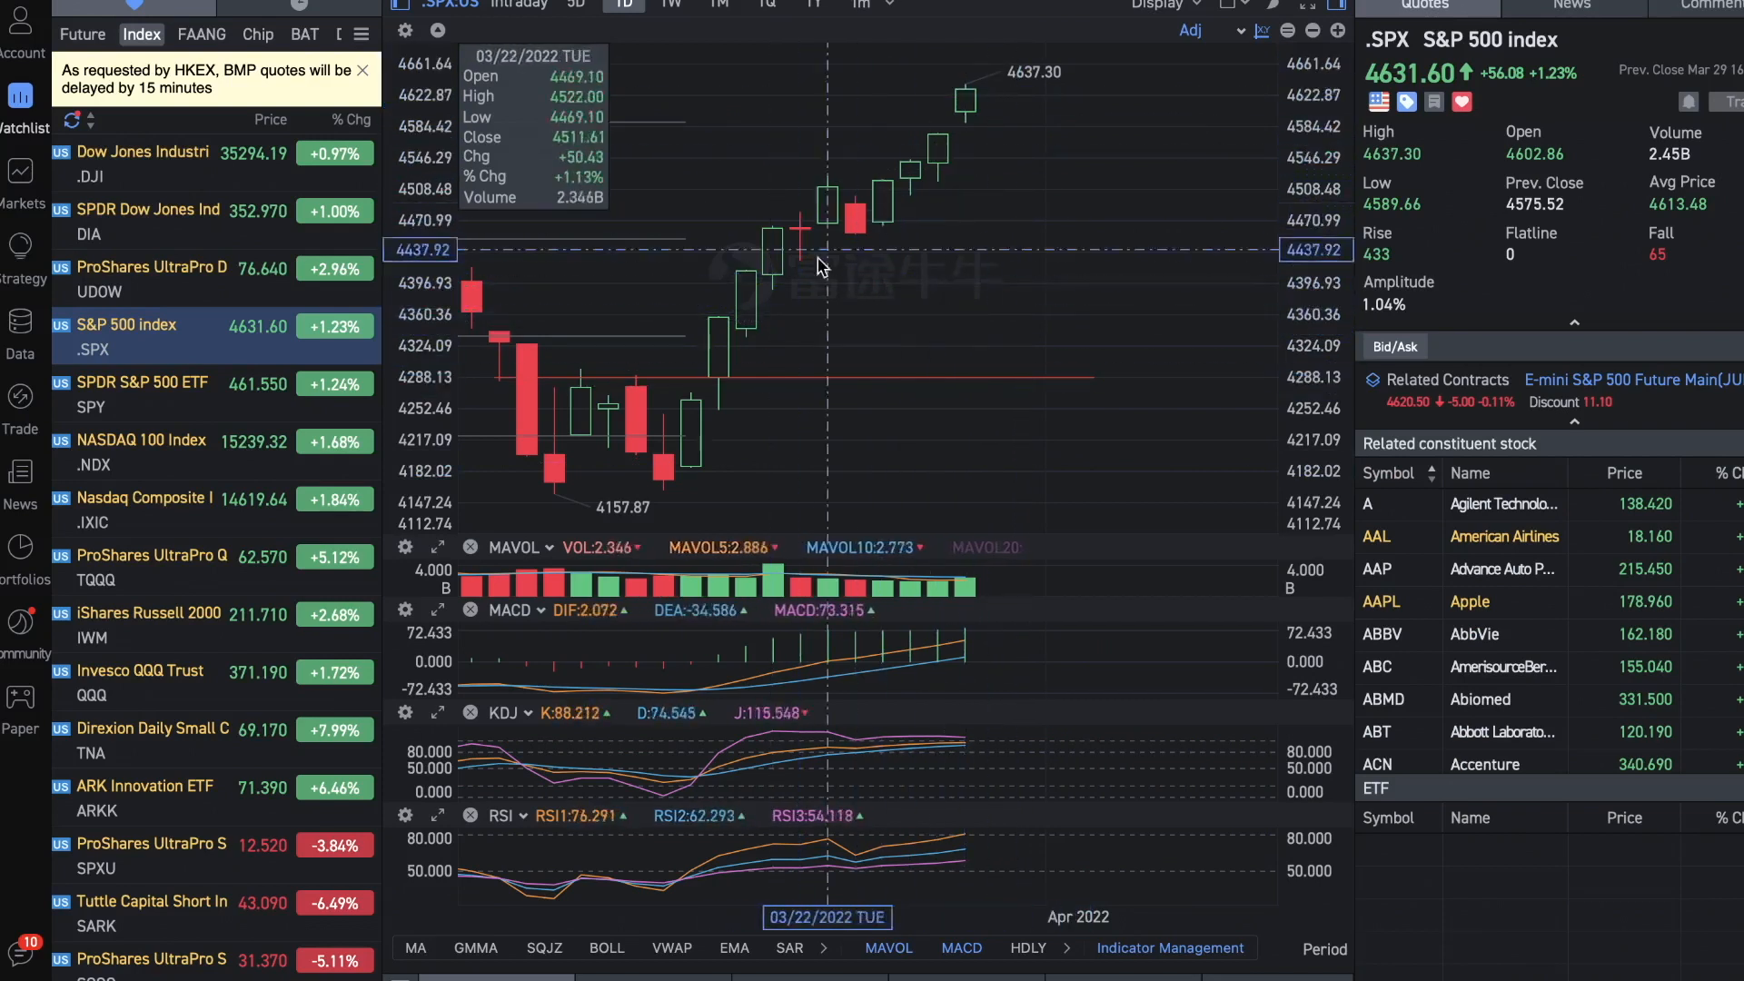
pyautogui.moveTo(1000, 237)
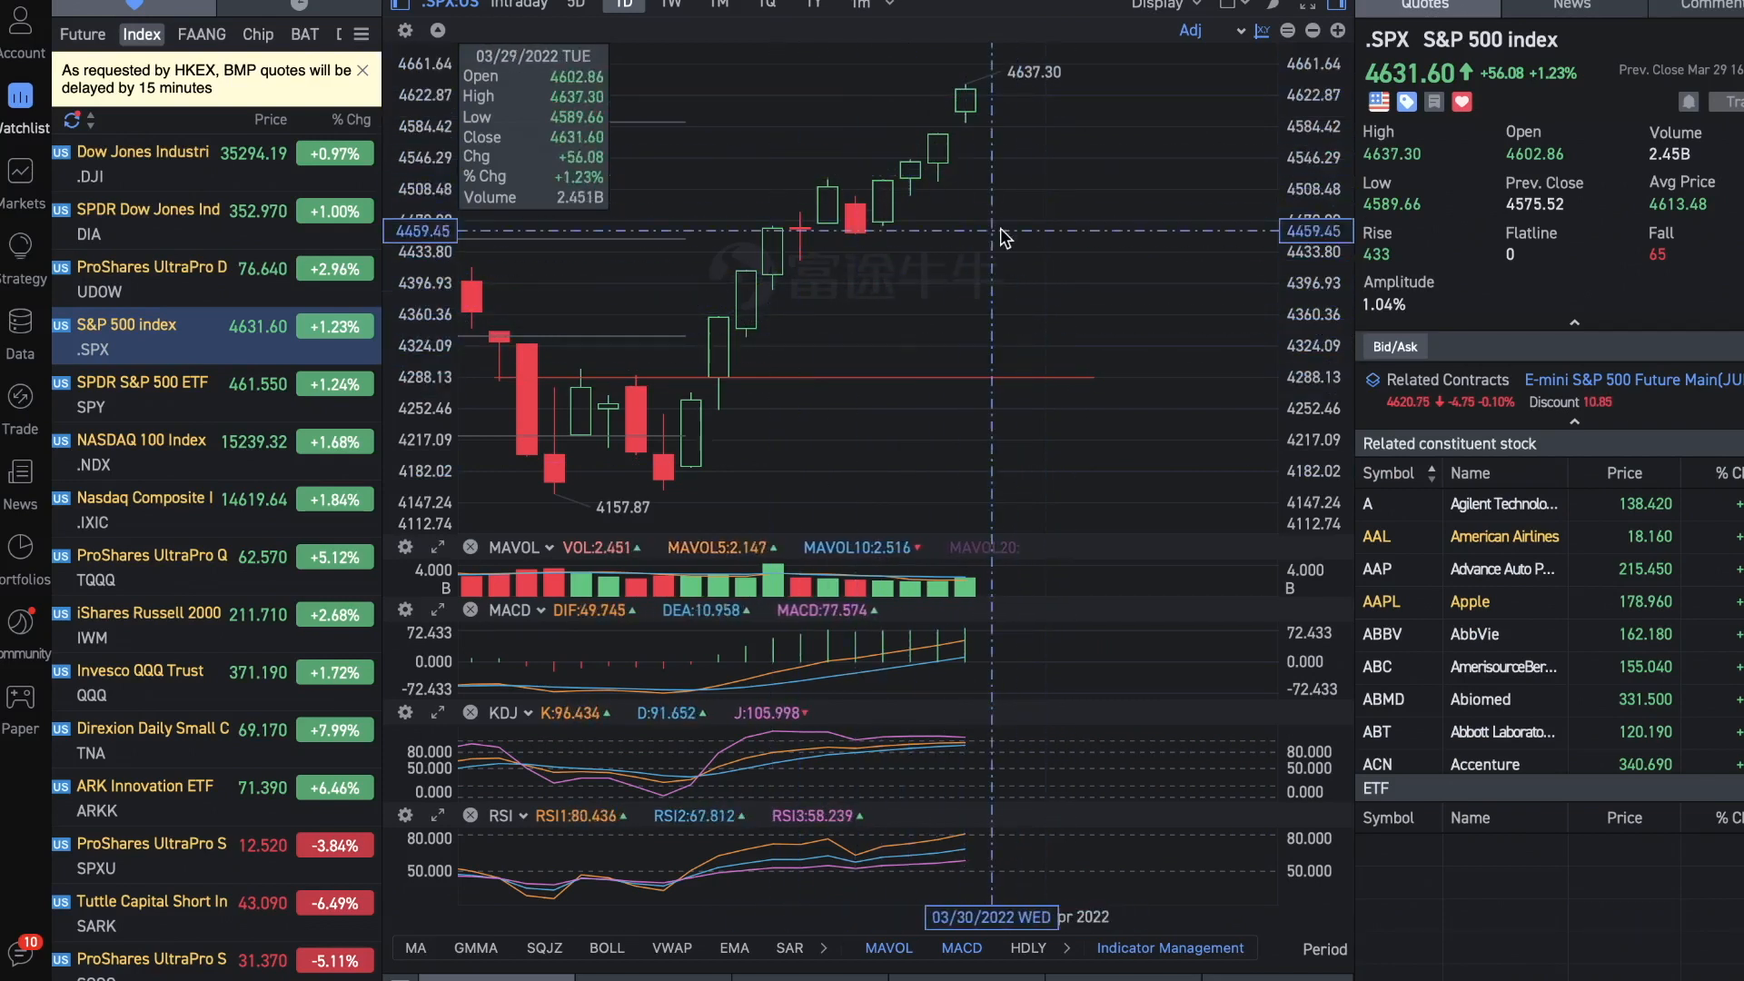
pyautogui.moveTo(940, 172)
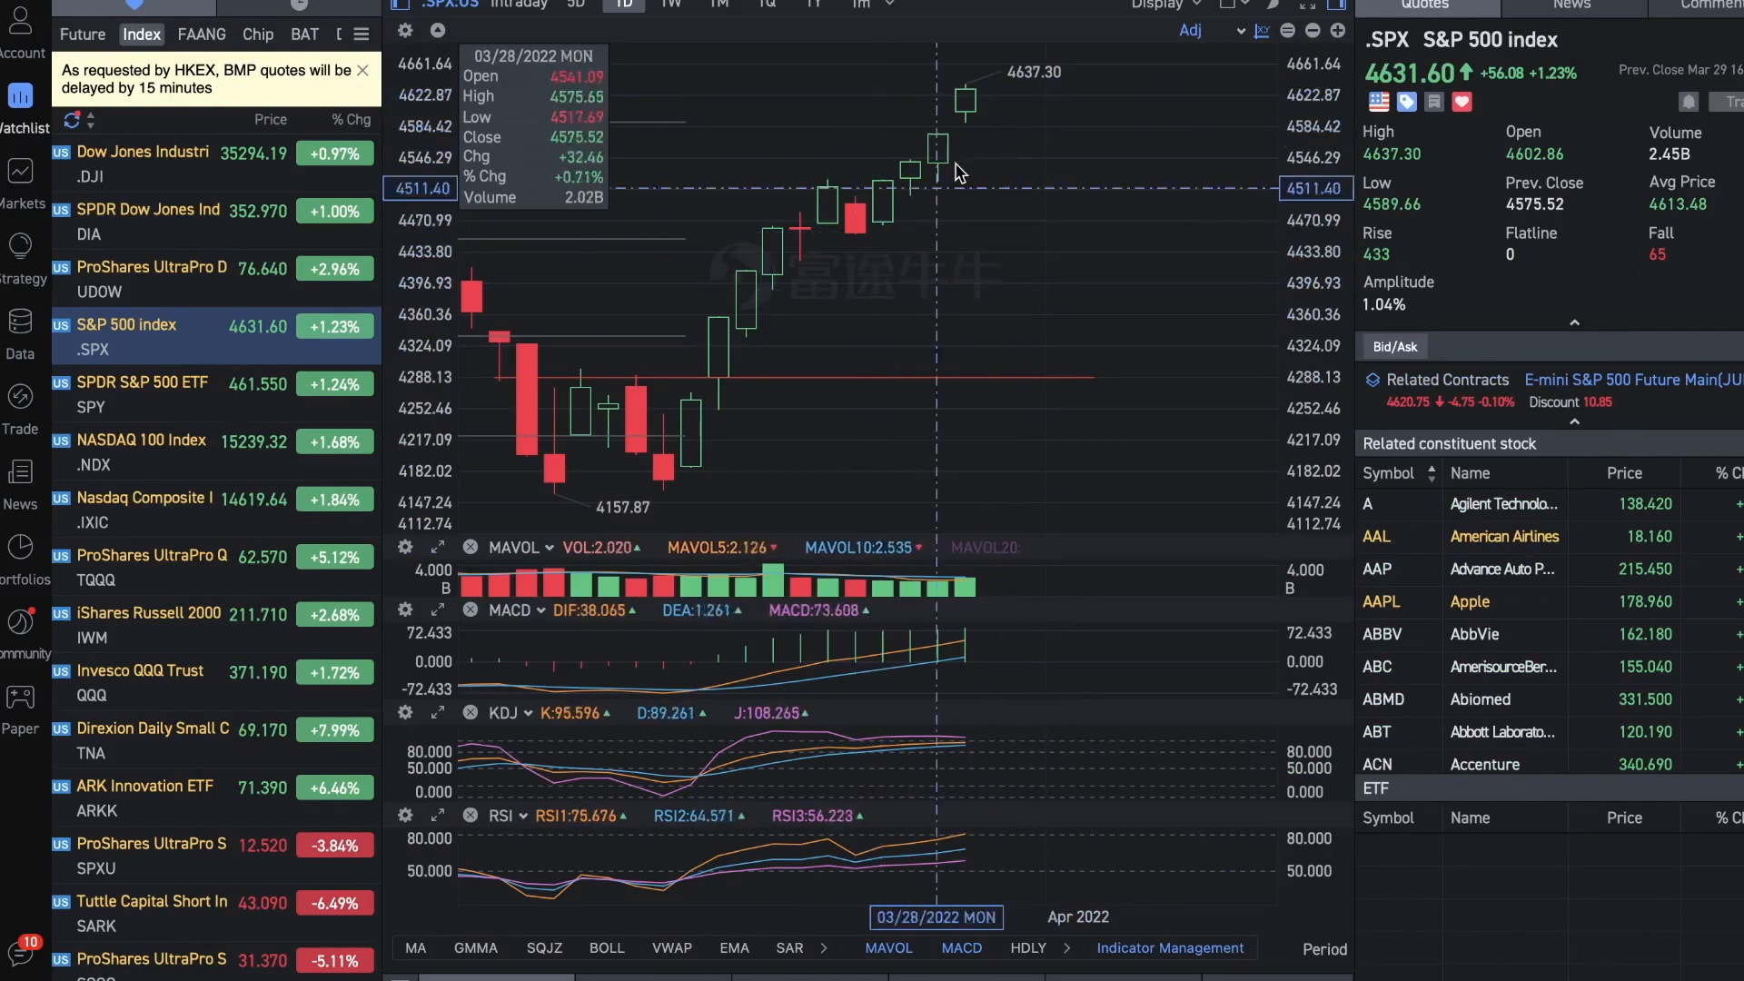
pyautogui.moveTo(910, 198)
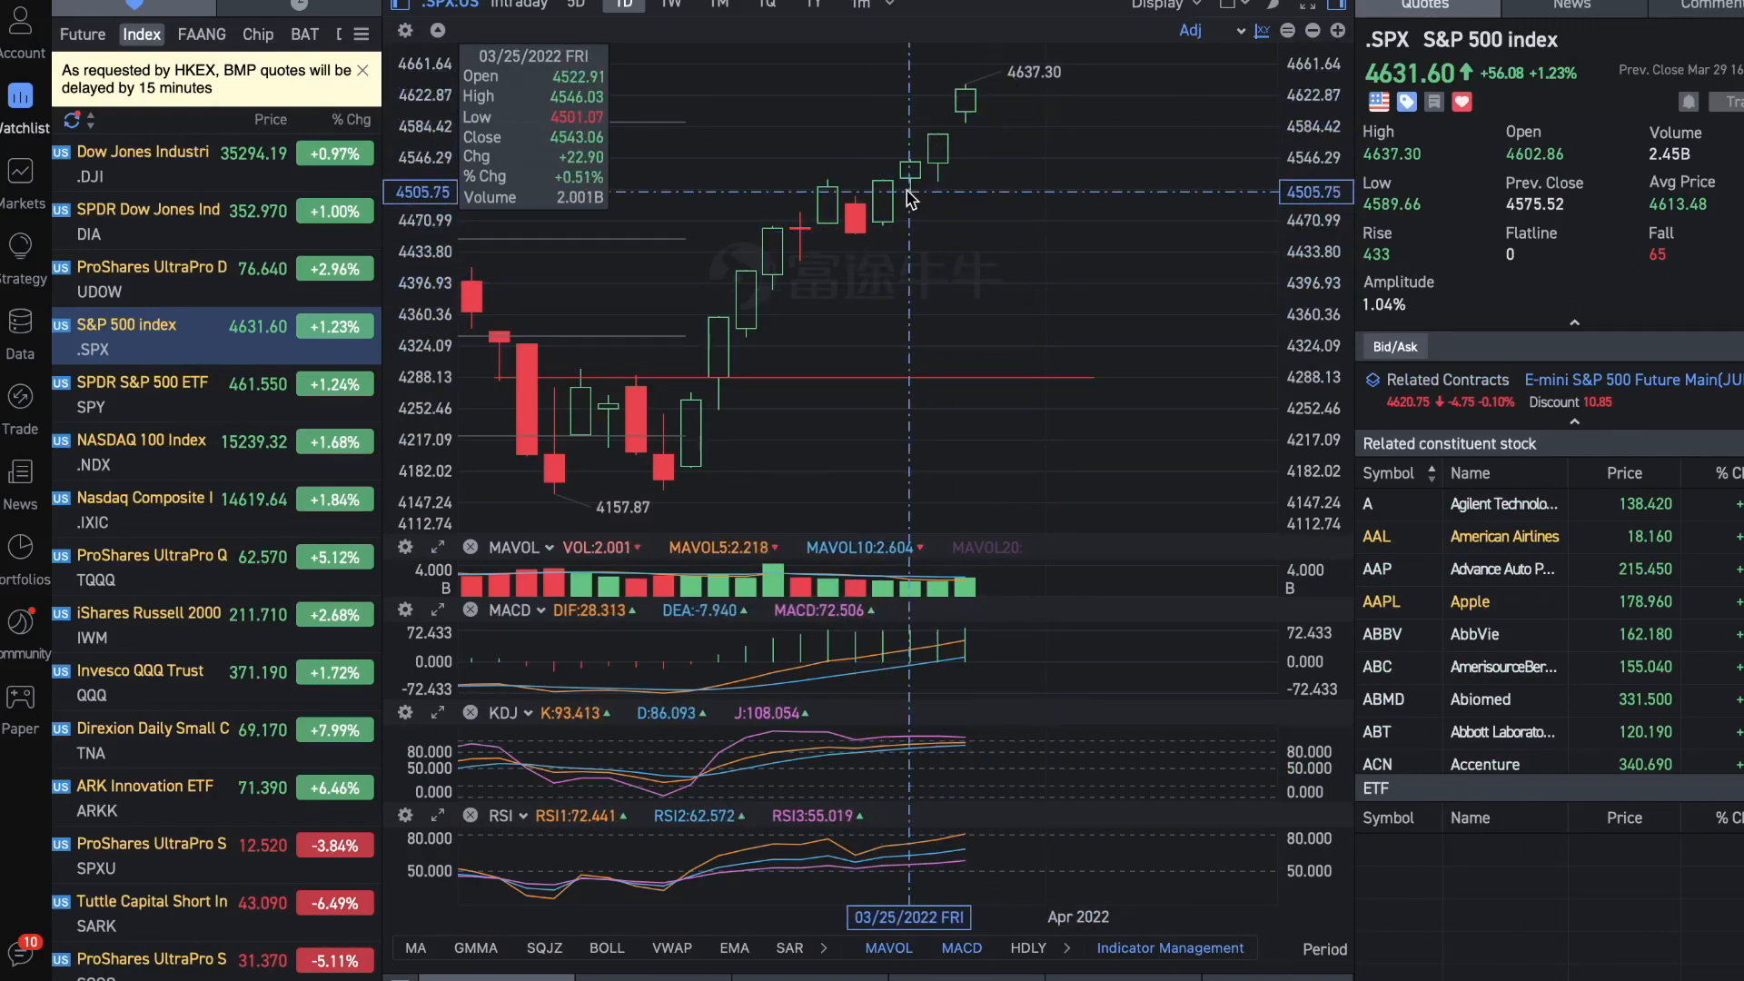
pyautogui.moveTo(882, 148)
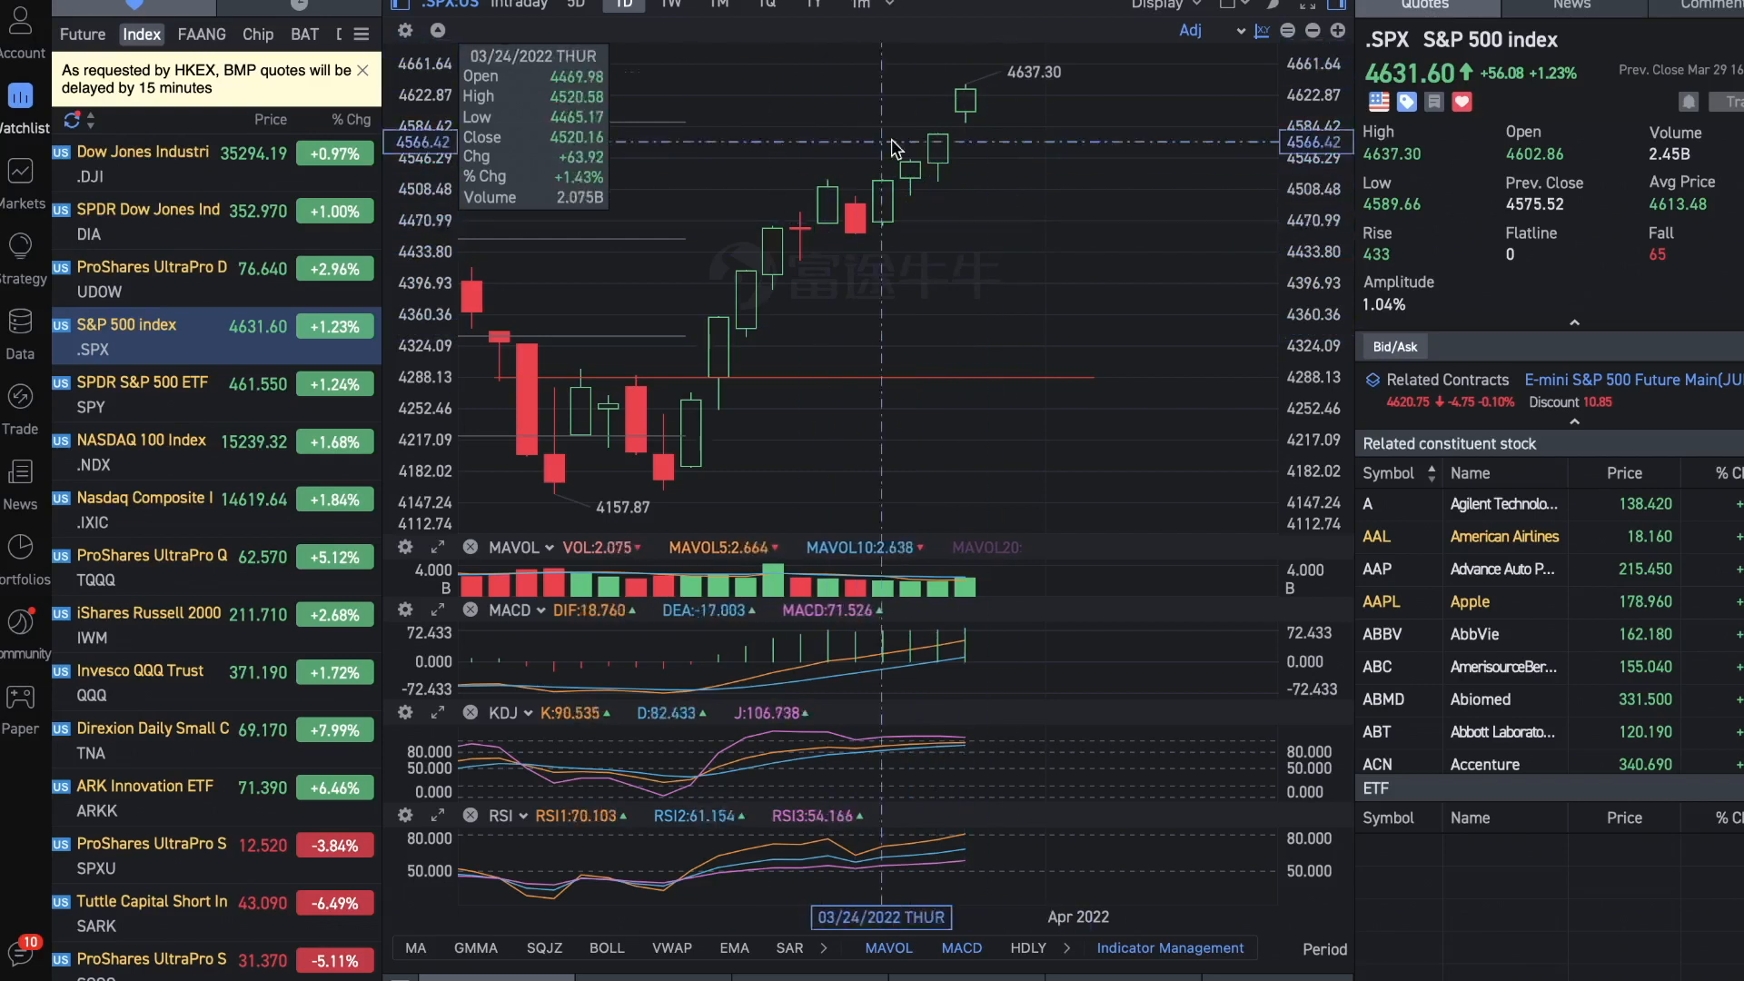
pyautogui.moveTo(839, 250)
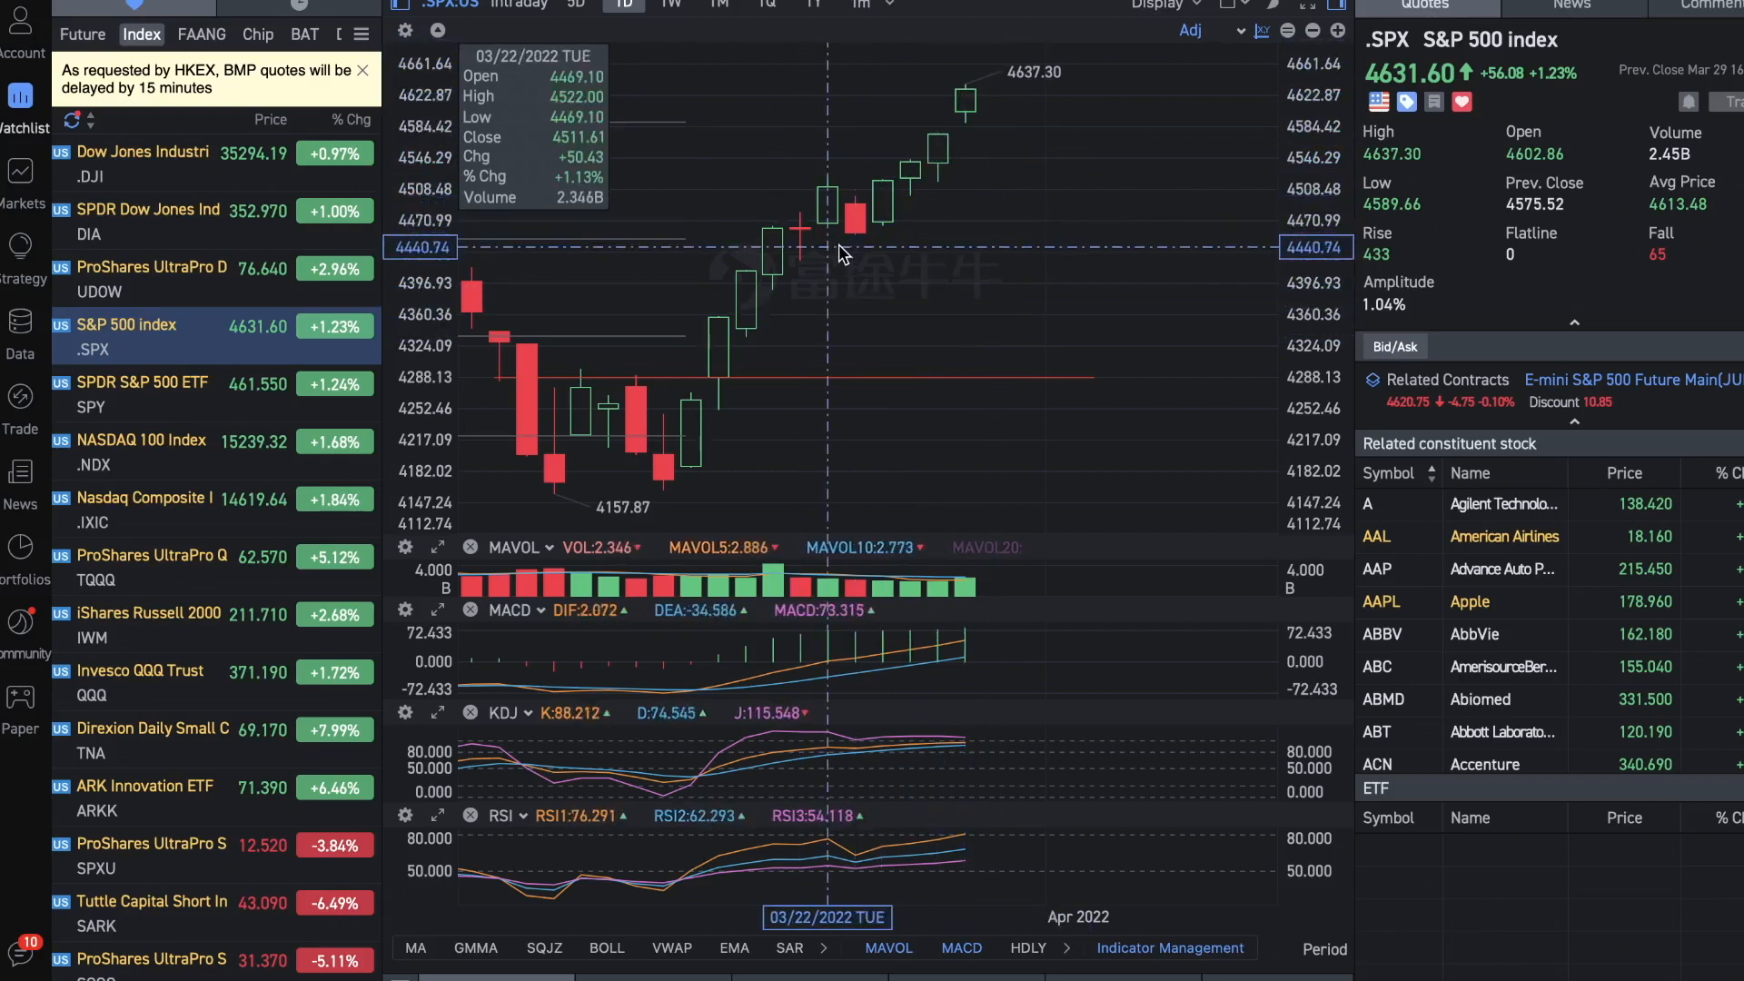
pyautogui.moveTo(906, 207)
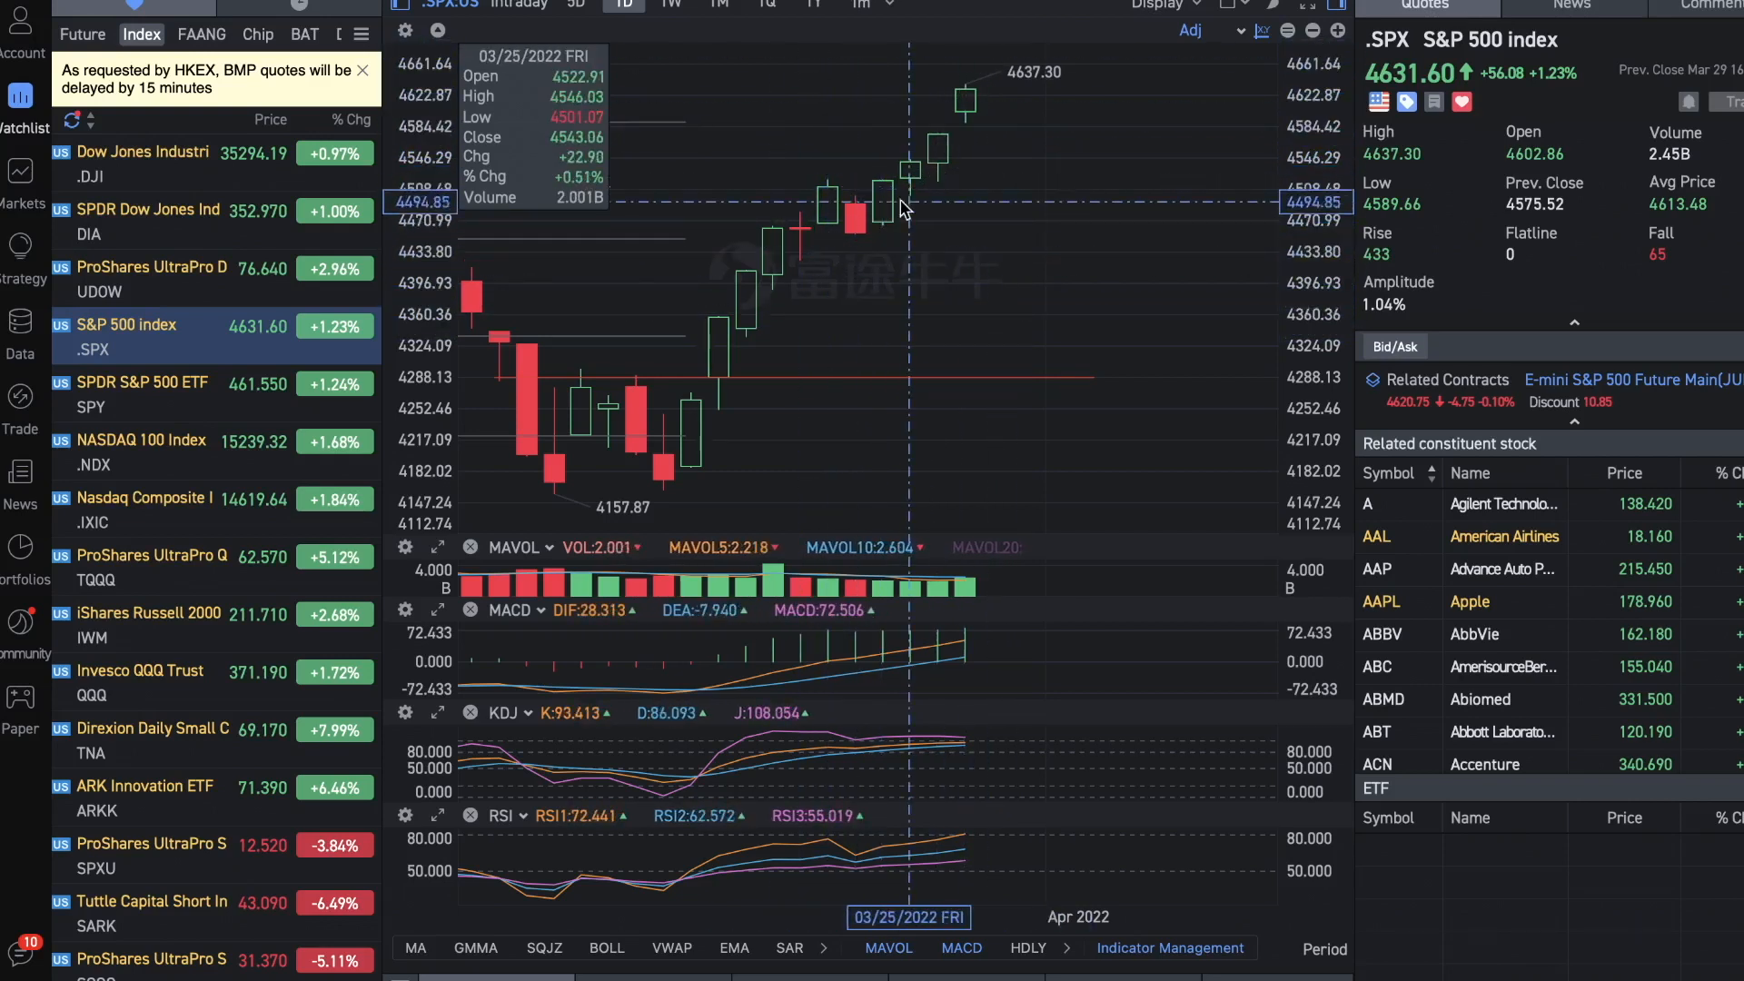
pyautogui.moveTo(853, 258)
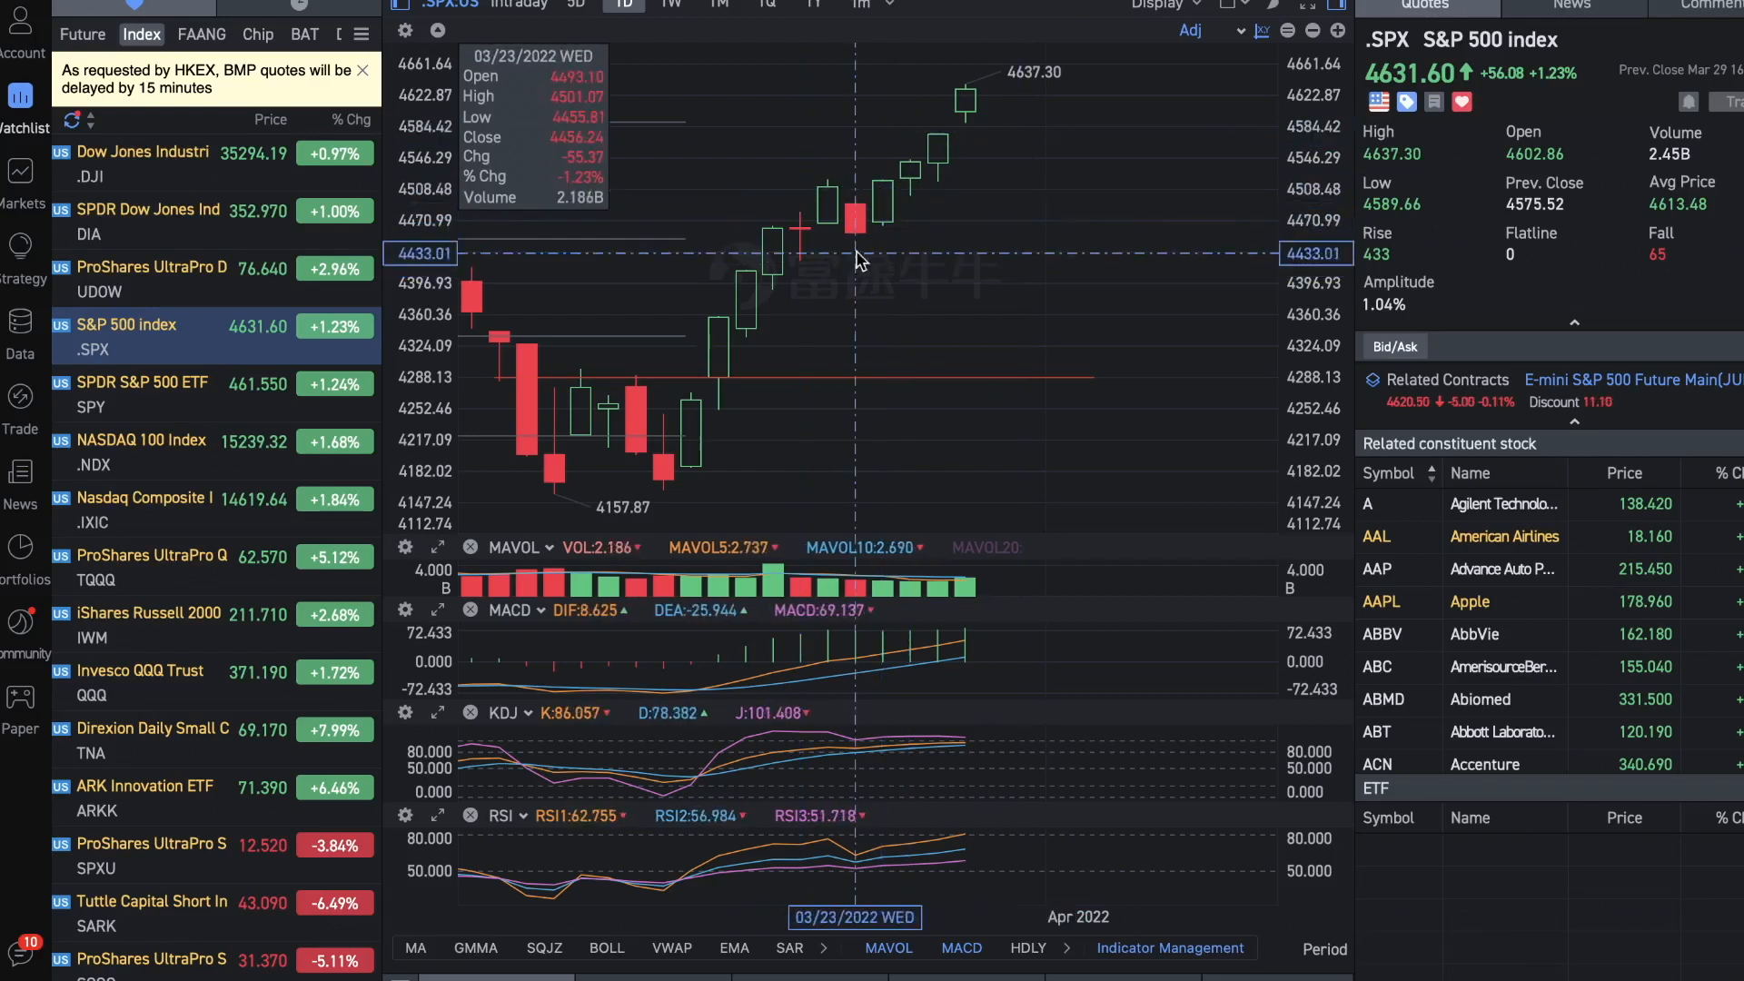
pyautogui.moveTo(908, 228)
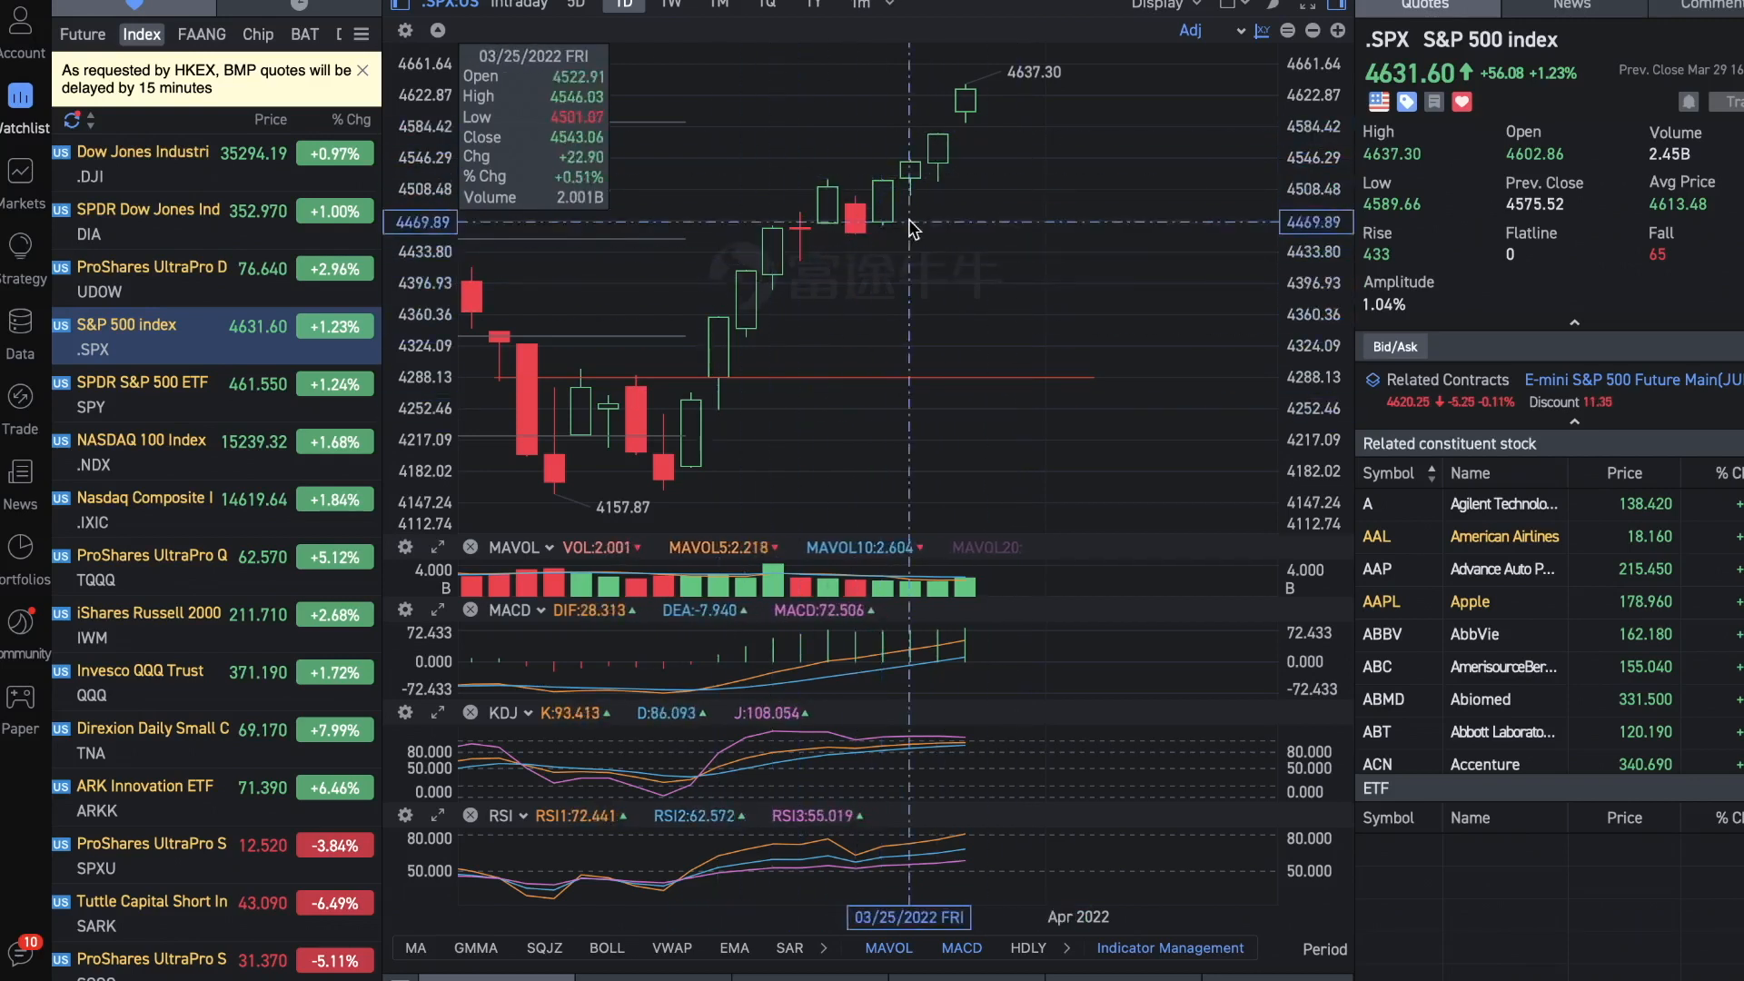
pyautogui.moveTo(945, 184)
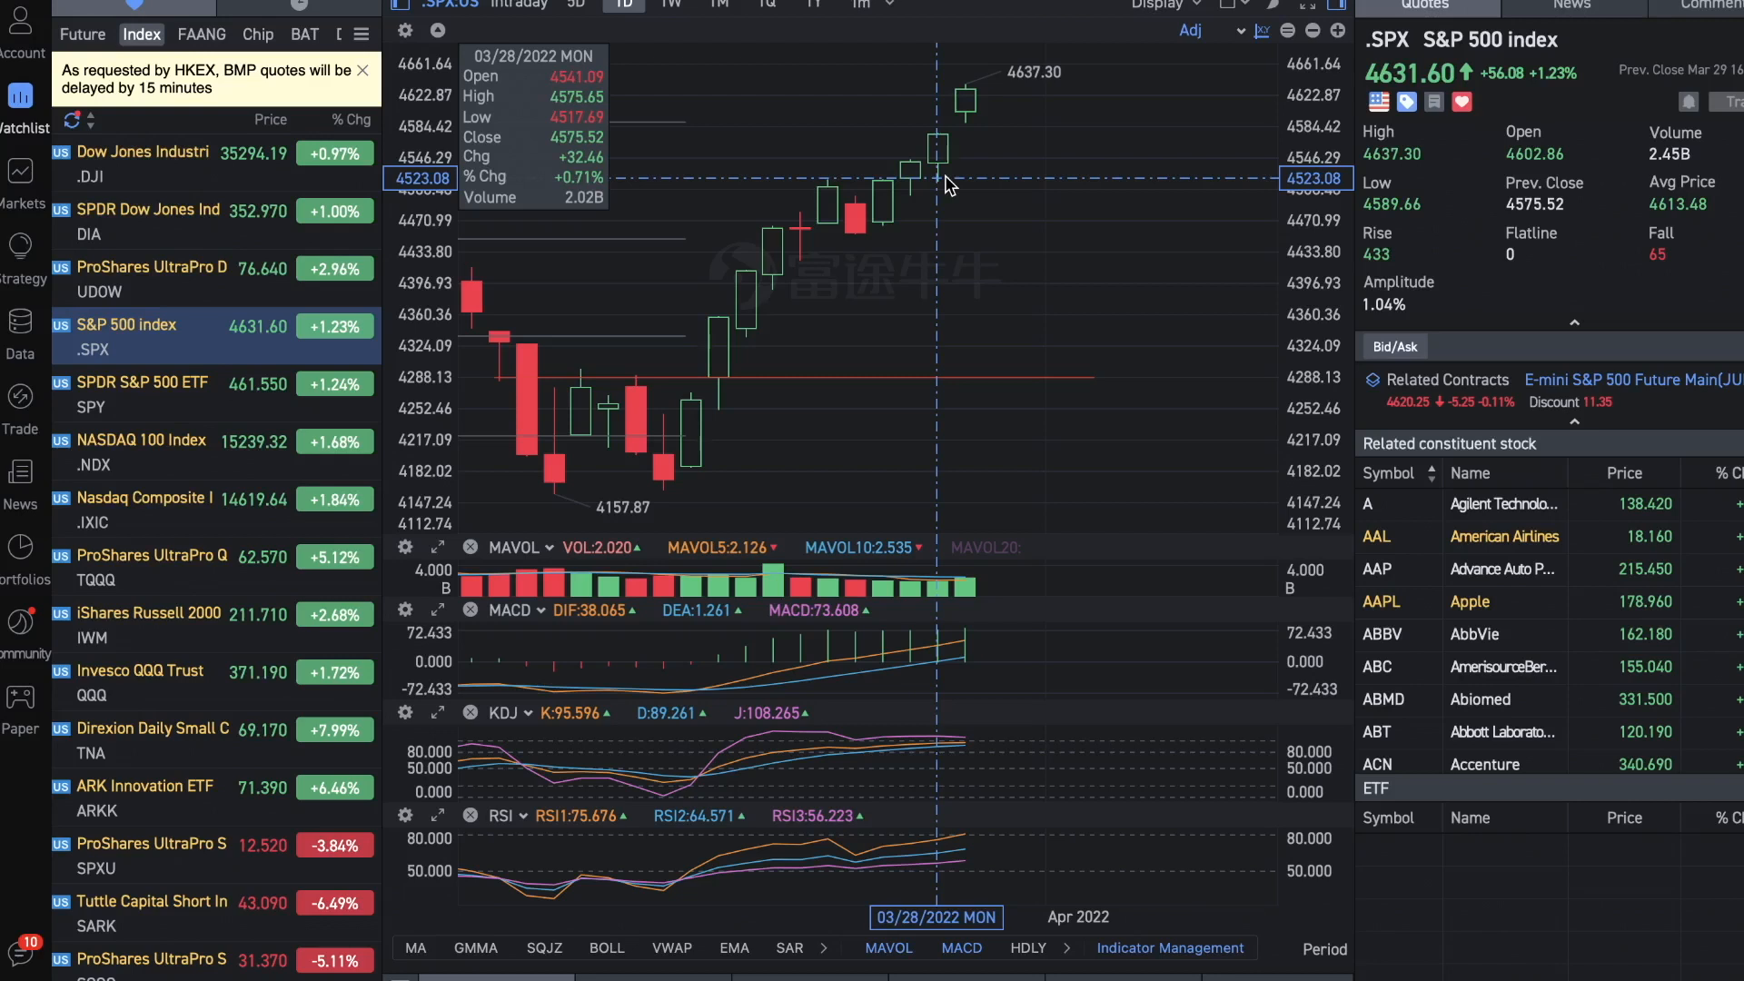
pyautogui.moveTo(835, 158)
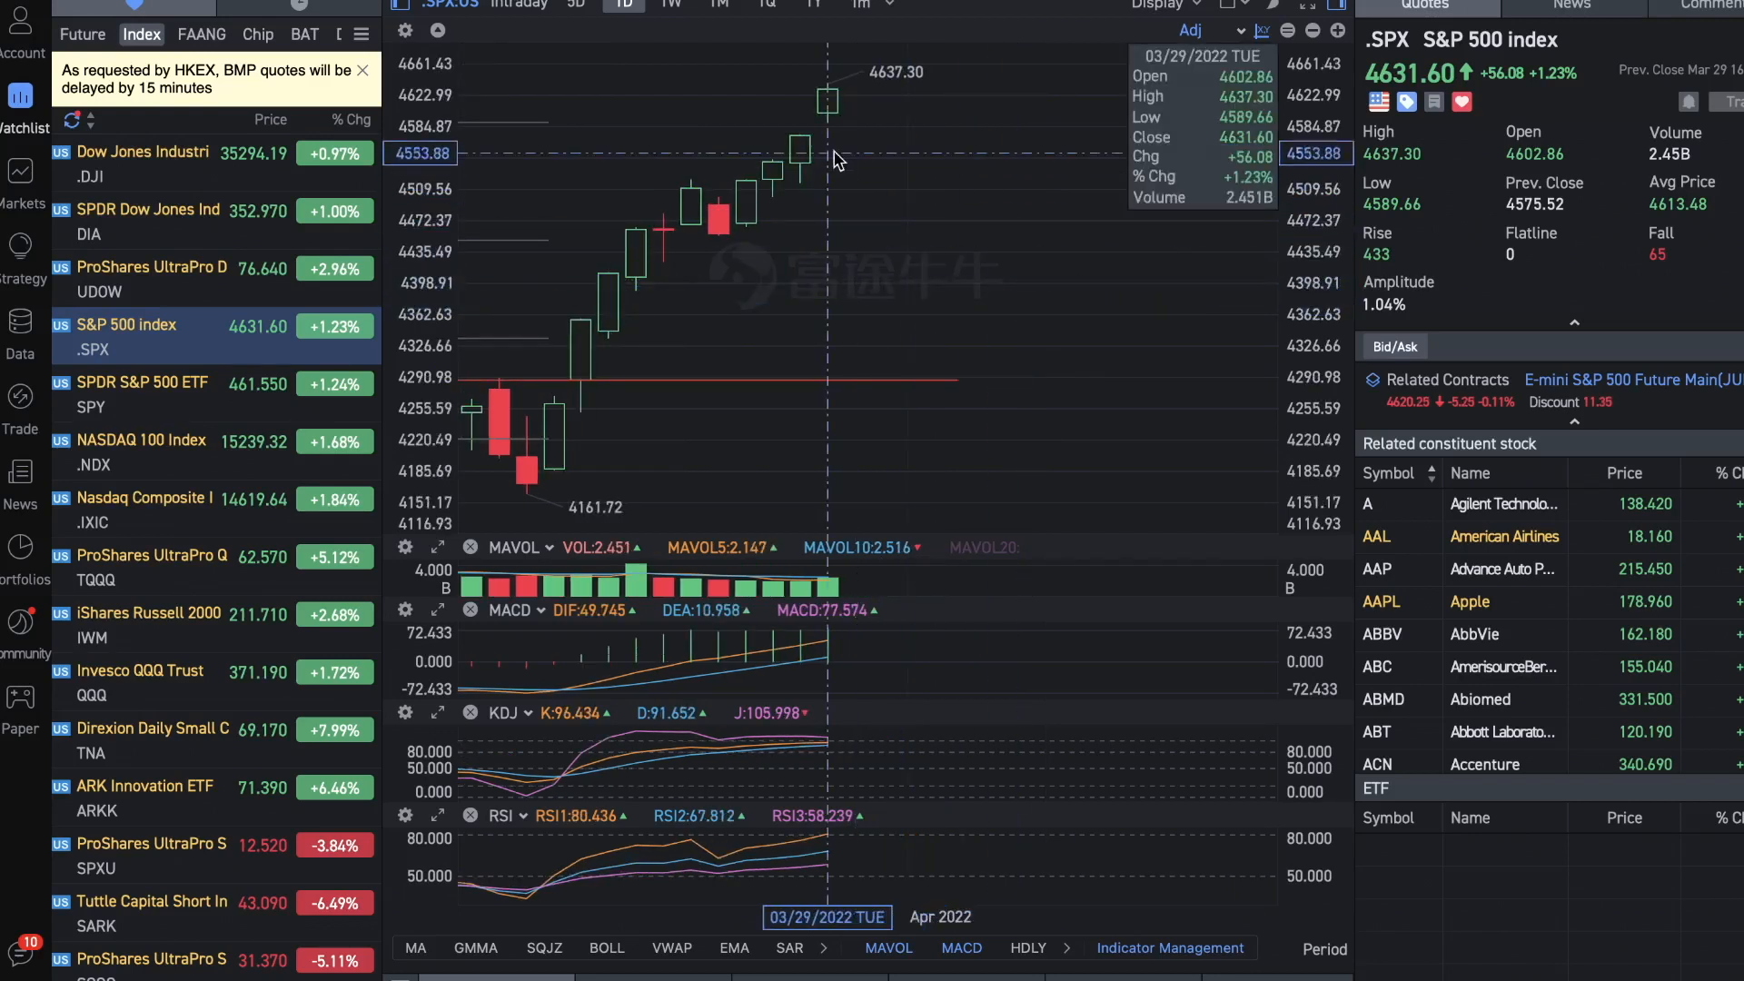
pyautogui.moveTo(826, 134)
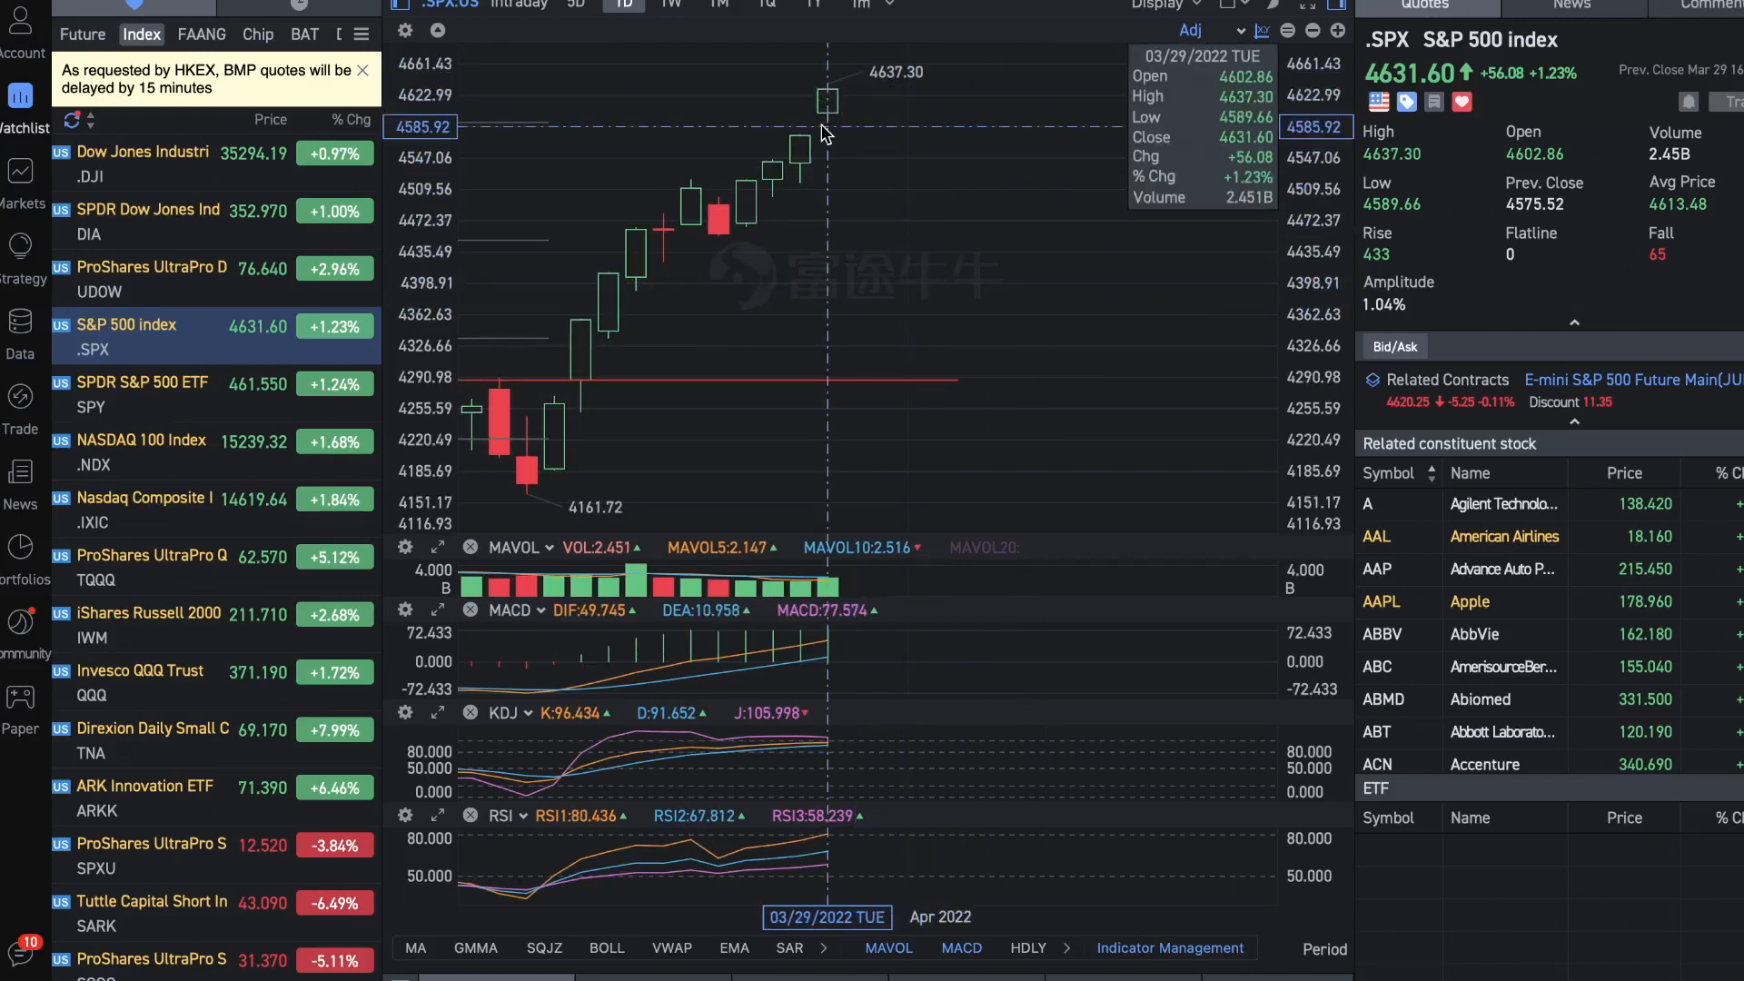
# Show the IWM daily chart with the candle breaking above the 209.7 level and trendline
pyautogui.click(167, 614)
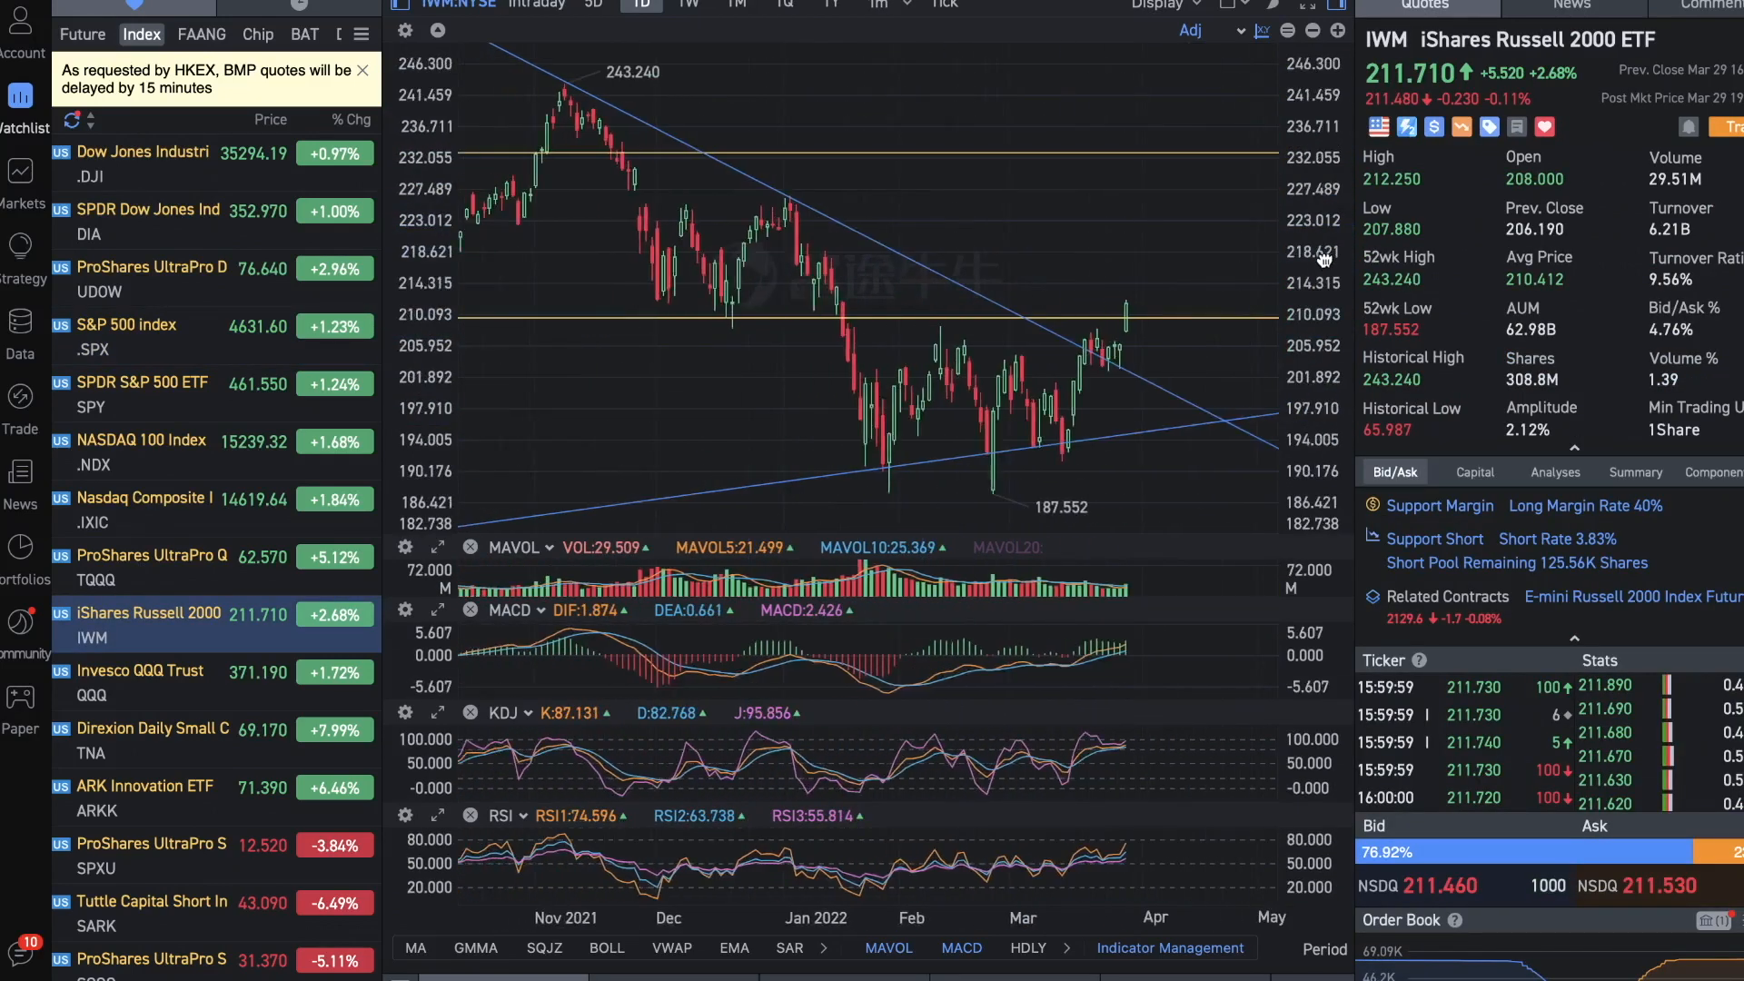
pyautogui.moveTo(1168, 377)
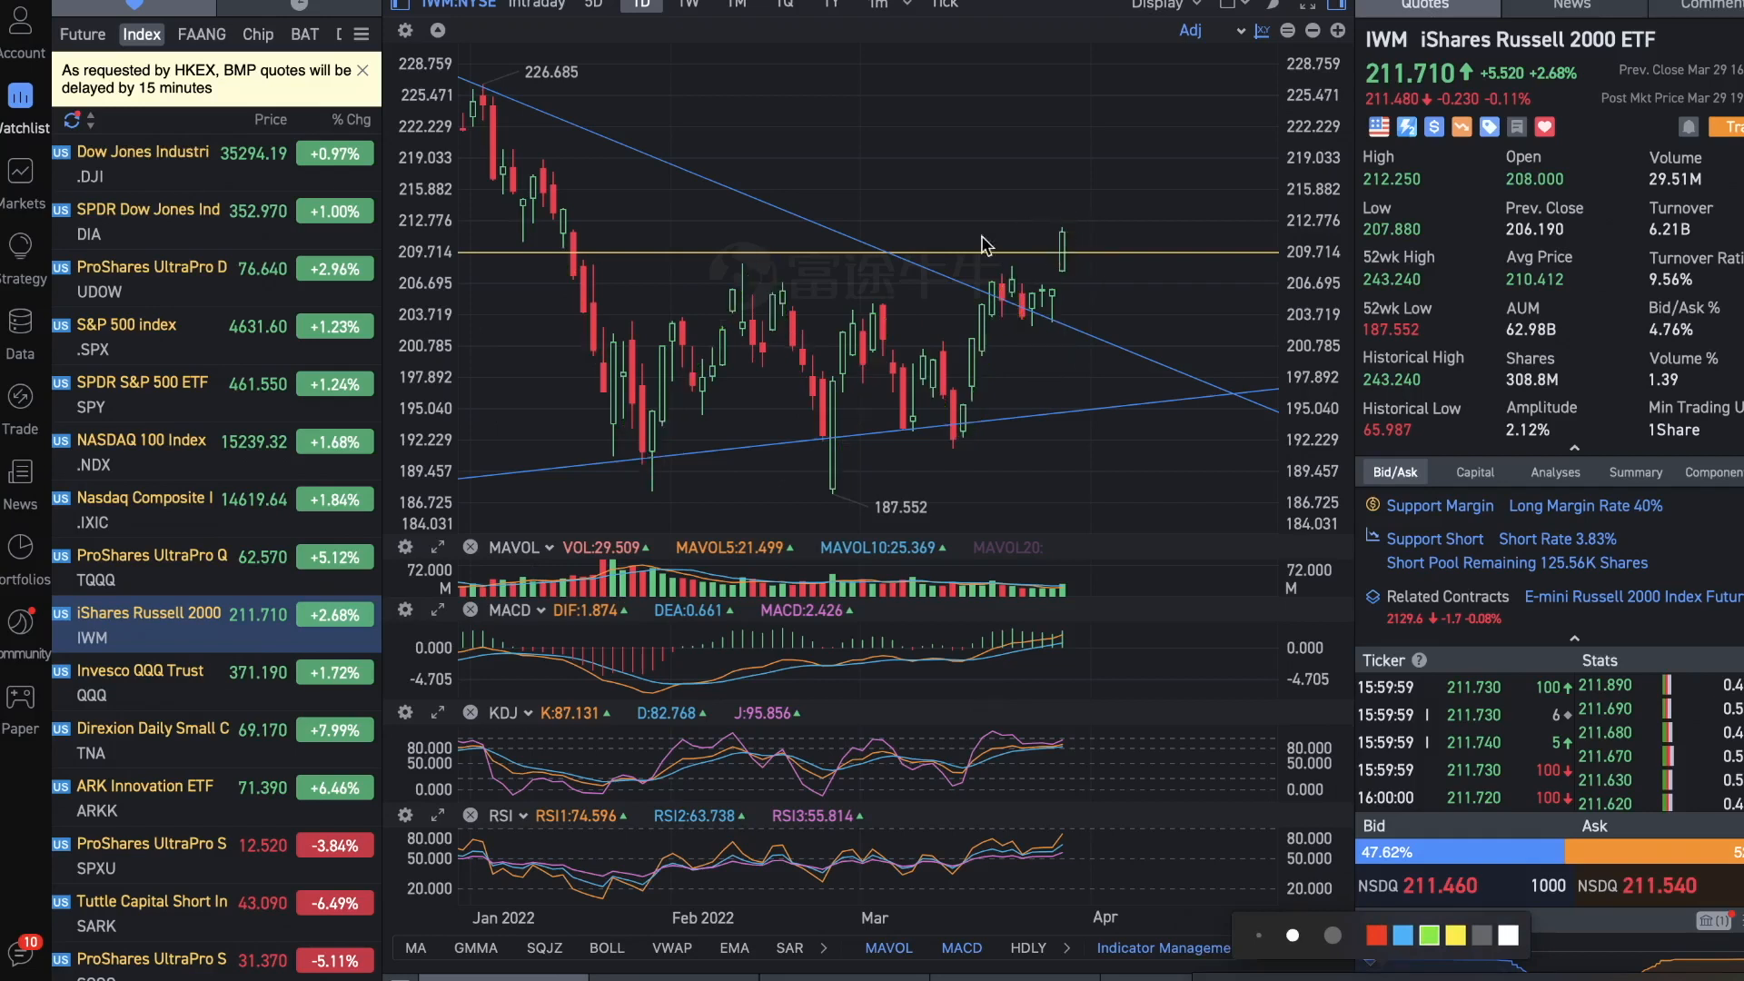
pyautogui.moveTo(1079, 256)
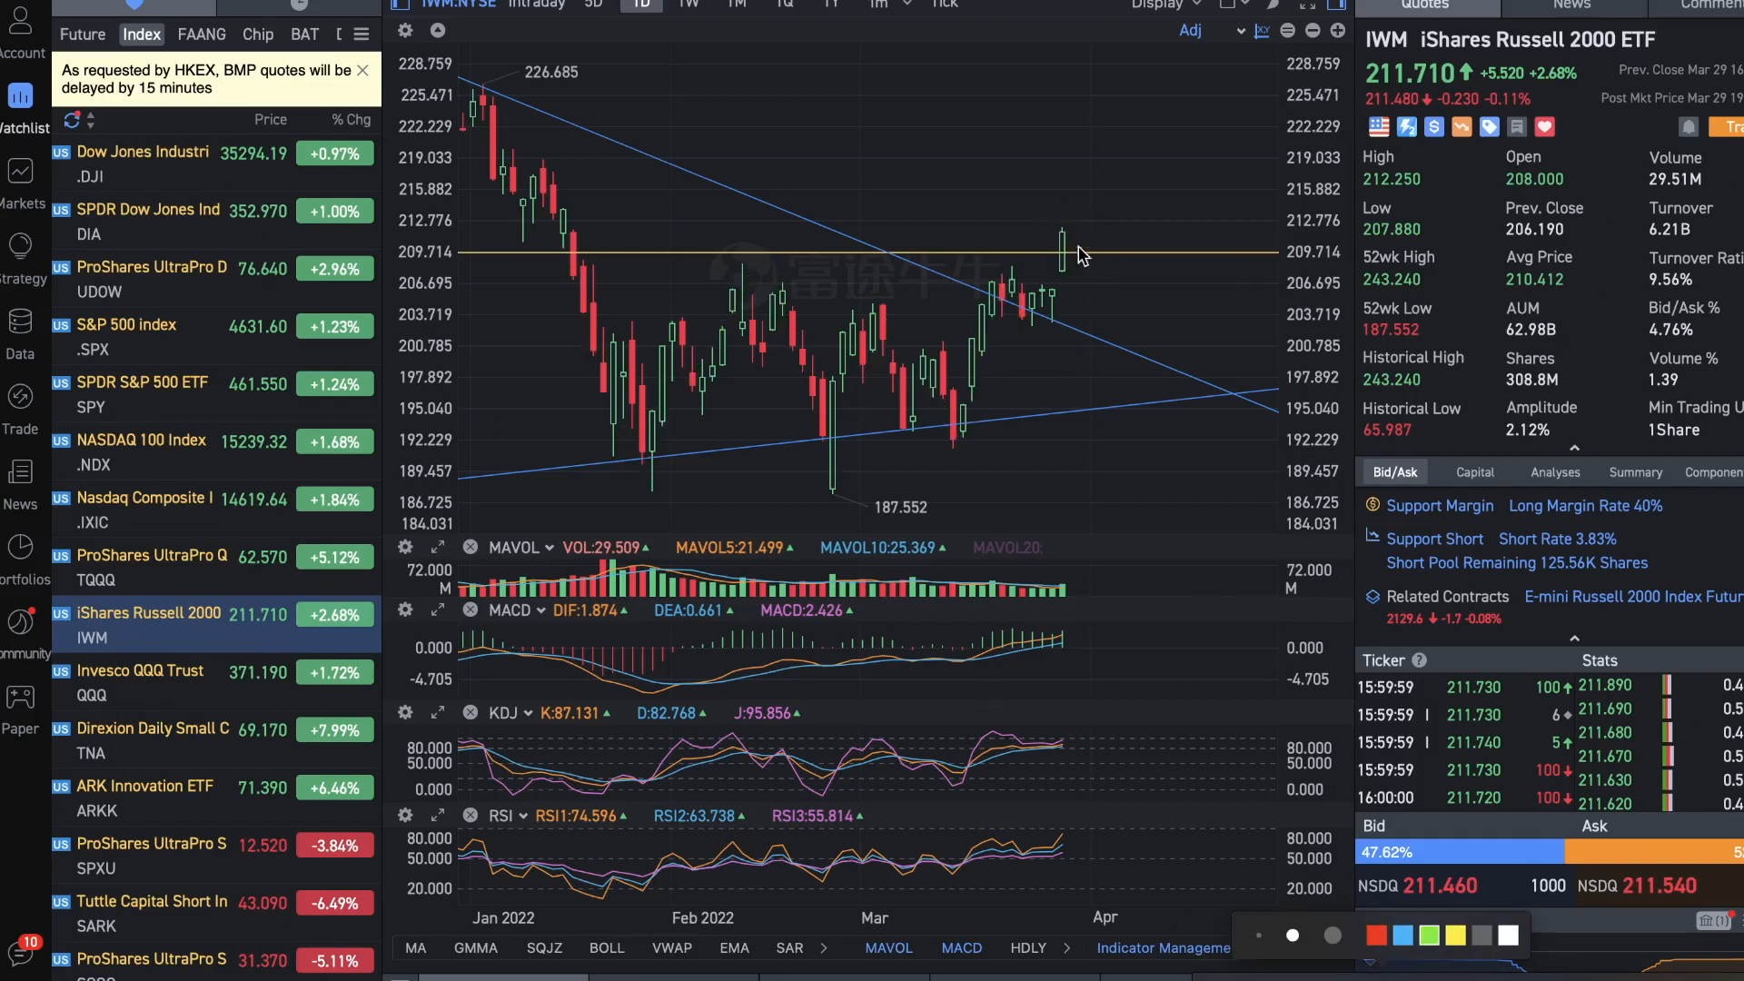
pyautogui.moveTo(1070, 247)
pyautogui.write('210')
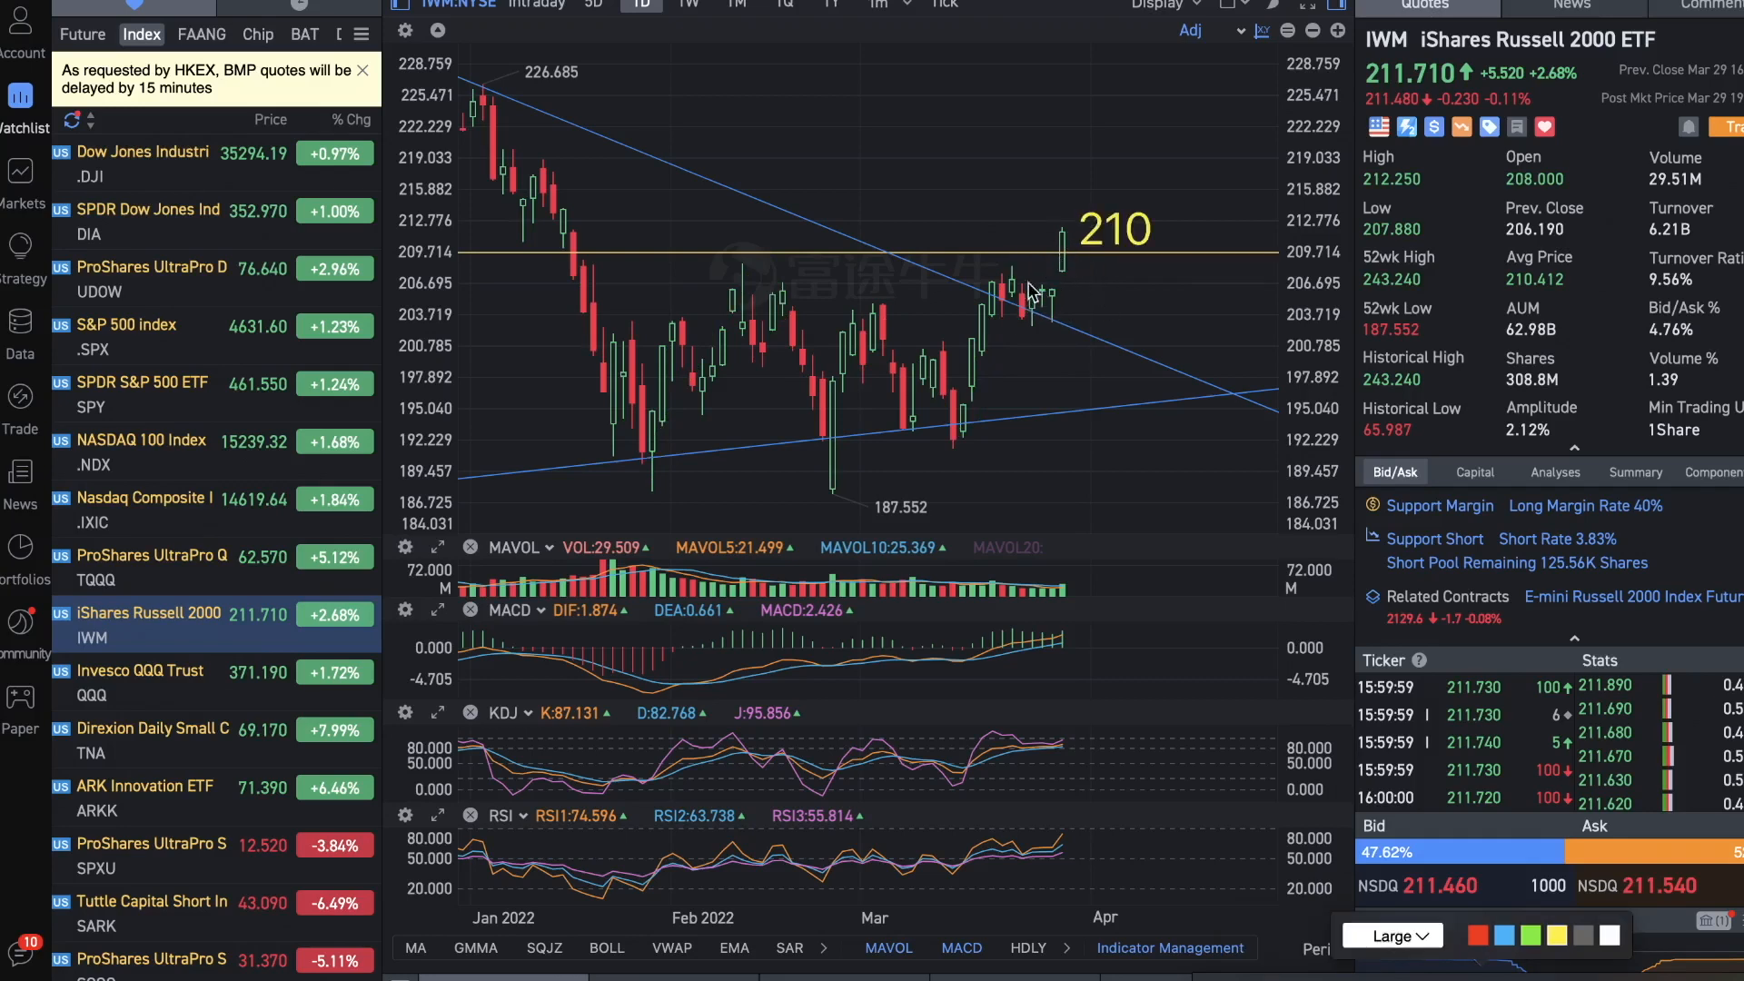
pyautogui.moveTo(1095, 250)
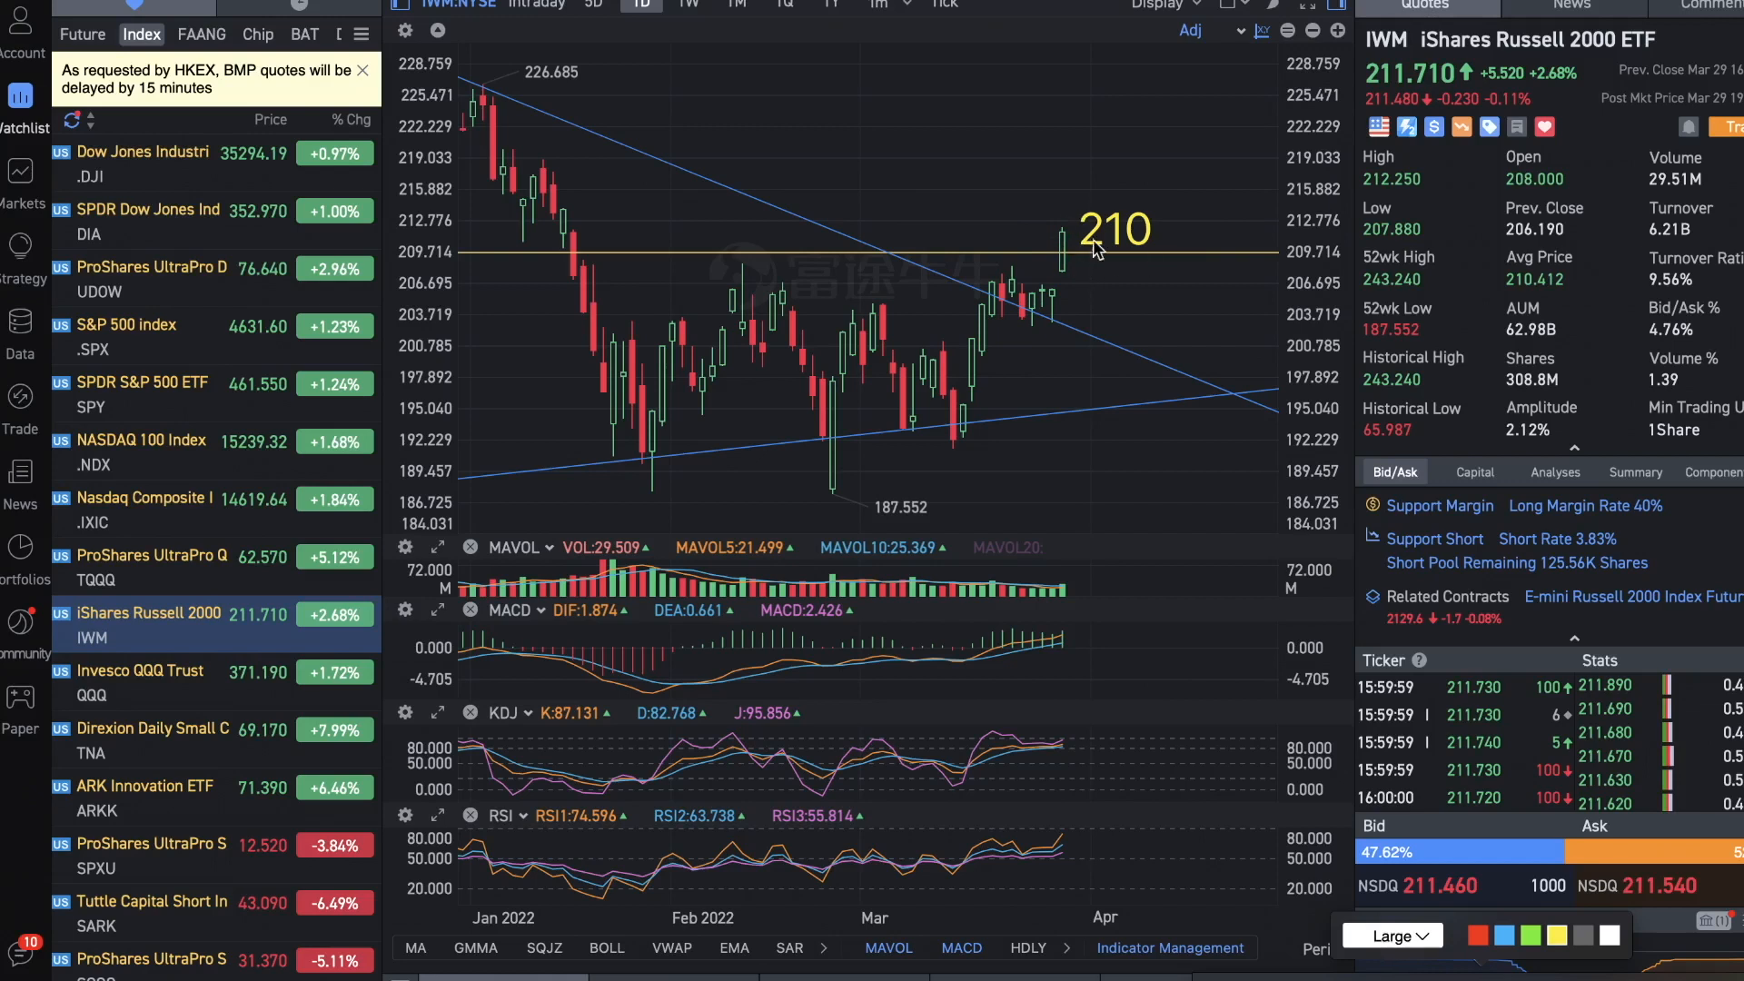
pyautogui.moveTo(1104, 259)
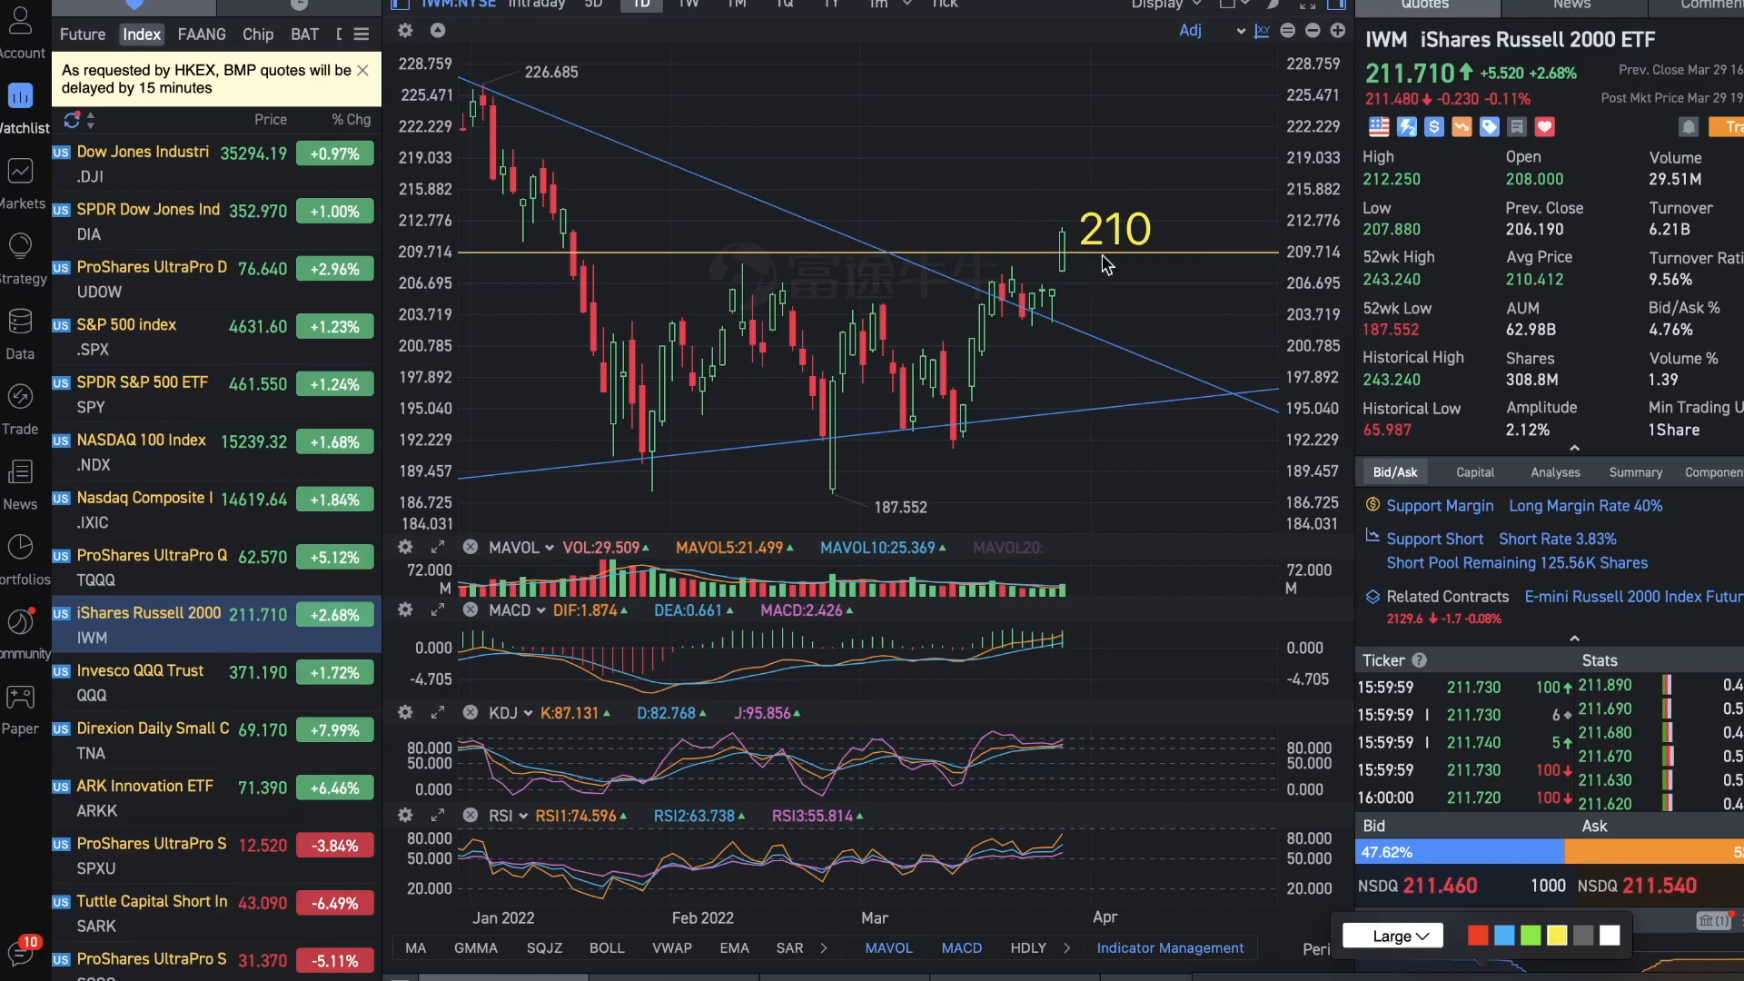
pyautogui.moveTo(1169, 276)
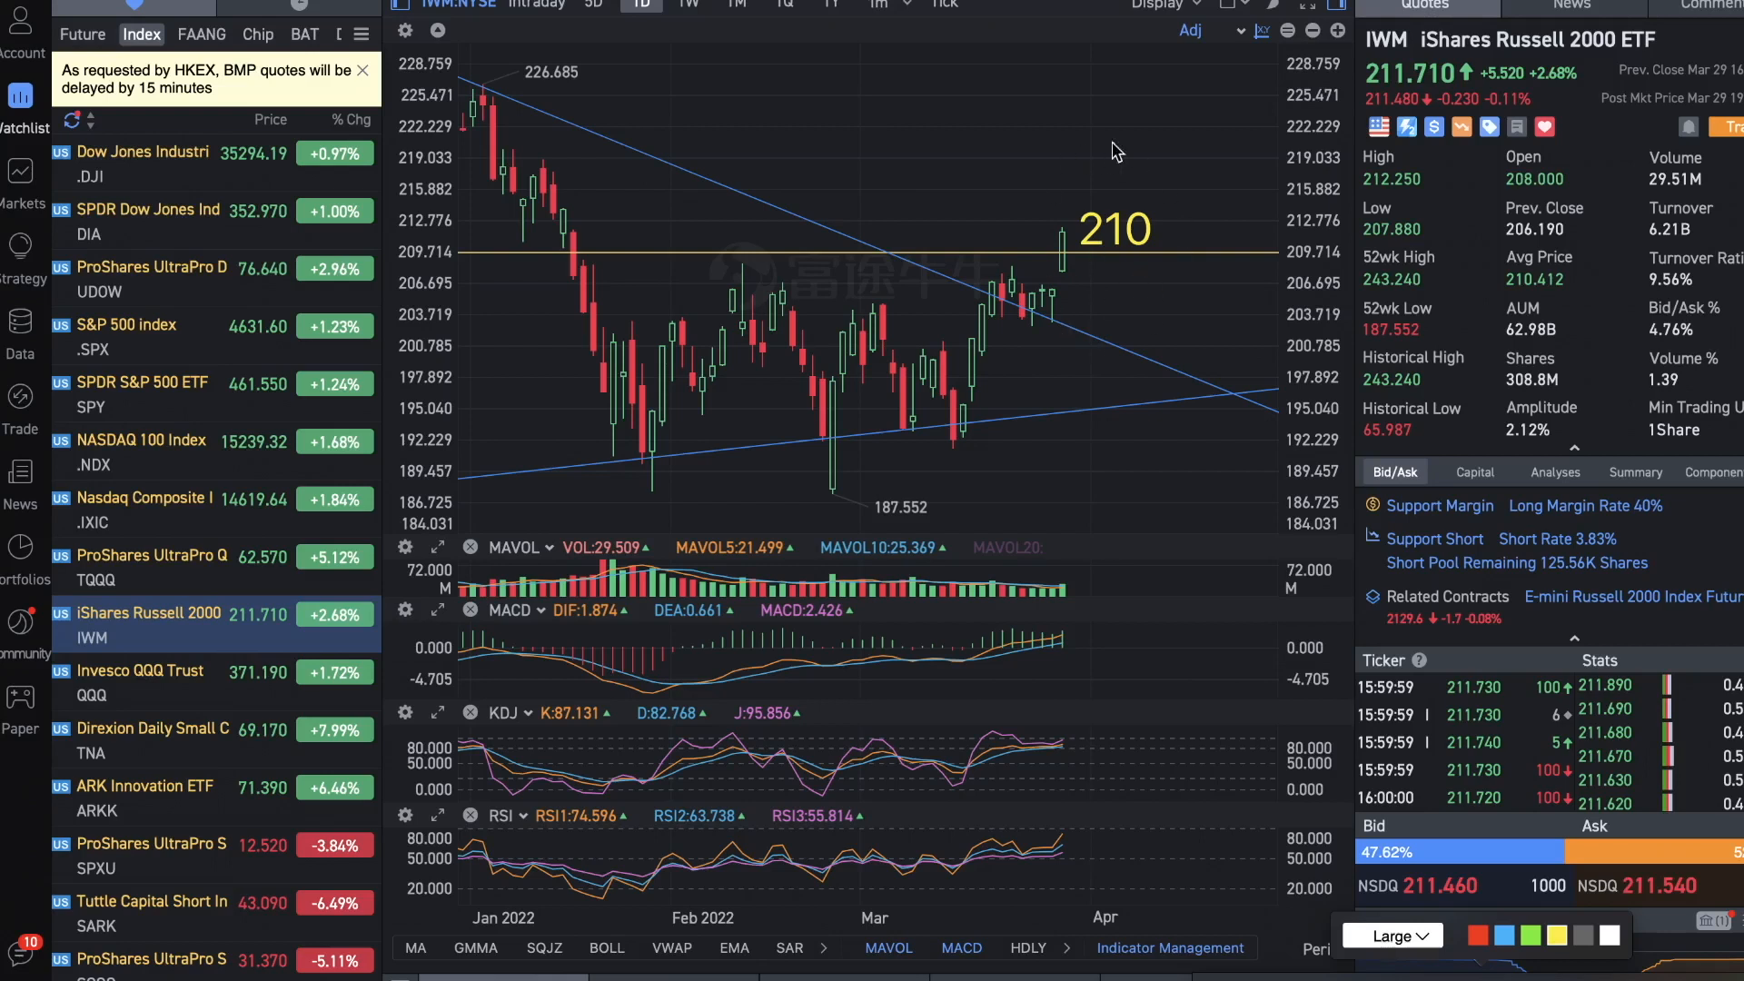
pyautogui.moveTo(1082, 272)
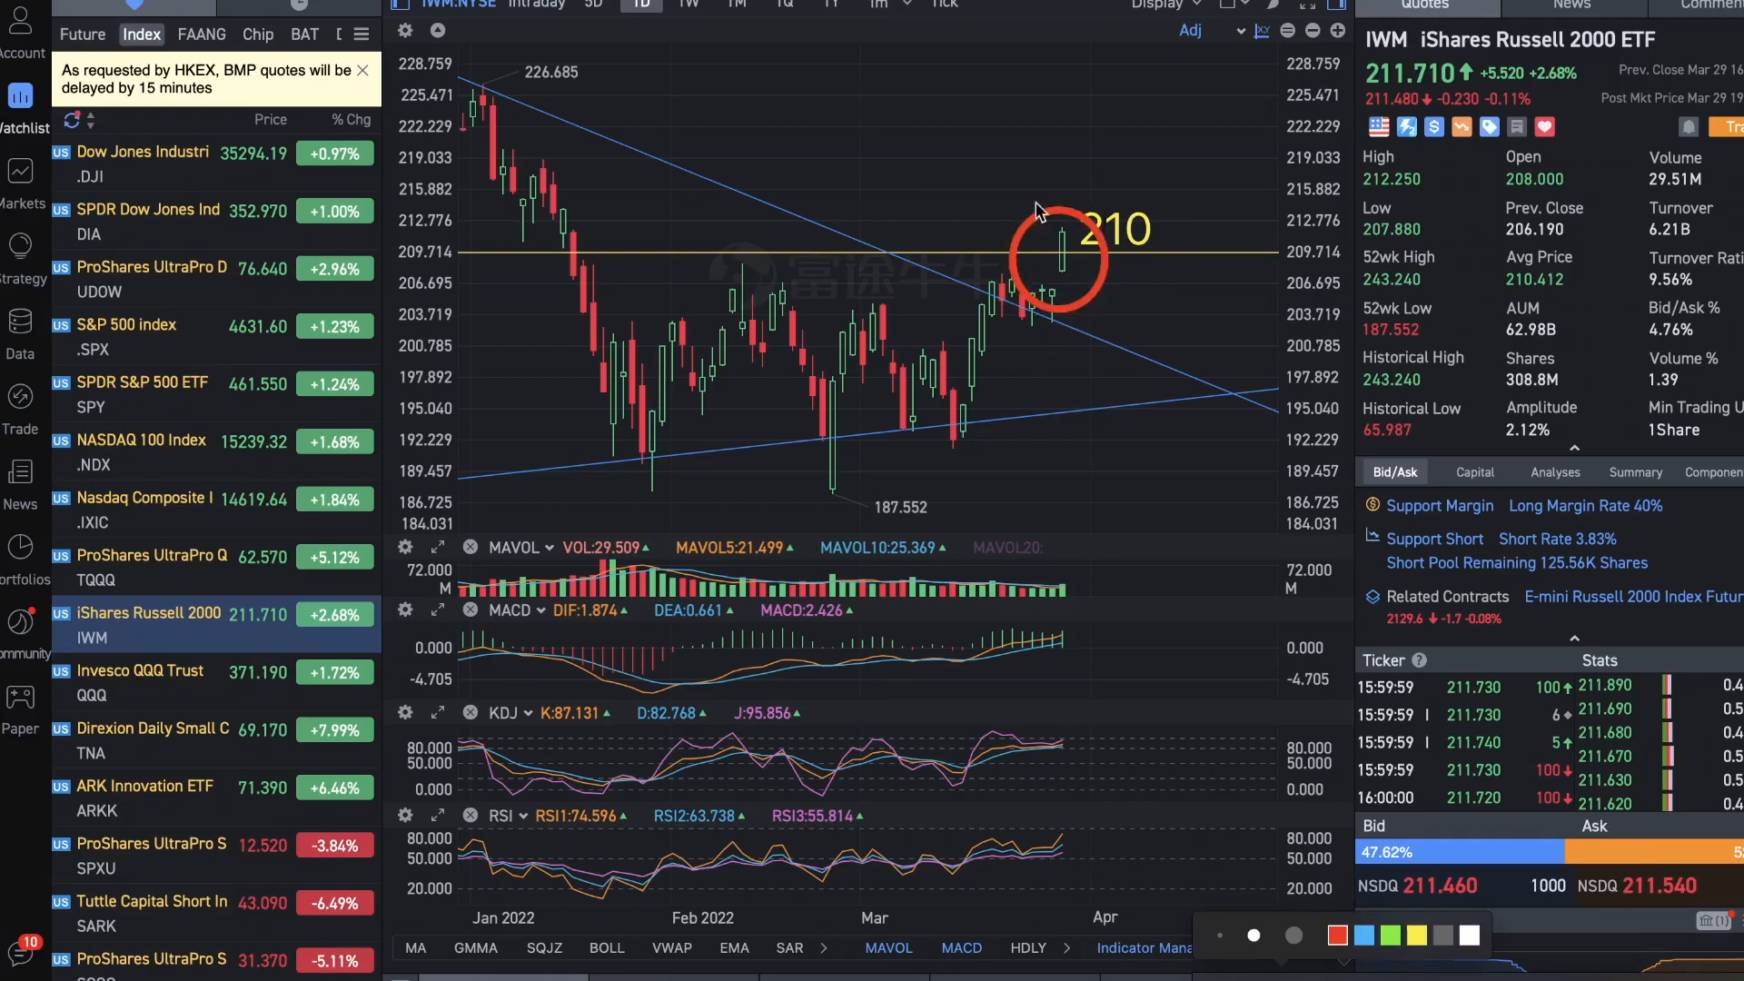
pyautogui.moveTo(971, 439)
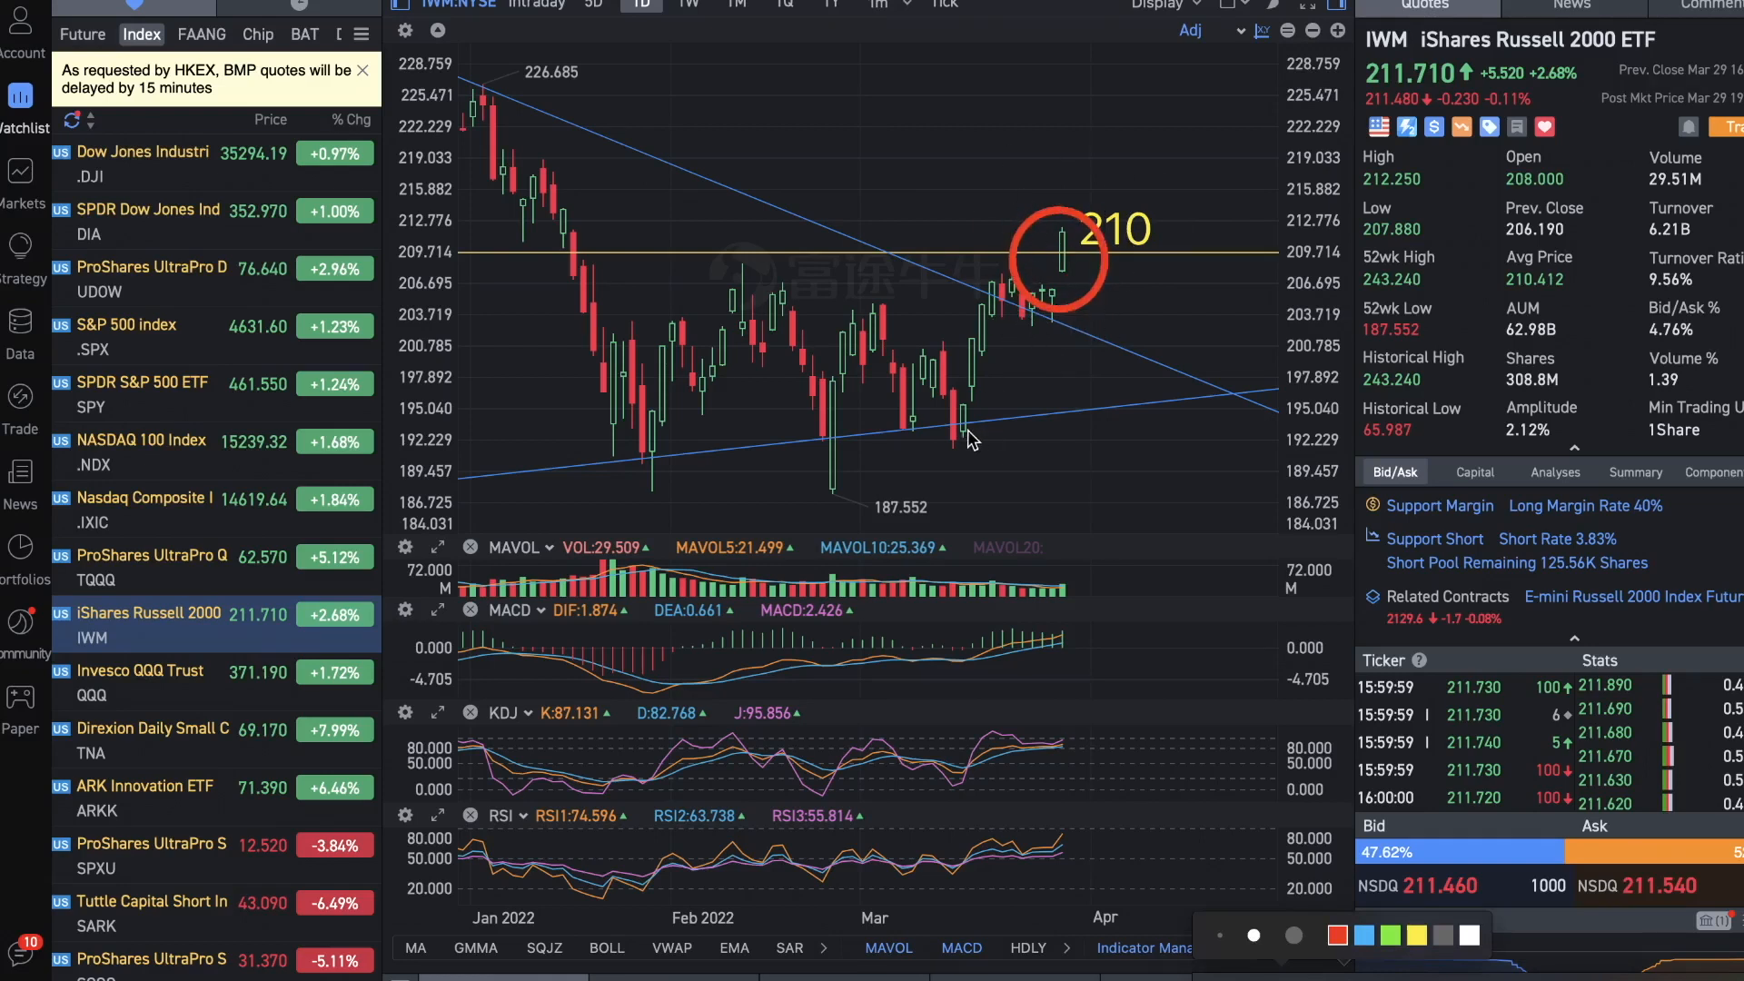
pyautogui.moveTo(1227, 332)
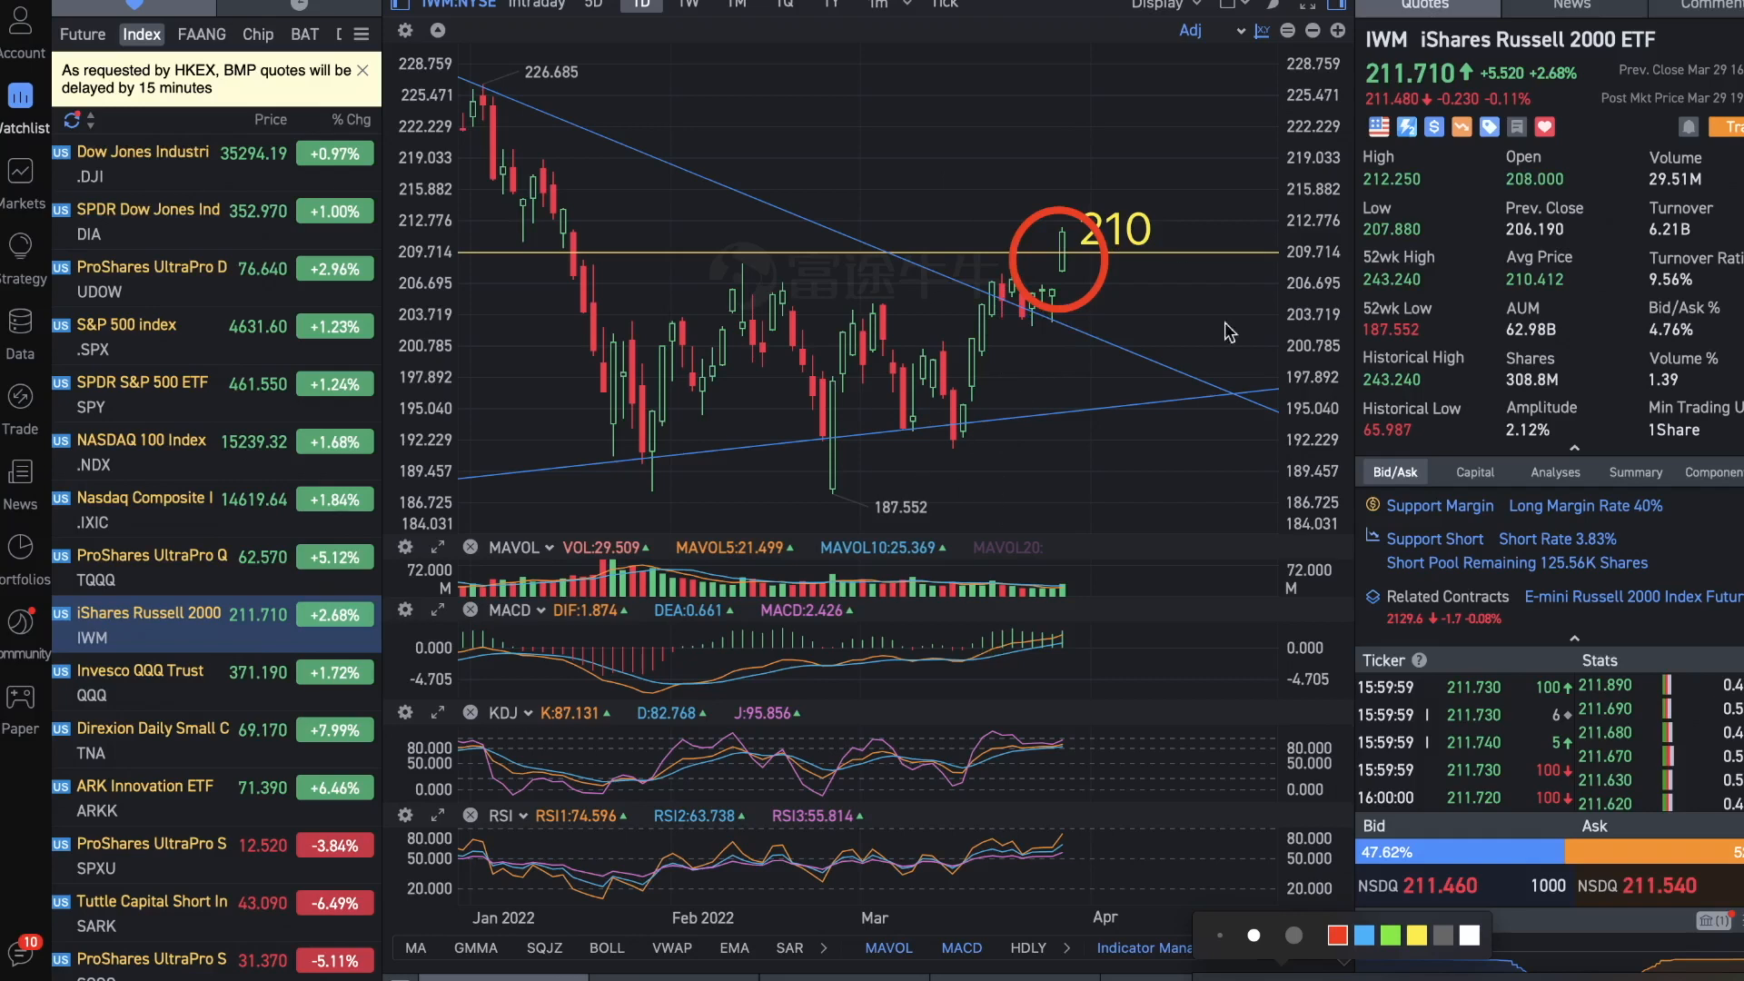
pyautogui.moveTo(1068, 178)
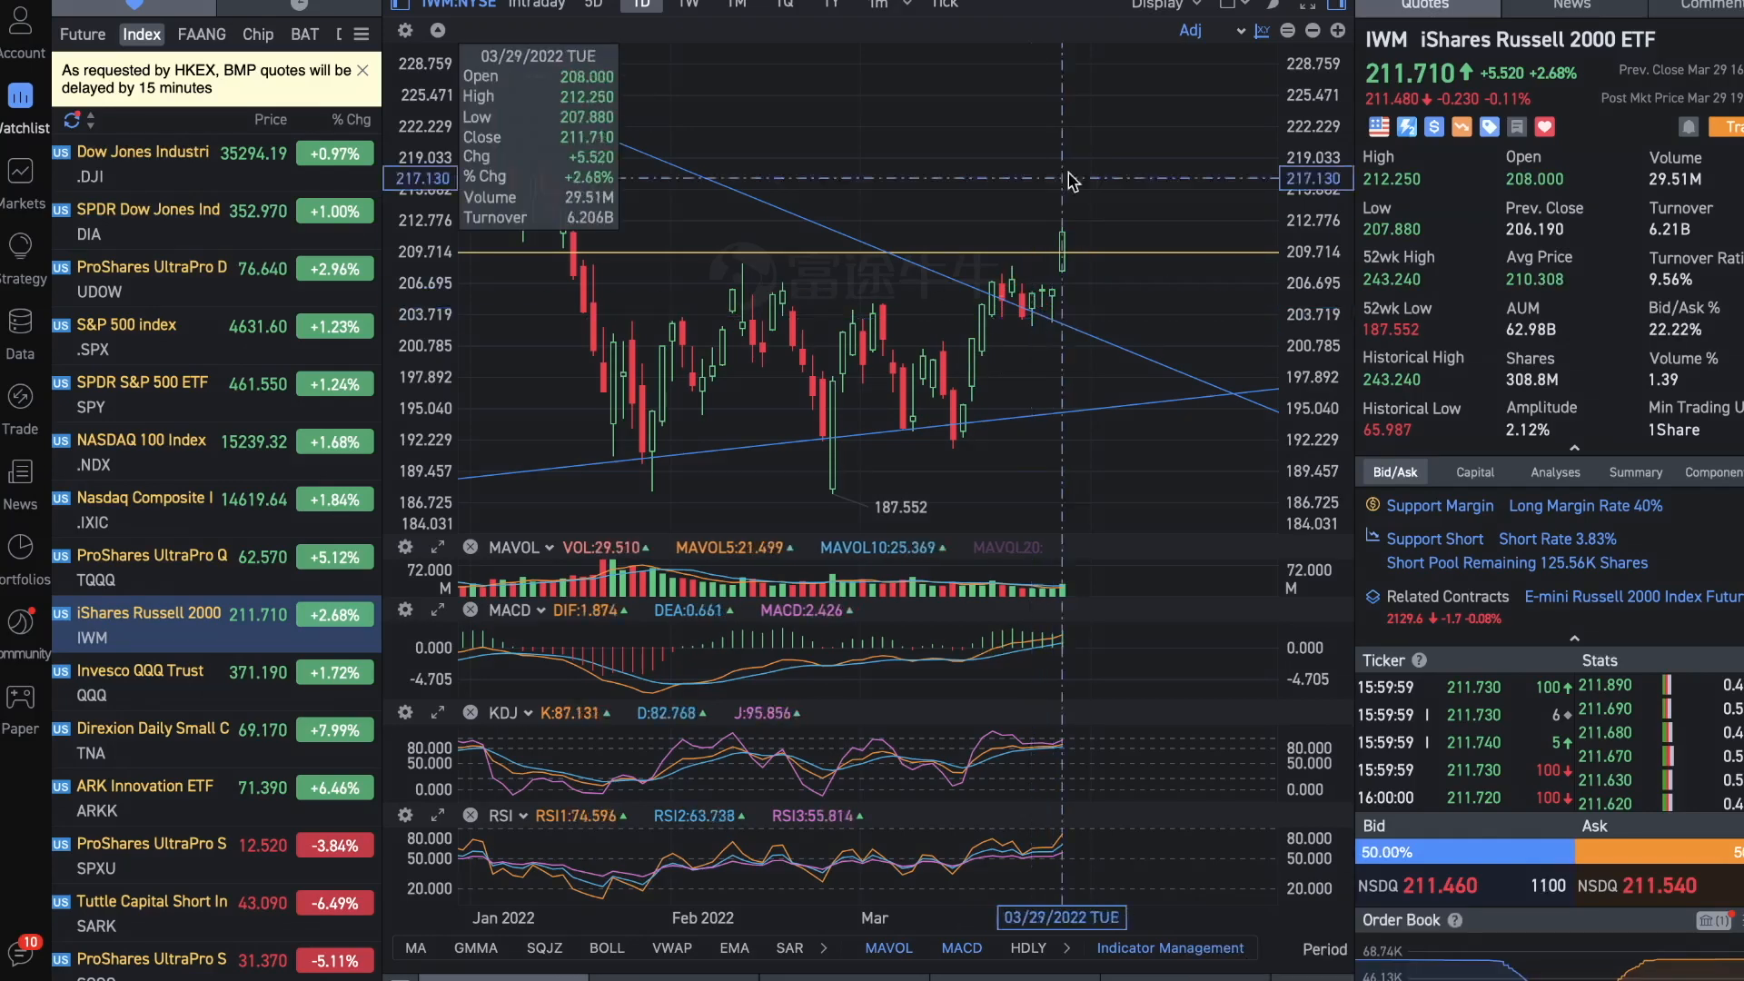
pyautogui.moveTo(1036, 269)
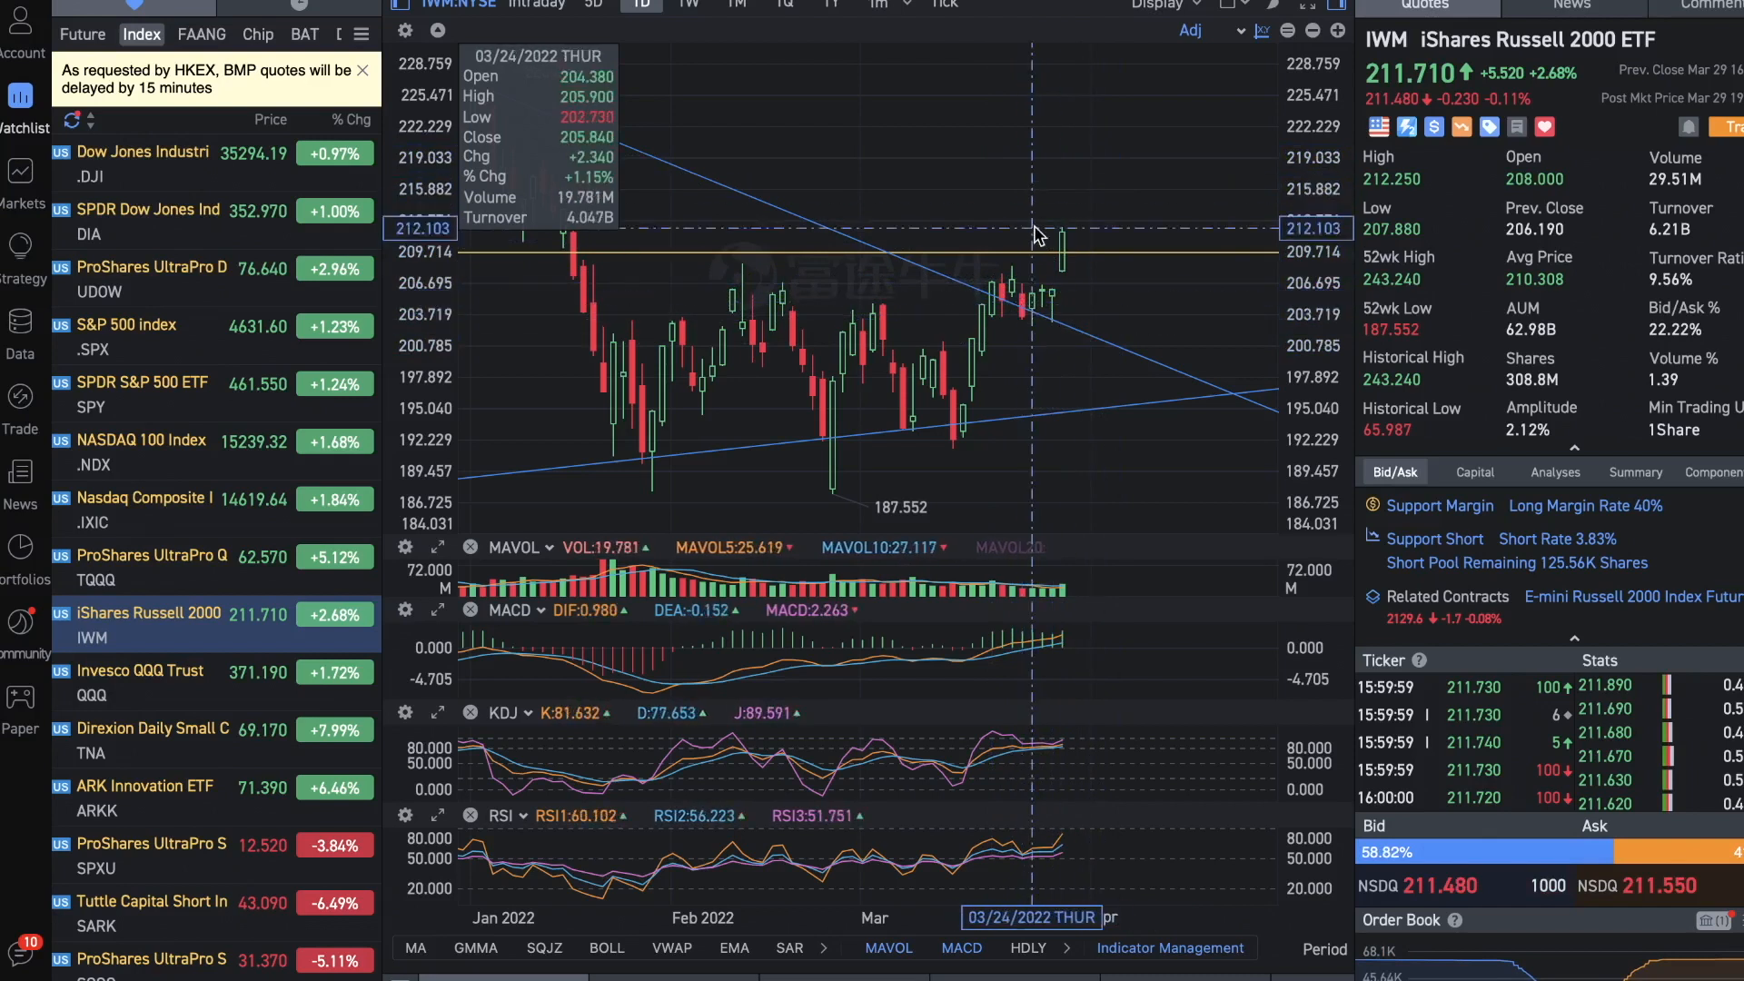
pyautogui.moveTo(1090, 264)
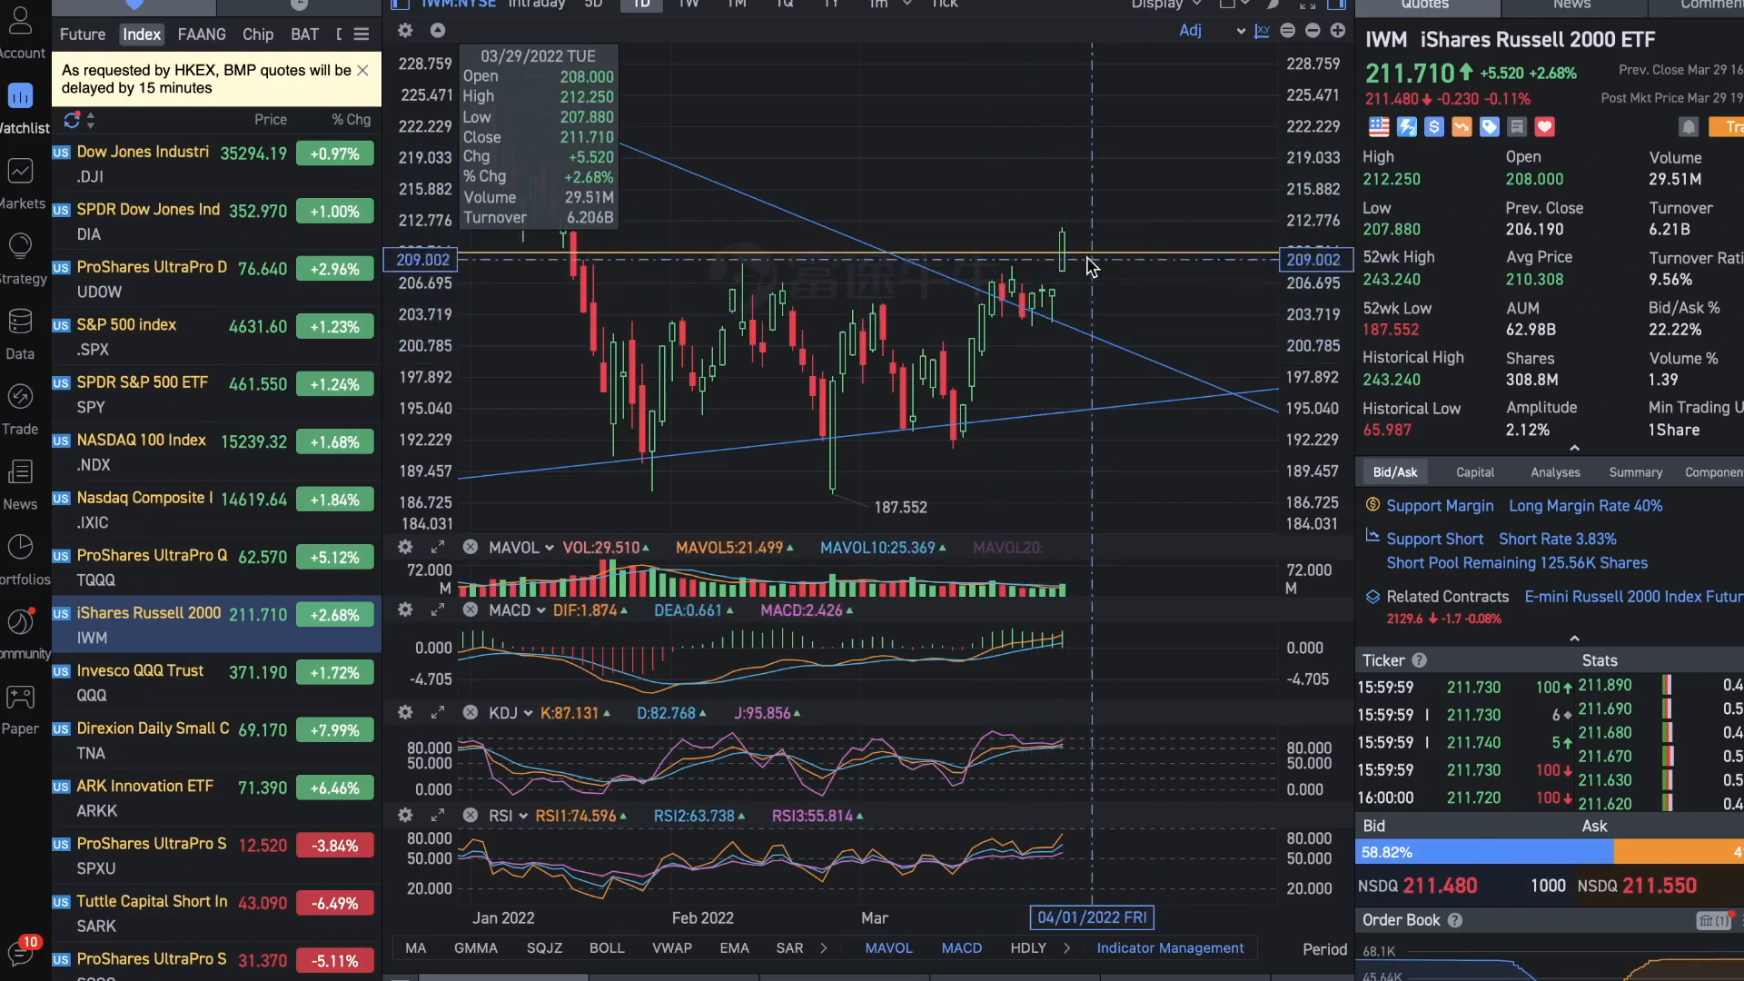
# Select S&P 500 index (.SPX) to view candles rising from 4157.87 to 4637.30
pyautogui.click(126, 325)
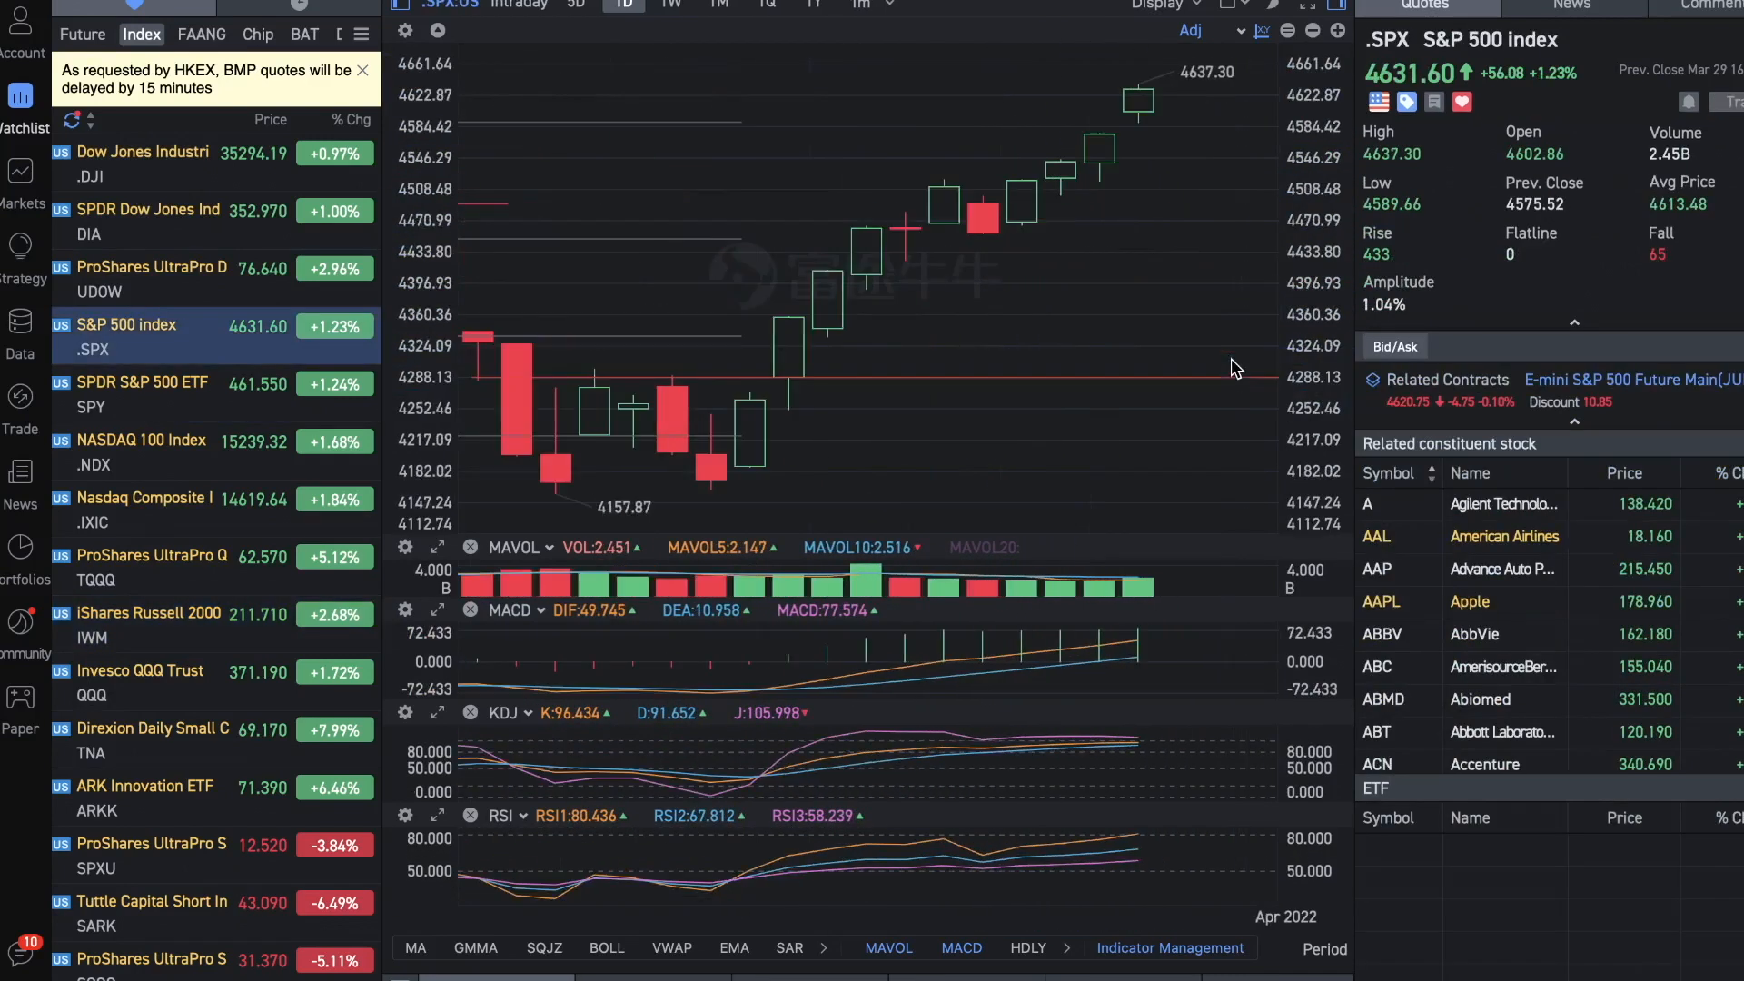
pyautogui.moveTo(878, 428)
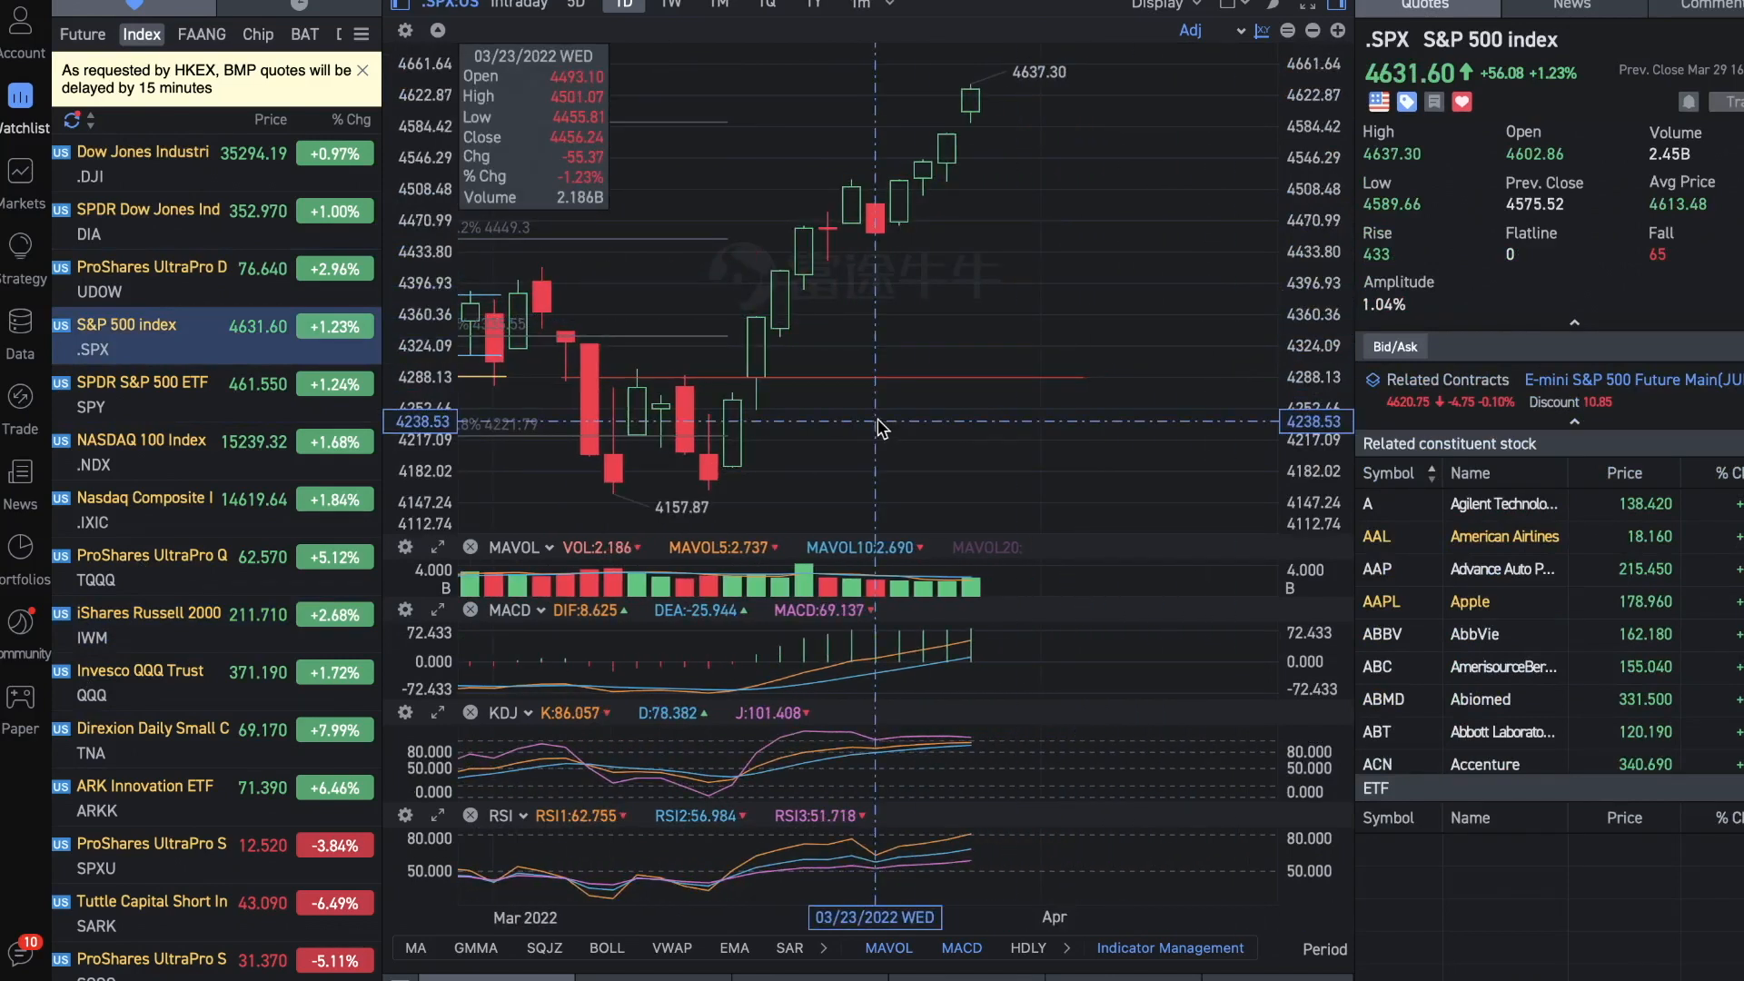
pyautogui.moveTo(965, 131)
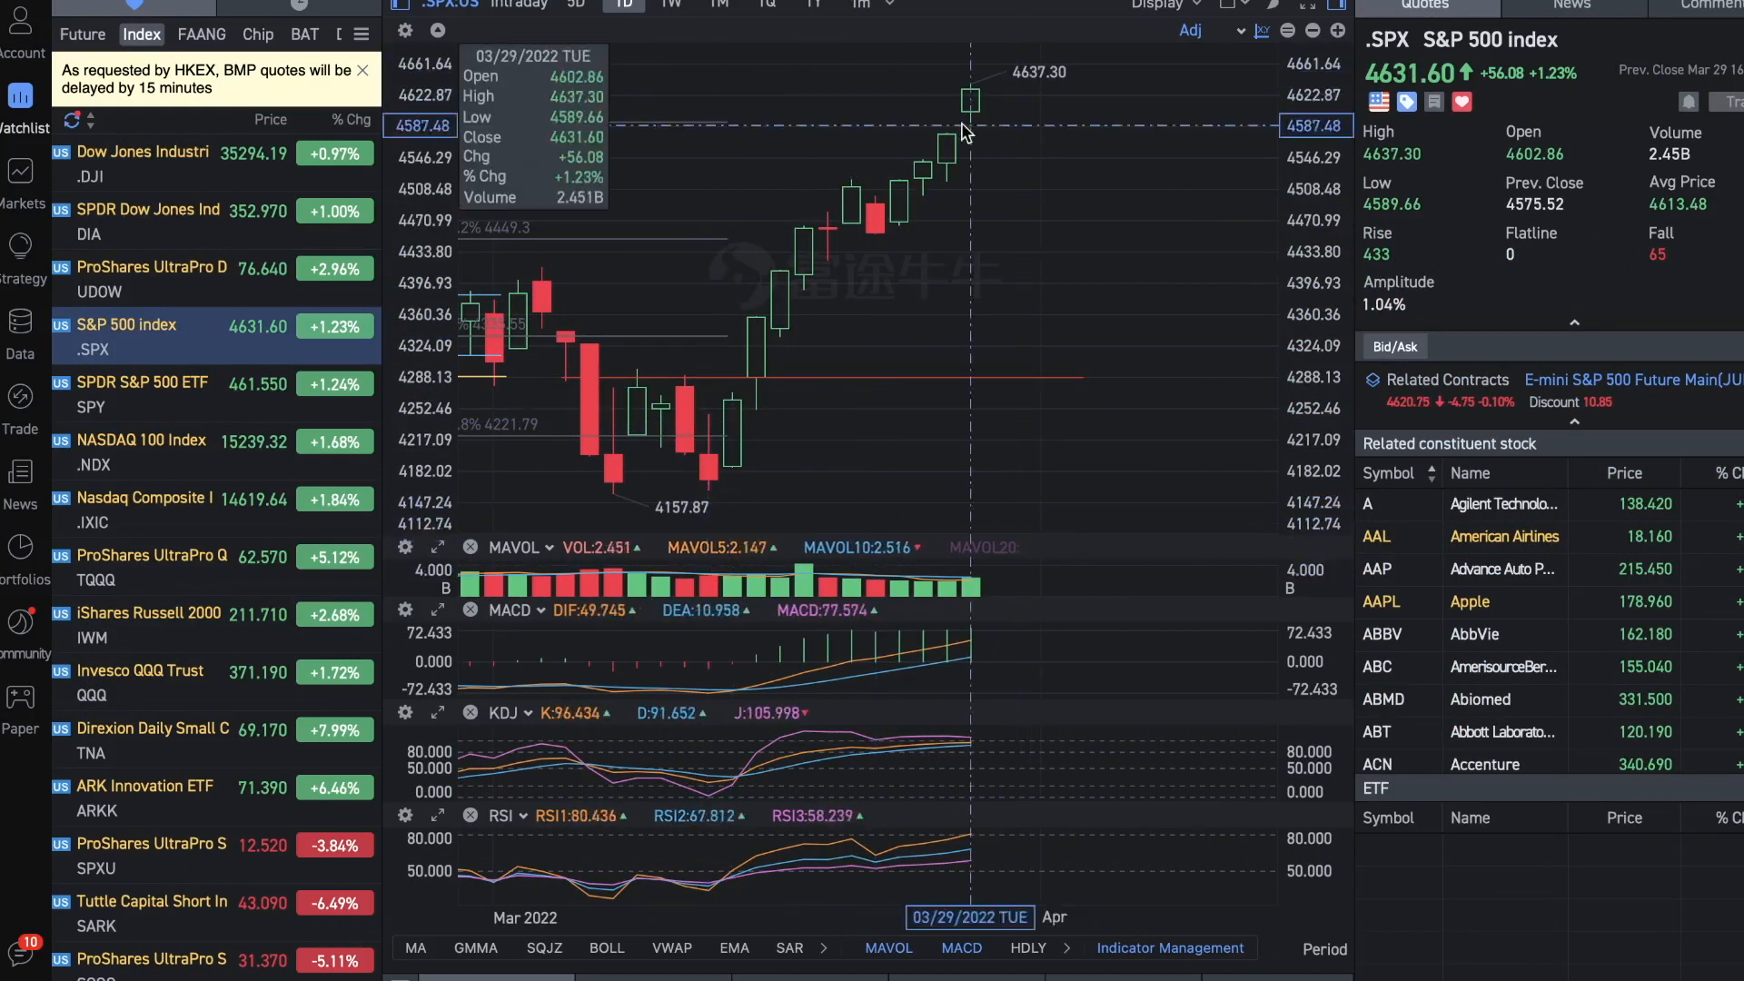
pyautogui.moveTo(1101, 30)
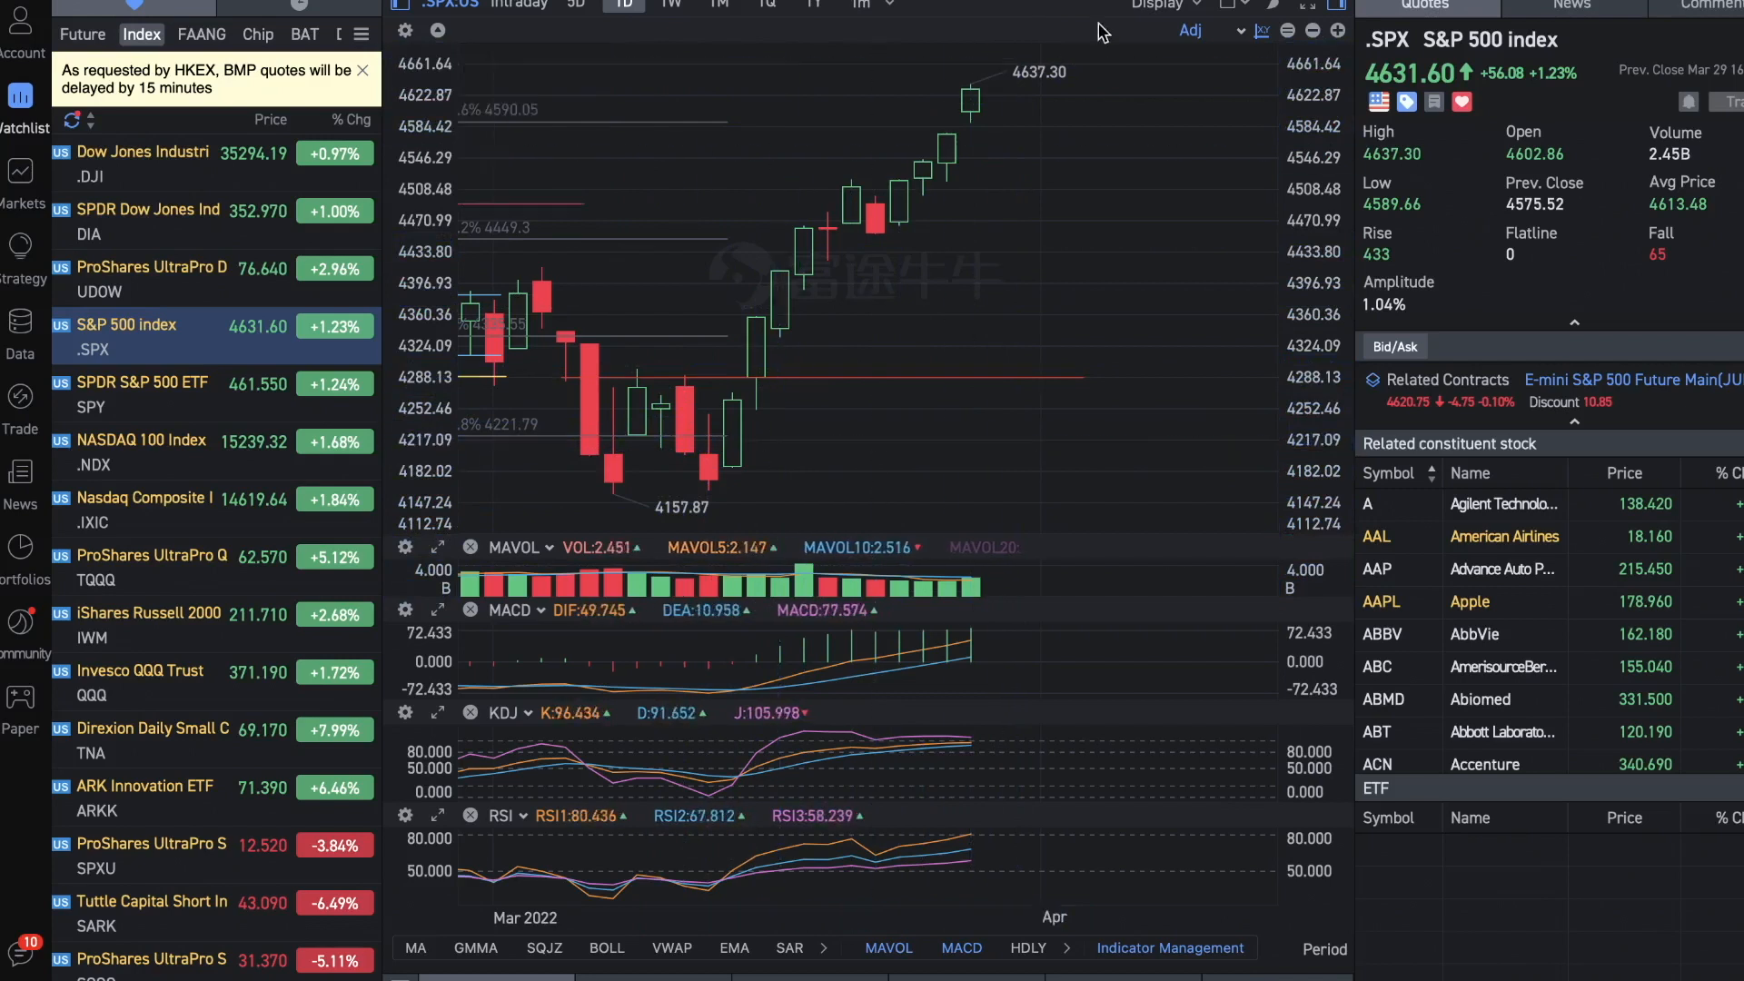
pyautogui.moveTo(942, 231)
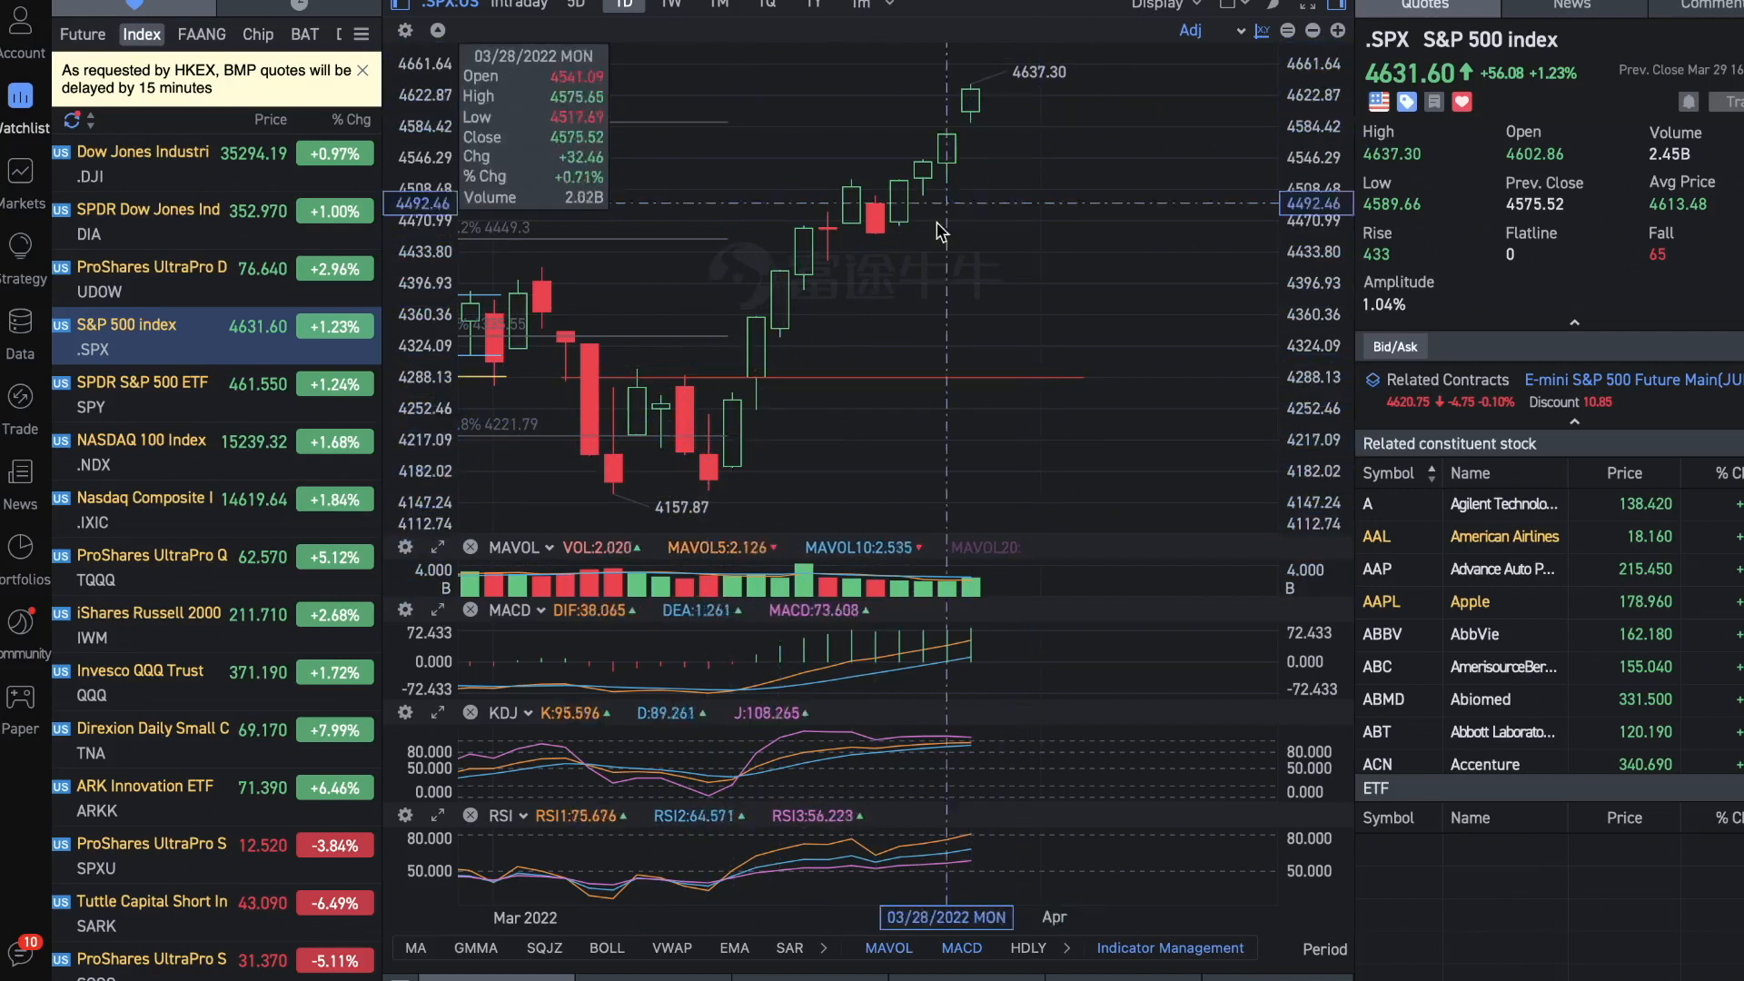
pyautogui.moveTo(717, 491)
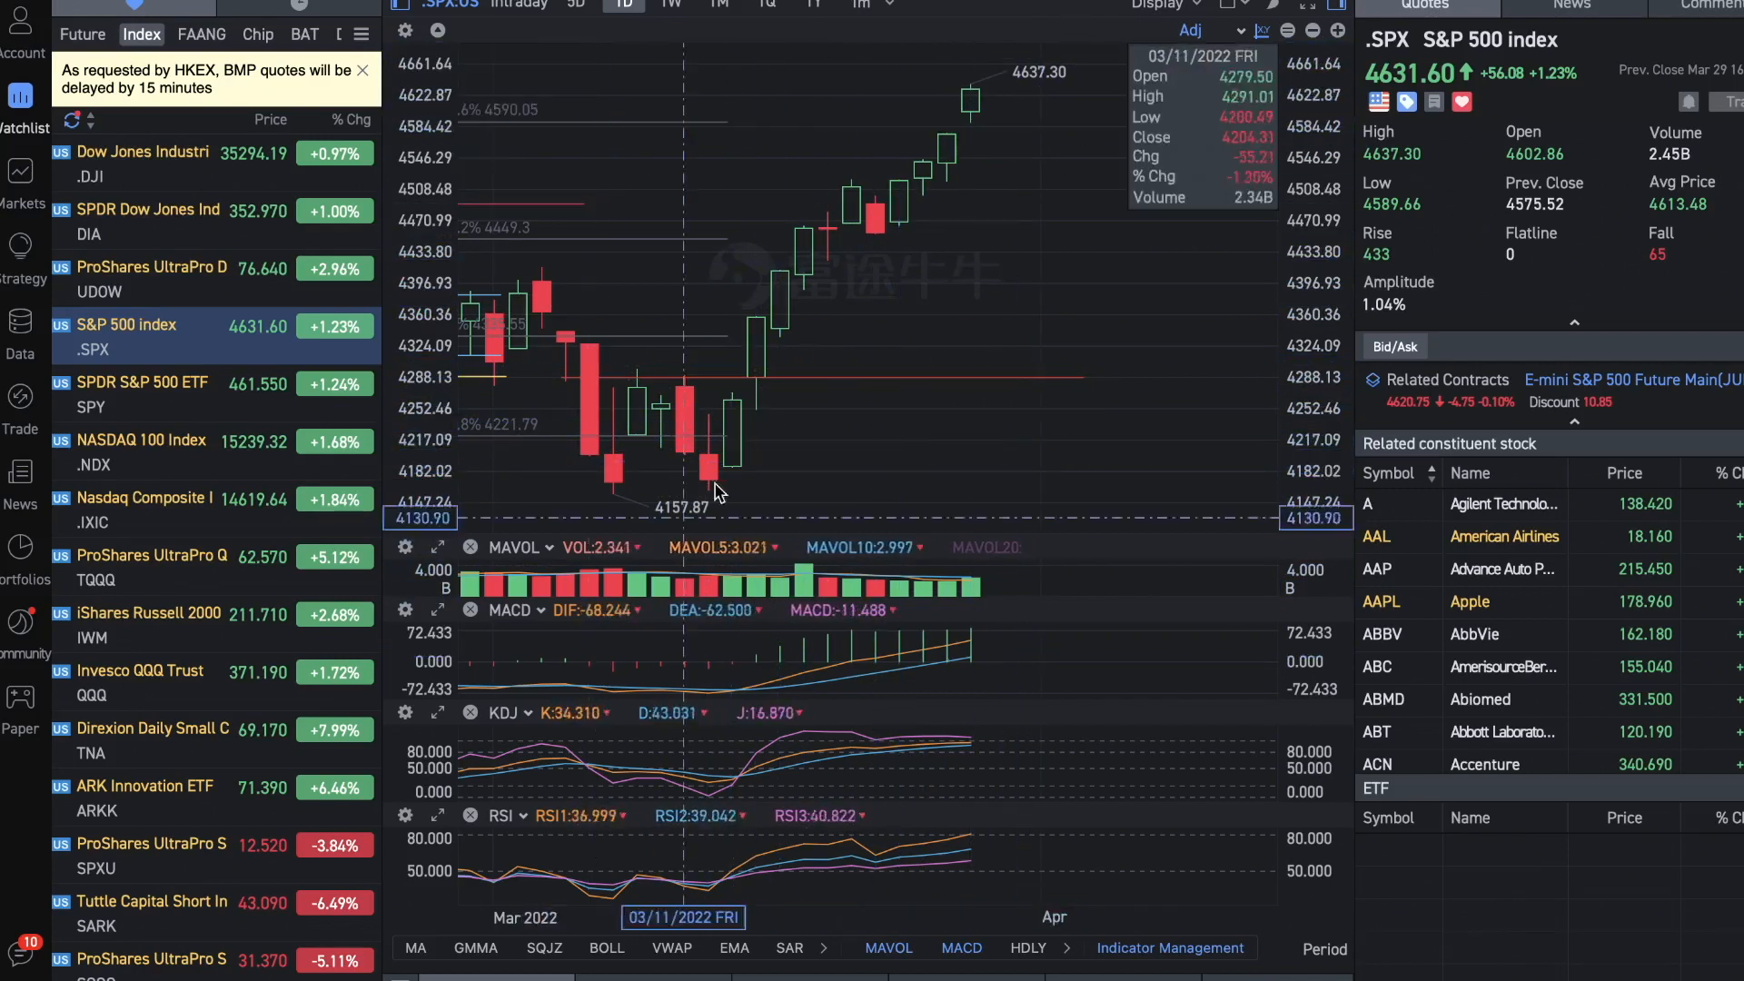
pyautogui.moveTo(1034, 106)
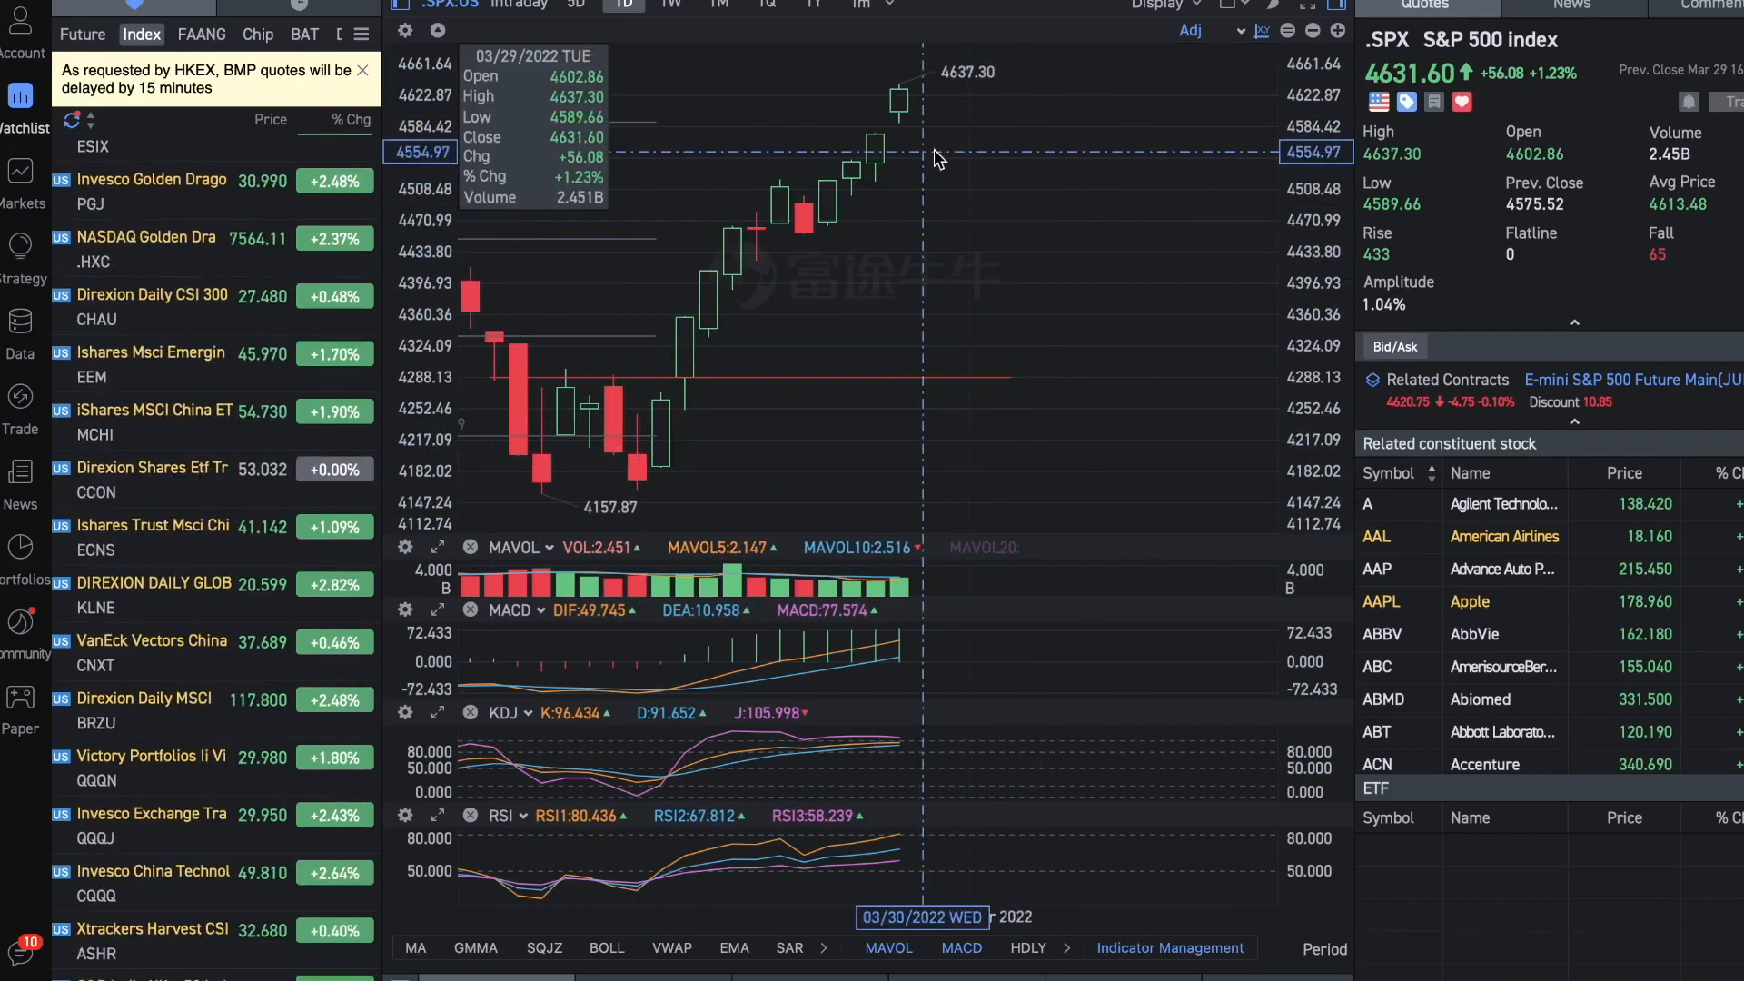
pyautogui.moveTo(890, 123)
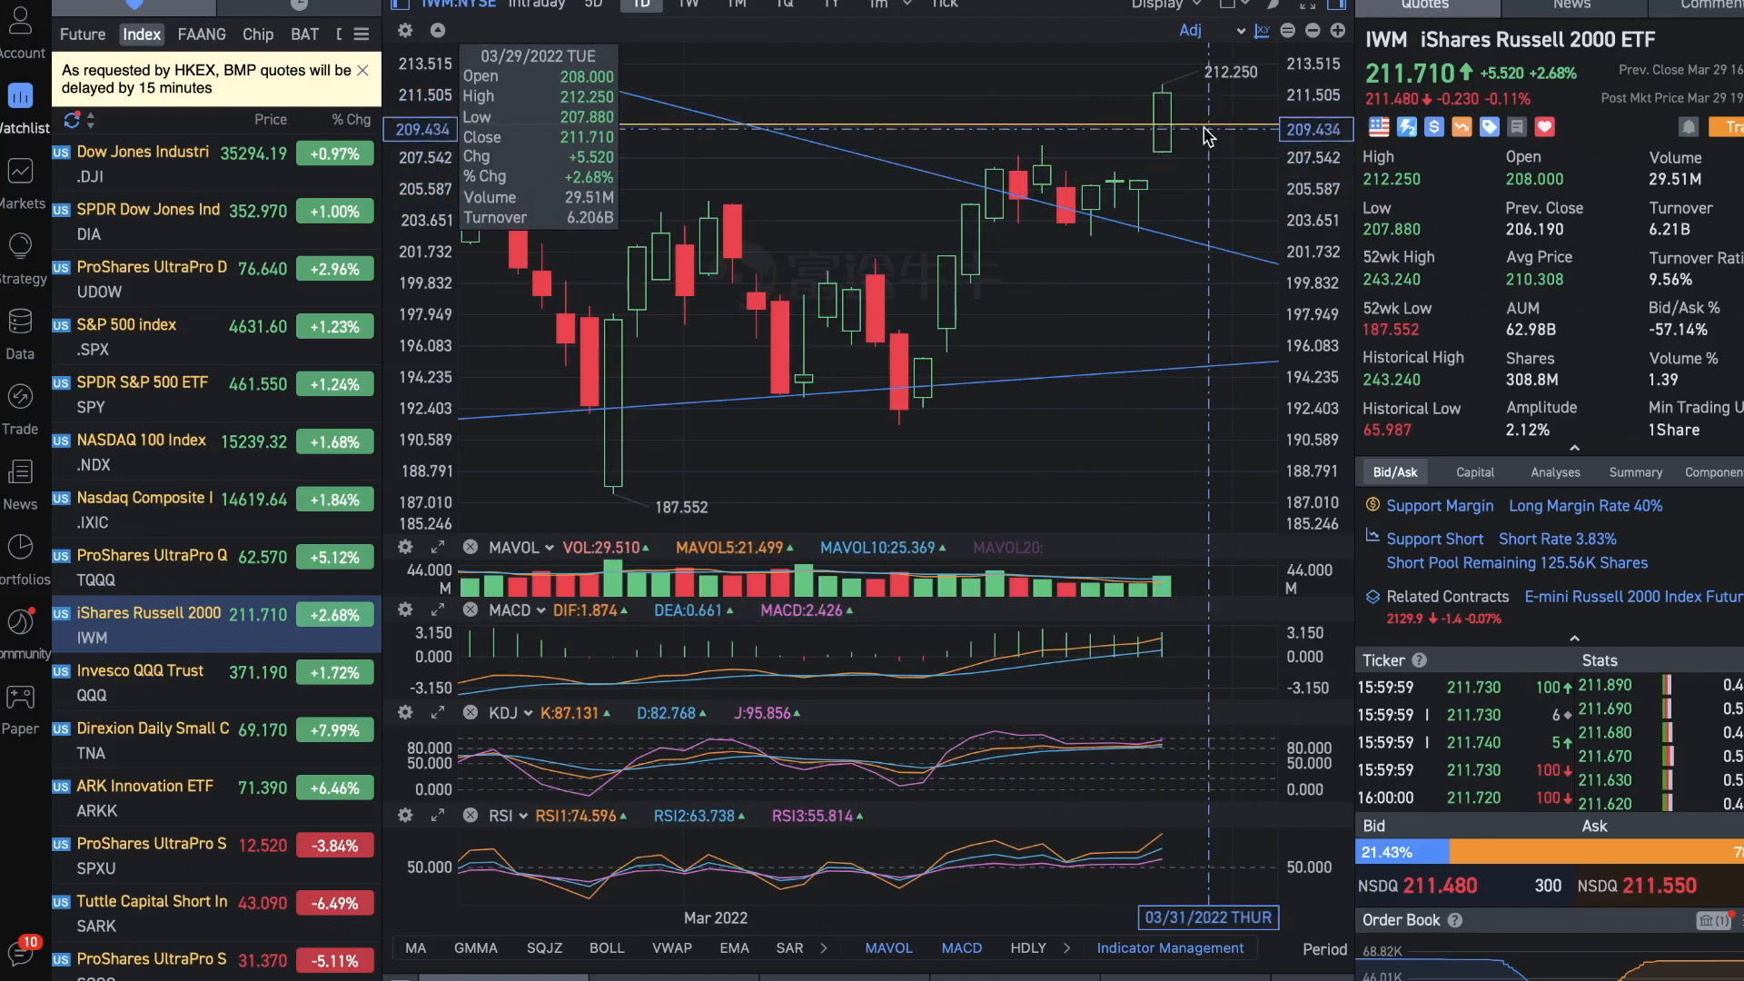
pyautogui.moveTo(1156, 186)
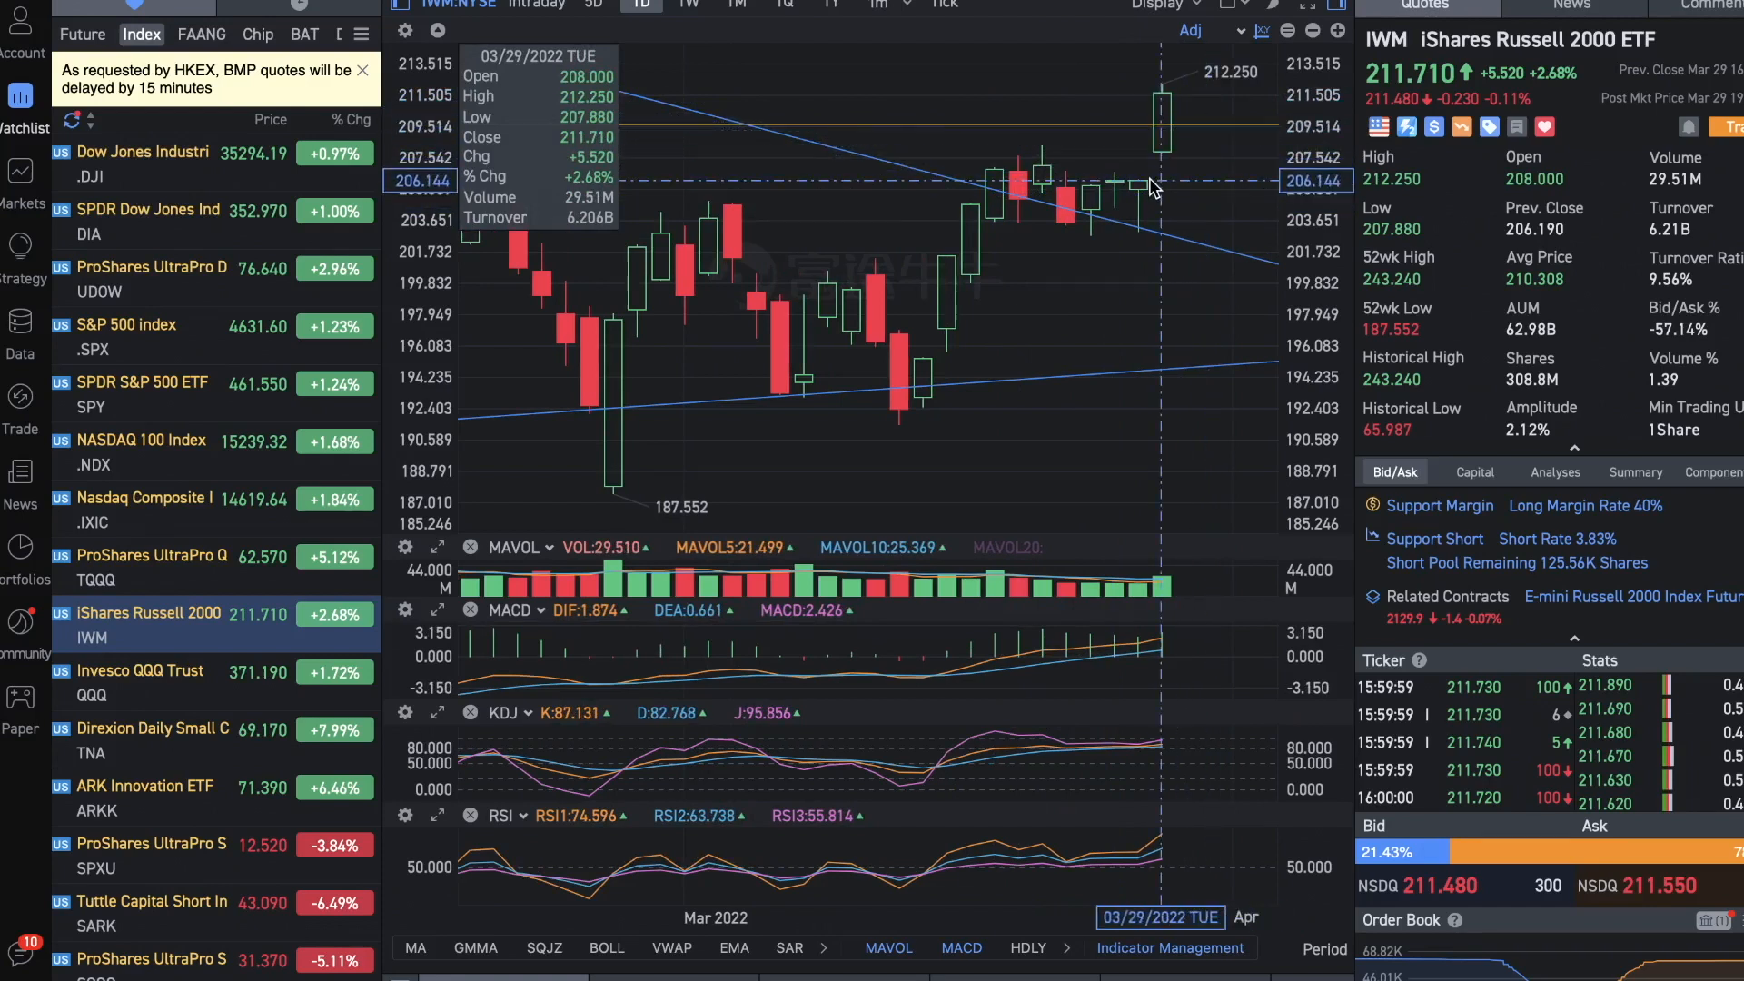
pyautogui.moveTo(1163, 212)
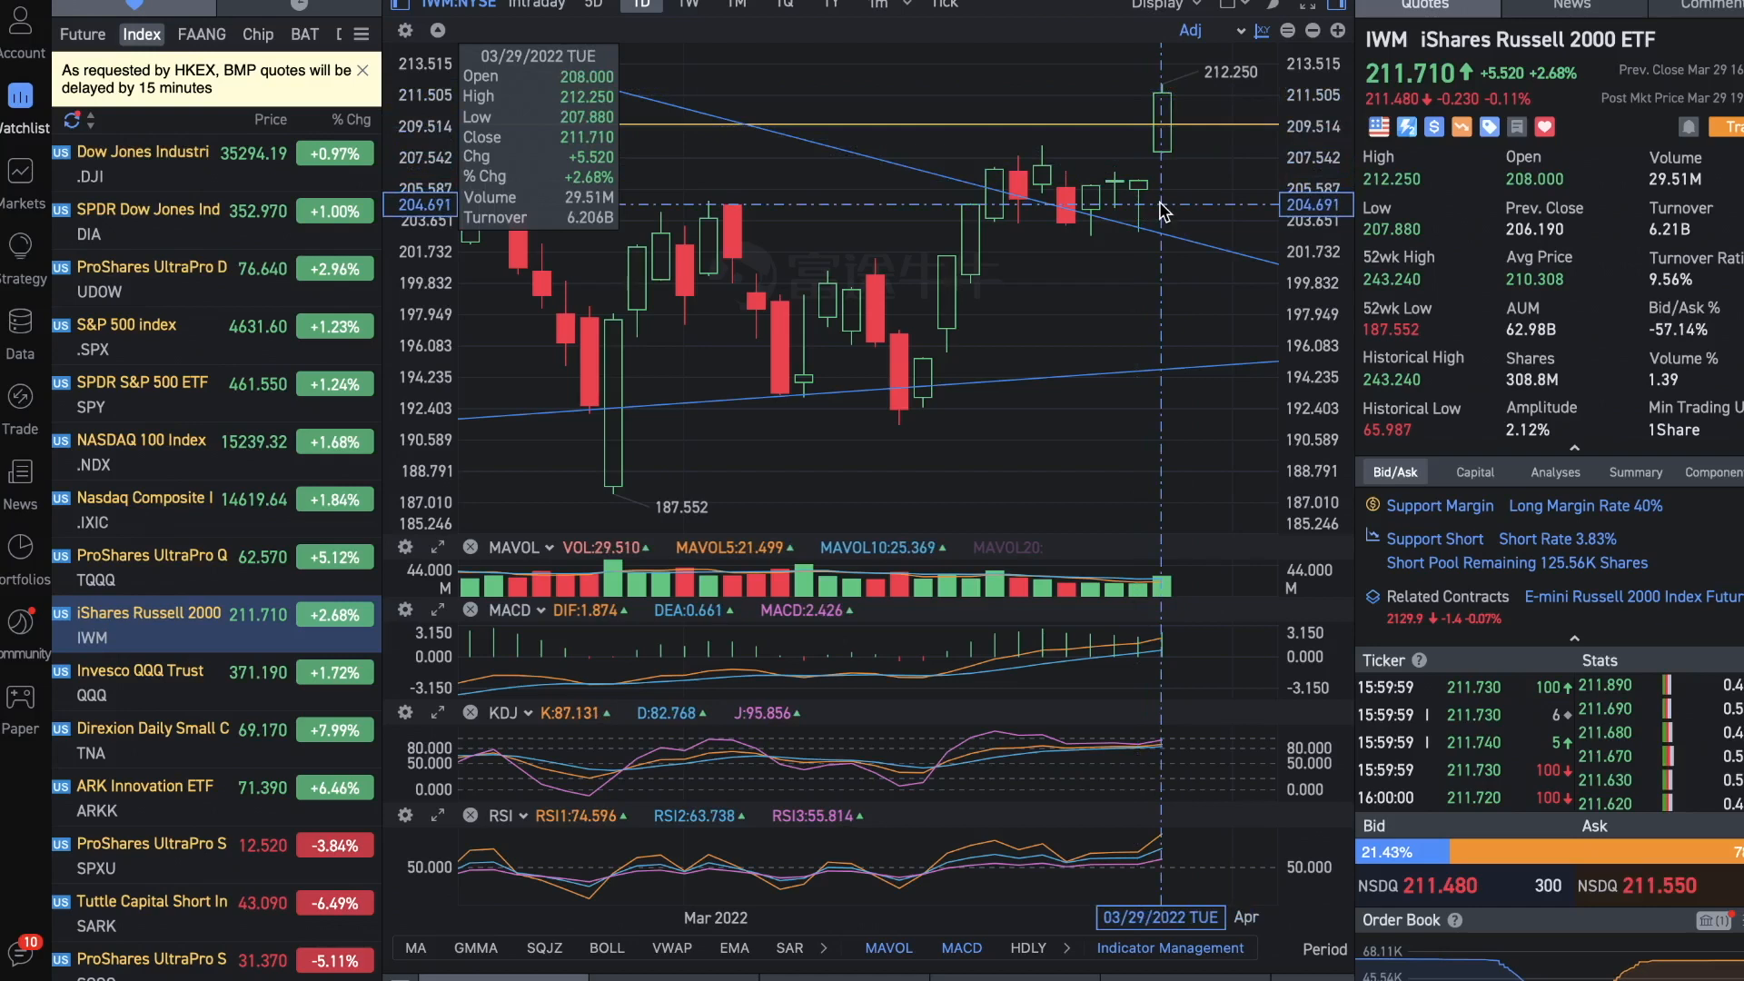
pyautogui.moveTo(1160, 164)
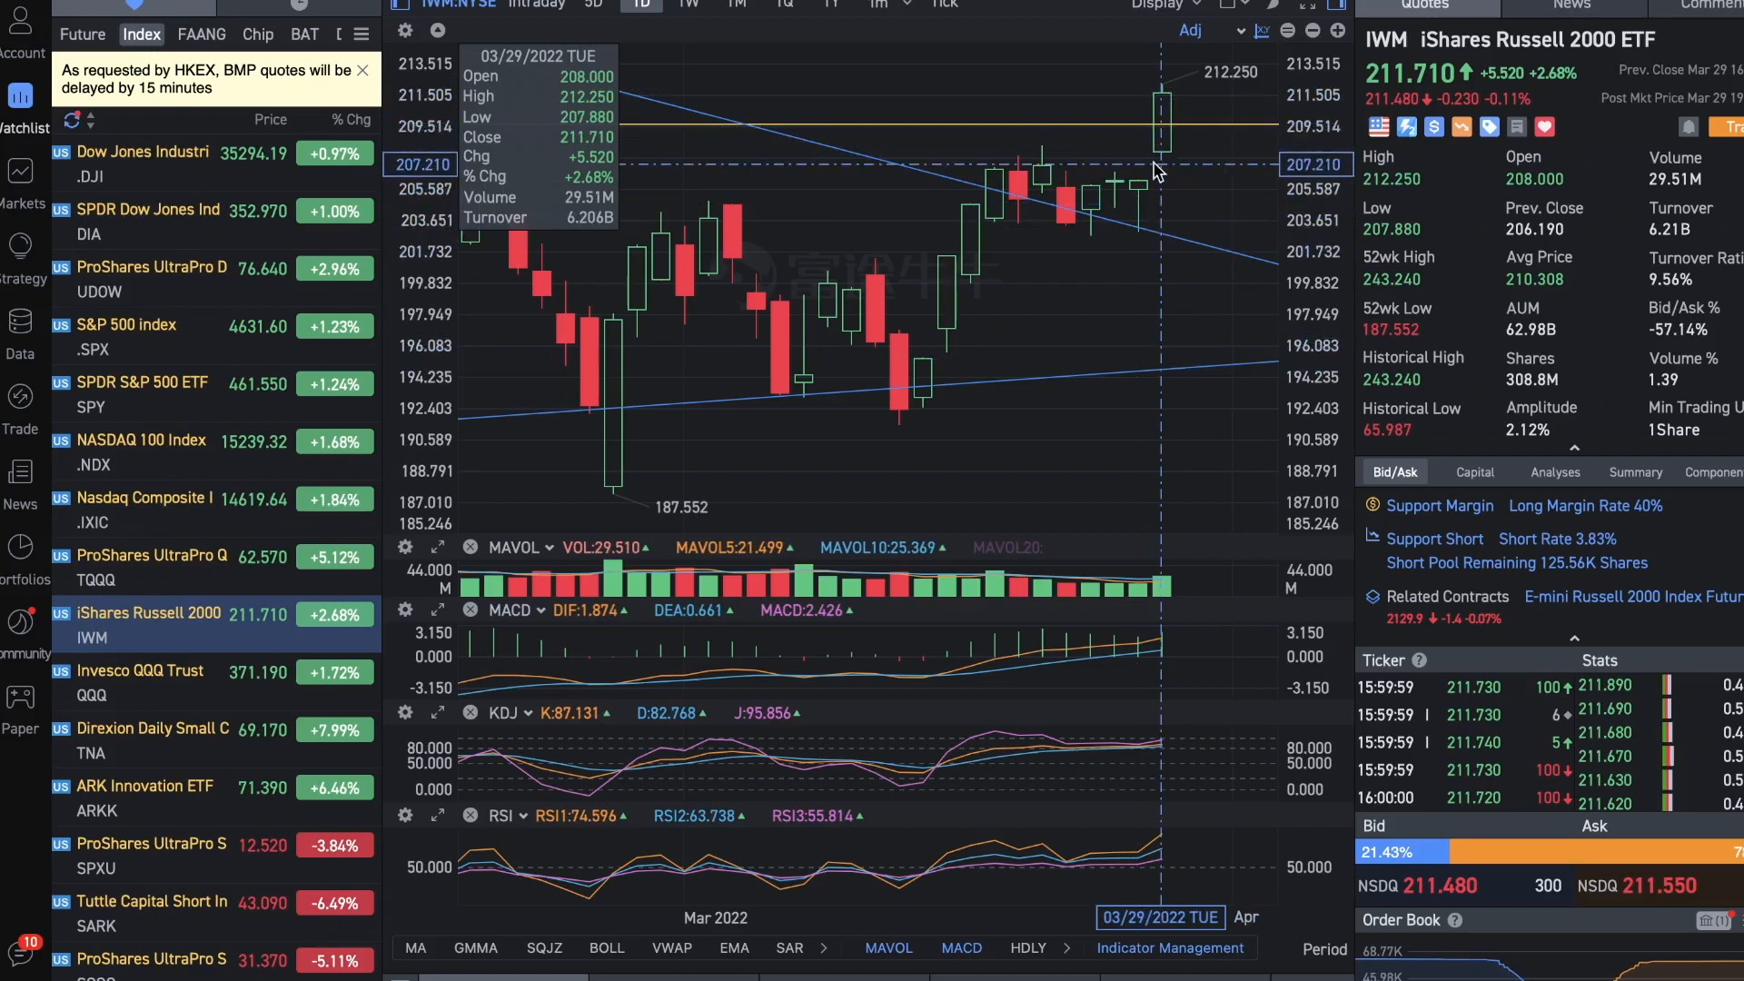
pyautogui.moveTo(1160, 118)
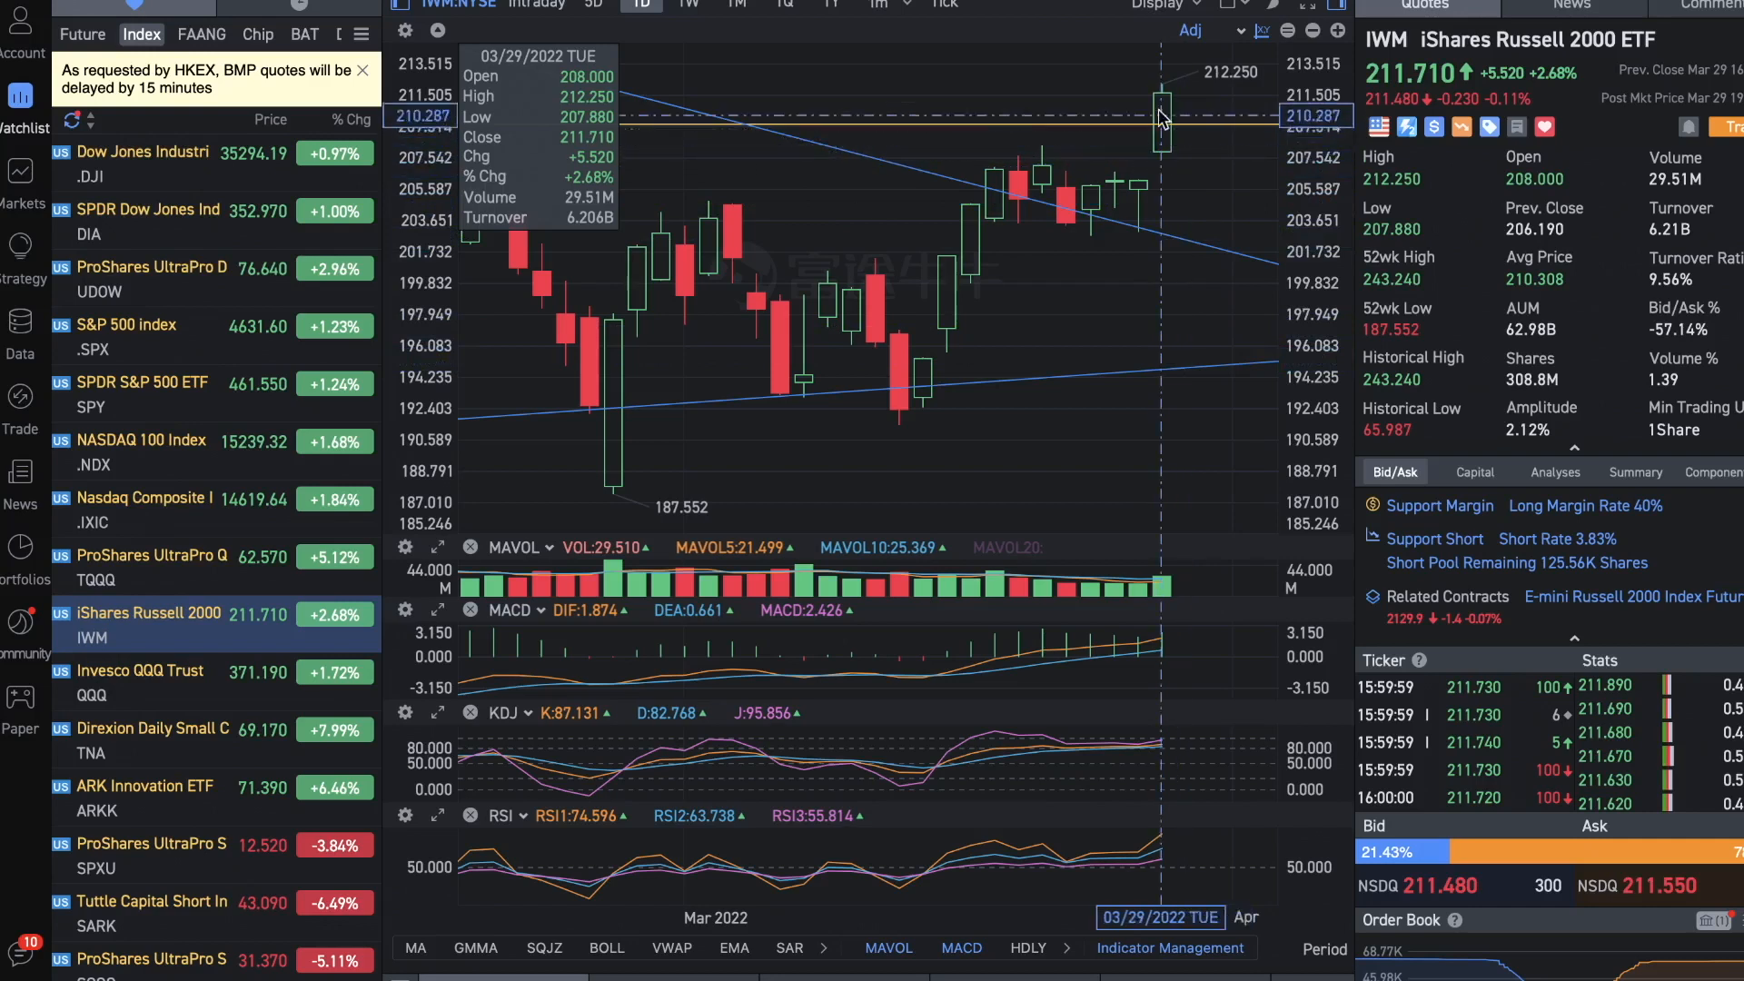
pyautogui.moveTo(1190, 209)
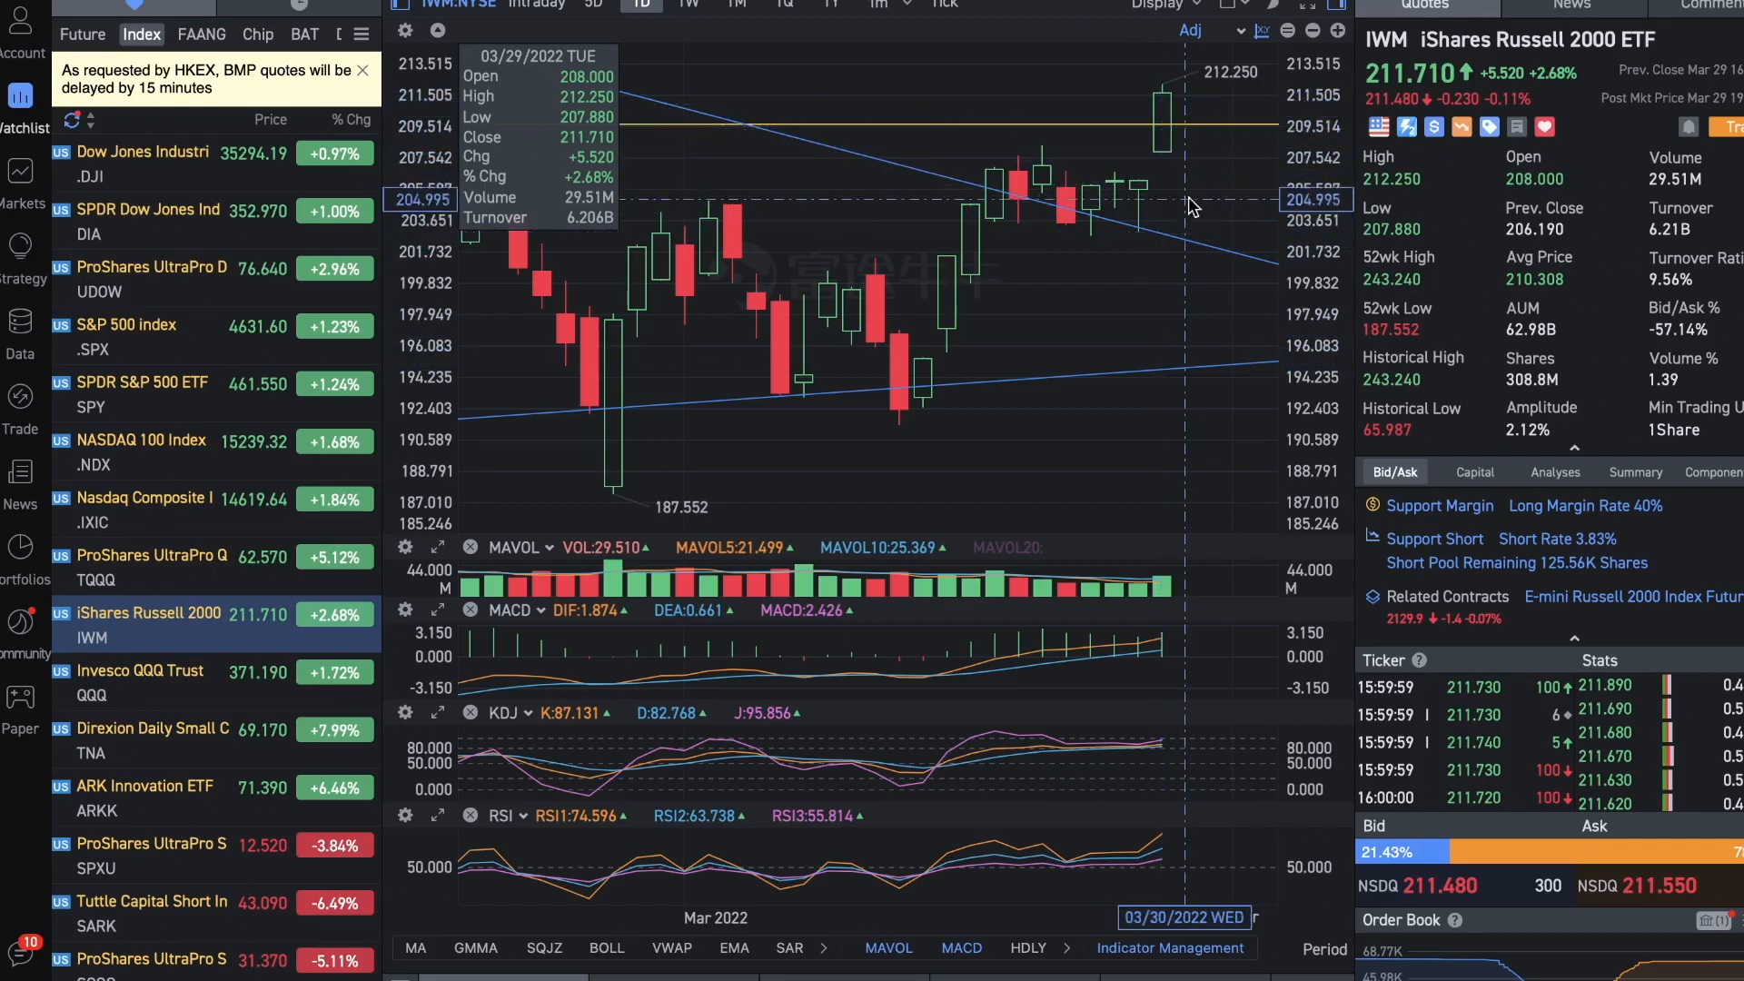
pyautogui.moveTo(1245, 128)
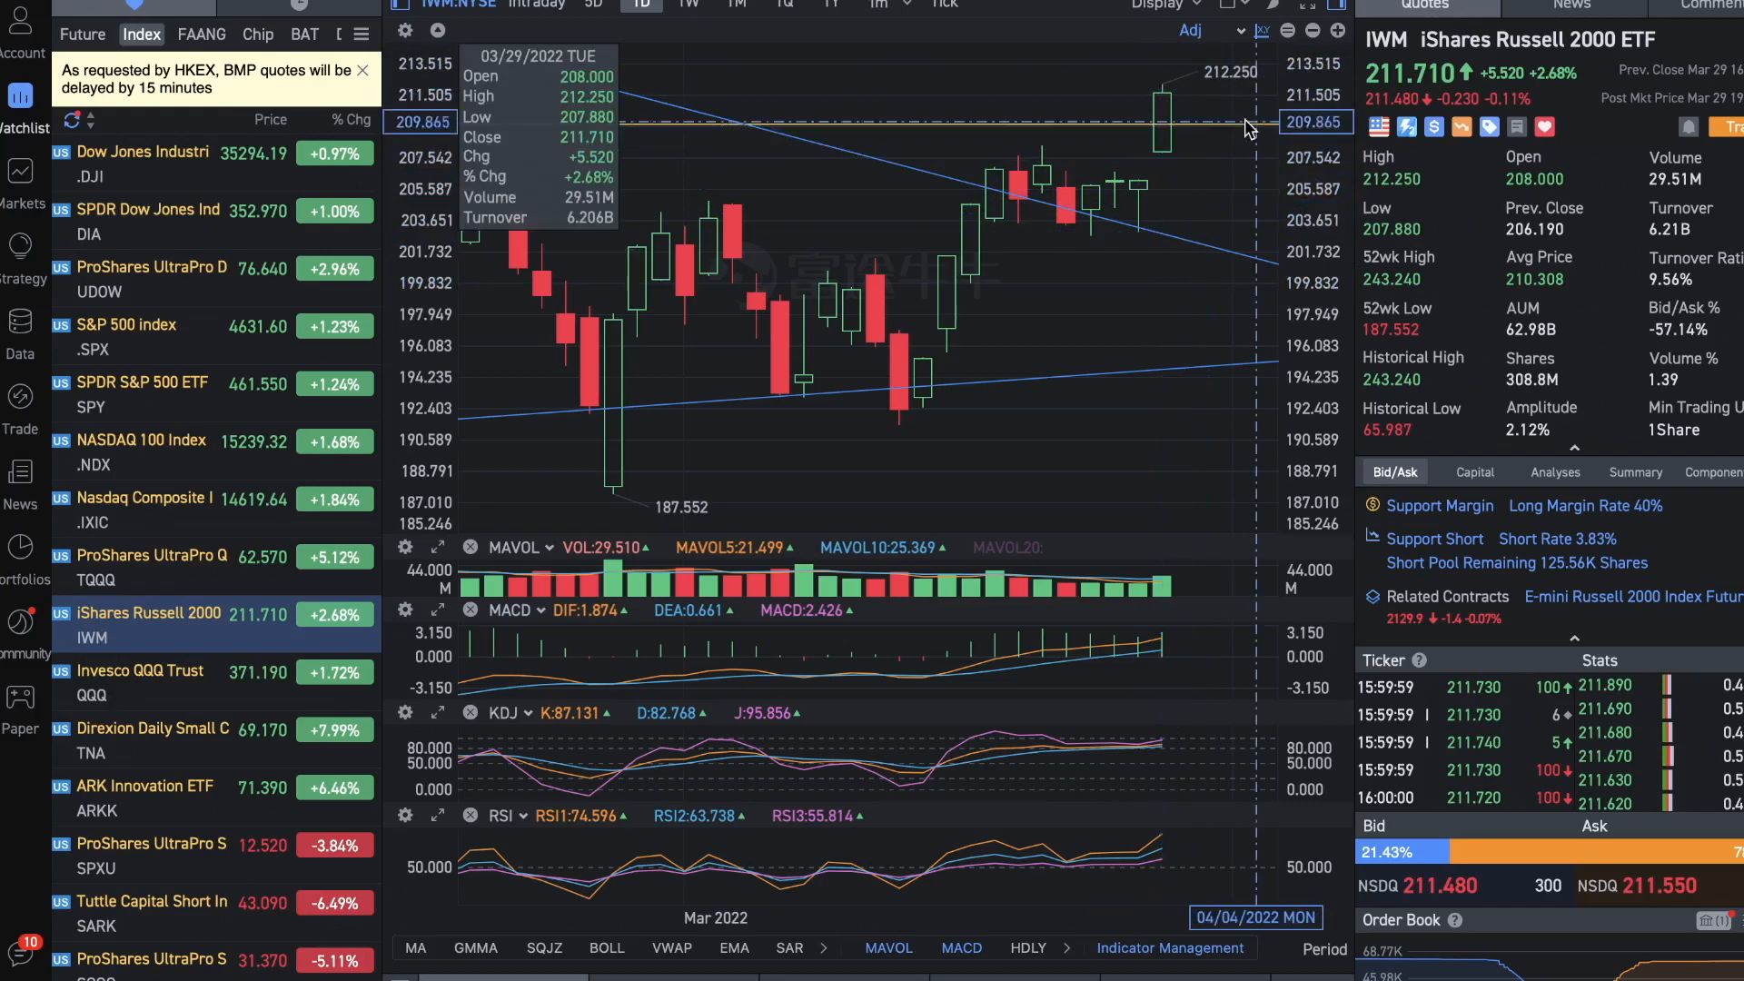
pyautogui.moveTo(1206, 130)
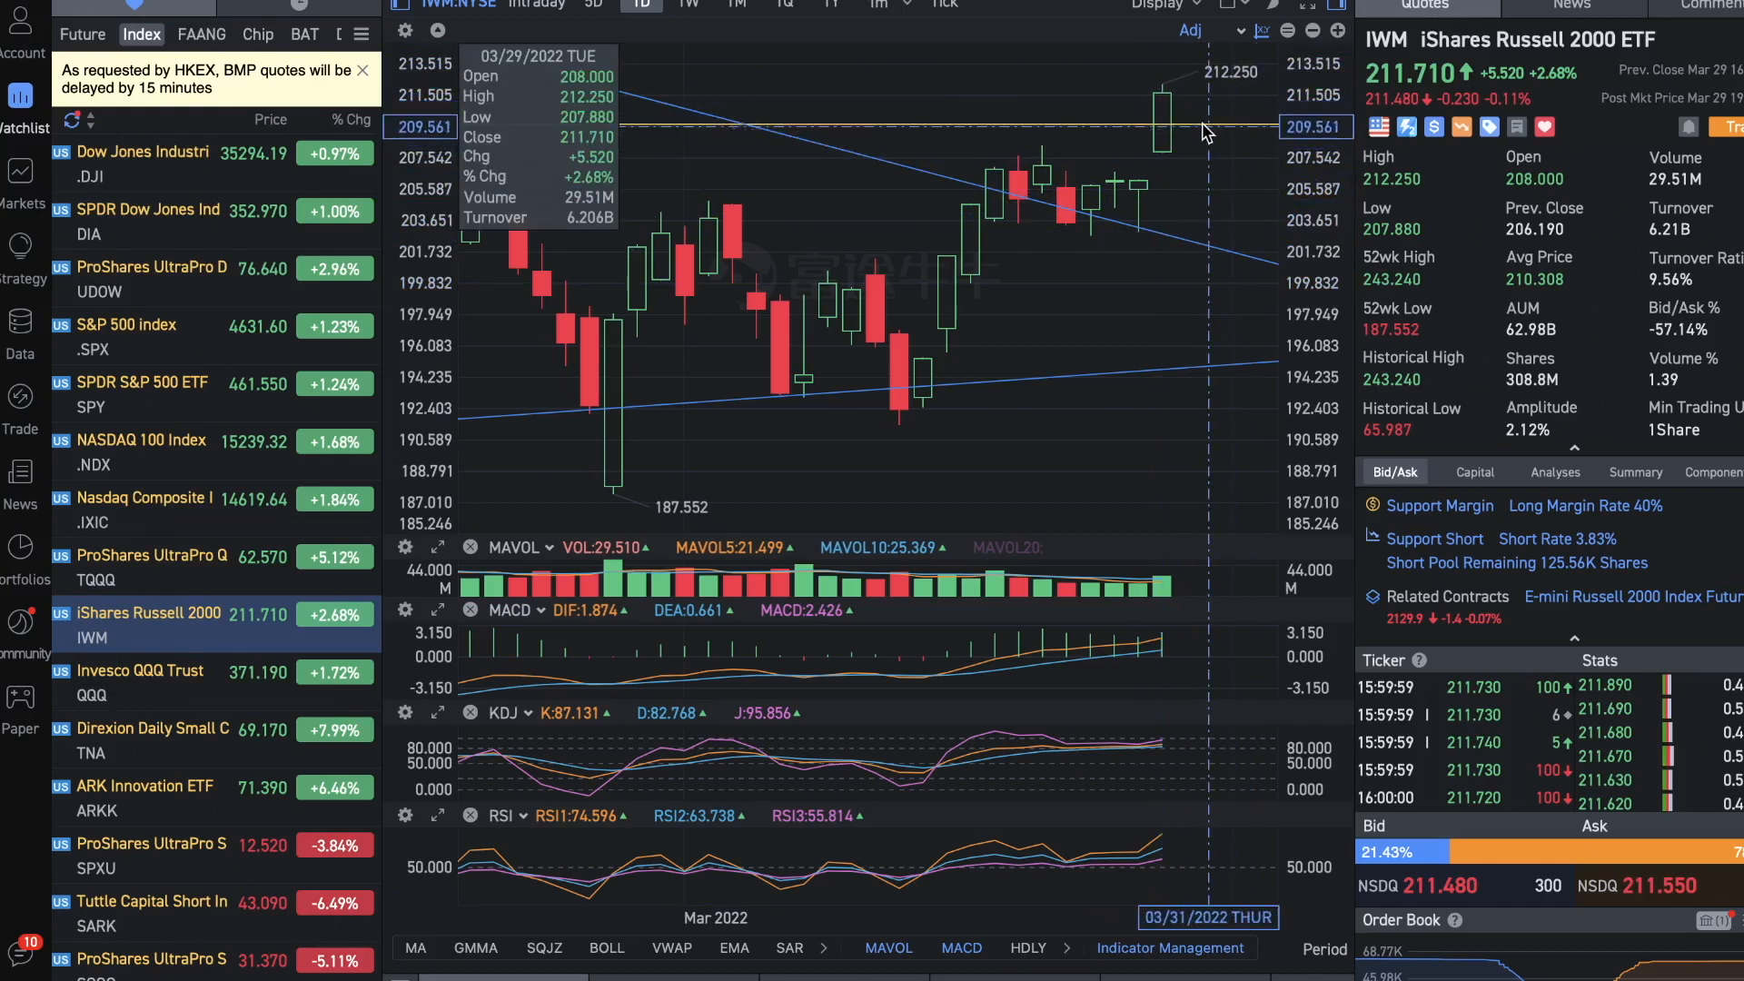
pyautogui.moveTo(1238, 120)
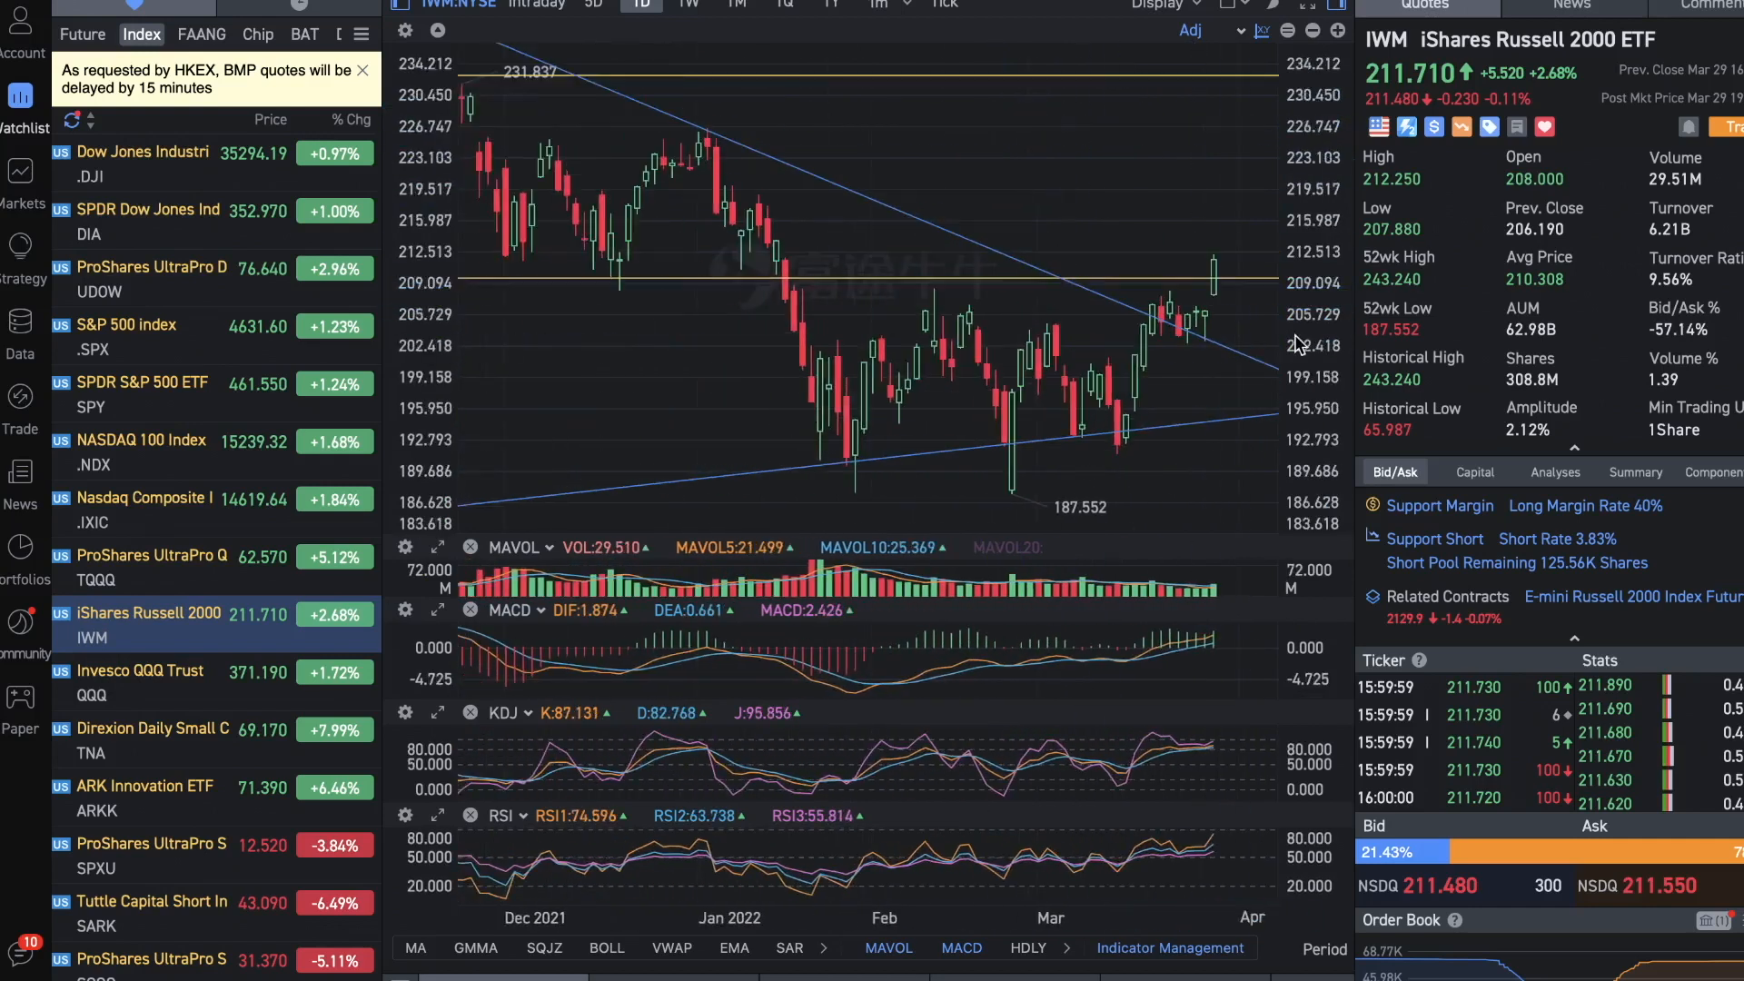
# Switch to the futures watchlist showing the HSI Future Main (APR2) daily chart
pyautogui.click(82, 34)
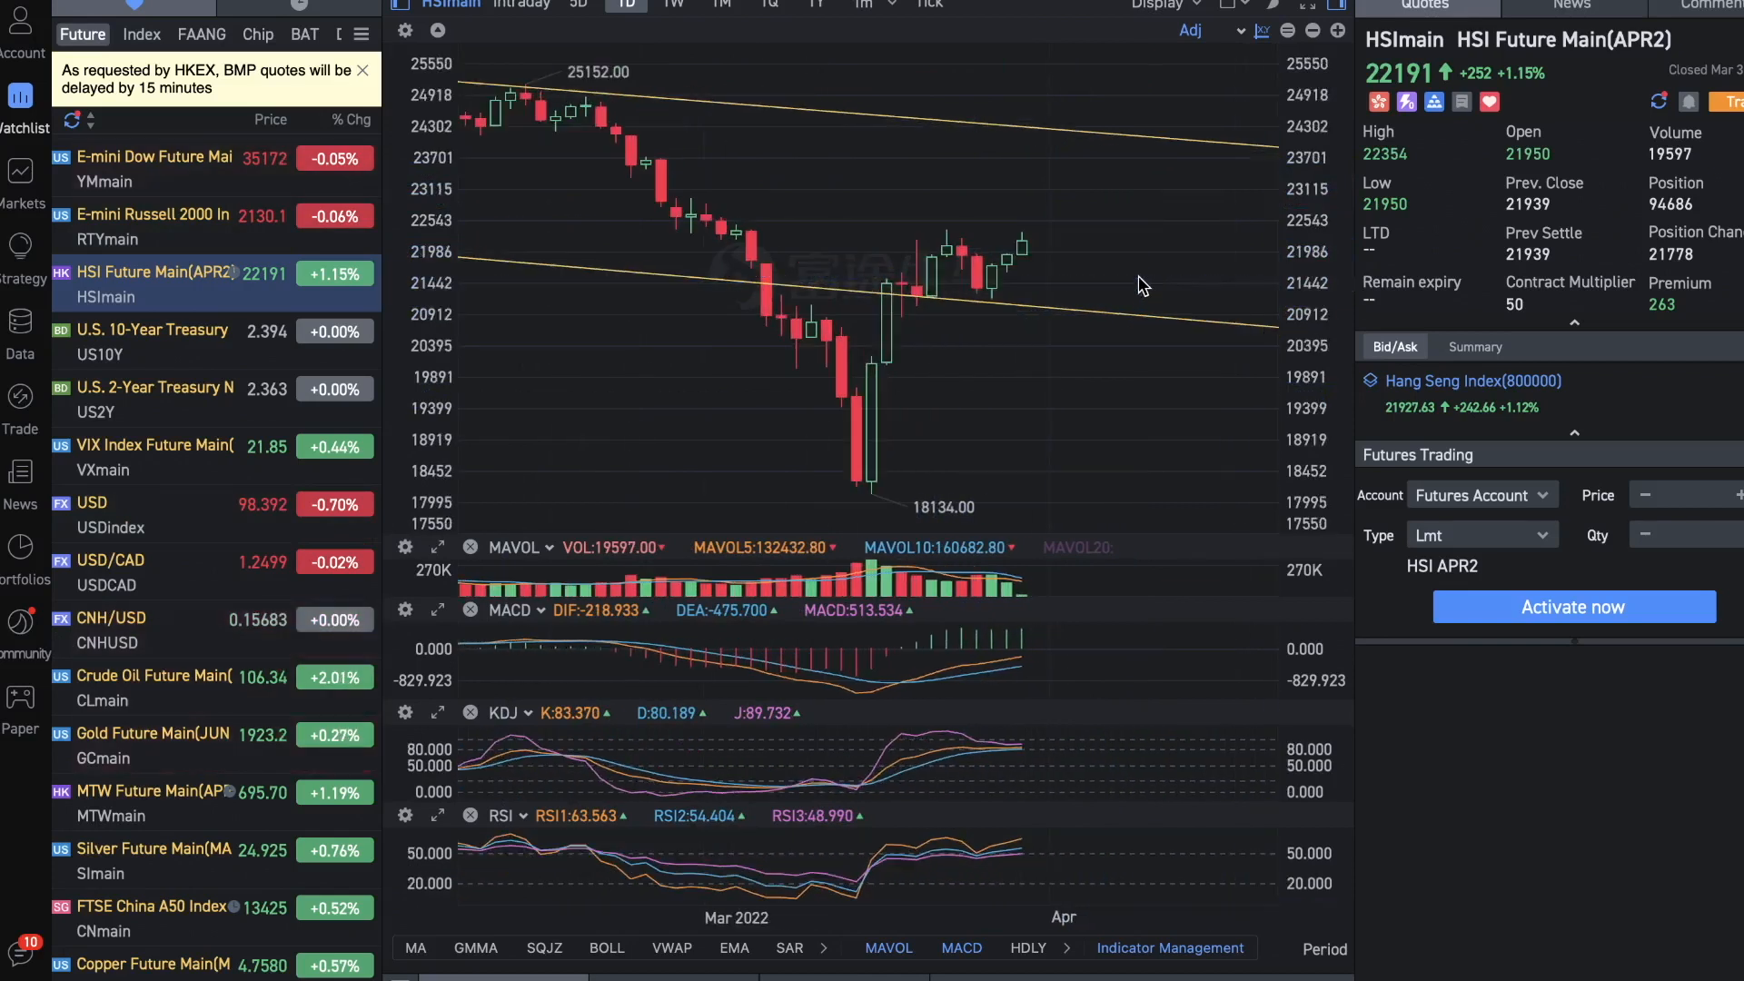
pyautogui.moveTo(1099, 292)
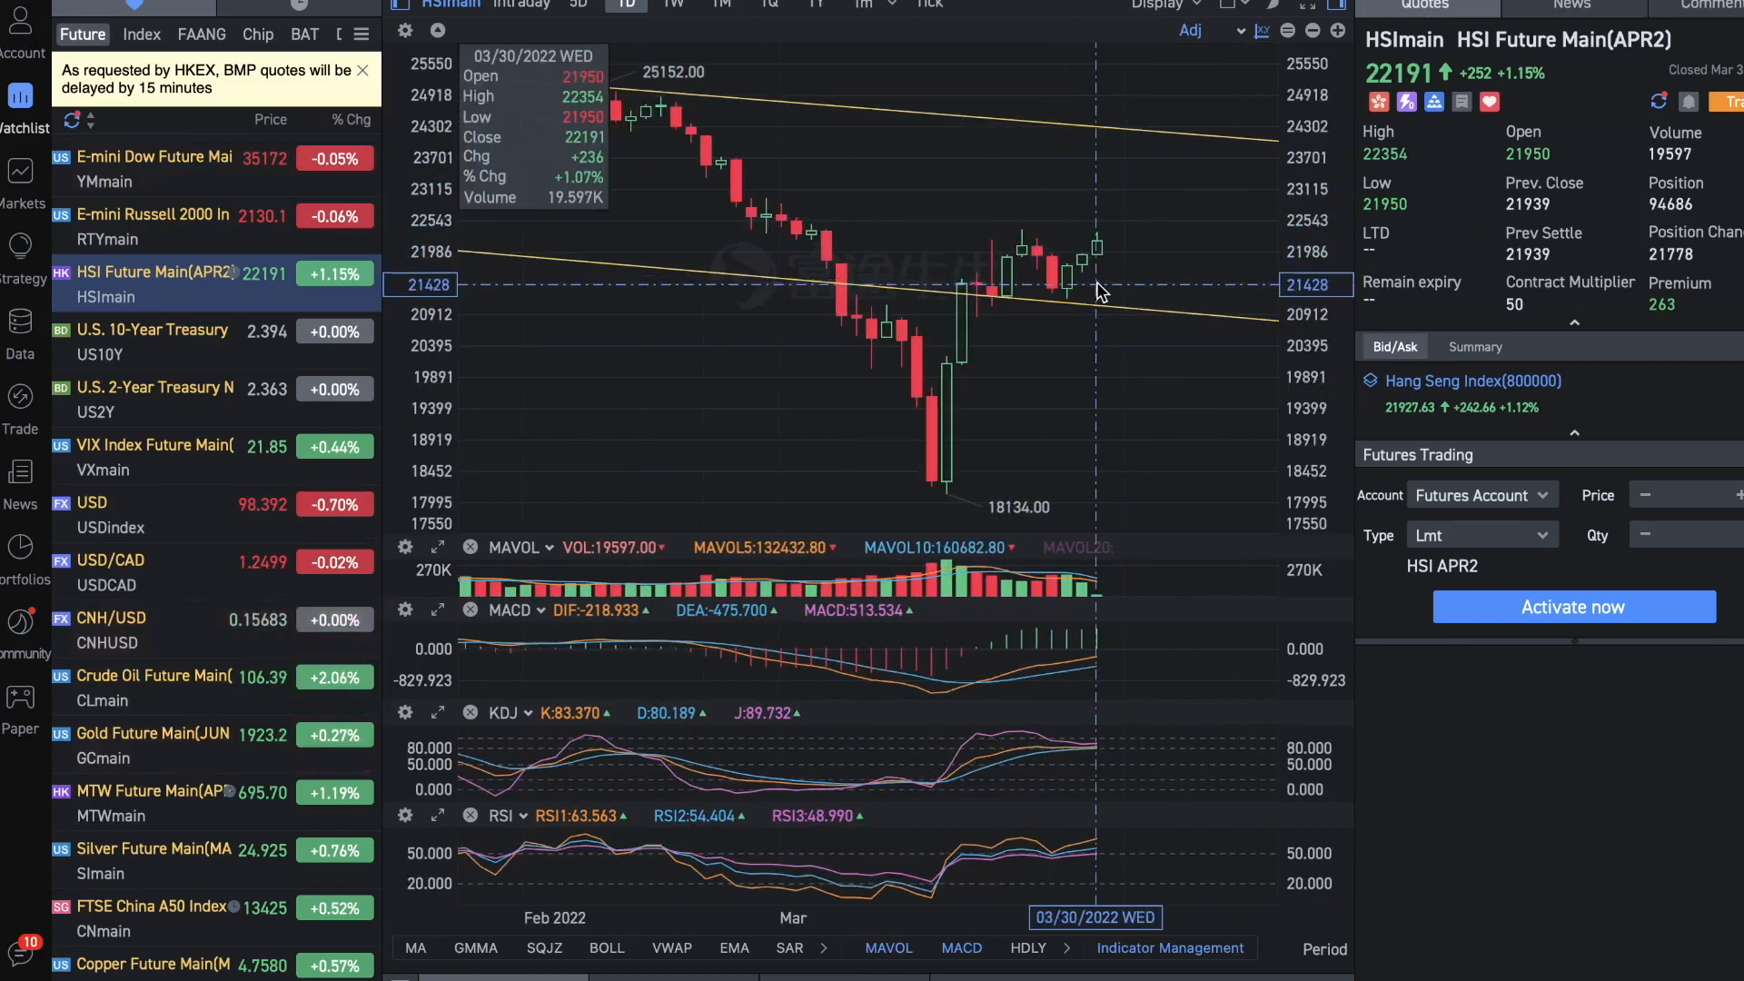
pyautogui.moveTo(1109, 287)
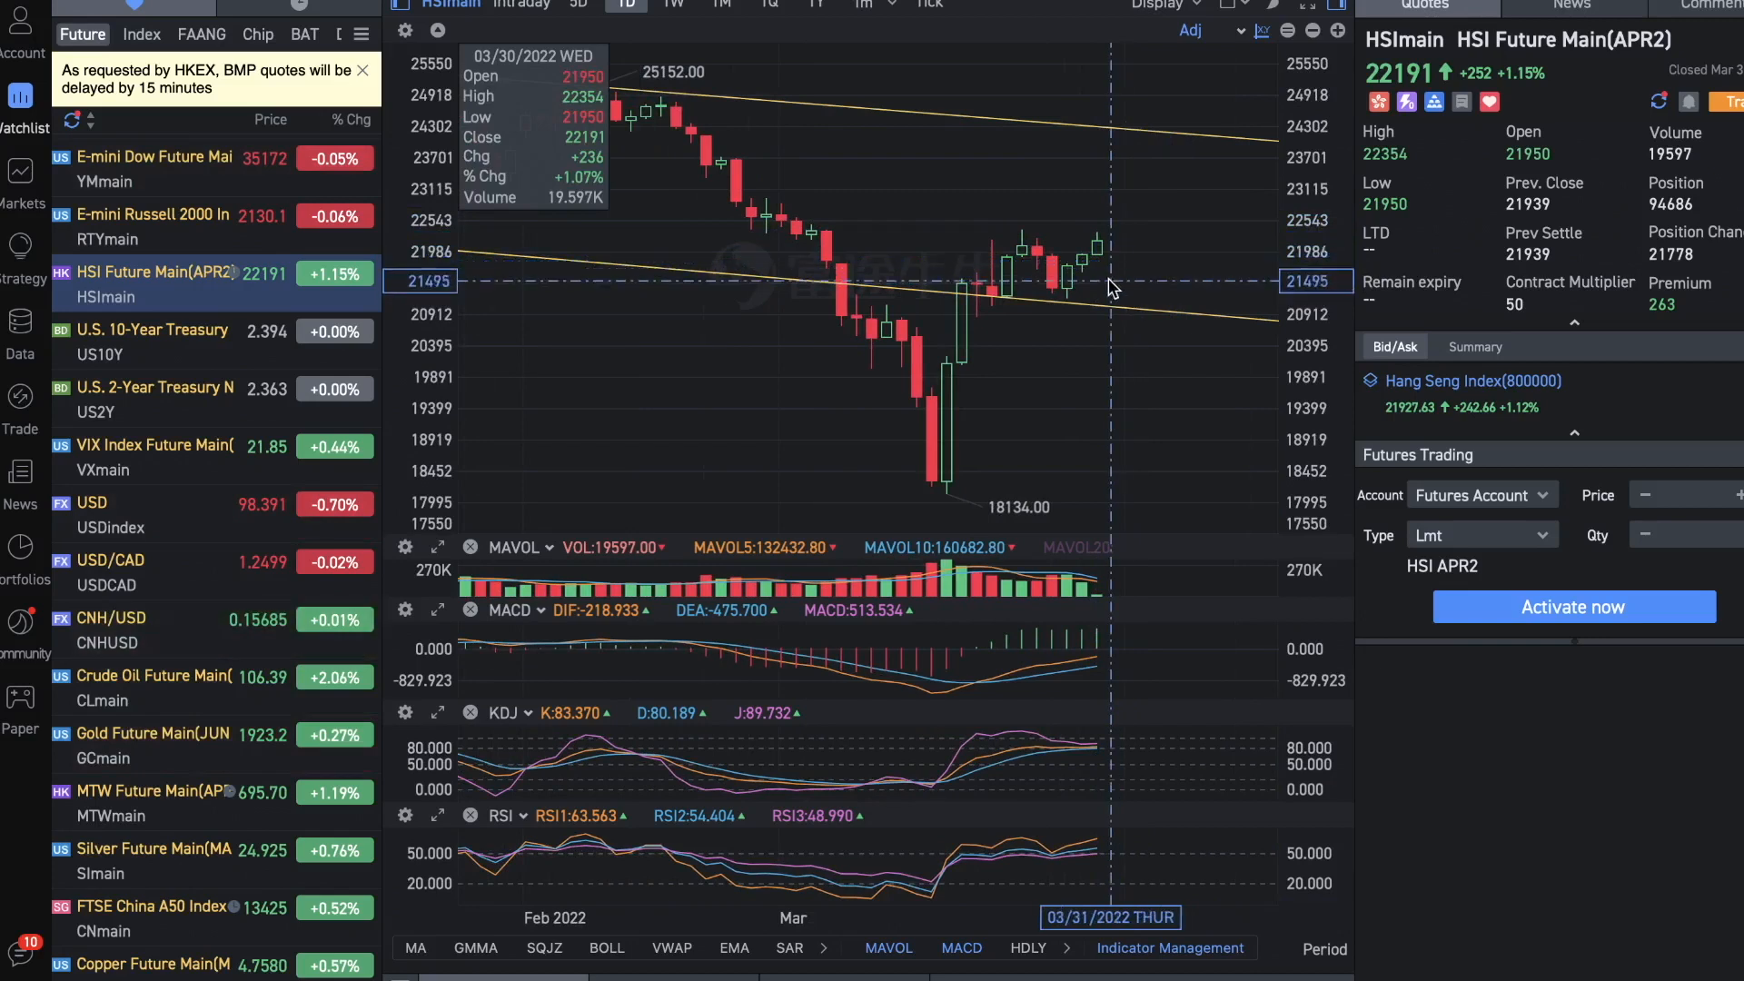
pyautogui.moveTo(1101, 251)
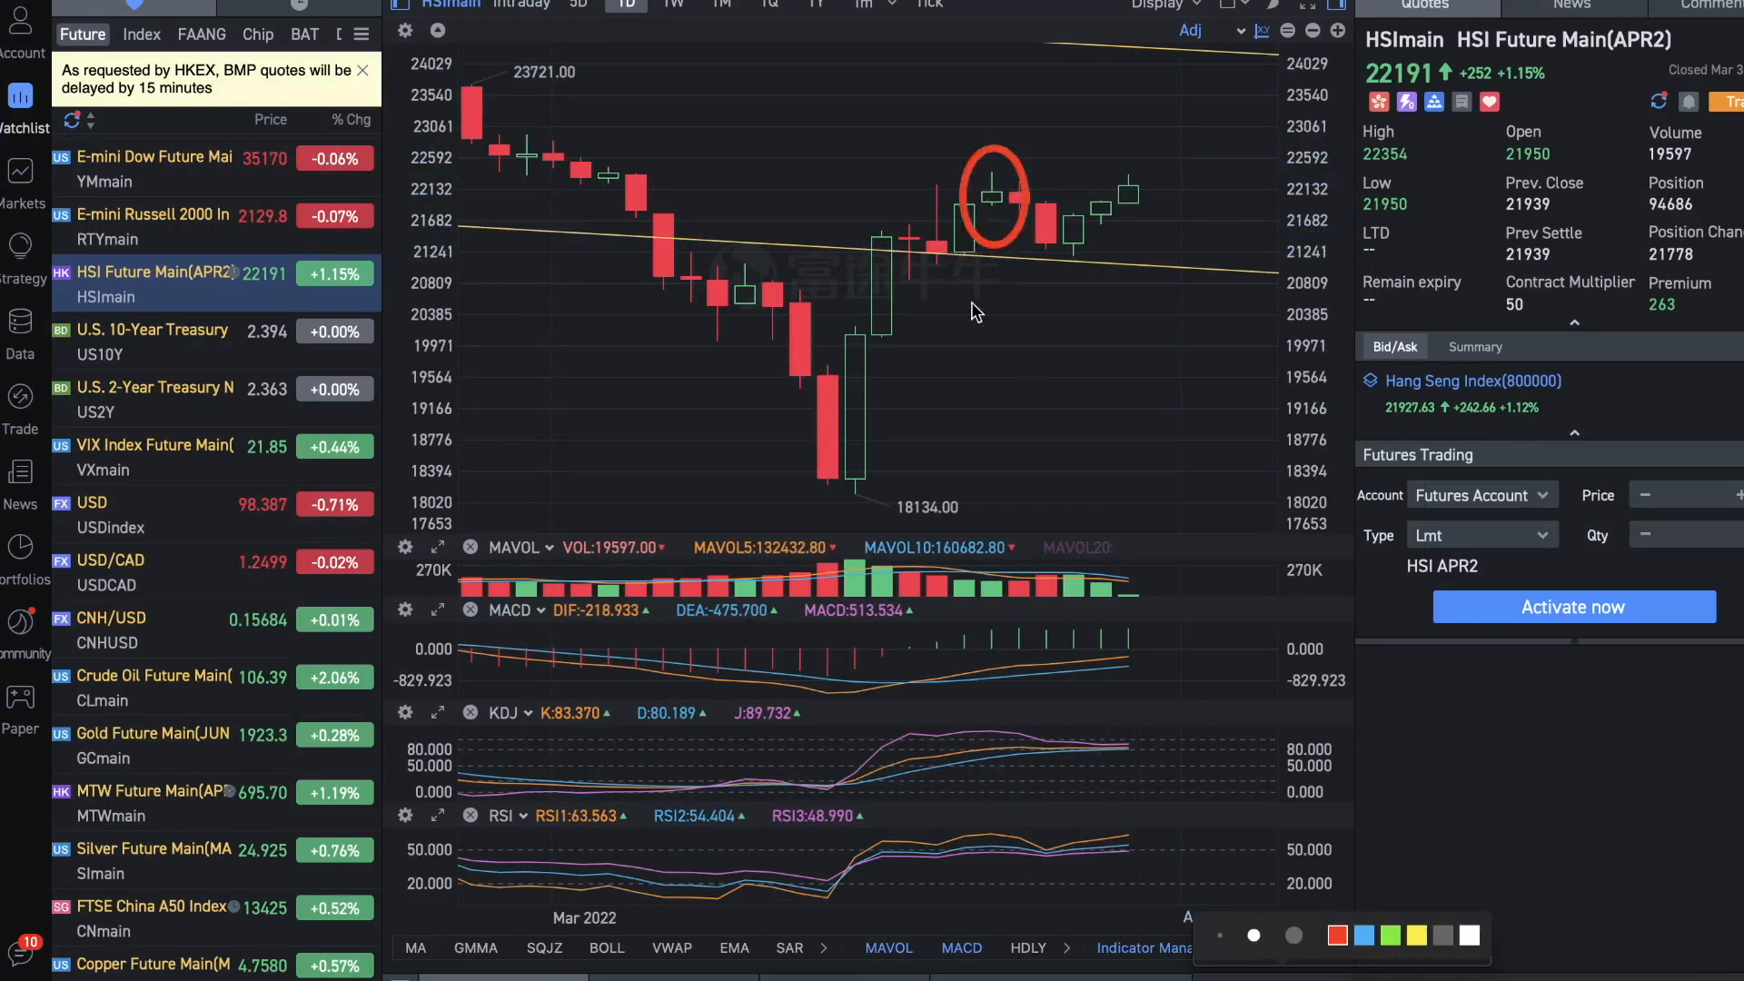
pyautogui.moveTo(1095, 237)
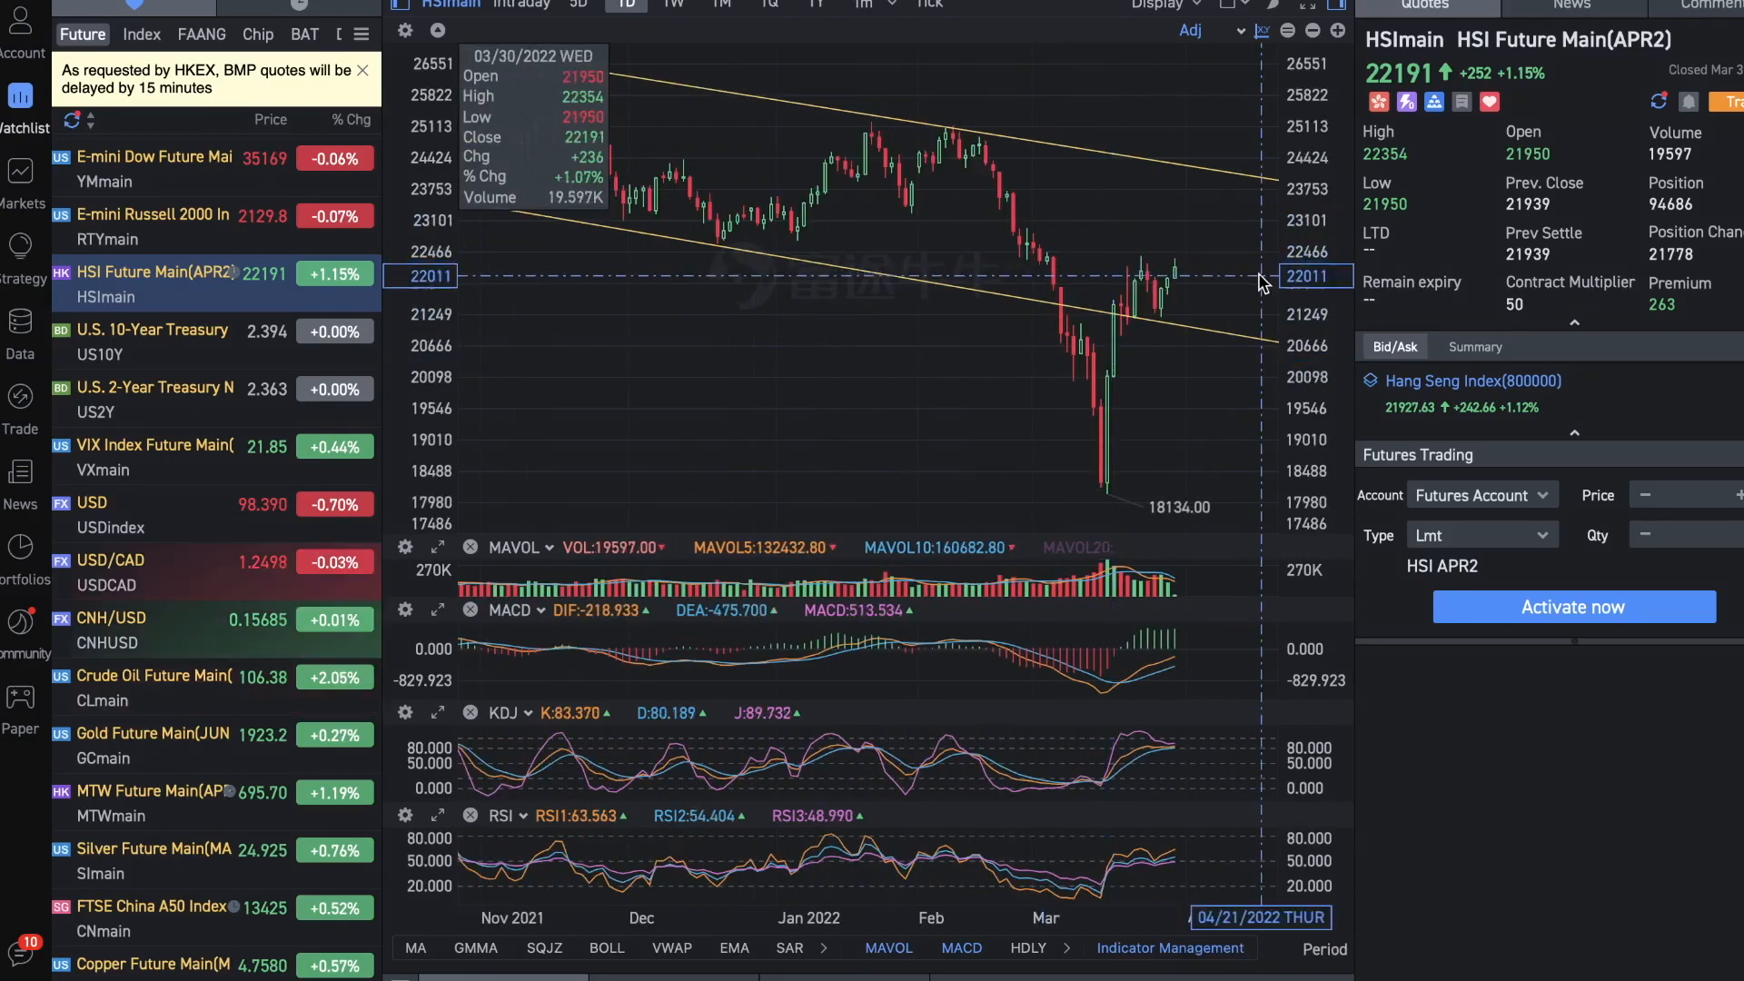
pyautogui.moveTo(1192, 283)
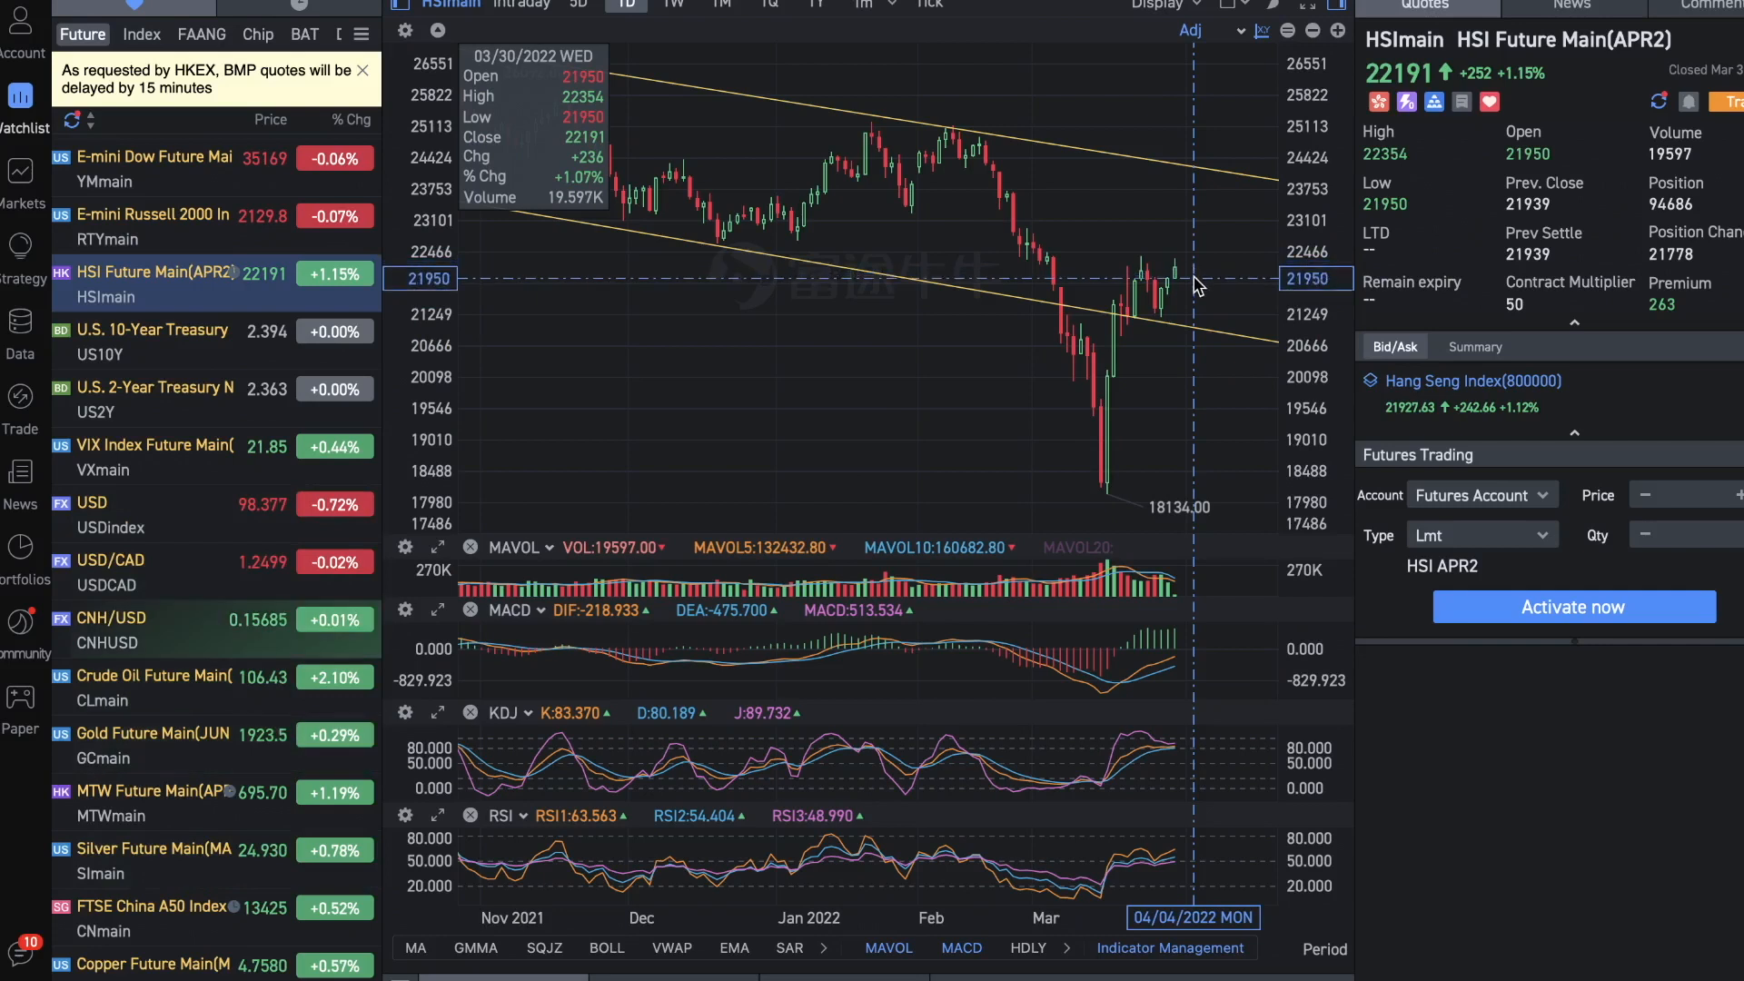
pyautogui.moveTo(1165, 301)
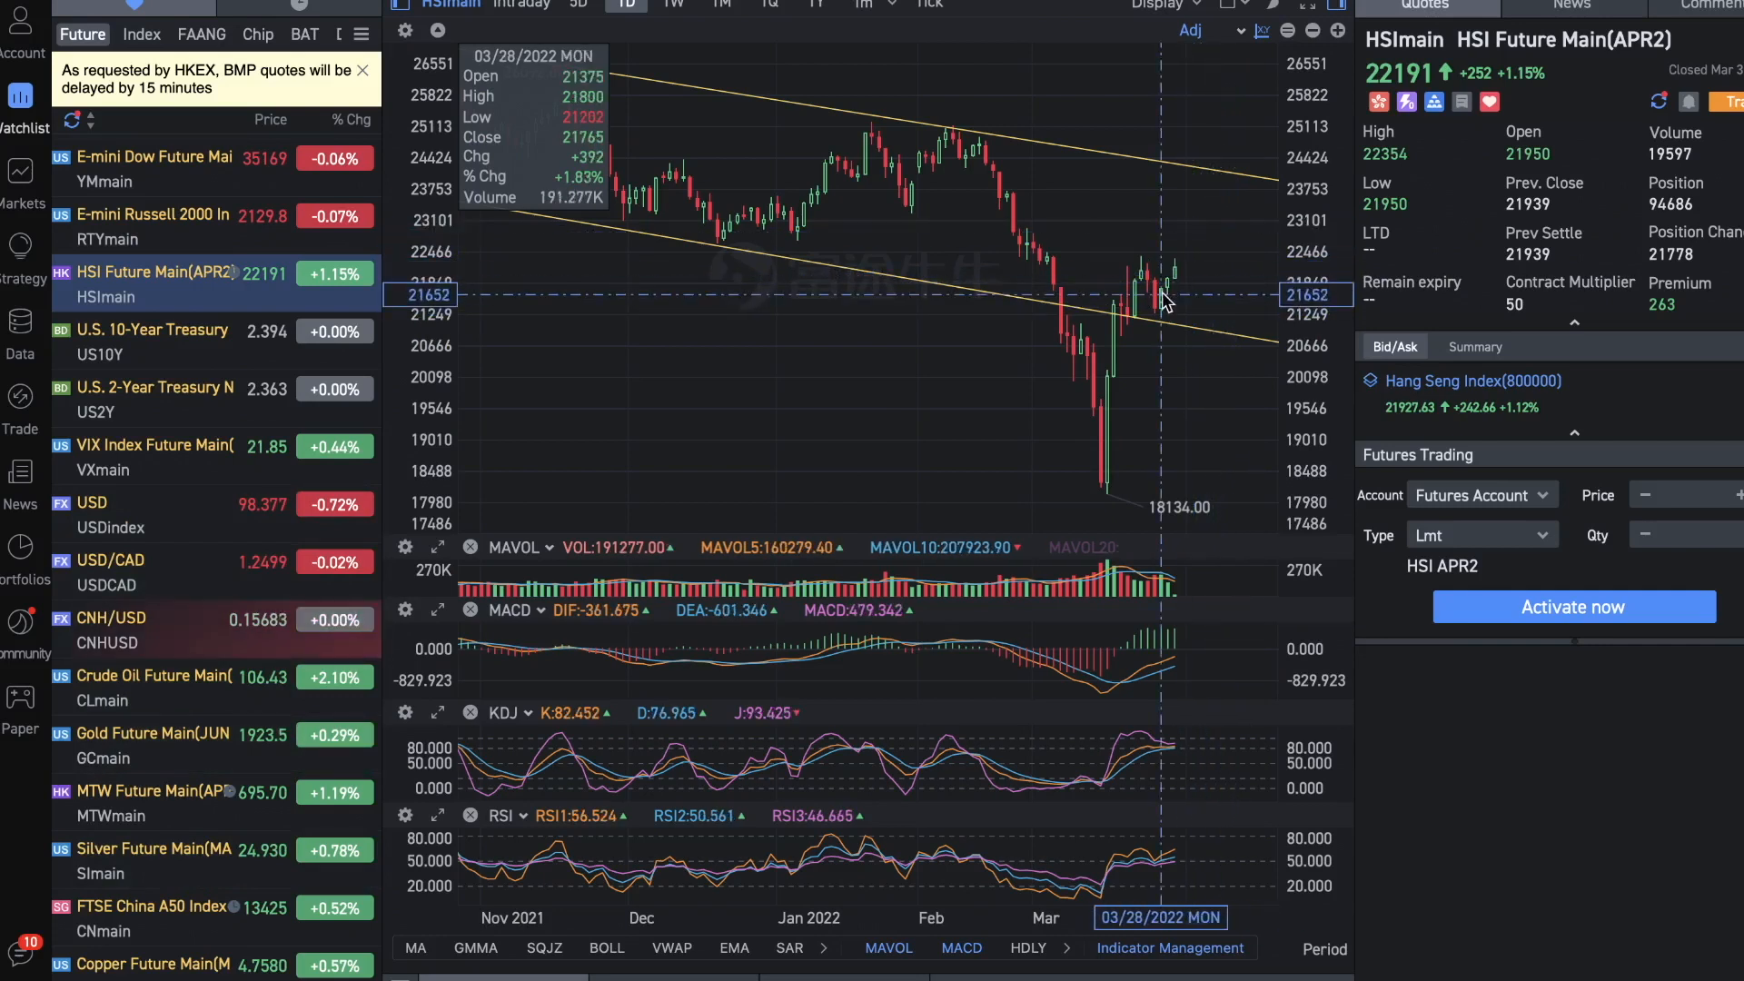
pyautogui.moveTo(1046, 325)
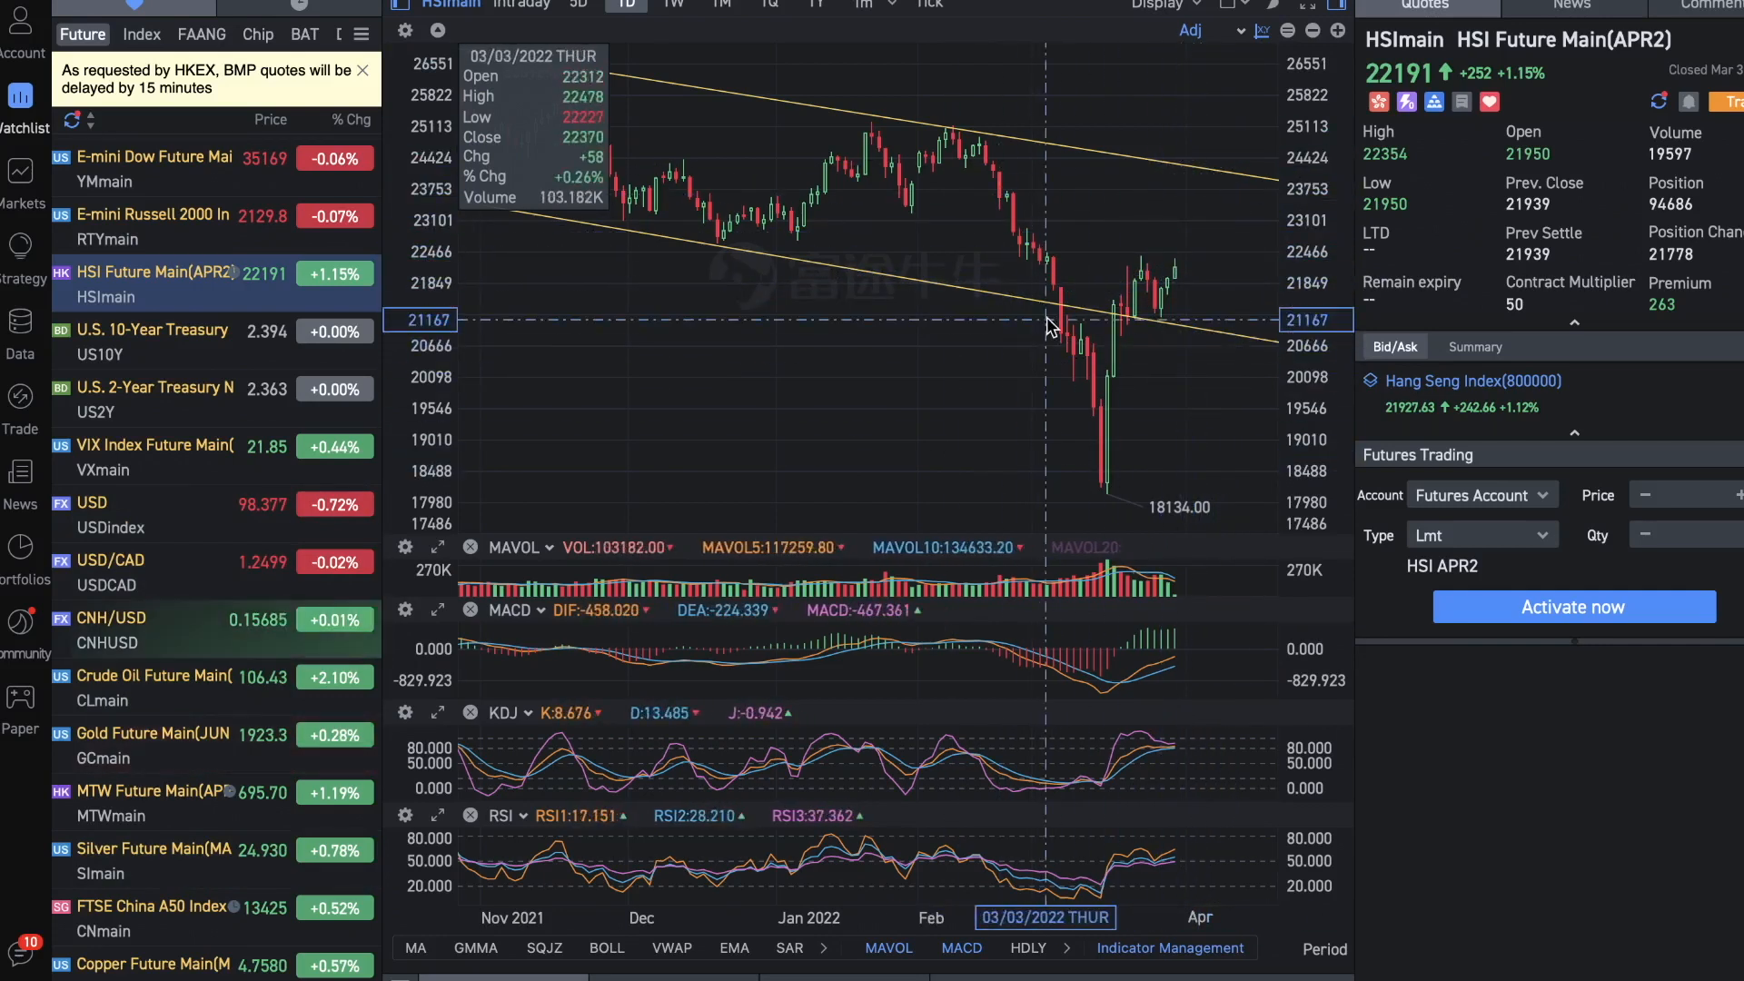
pyautogui.moveTo(1257, 130)
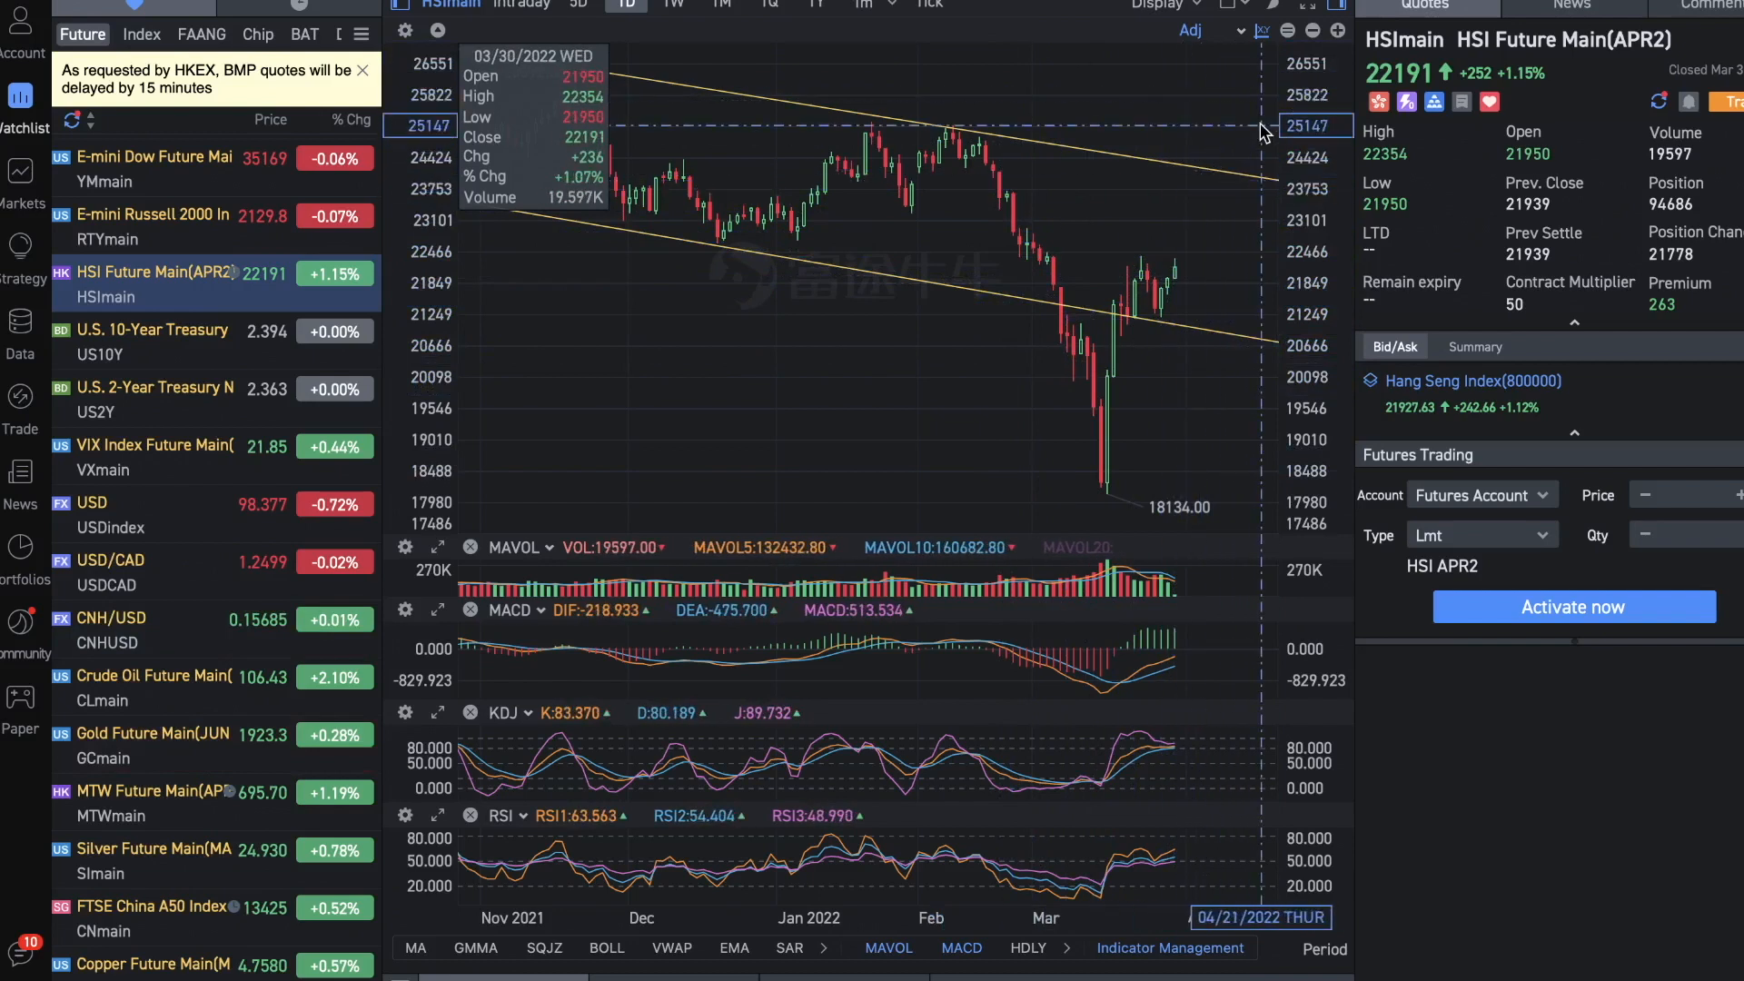
pyautogui.moveTo(1220, 198)
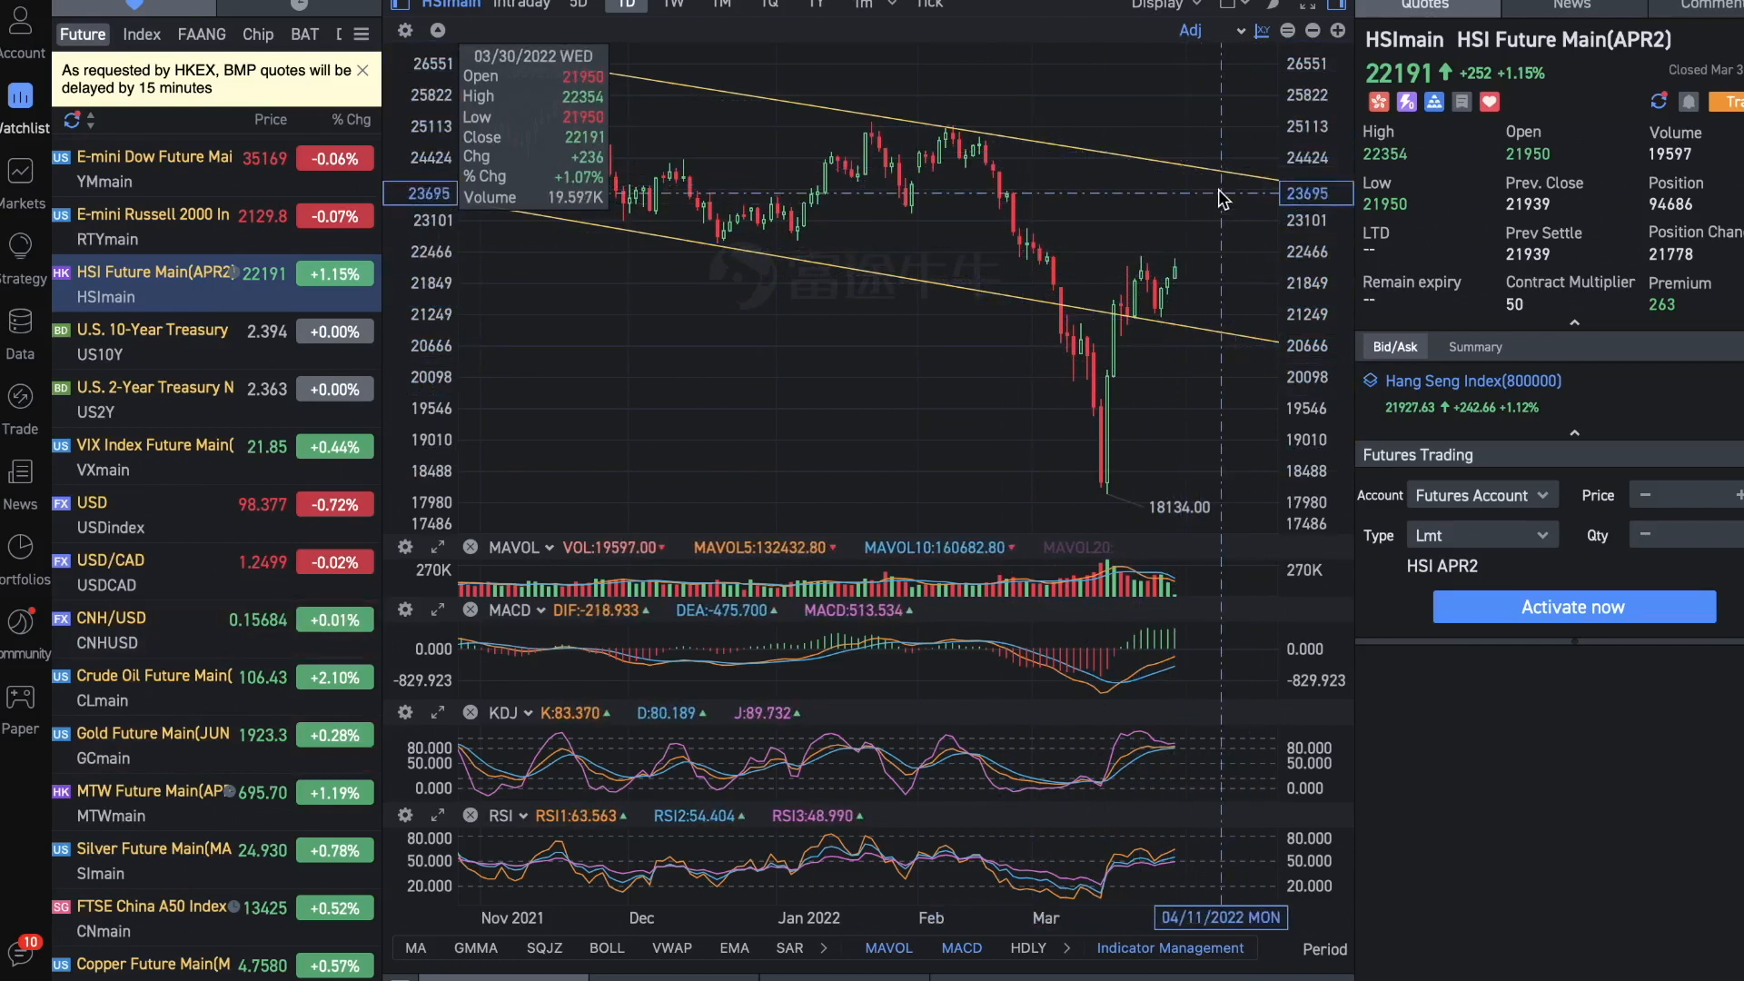
pyautogui.moveTo(1207, 178)
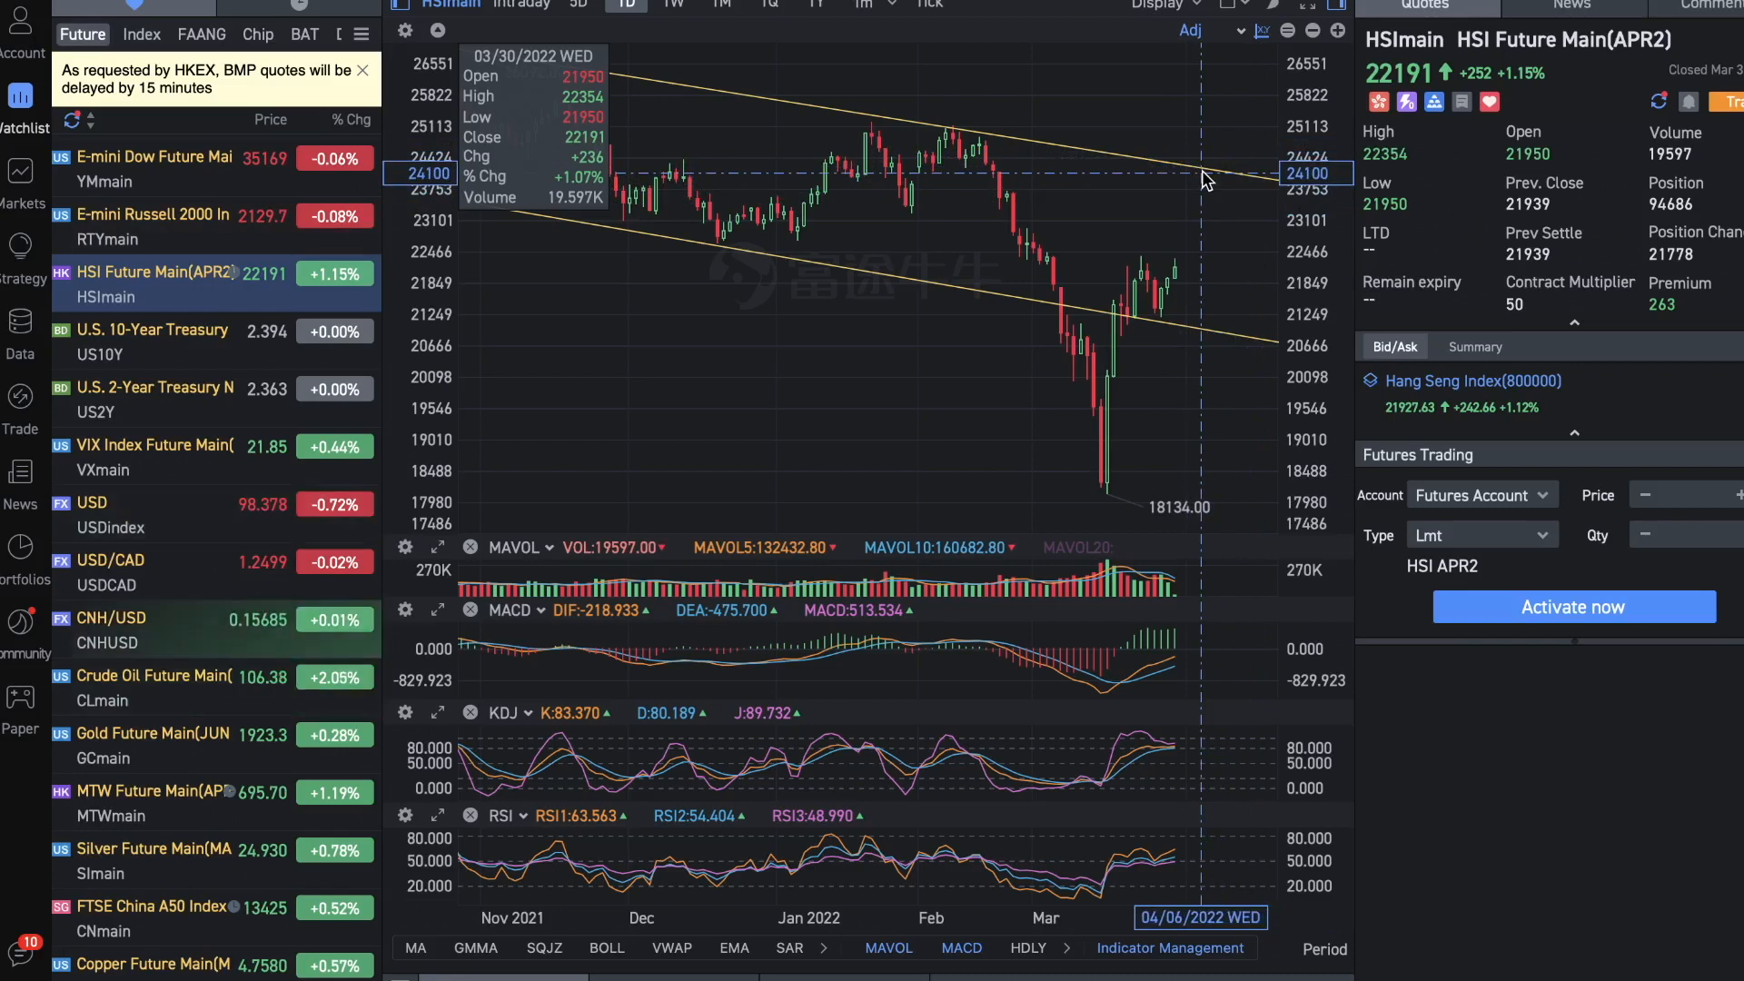
pyautogui.moveTo(1207, 312)
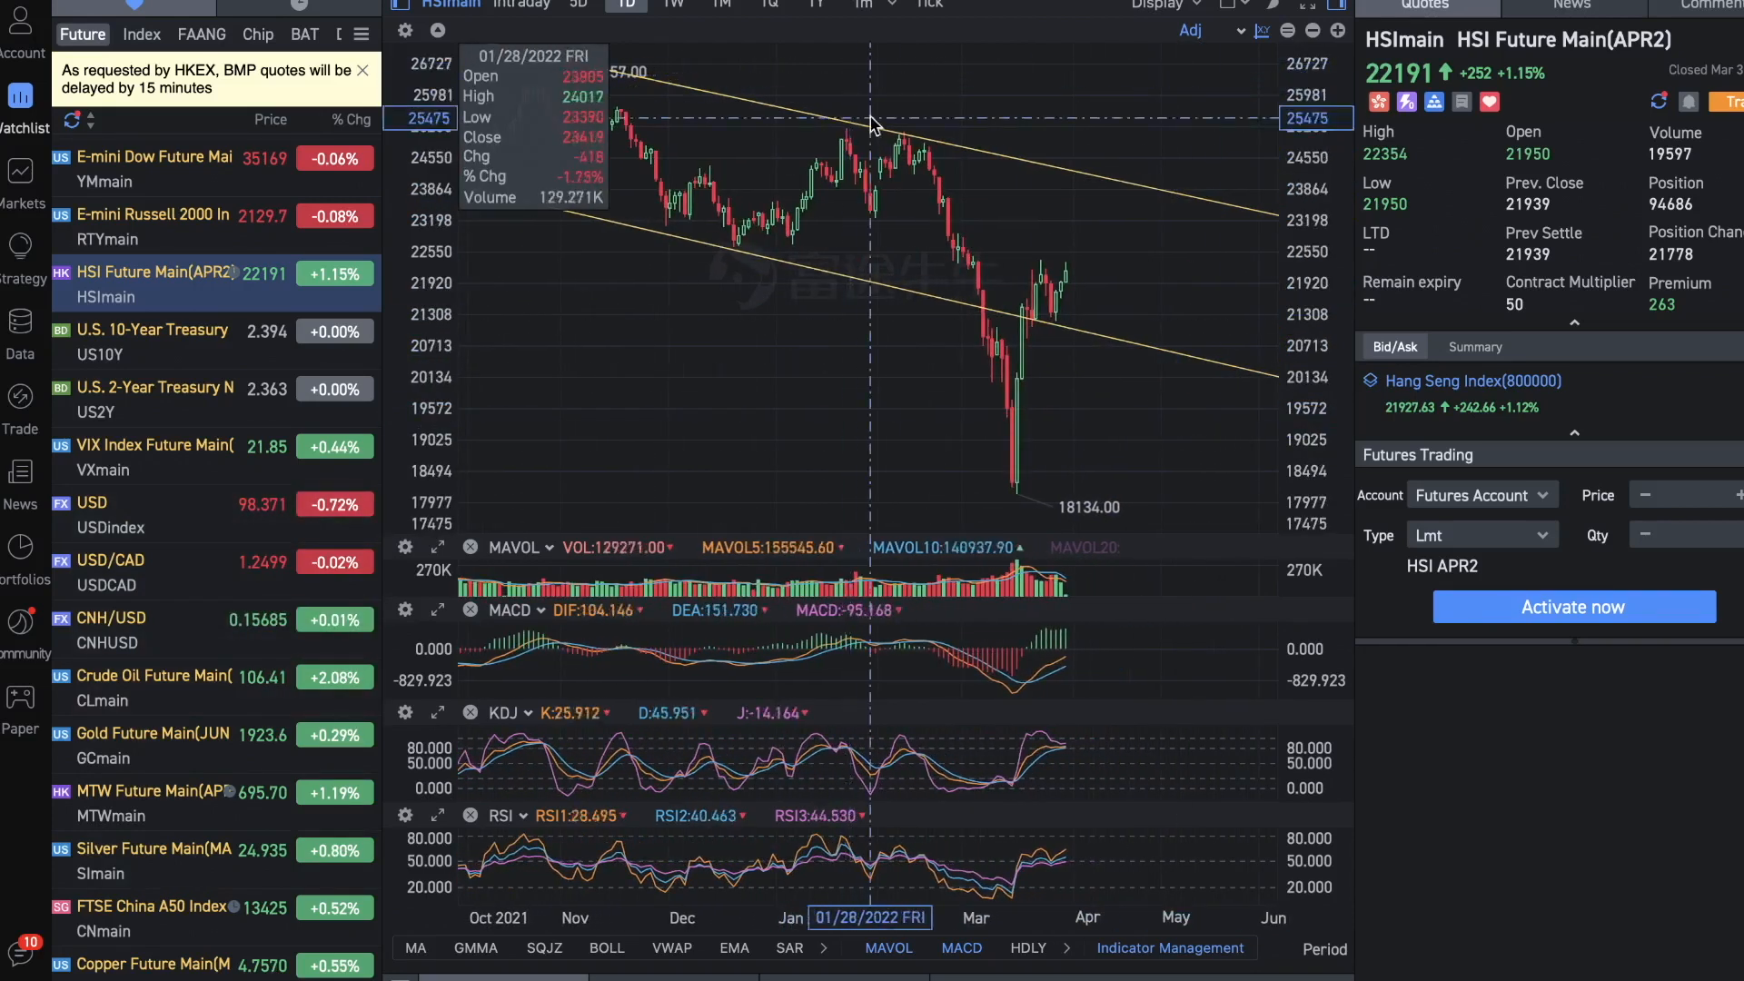
pyautogui.moveTo(817, 115)
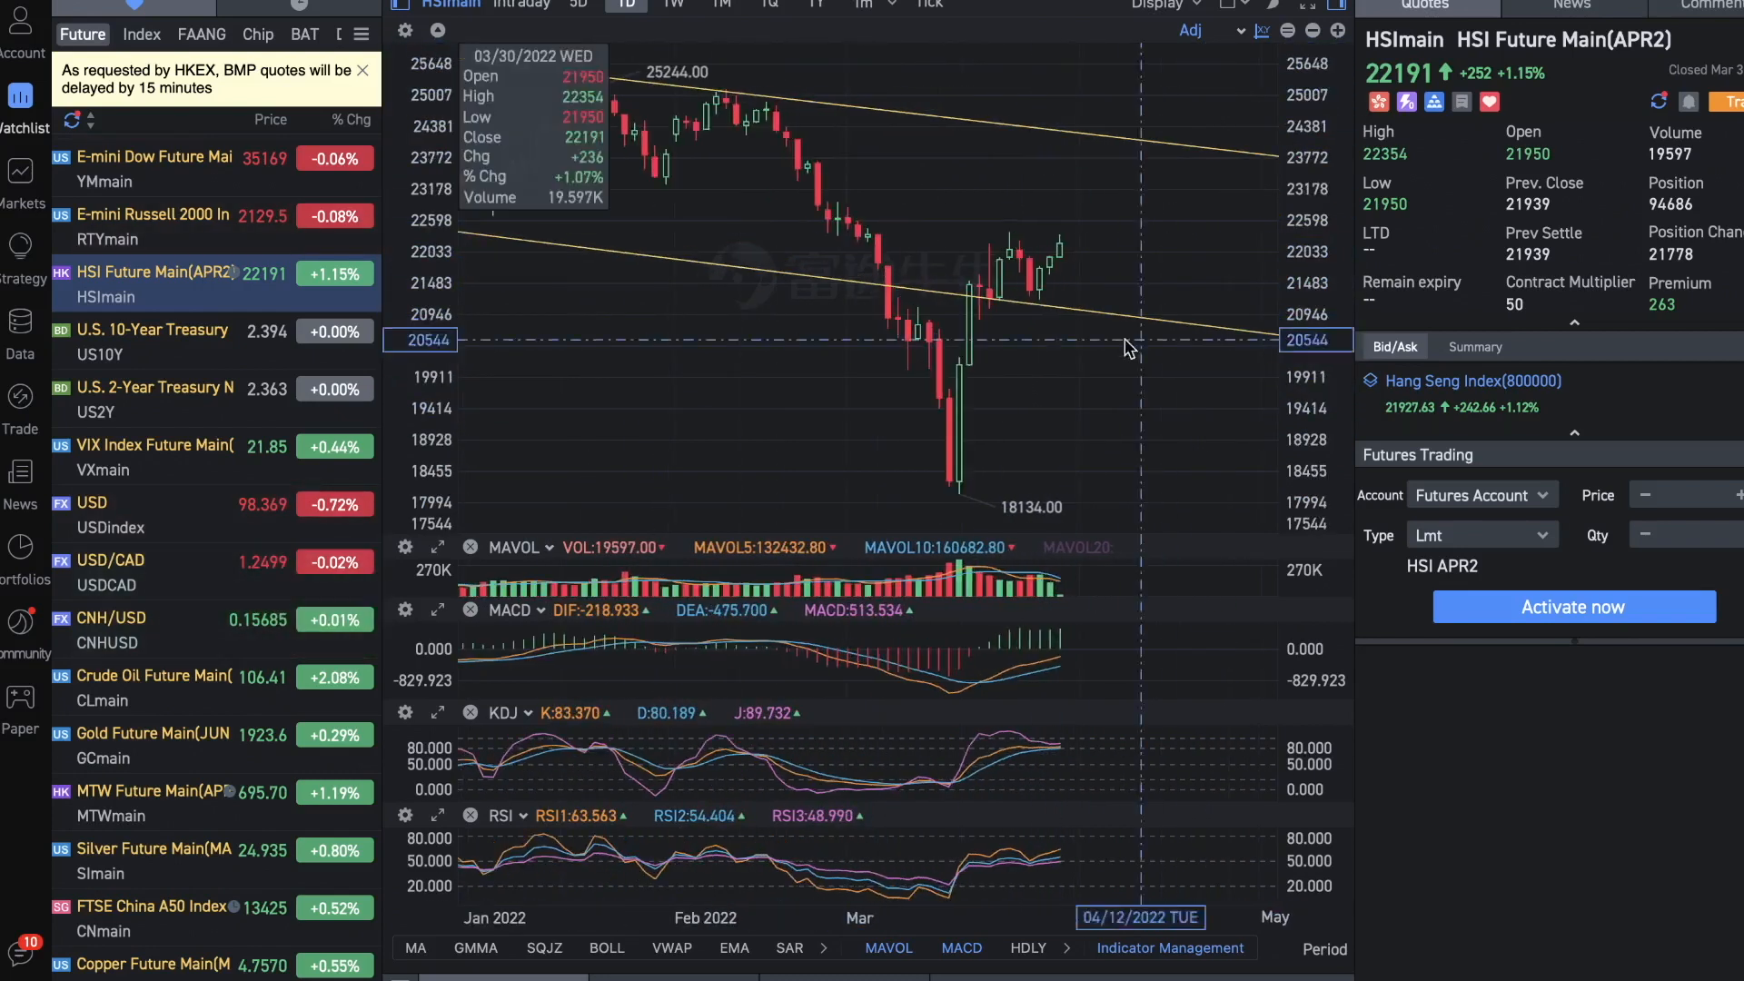
pyautogui.moveTo(1040, 331)
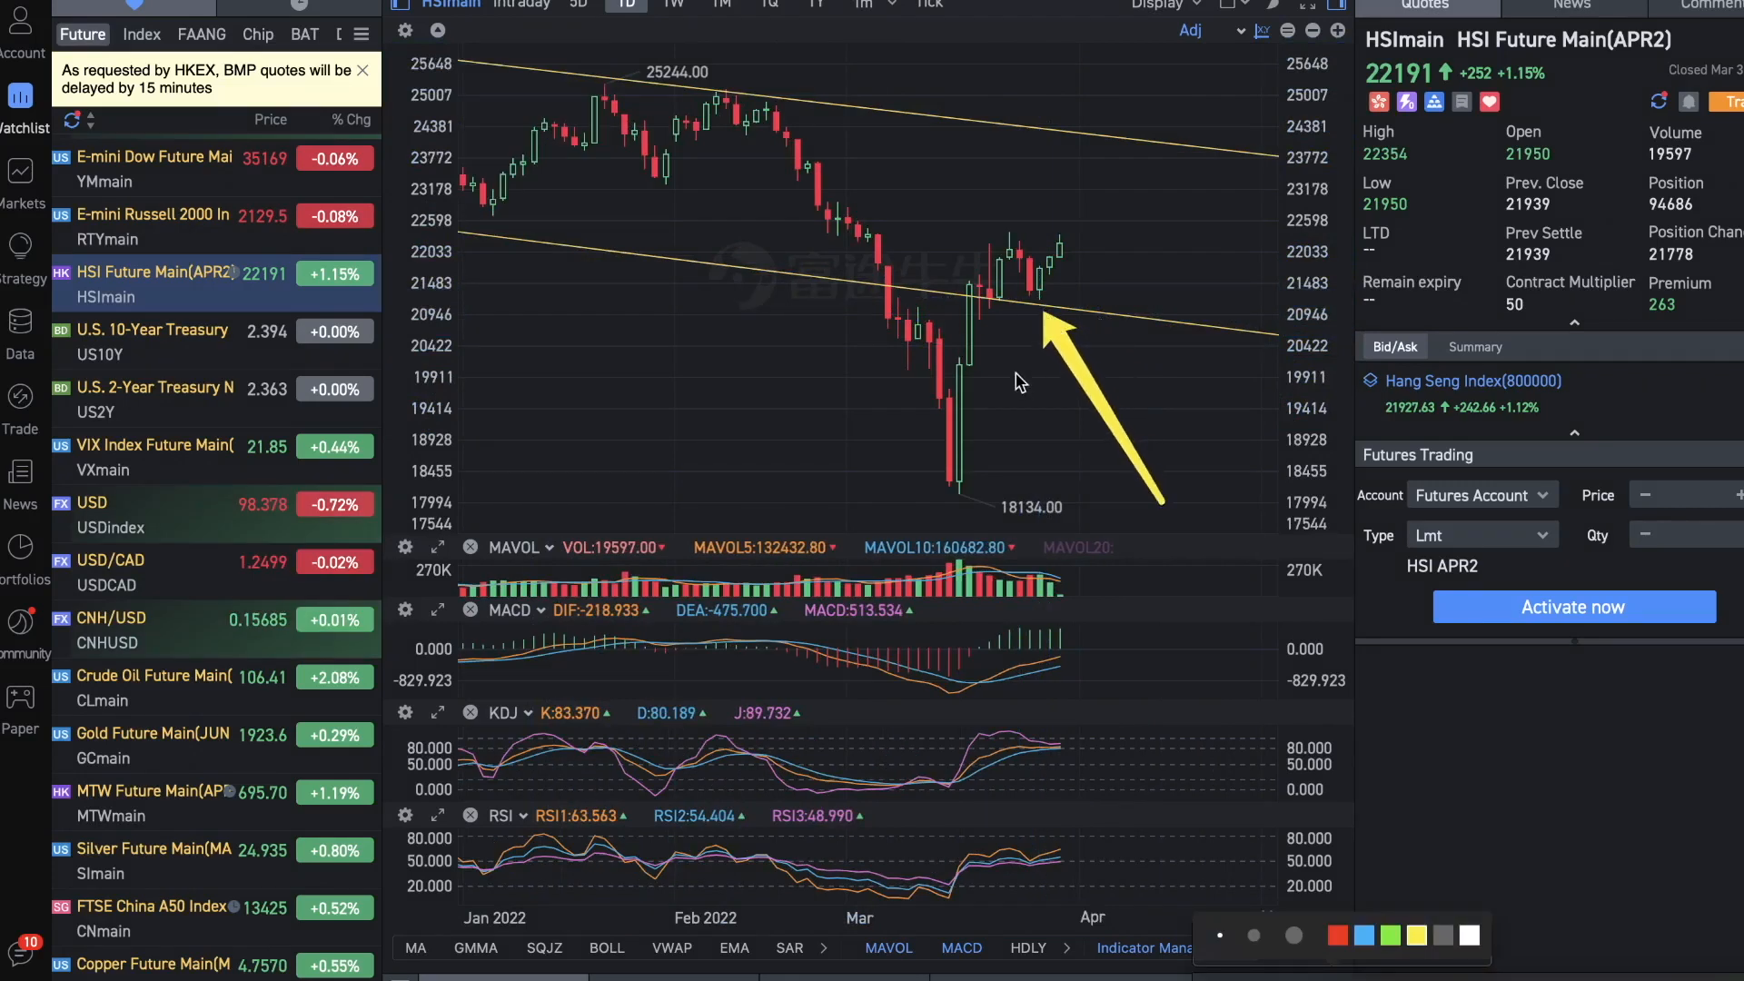
pyautogui.moveTo(1053, 234)
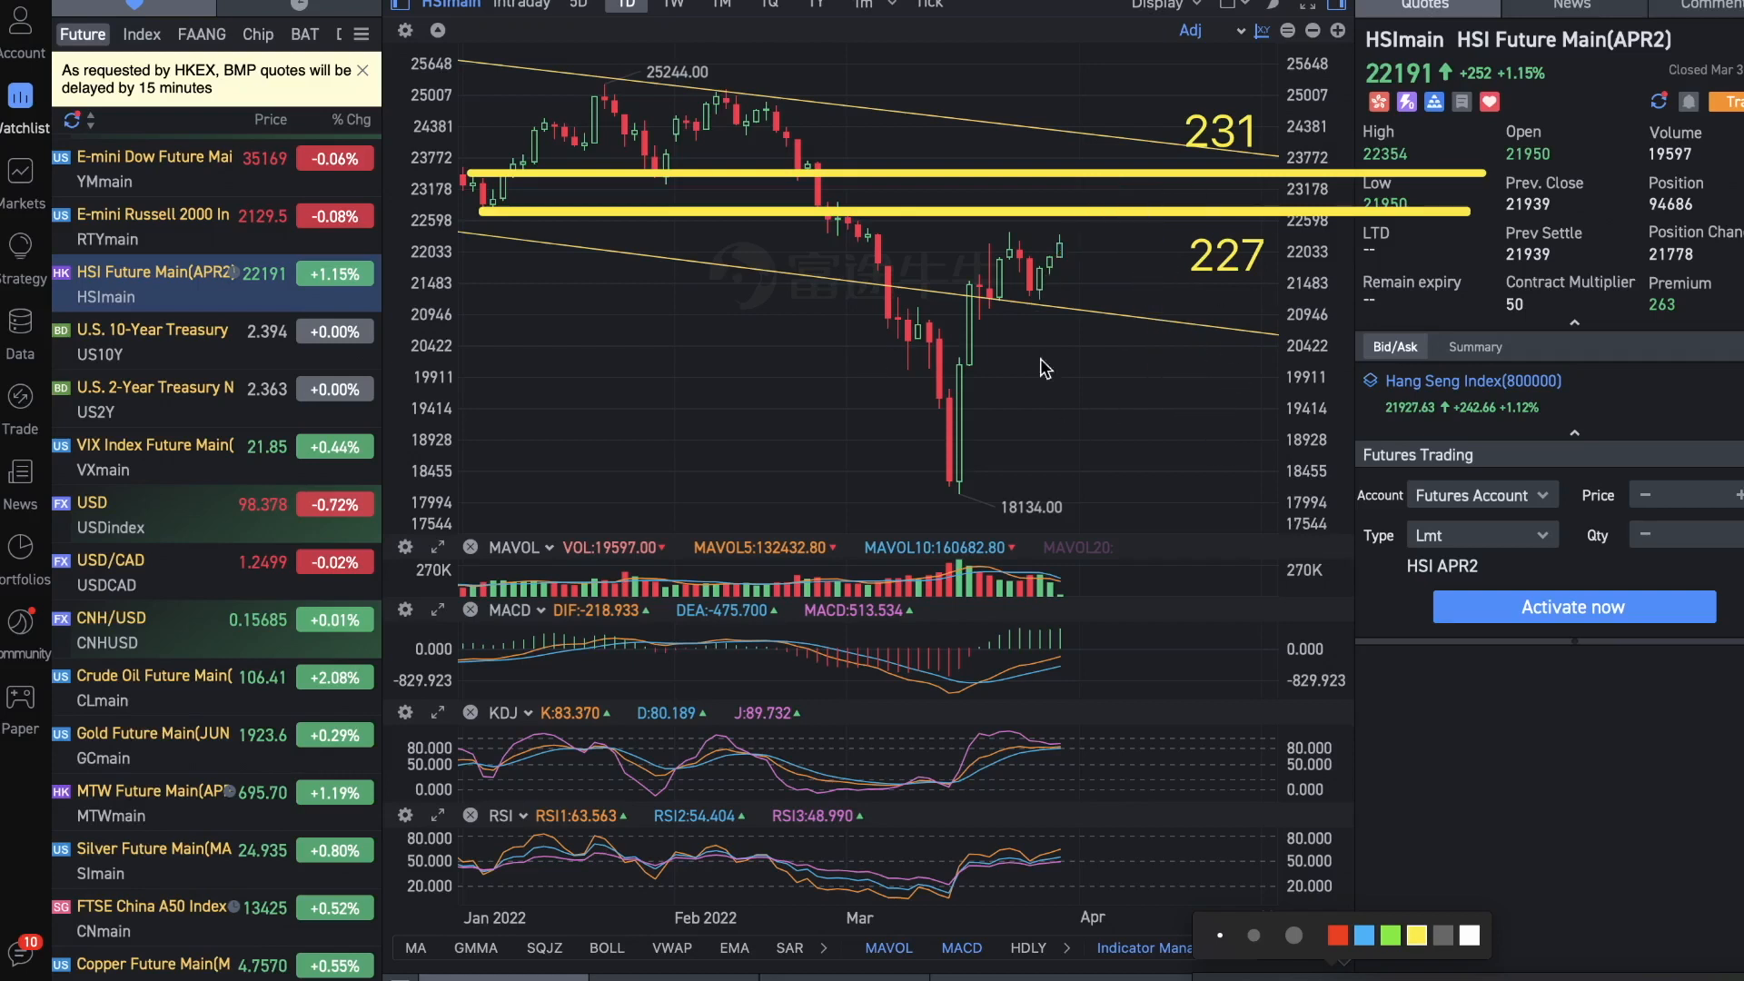
pyautogui.moveTo(1076, 243)
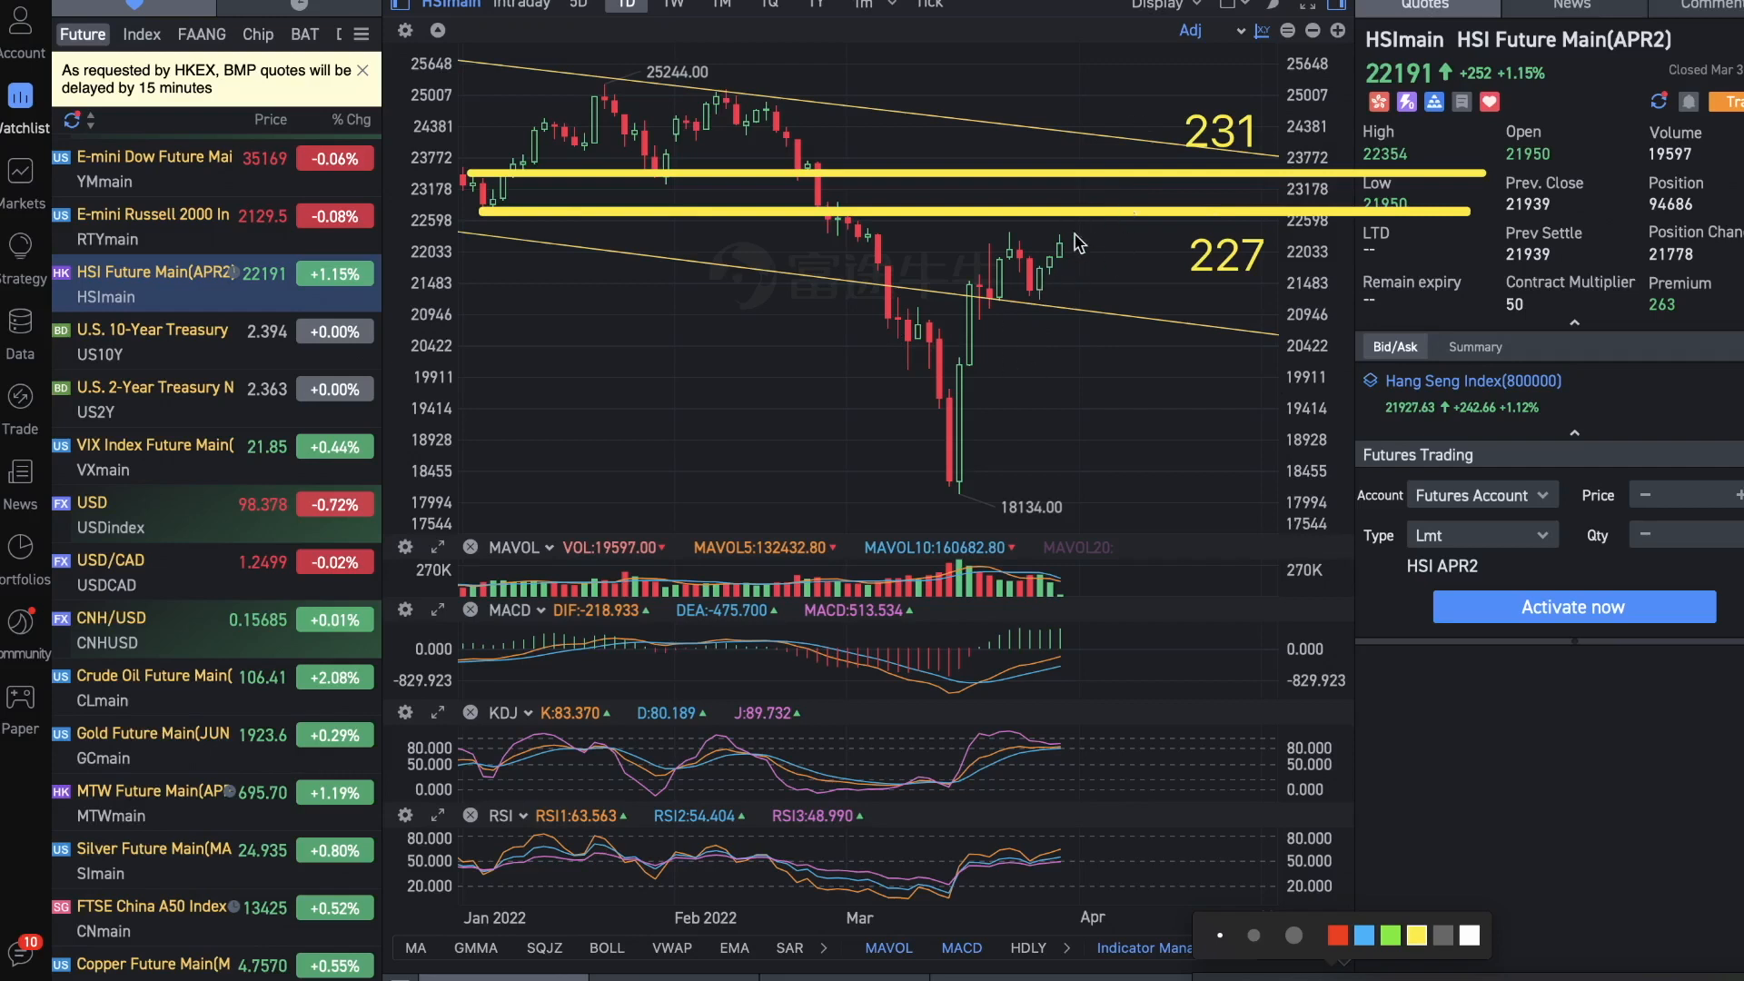
pyautogui.moveTo(1093, 447)
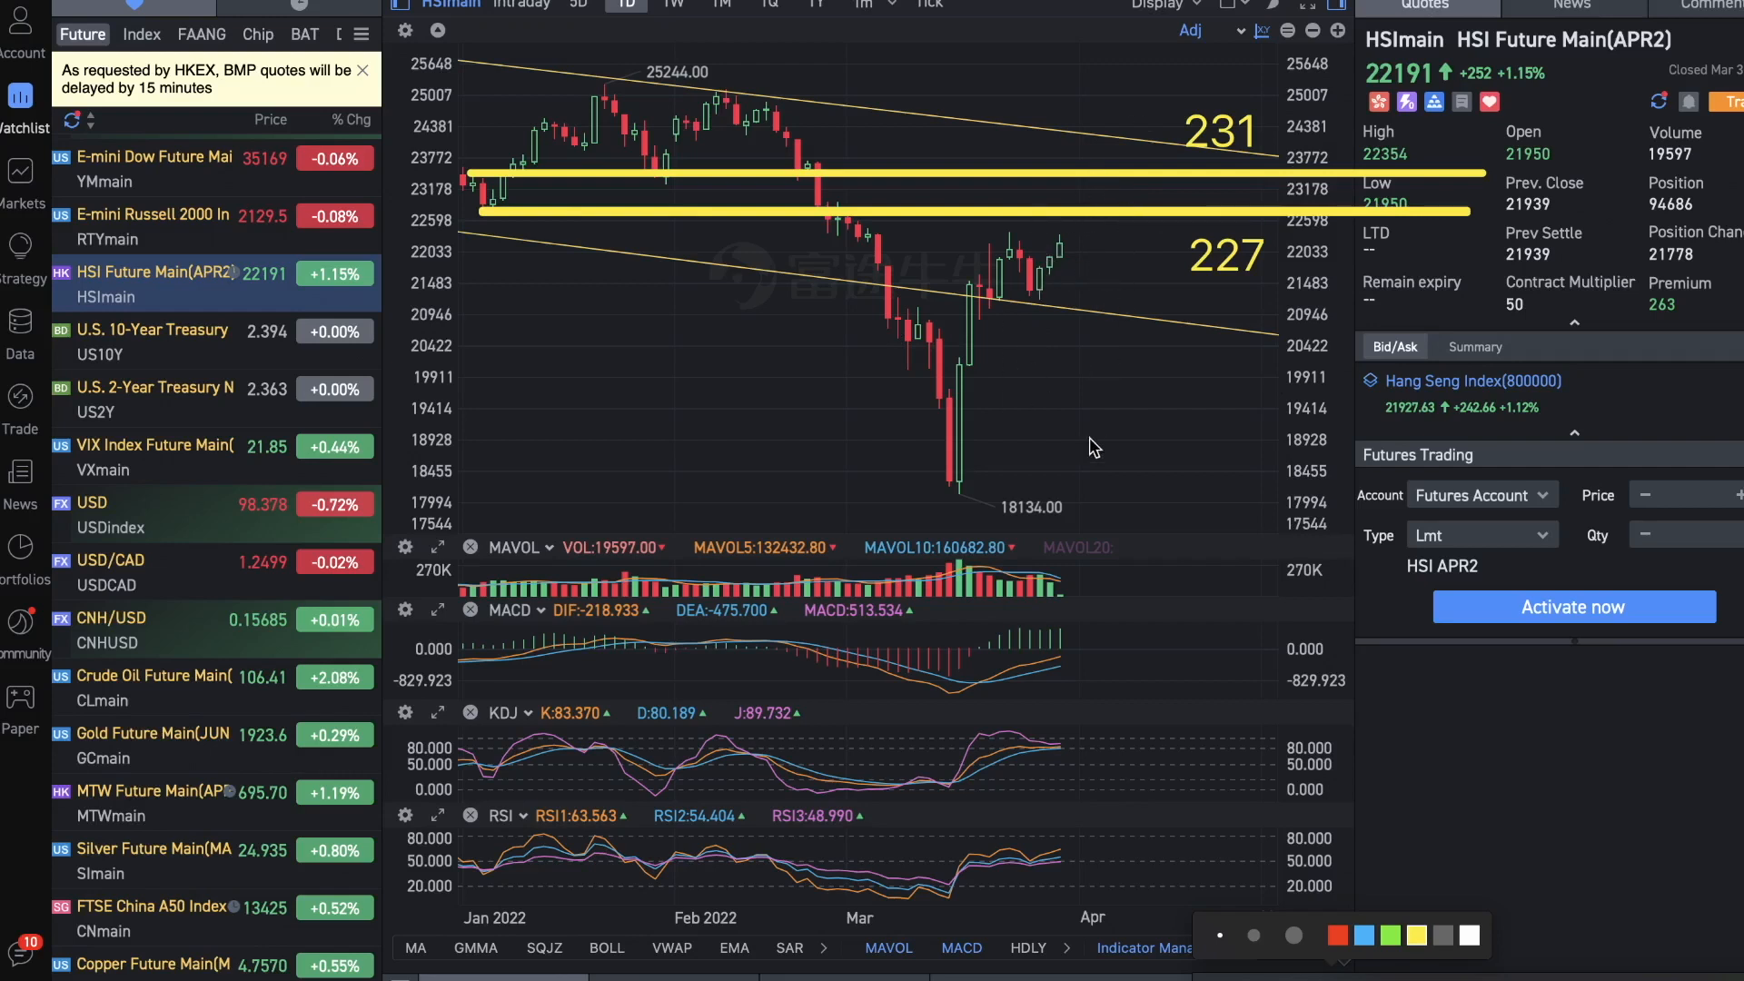
pyautogui.moveTo(1126, 343)
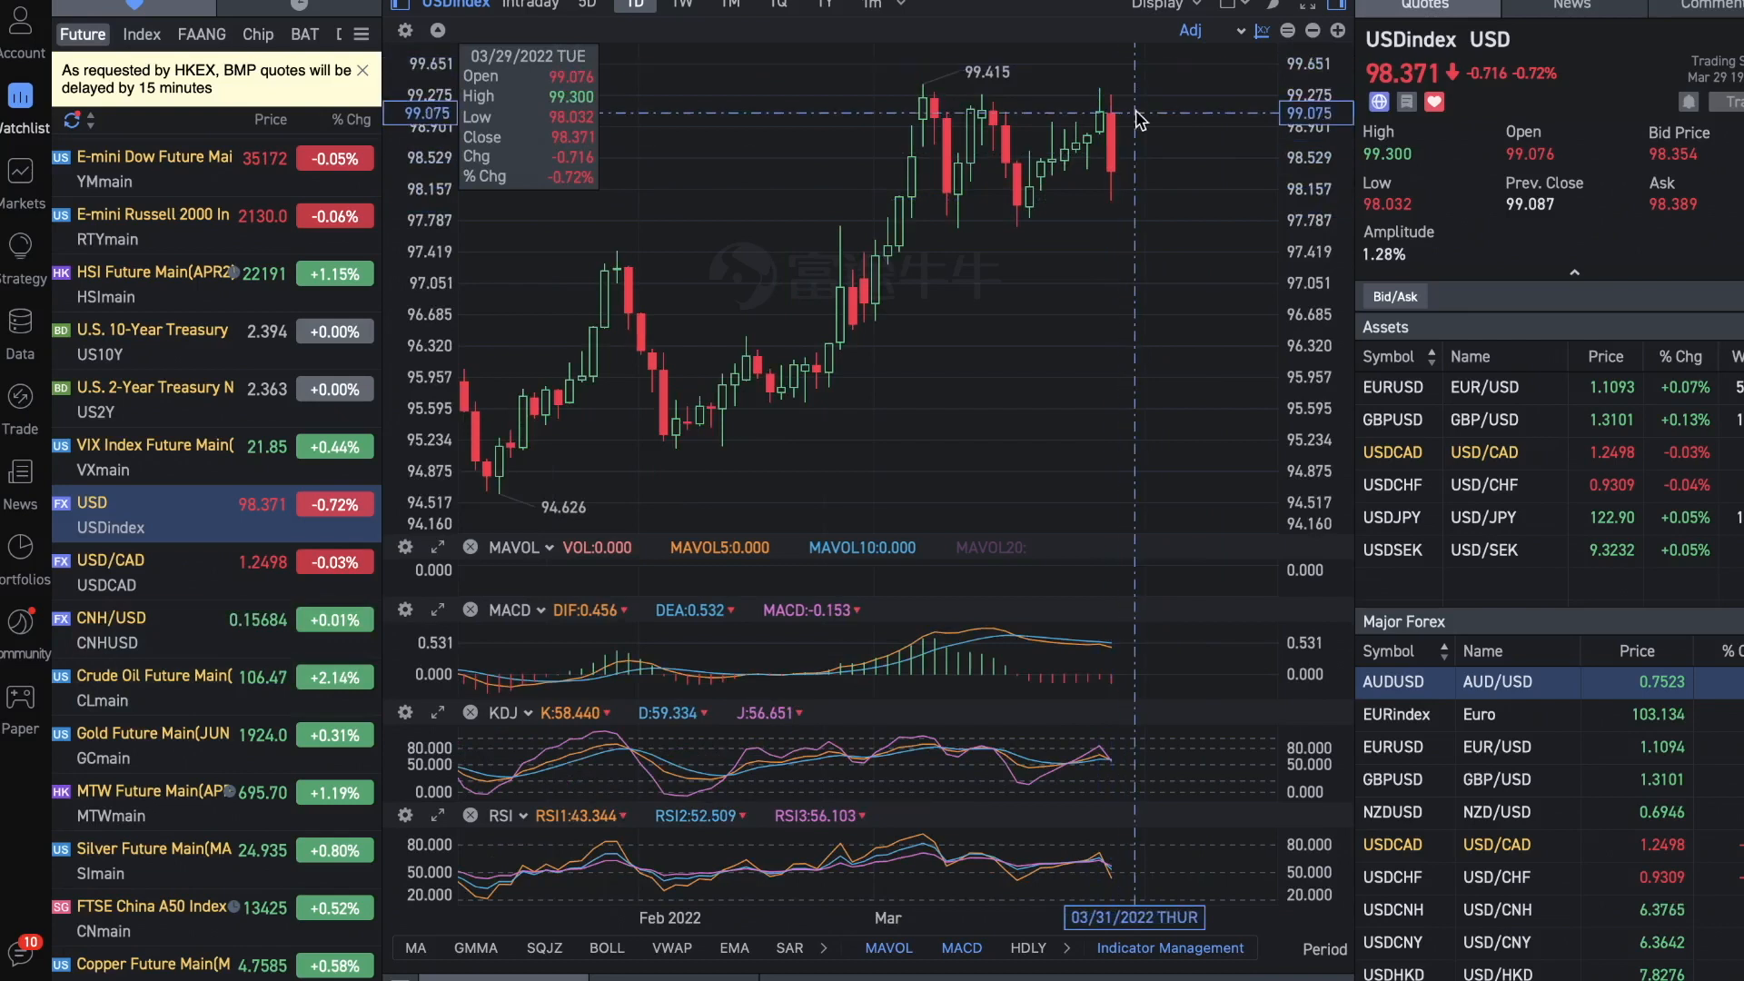
pyautogui.moveTo(1115, 180)
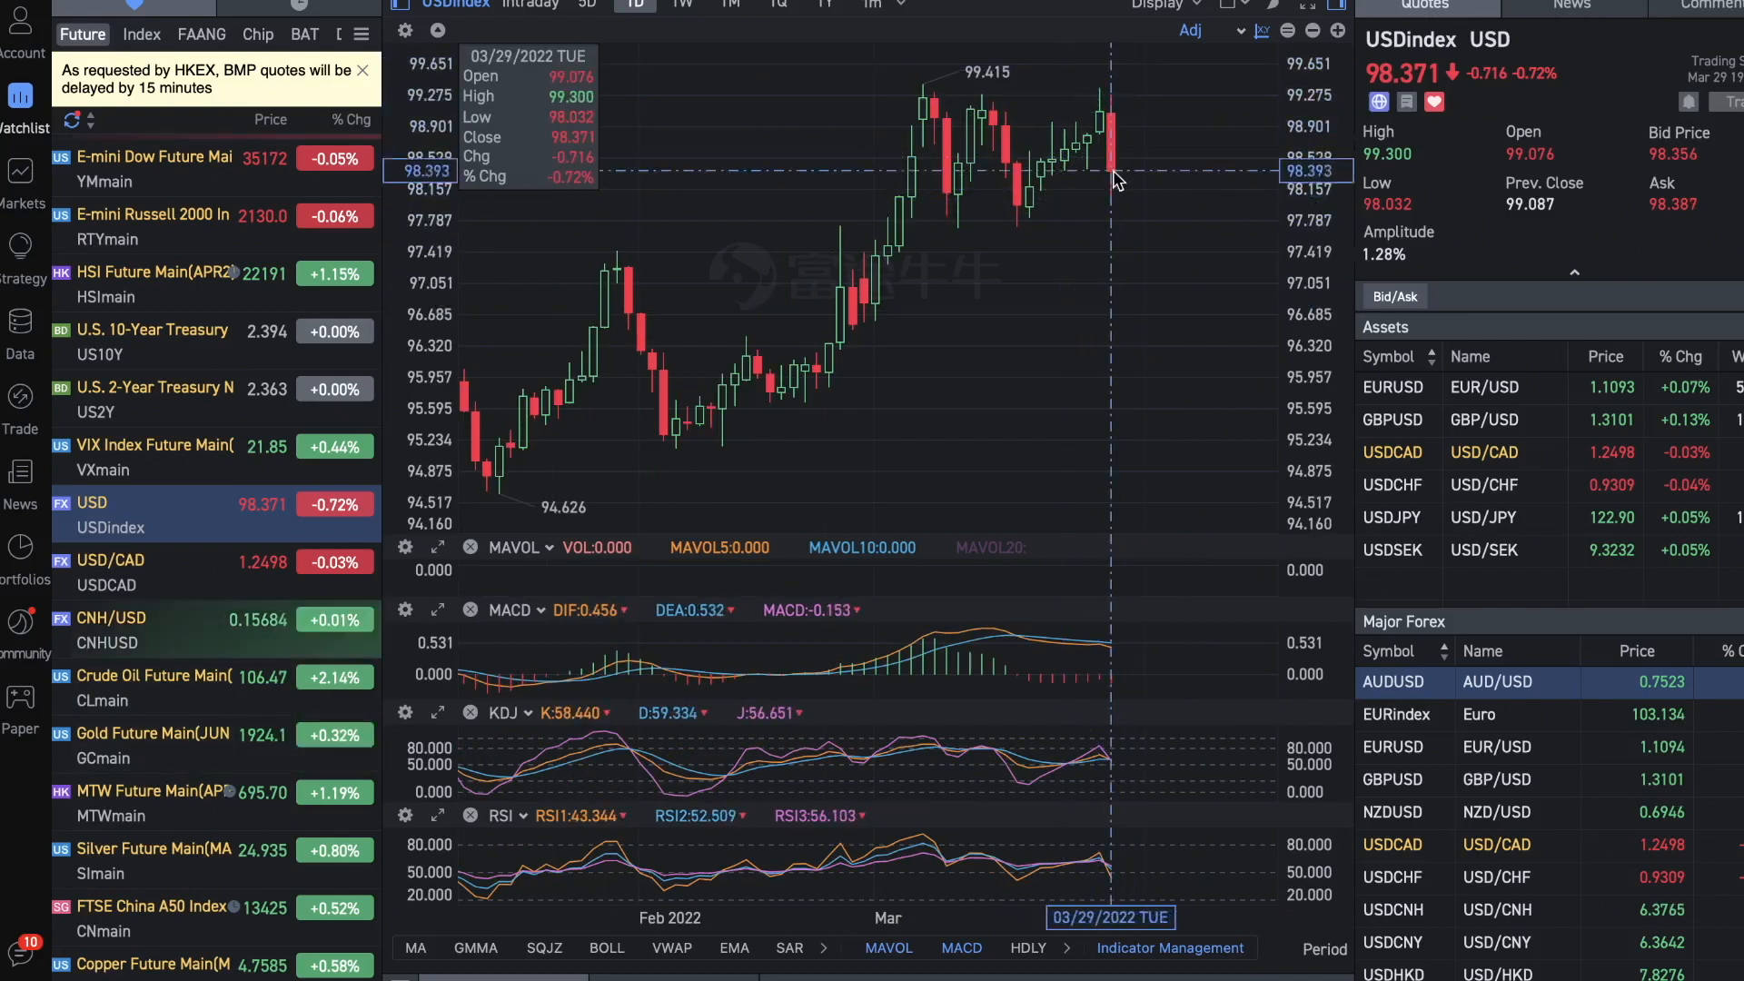
pyautogui.moveTo(1121, 198)
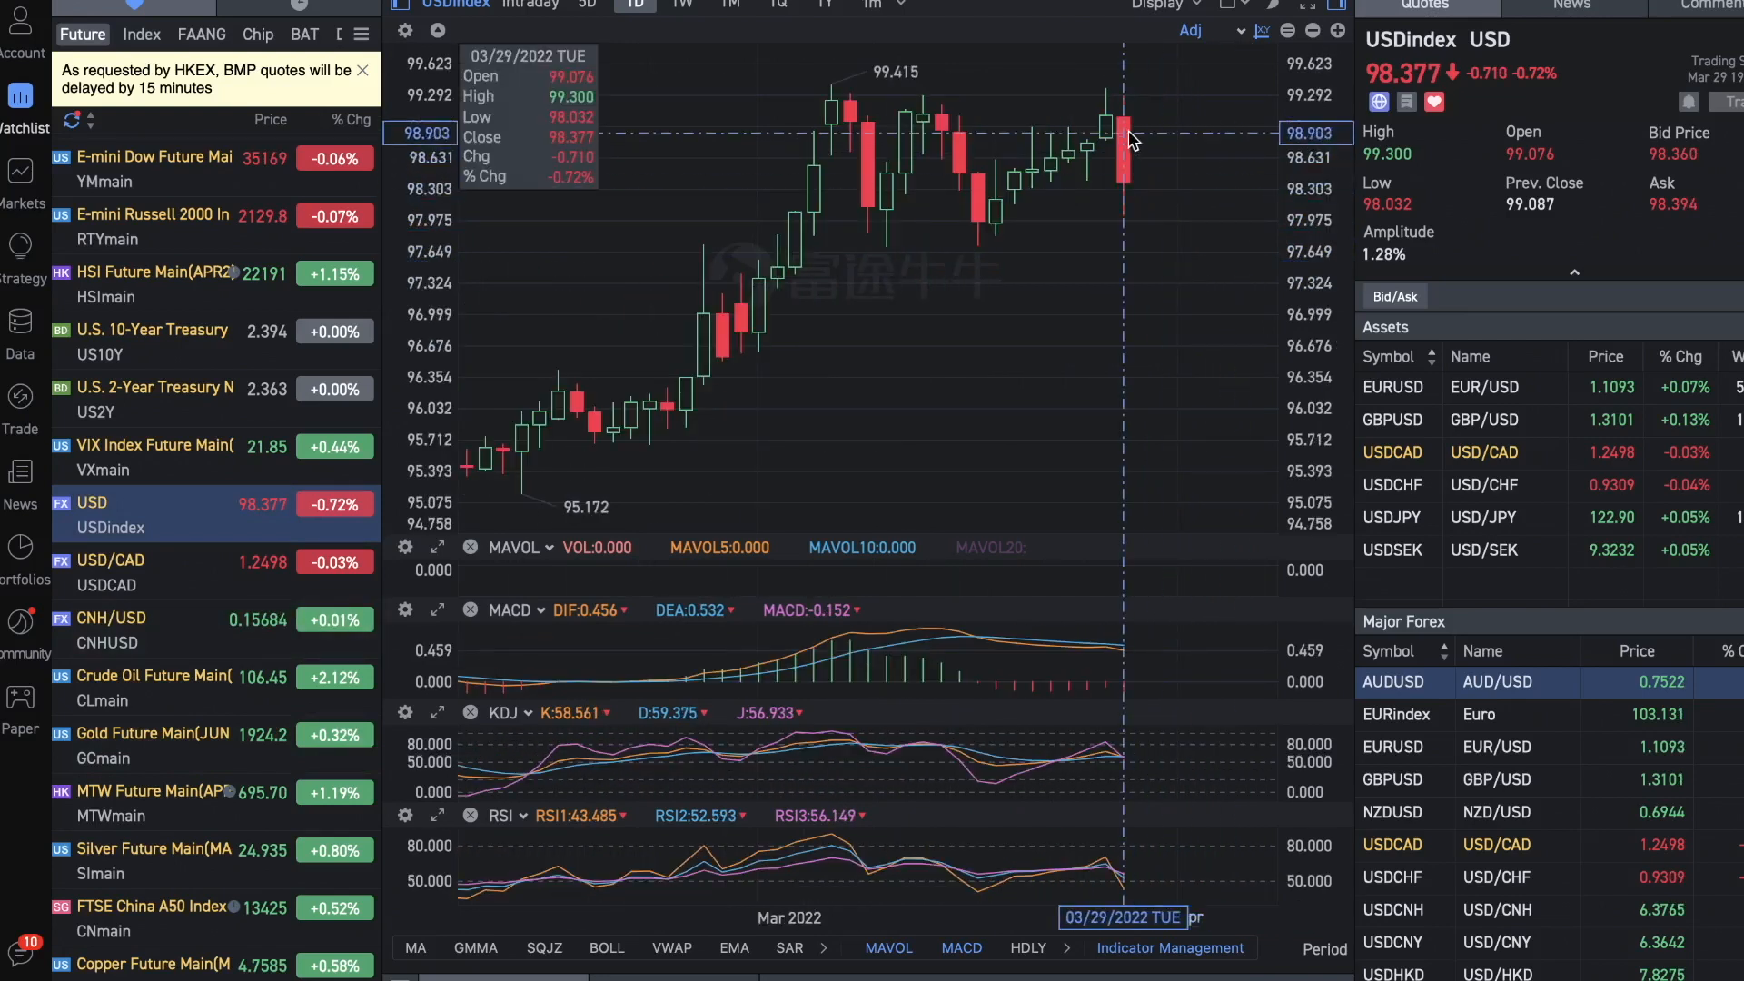
pyautogui.moveTo(1106, 256)
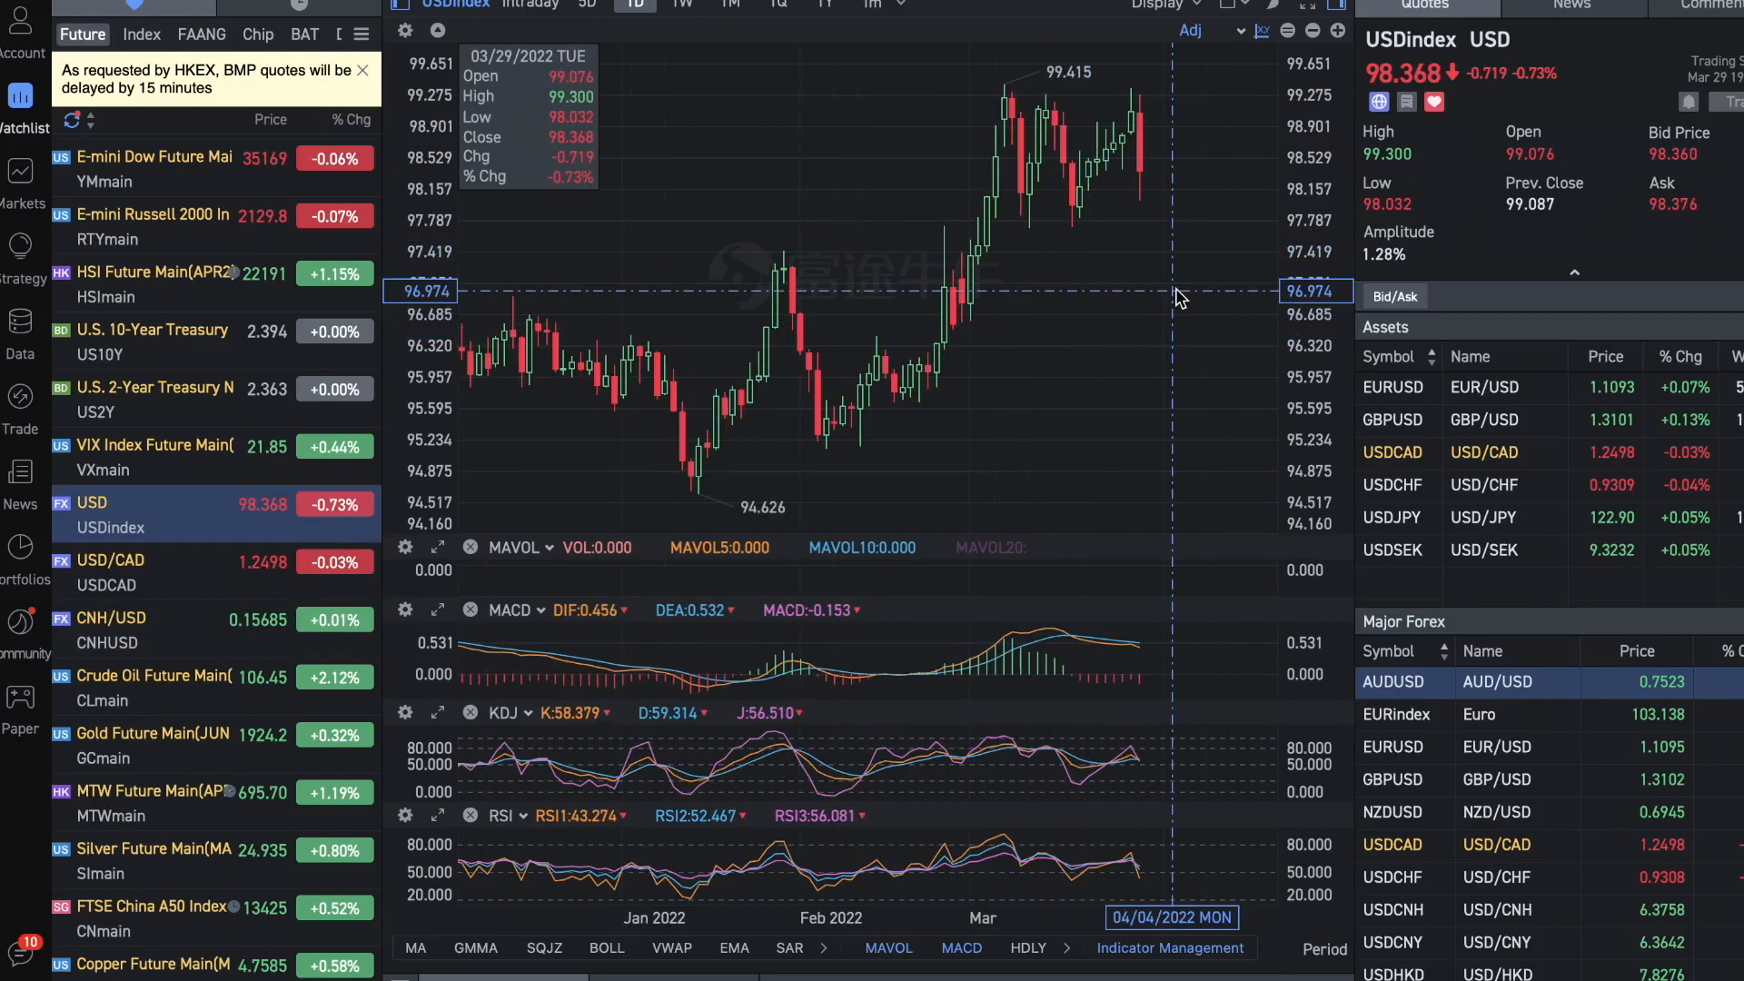
pyautogui.moveTo(986, 280)
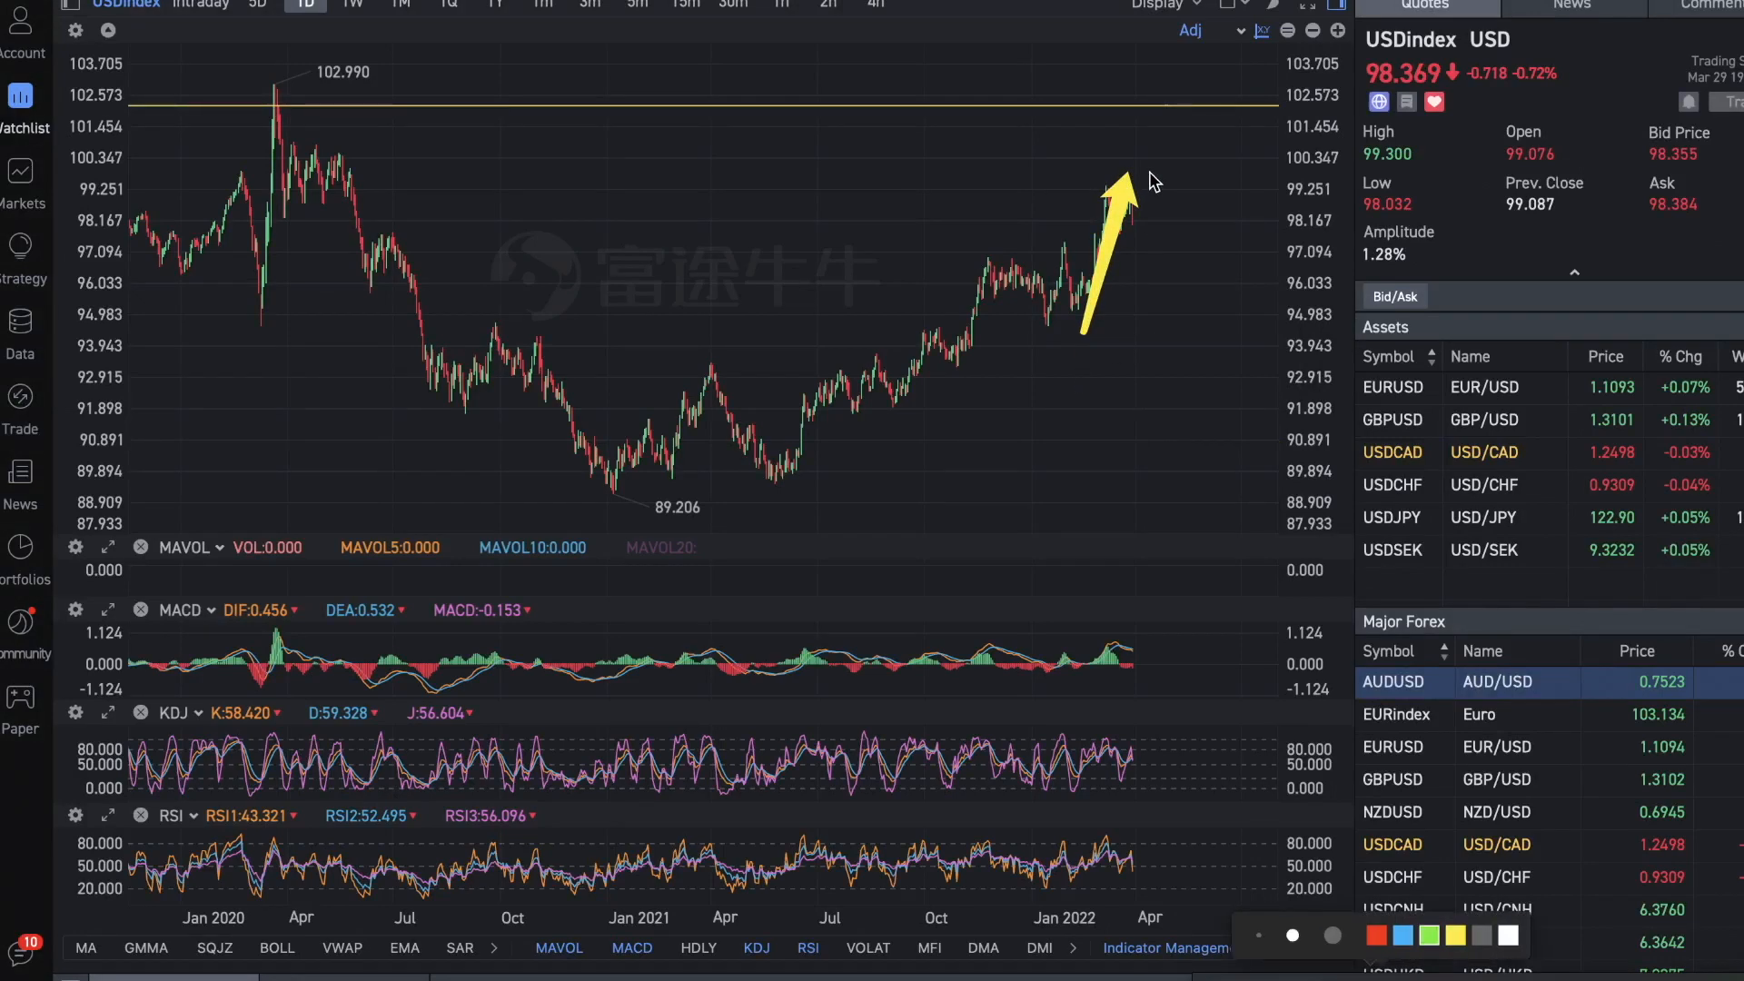
pyautogui.moveTo(1142, 183)
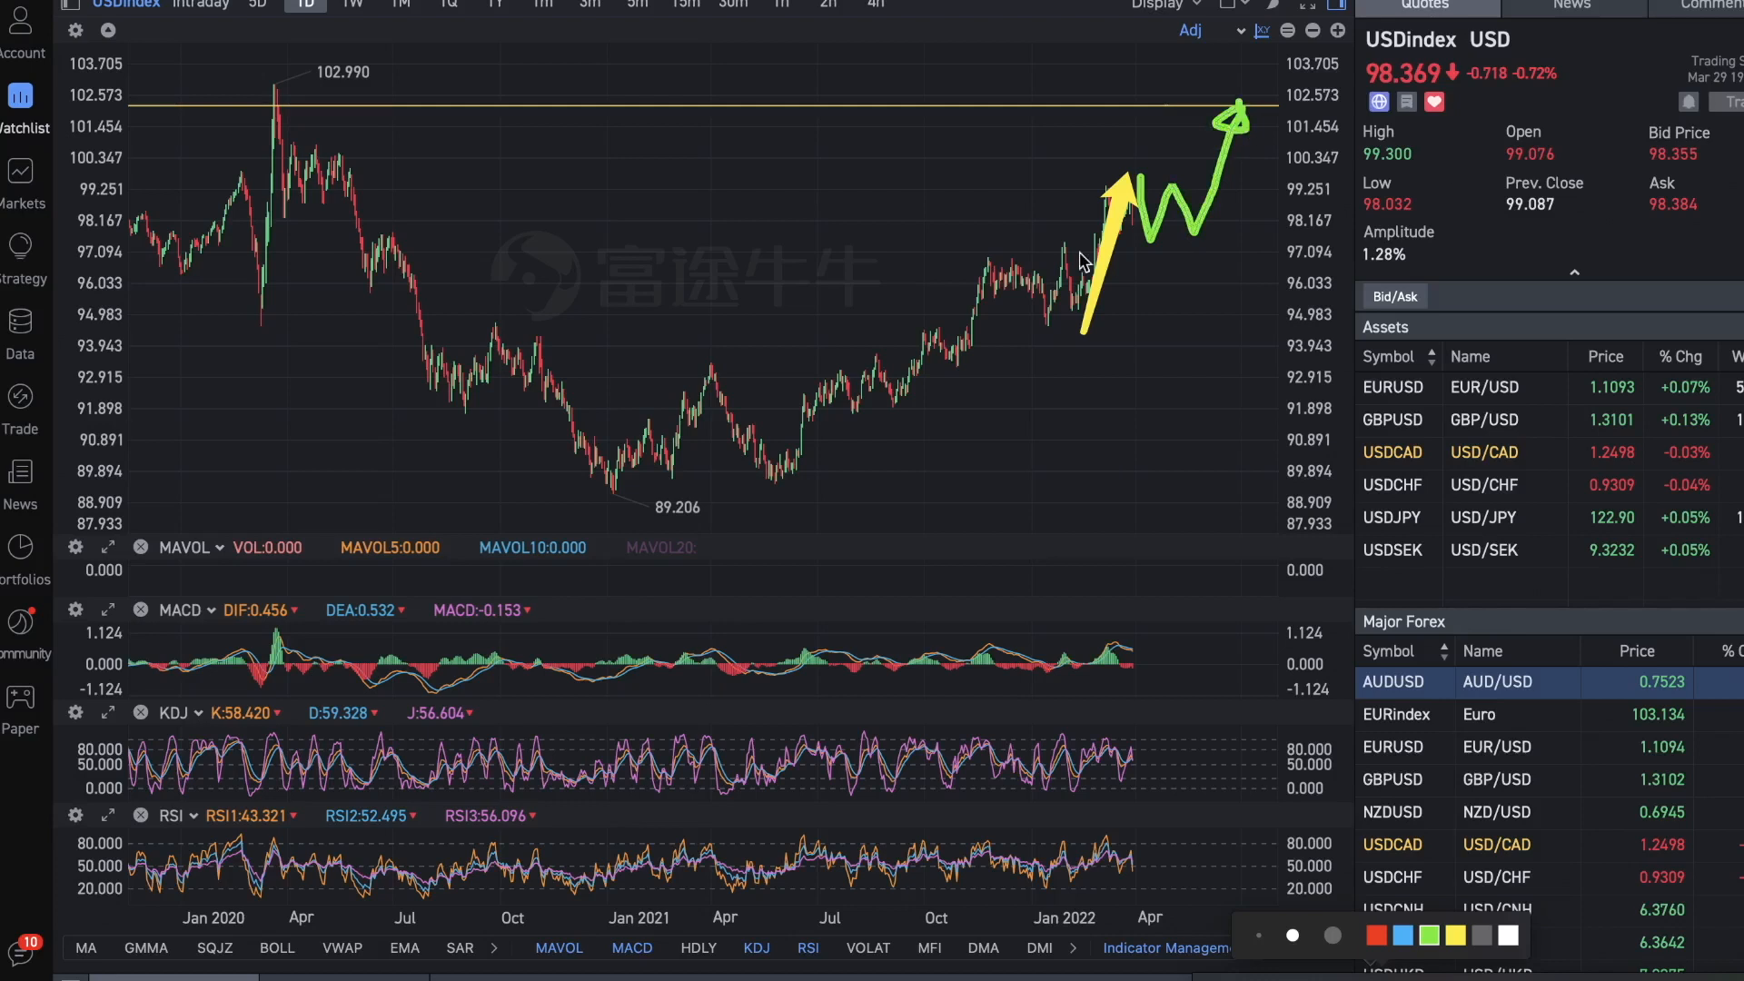
pyautogui.moveTo(1245, 273)
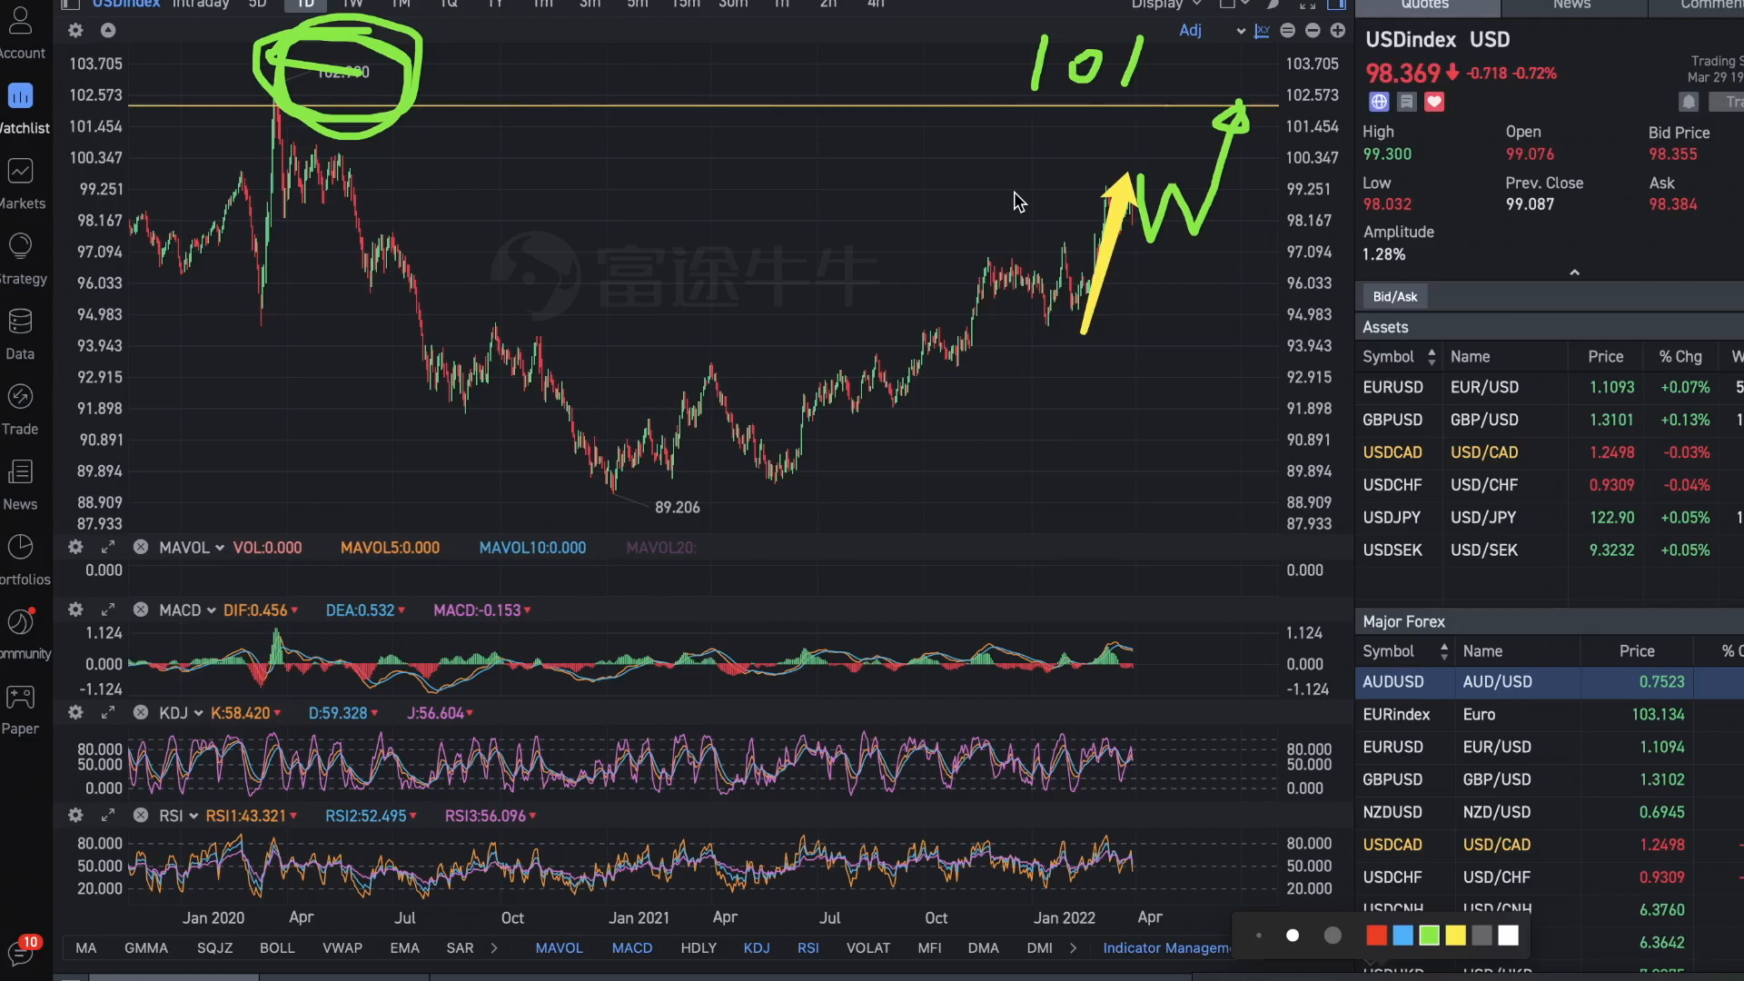
pyautogui.moveTo(1118, 138)
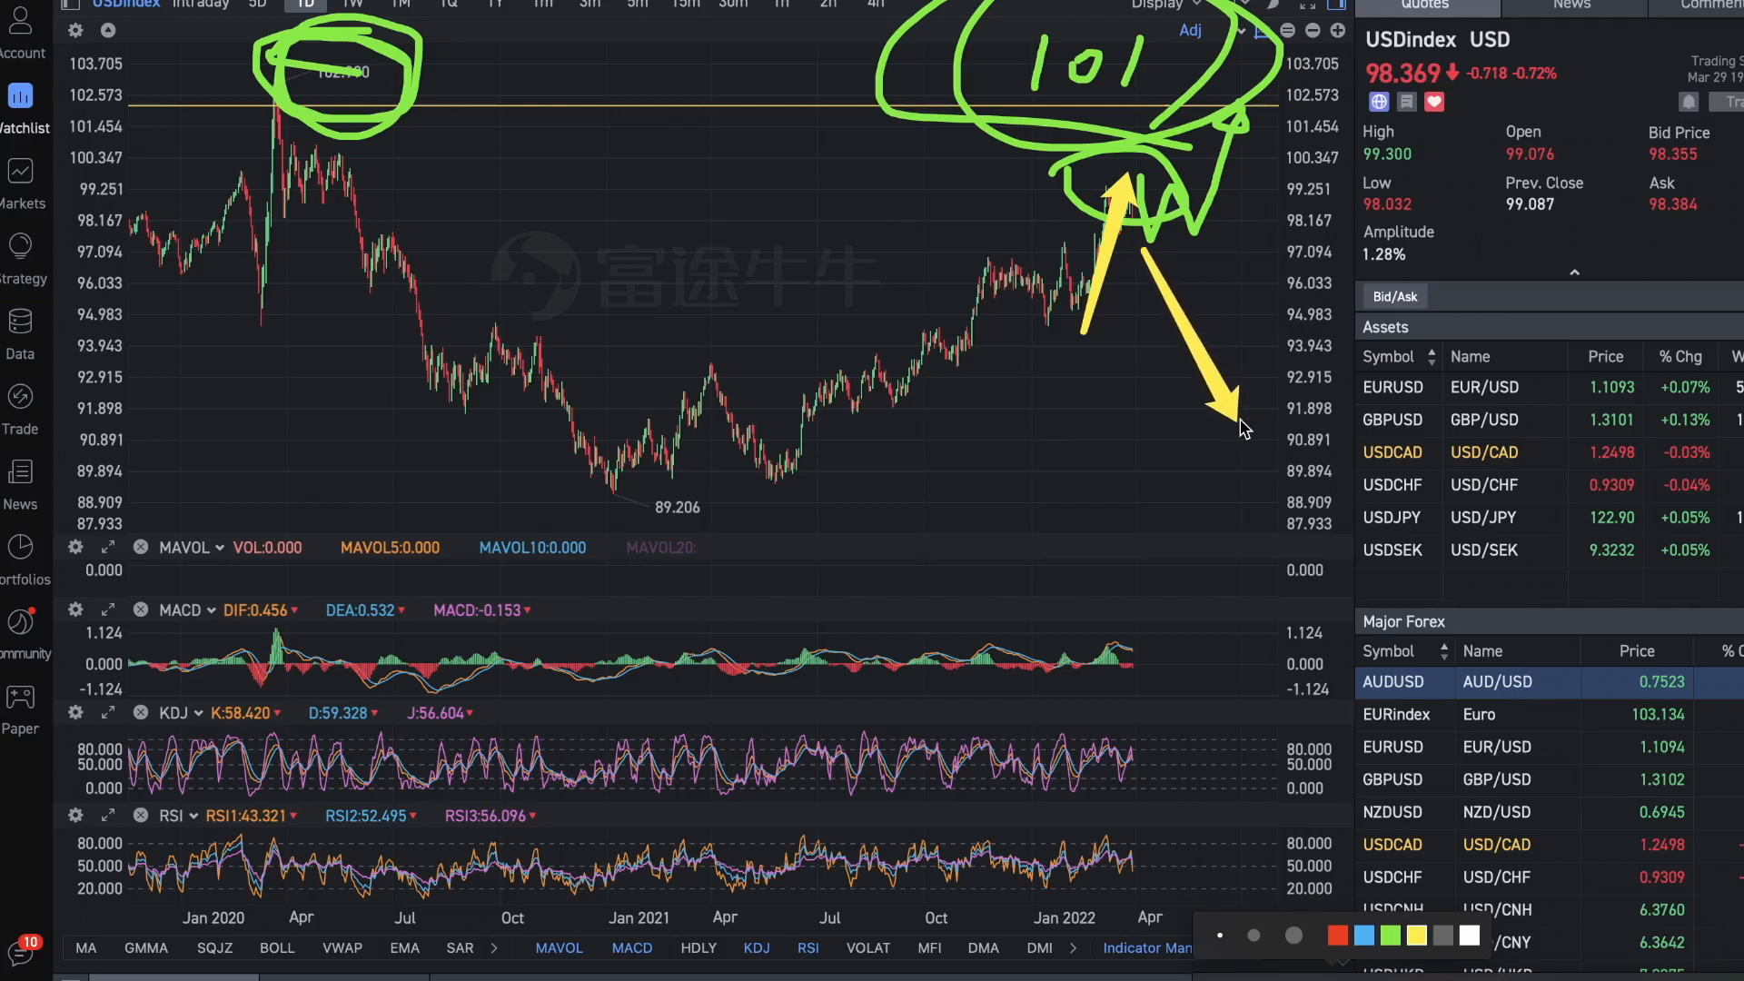
pyautogui.moveTo(1230, 402)
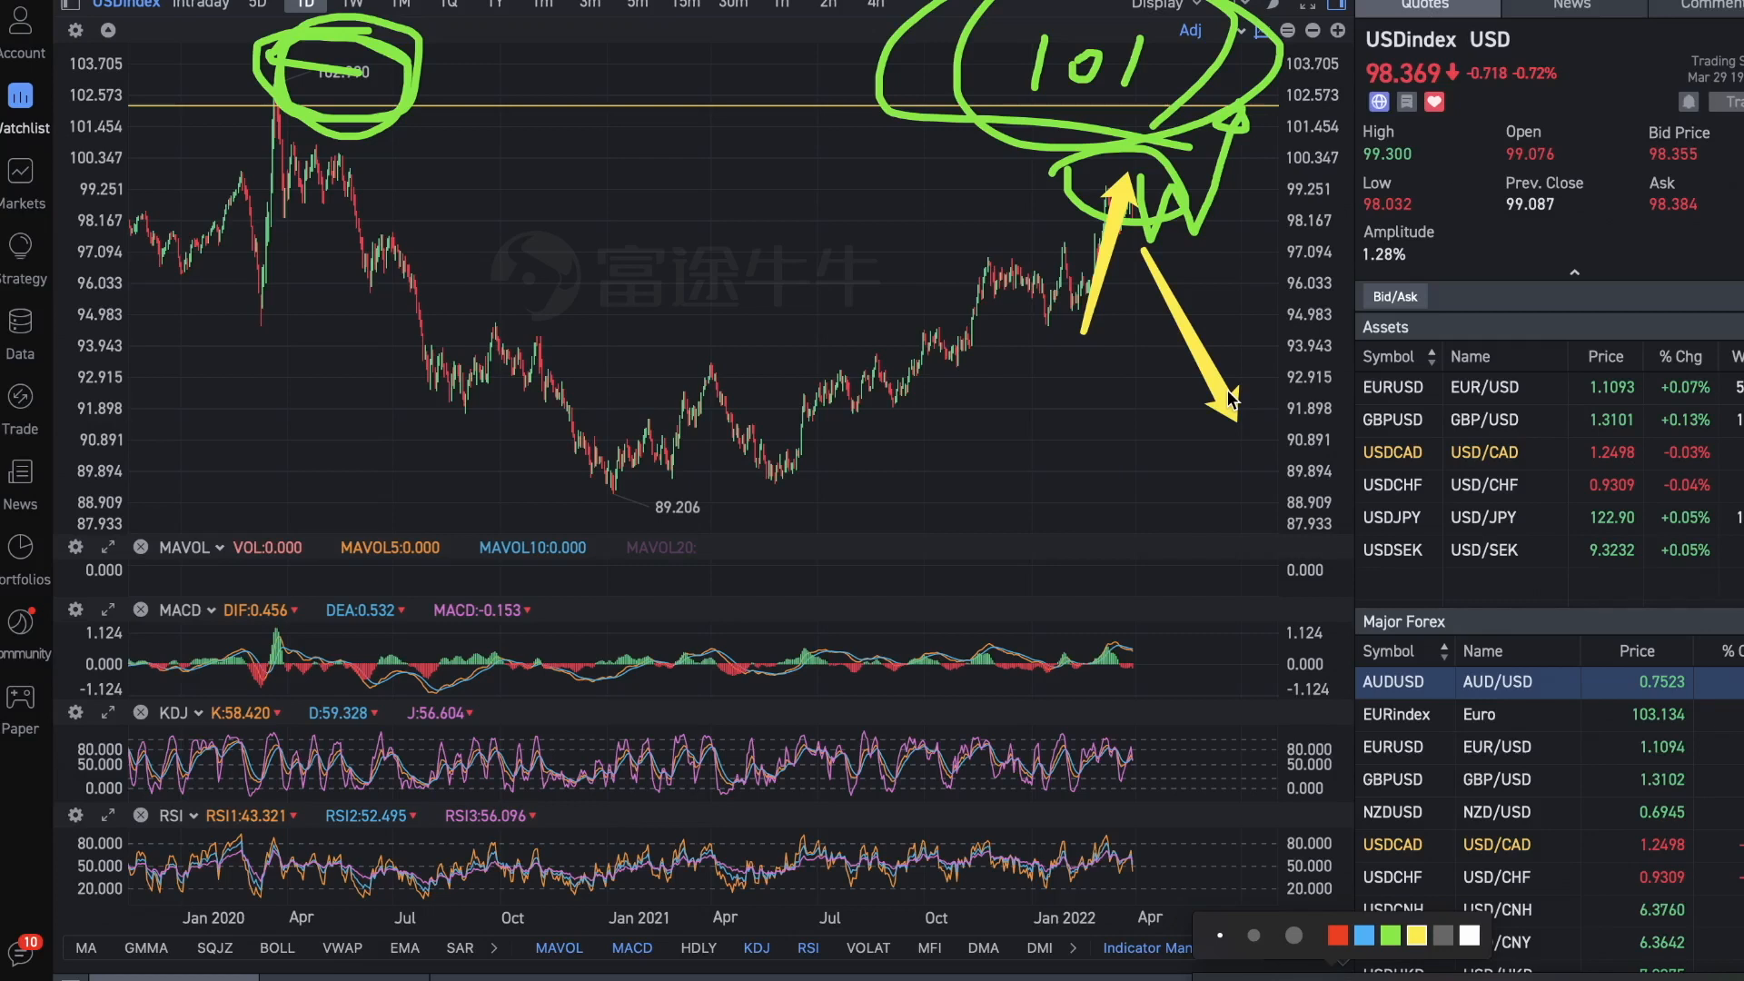
pyautogui.moveTo(1278, 168)
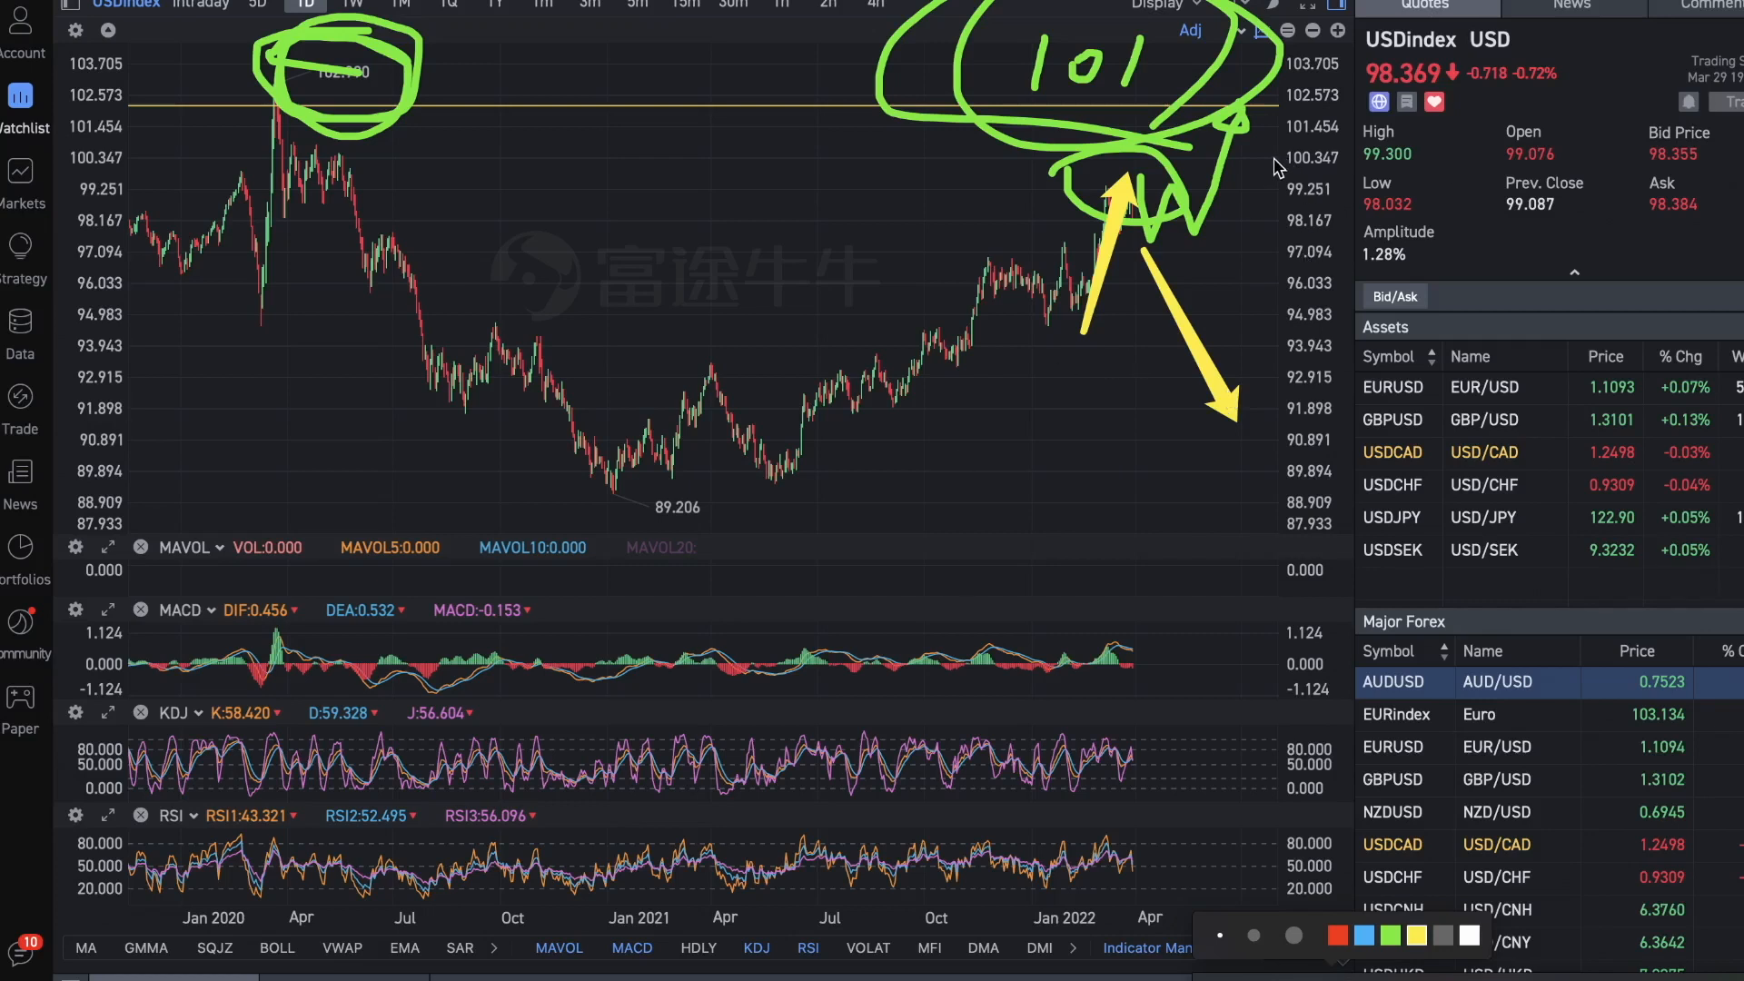
pyautogui.moveTo(1175, 144)
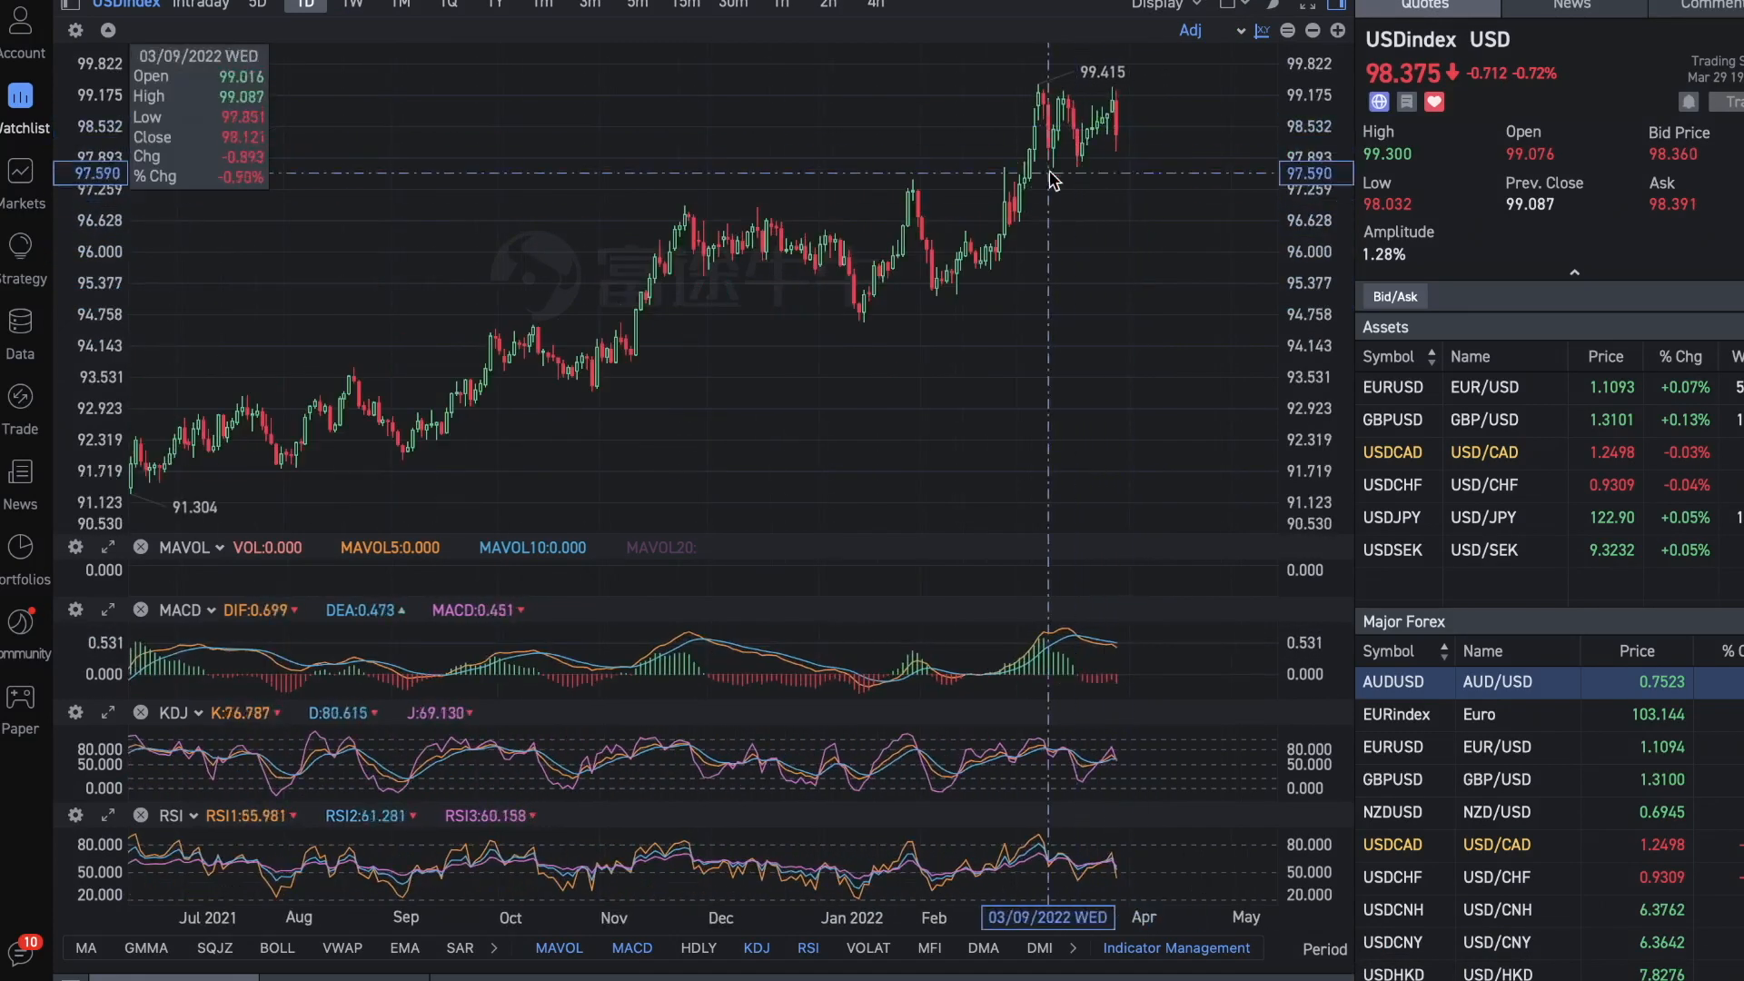
pyautogui.moveTo(1193, 158)
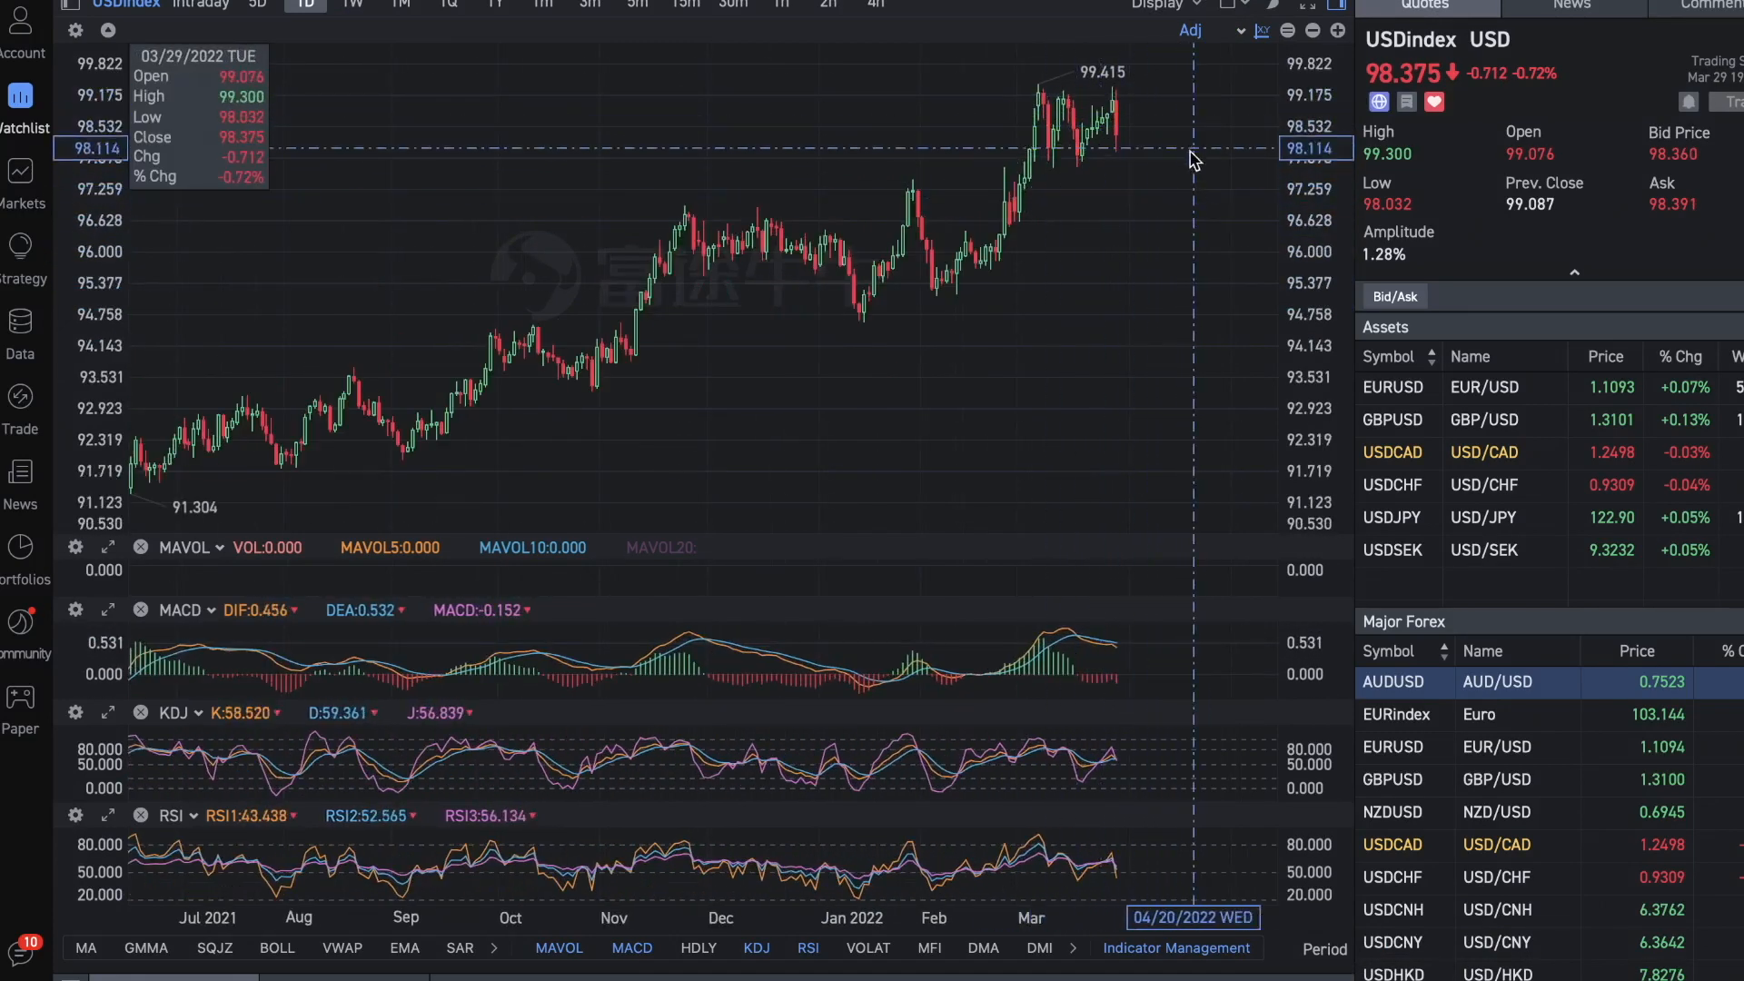
pyautogui.moveTo(1090, 88)
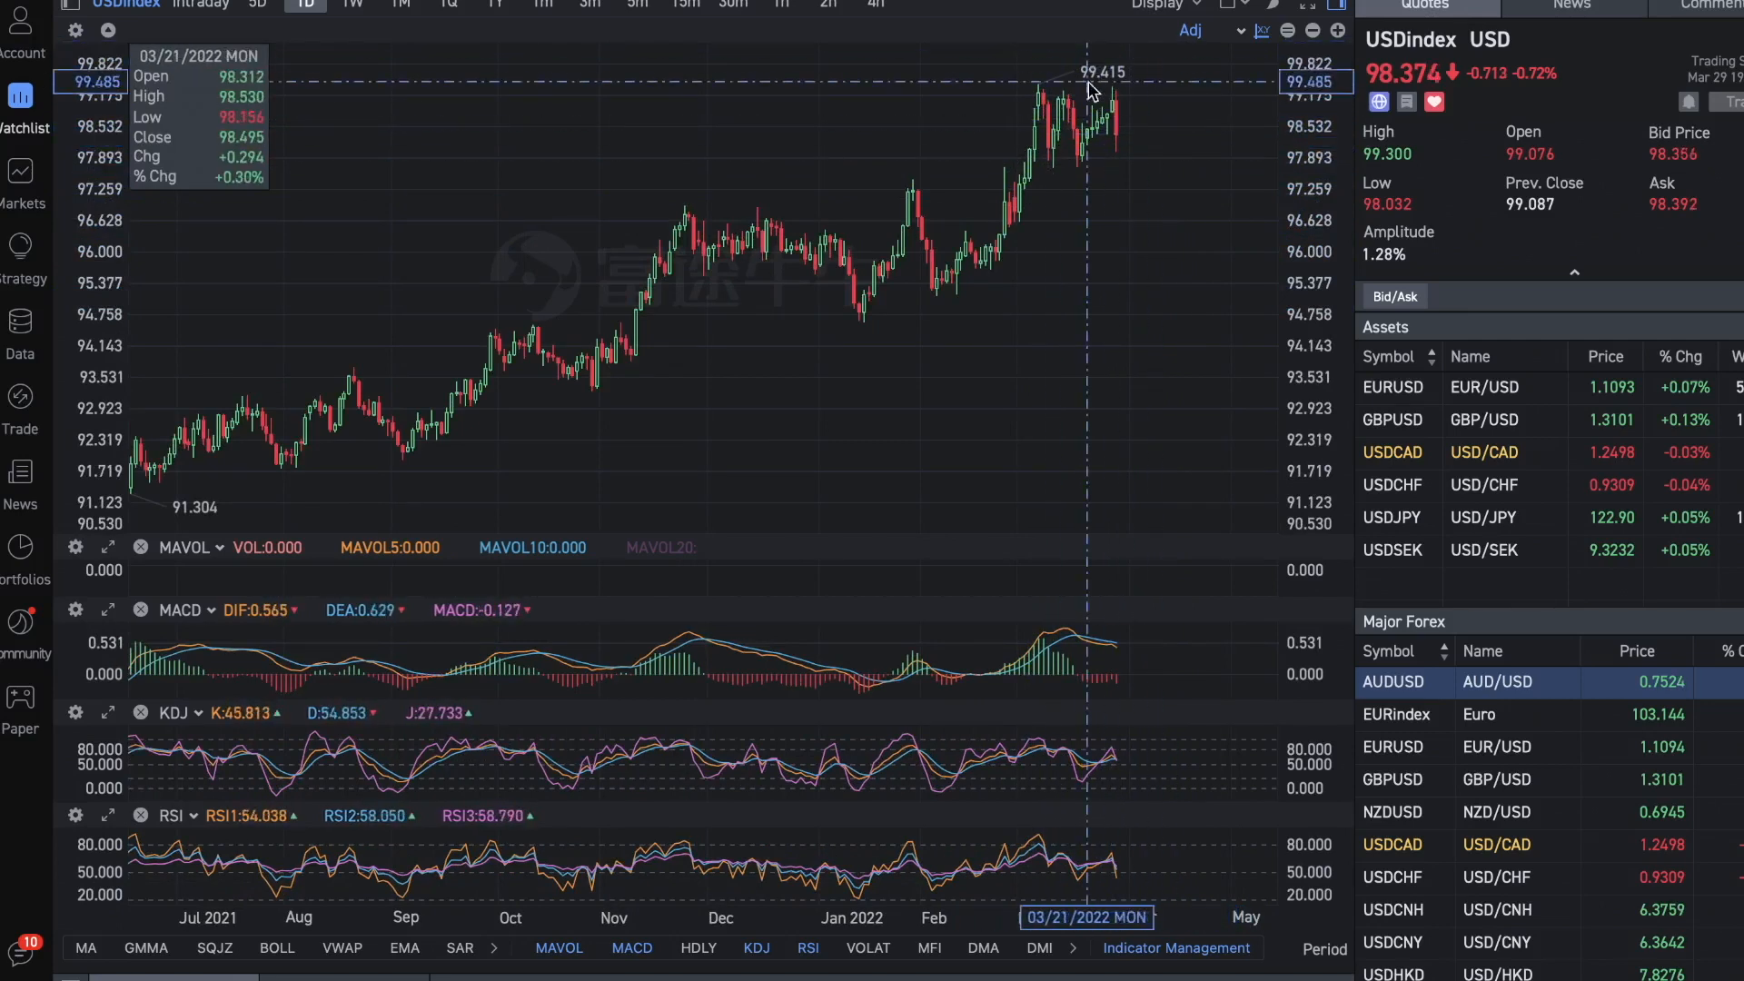
pyautogui.moveTo(1165, 101)
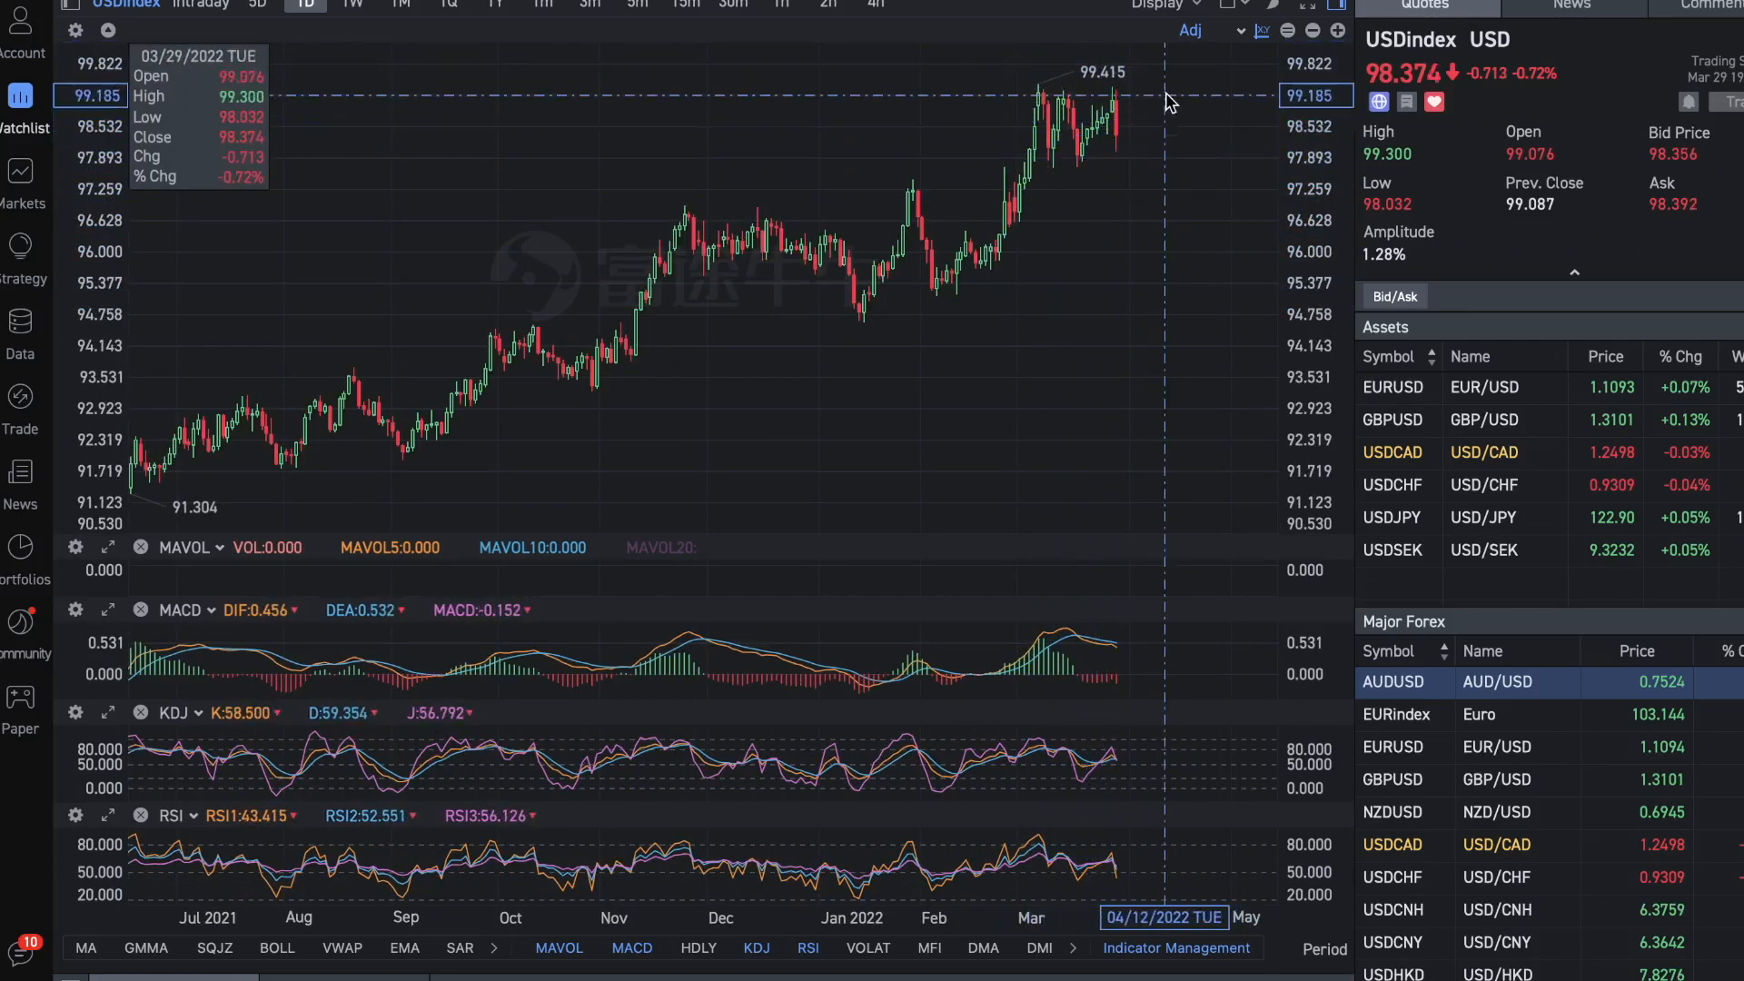
pyautogui.moveTo(1123, 105)
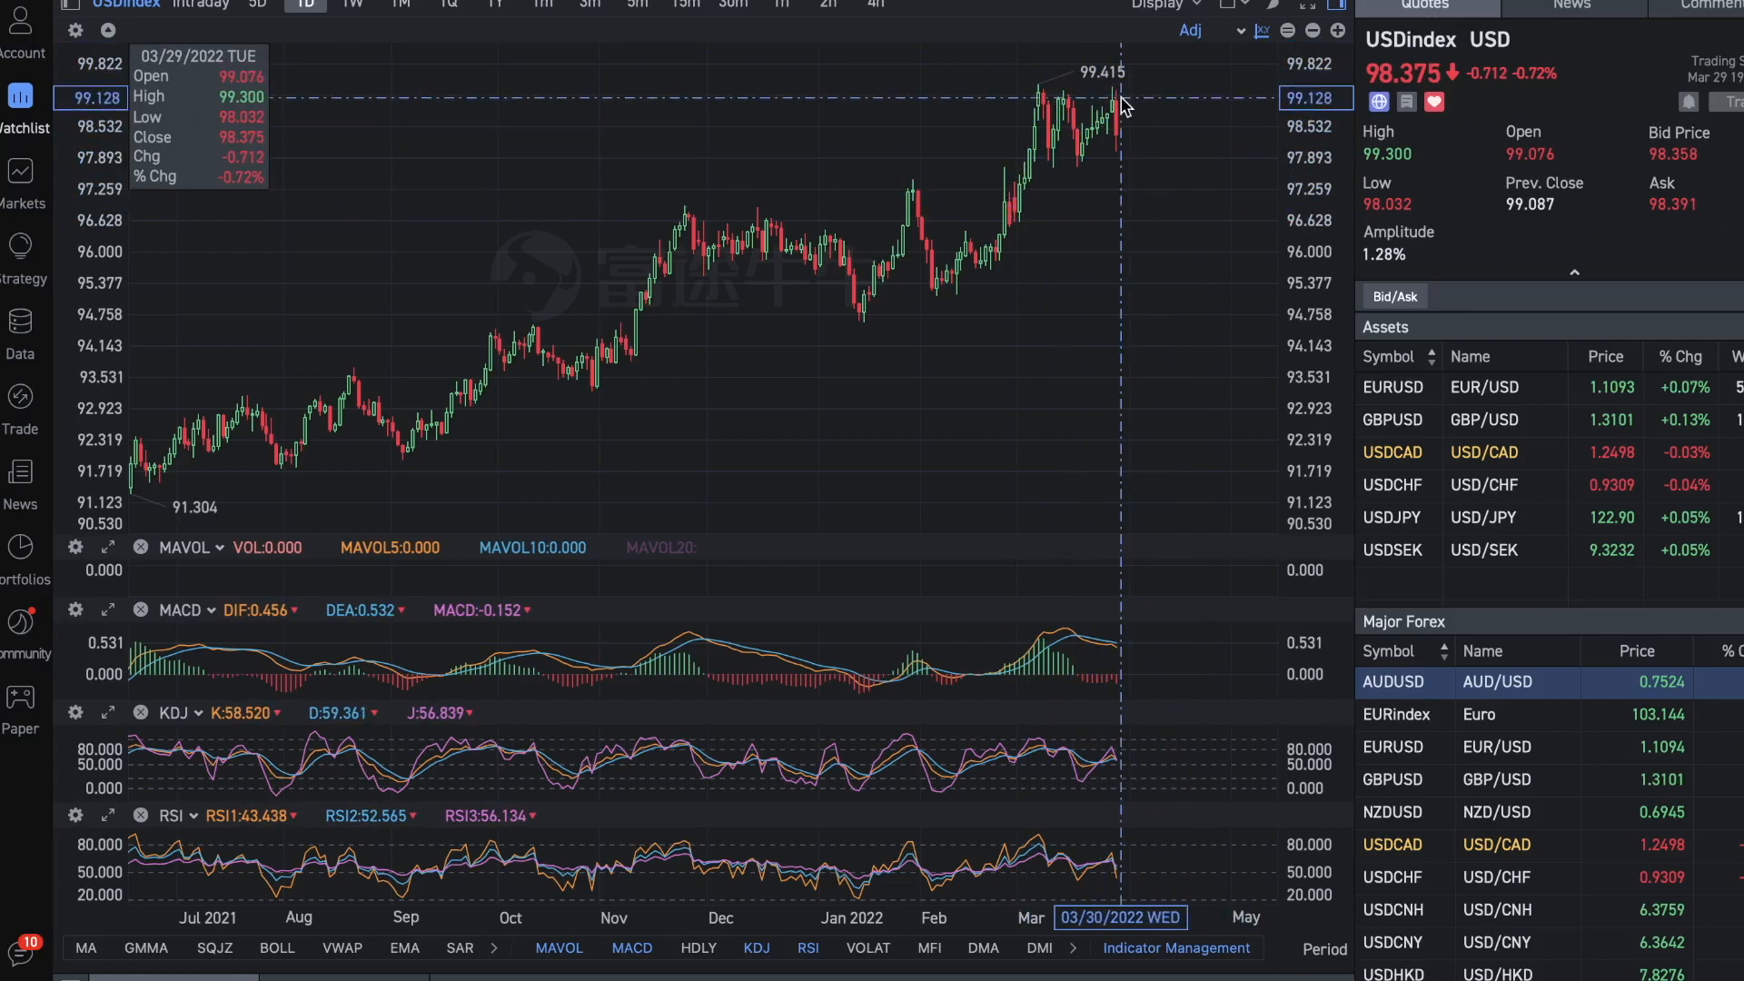
pyautogui.moveTo(1150, 120)
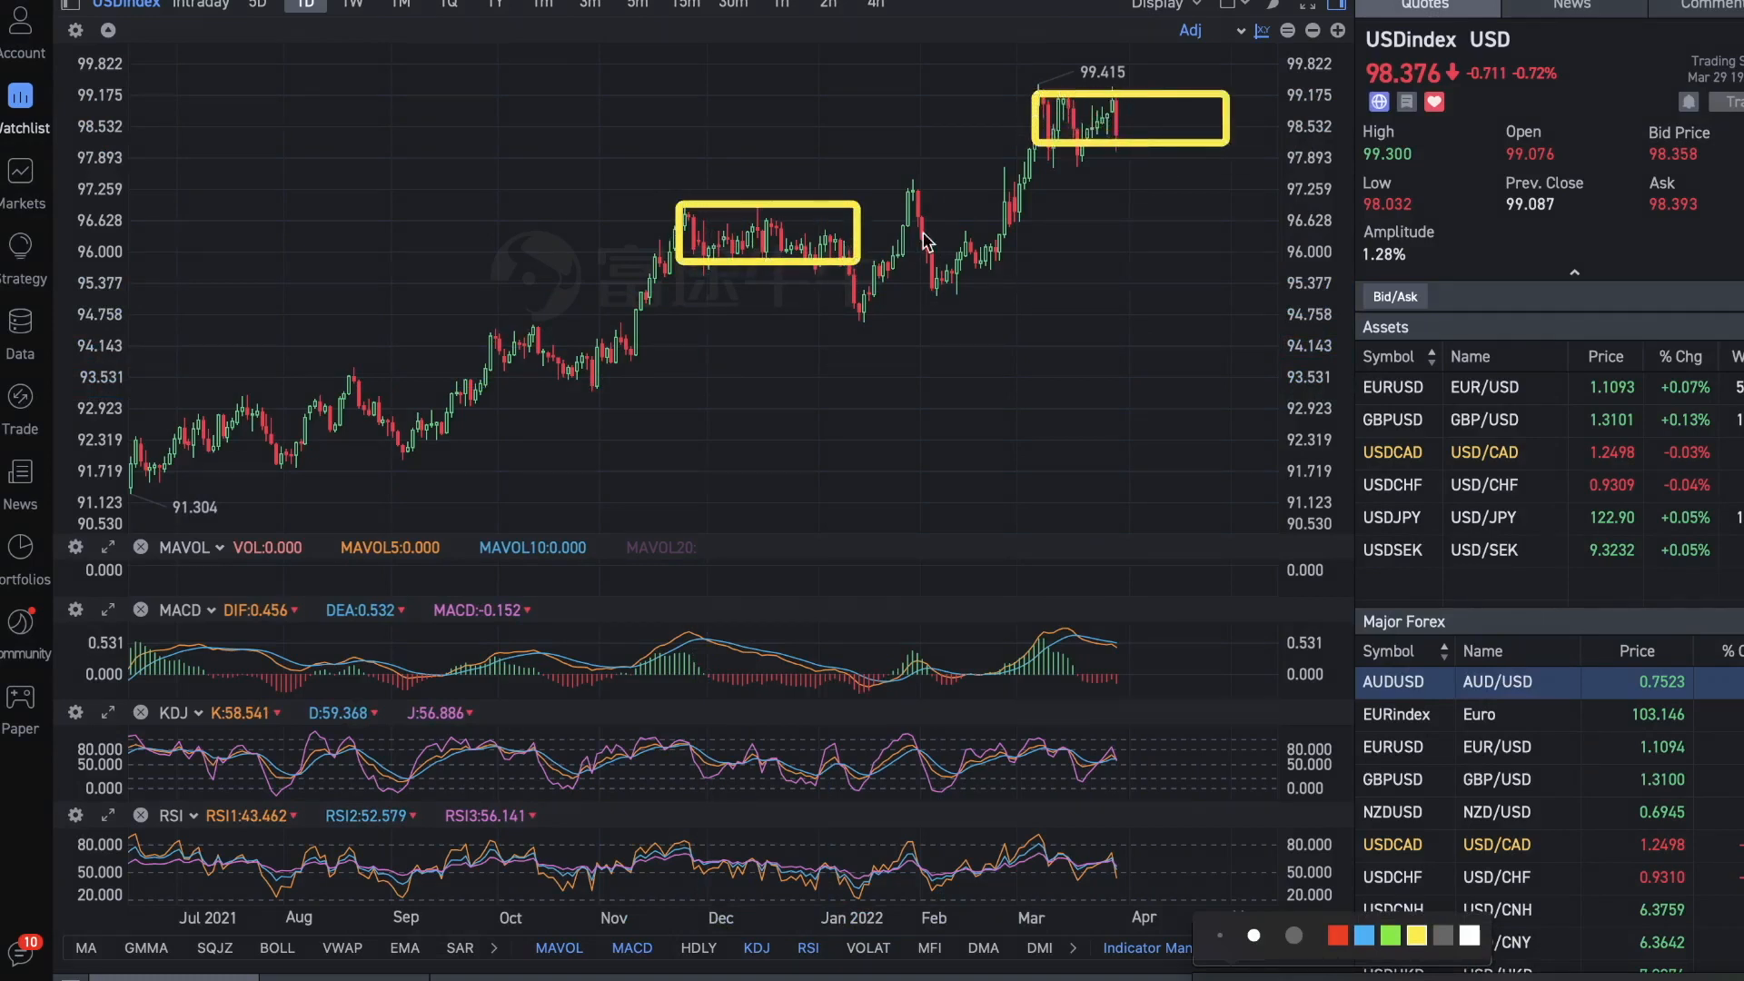
pyautogui.moveTo(898, 271)
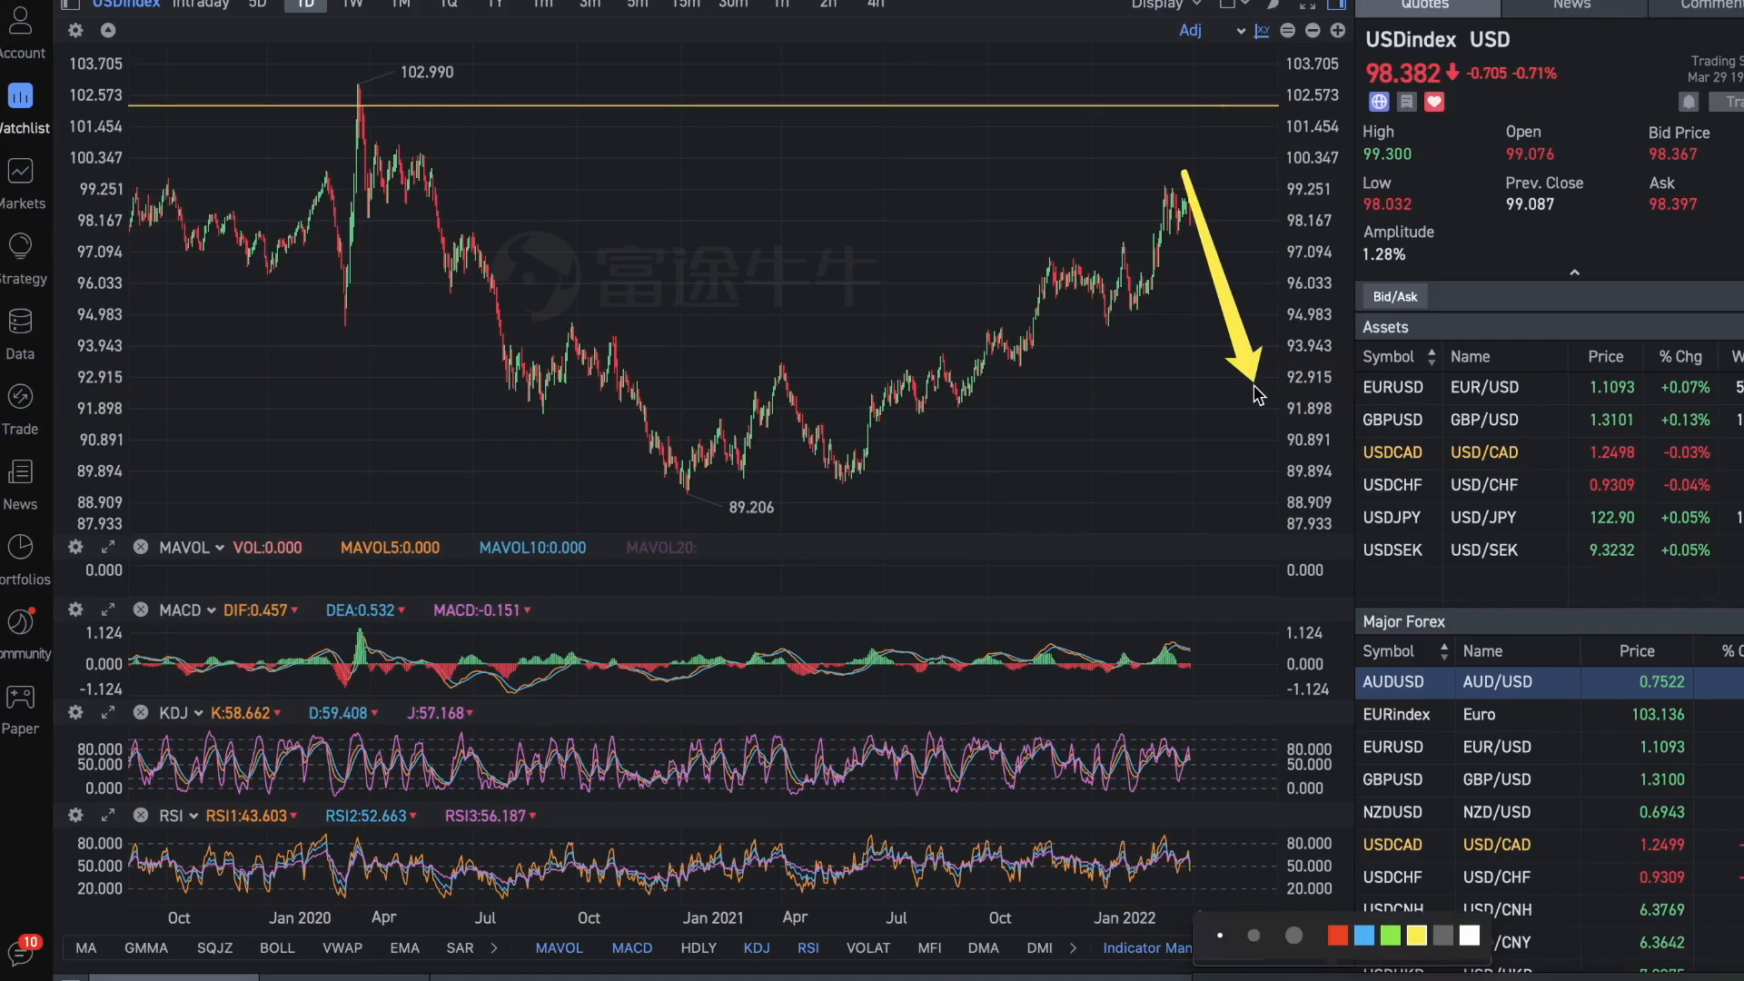
pyautogui.moveTo(1307, 460)
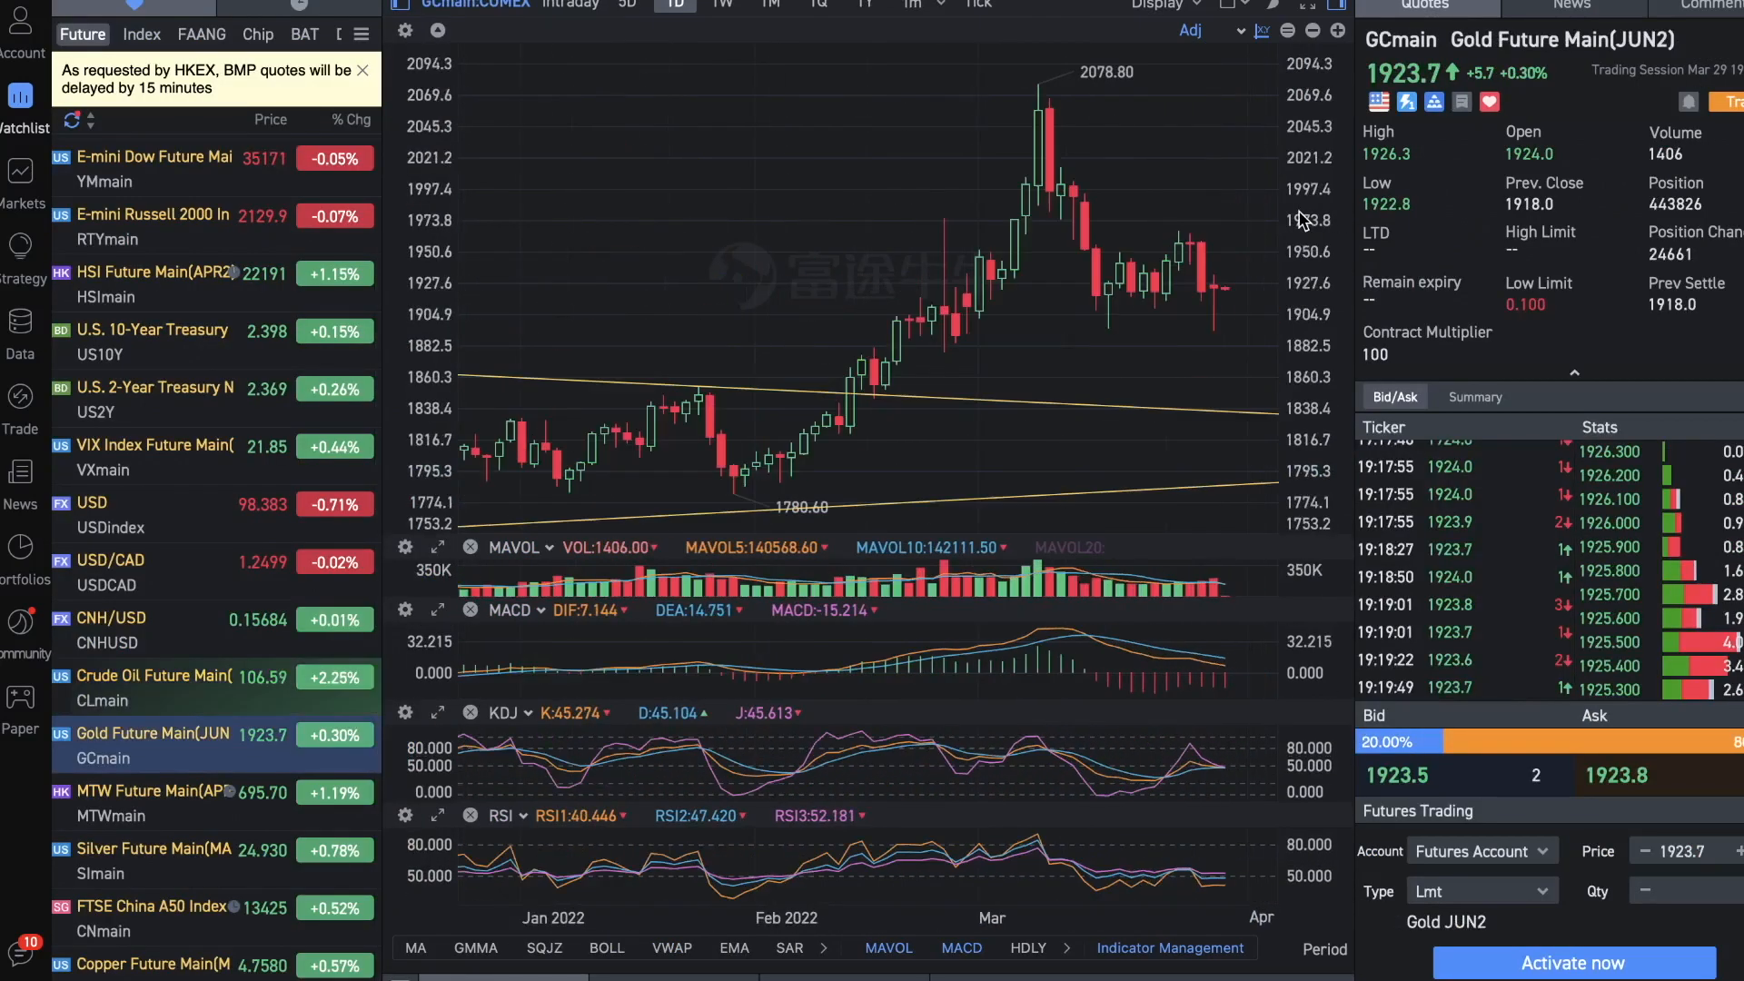
pyautogui.moveTo(1262, 237)
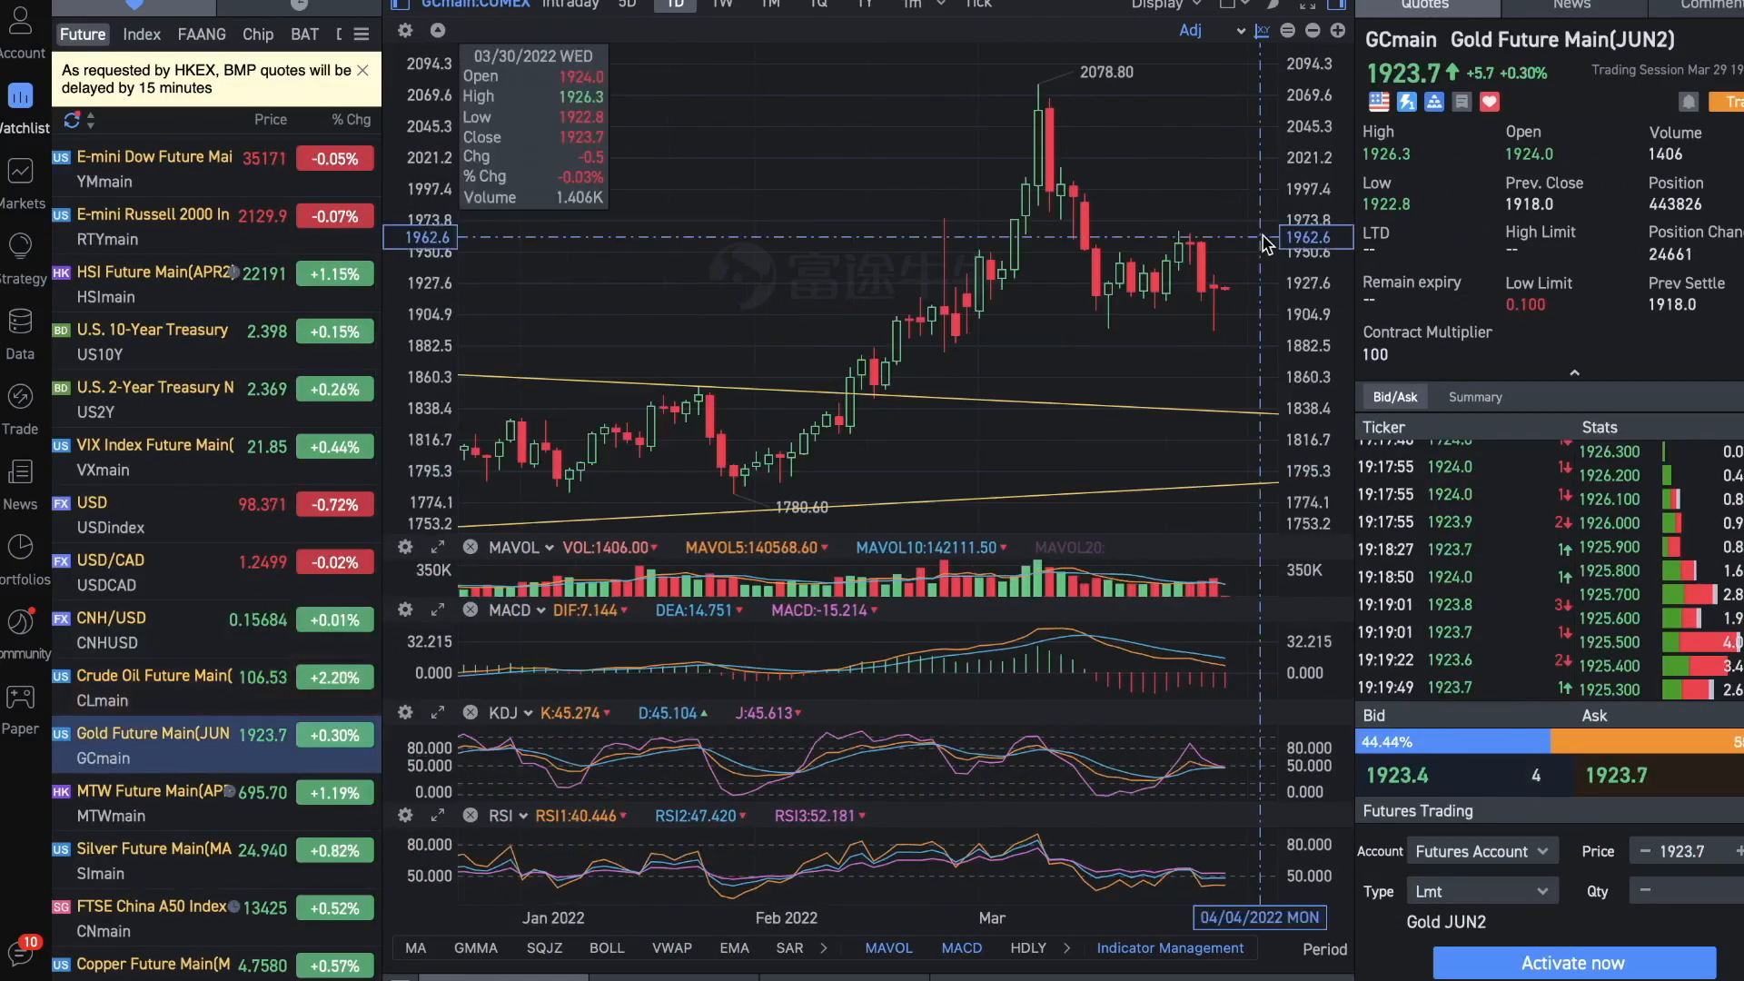
pyautogui.moveTo(1262, 249)
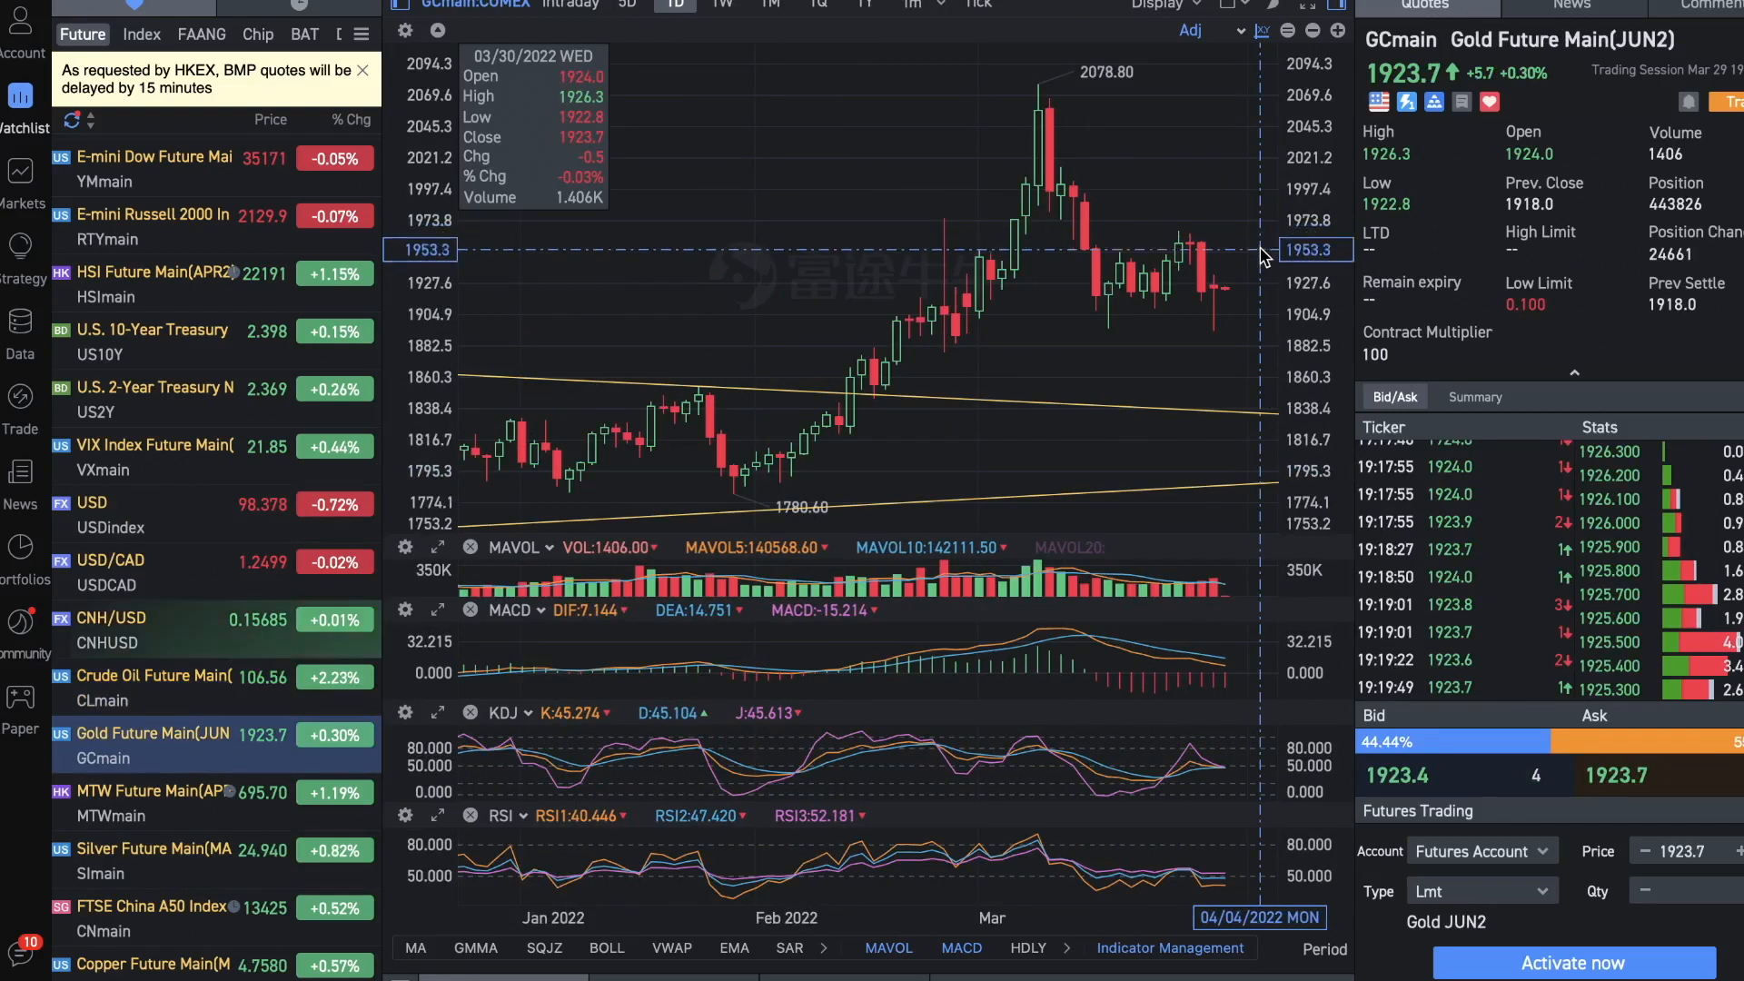
pyautogui.moveTo(1245, 219)
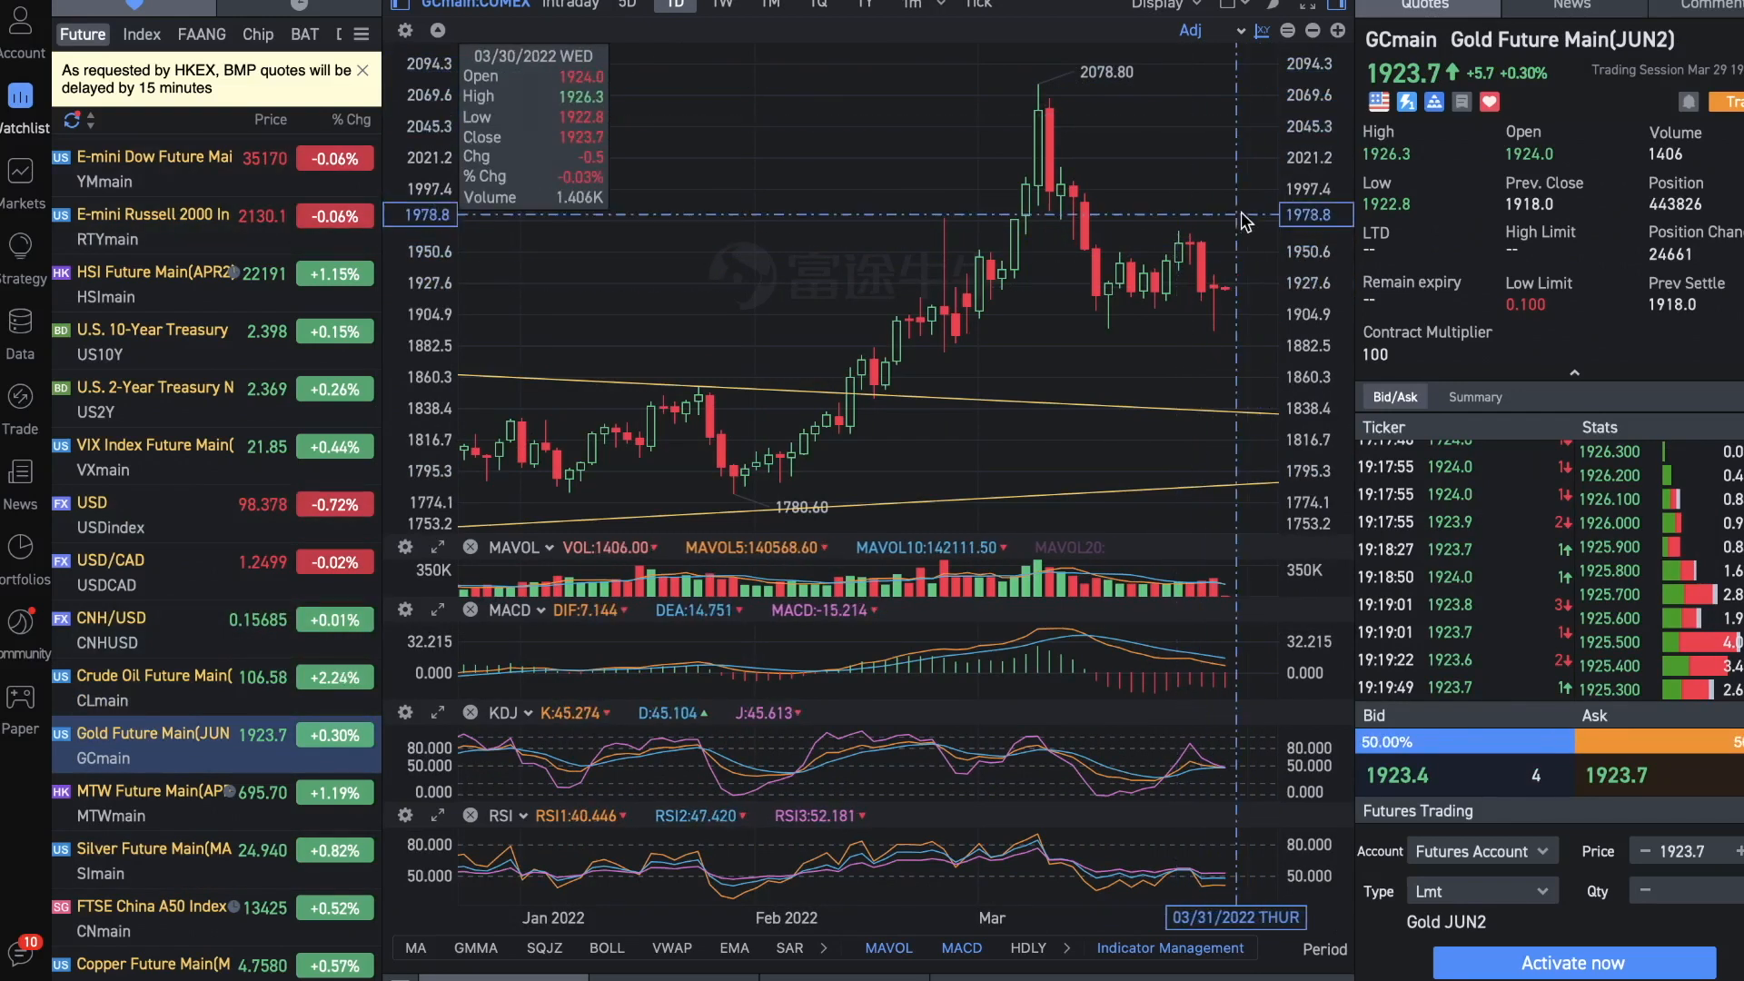
pyautogui.moveTo(1217, 311)
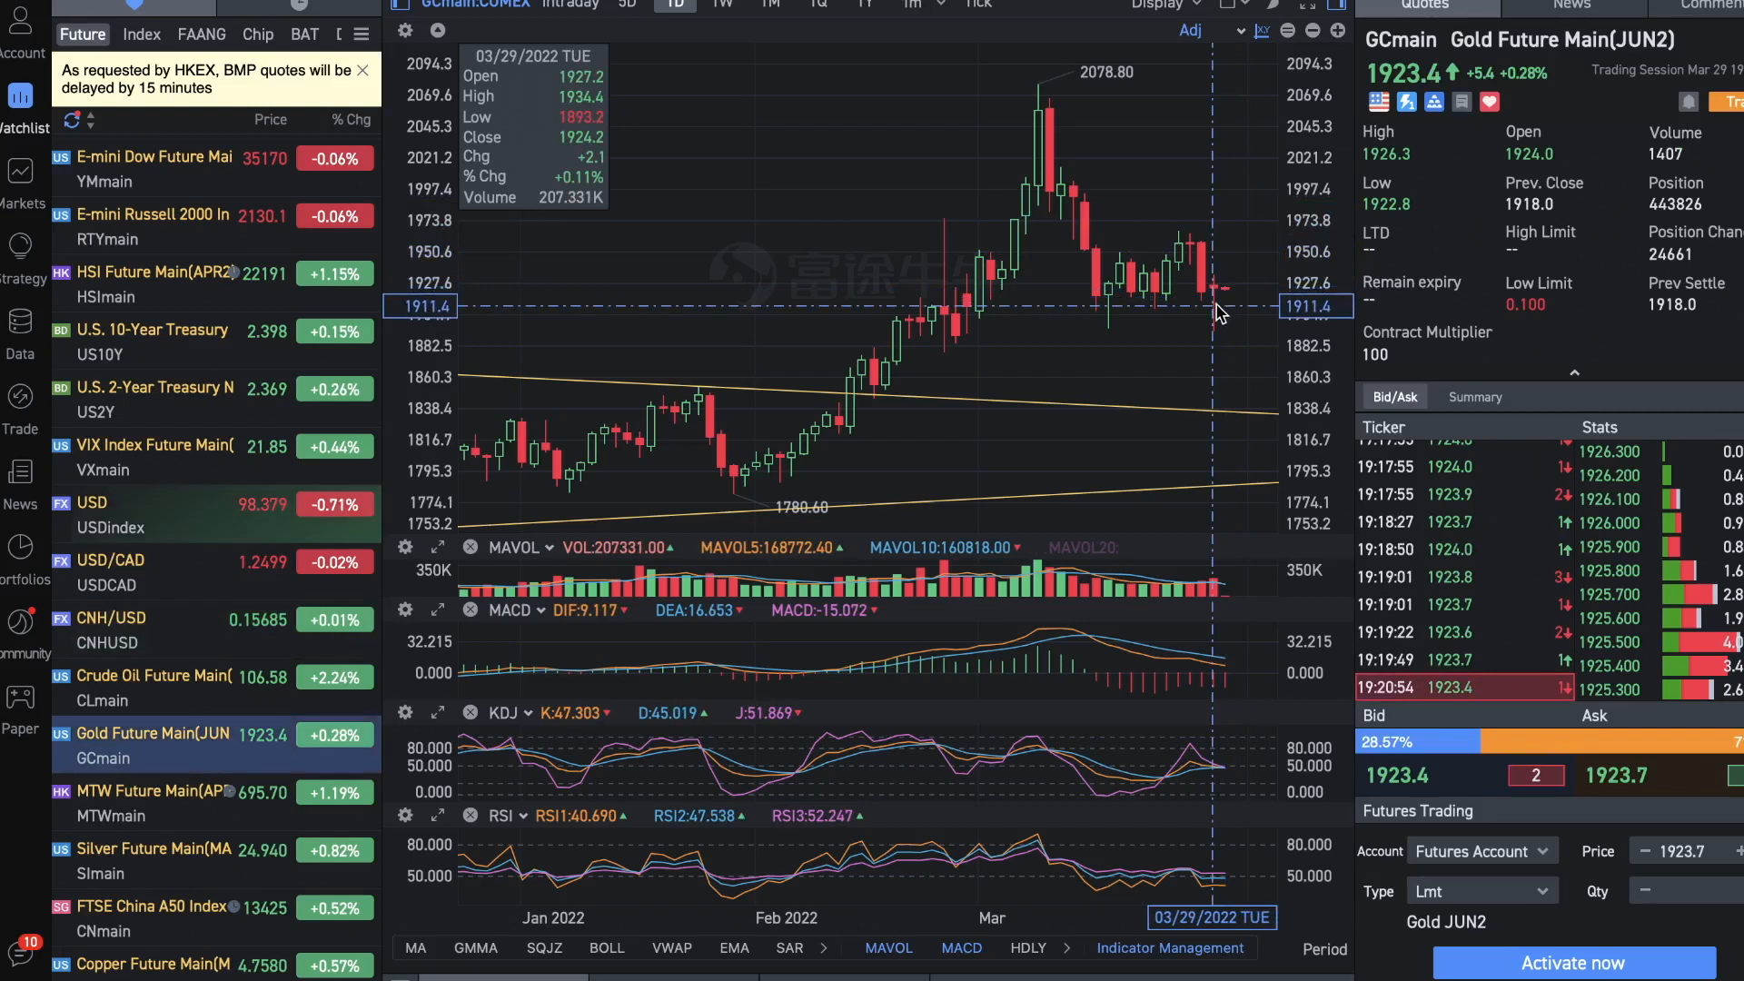
pyautogui.moveTo(1227, 346)
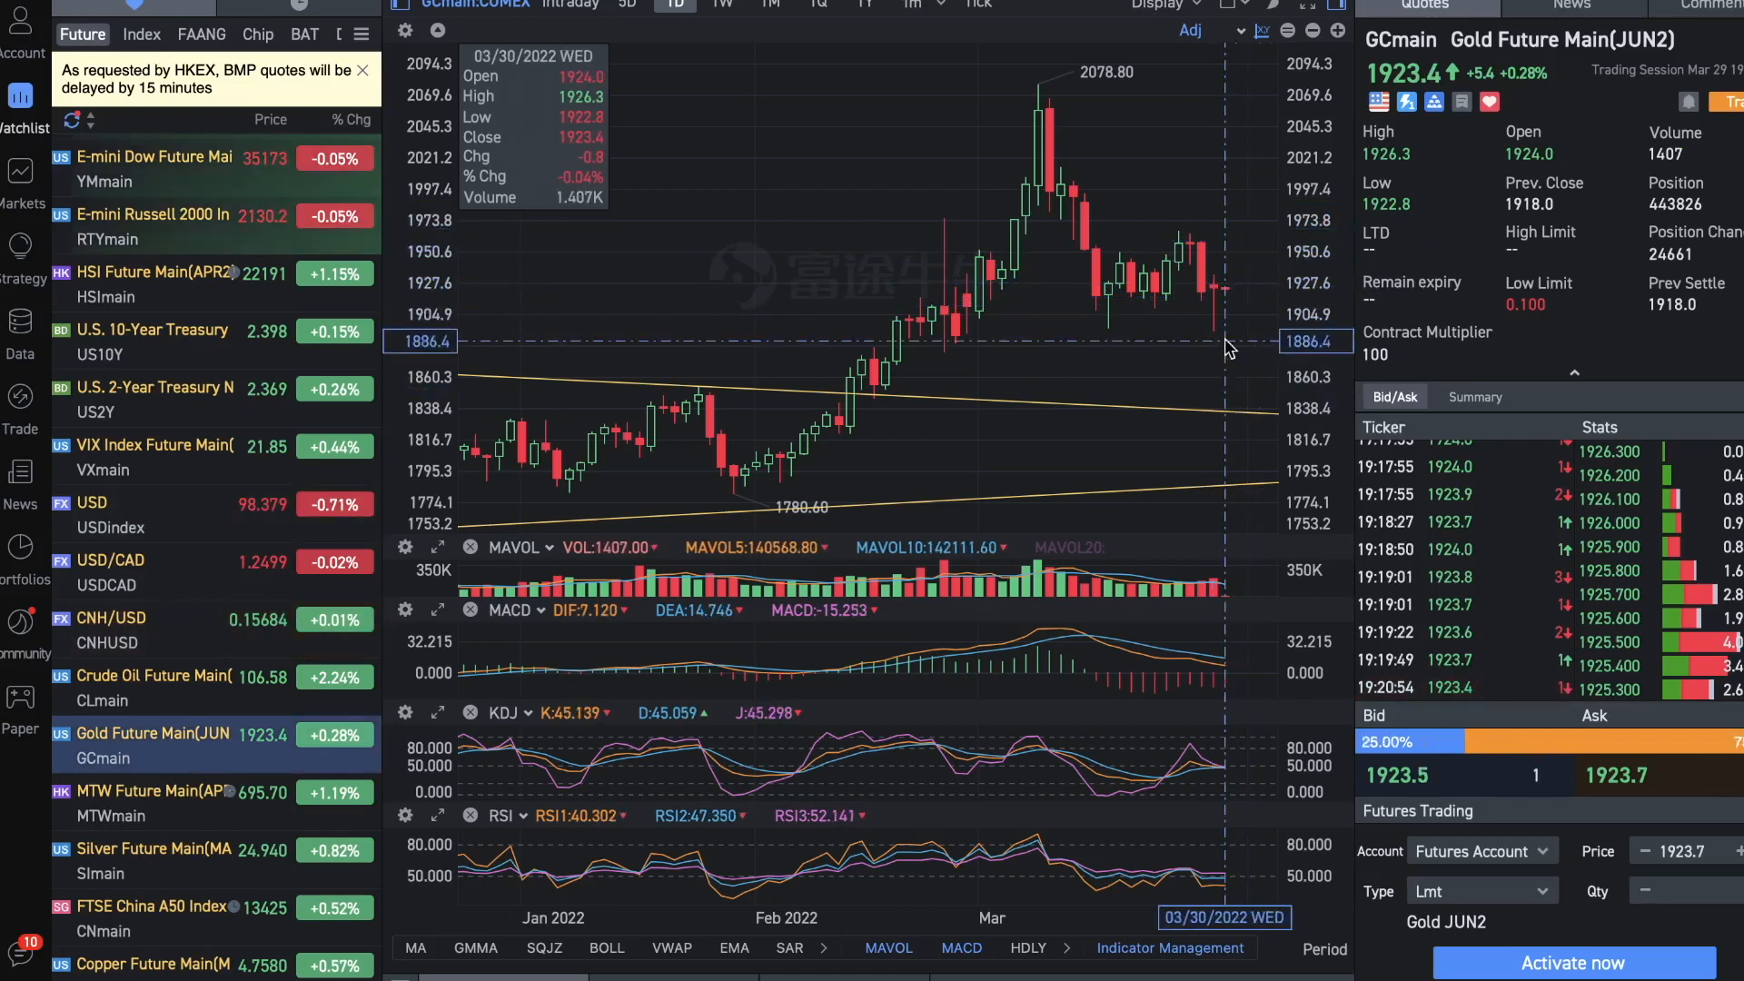
pyautogui.moveTo(1248, 247)
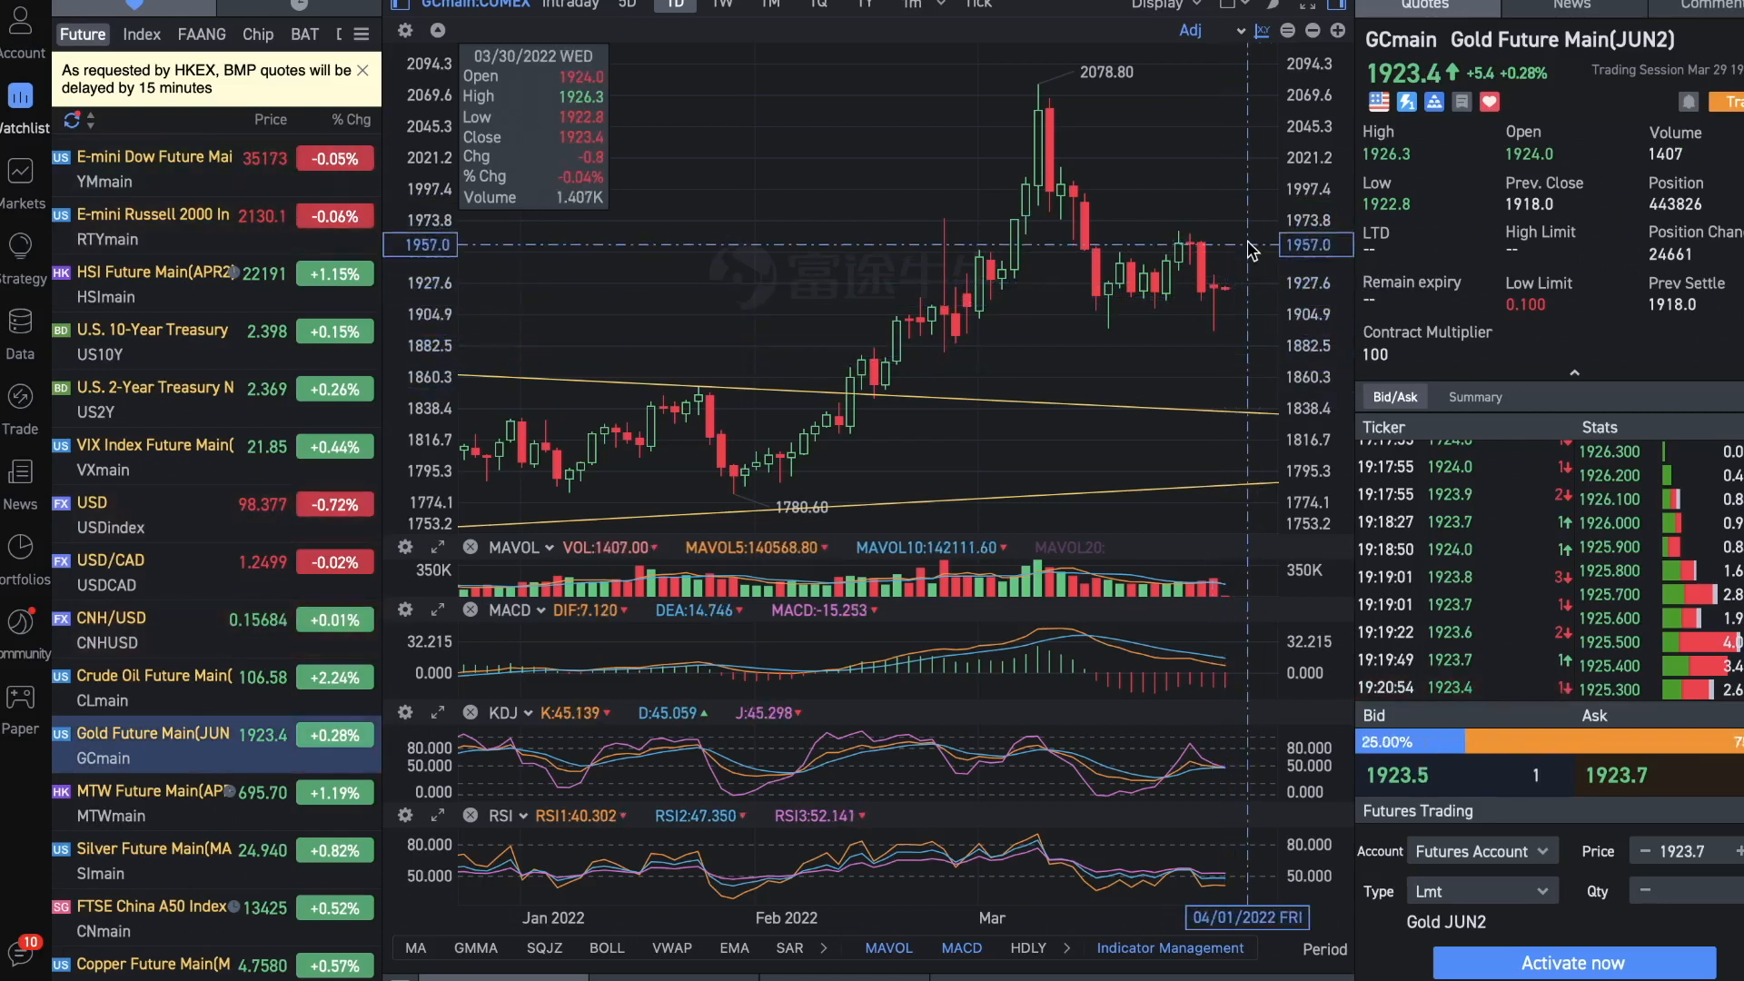
pyautogui.moveTo(1242, 262)
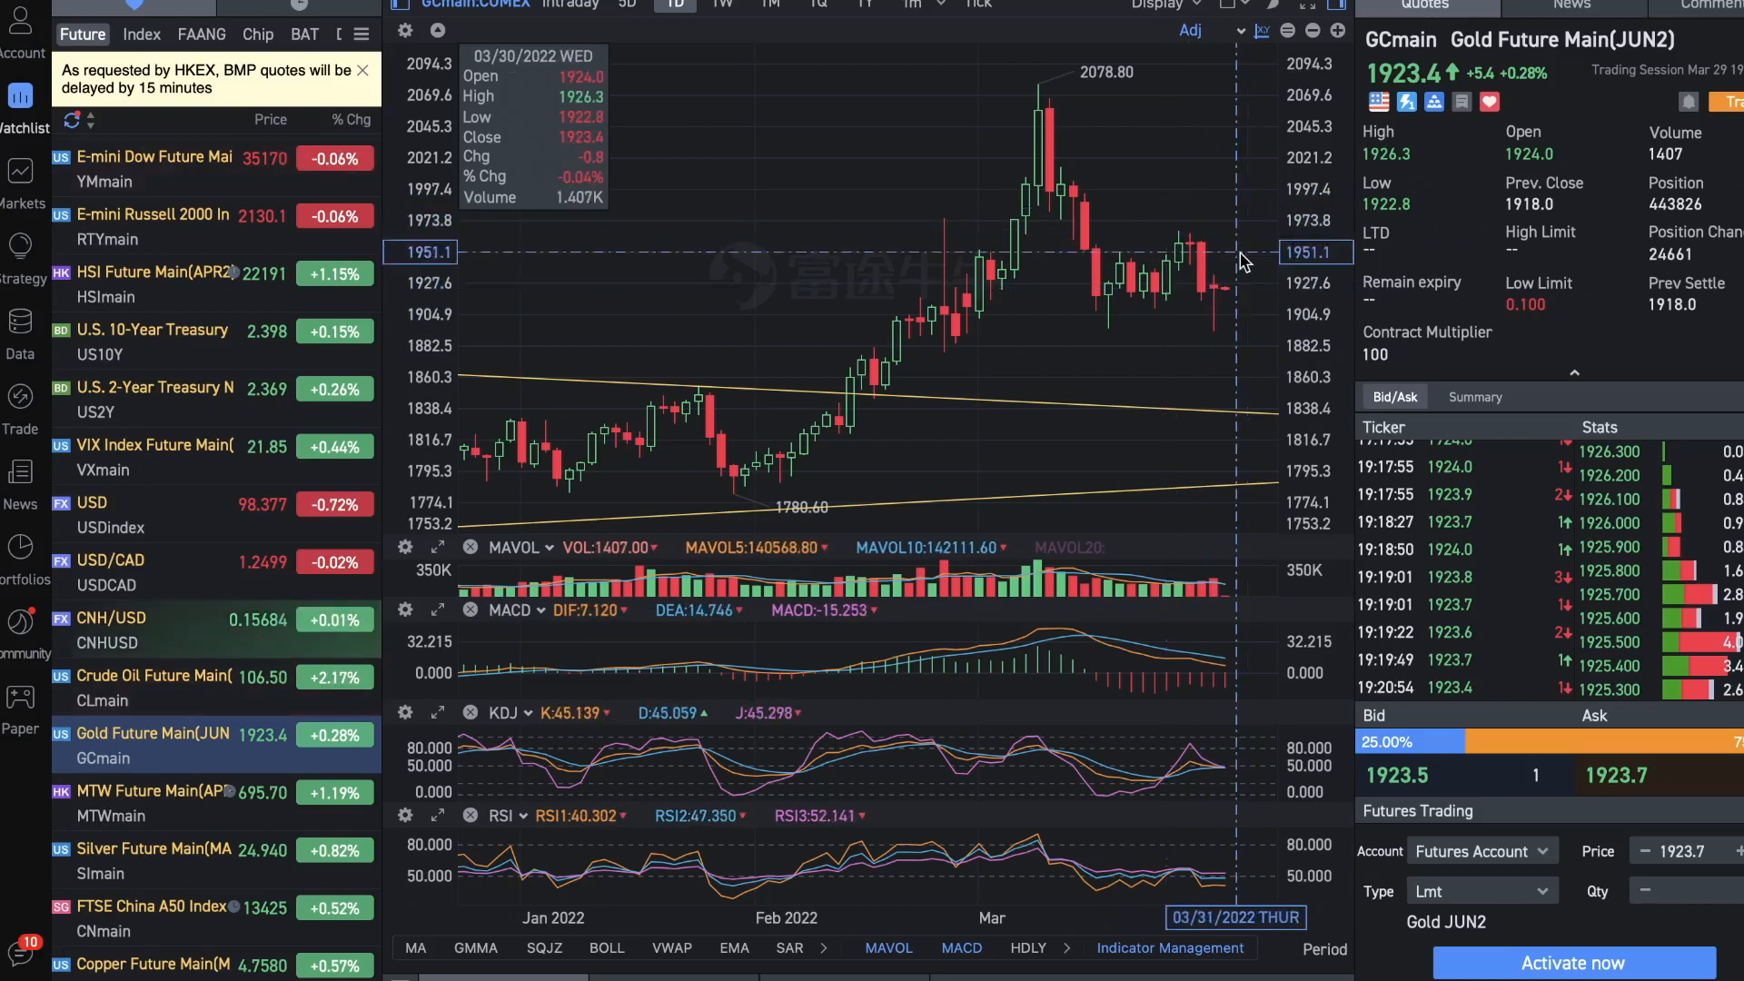
pyautogui.moveTo(1239, 263)
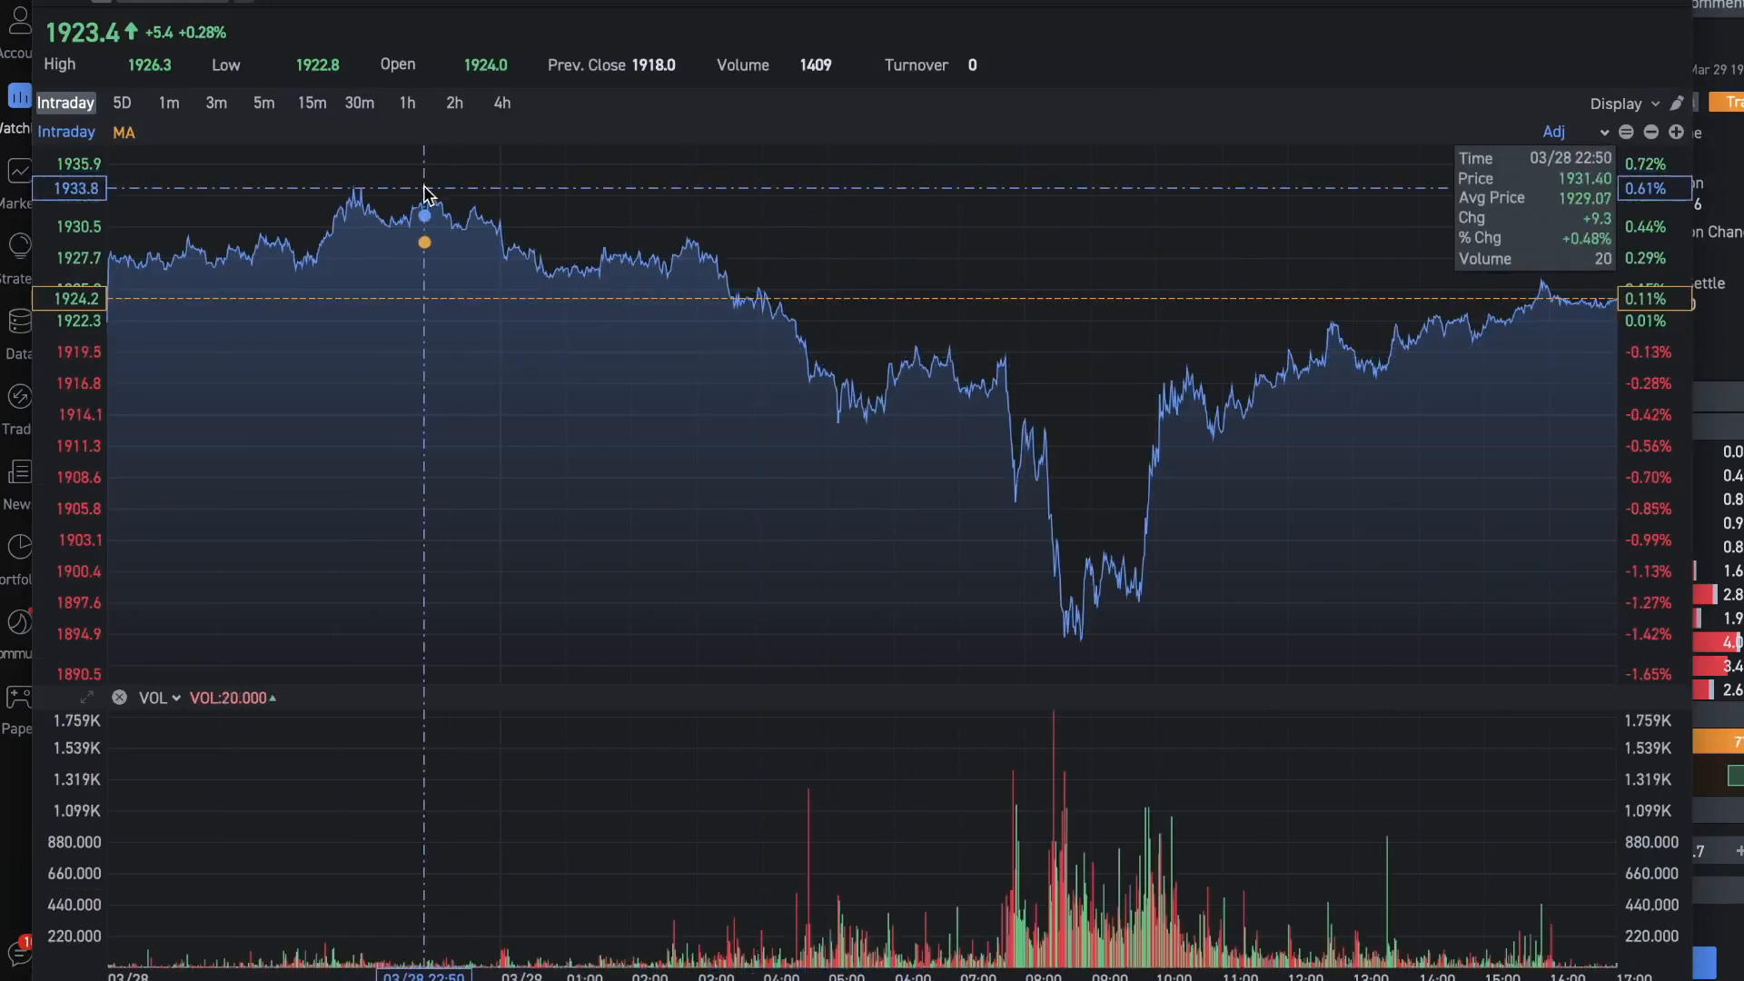
pyautogui.moveTo(851, 322)
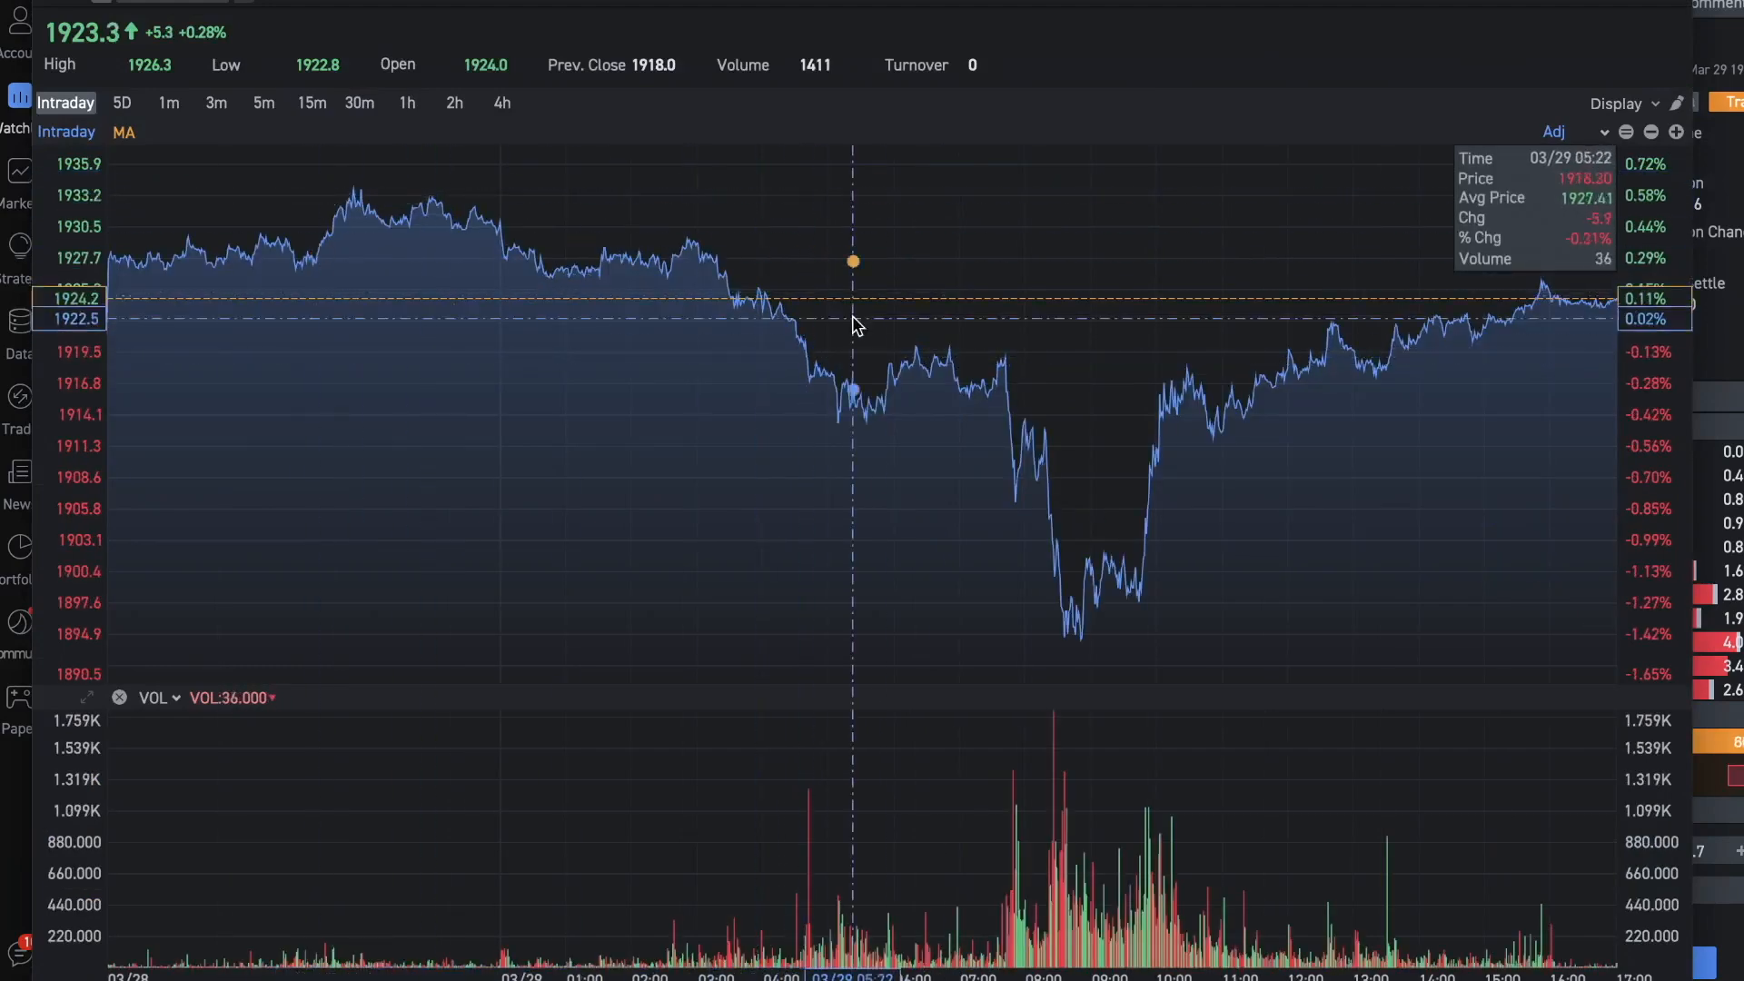
pyautogui.moveTo(1075, 648)
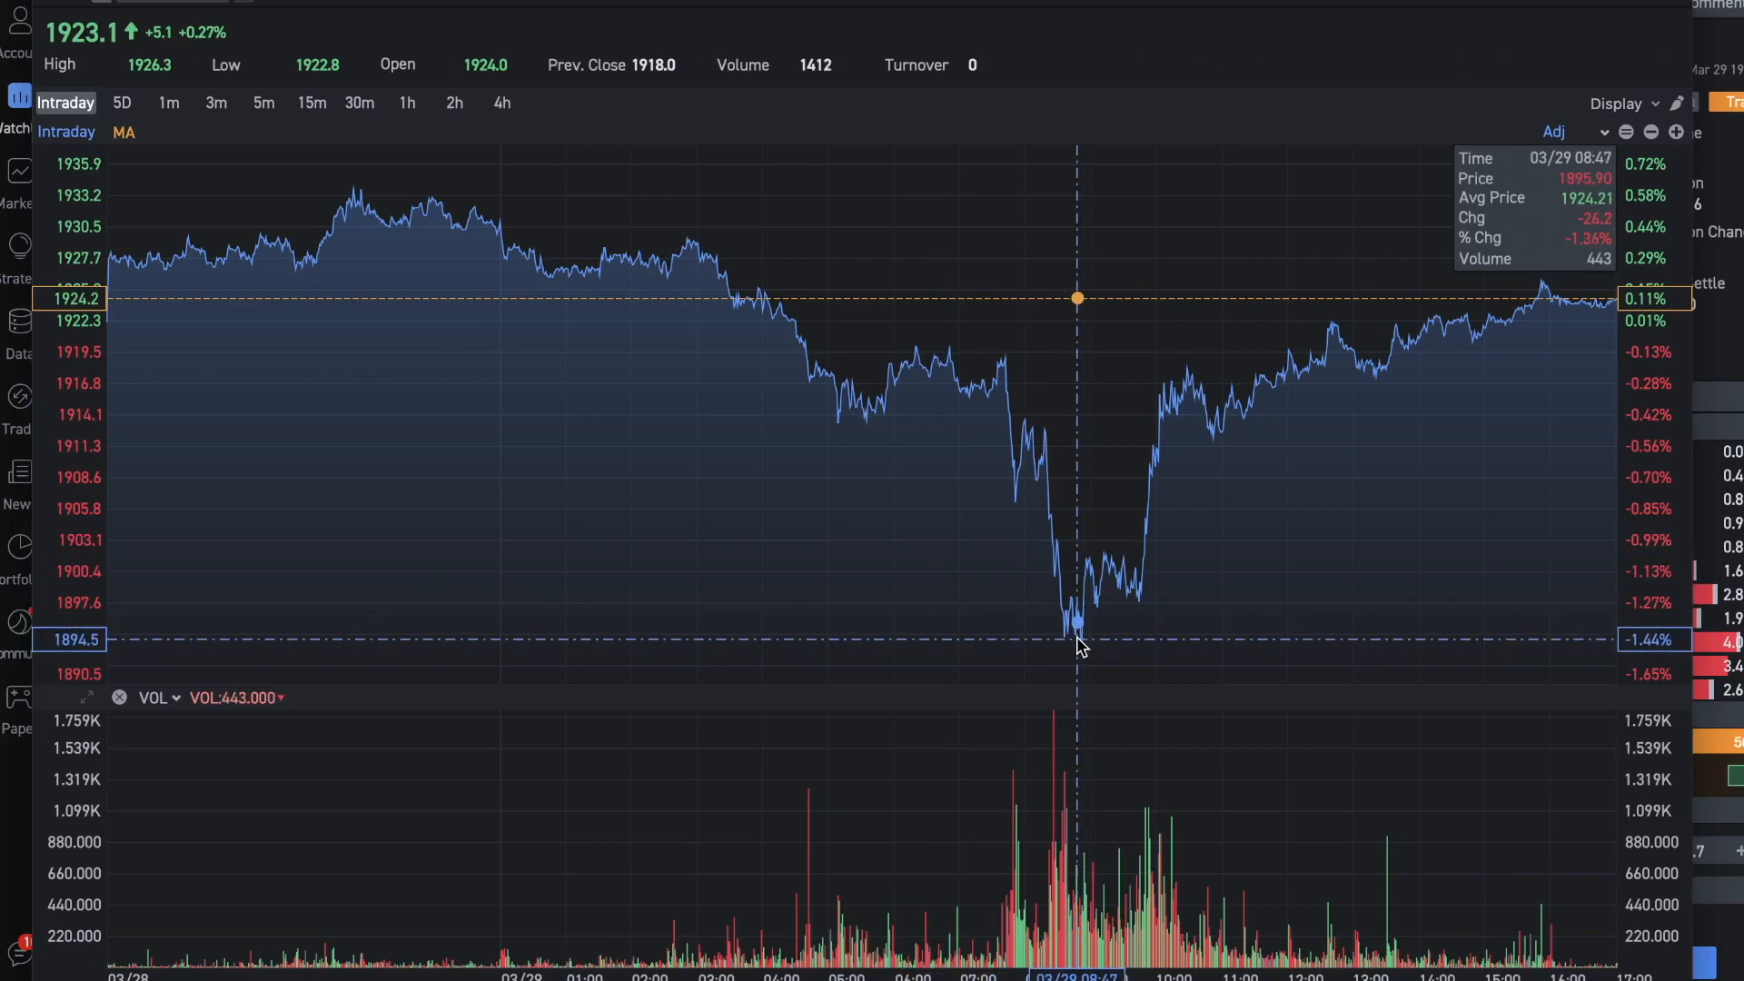
pyautogui.moveTo(1079, 648)
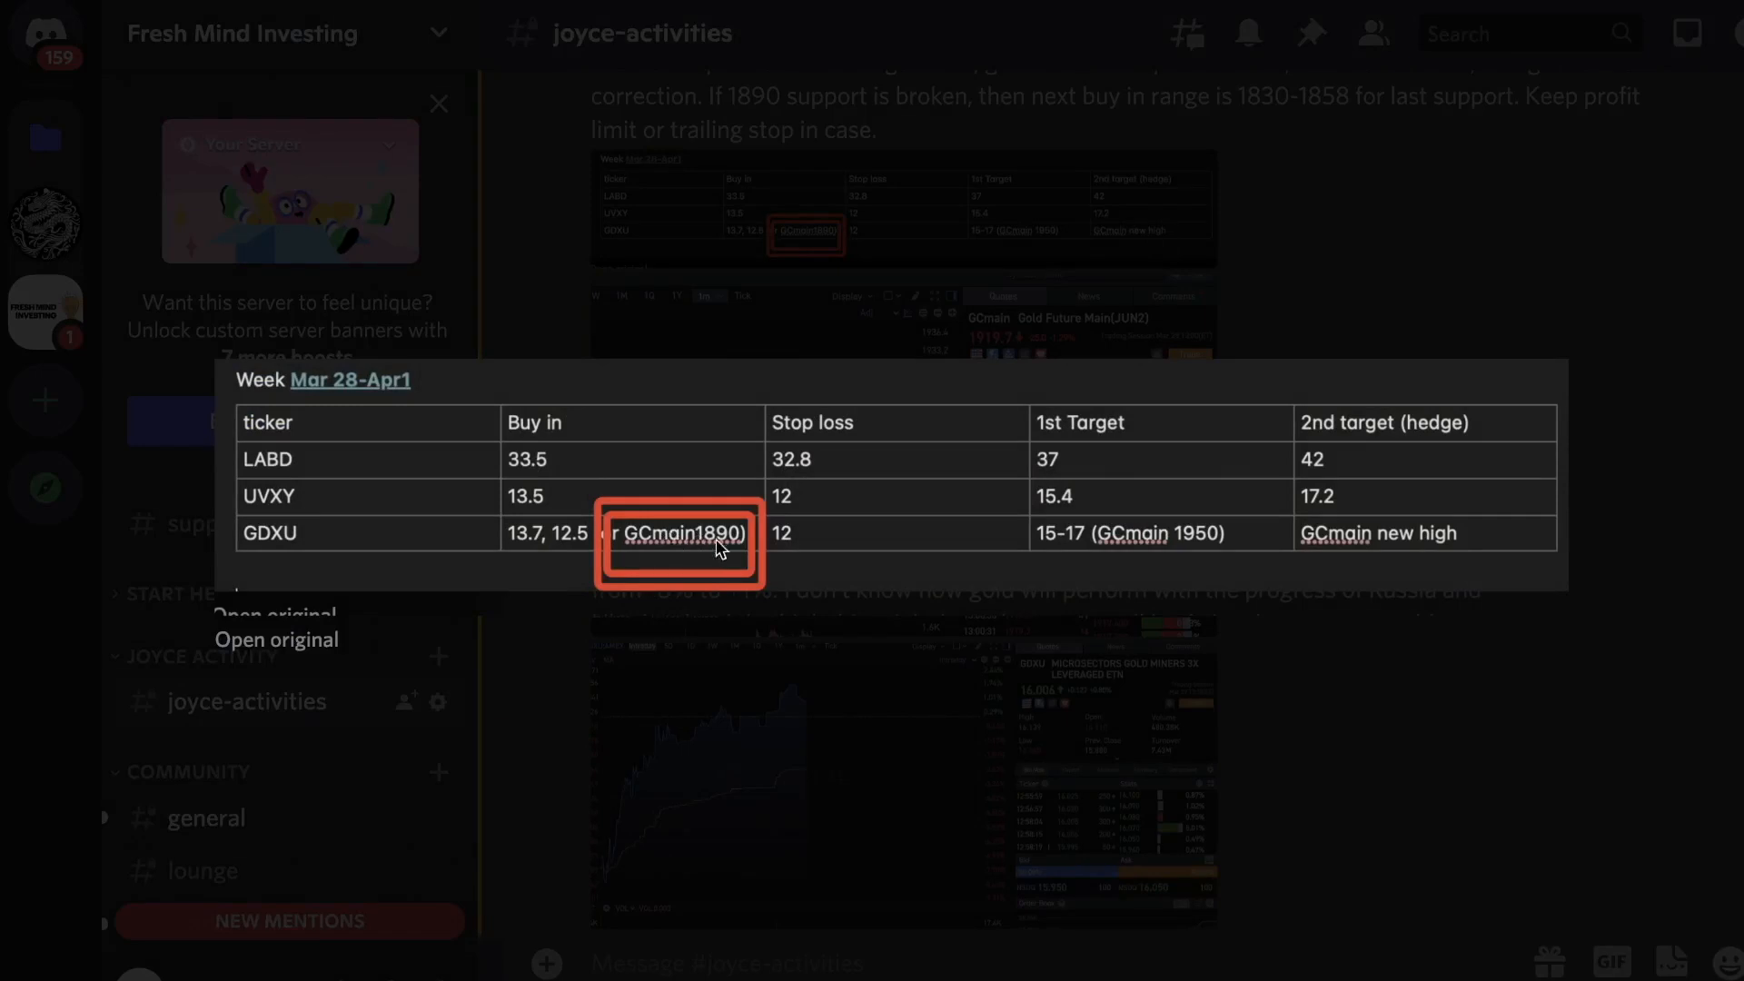
# Return the Gold Future Main chart to daily candles with the 1869.70 level marked
pyautogui.click(276, 639)
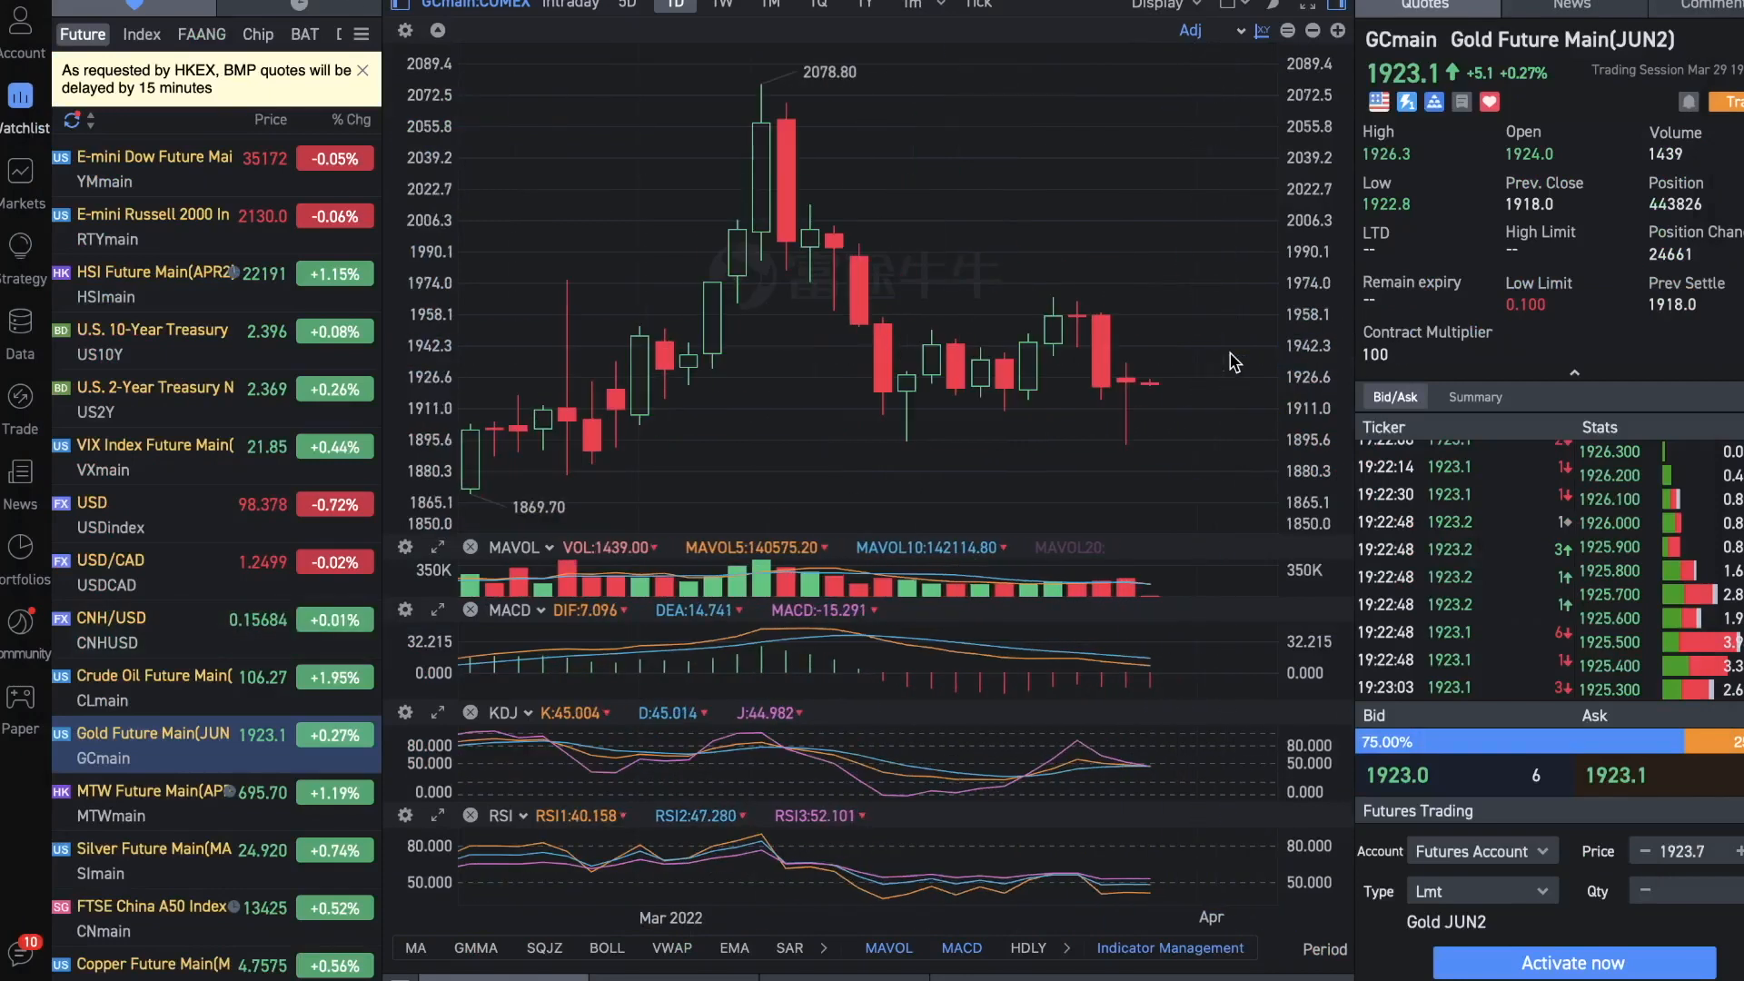
pyautogui.moveTo(1205, 347)
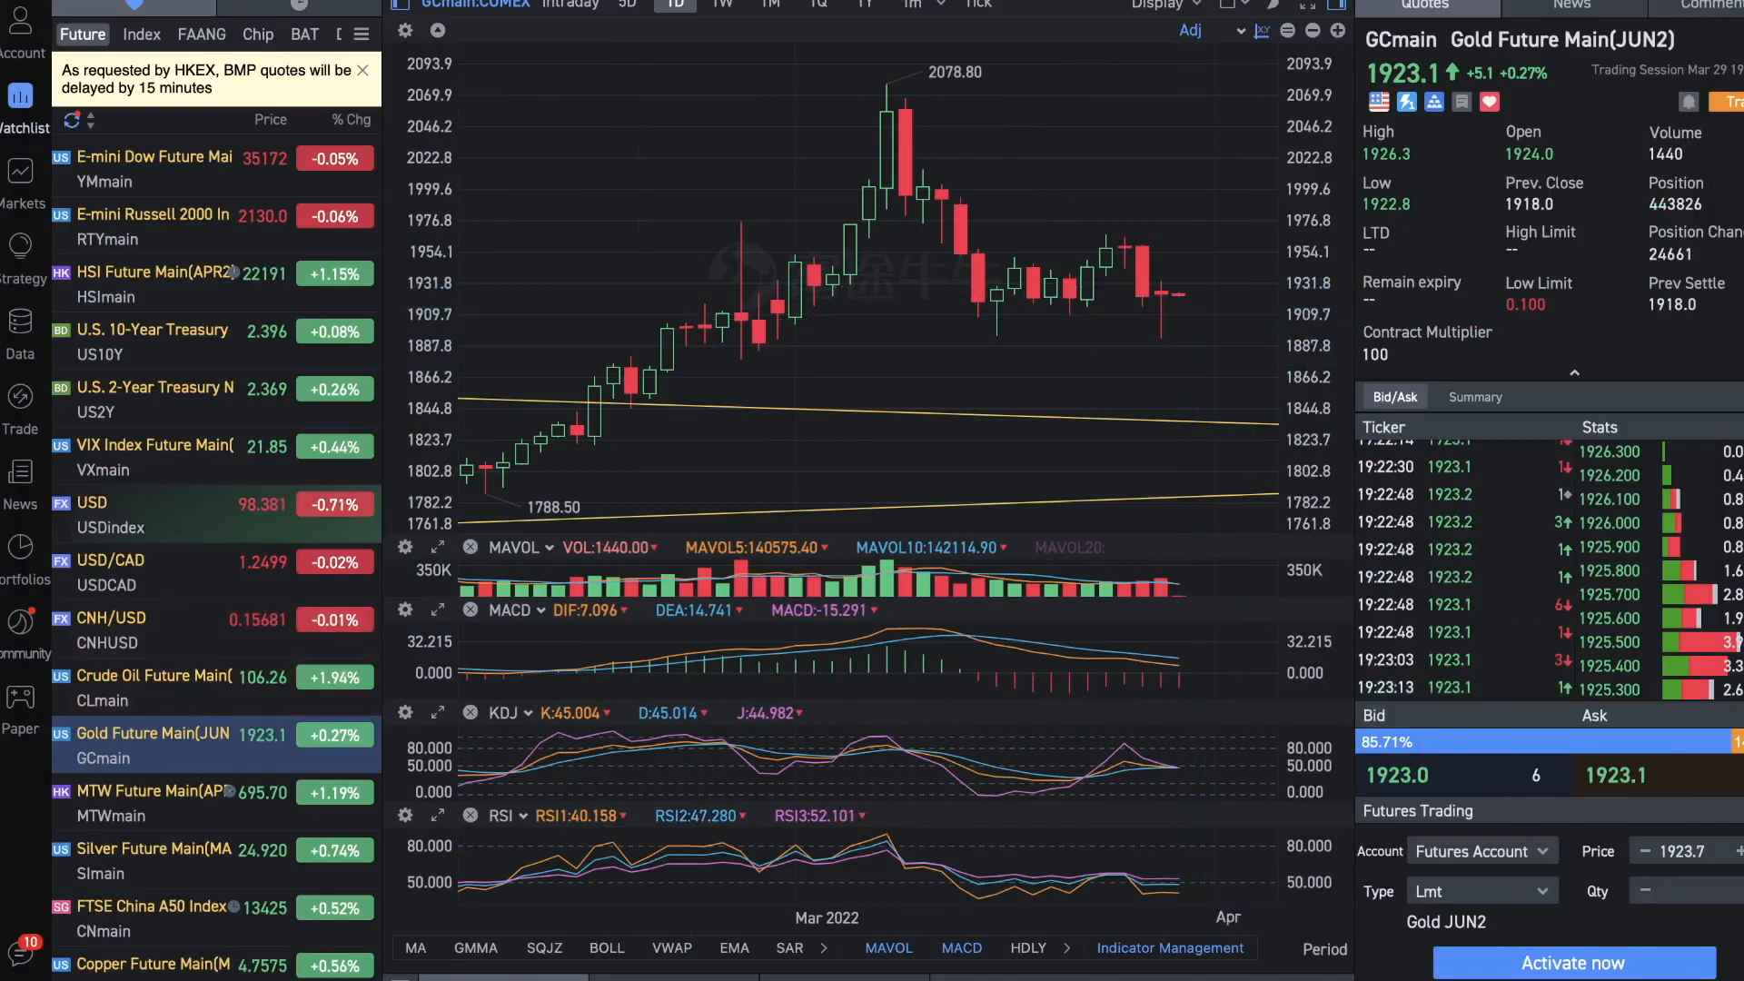
# Switch watchlist tabs to show the GDXU intraday chart for March 29
pyautogui.click(268, 33)
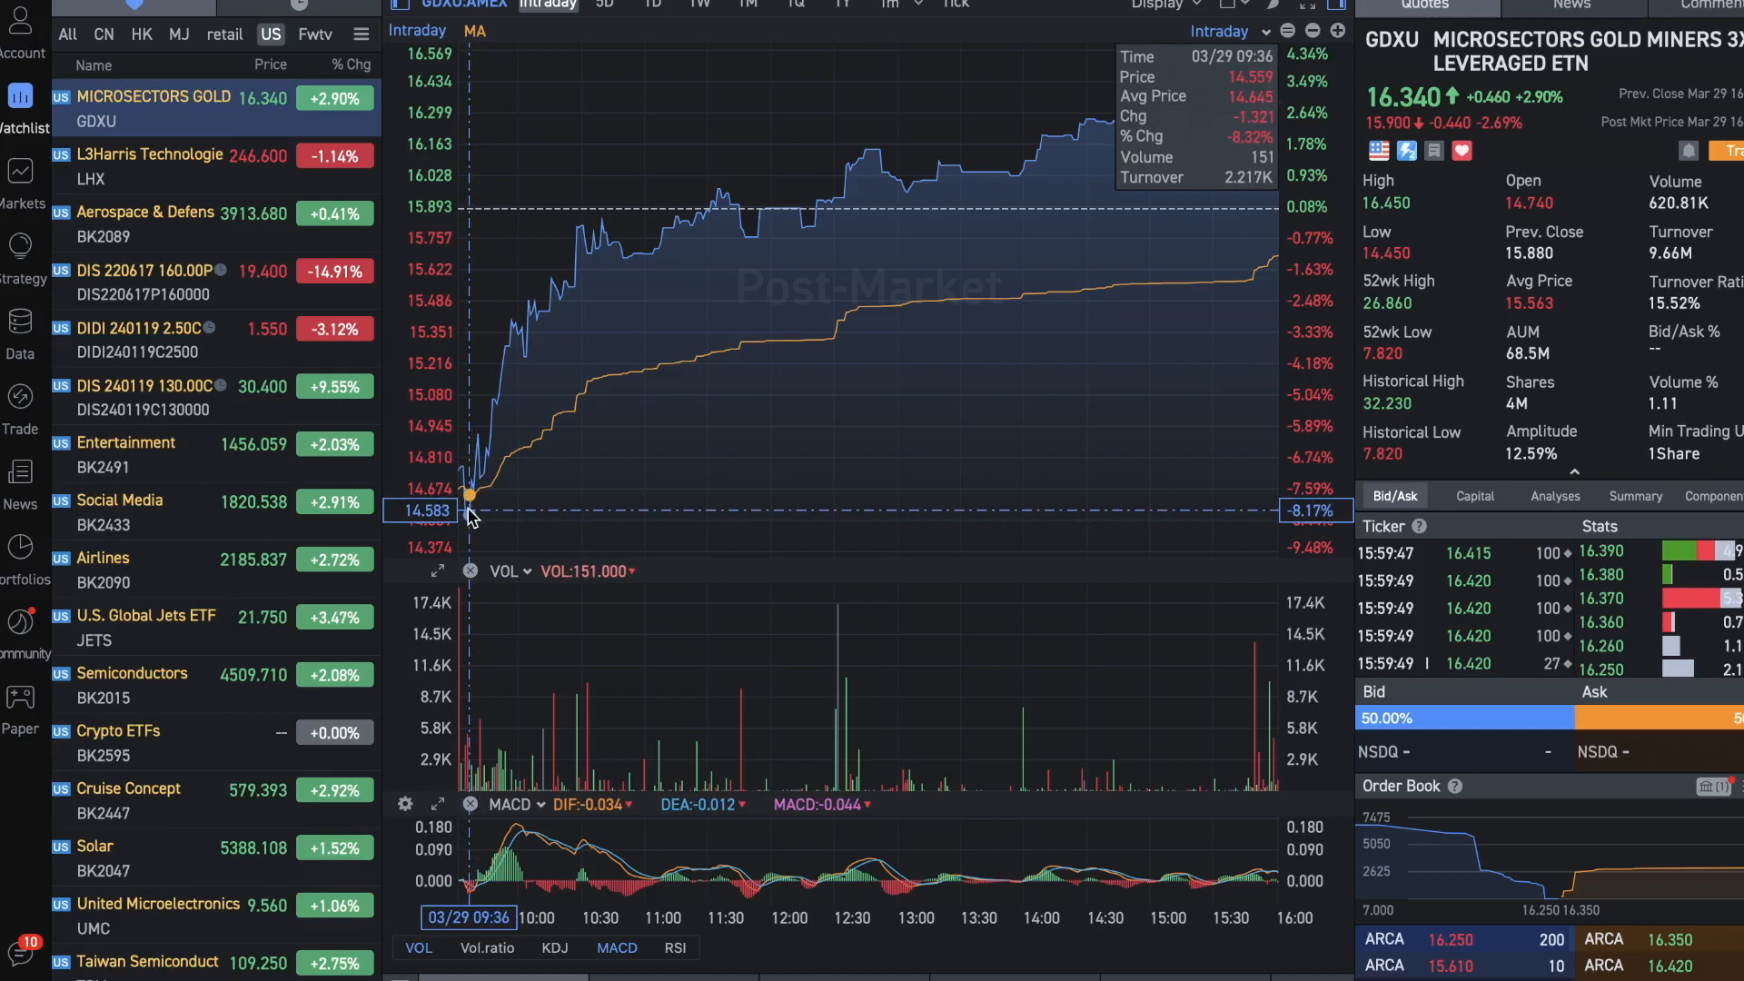
# View GDXU as one-minute candles, then measure the day's rise at about 13.67%
pyautogui.click(898, 5)
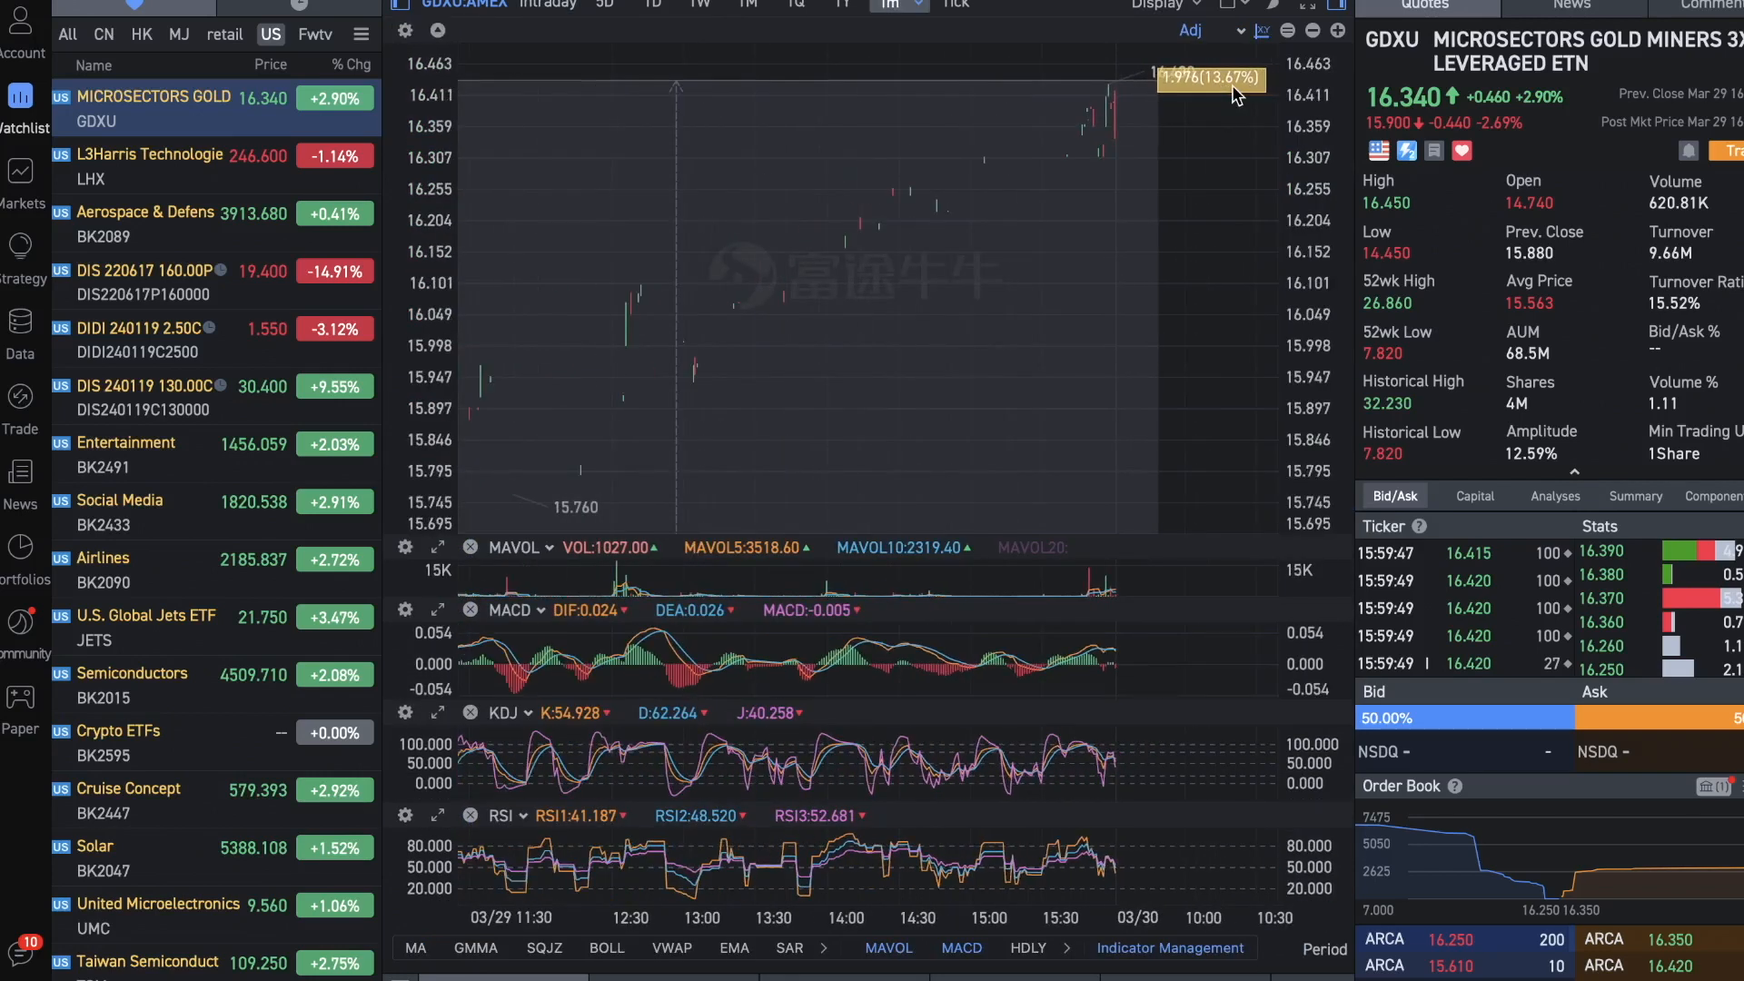
pyautogui.click(652, 5)
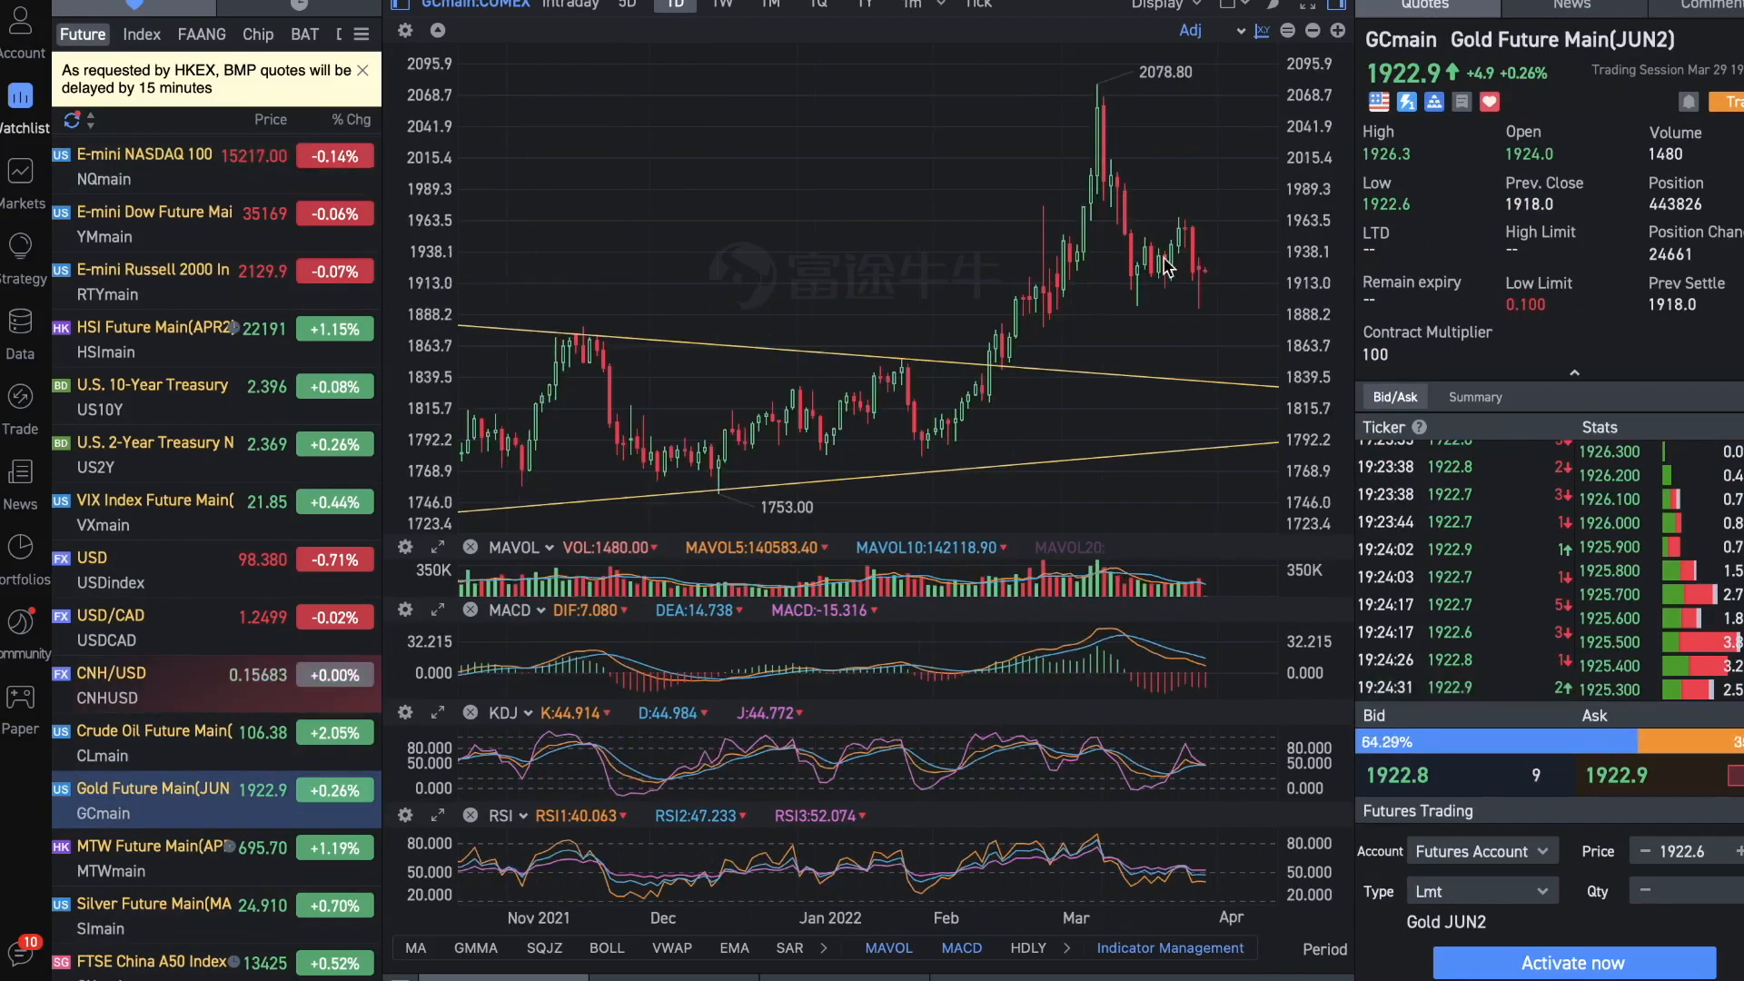
pyautogui.moveTo(1220, 276)
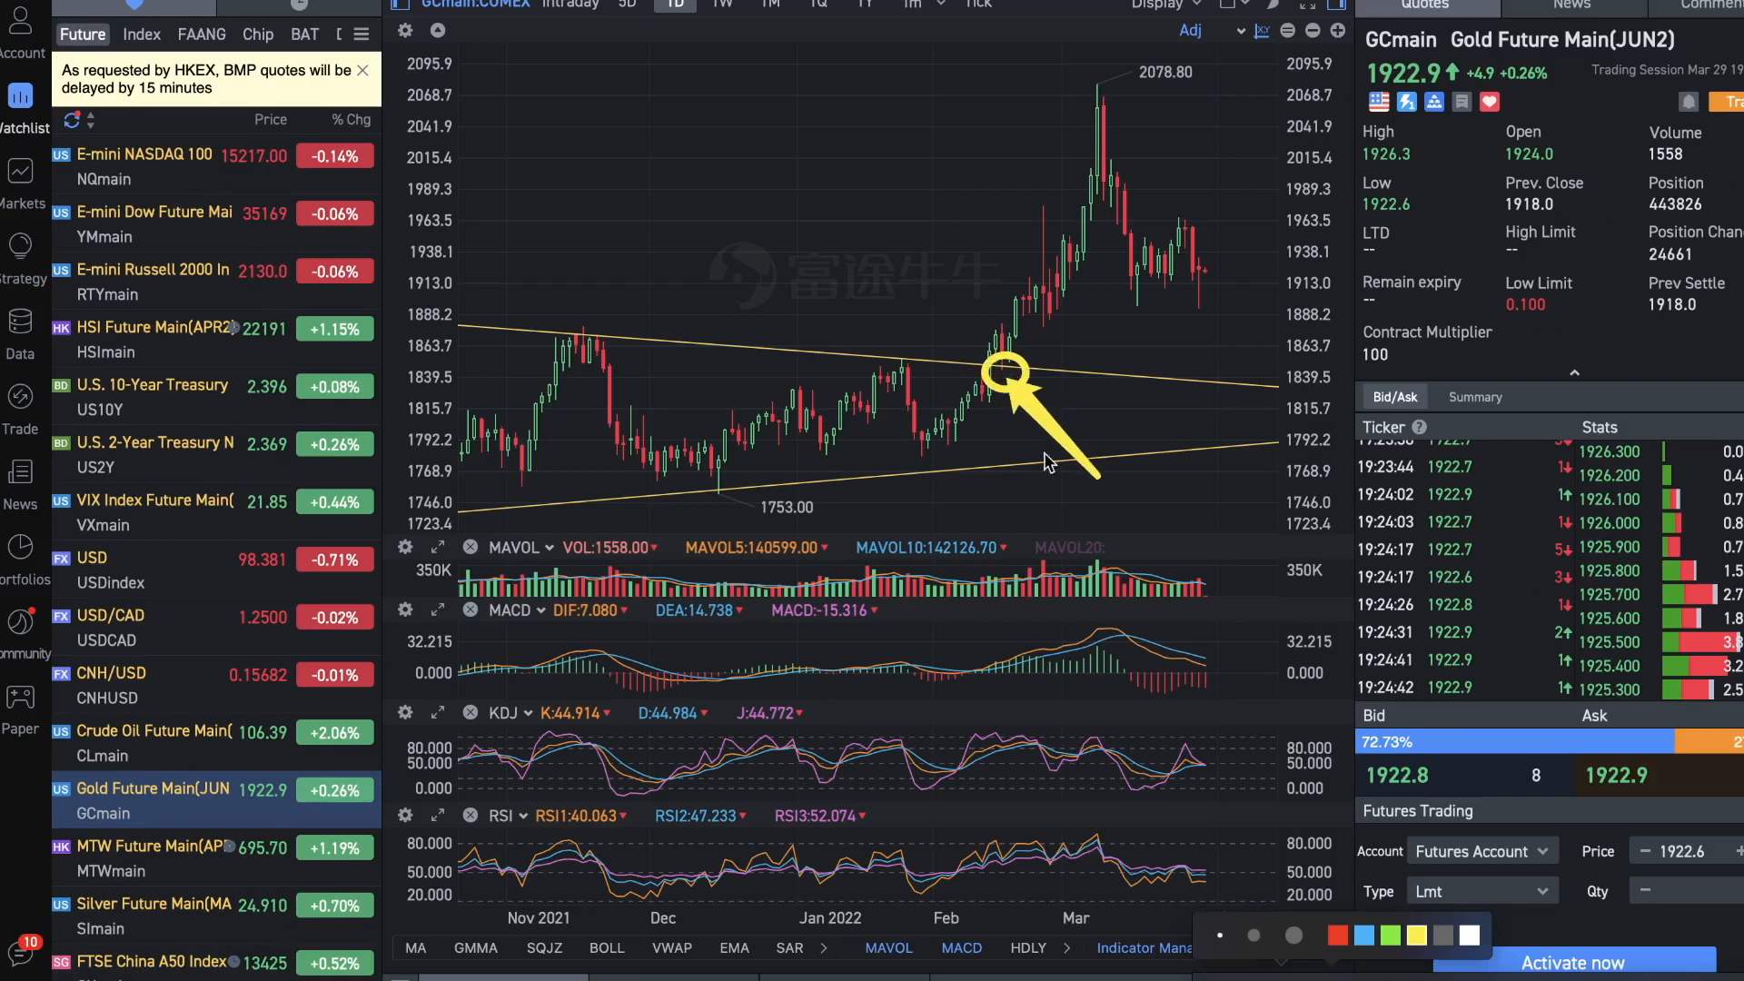
pyautogui.moveTo(960, 434)
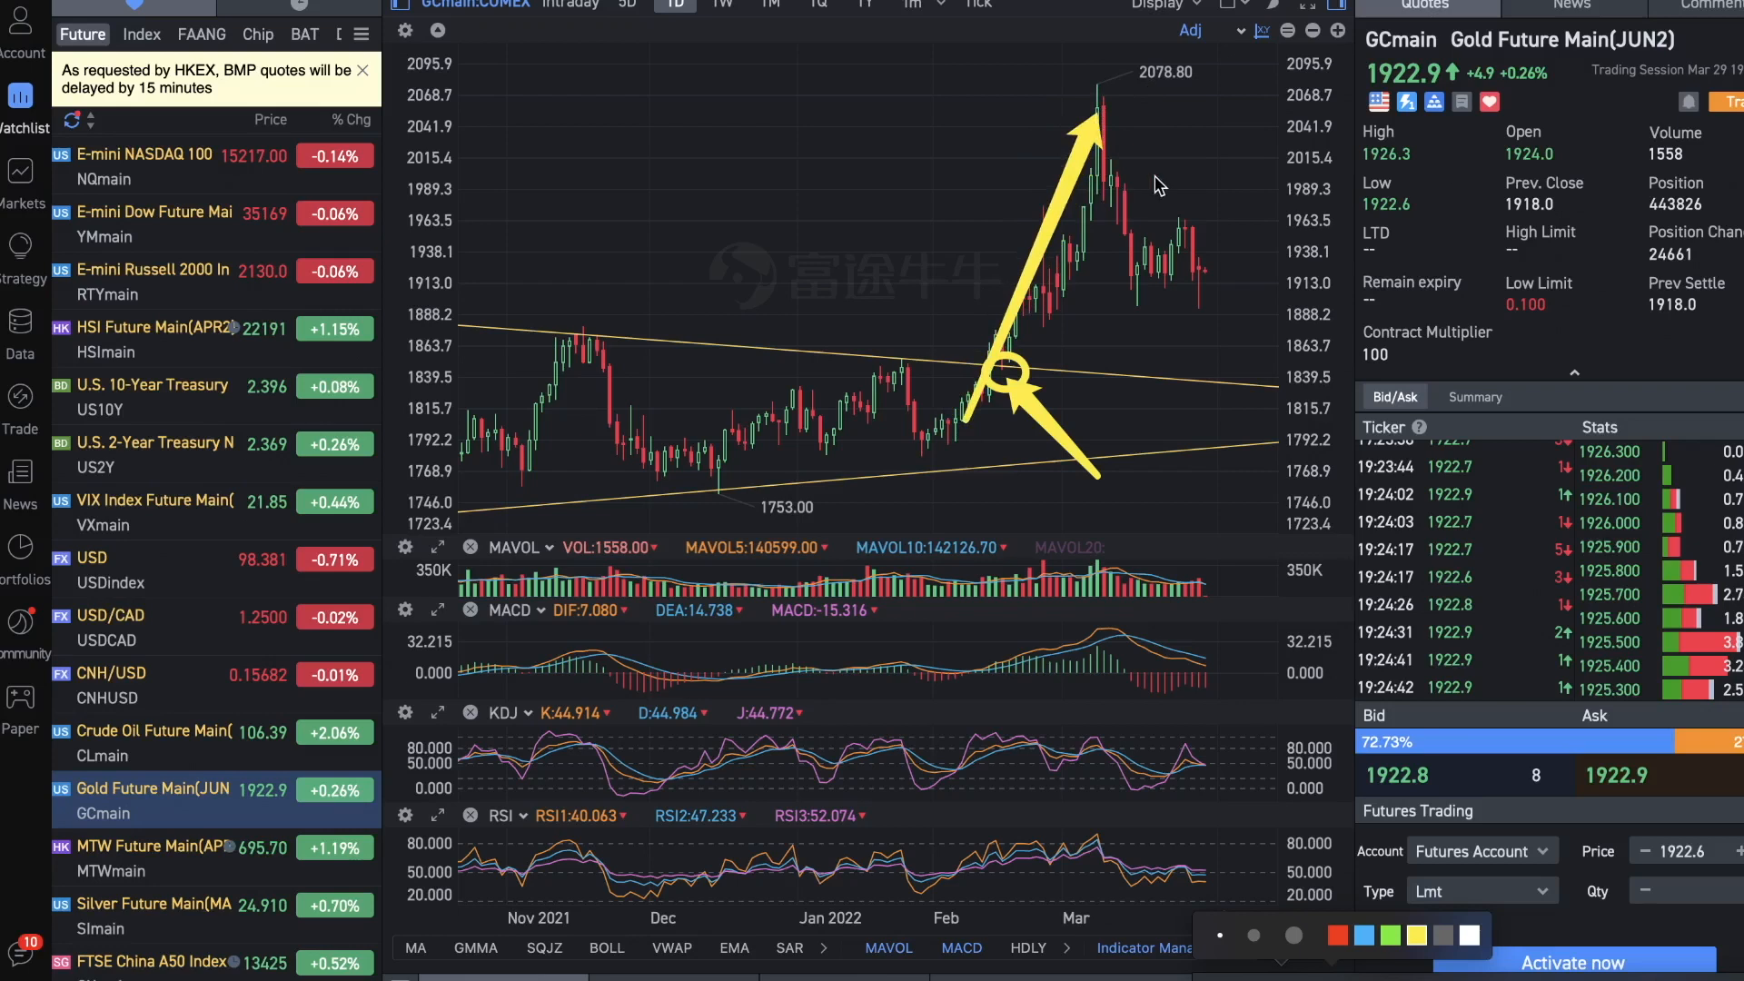
pyautogui.moveTo(963, 429)
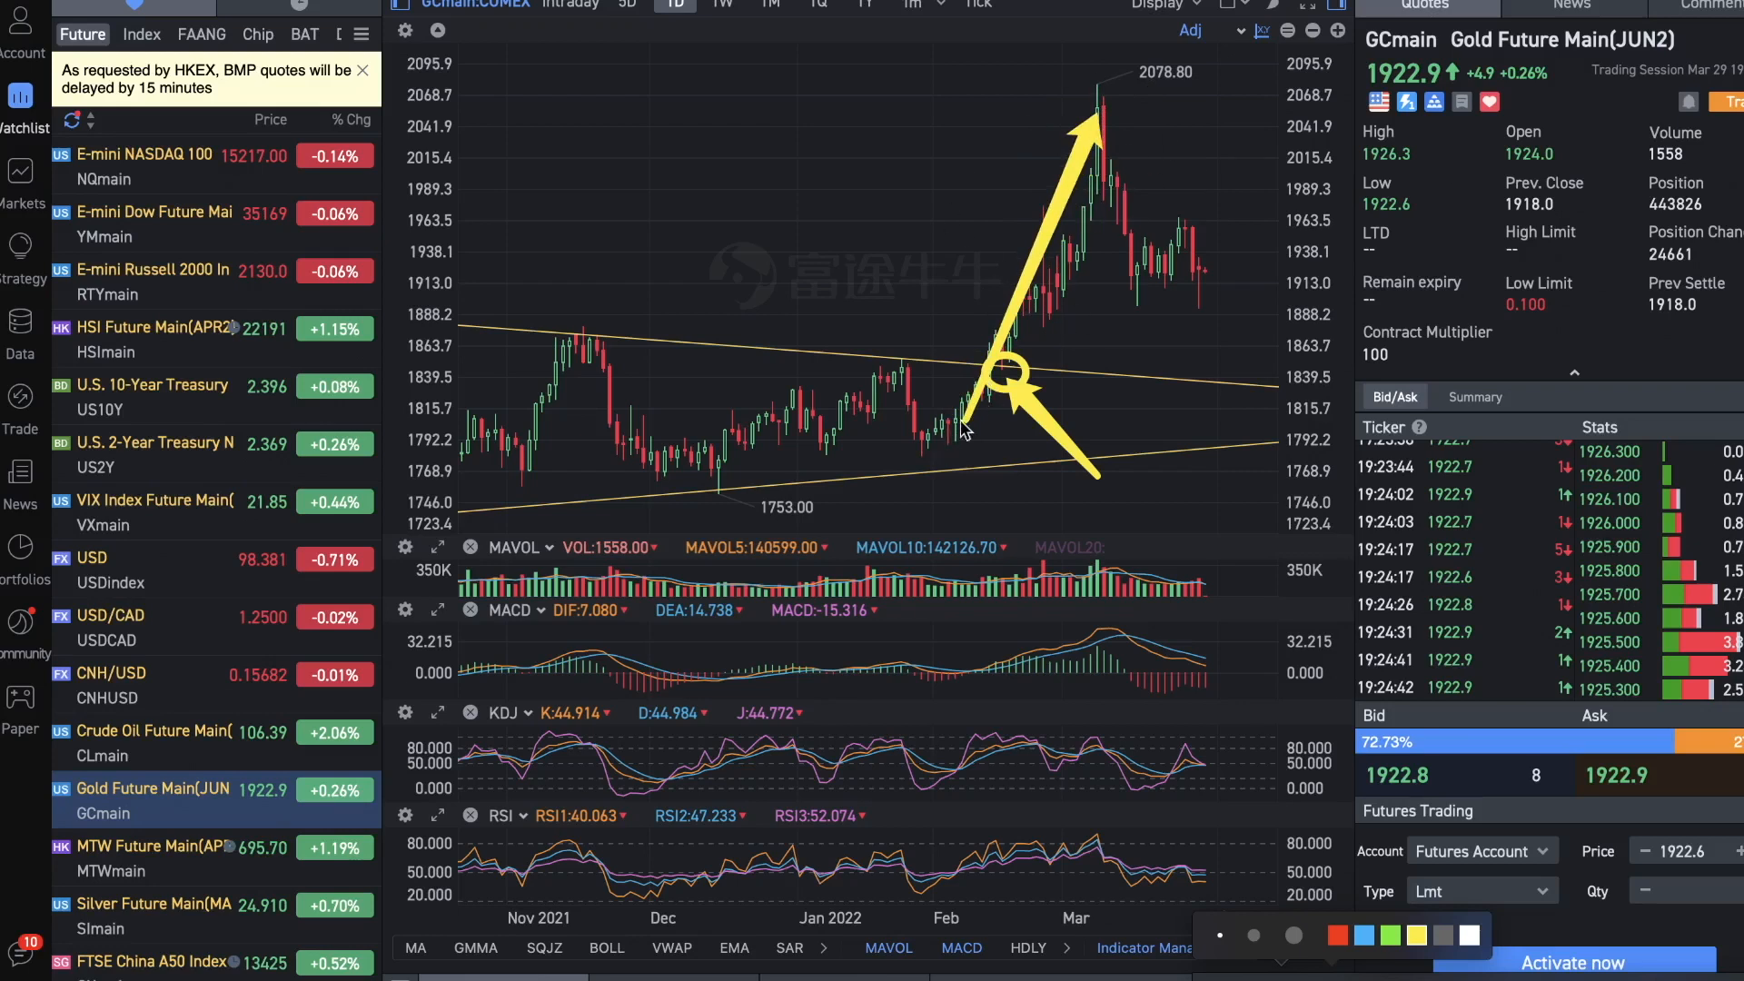
pyautogui.moveTo(1156, 159)
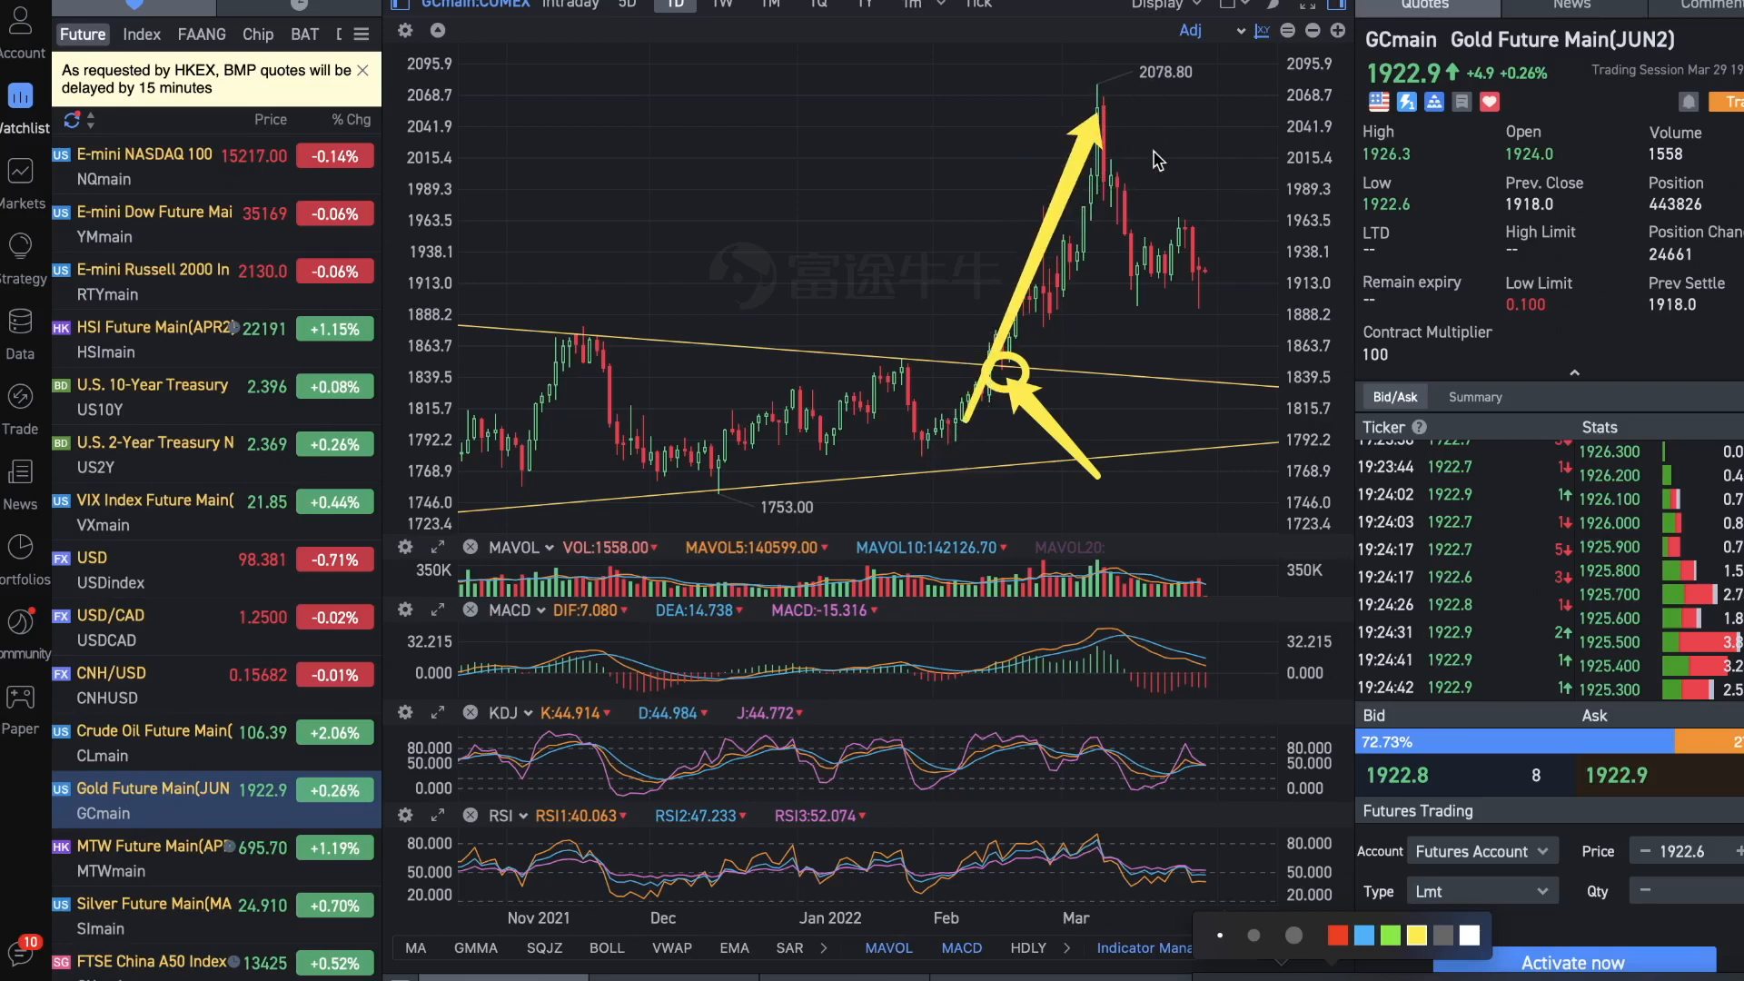
pyautogui.moveTo(1118, 185)
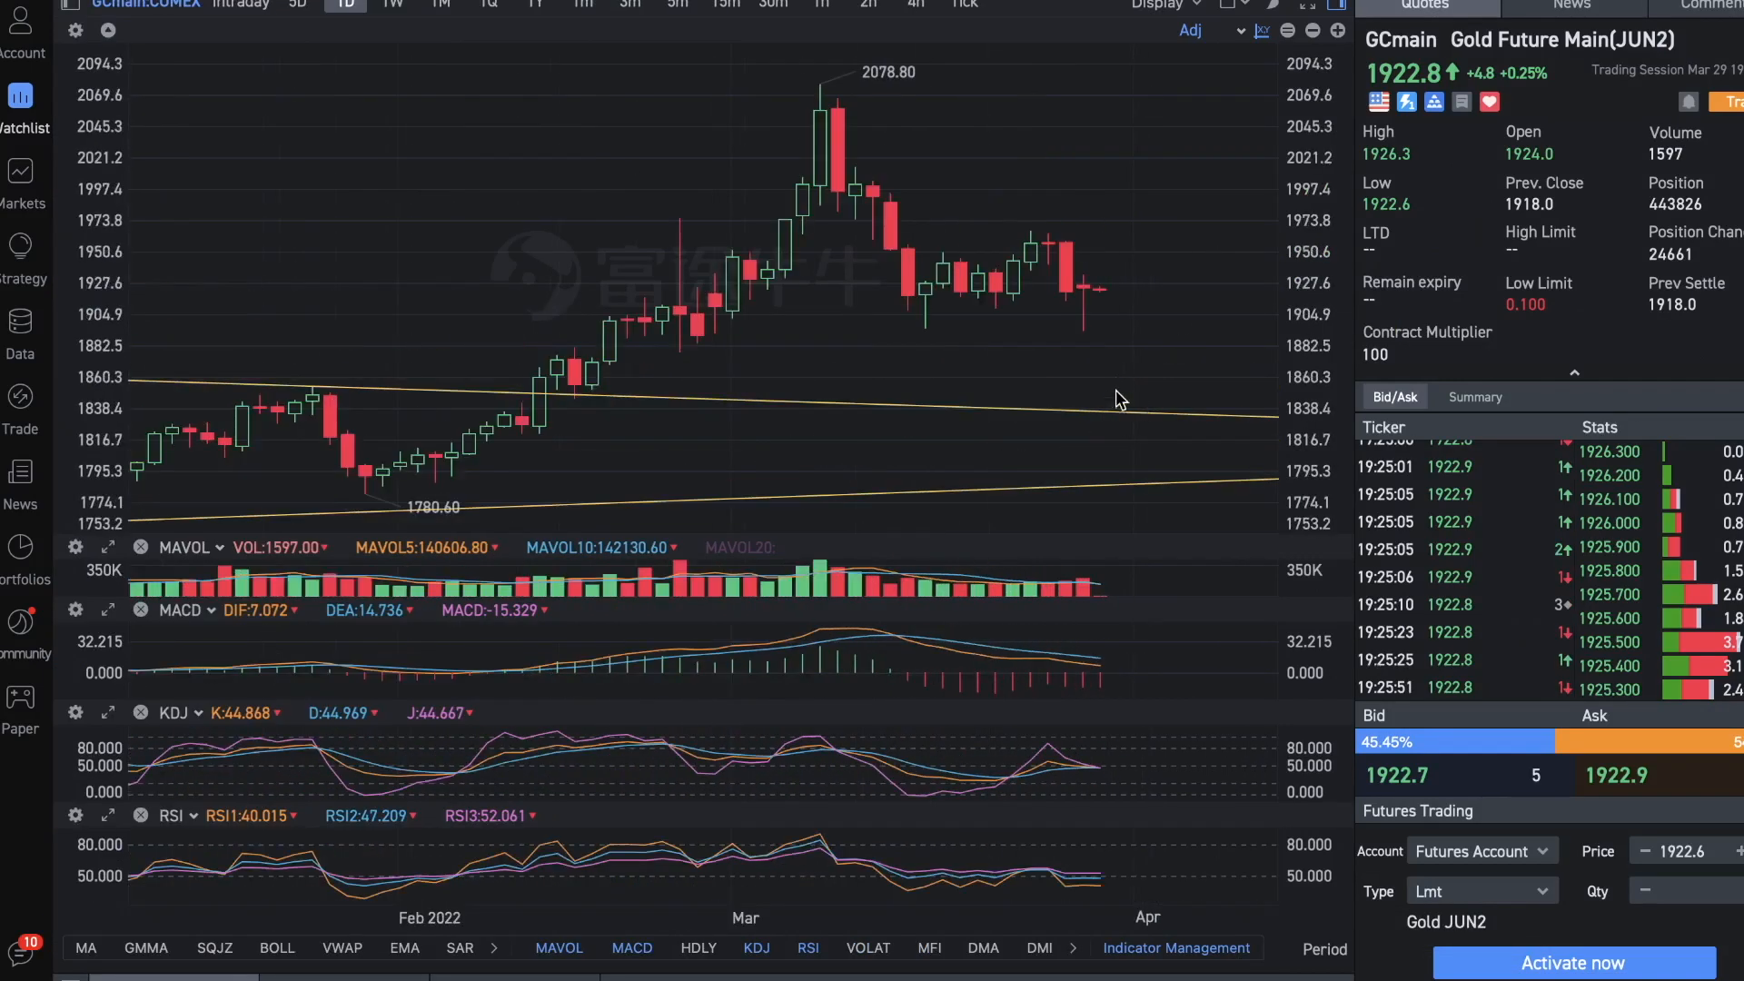
pyautogui.moveTo(1115, 395)
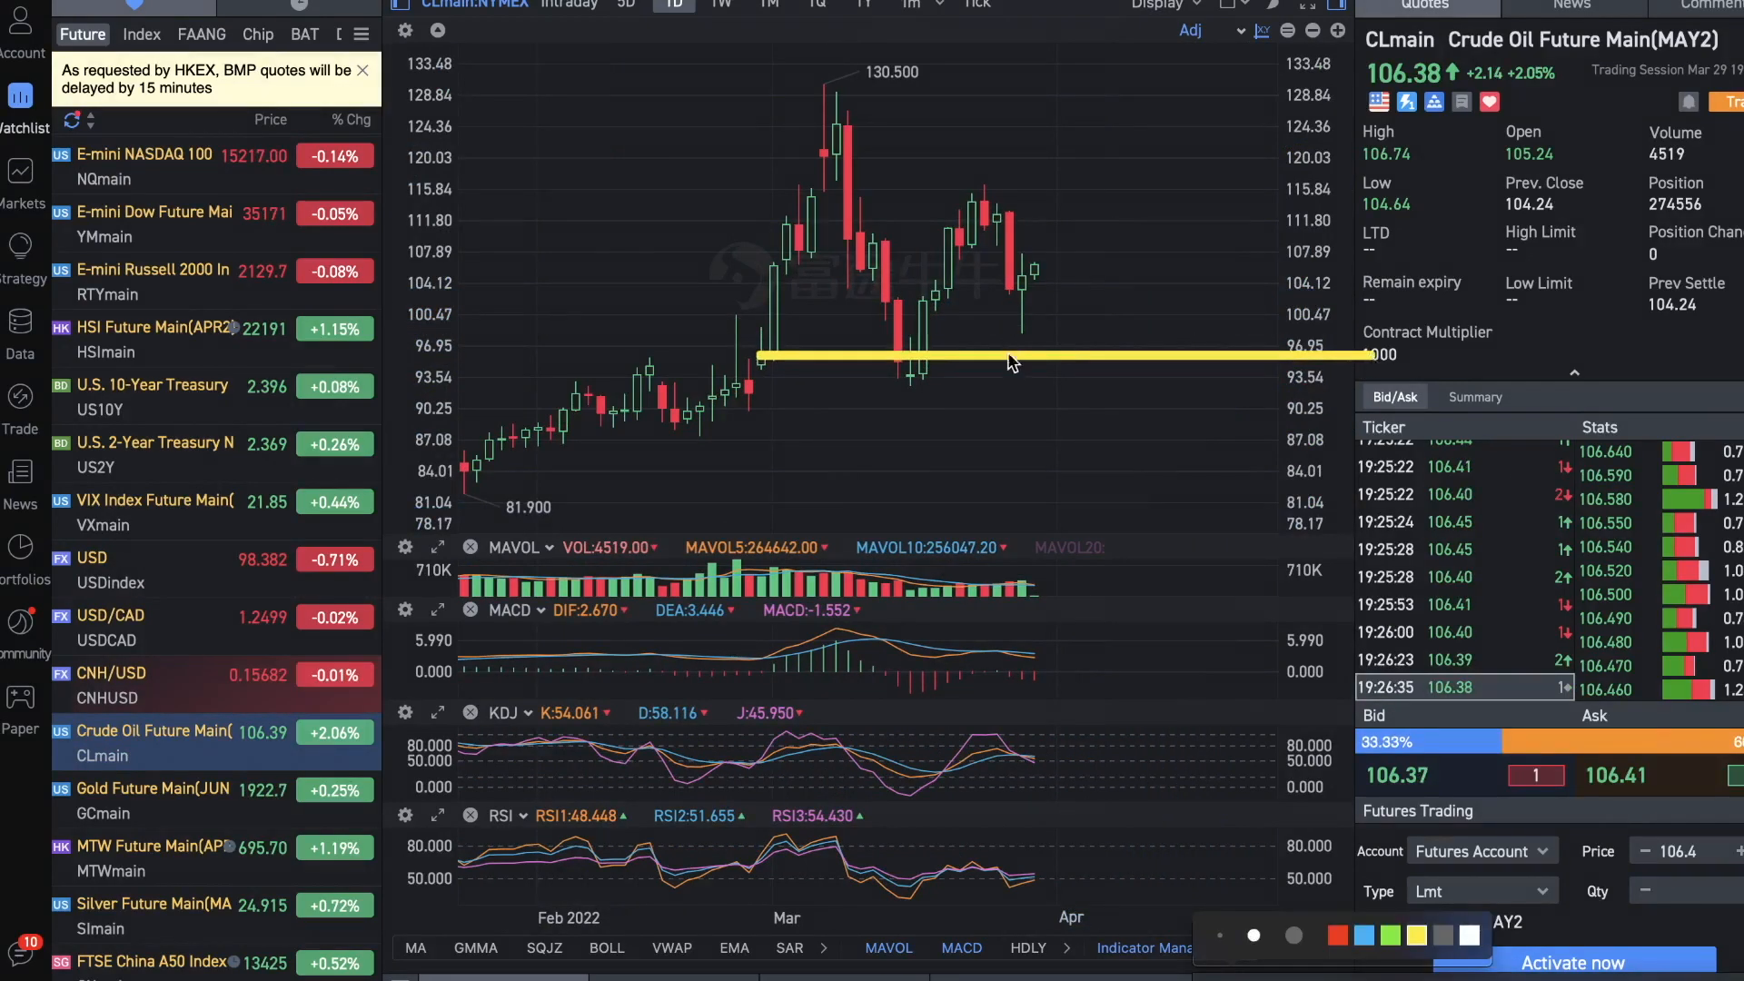
pyautogui.moveTo(768, 274)
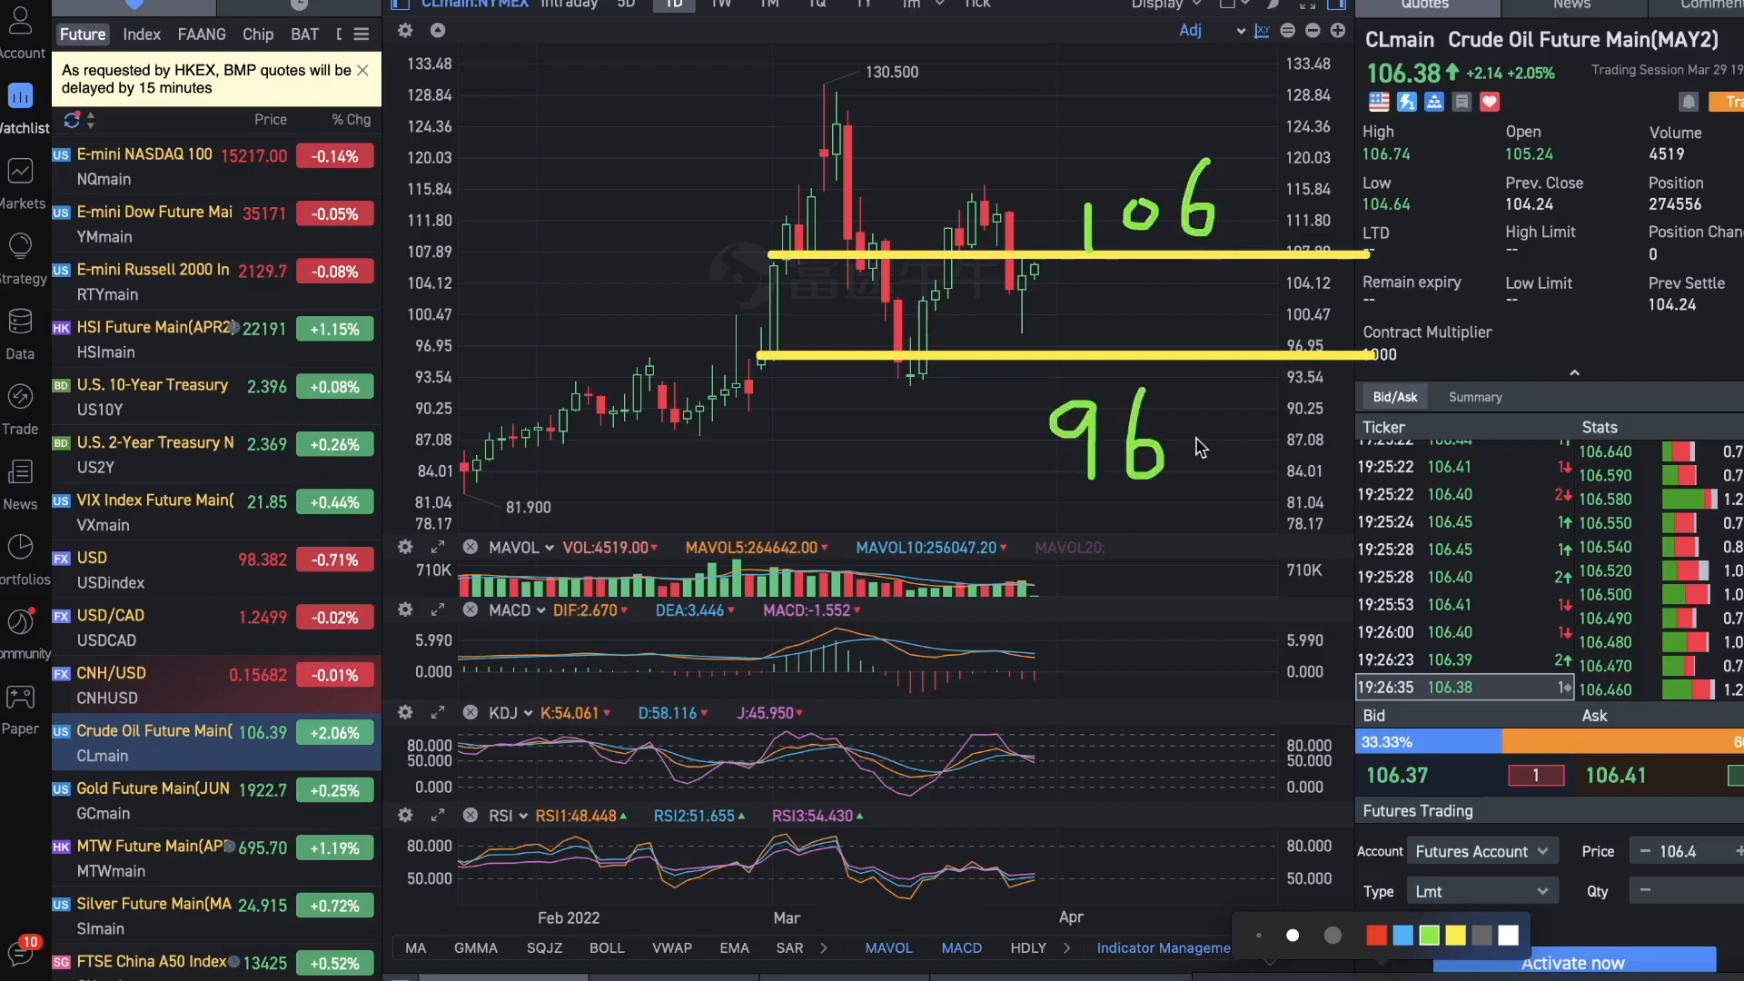
pyautogui.moveTo(1044, 282)
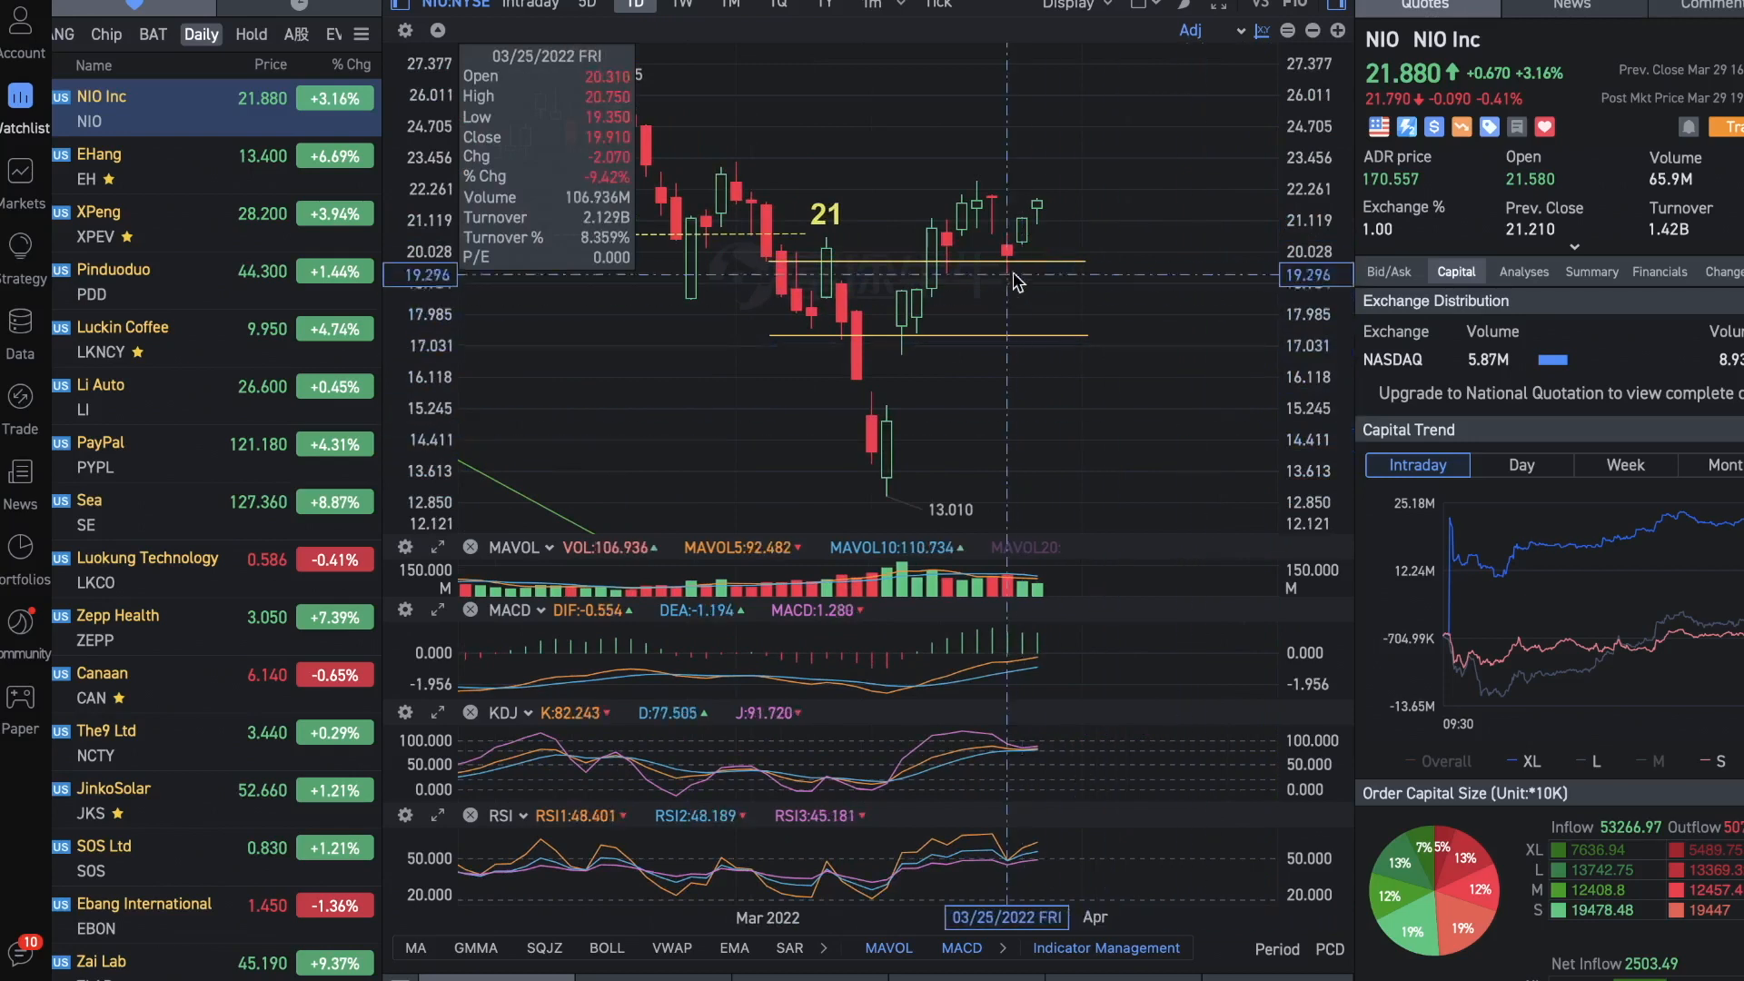
pyautogui.moveTo(991, 294)
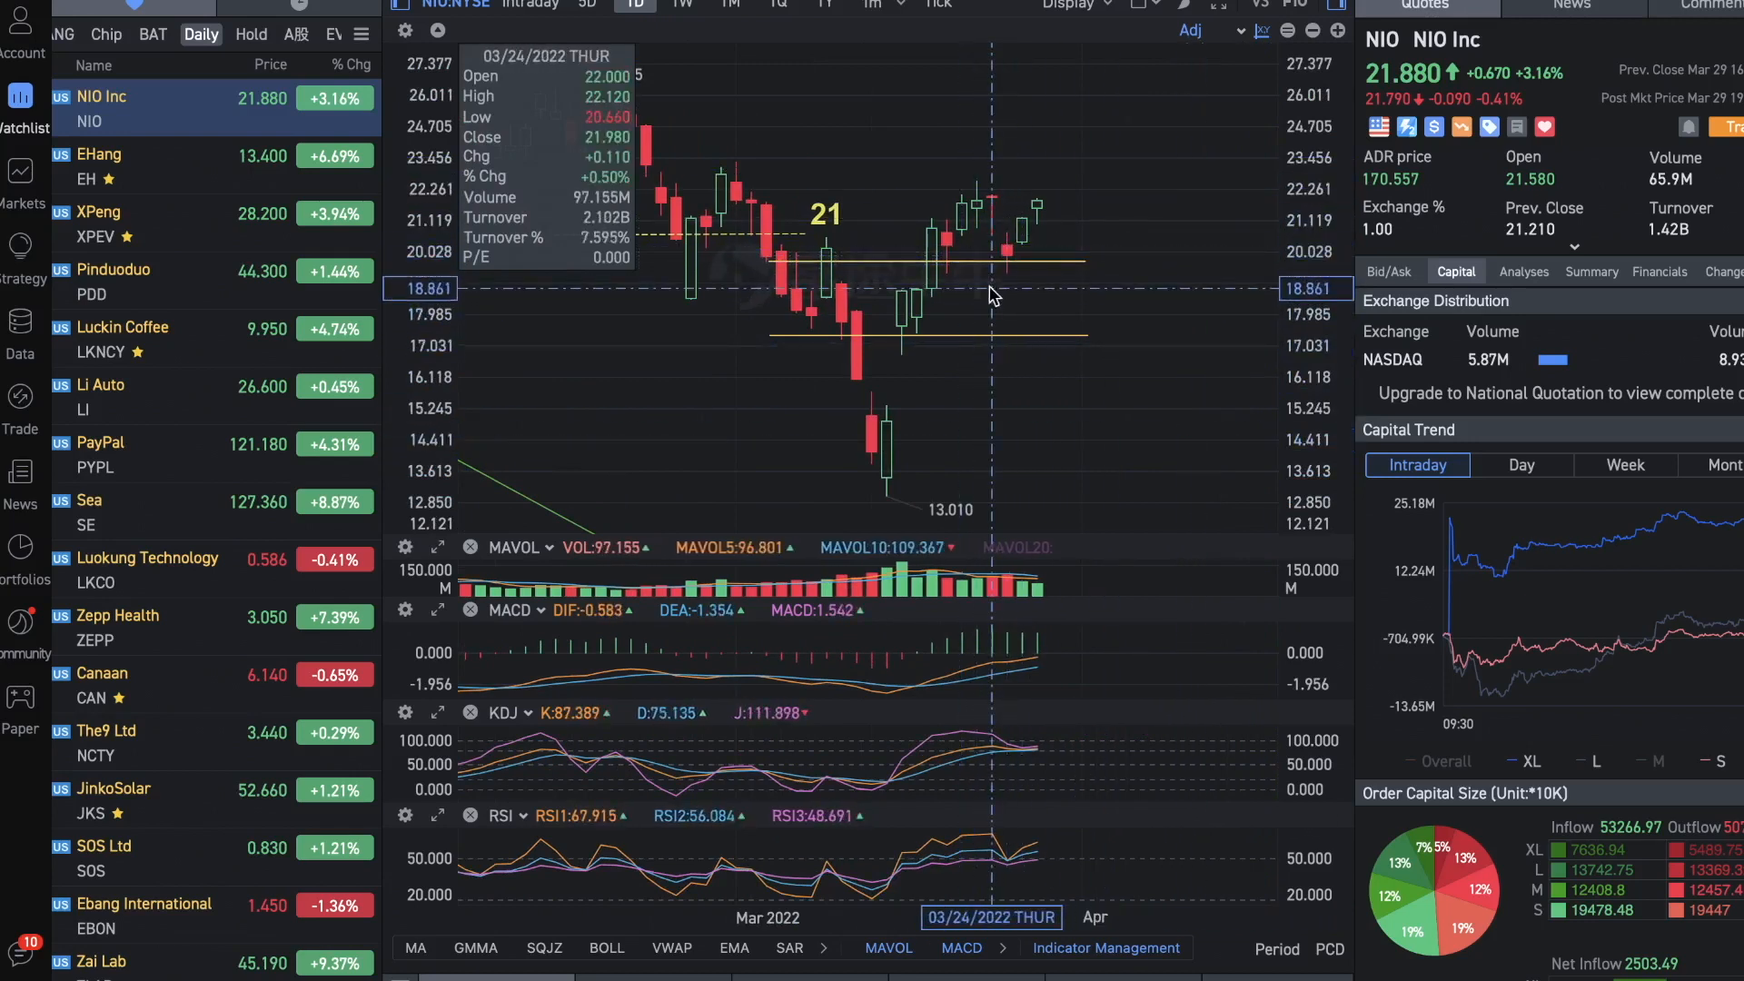
pyautogui.moveTo(1018, 274)
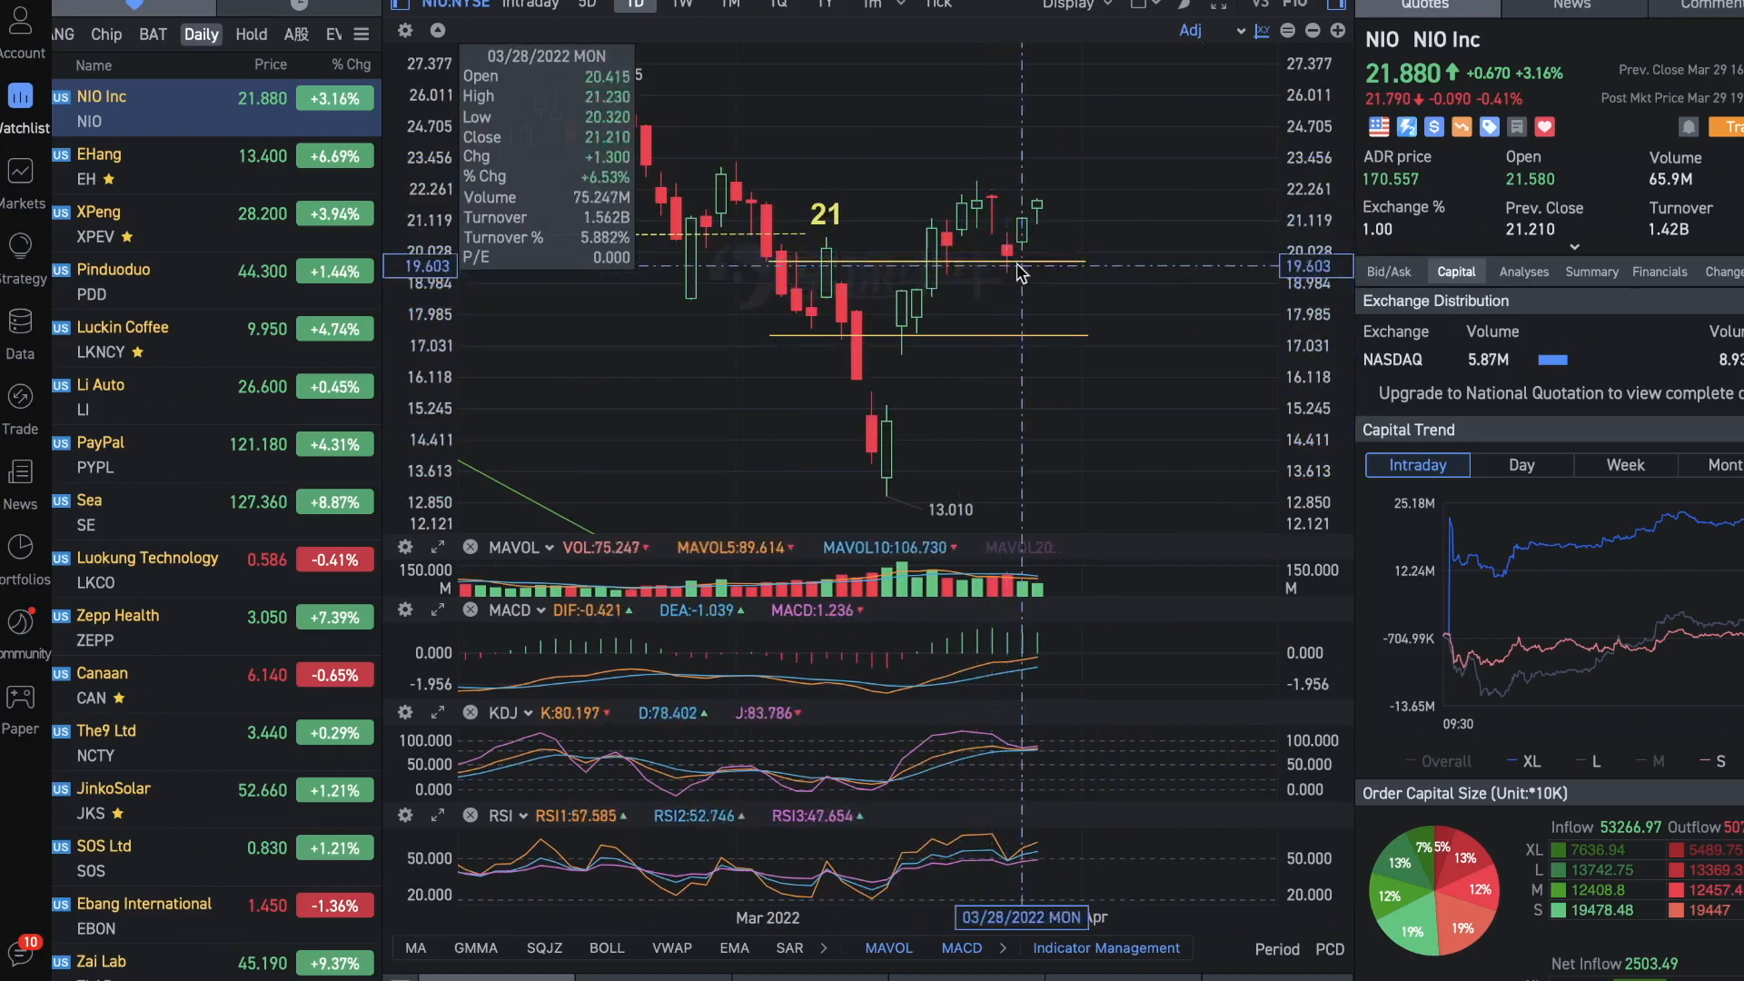
pyautogui.moveTo(1023, 264)
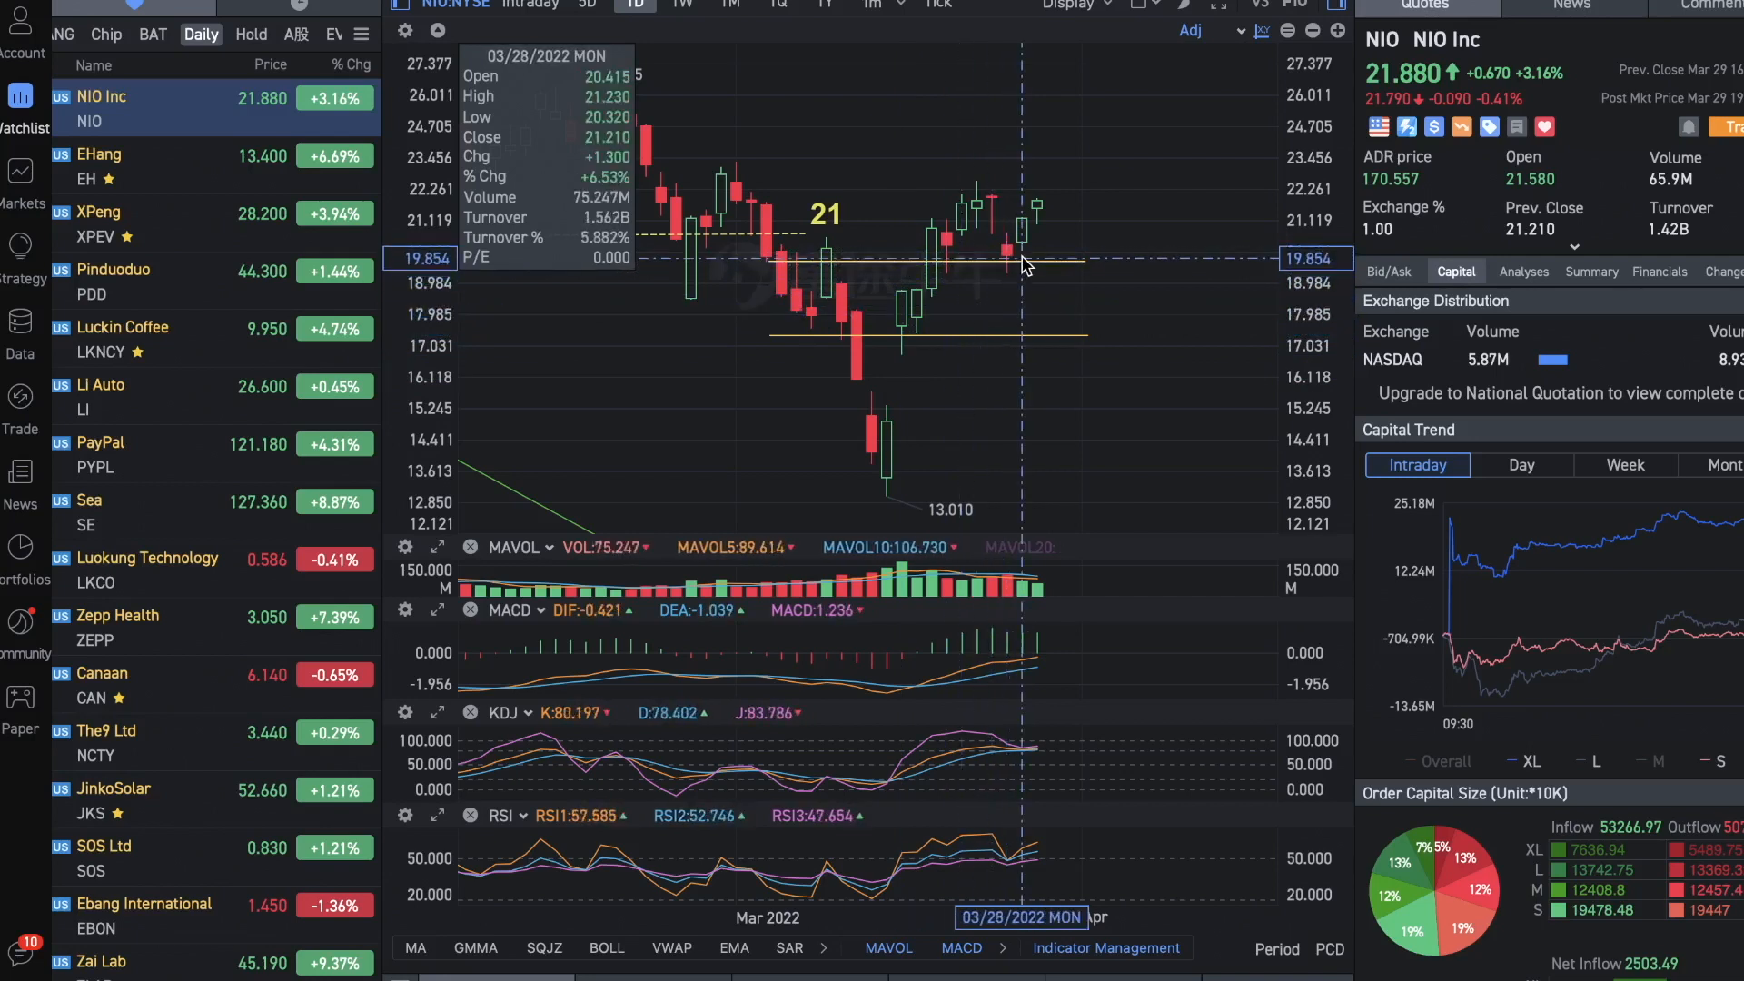
pyautogui.moveTo(1006, 284)
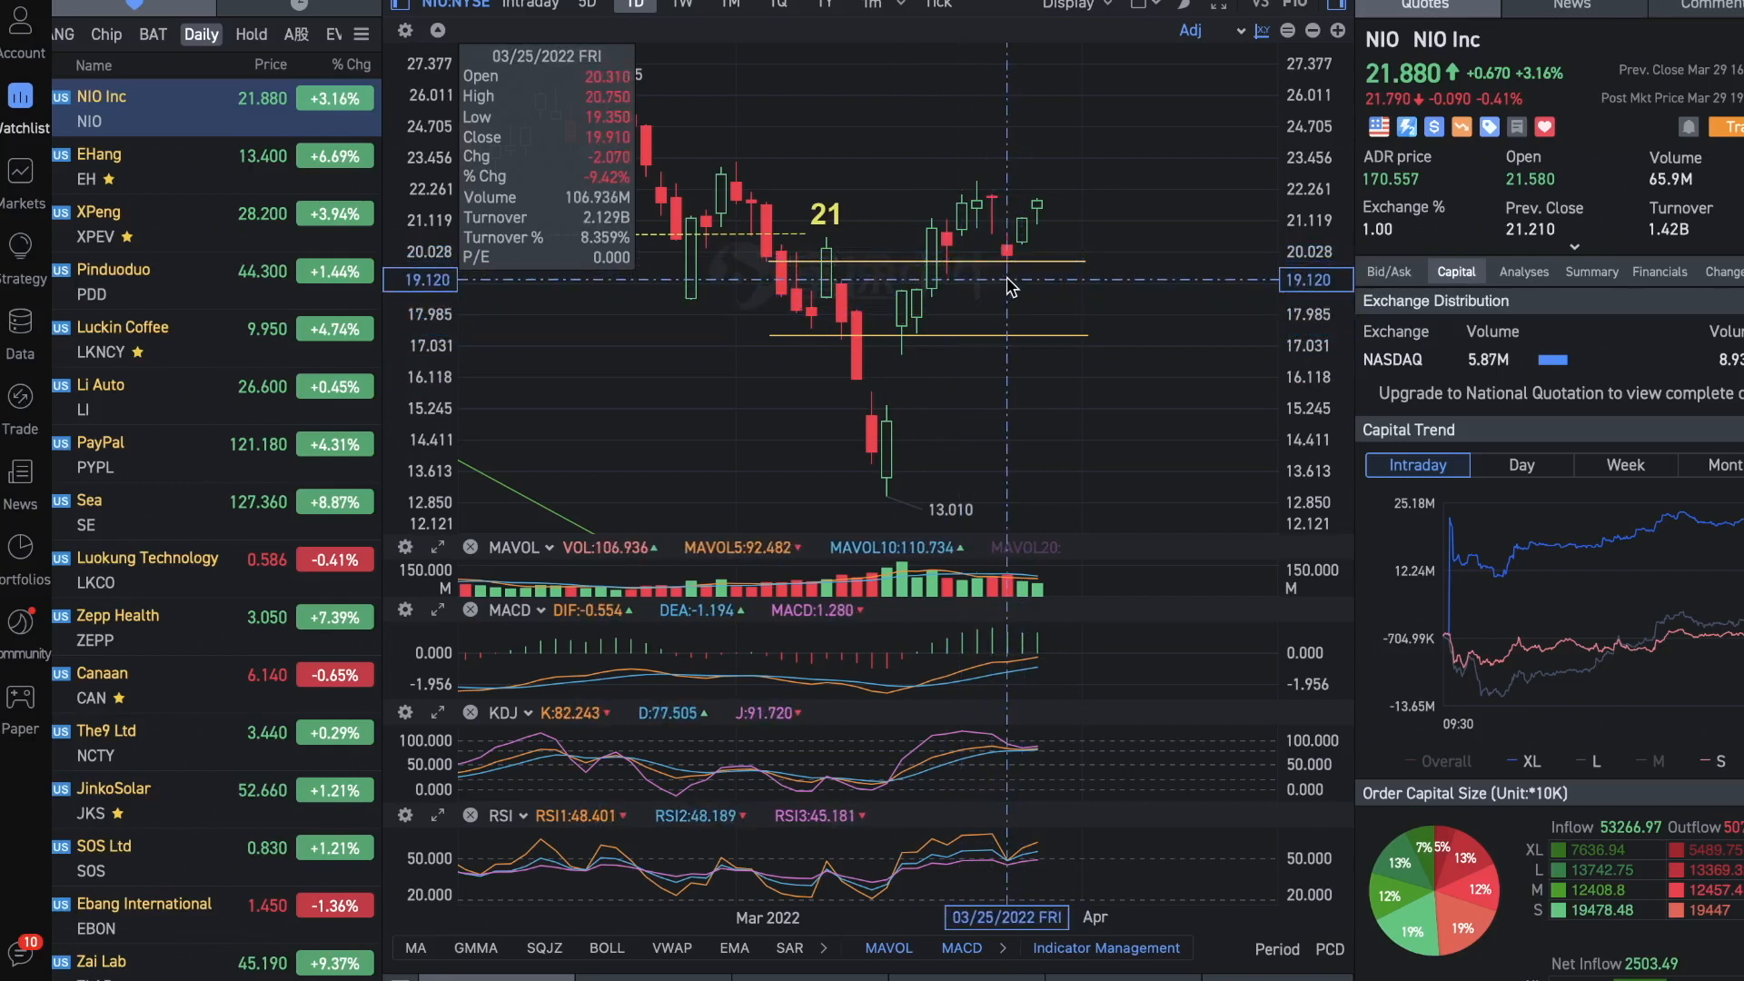
pyautogui.moveTo(1006, 277)
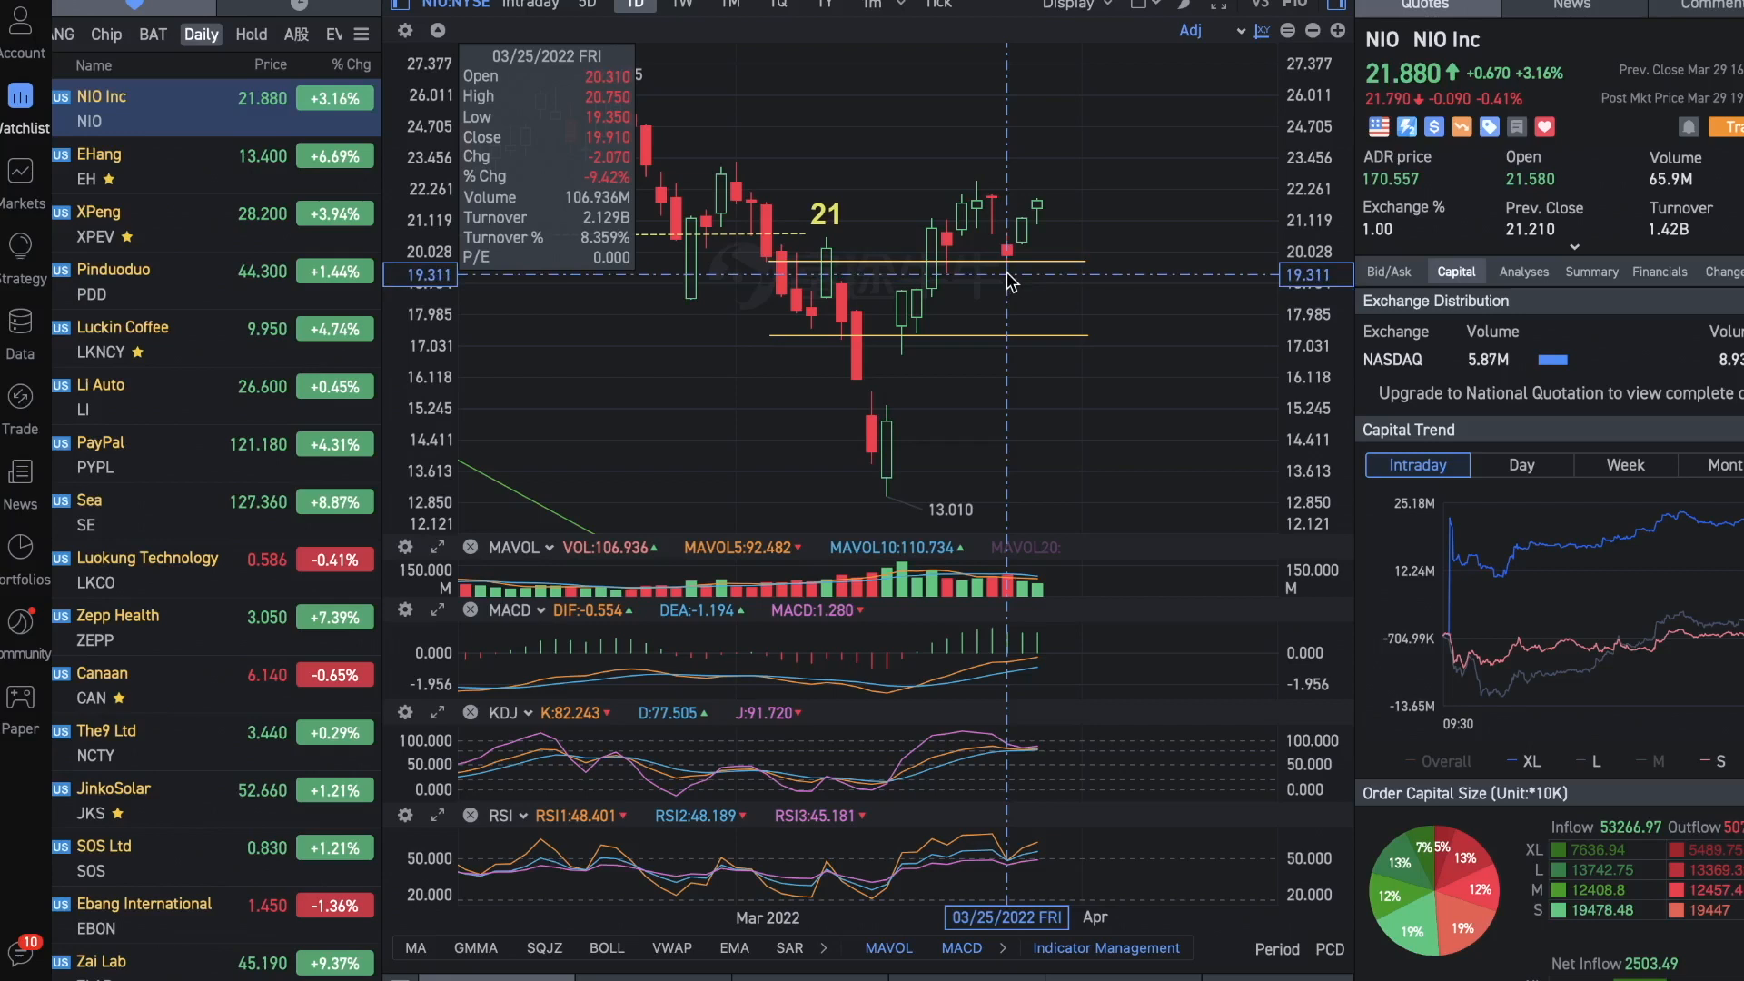
pyautogui.moveTo(1006, 291)
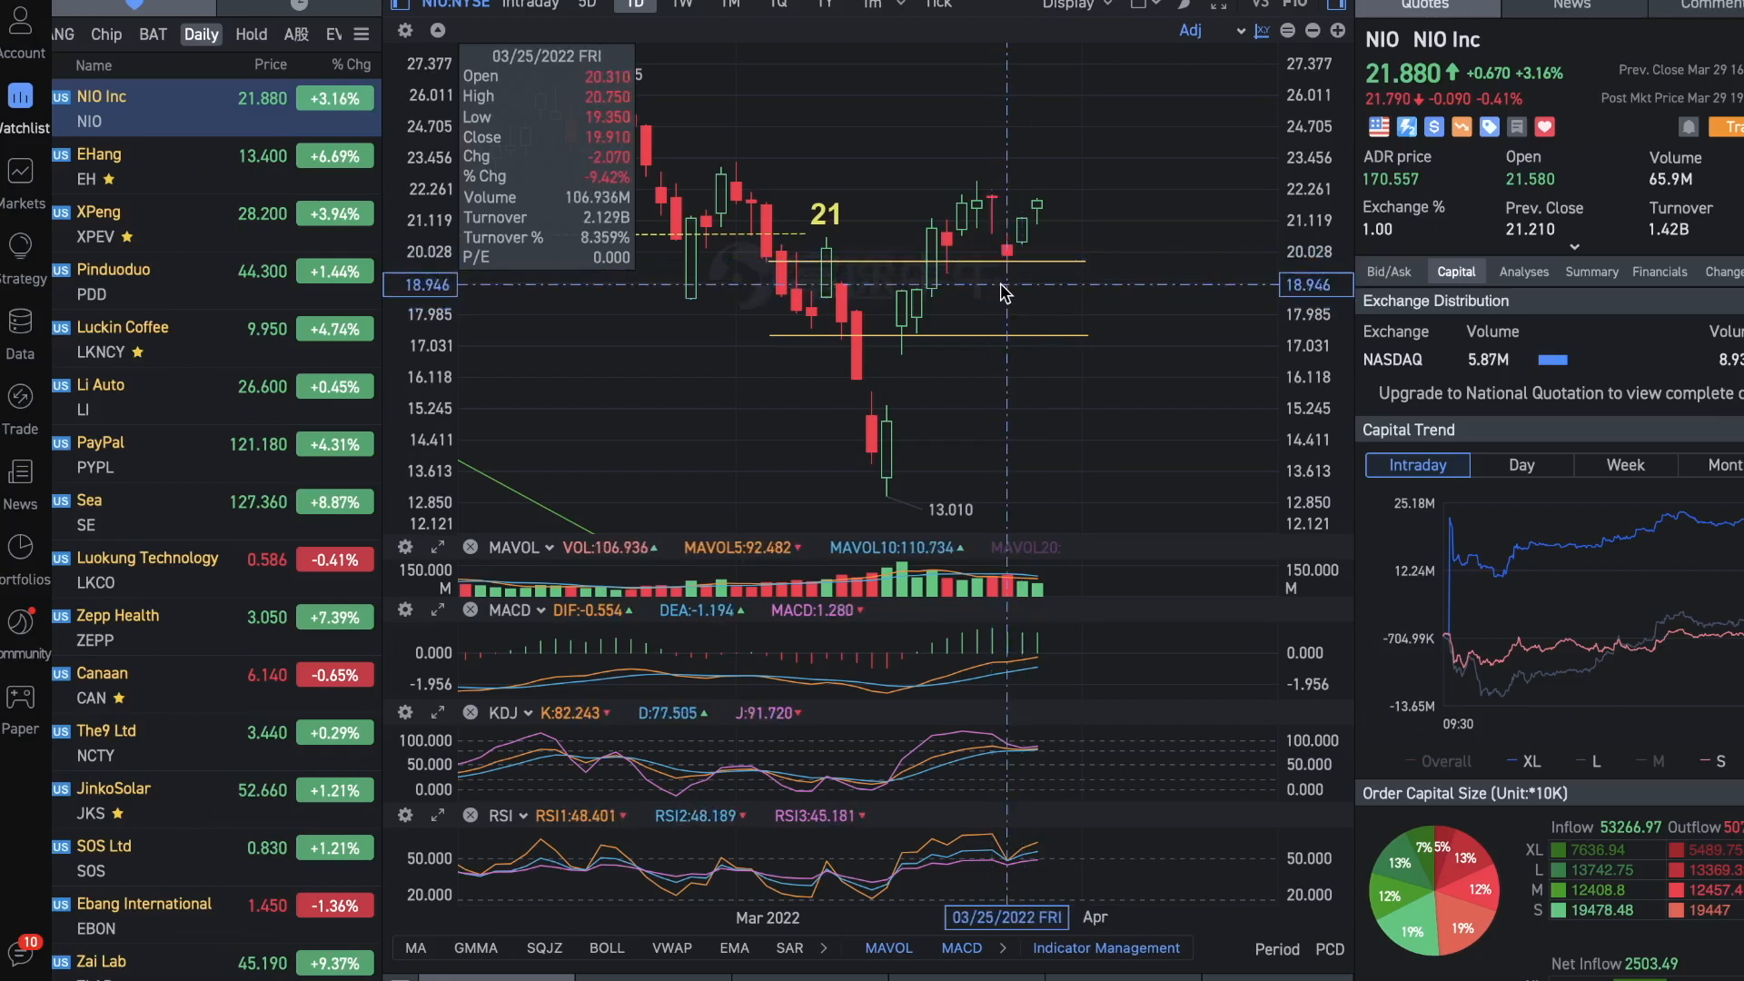
pyautogui.moveTo(1143, 194)
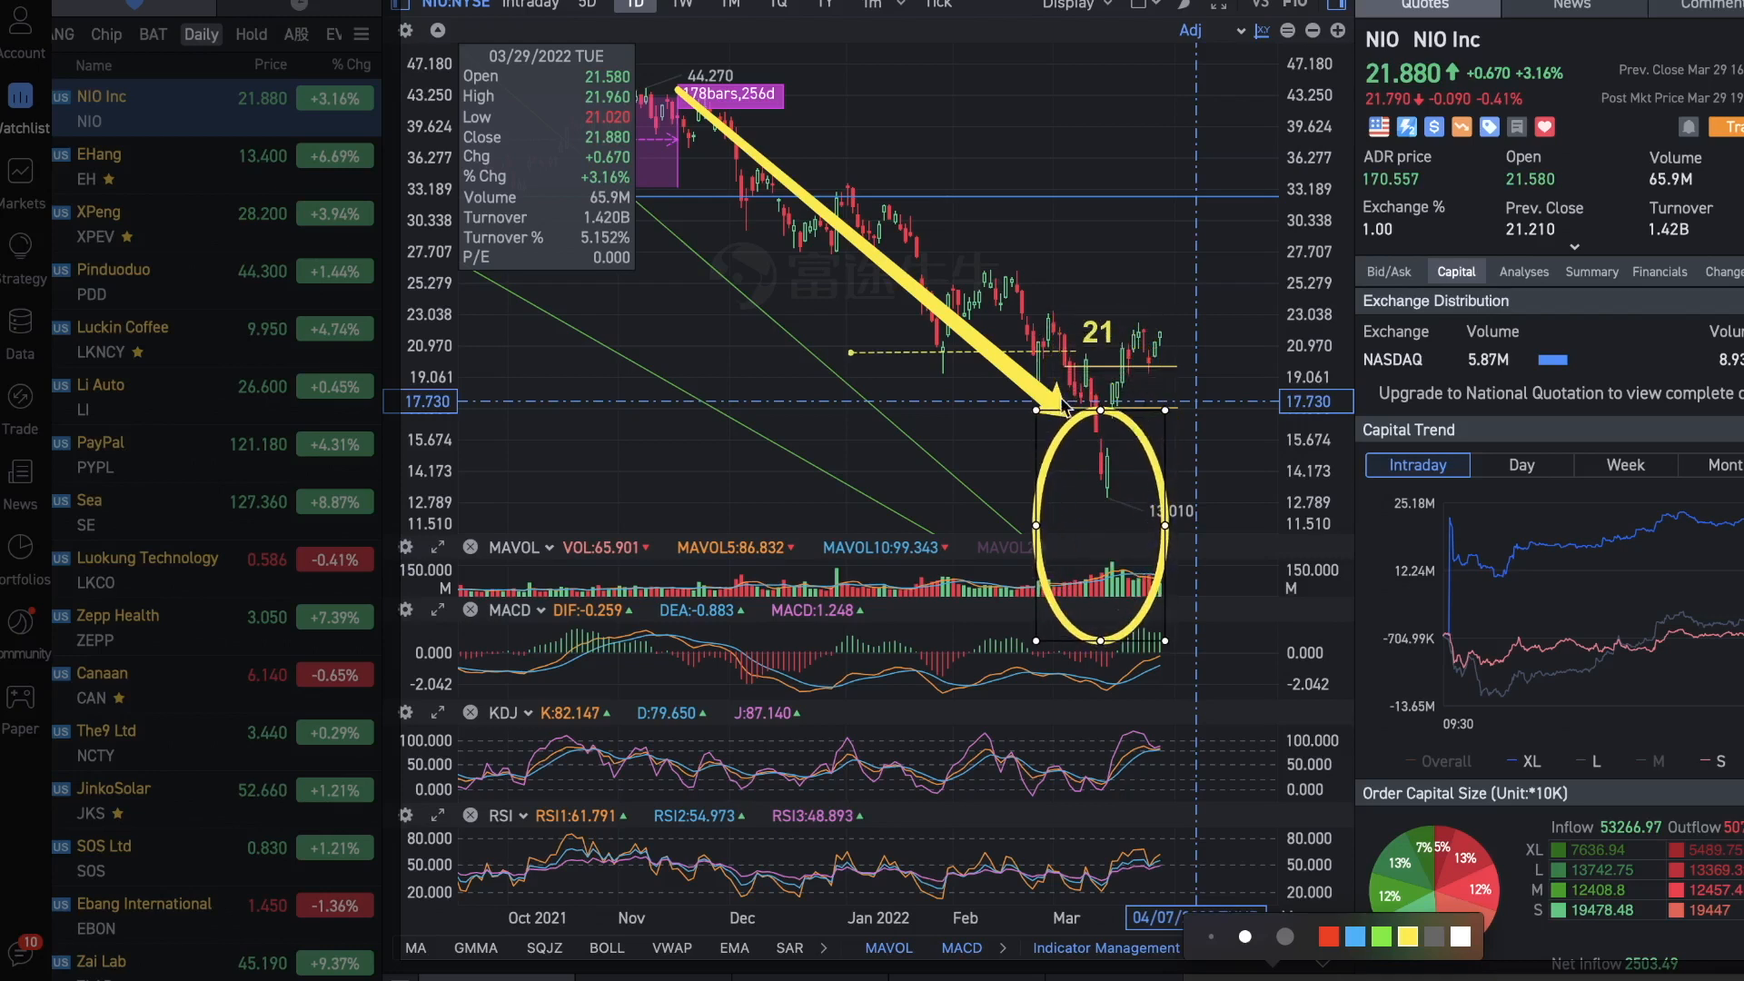
pyautogui.moveTo(1159, 345)
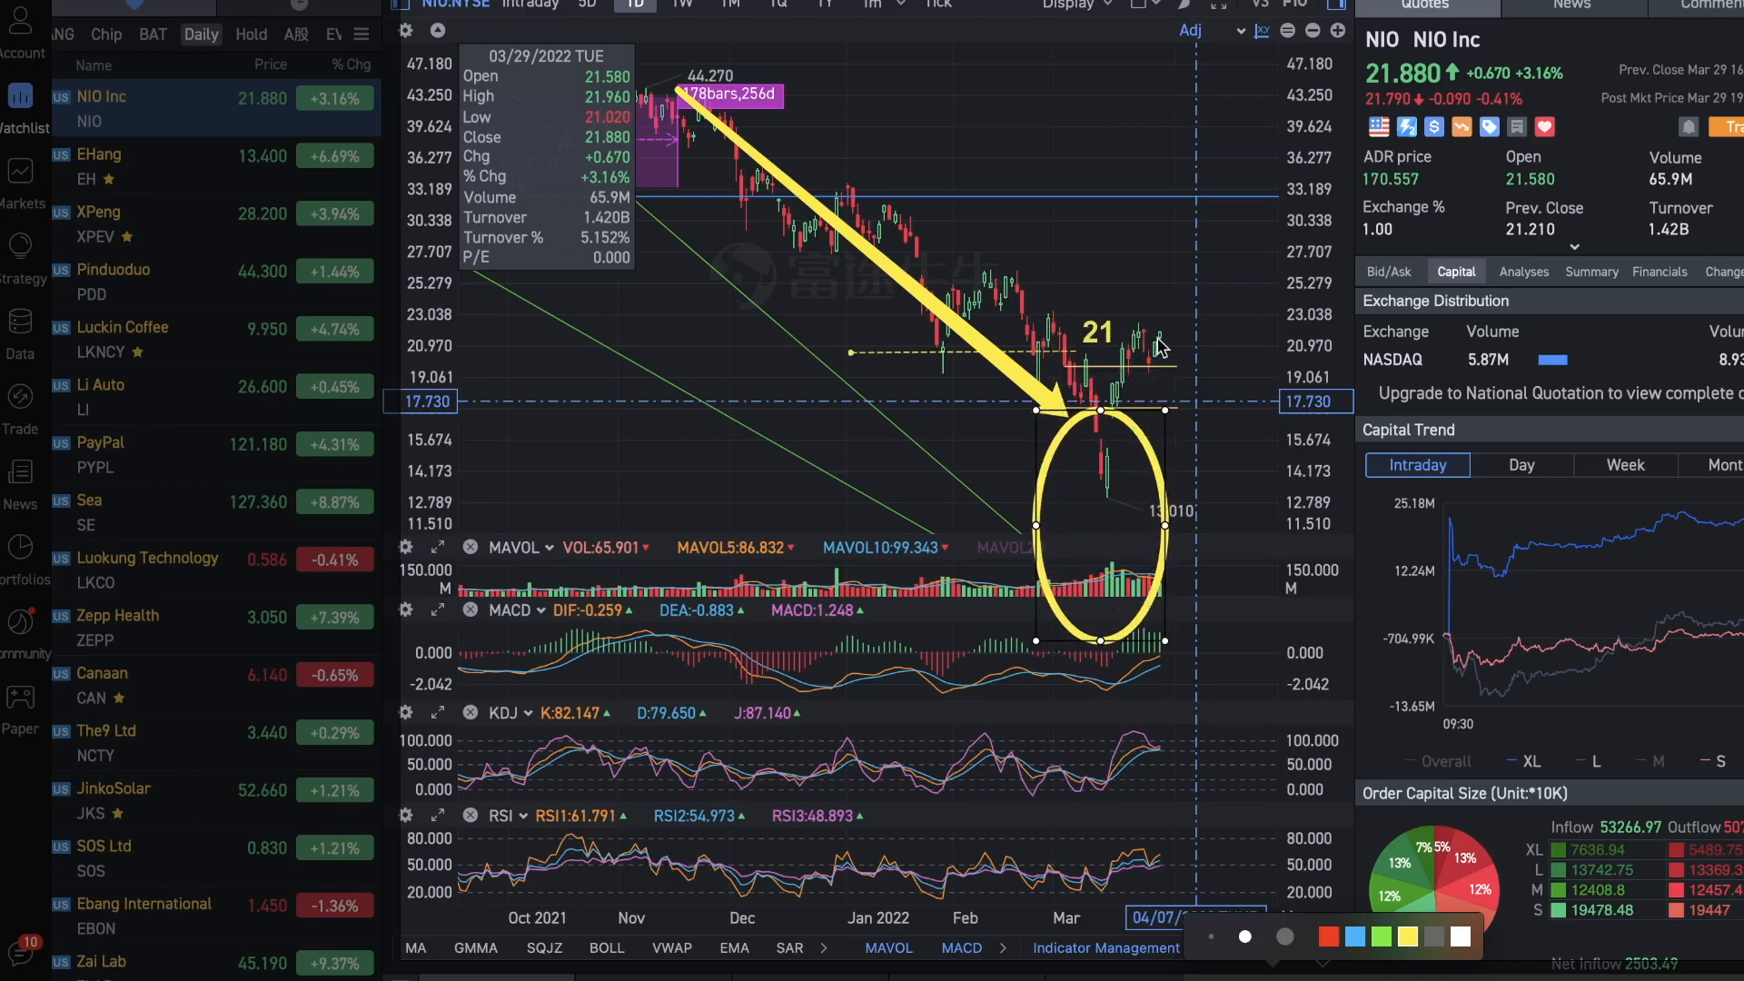
pyautogui.moveTo(1165, 312)
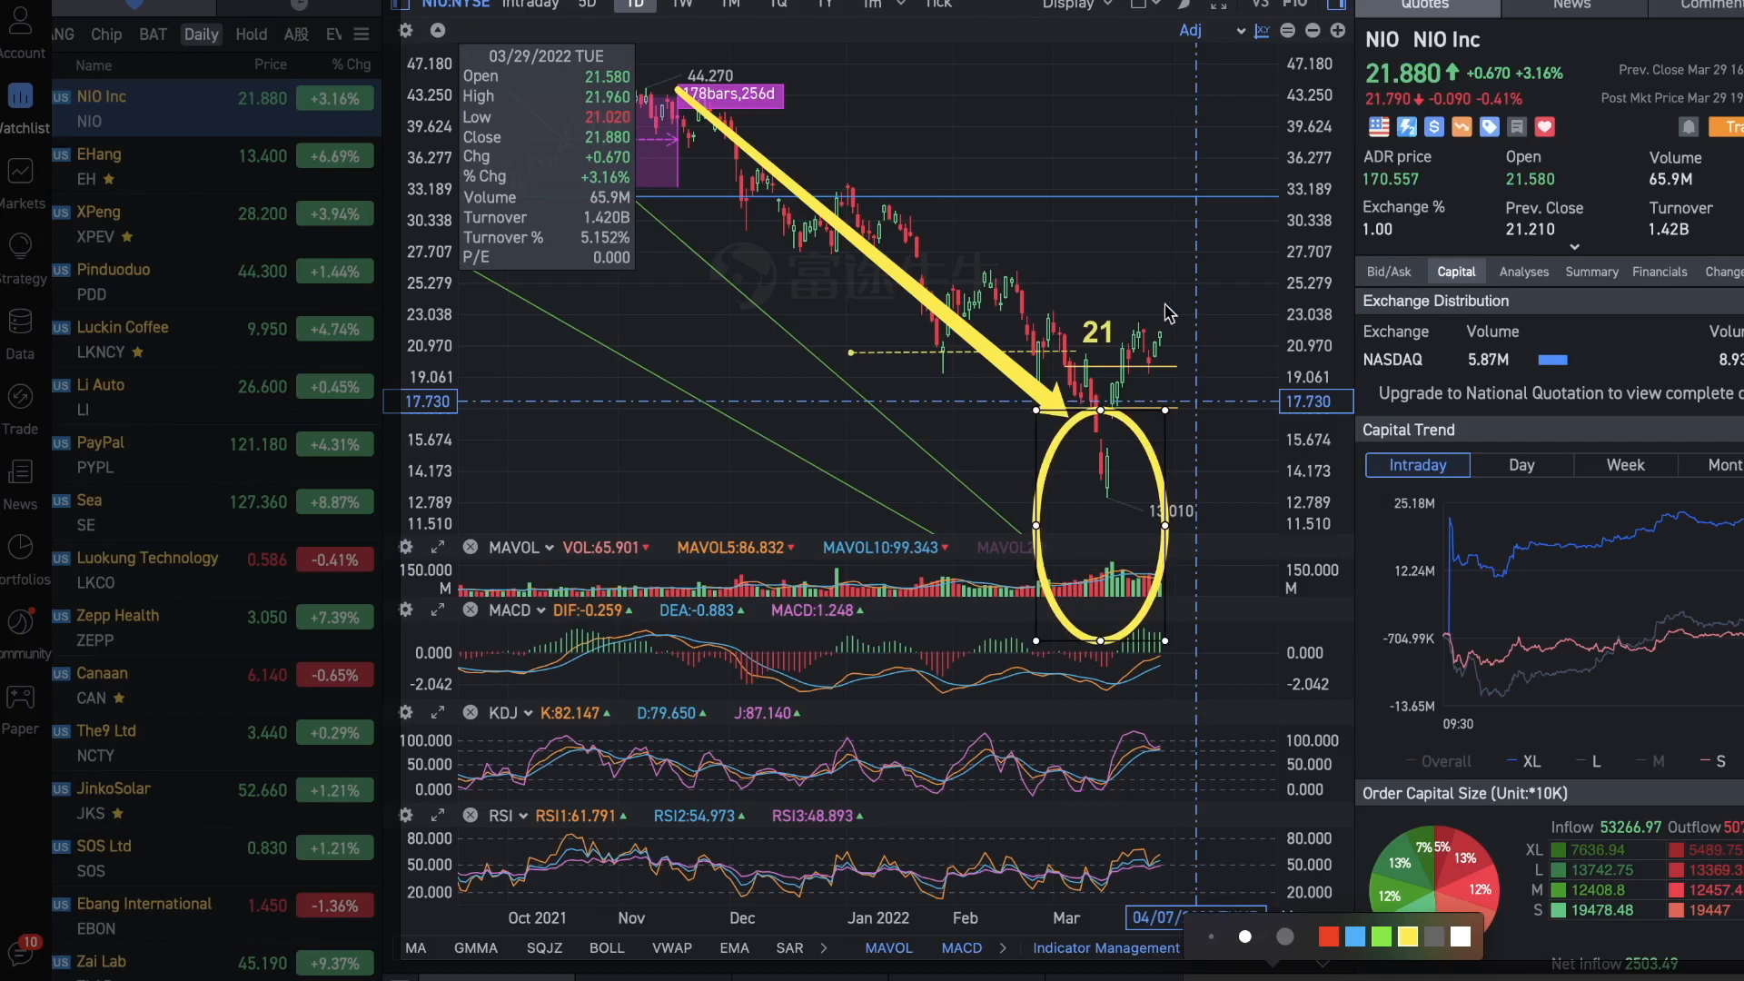
pyautogui.moveTo(1154, 598)
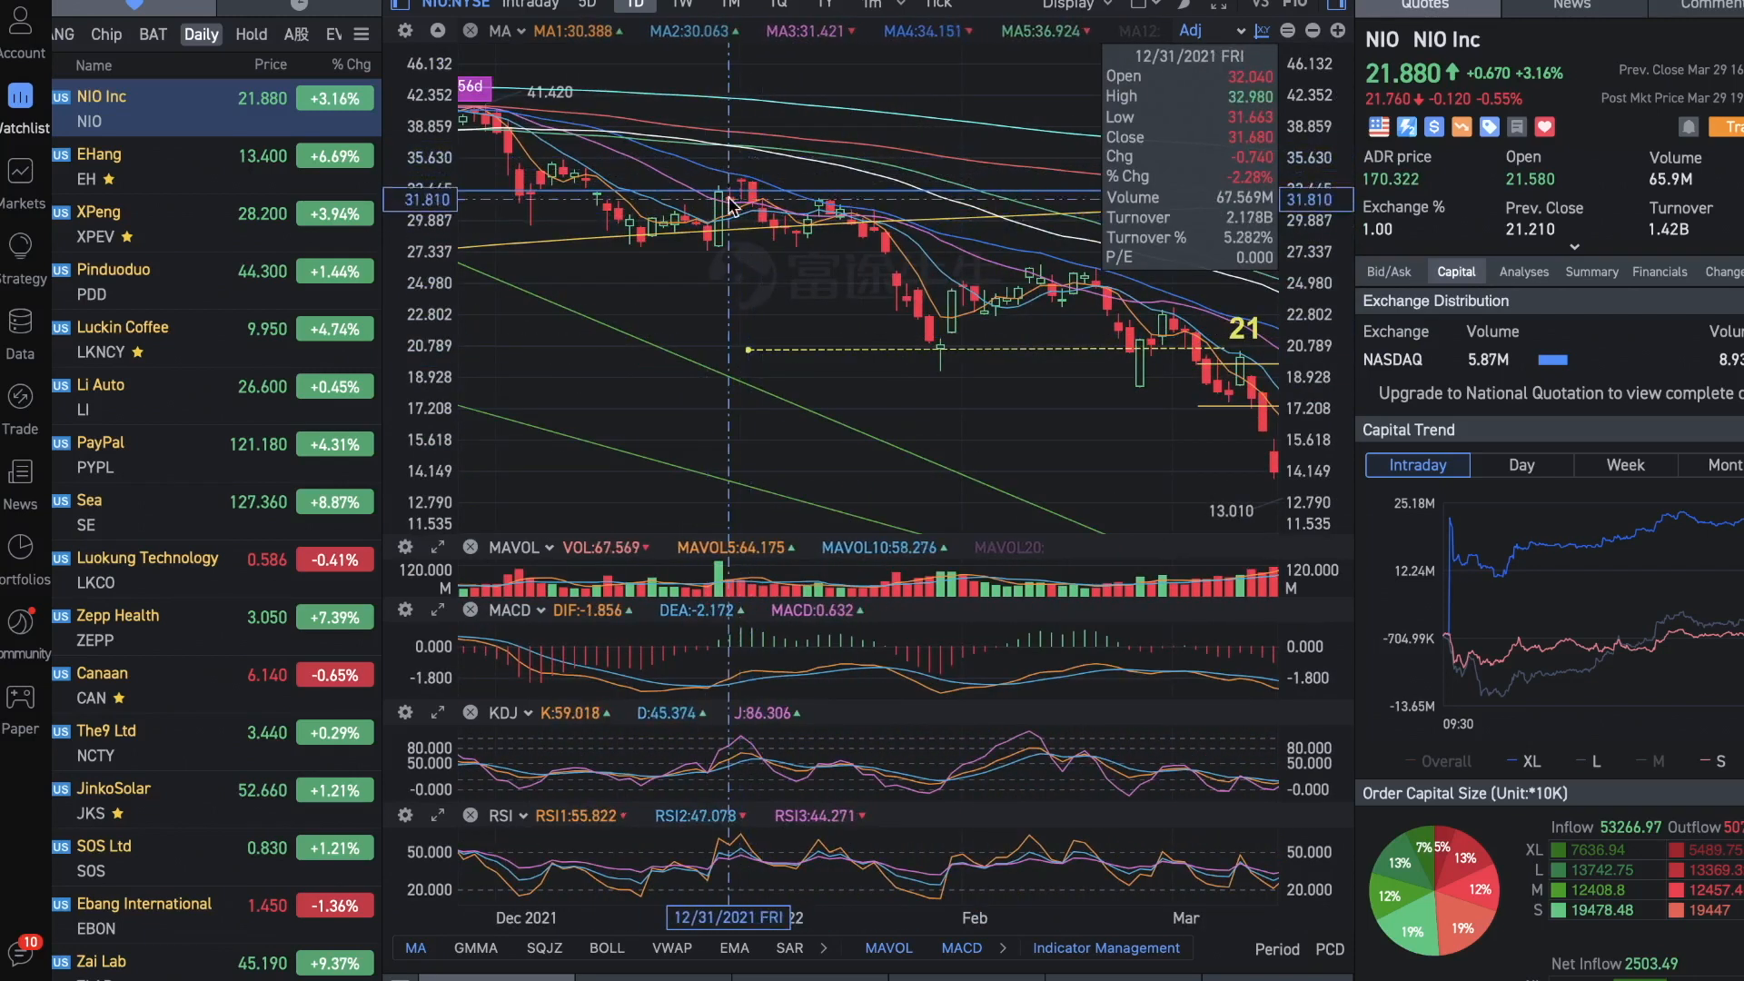
pyautogui.moveTo(1088, 289)
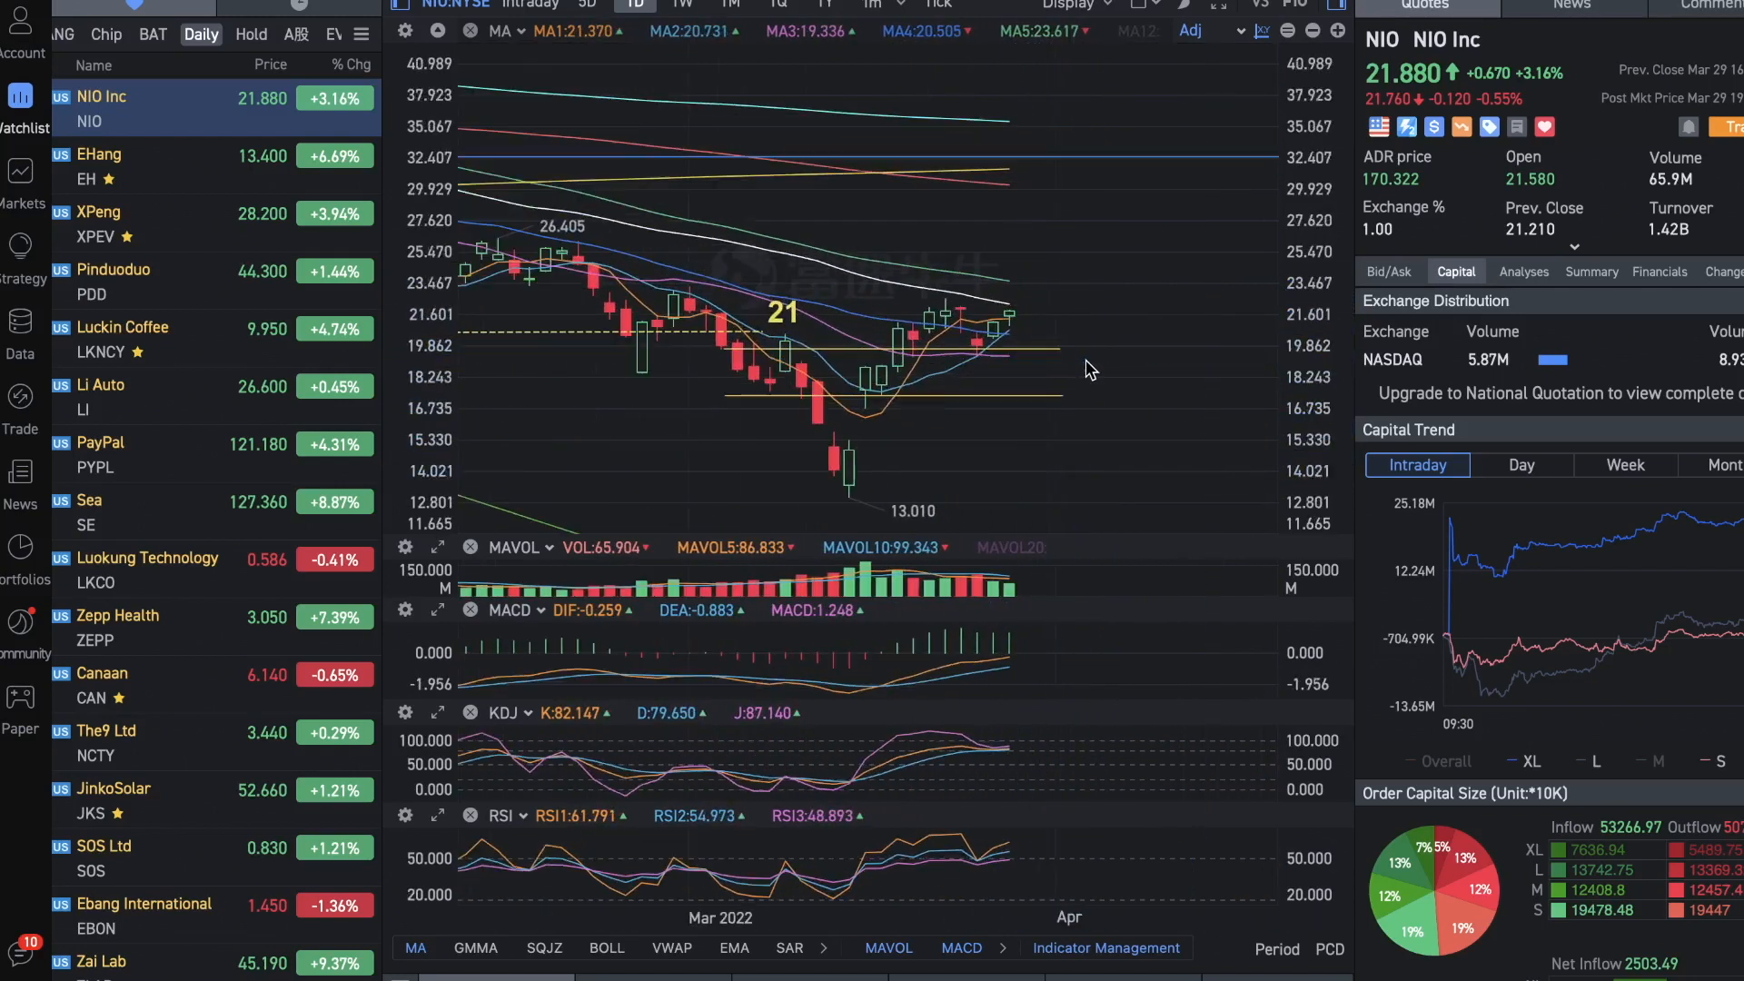
pyautogui.moveTo(1120, 336)
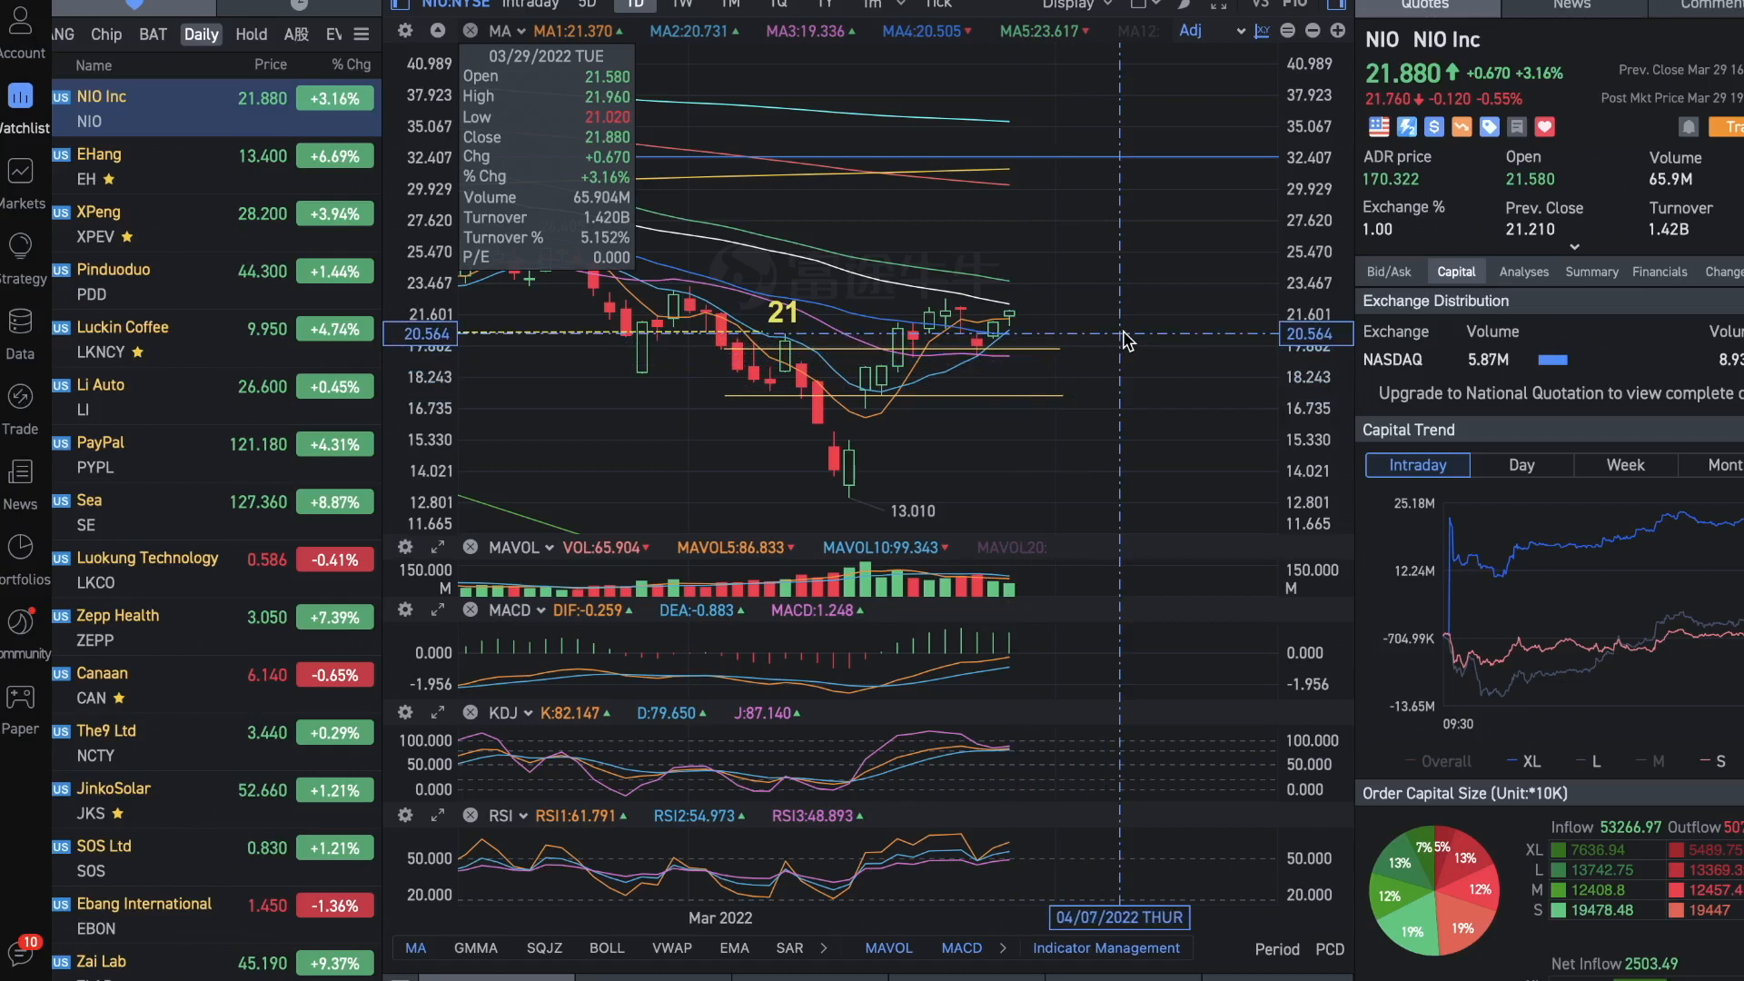
pyautogui.moveTo(1168, 331)
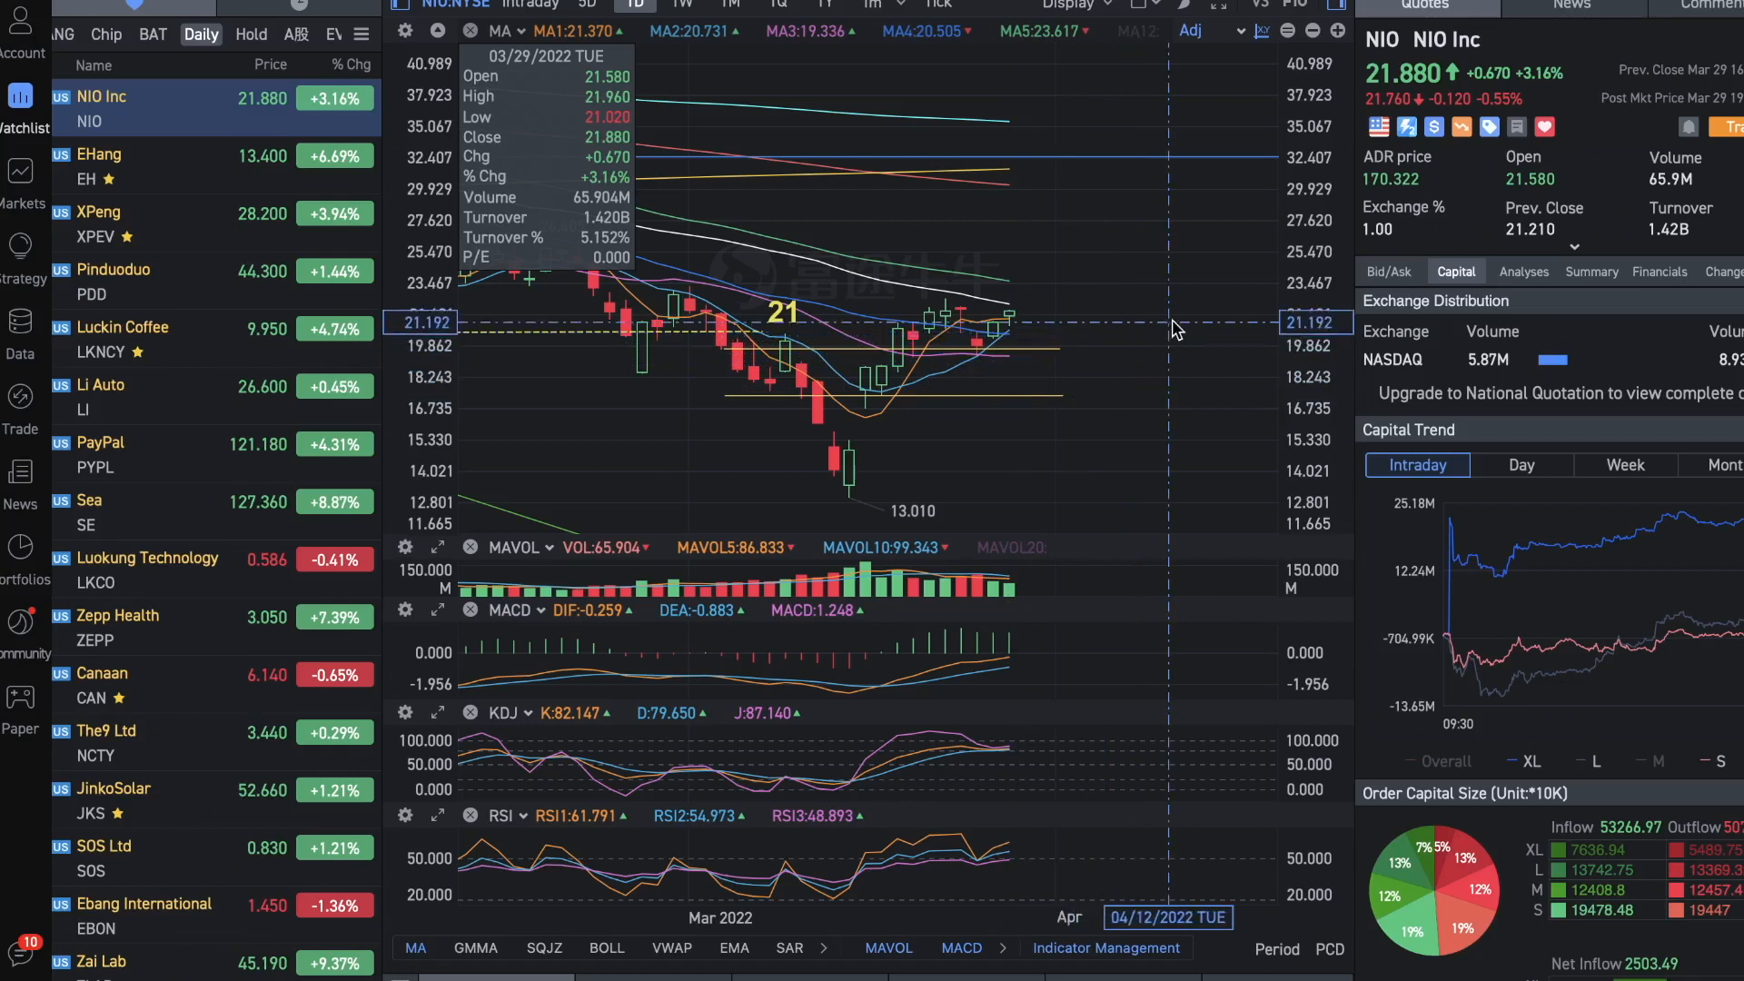
pyautogui.moveTo(1248, 345)
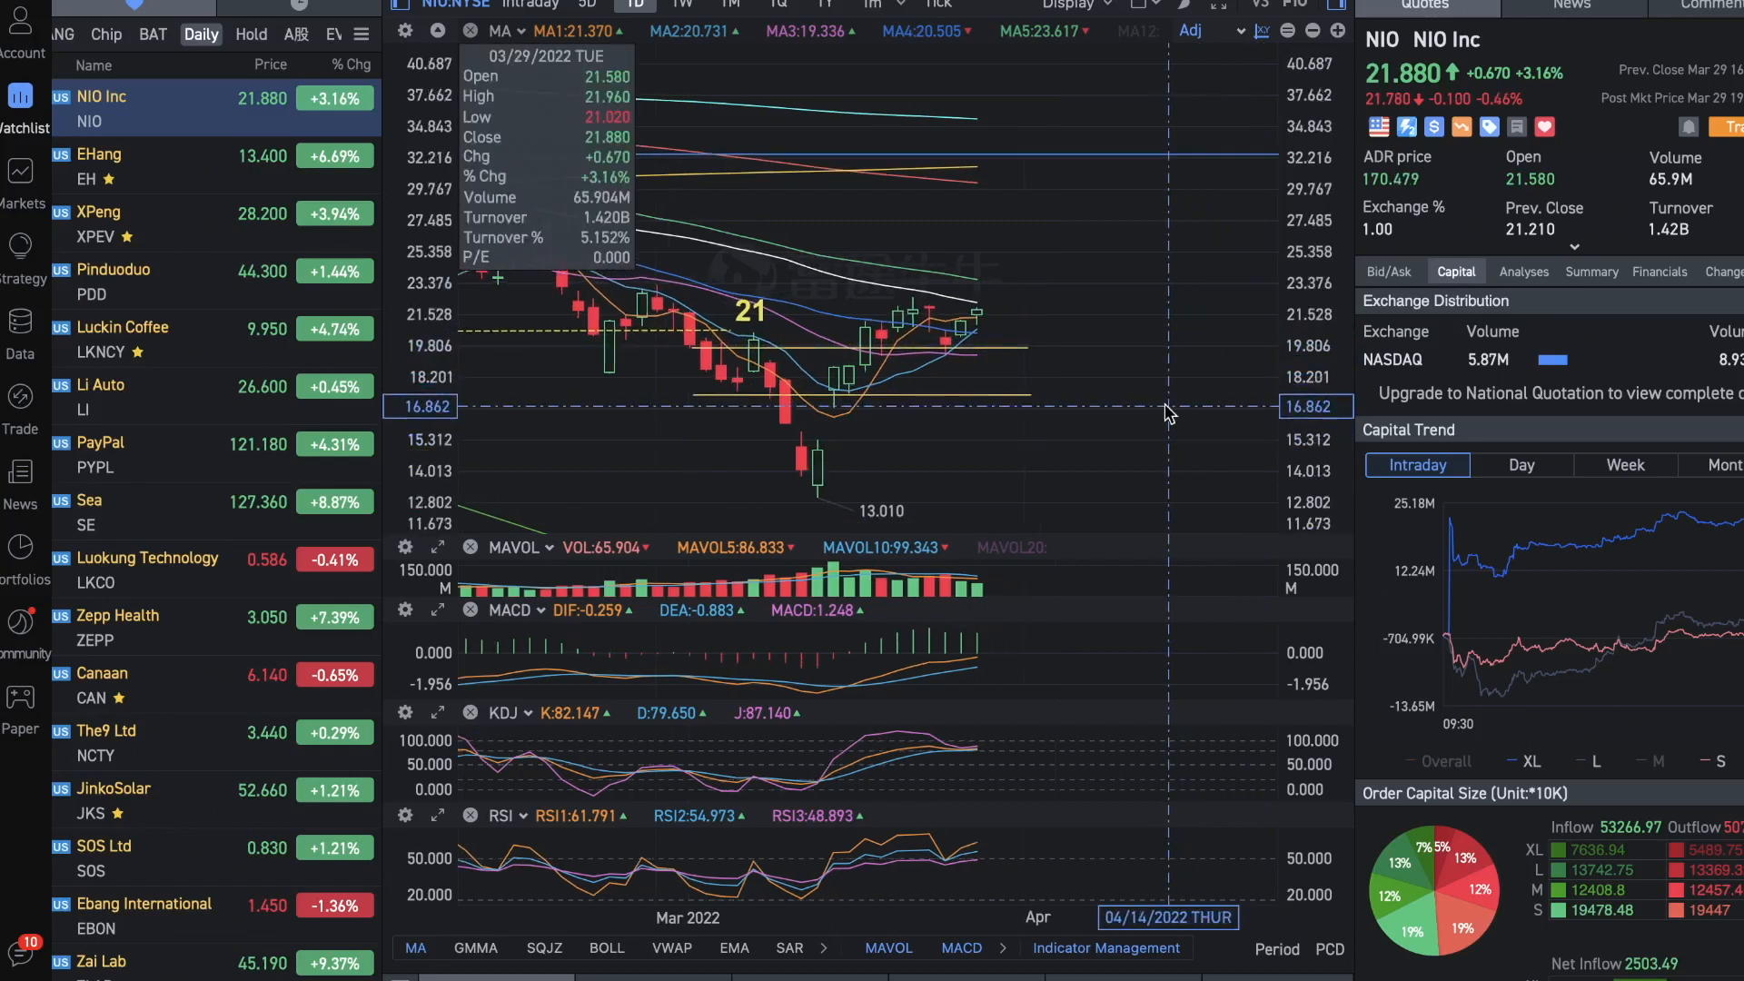
pyautogui.moveTo(1232, 339)
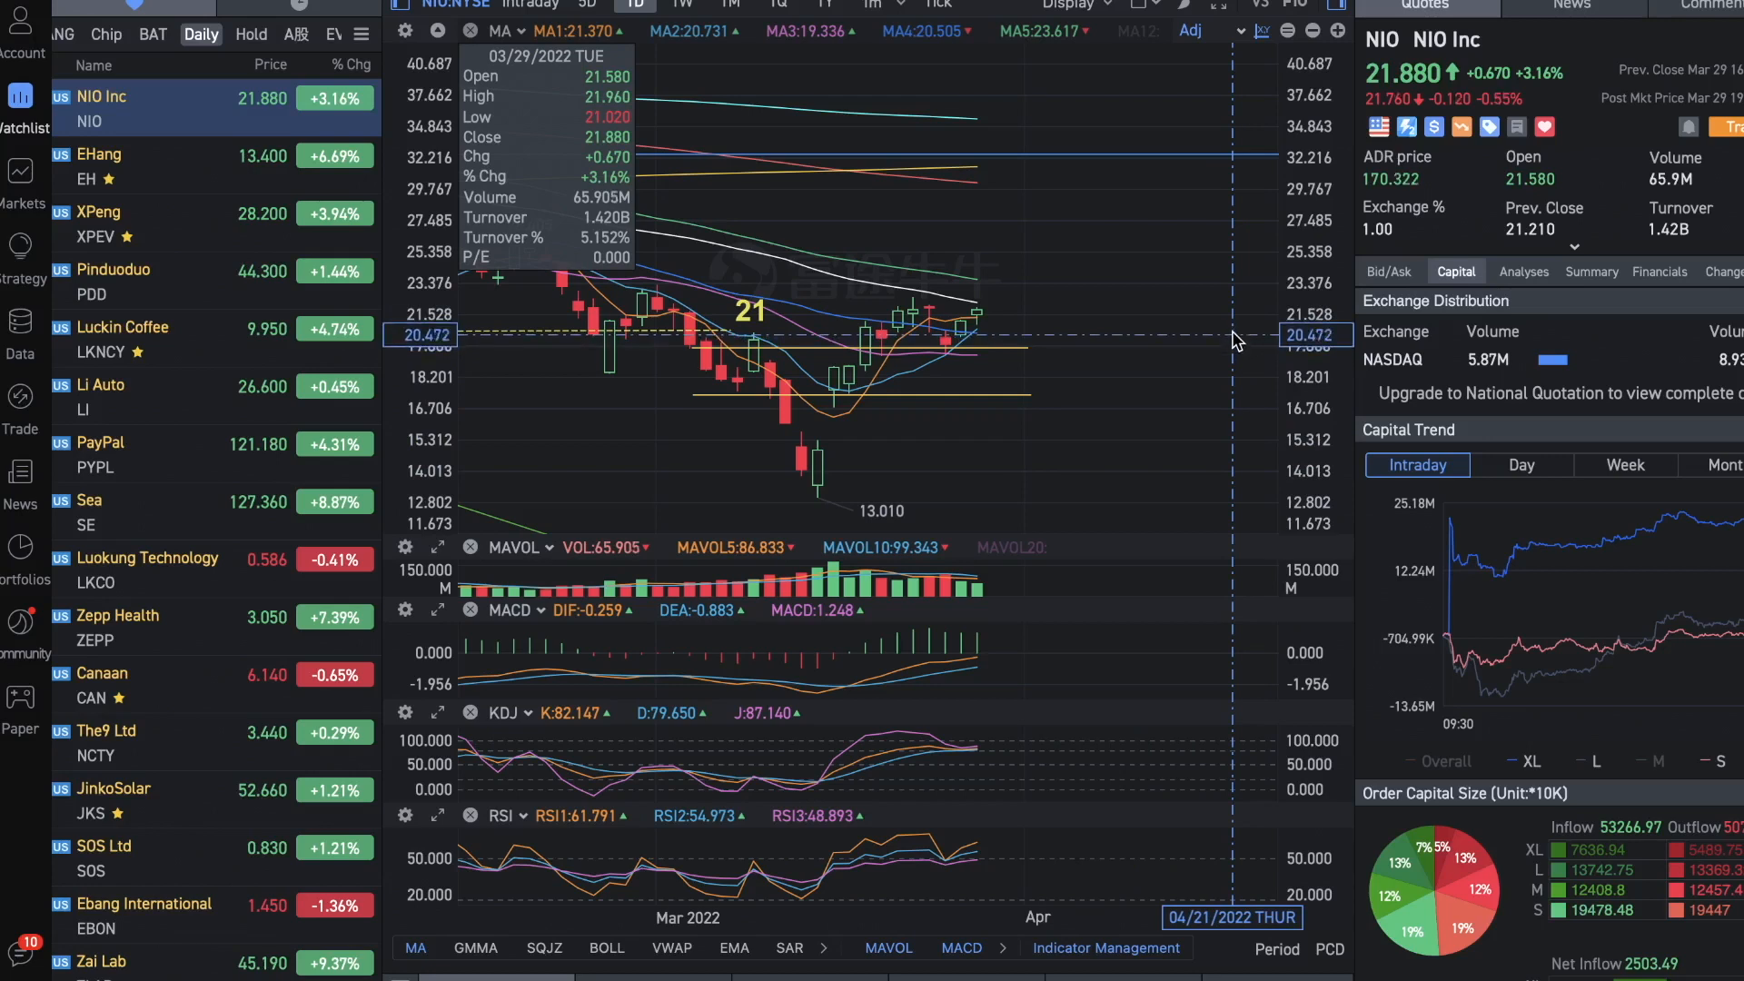
pyautogui.moveTo(1232, 327)
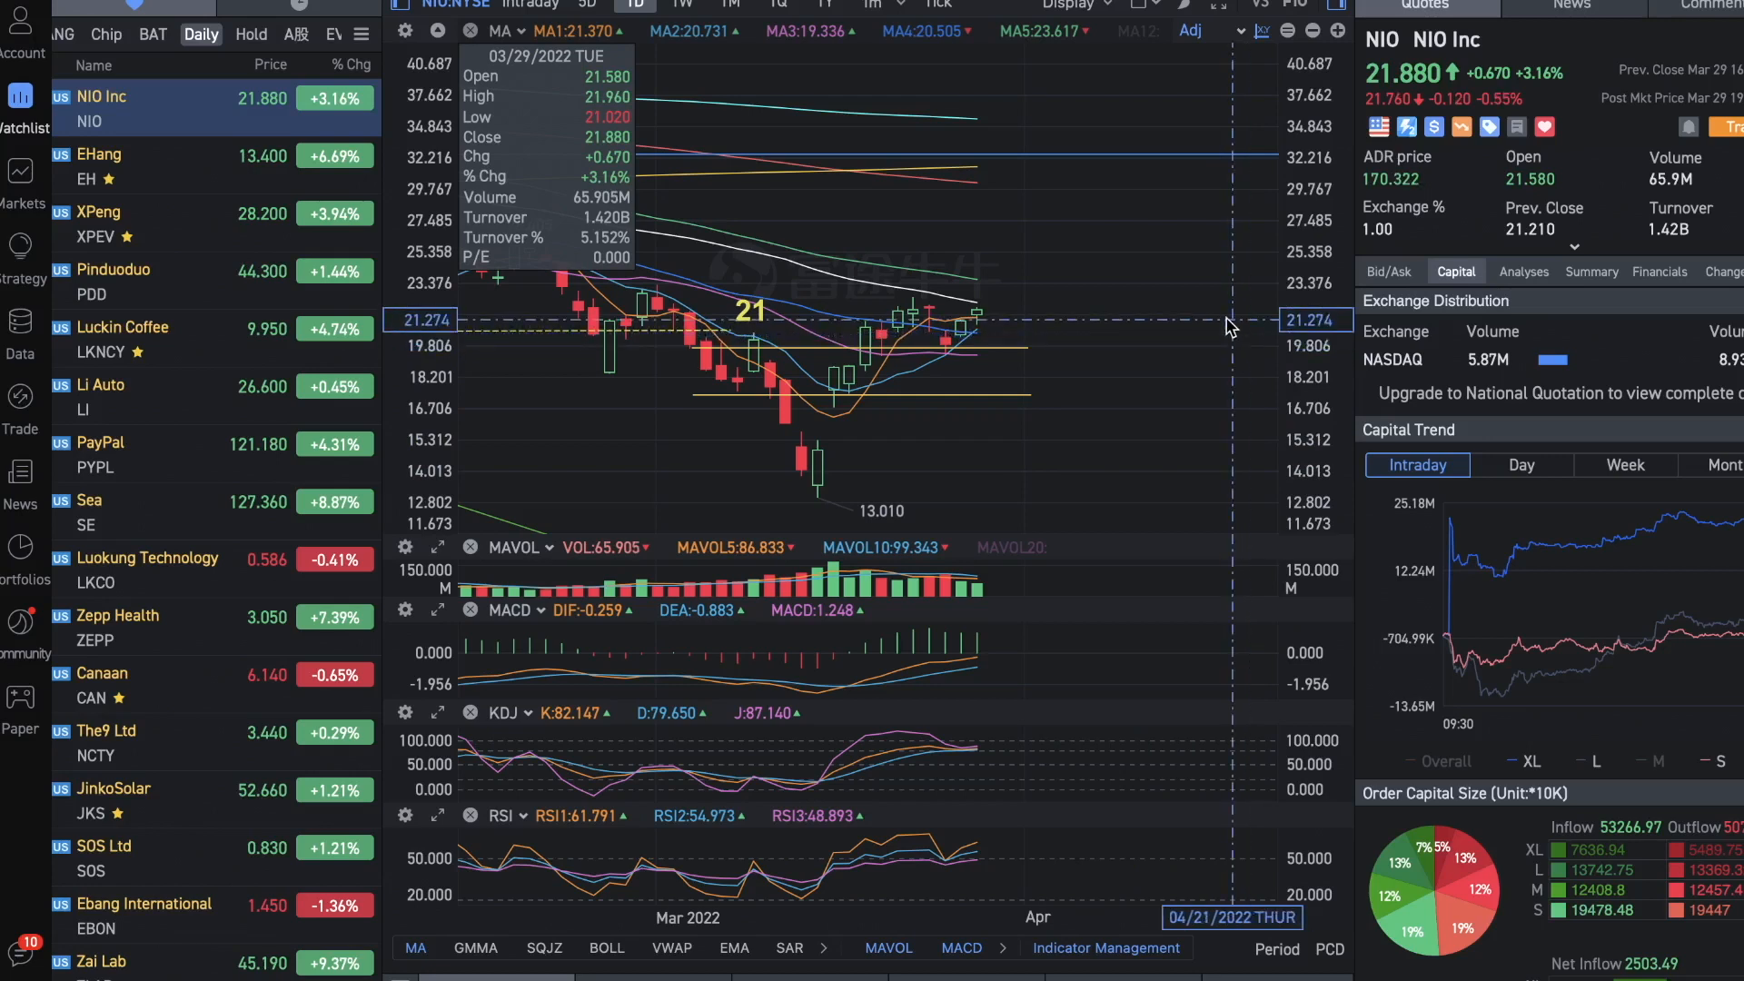
pyautogui.moveTo(1232, 346)
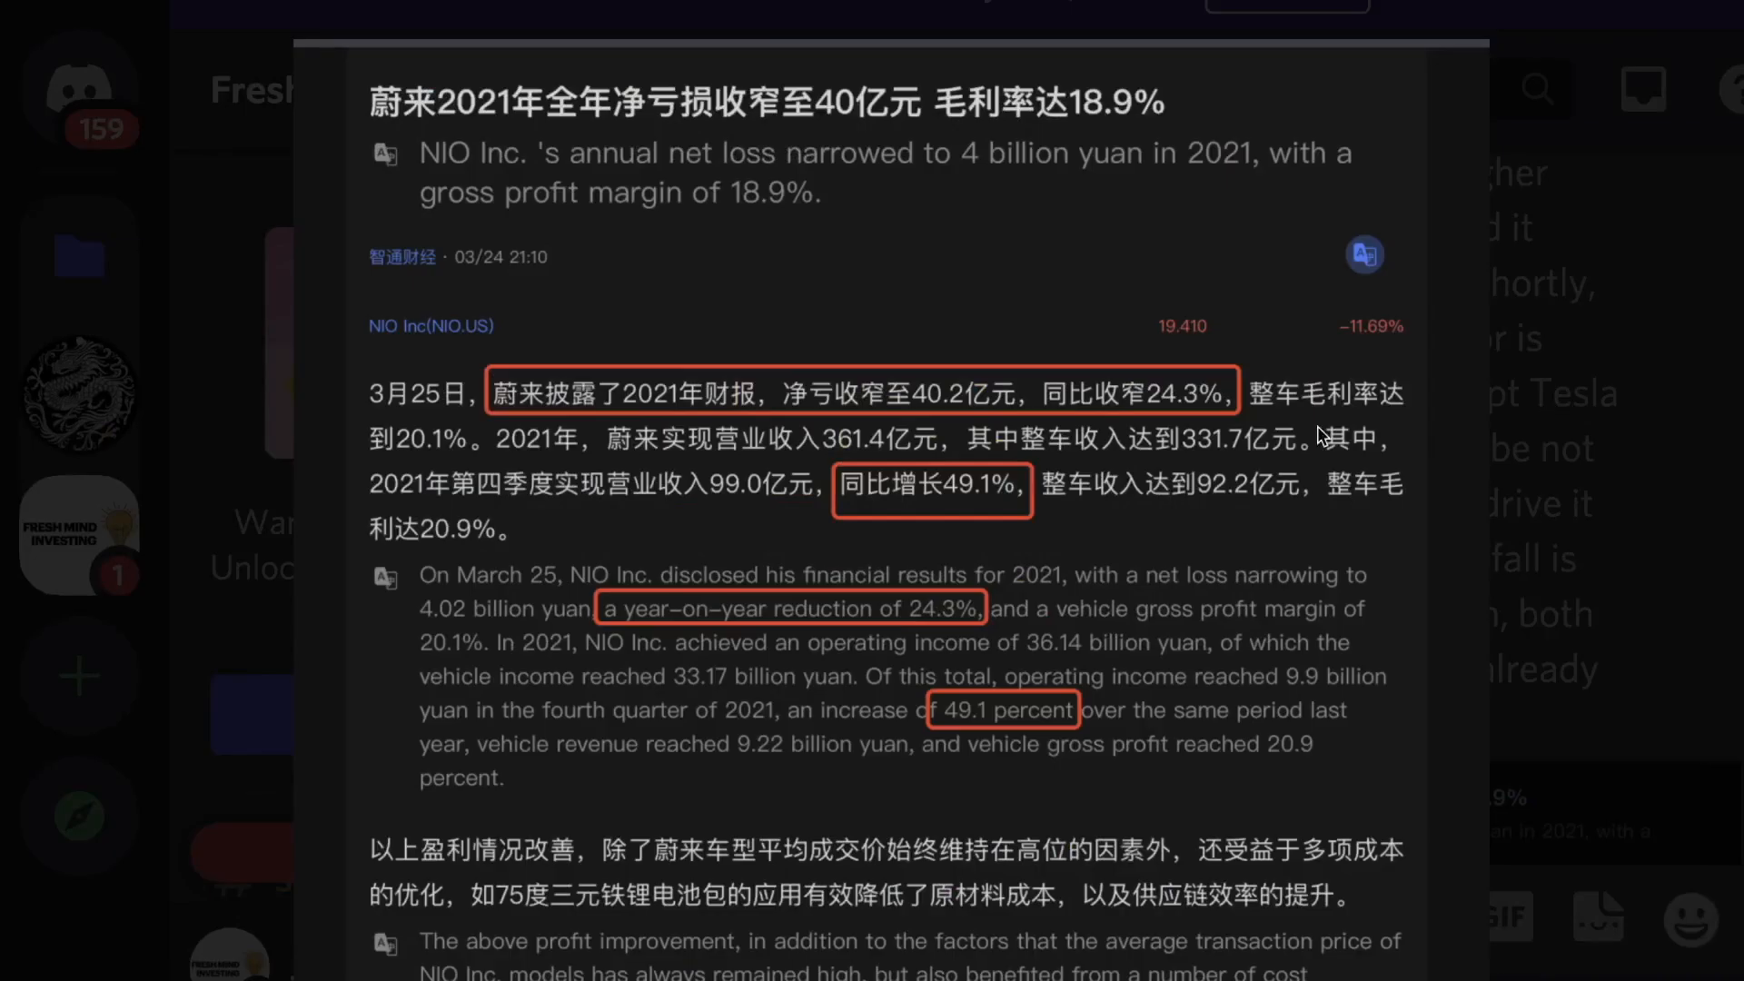
pyautogui.moveTo(1040, 369)
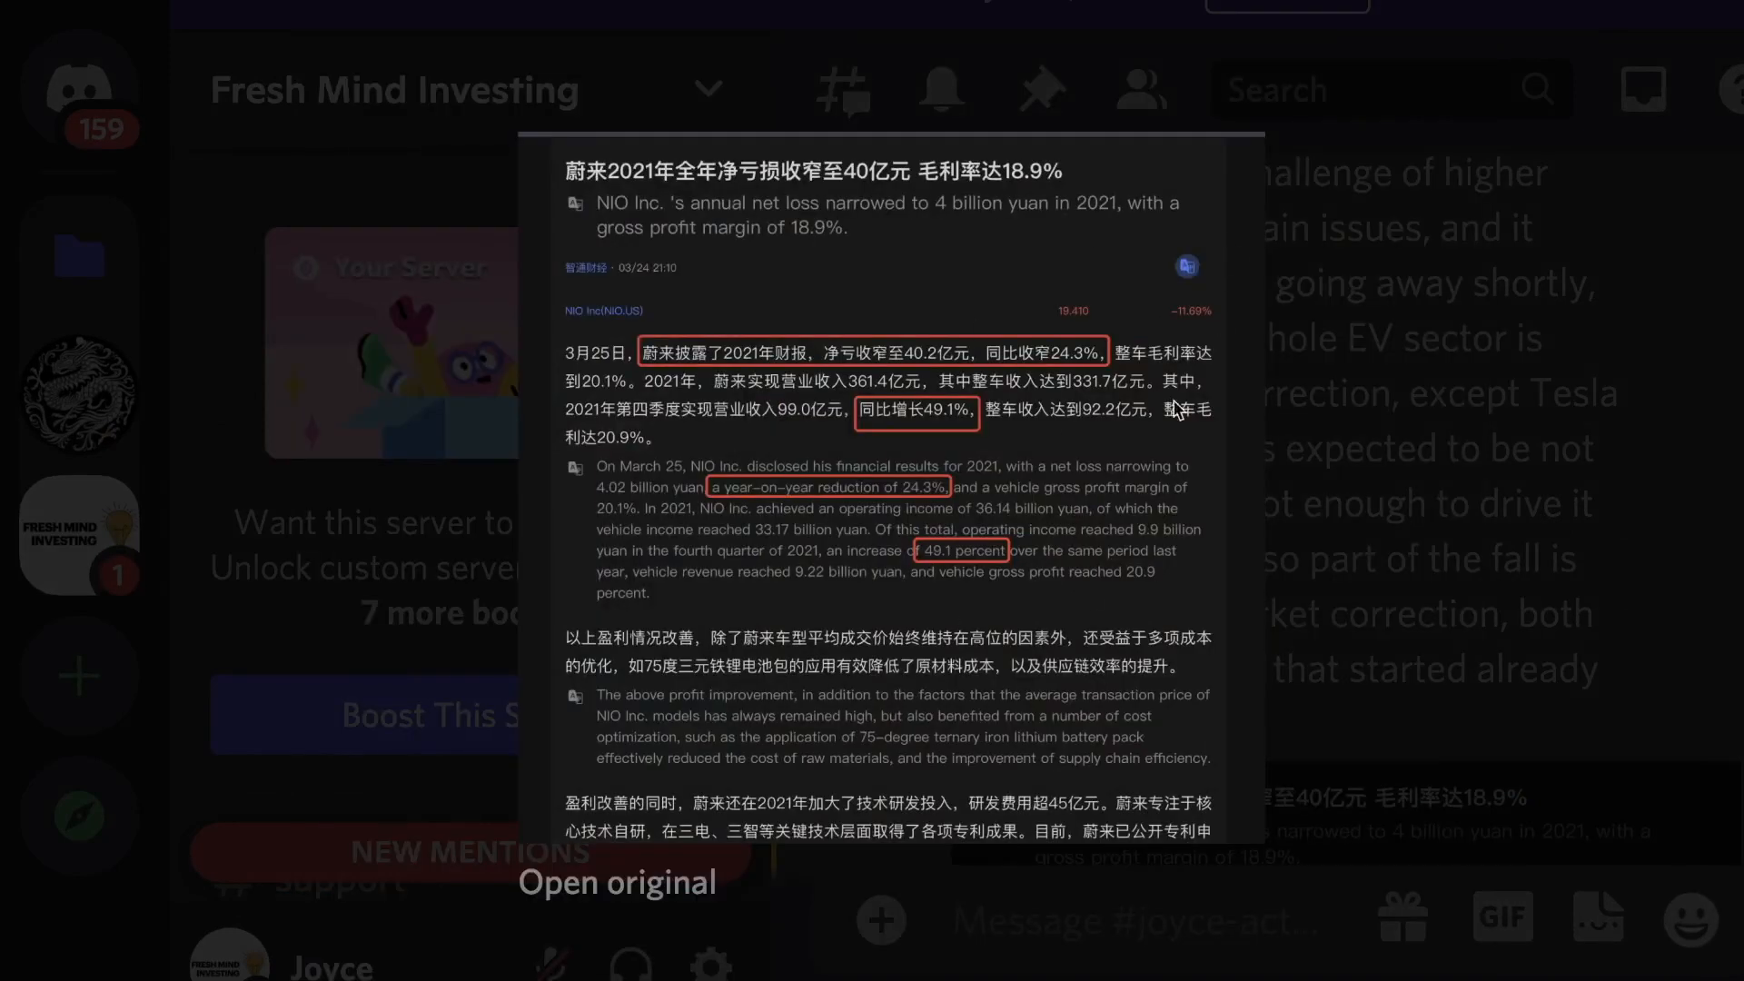
pyautogui.moveTo(1088, 480)
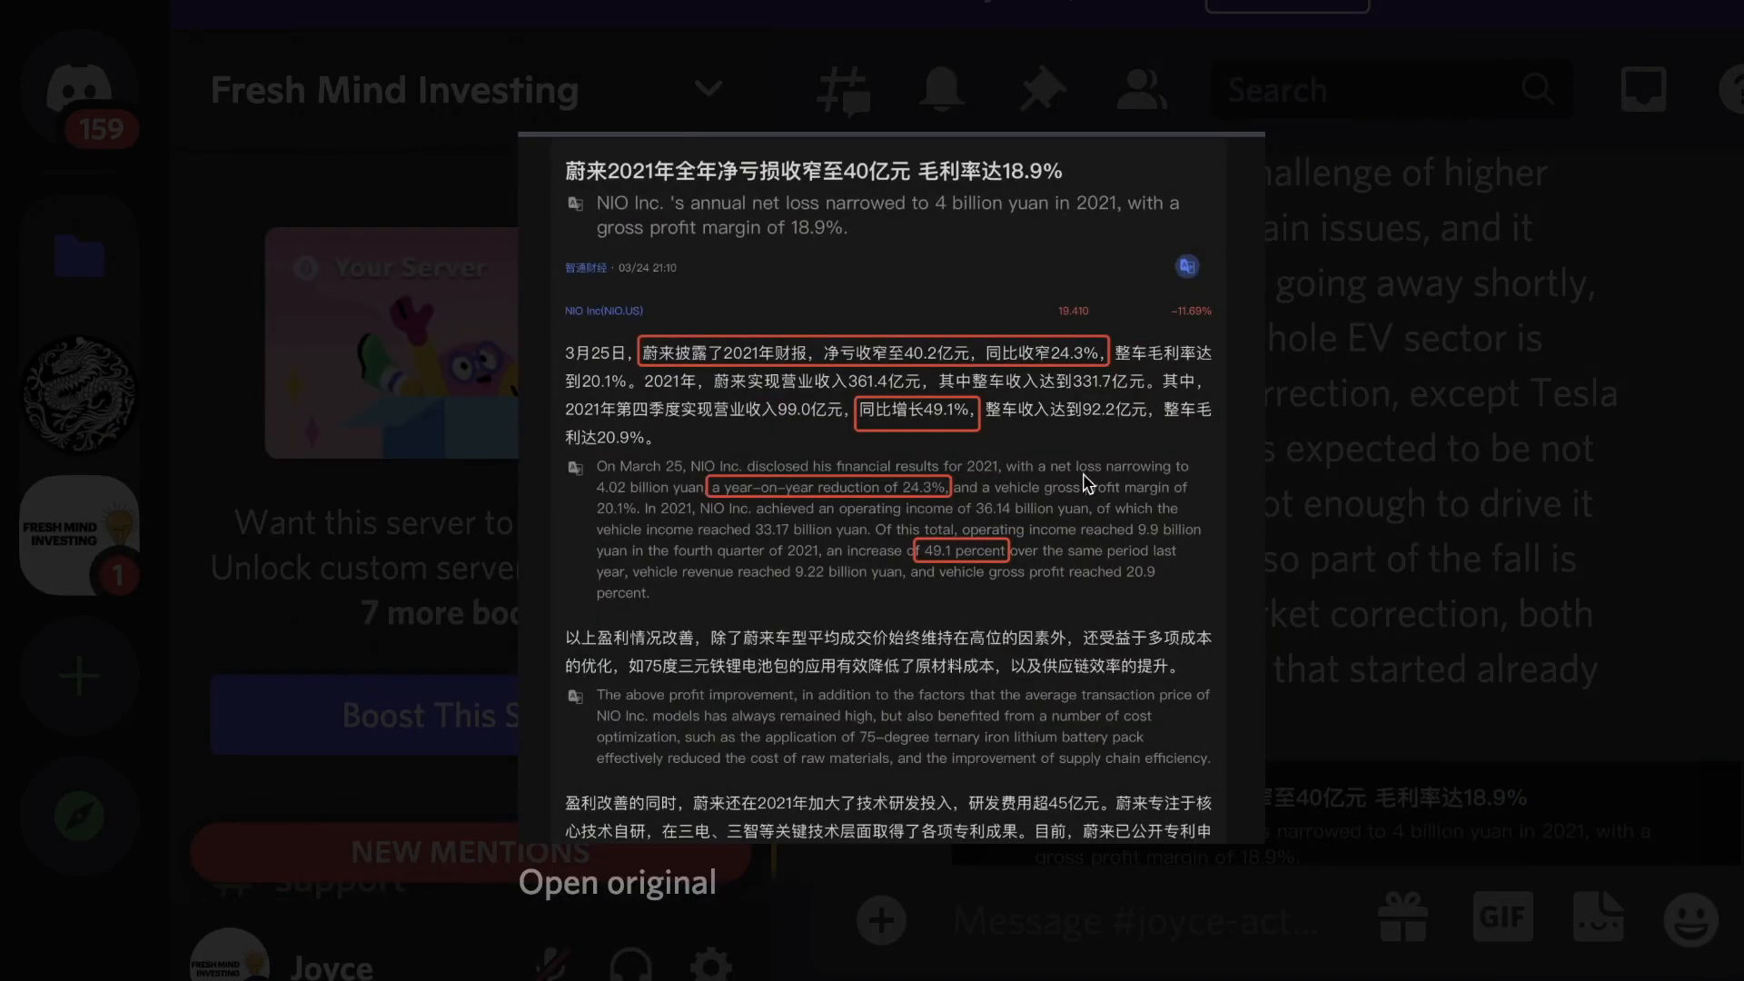
pyautogui.moveTo(917, 519)
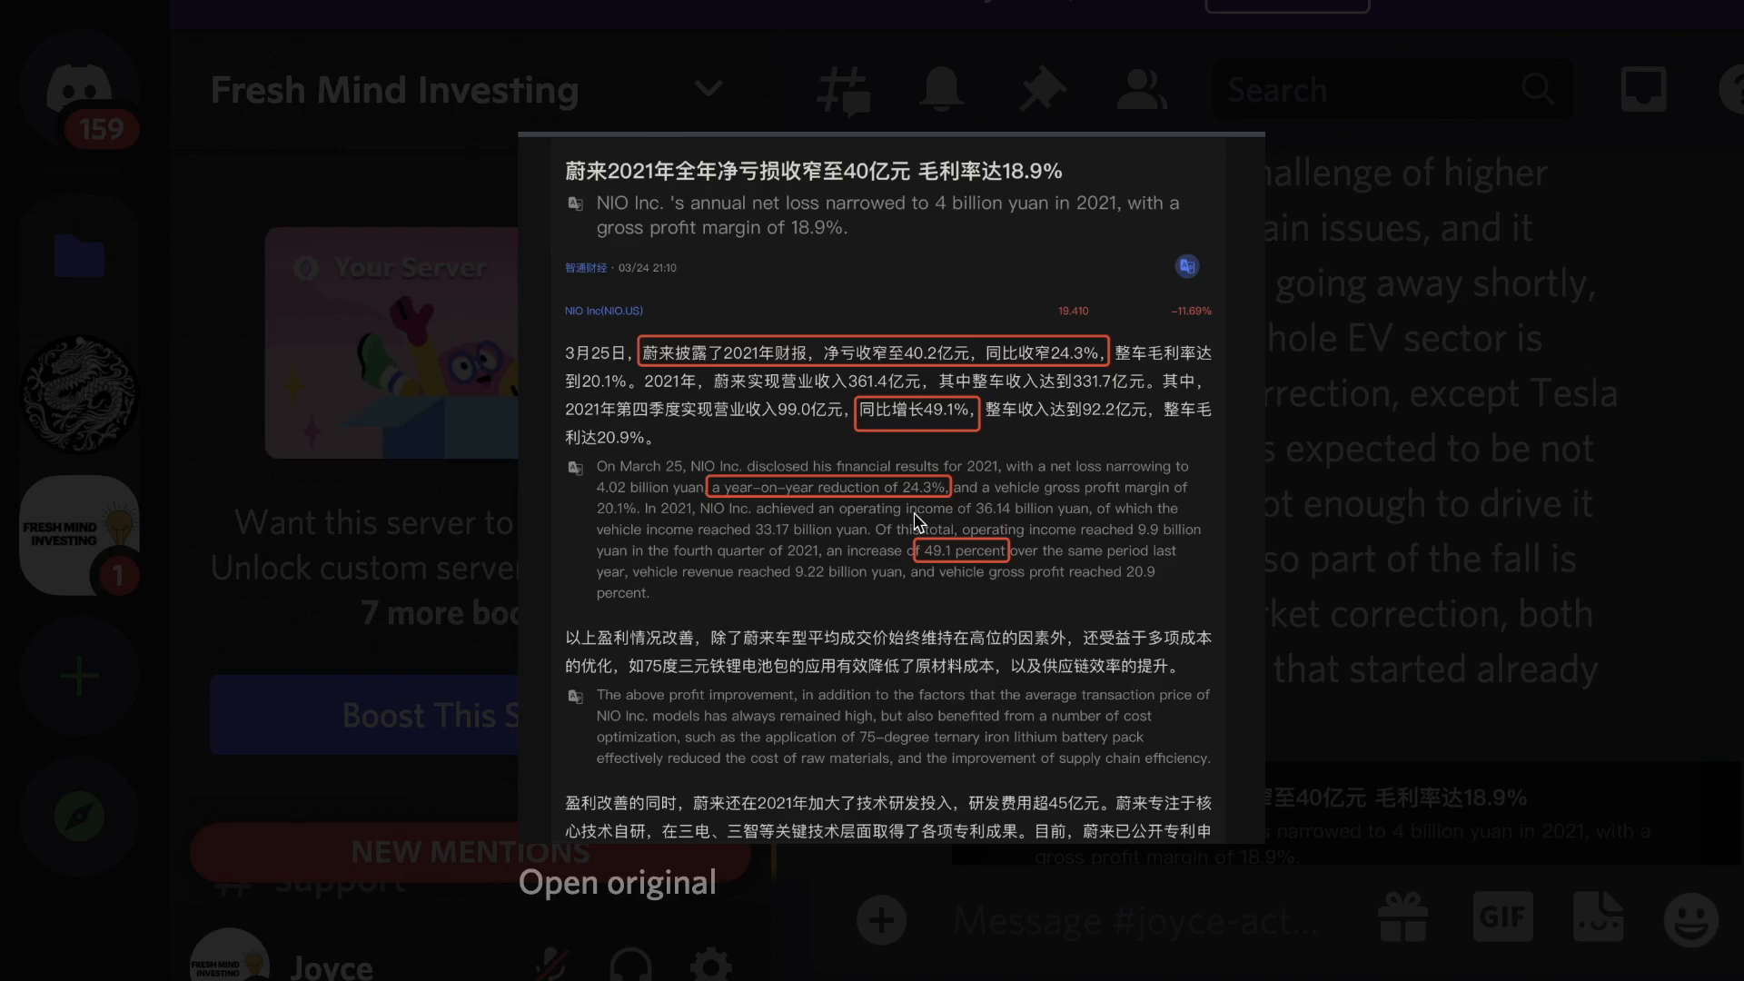
pyautogui.moveTo(961, 680)
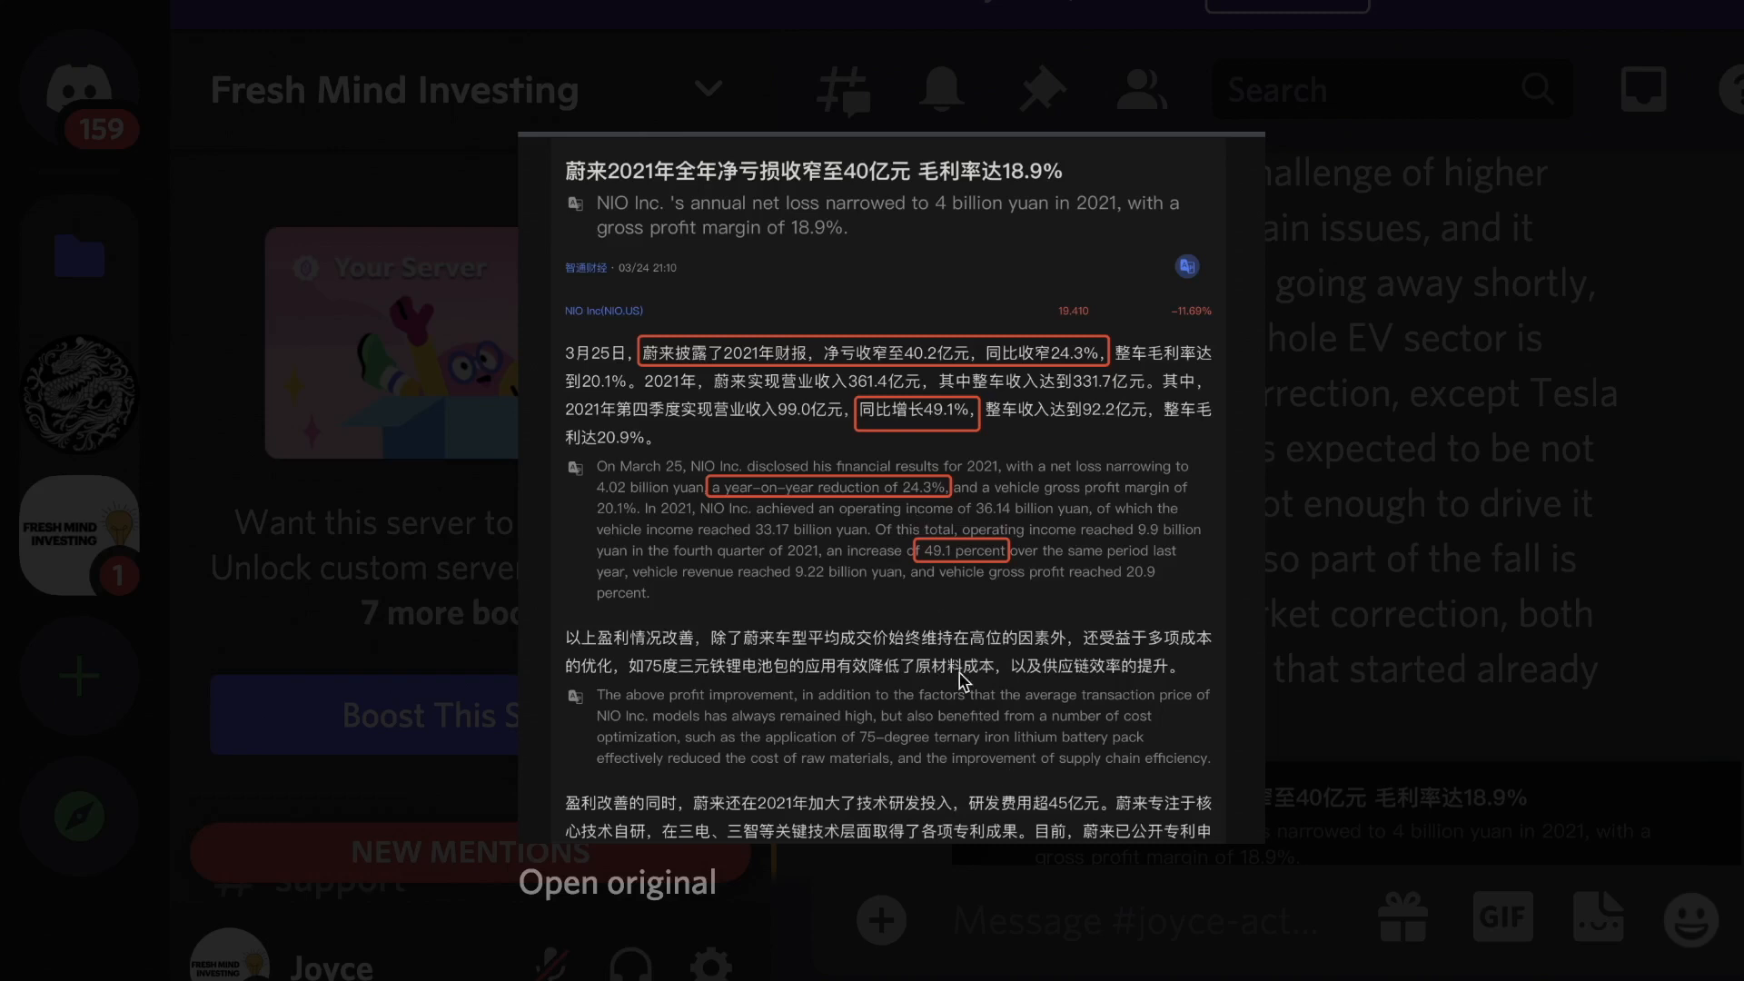
pyautogui.moveTo(856, 481)
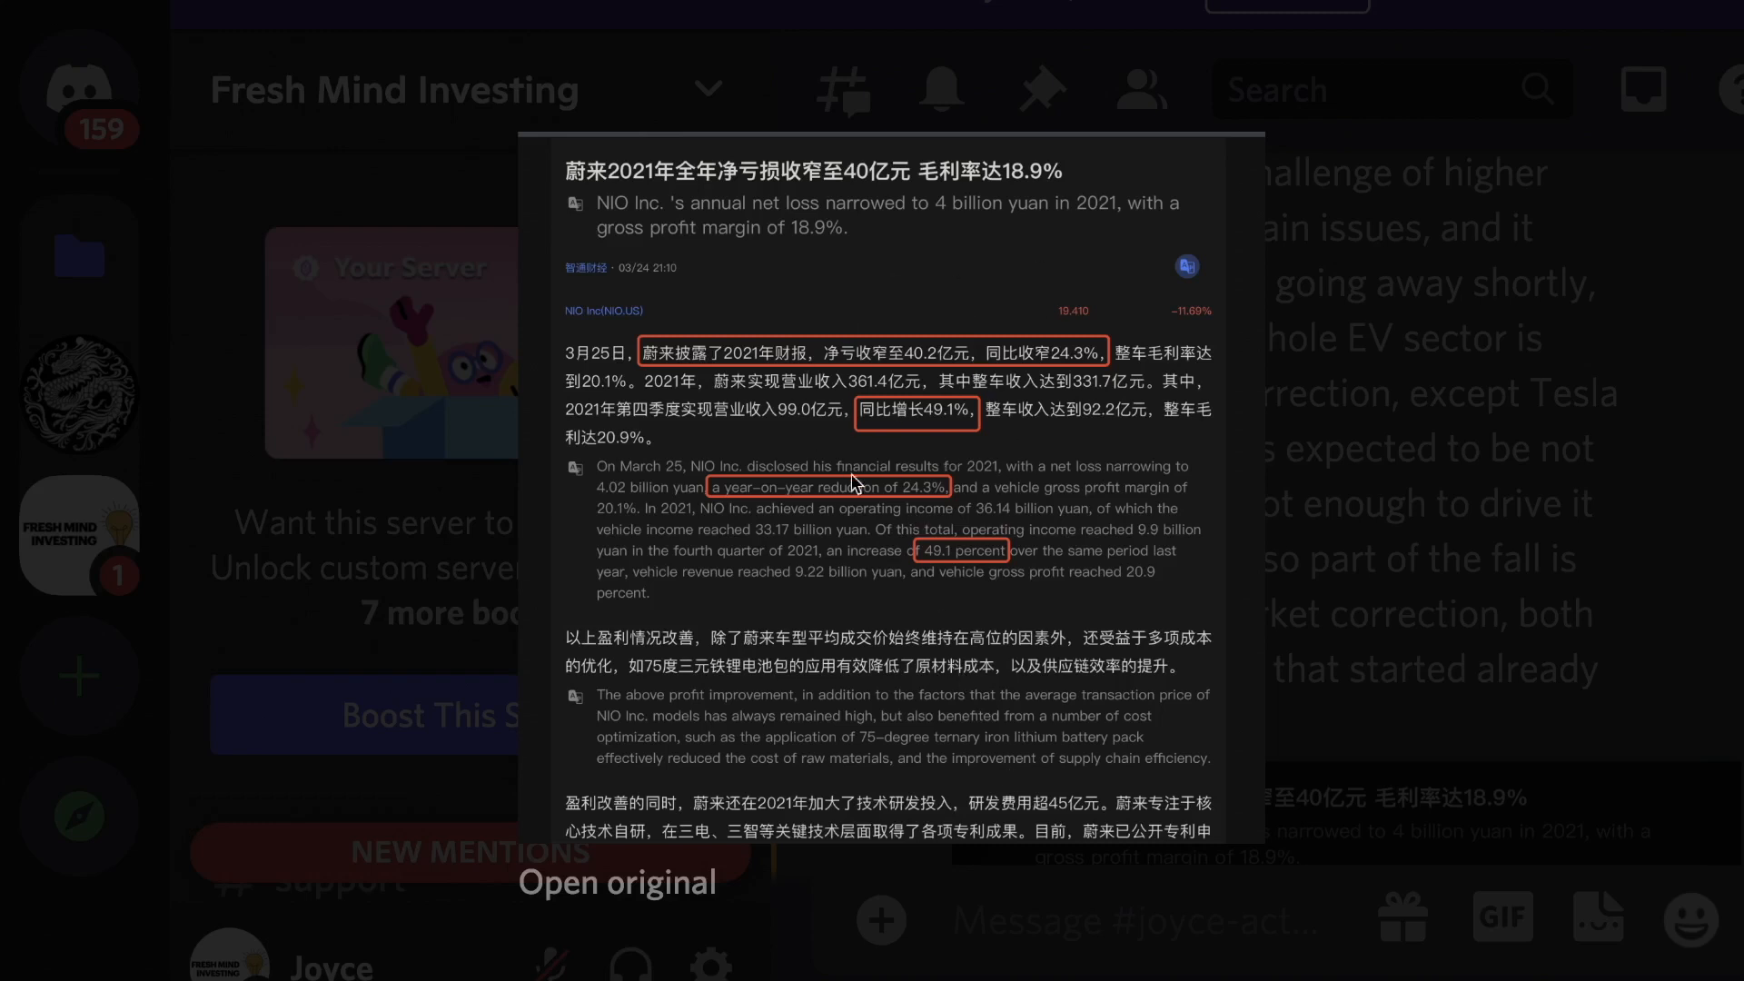
pyautogui.moveTo(954, 442)
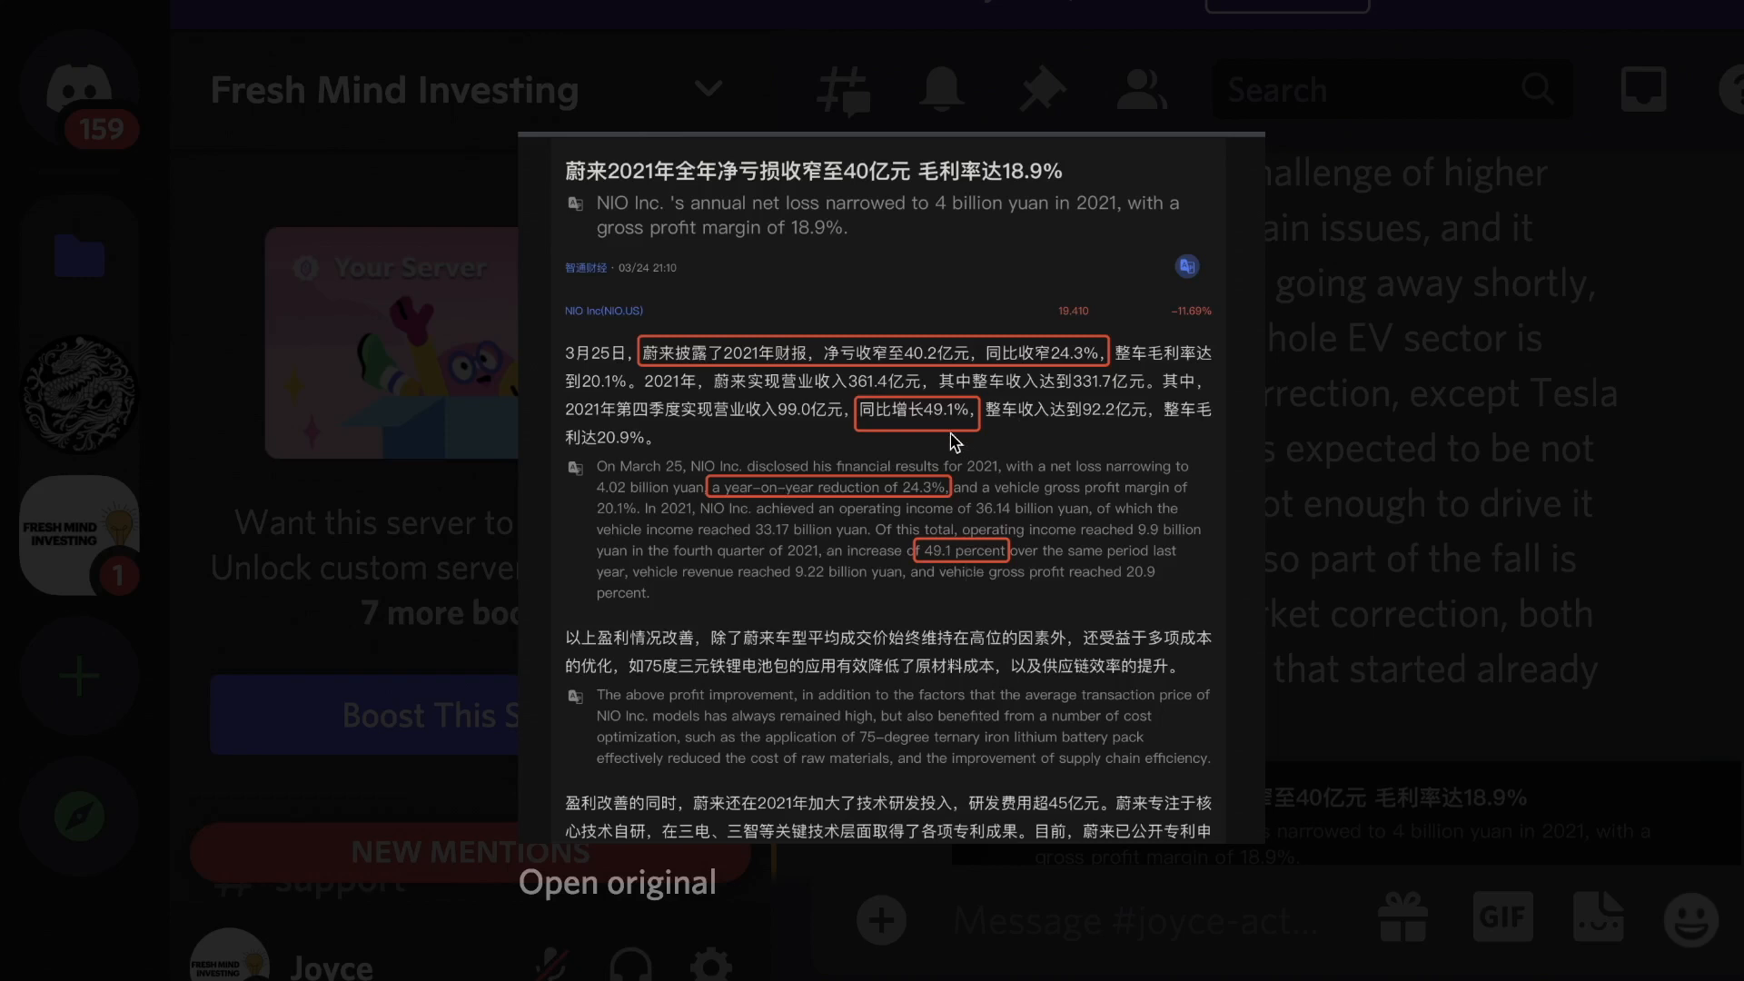
pyautogui.moveTo(993, 743)
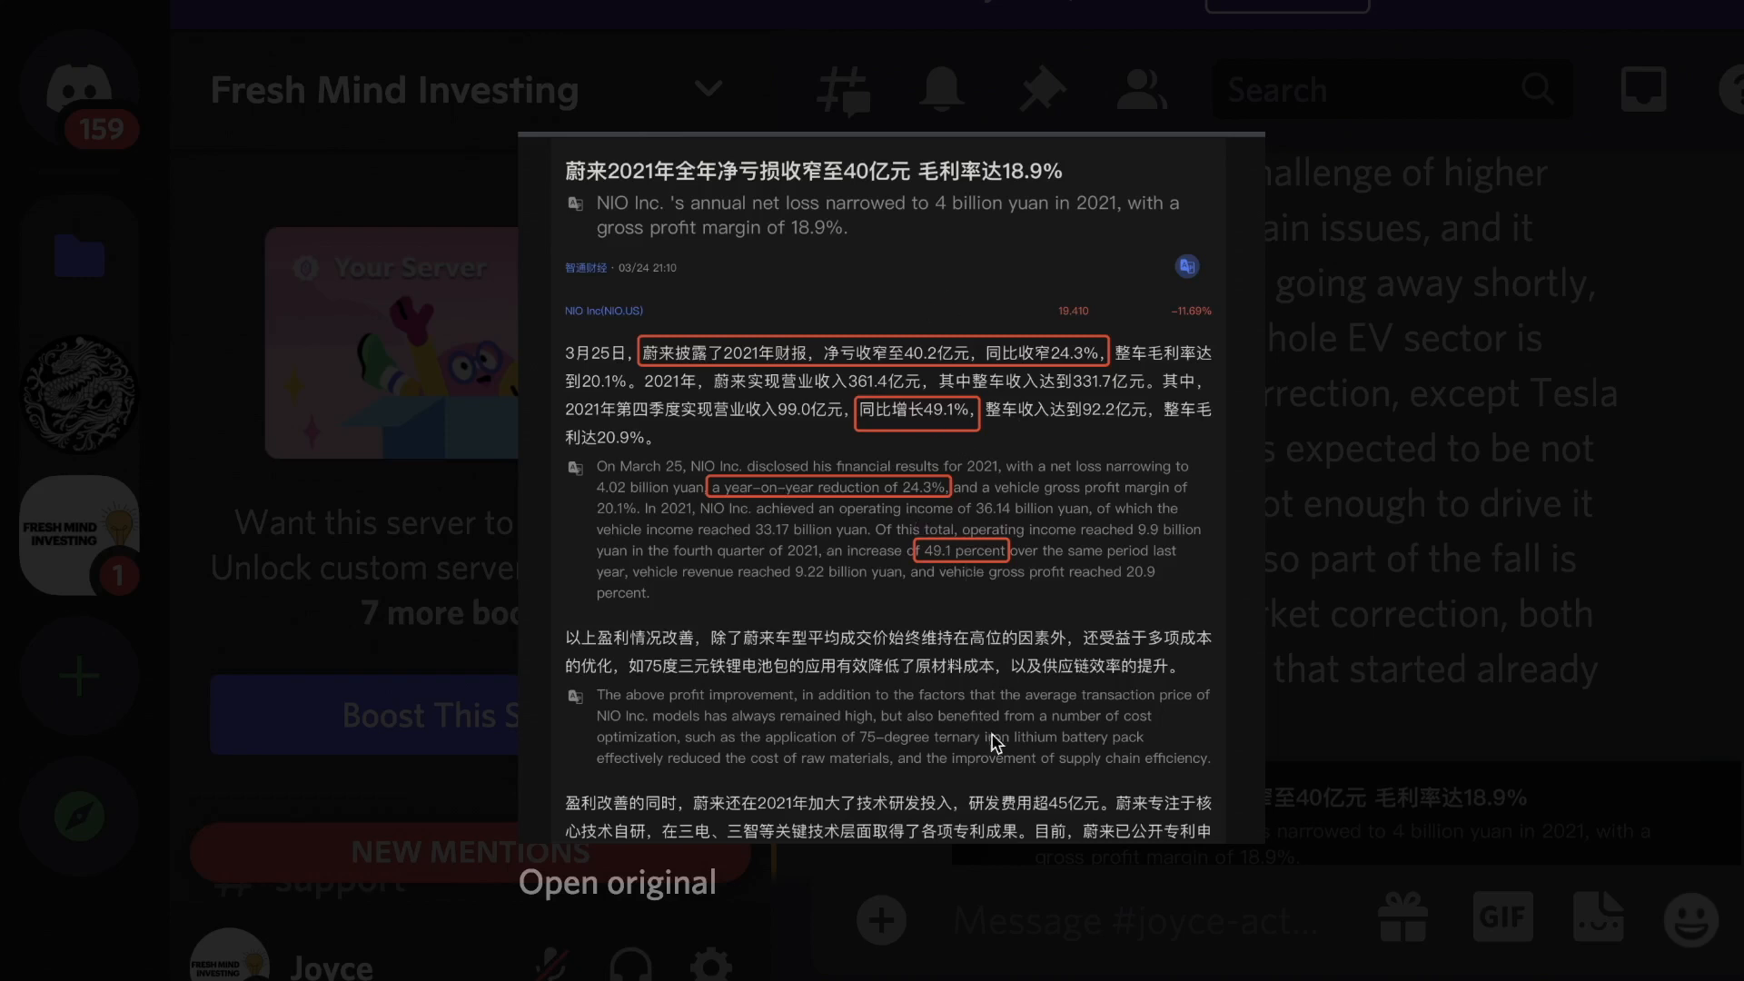
pyautogui.moveTo(1156, 627)
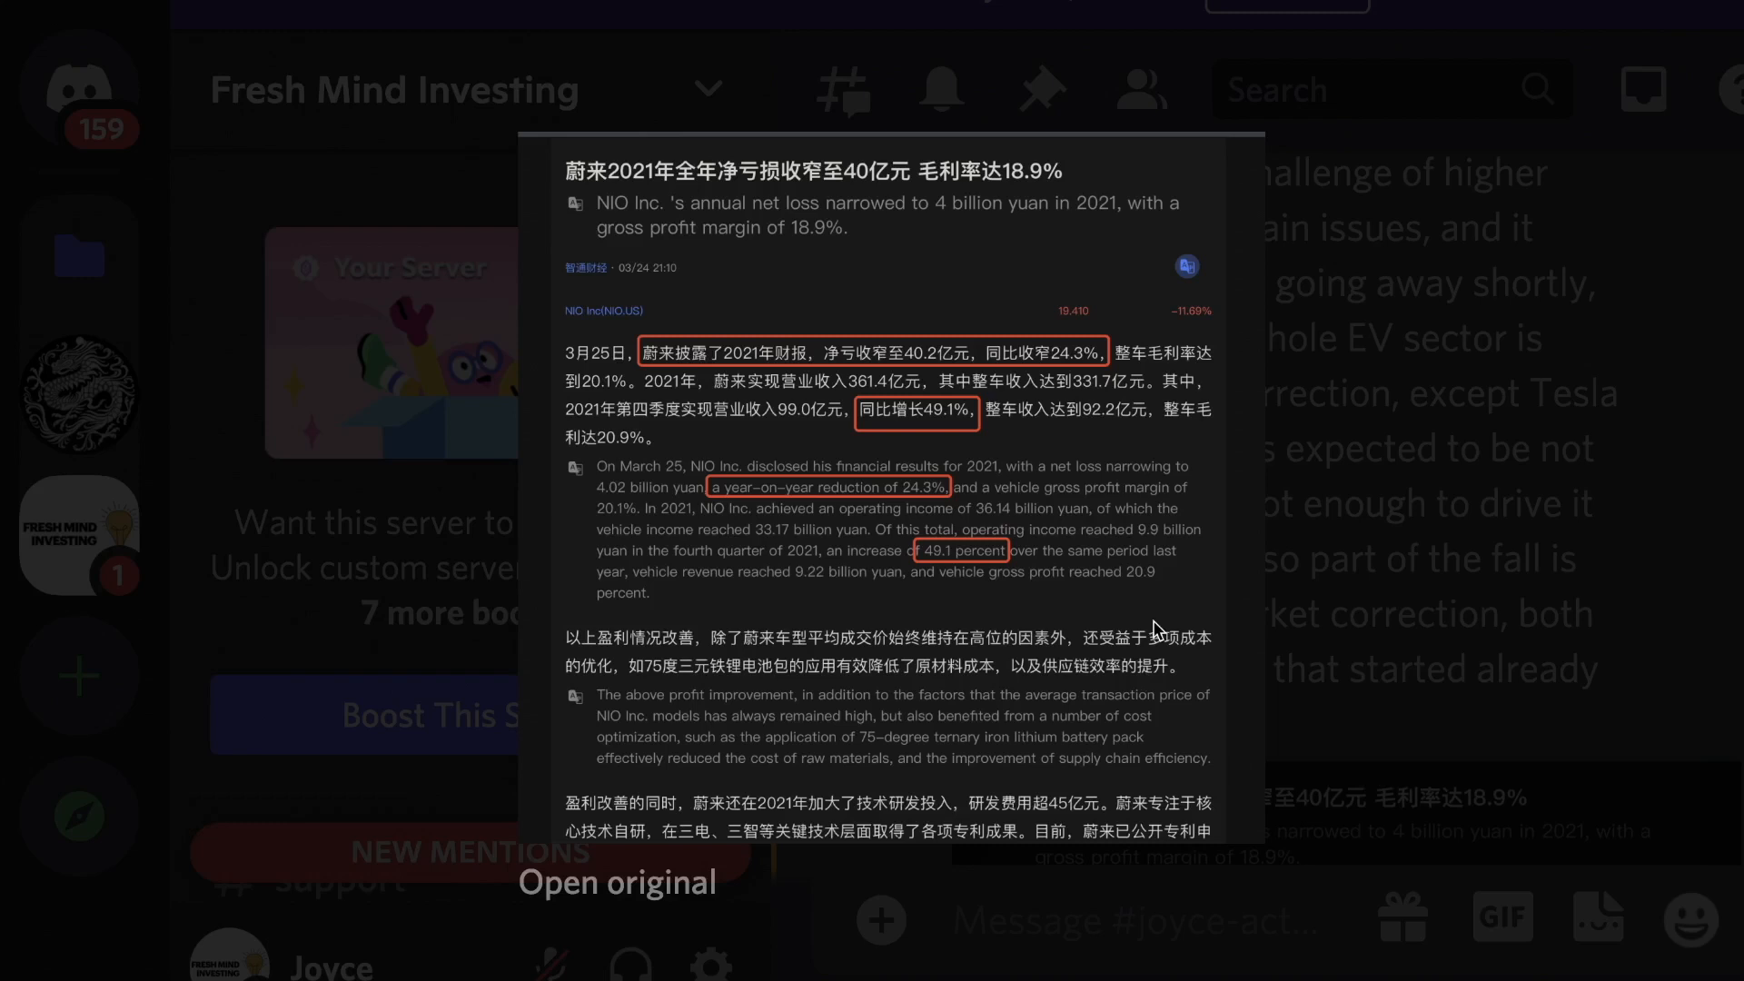
pyautogui.moveTo(1056, 619)
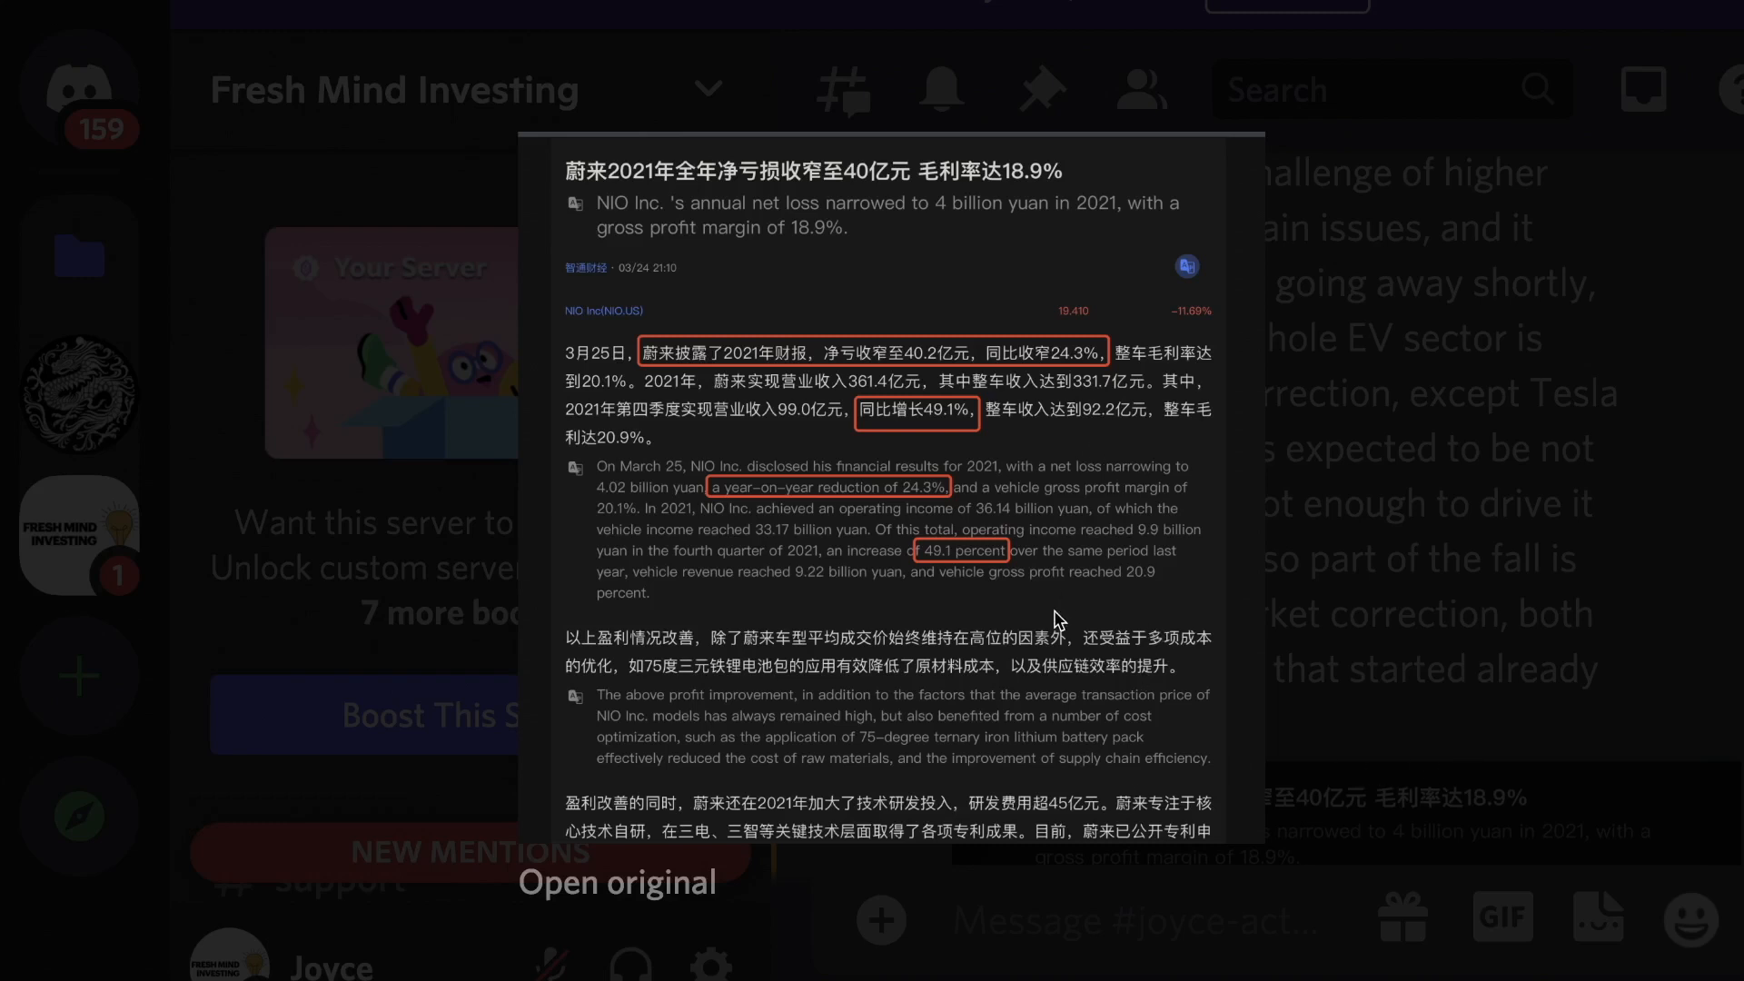
pyautogui.moveTo(1329, 382)
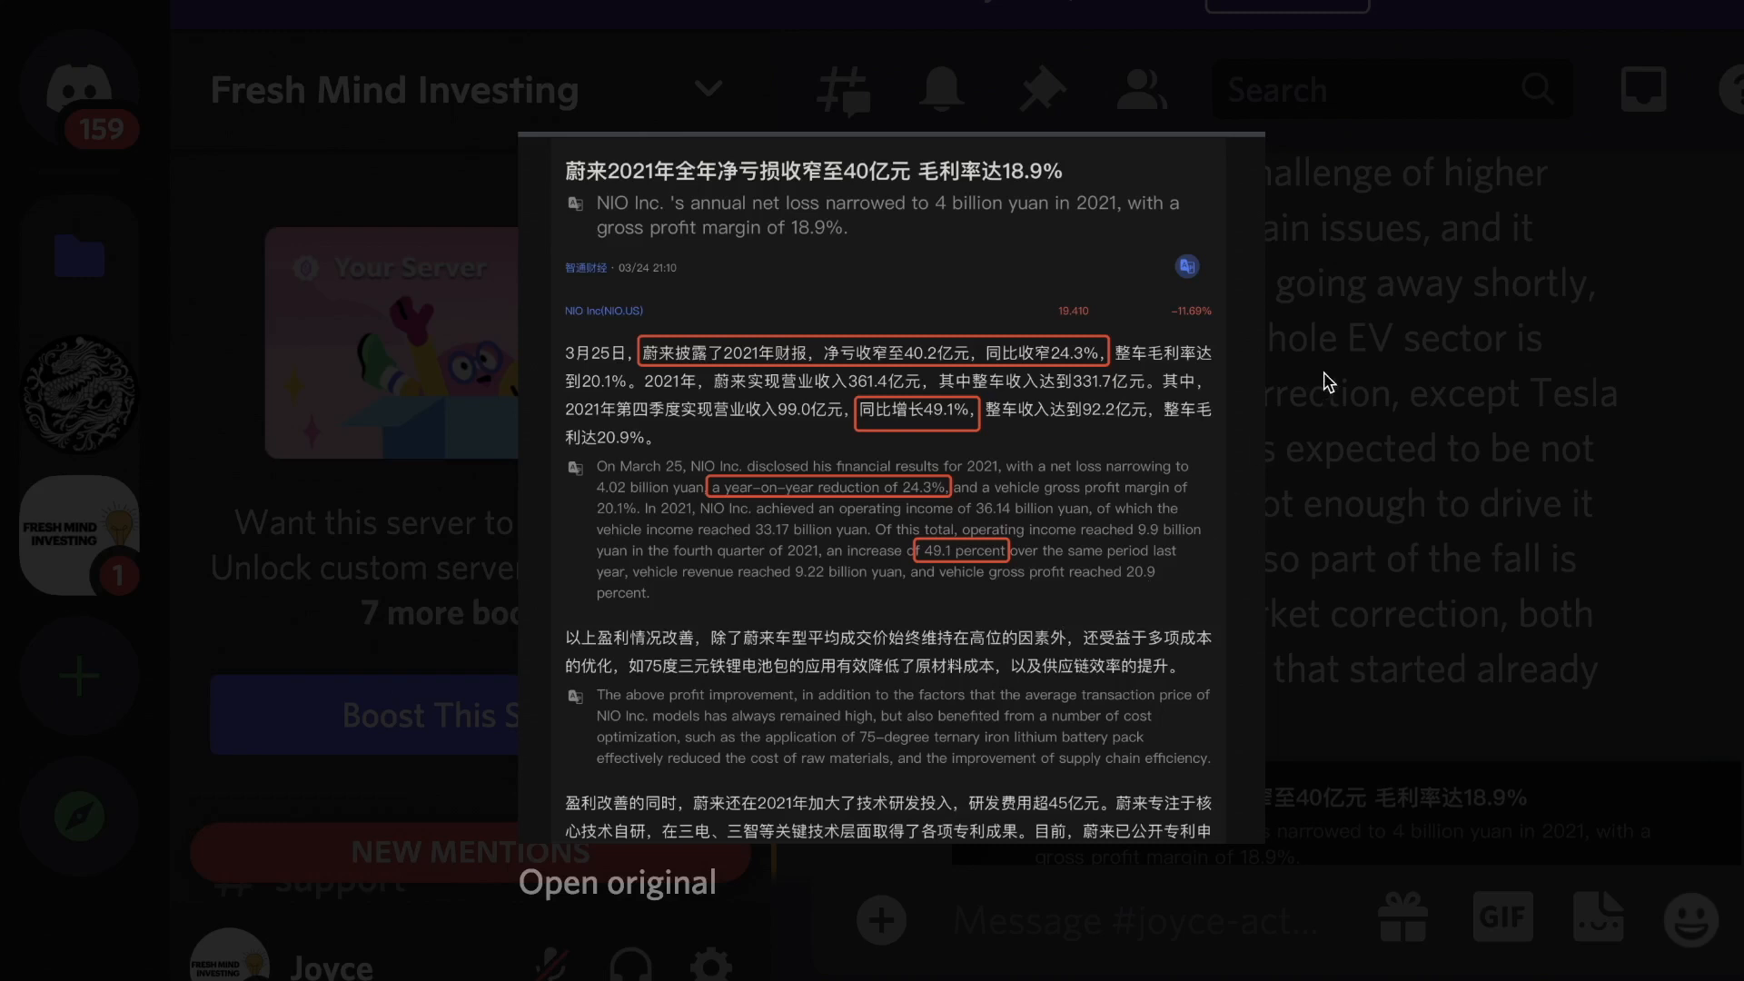
pyautogui.moveTo(852, 378)
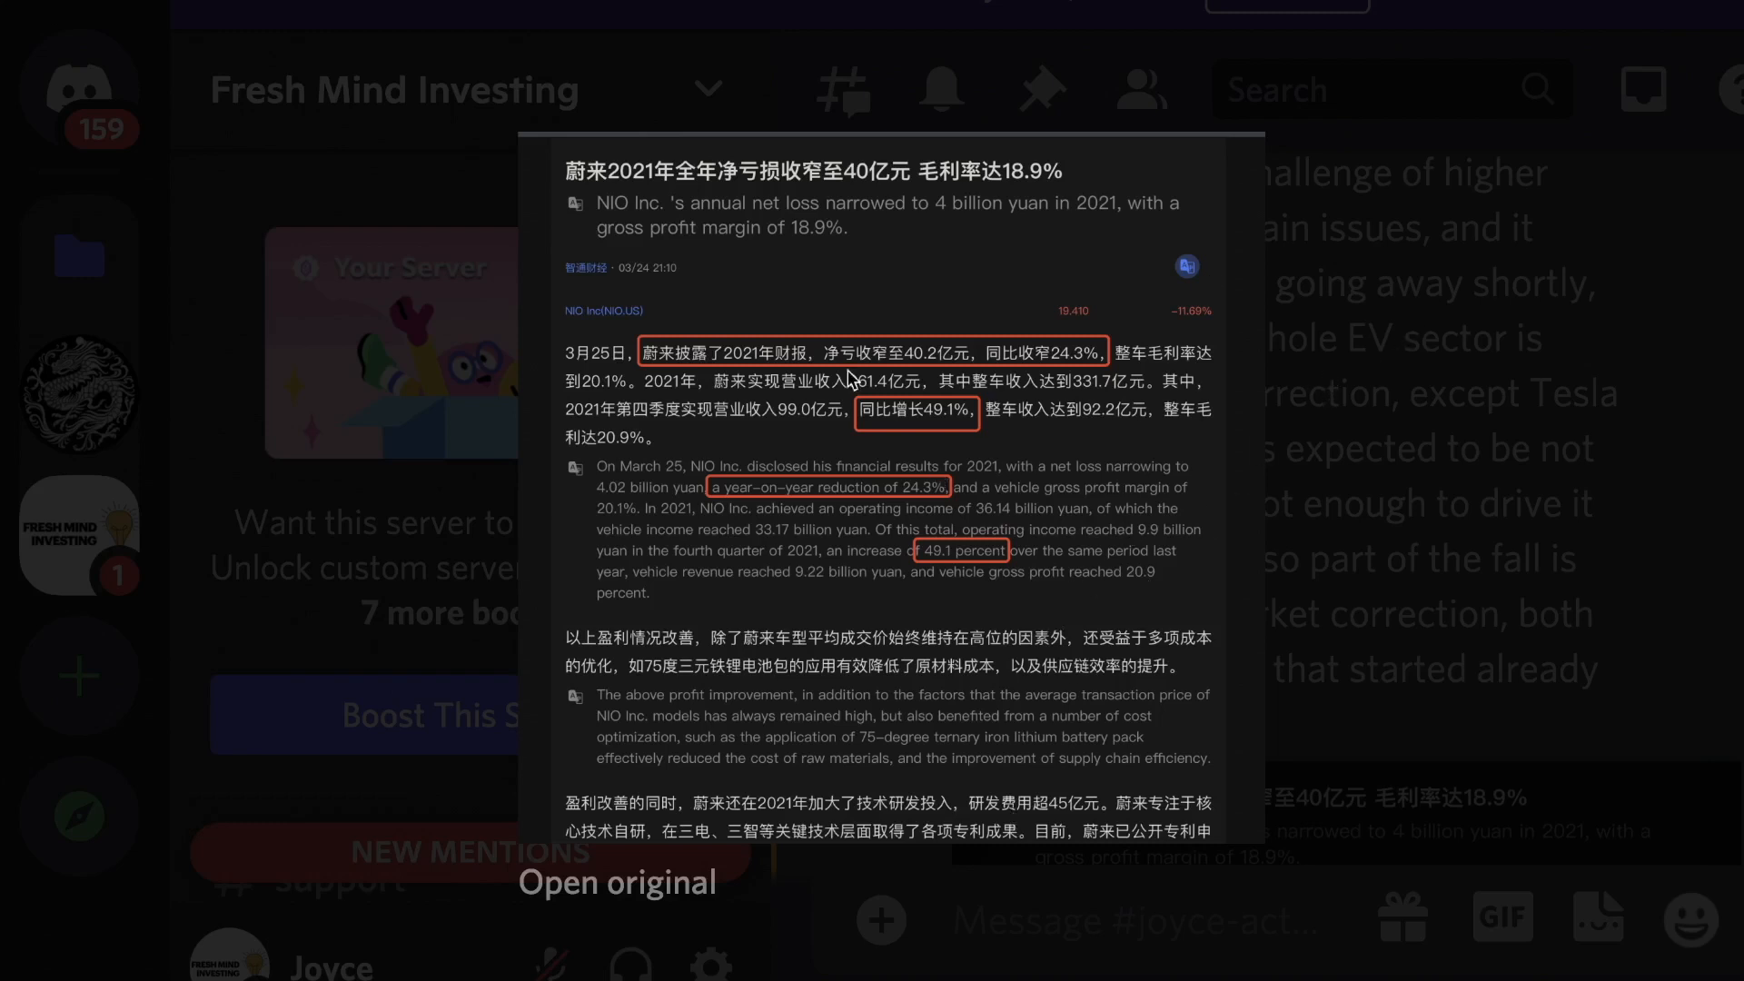
pyautogui.moveTo(792, 723)
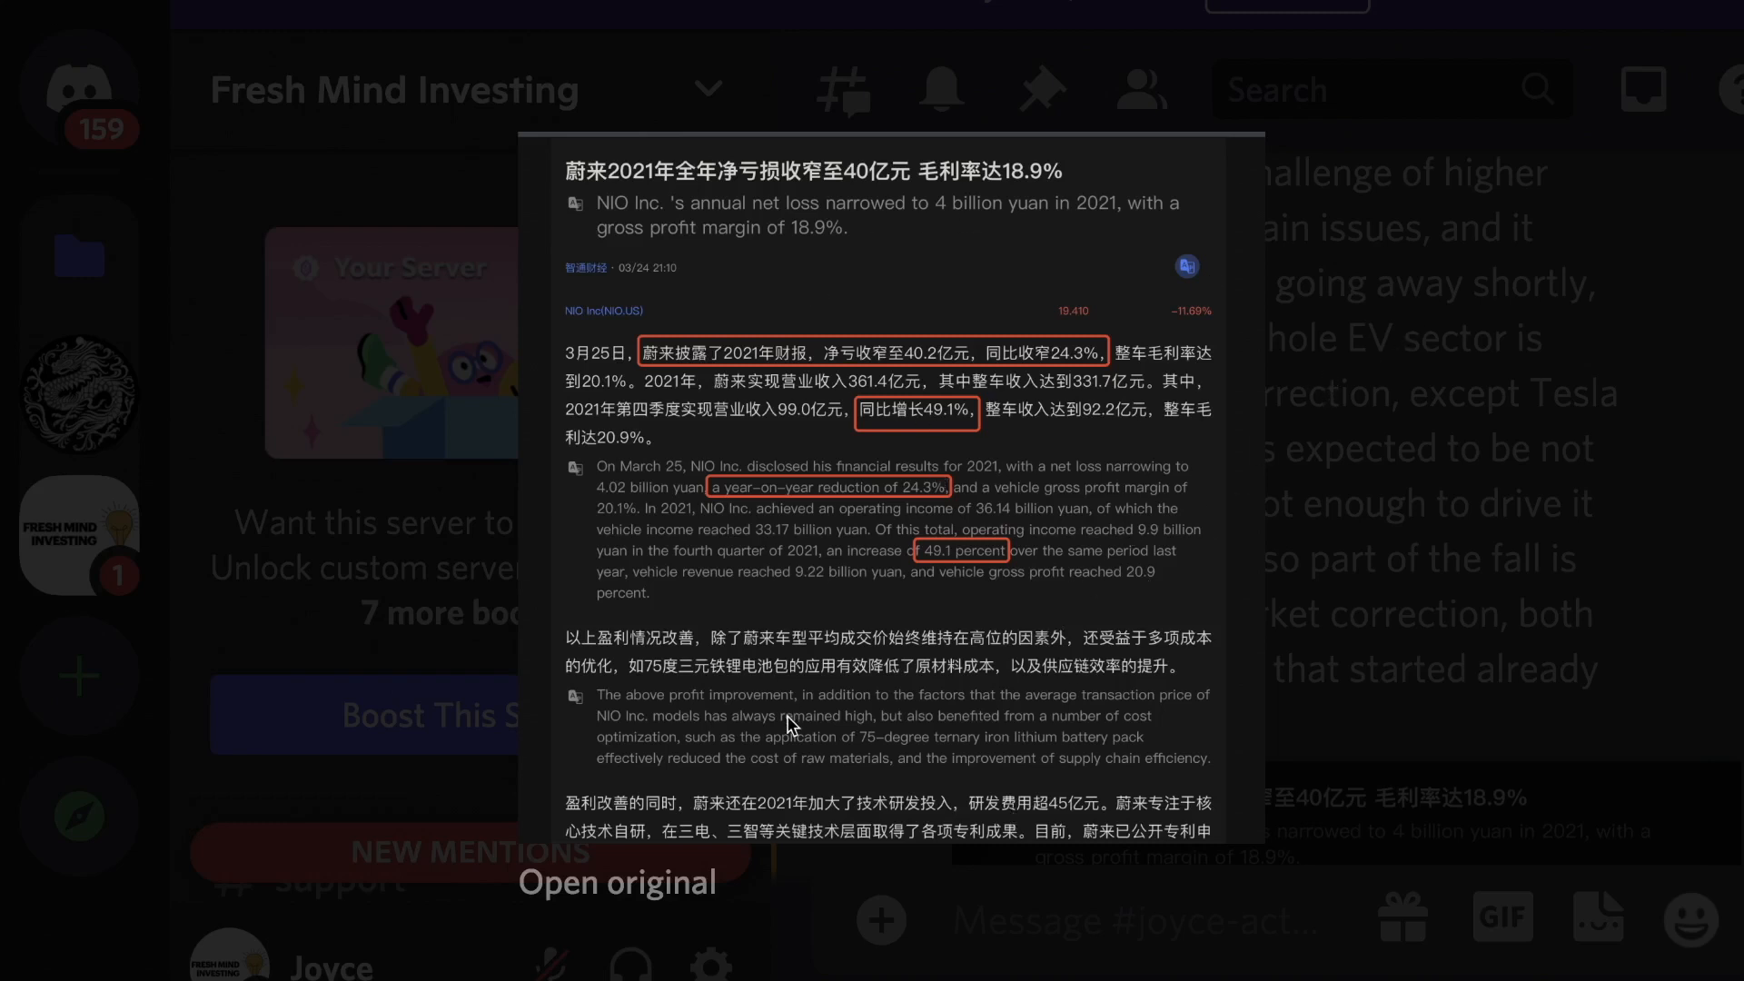
pyautogui.moveTo(910, 923)
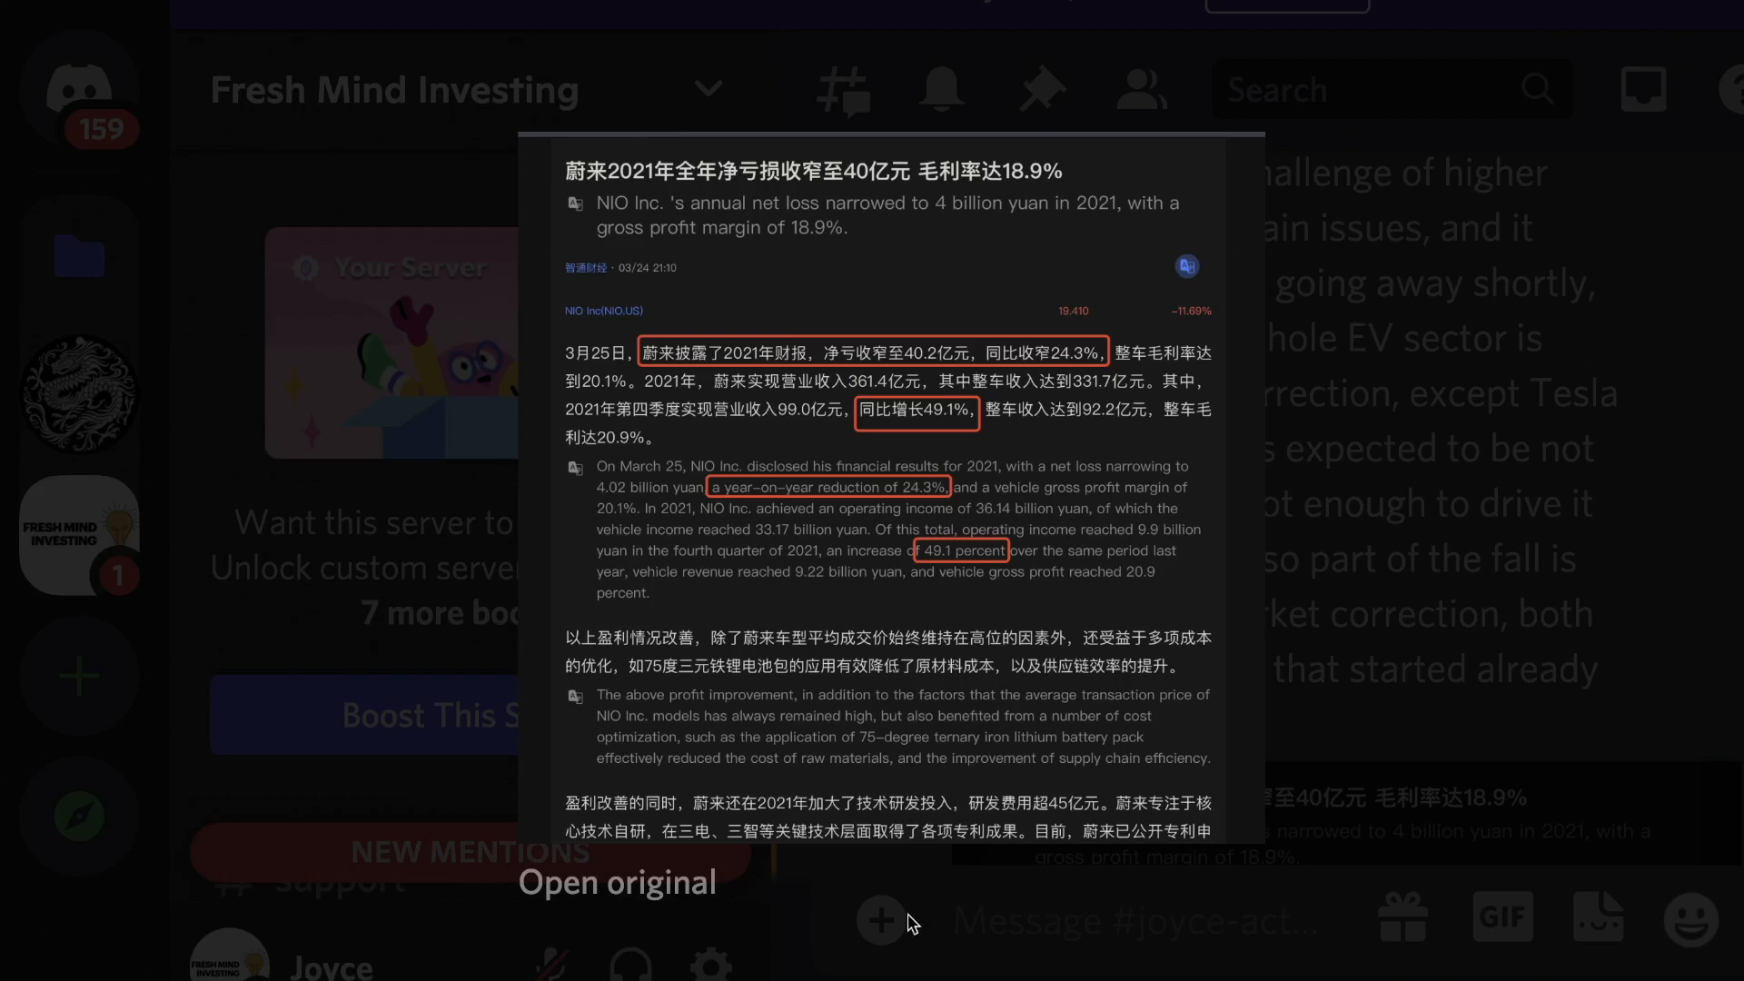
pyautogui.moveTo(512, 618)
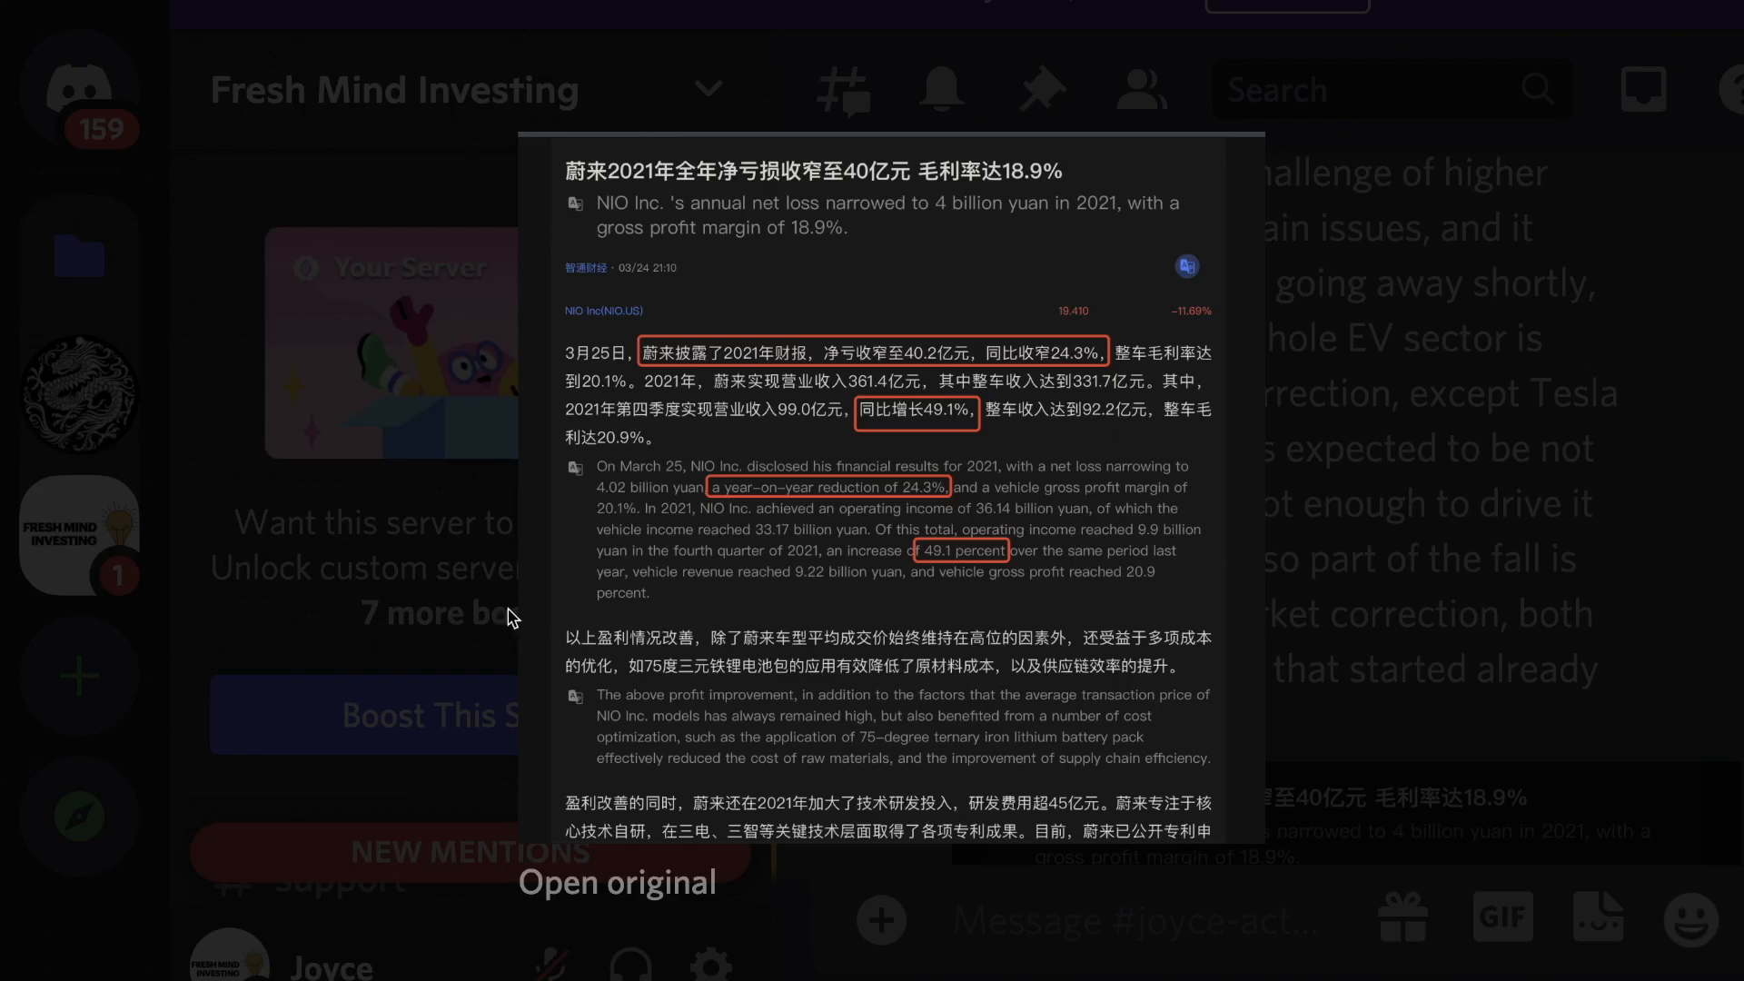
pyautogui.moveTo(1001, 425)
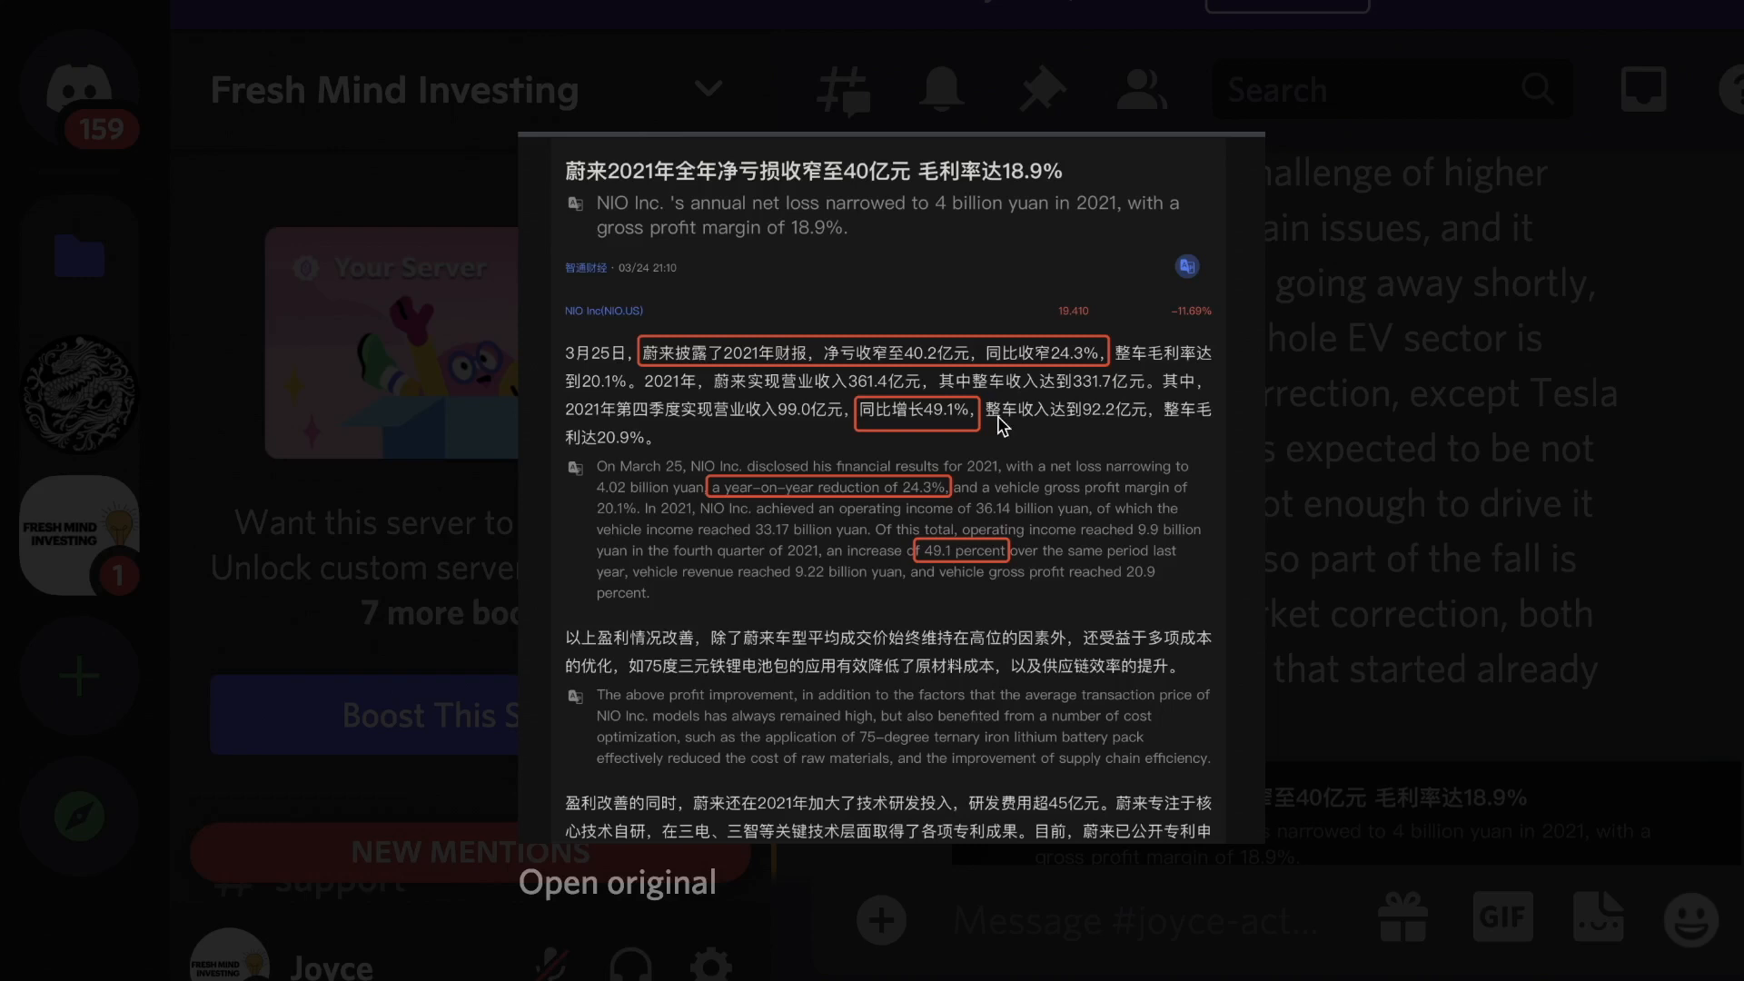
pyautogui.moveTo(1190, 506)
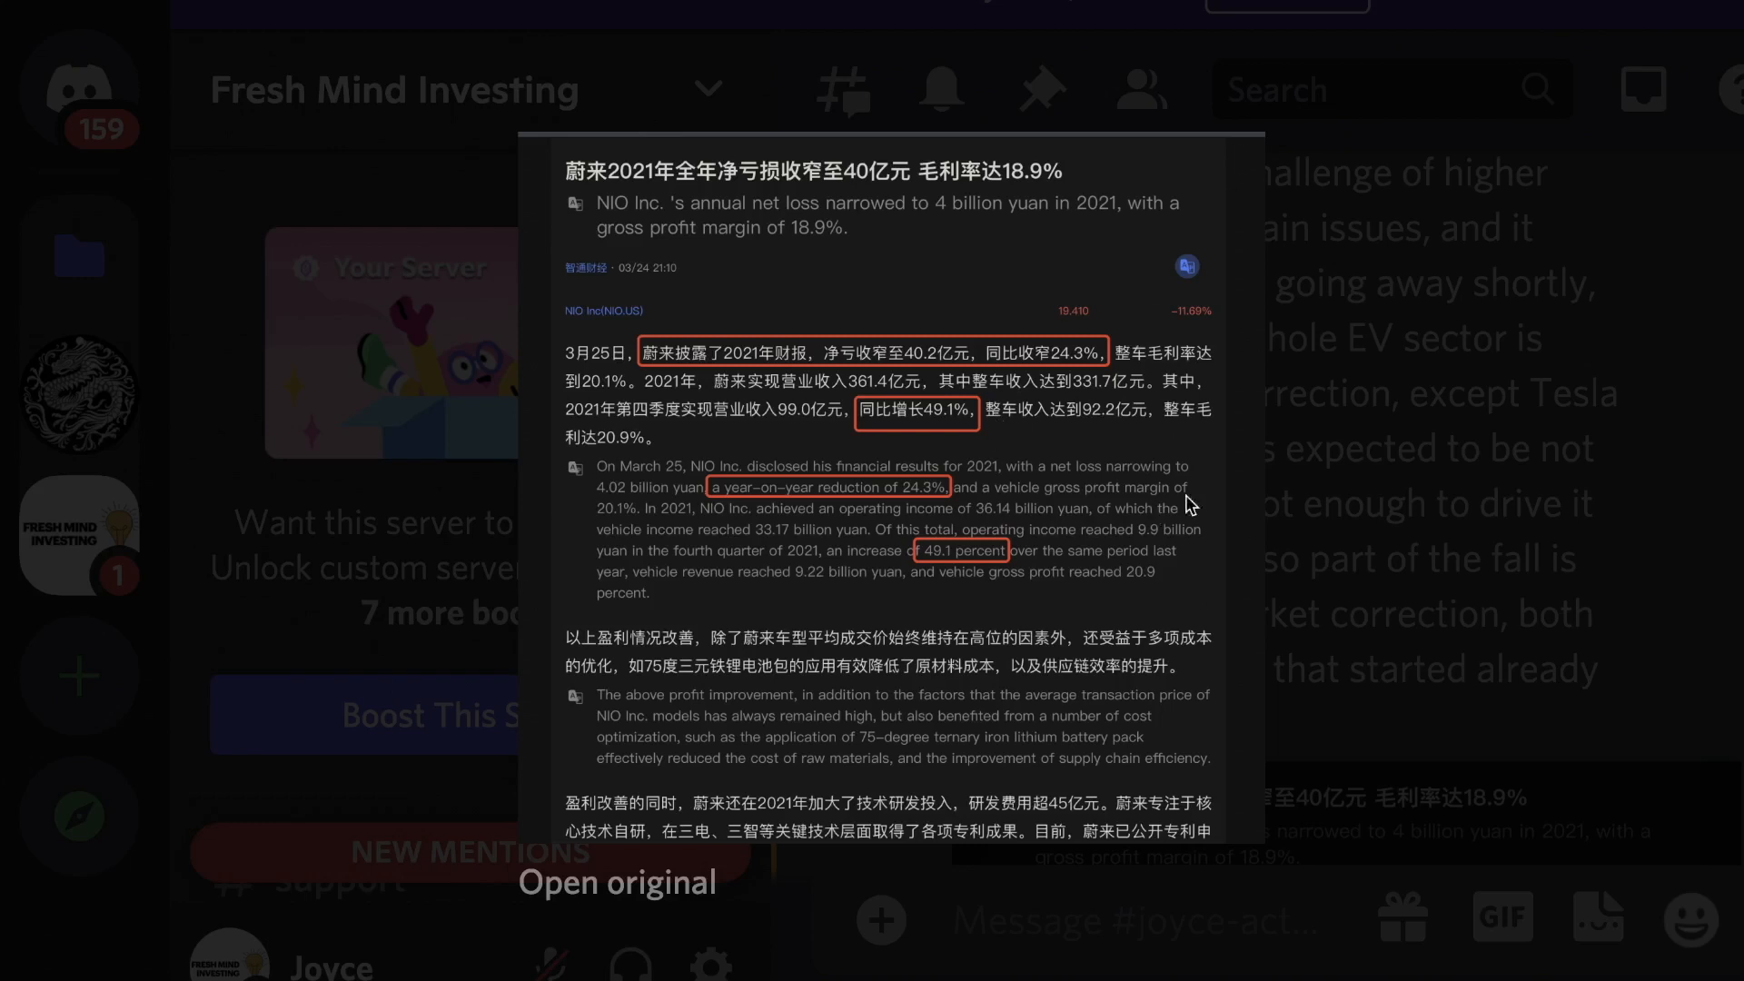
pyautogui.moveTo(938, 515)
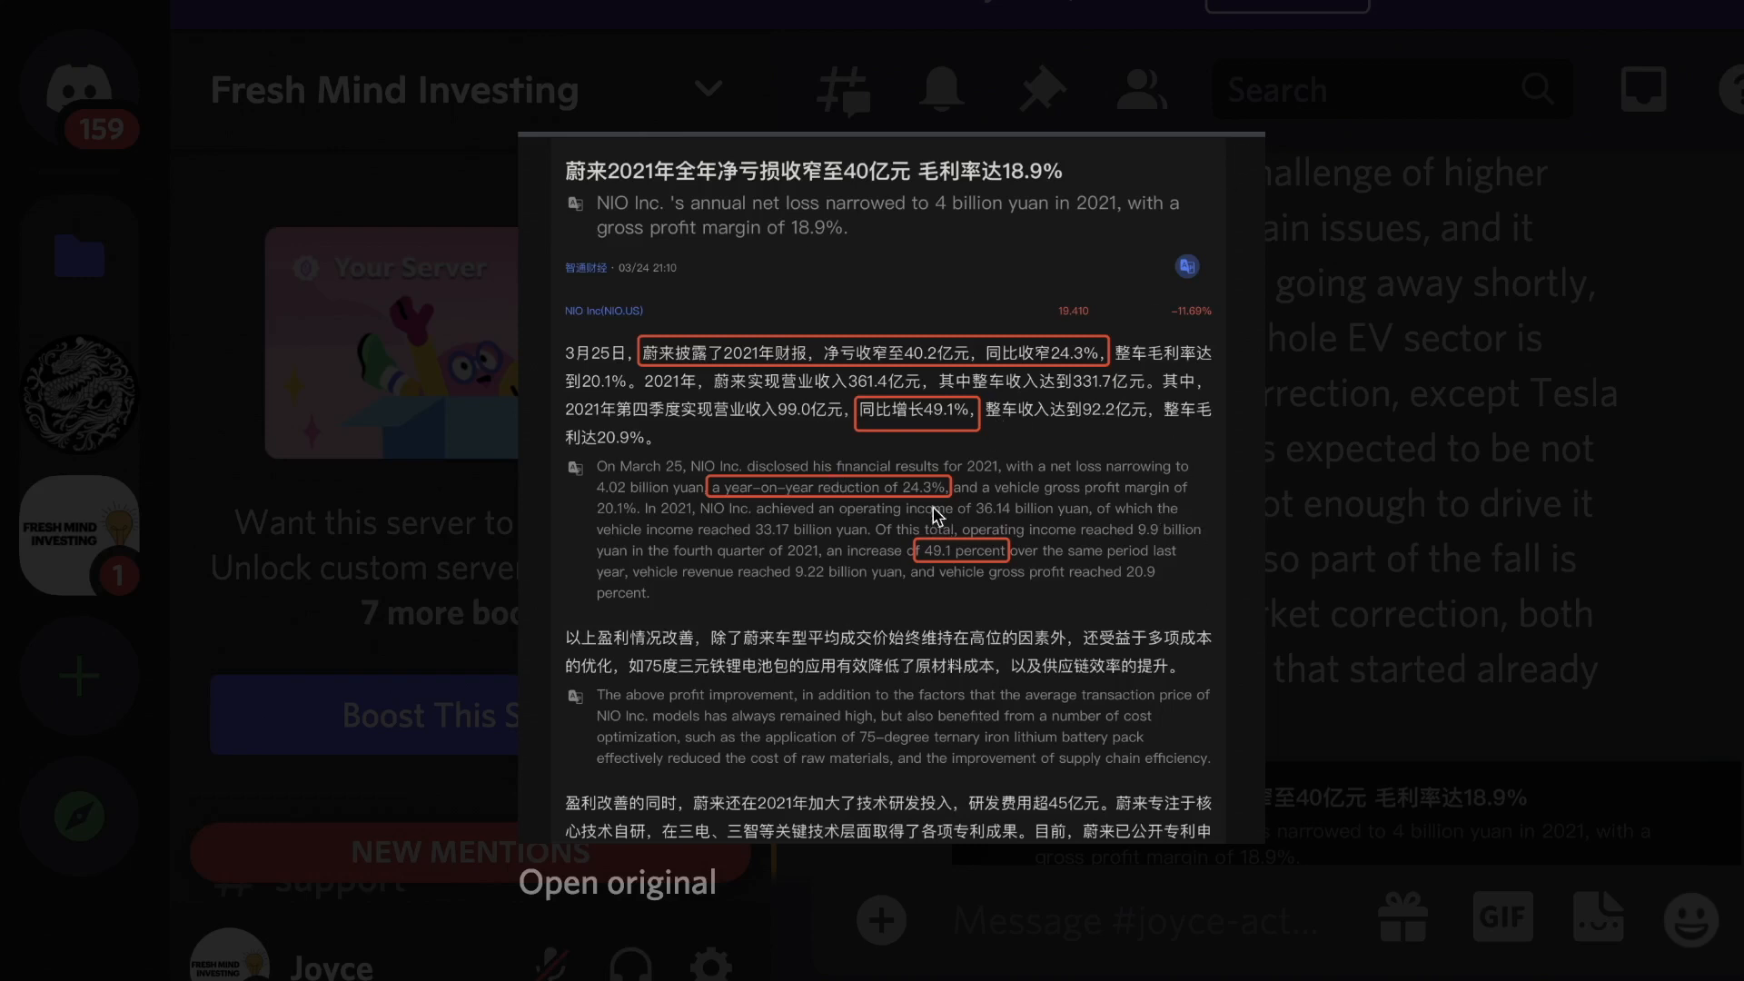
pyautogui.moveTo(1039, 430)
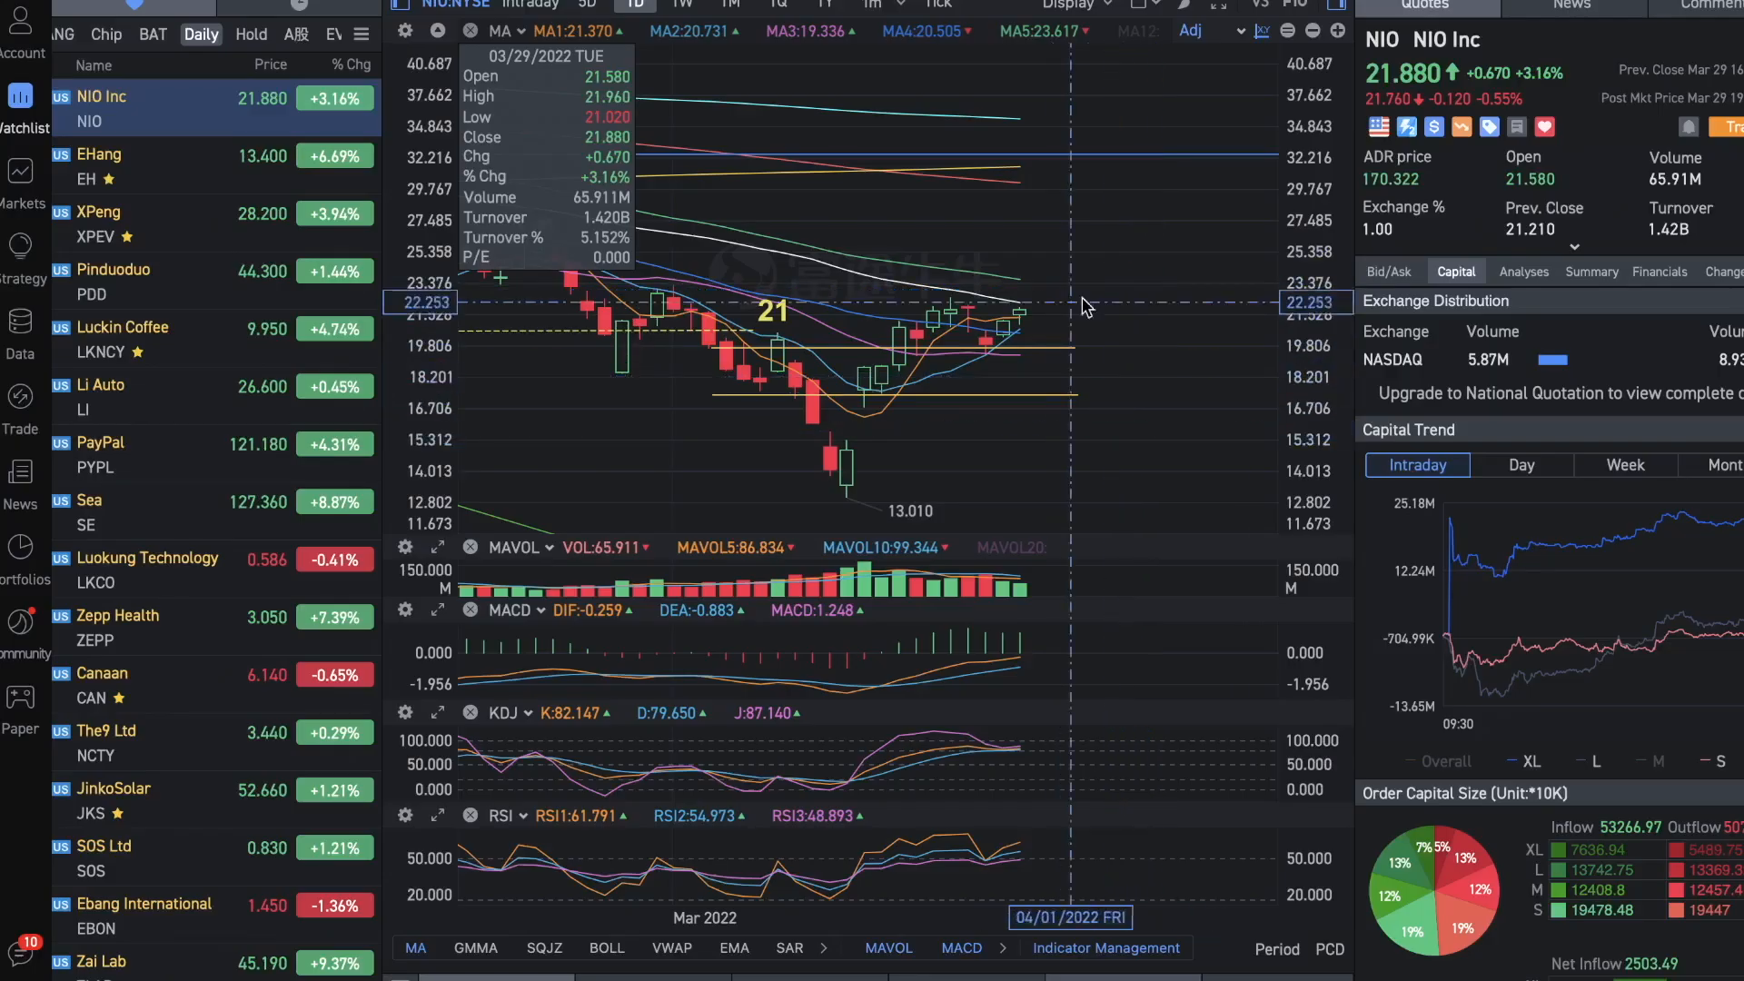
pyautogui.moveTo(1104, 331)
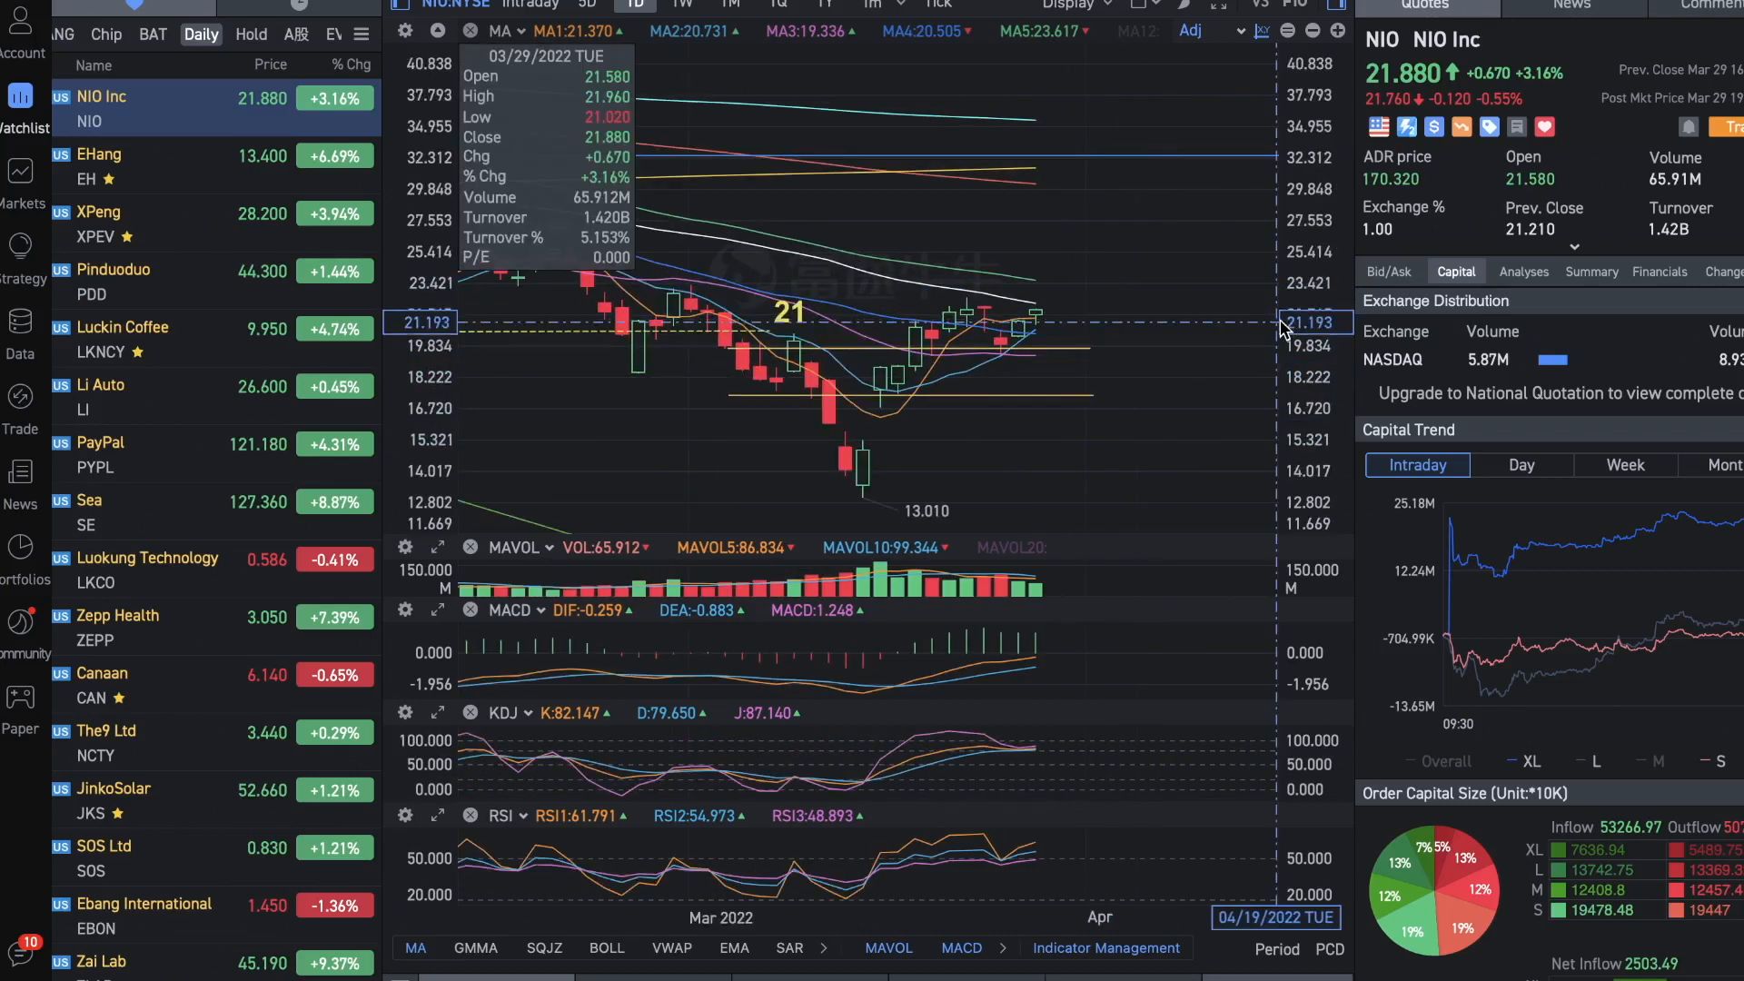
pyautogui.moveTo(1062, 326)
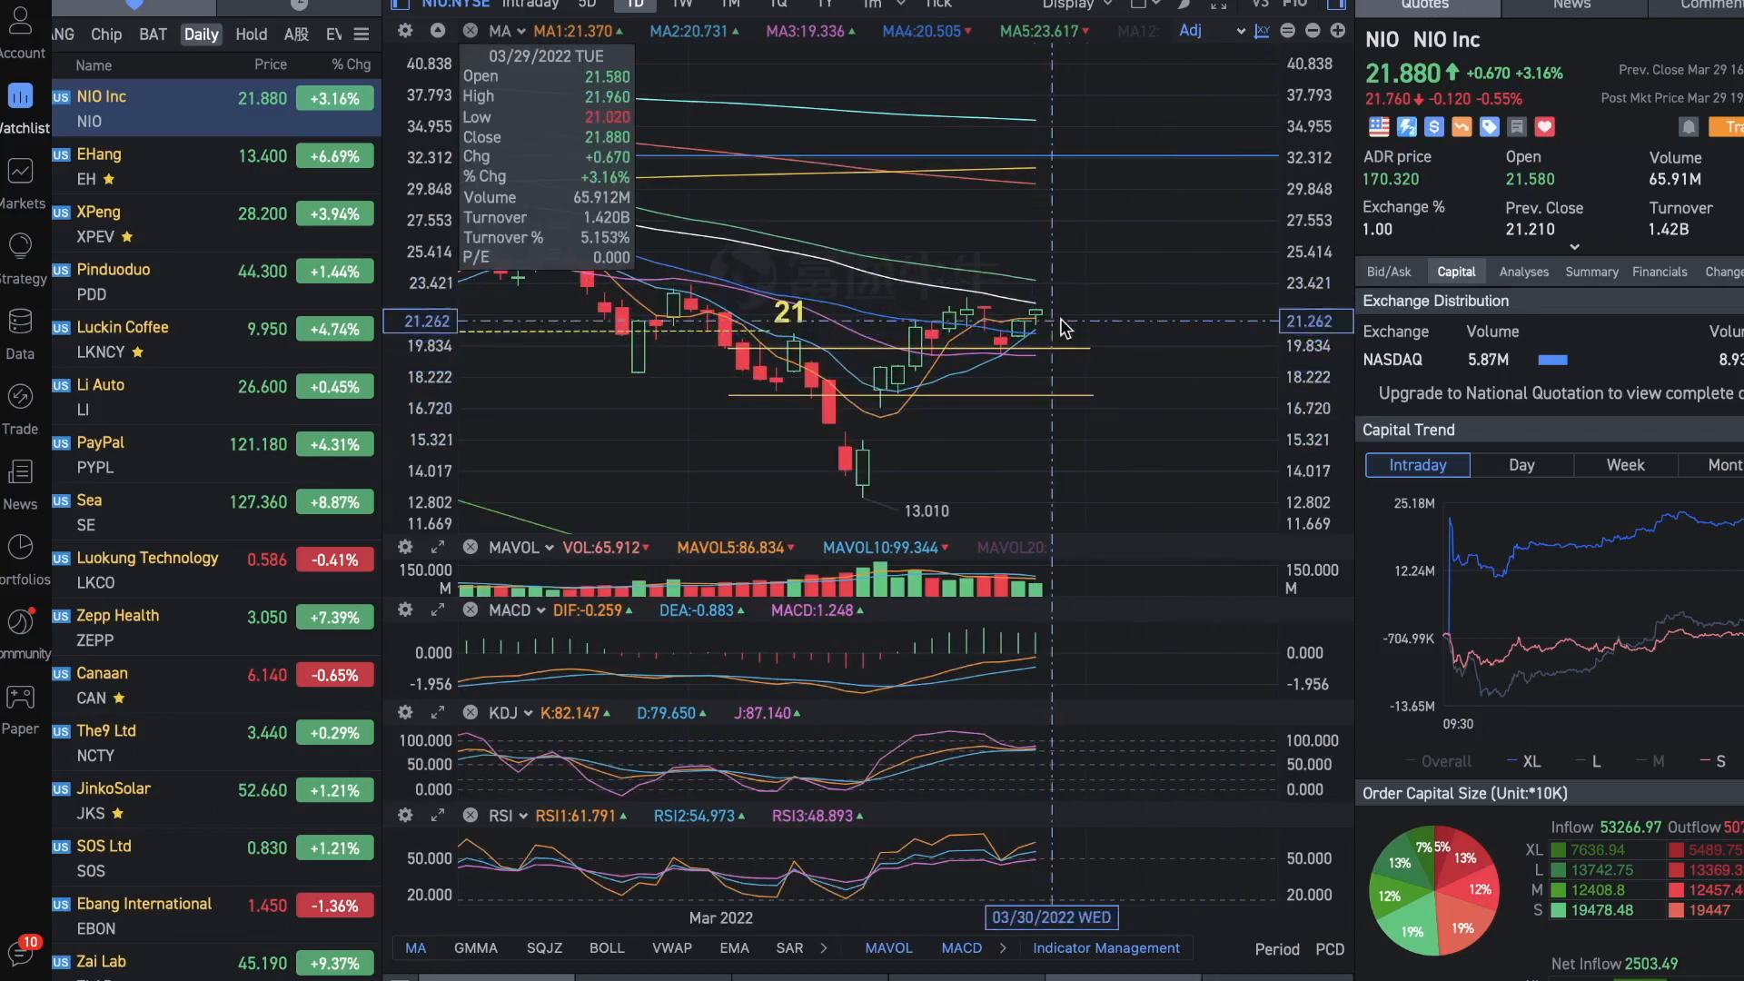
pyautogui.moveTo(1177, 339)
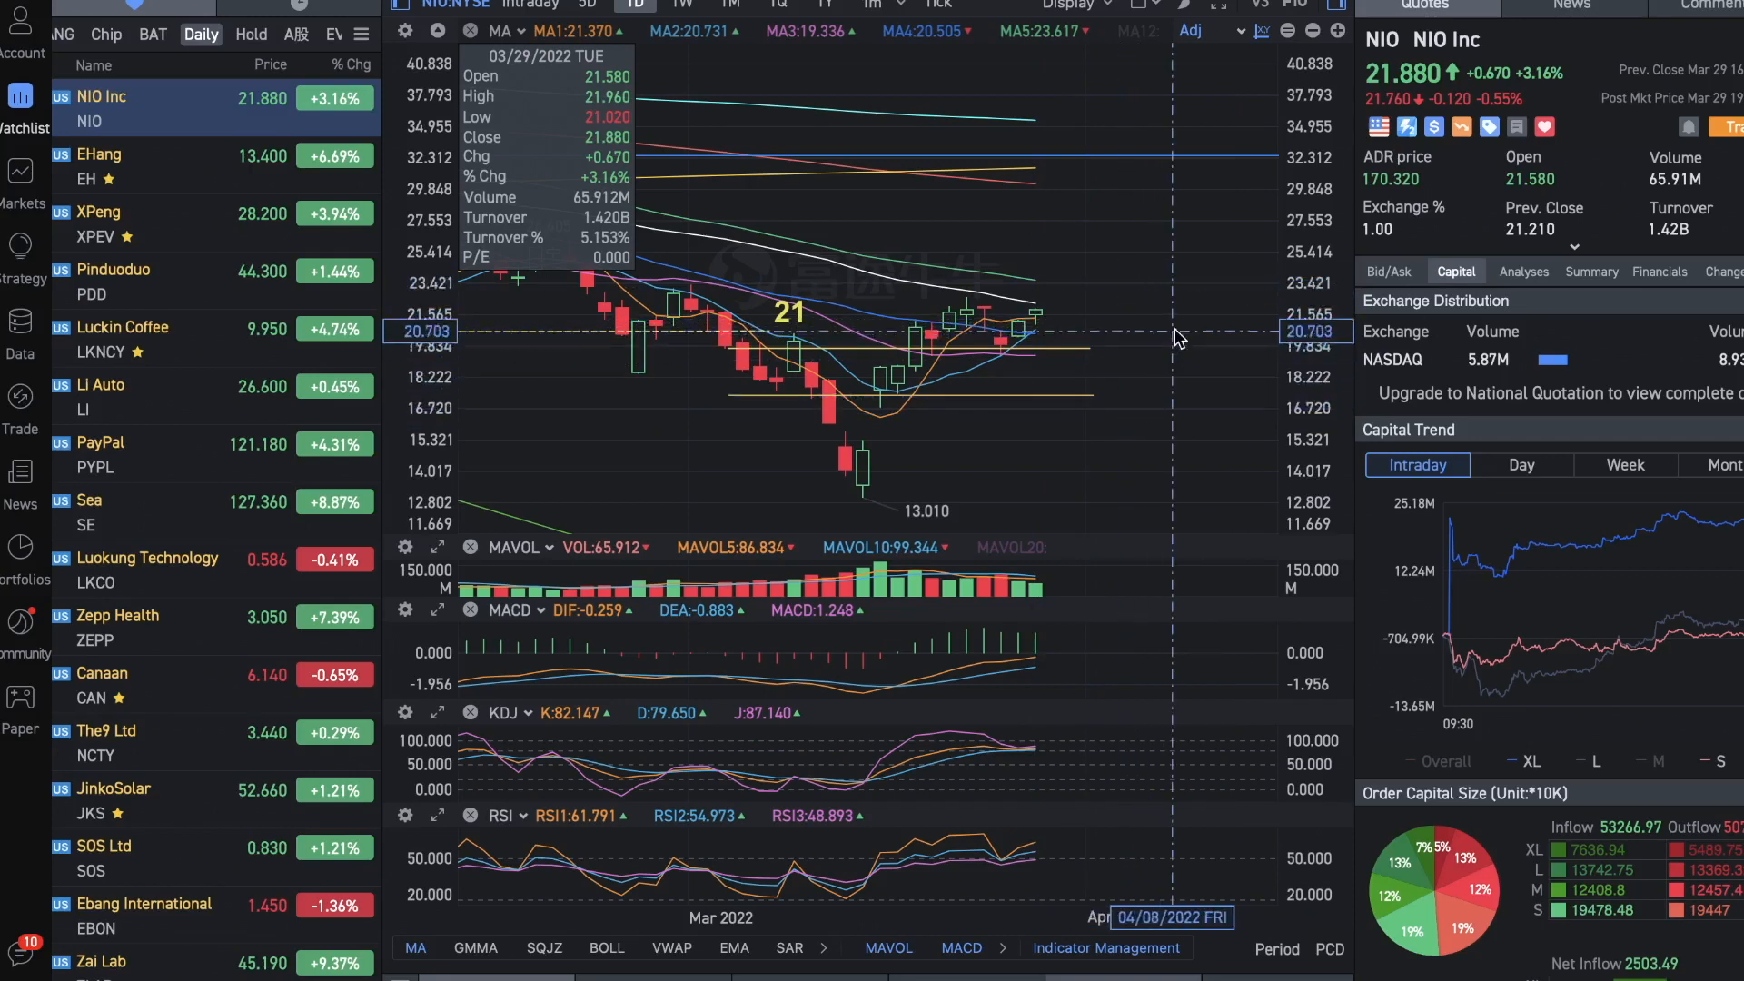
pyautogui.moveTo(1045, 465)
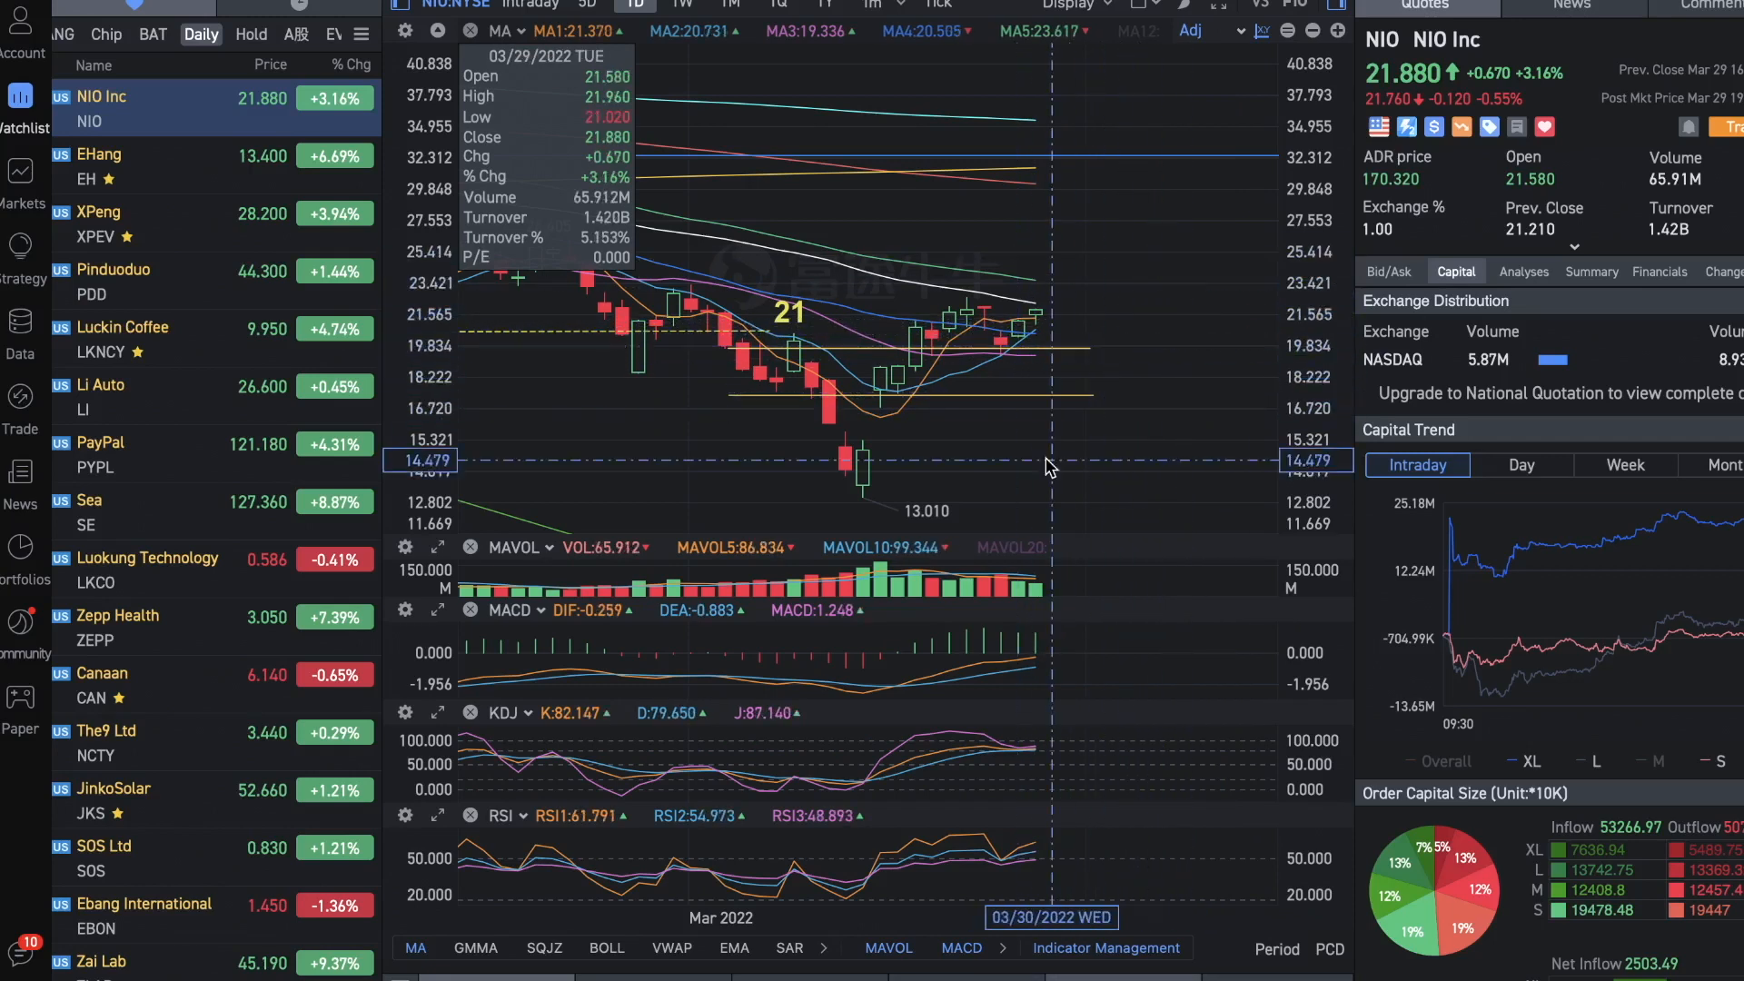
pyautogui.moveTo(1137, 198)
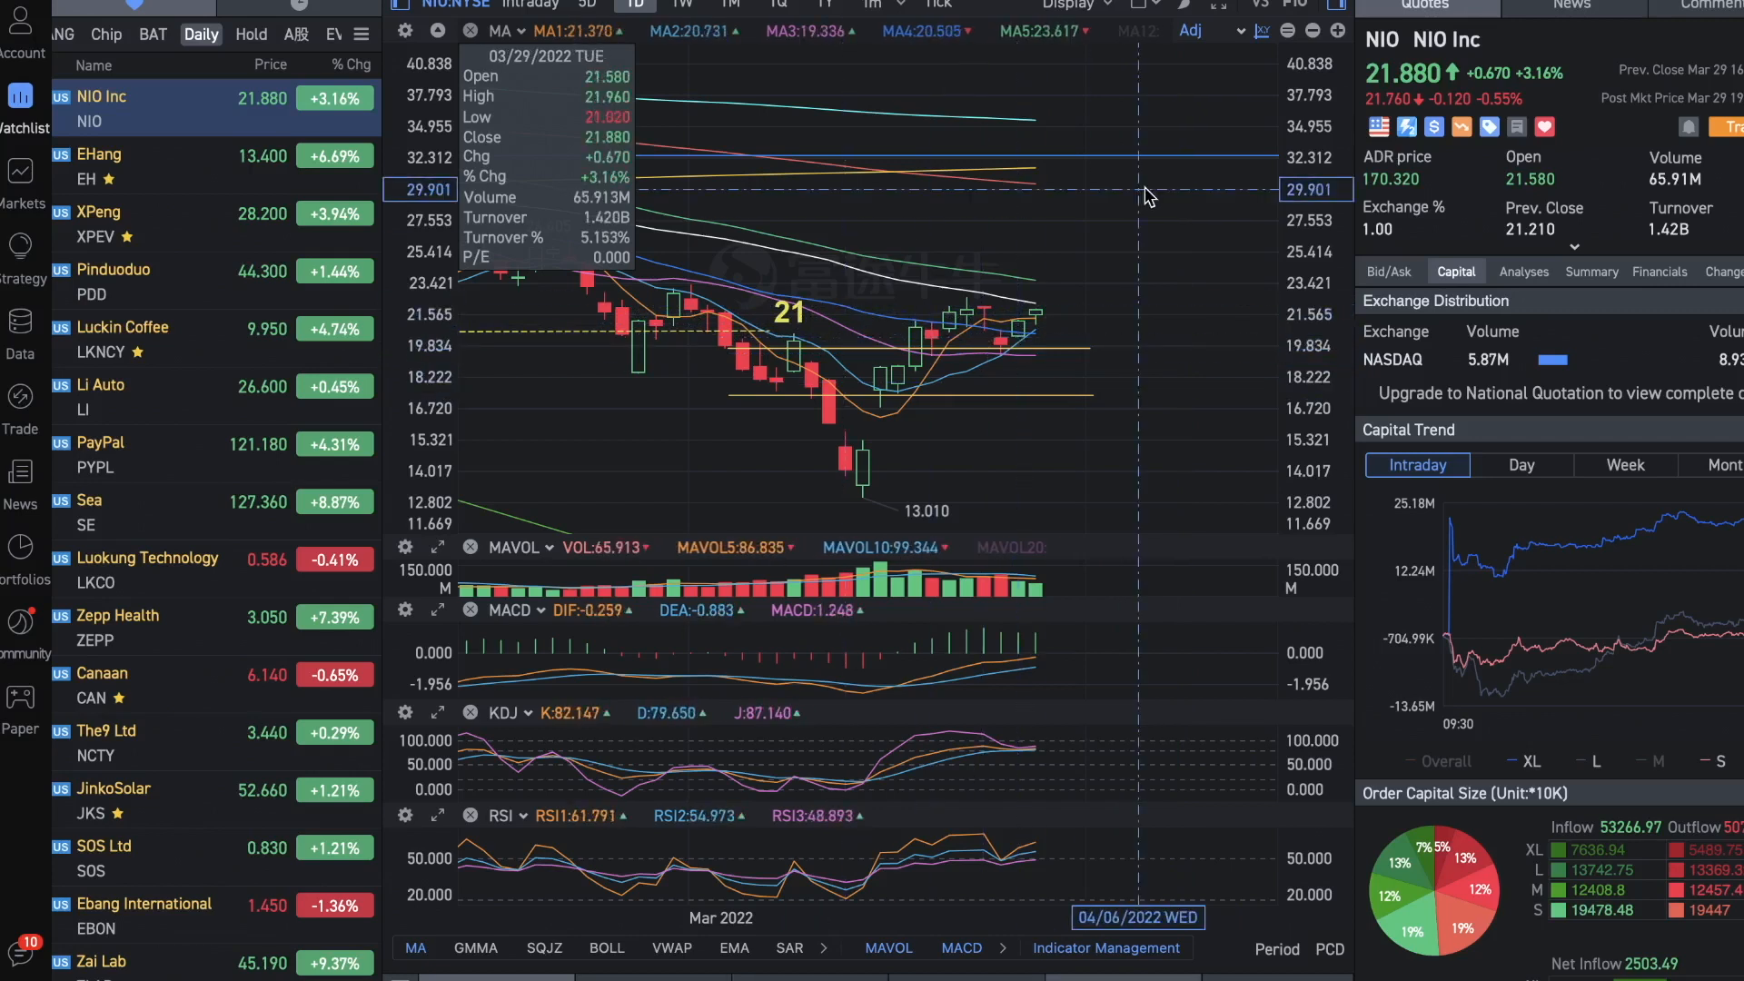
pyautogui.moveTo(1033, 428)
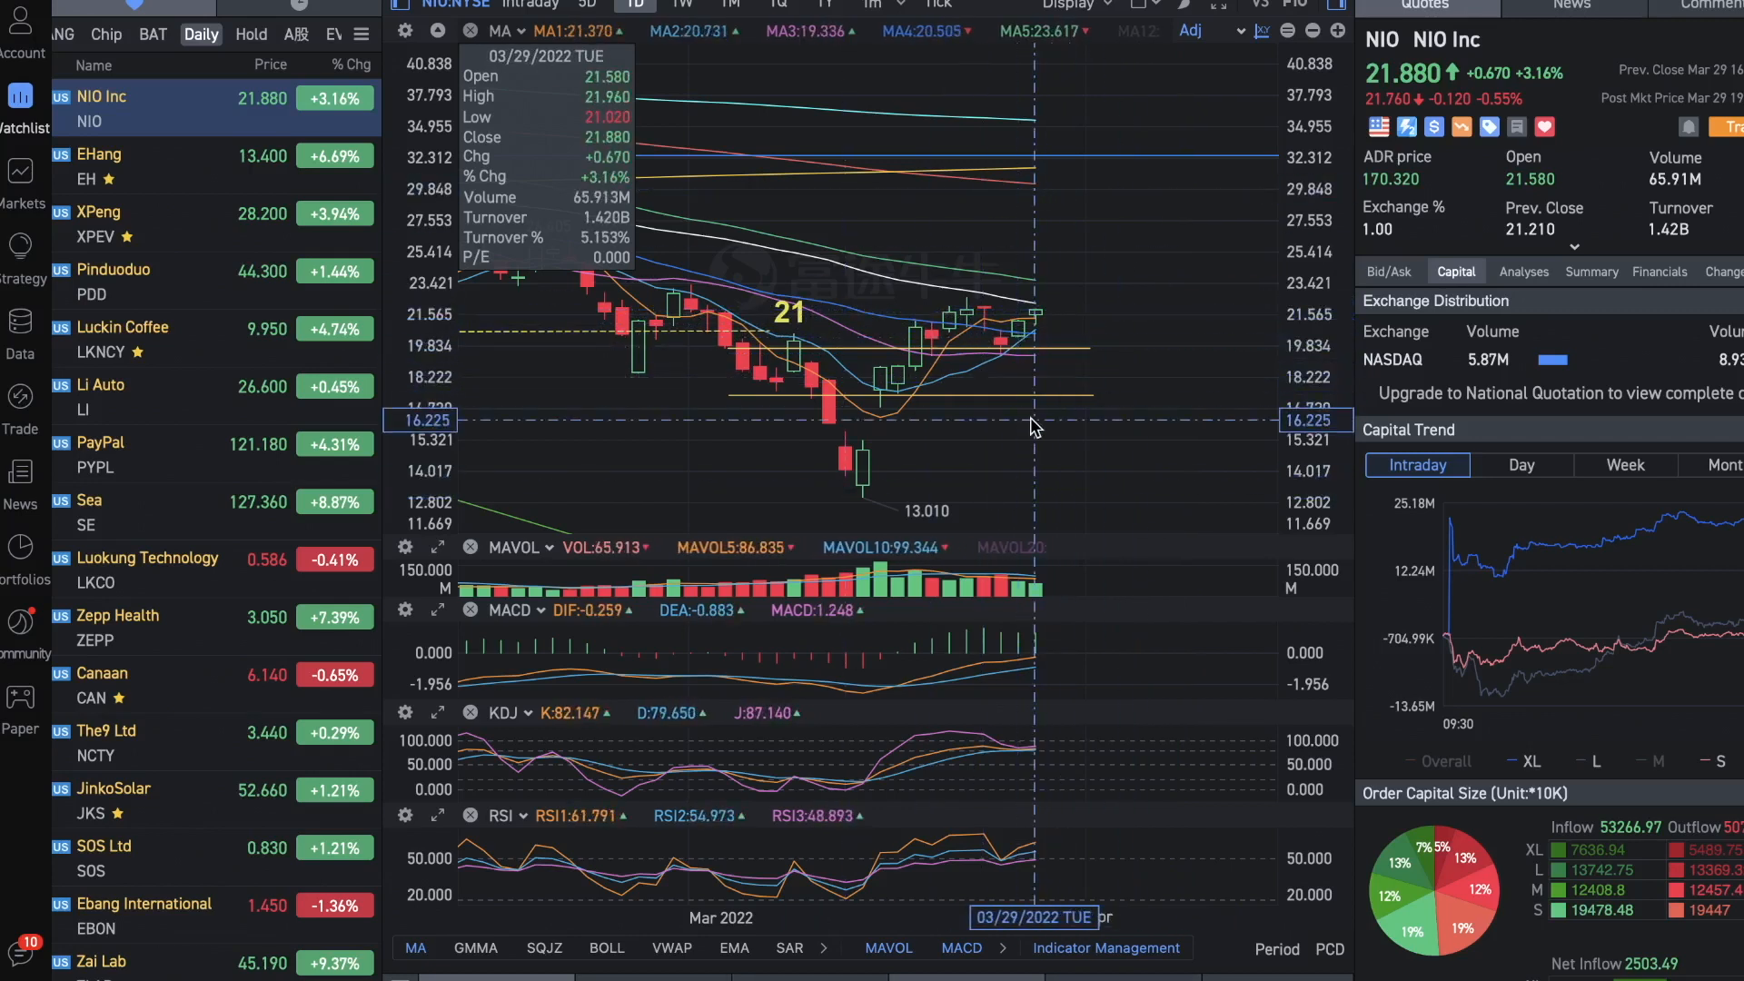
pyautogui.moveTo(1104, 293)
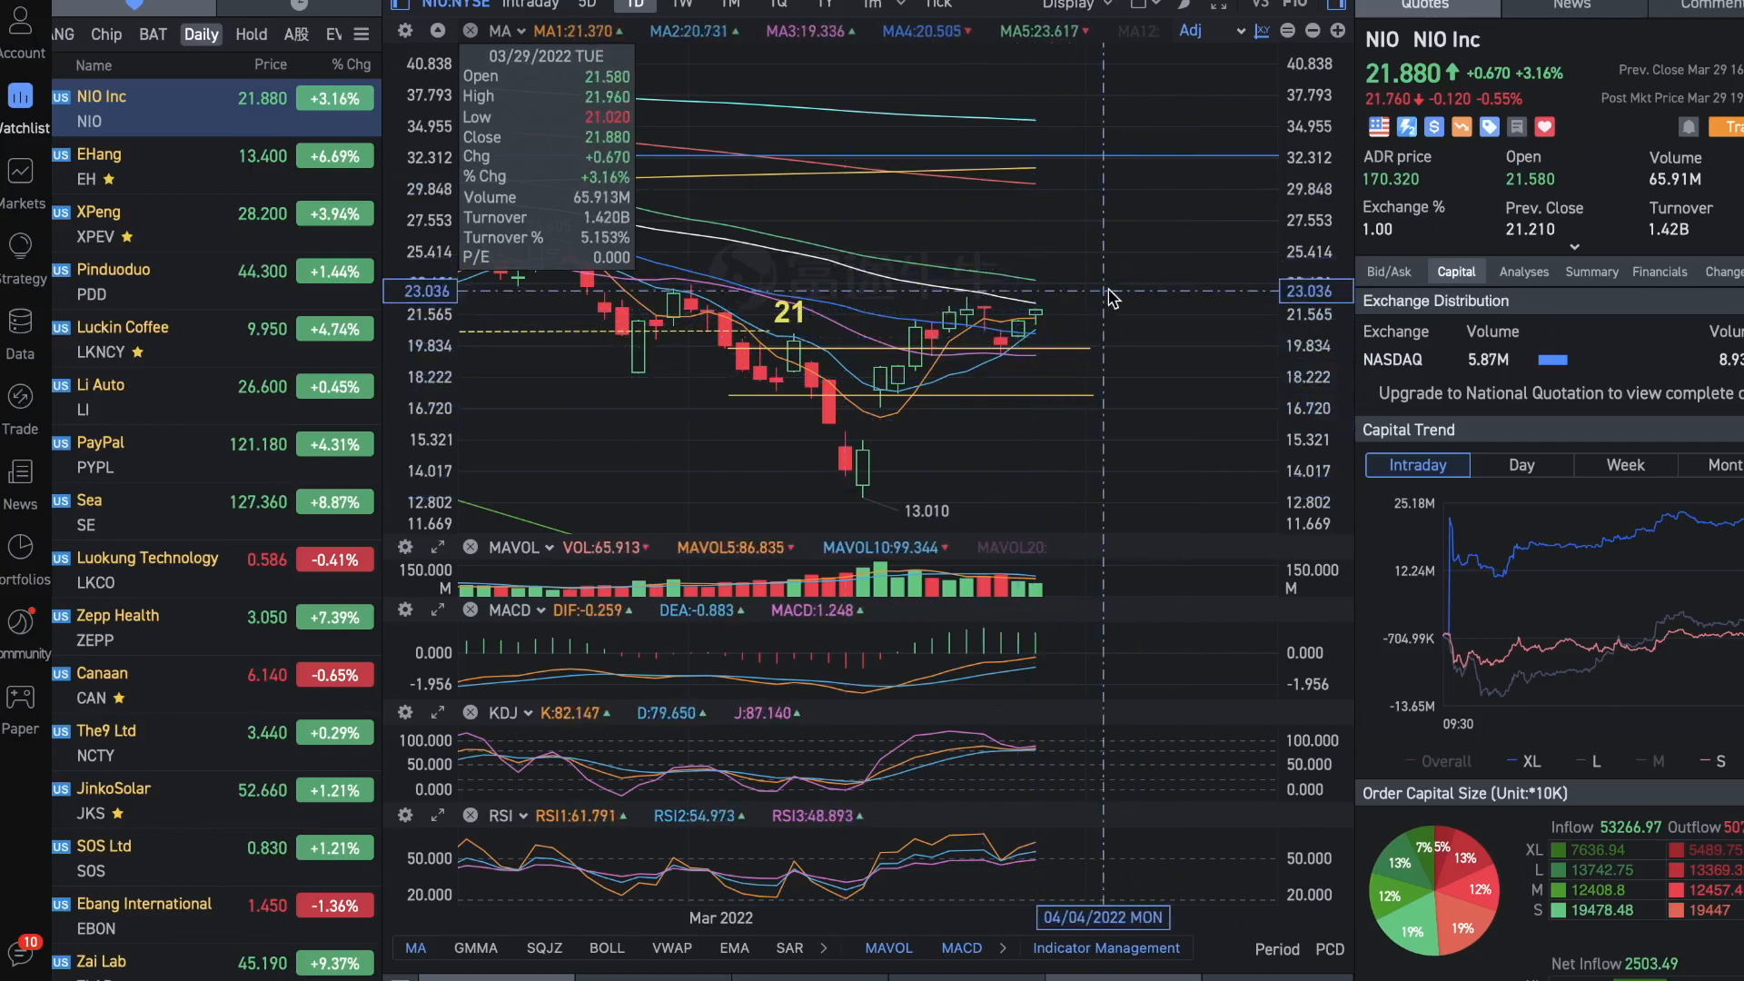
pyautogui.moveTo(1065, 500)
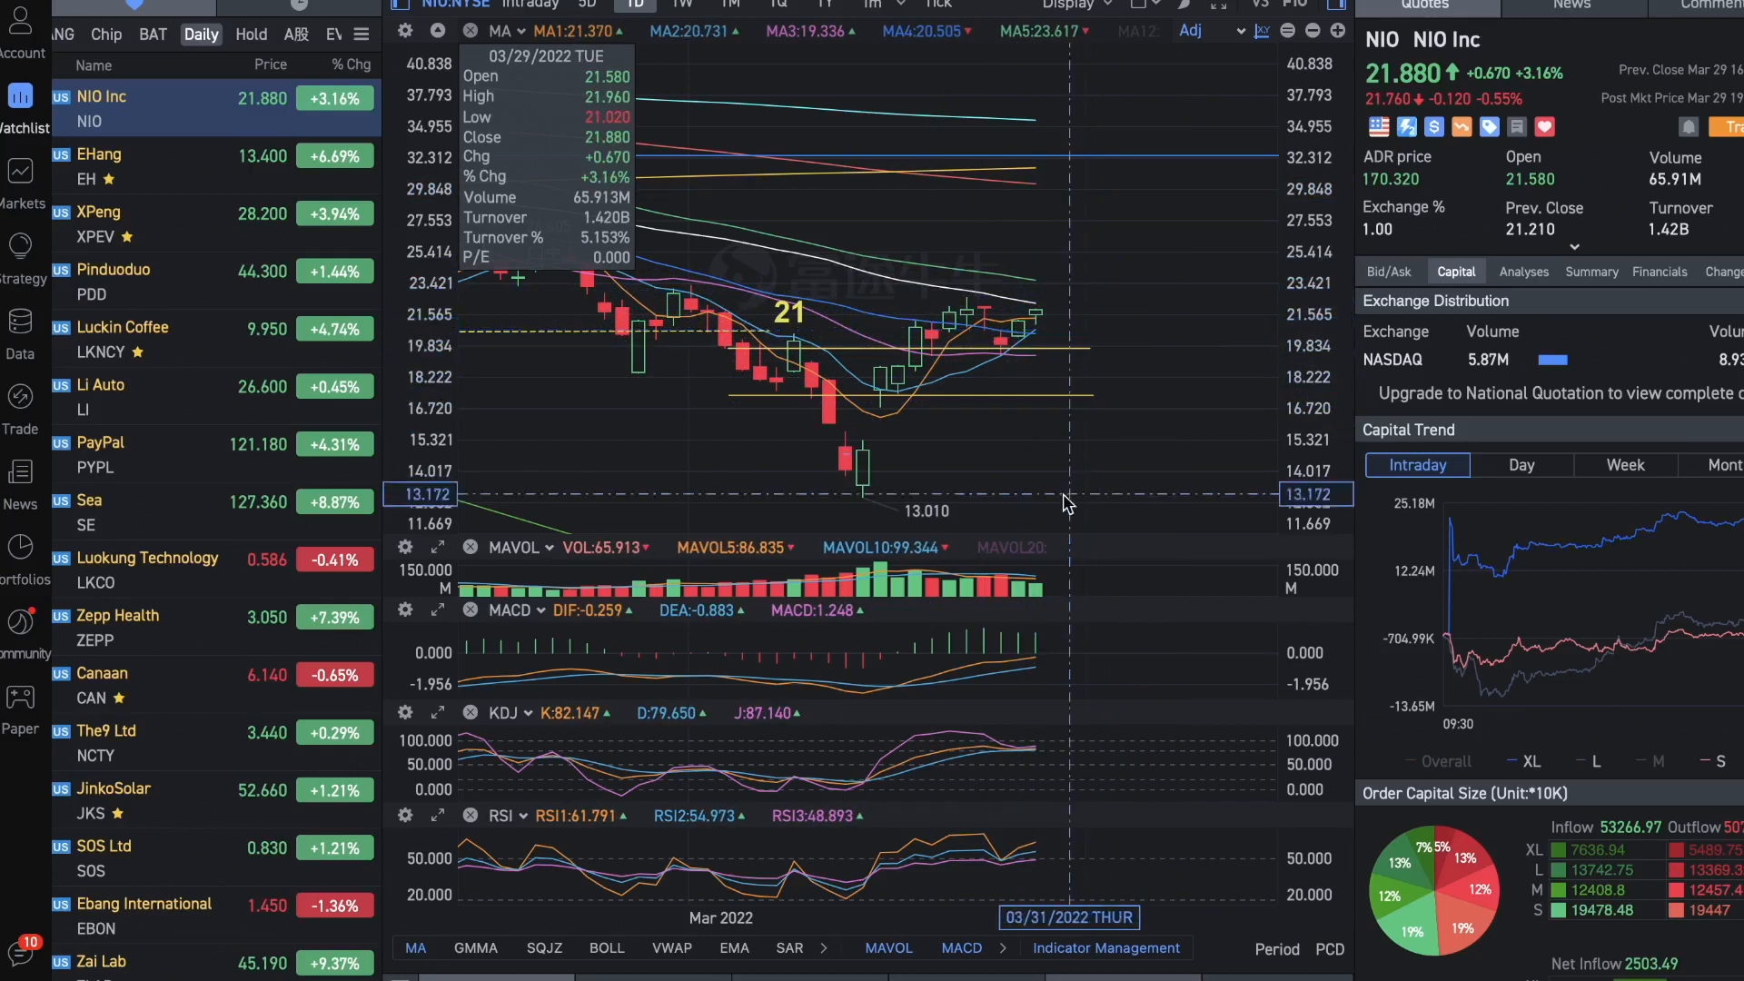
pyautogui.moveTo(1065, 315)
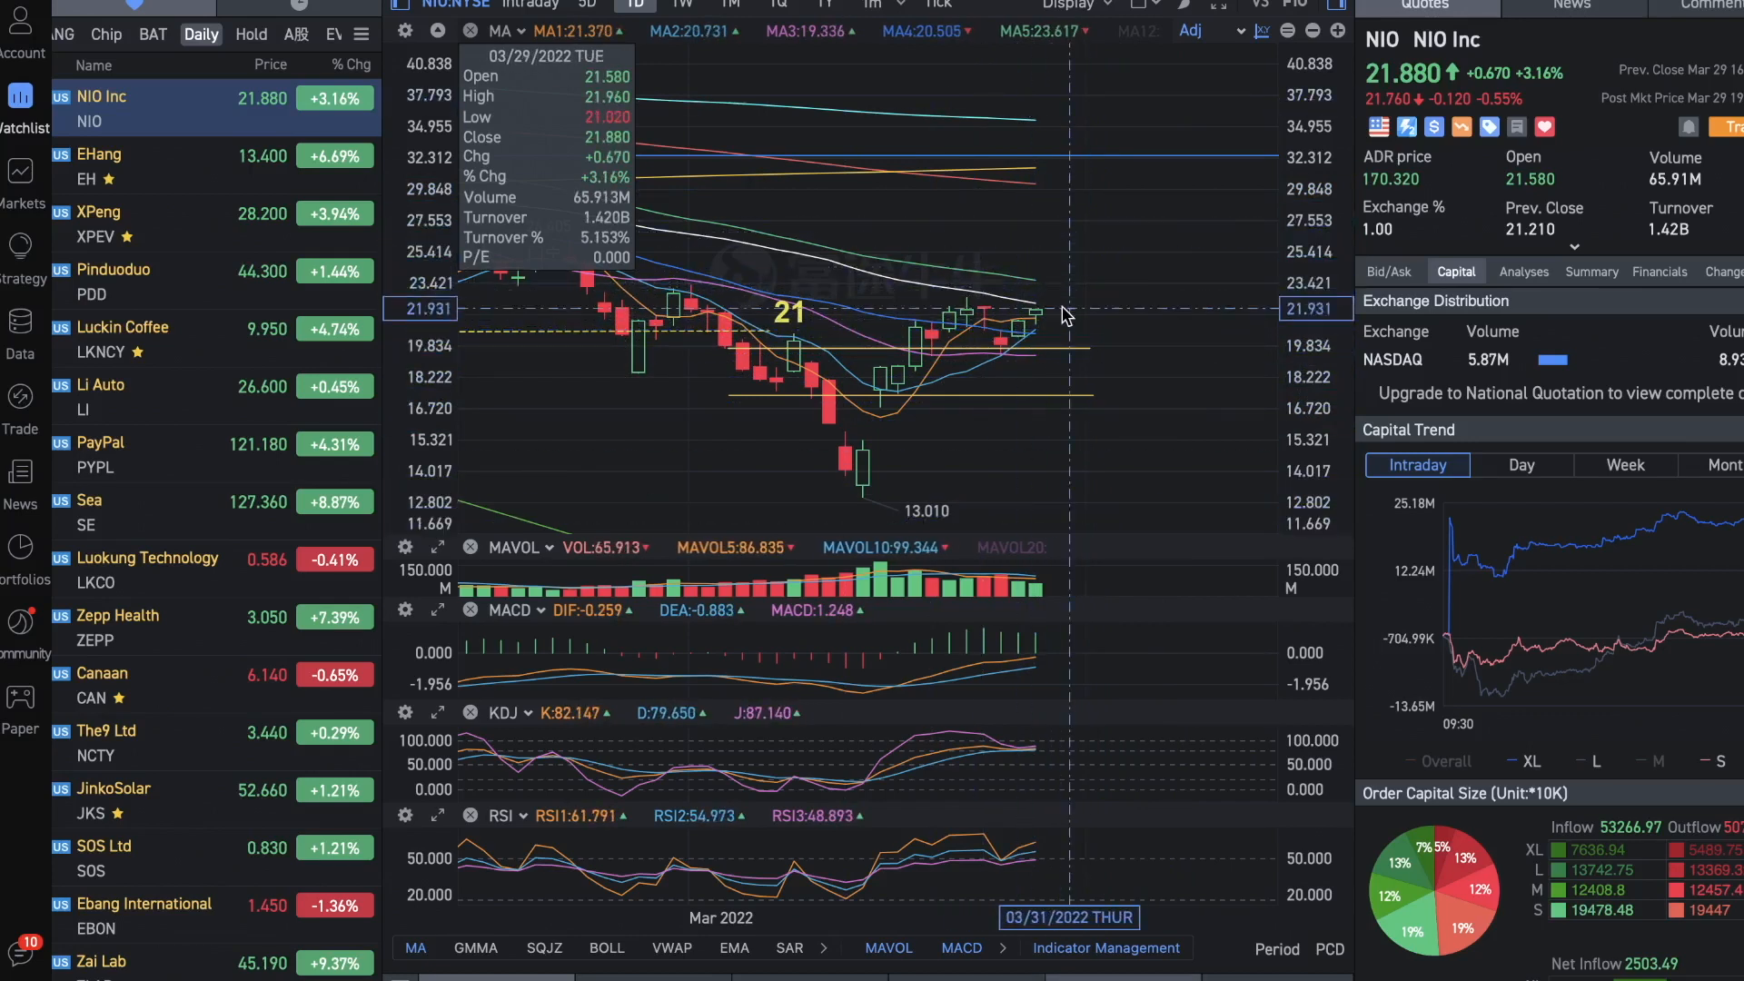
pyautogui.moveTo(1044, 316)
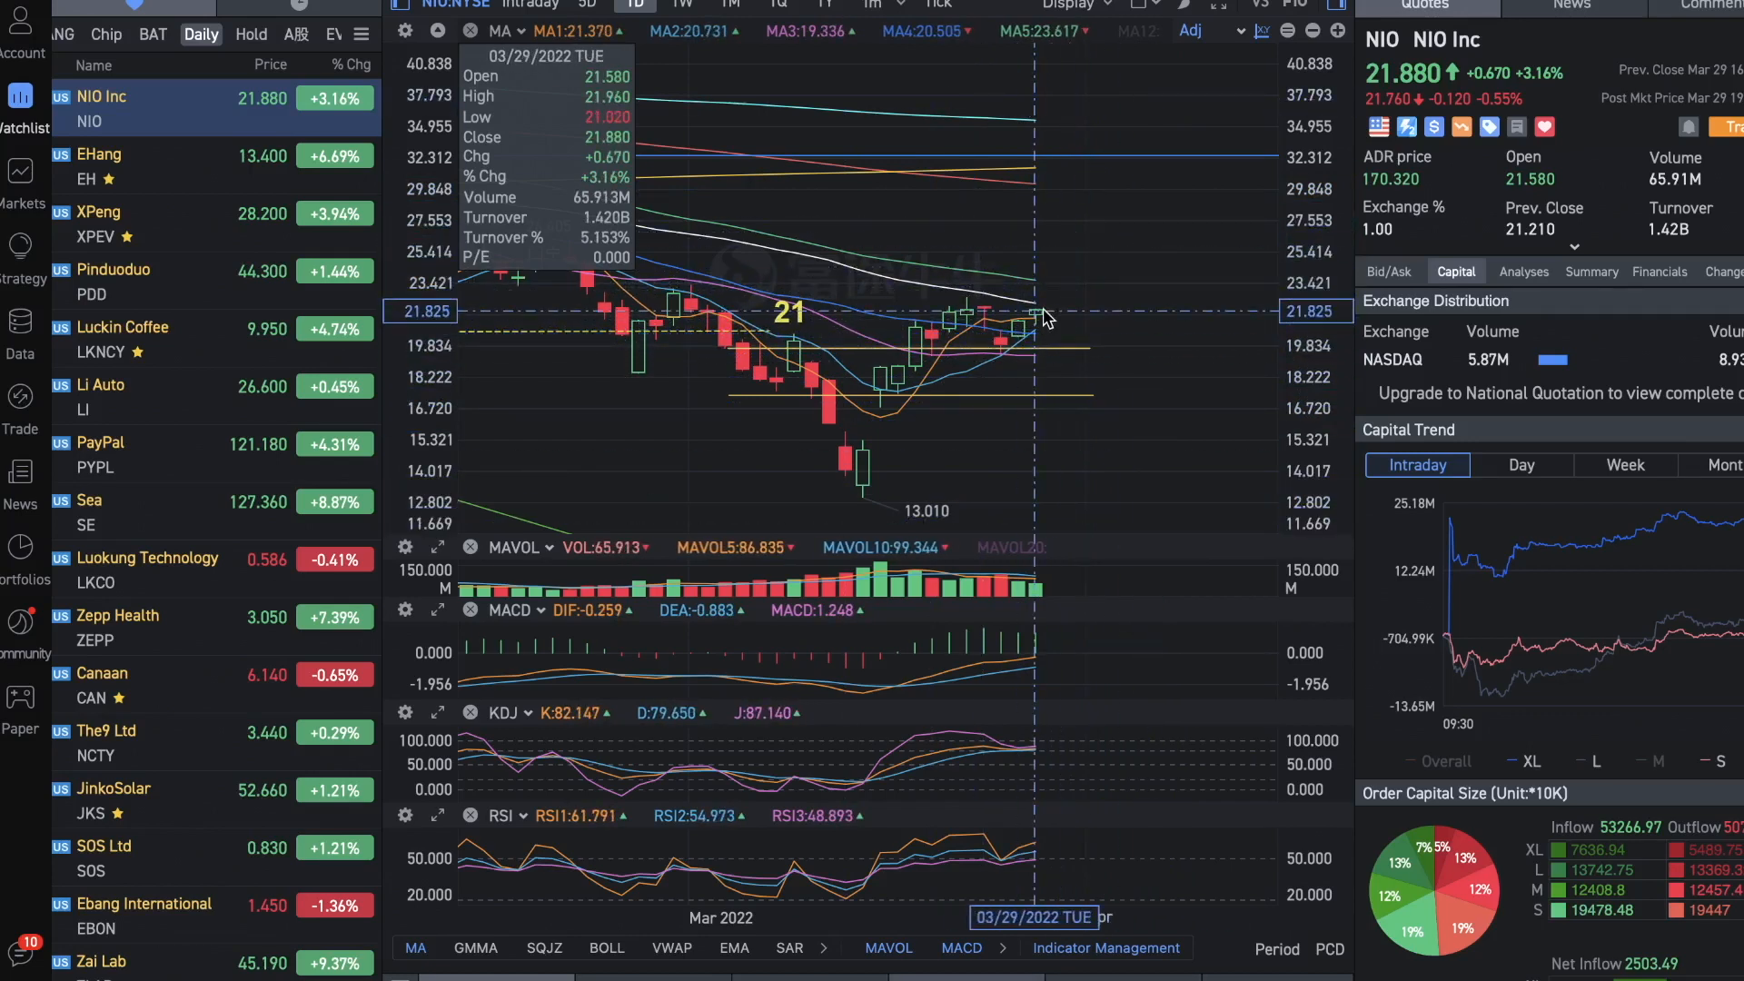
pyautogui.moveTo(1140, 321)
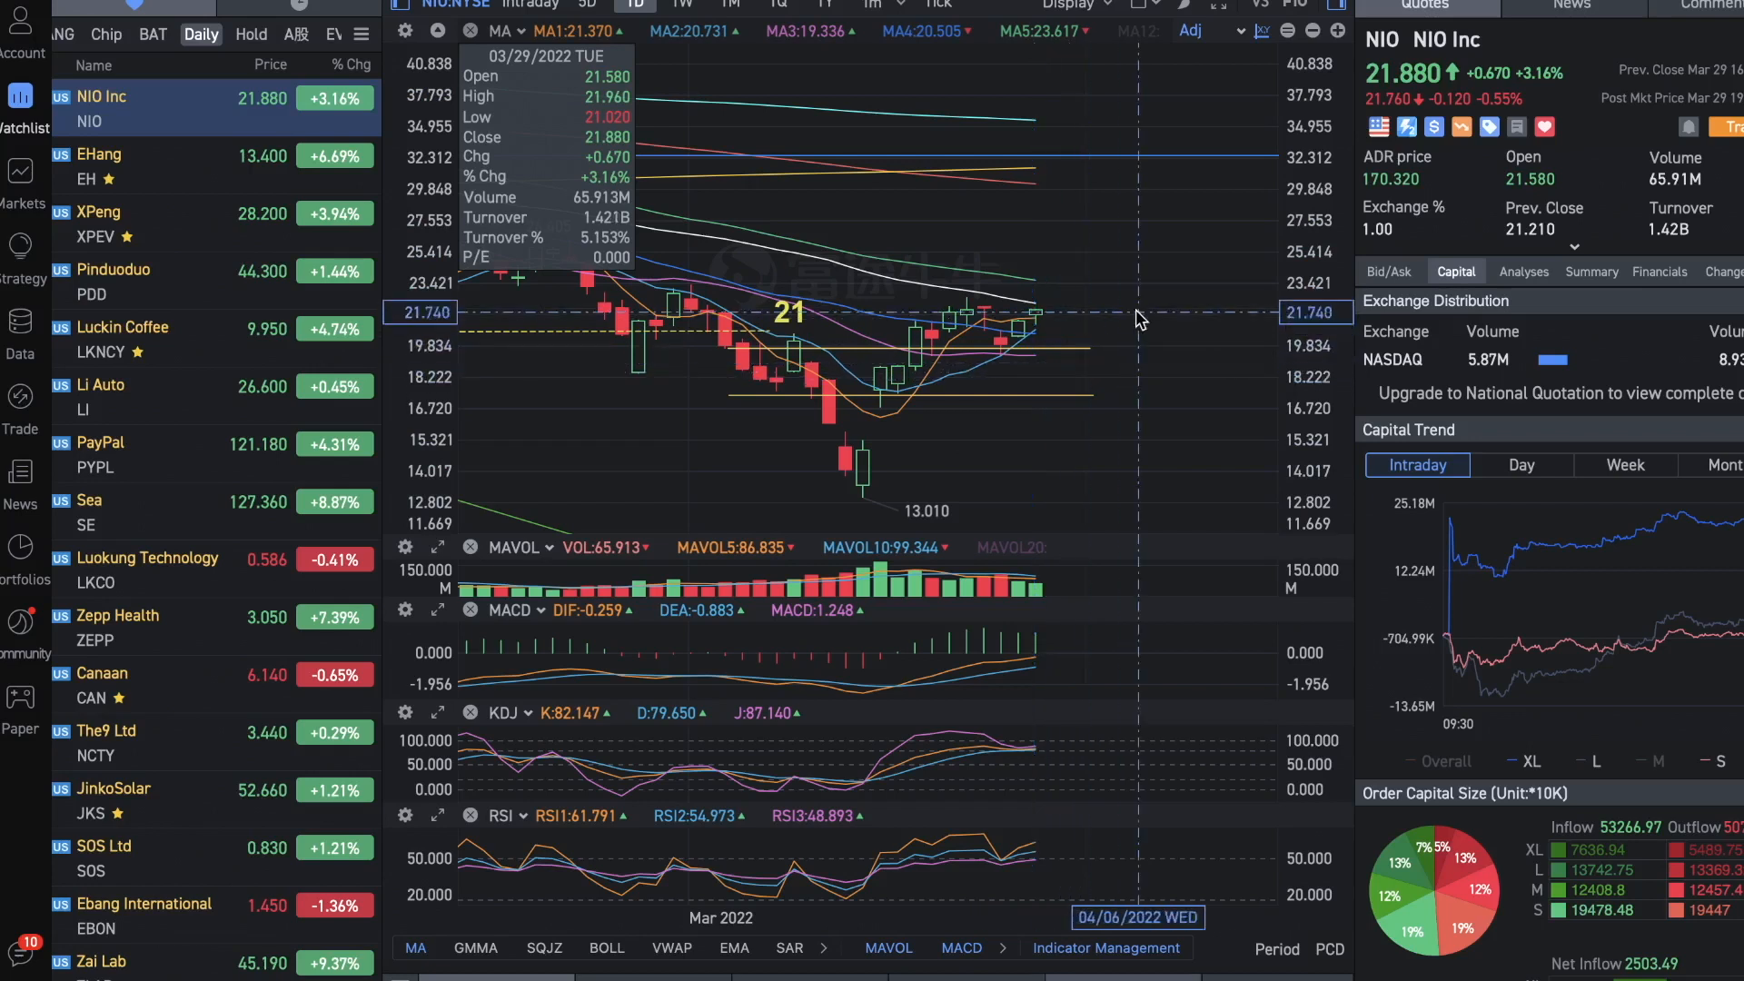
pyautogui.moveTo(1112, 348)
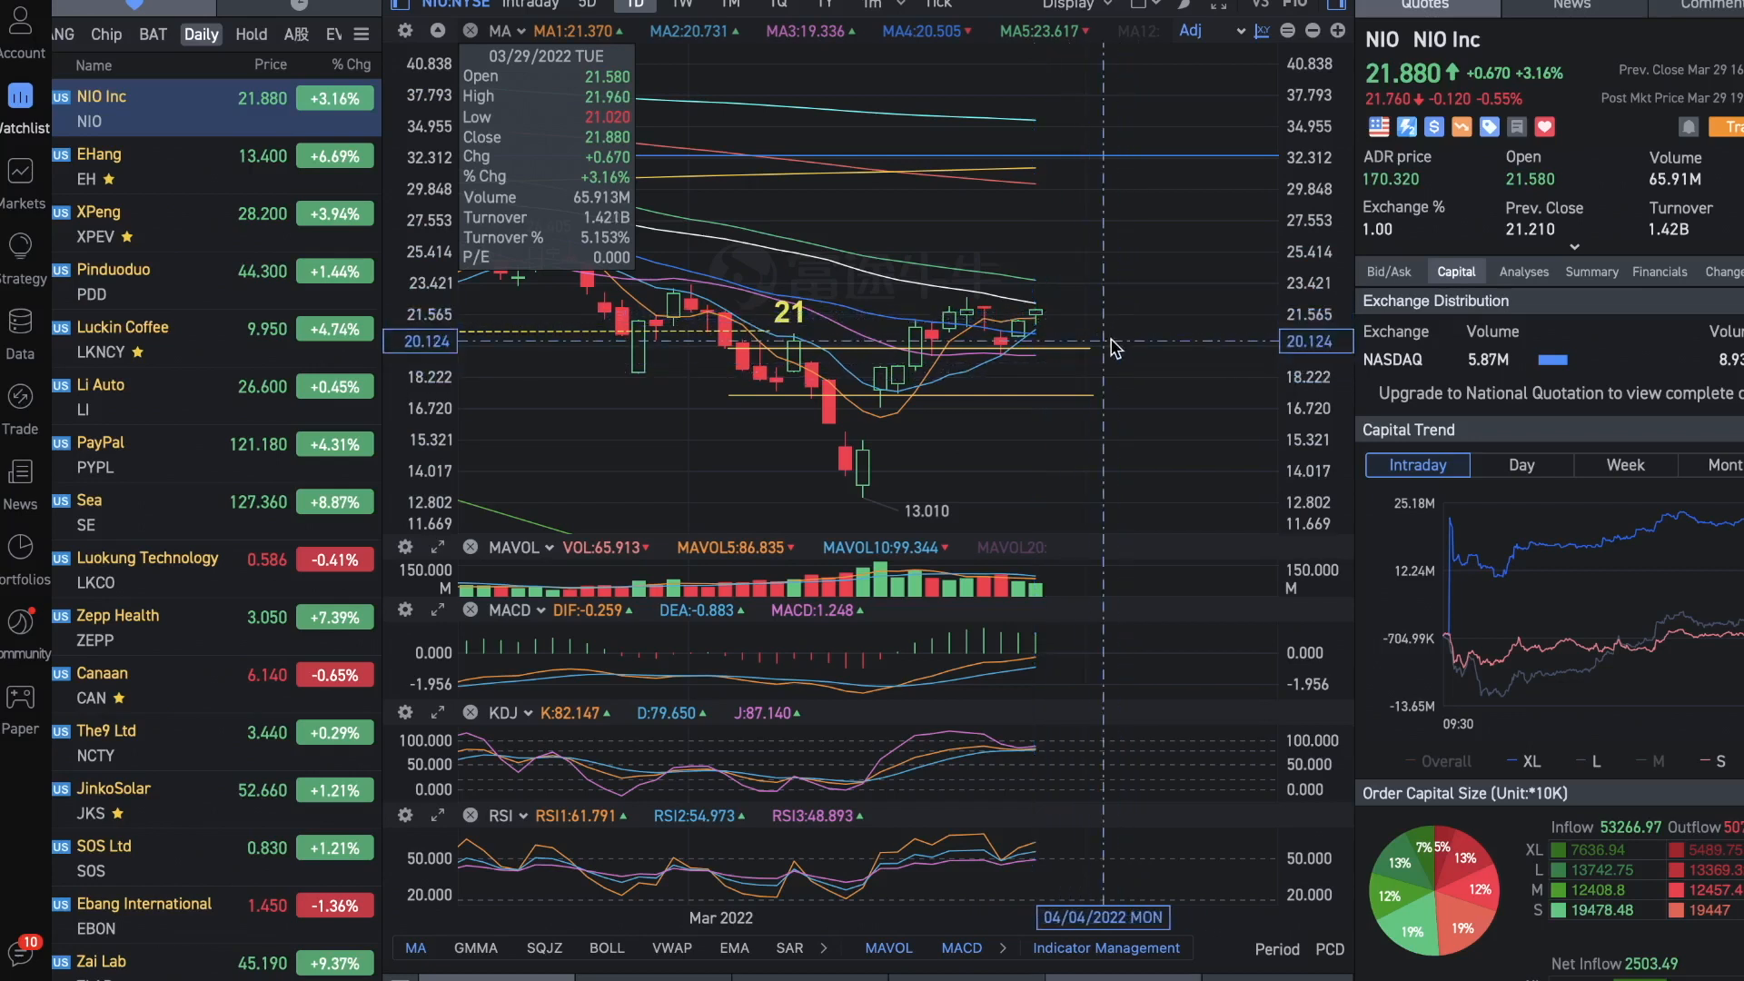
pyautogui.moveTo(1115, 353)
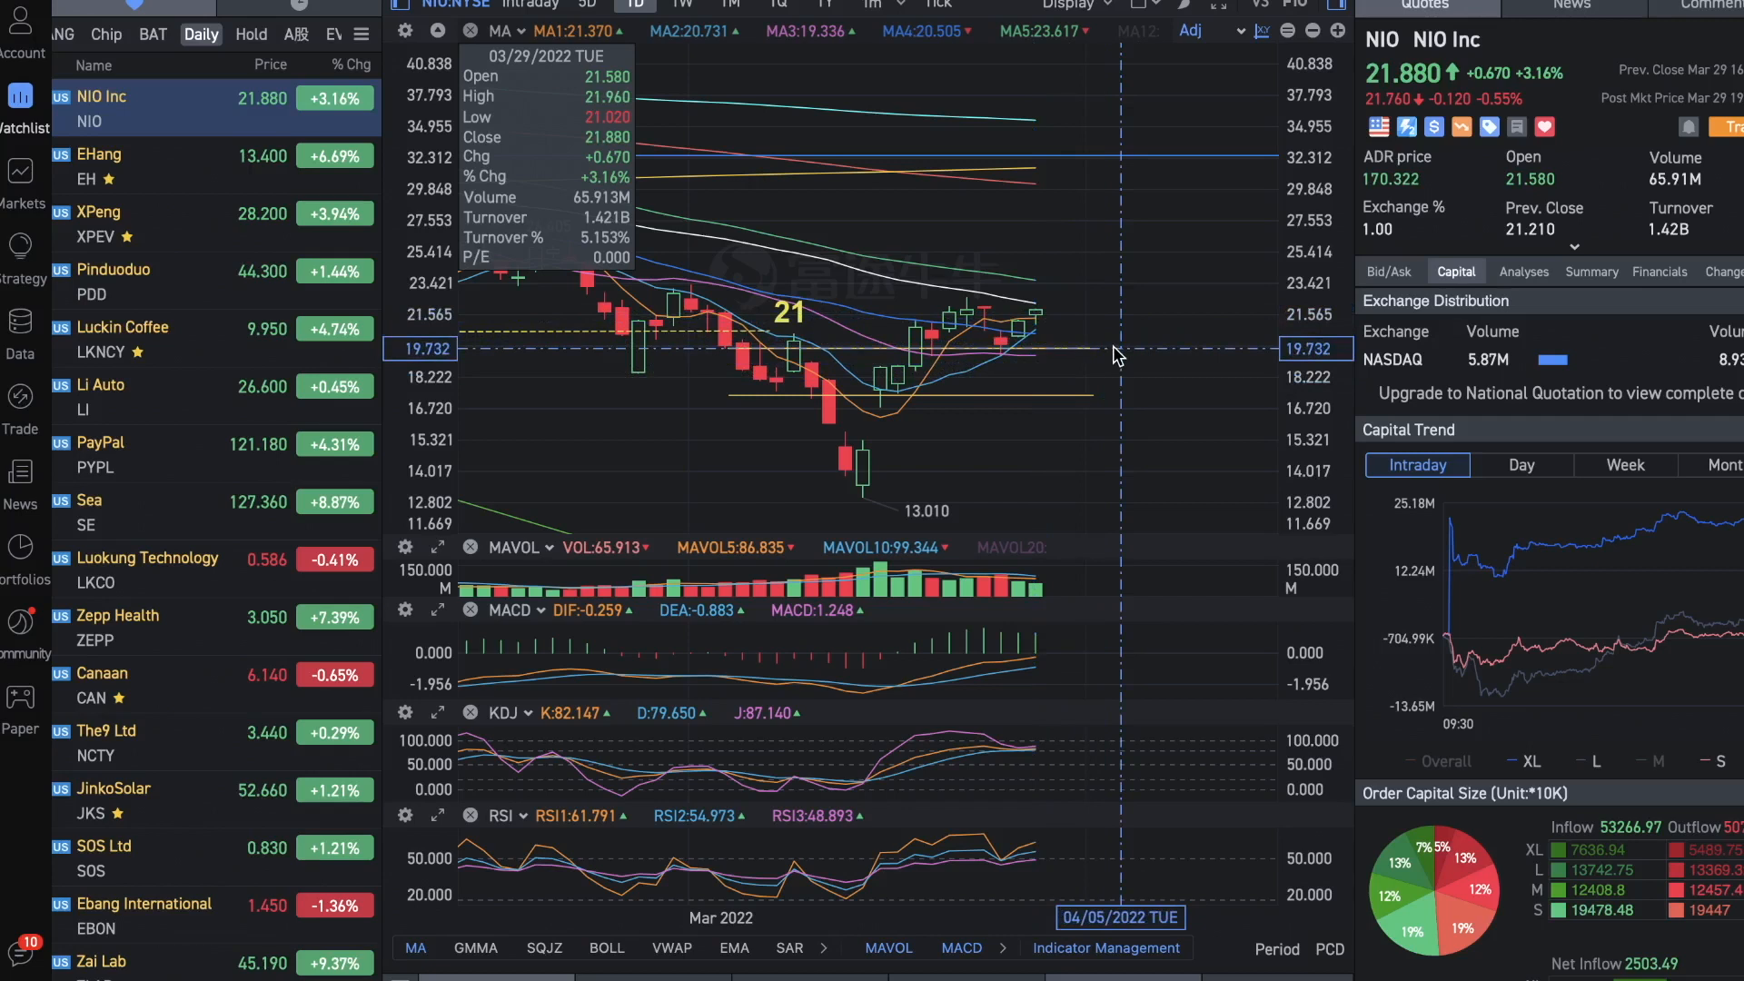
pyautogui.moveTo(1182, 353)
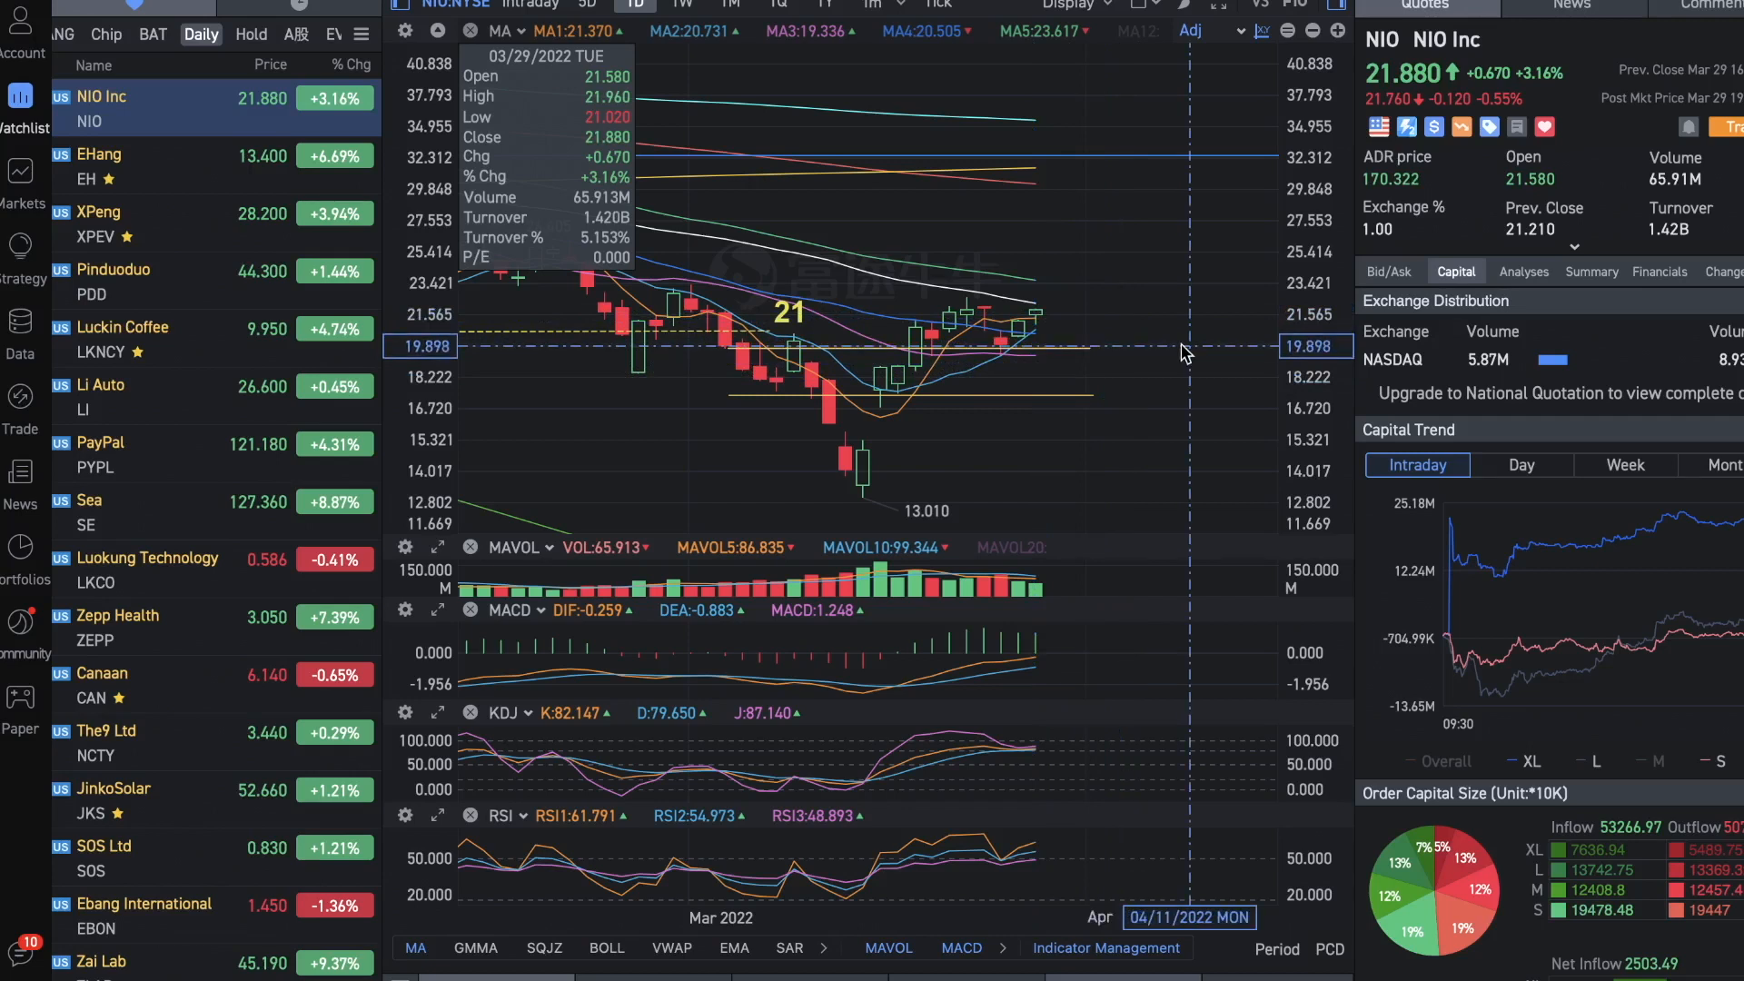
pyautogui.moveTo(1177, 341)
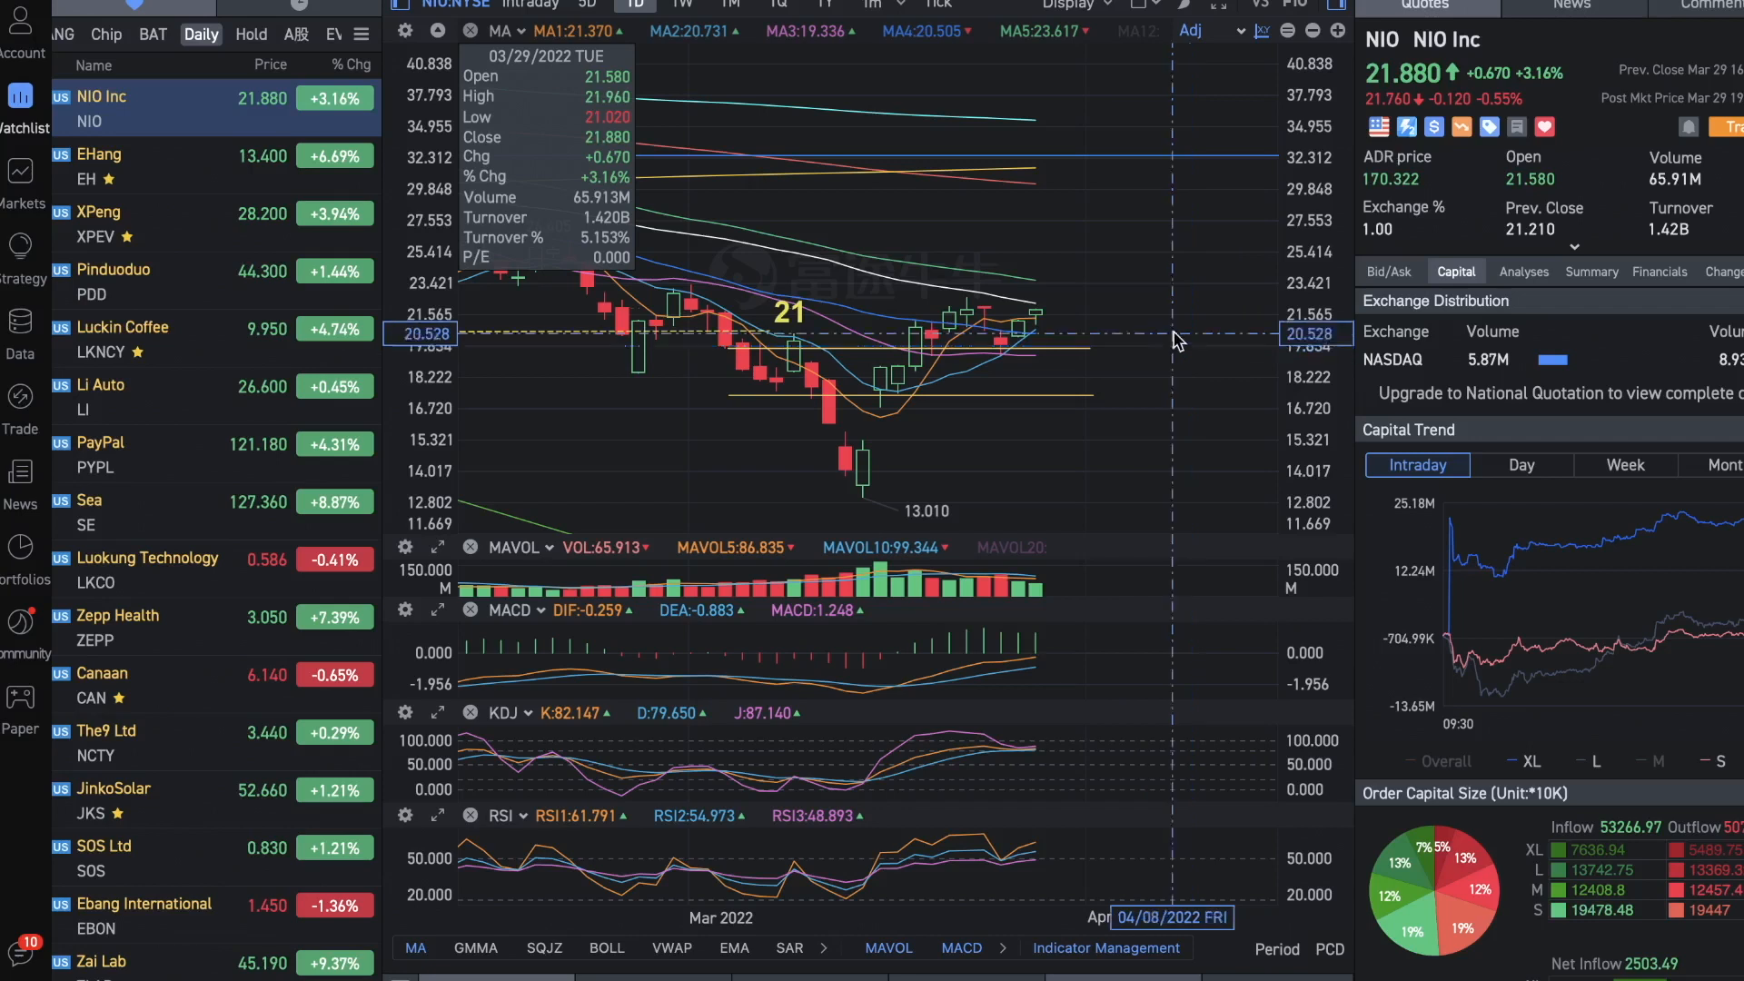
pyautogui.moveTo(1176, 336)
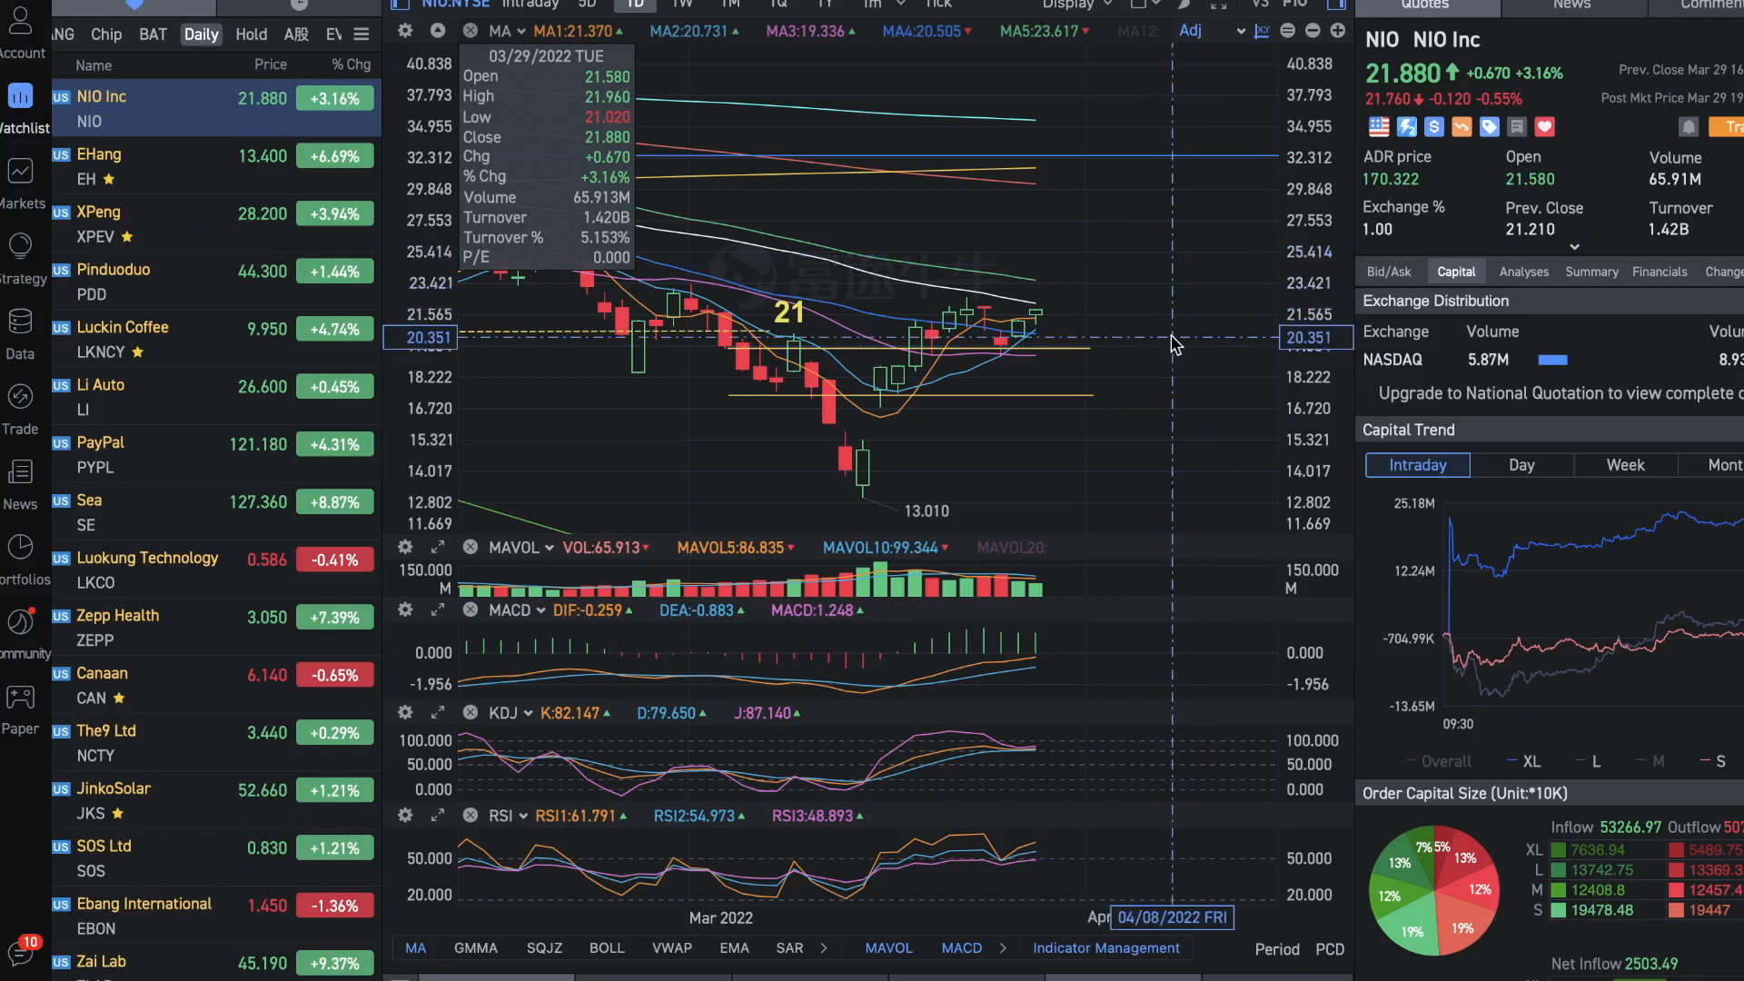
pyautogui.moveTo(1090, 544)
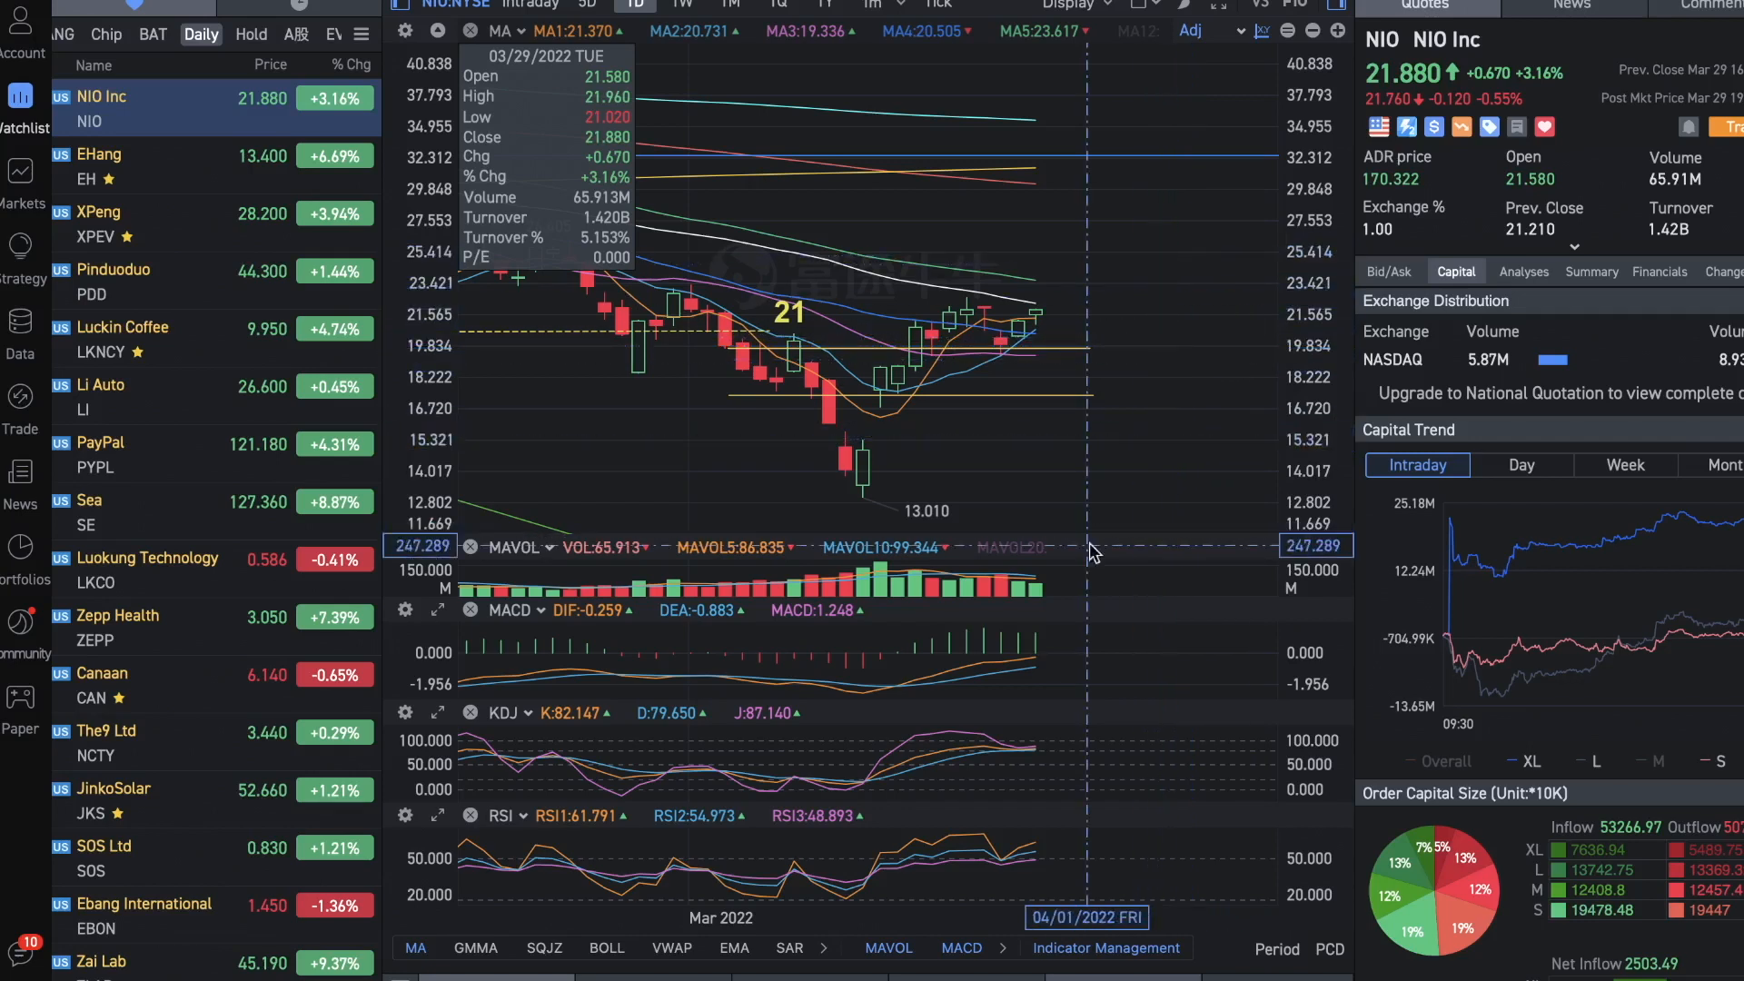
pyautogui.moveTo(1223, 294)
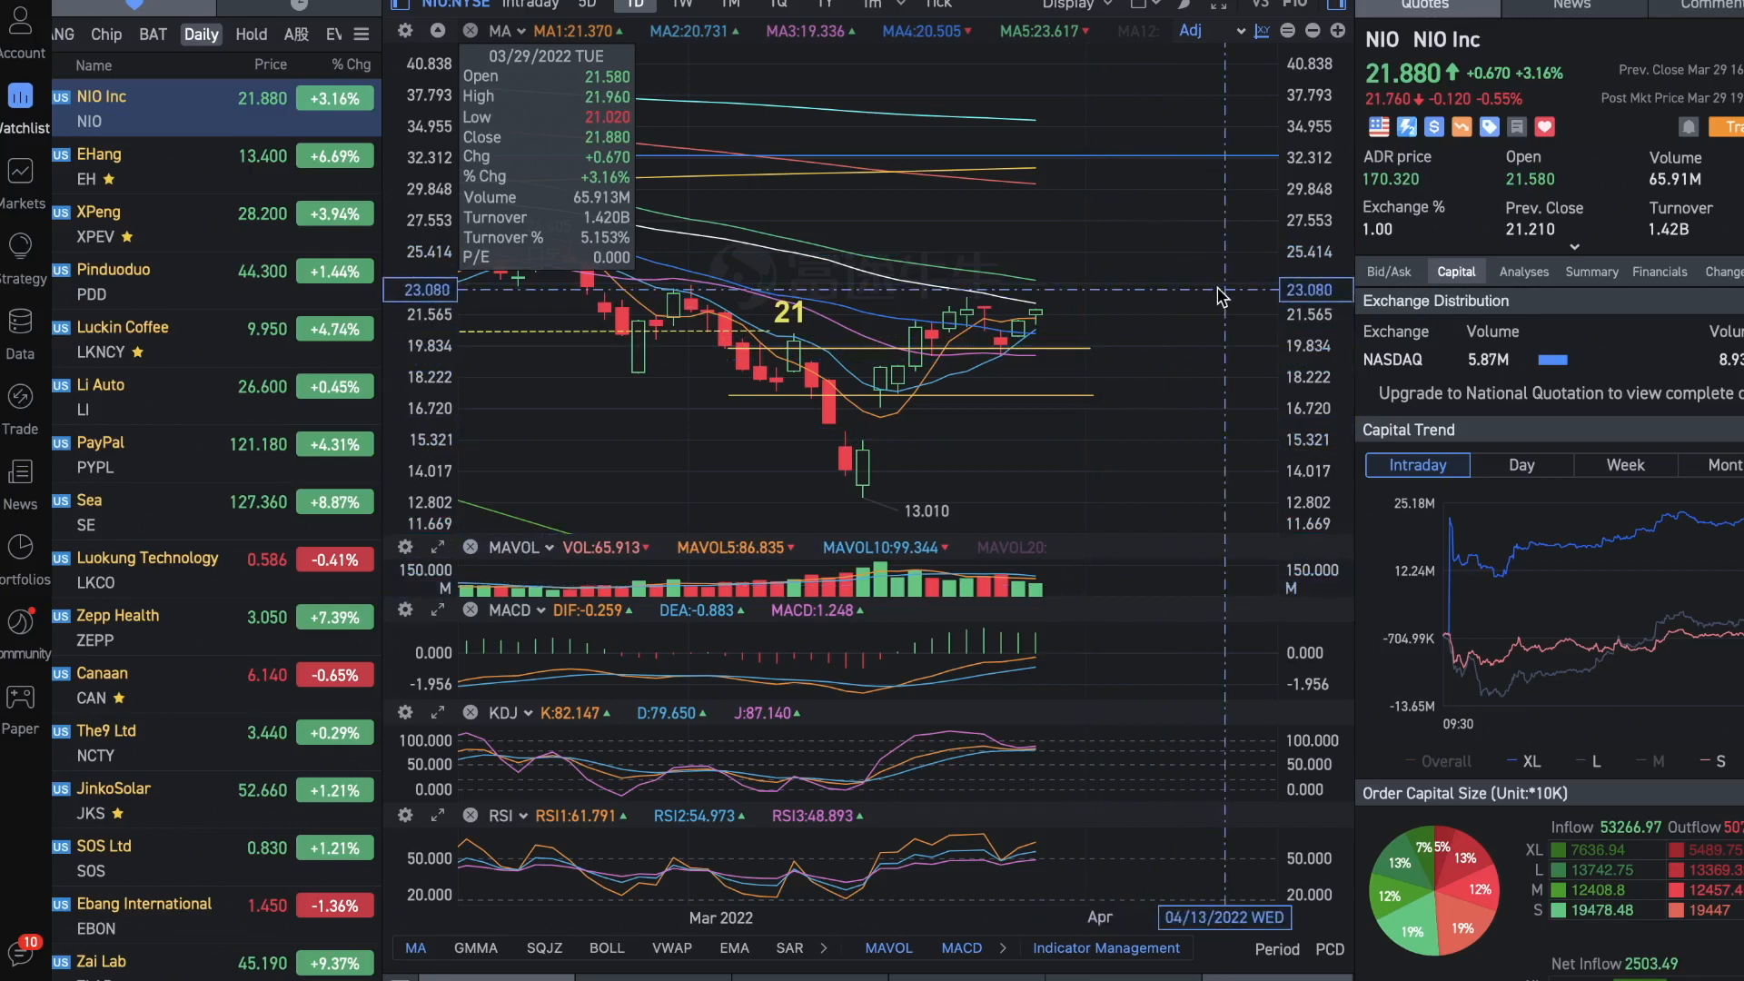
pyautogui.moveTo(1189, 326)
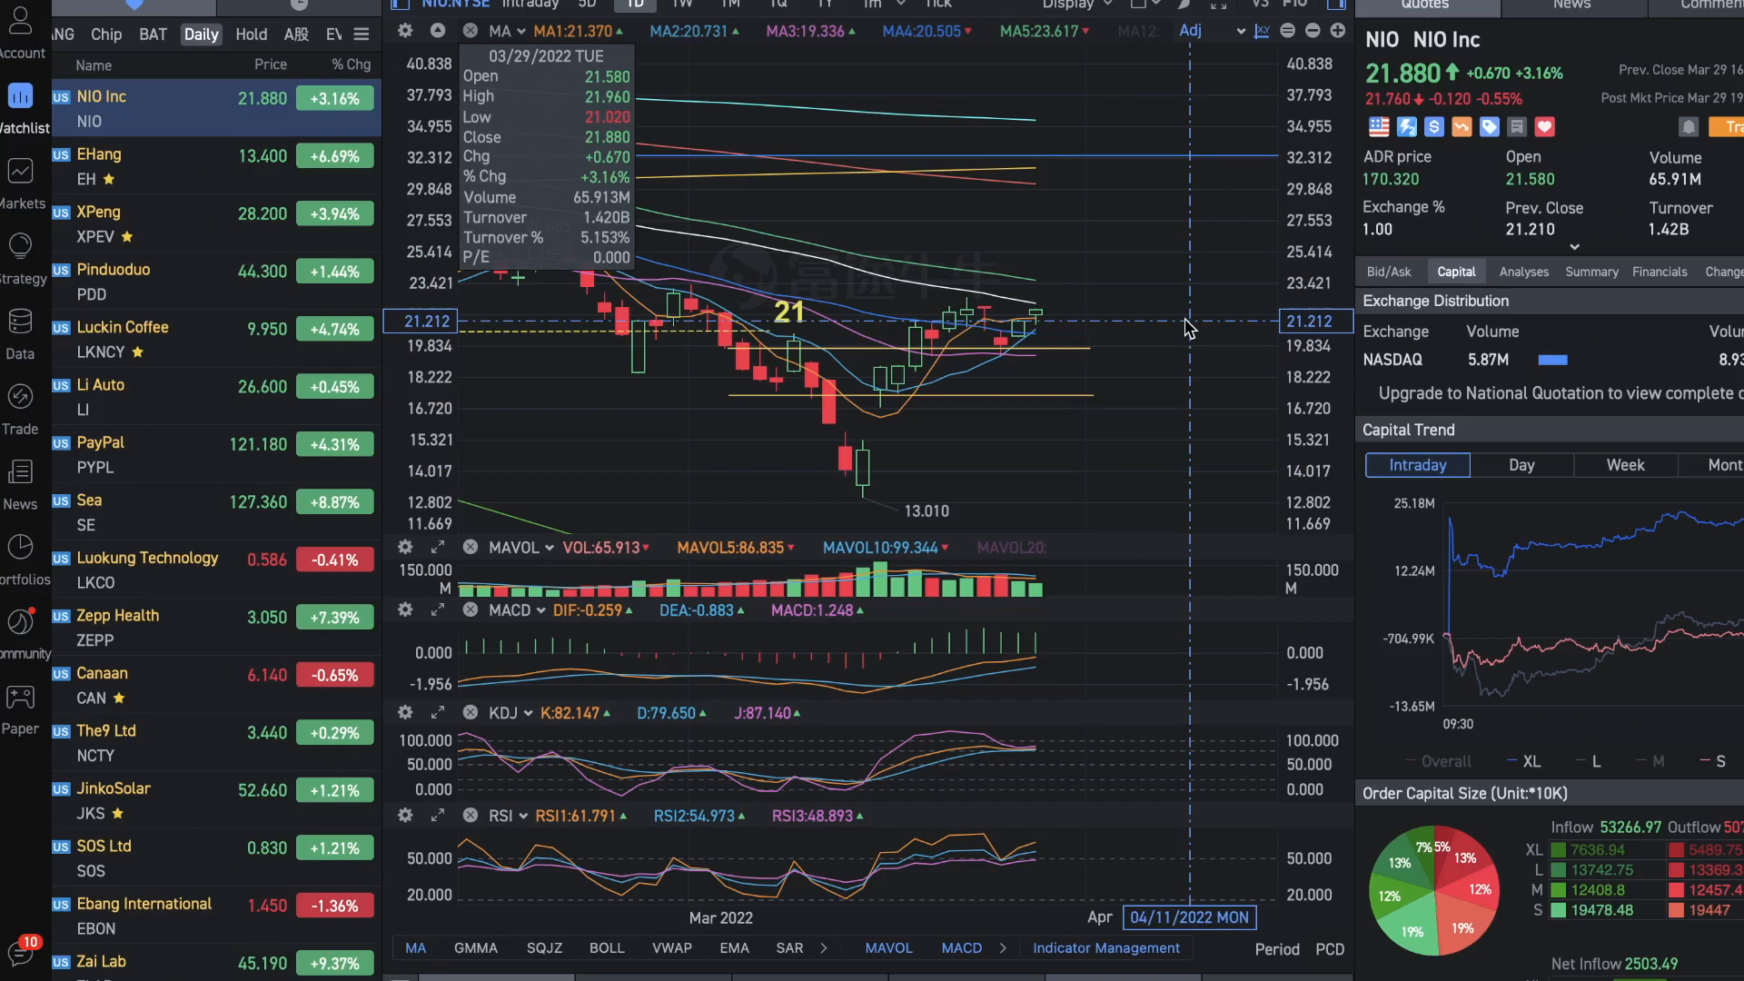
pyautogui.moveTo(1188, 321)
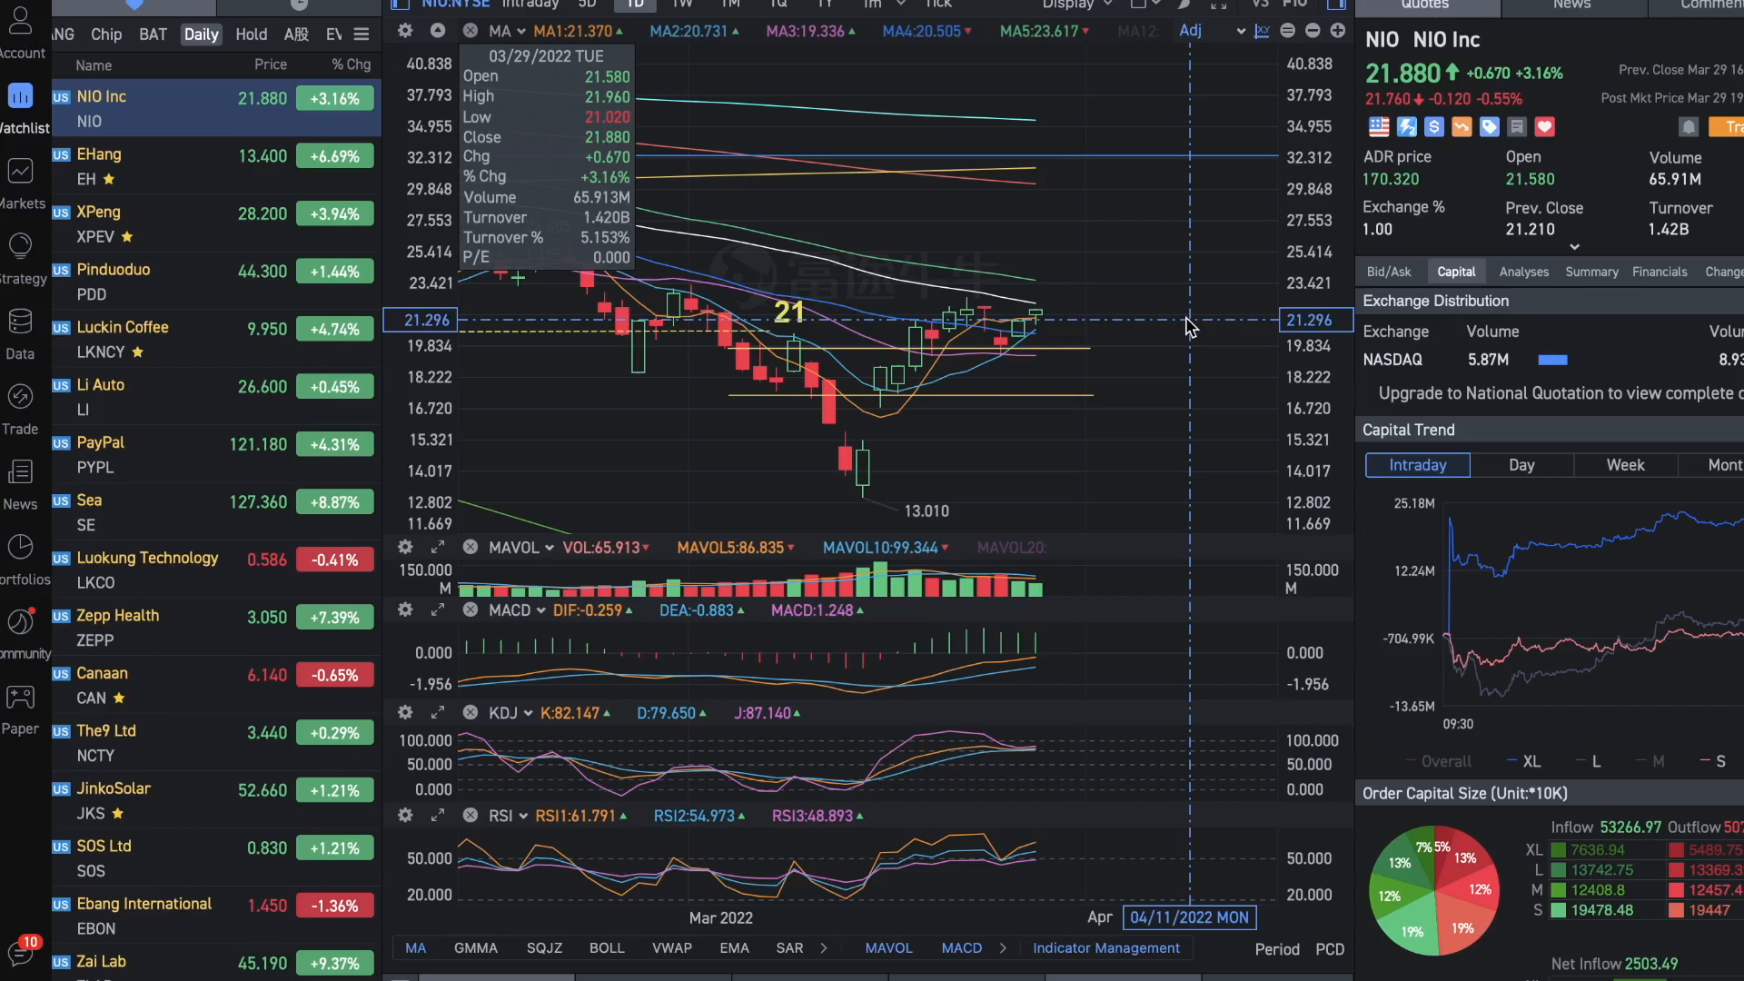
pyautogui.moveTo(1192, 178)
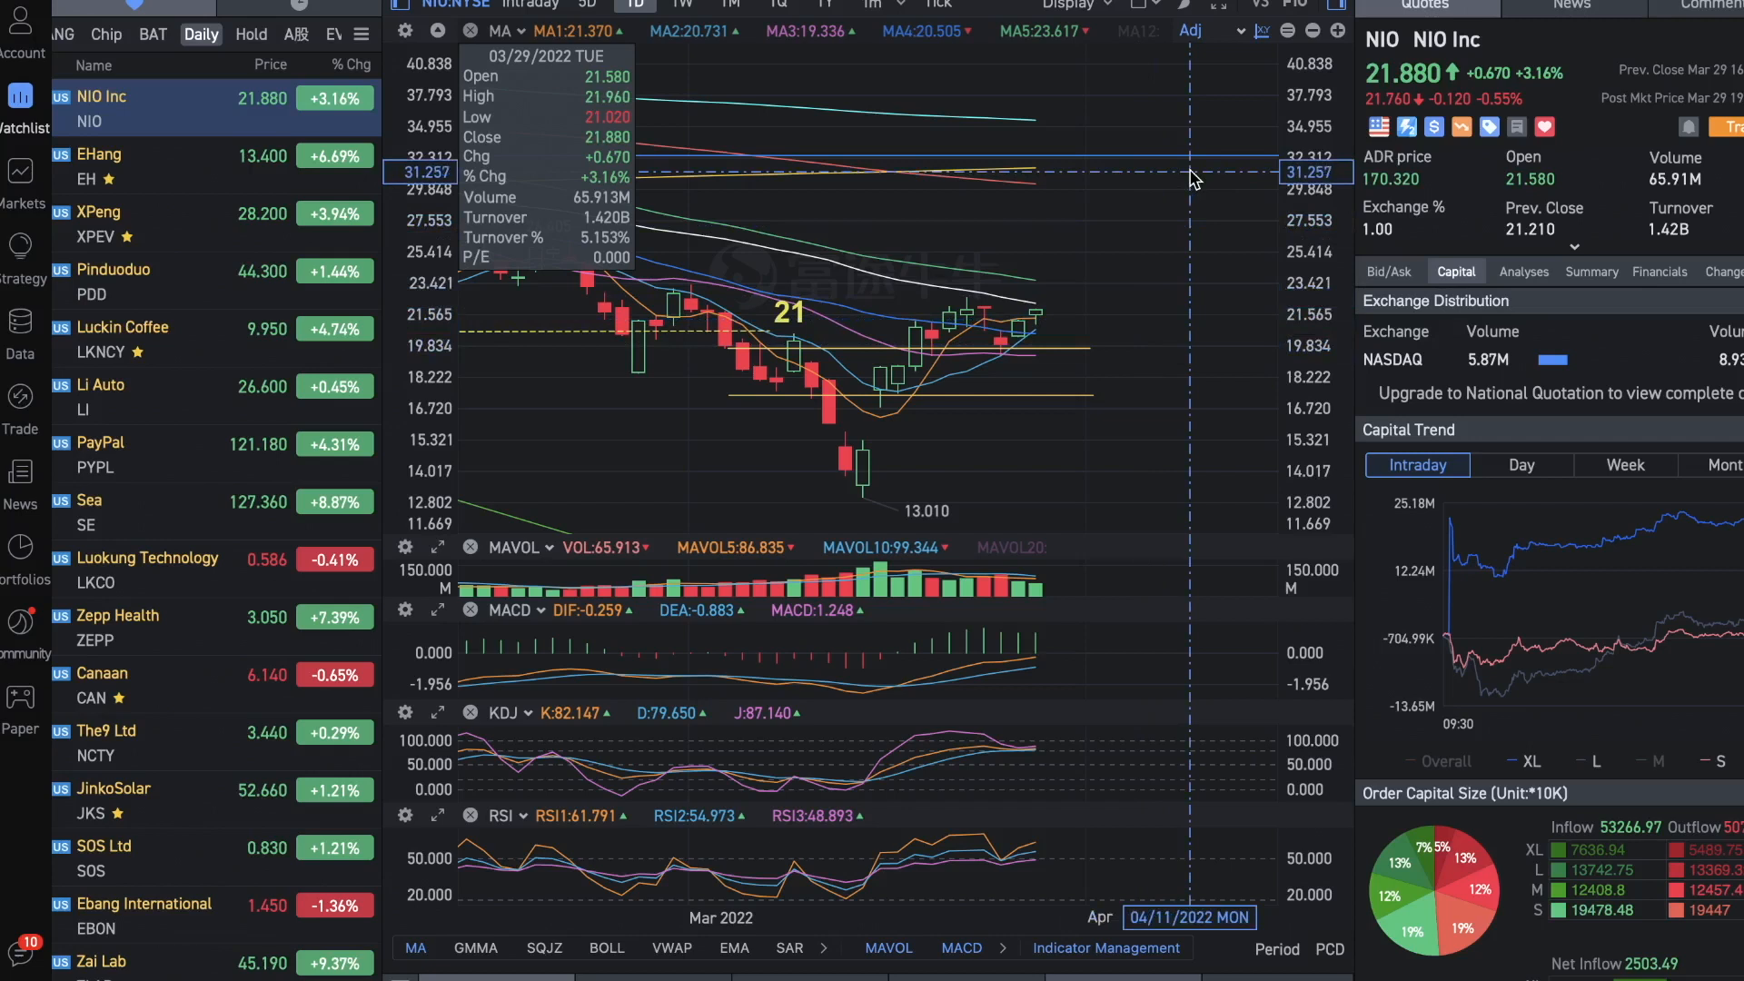
pyautogui.moveTo(1210, 315)
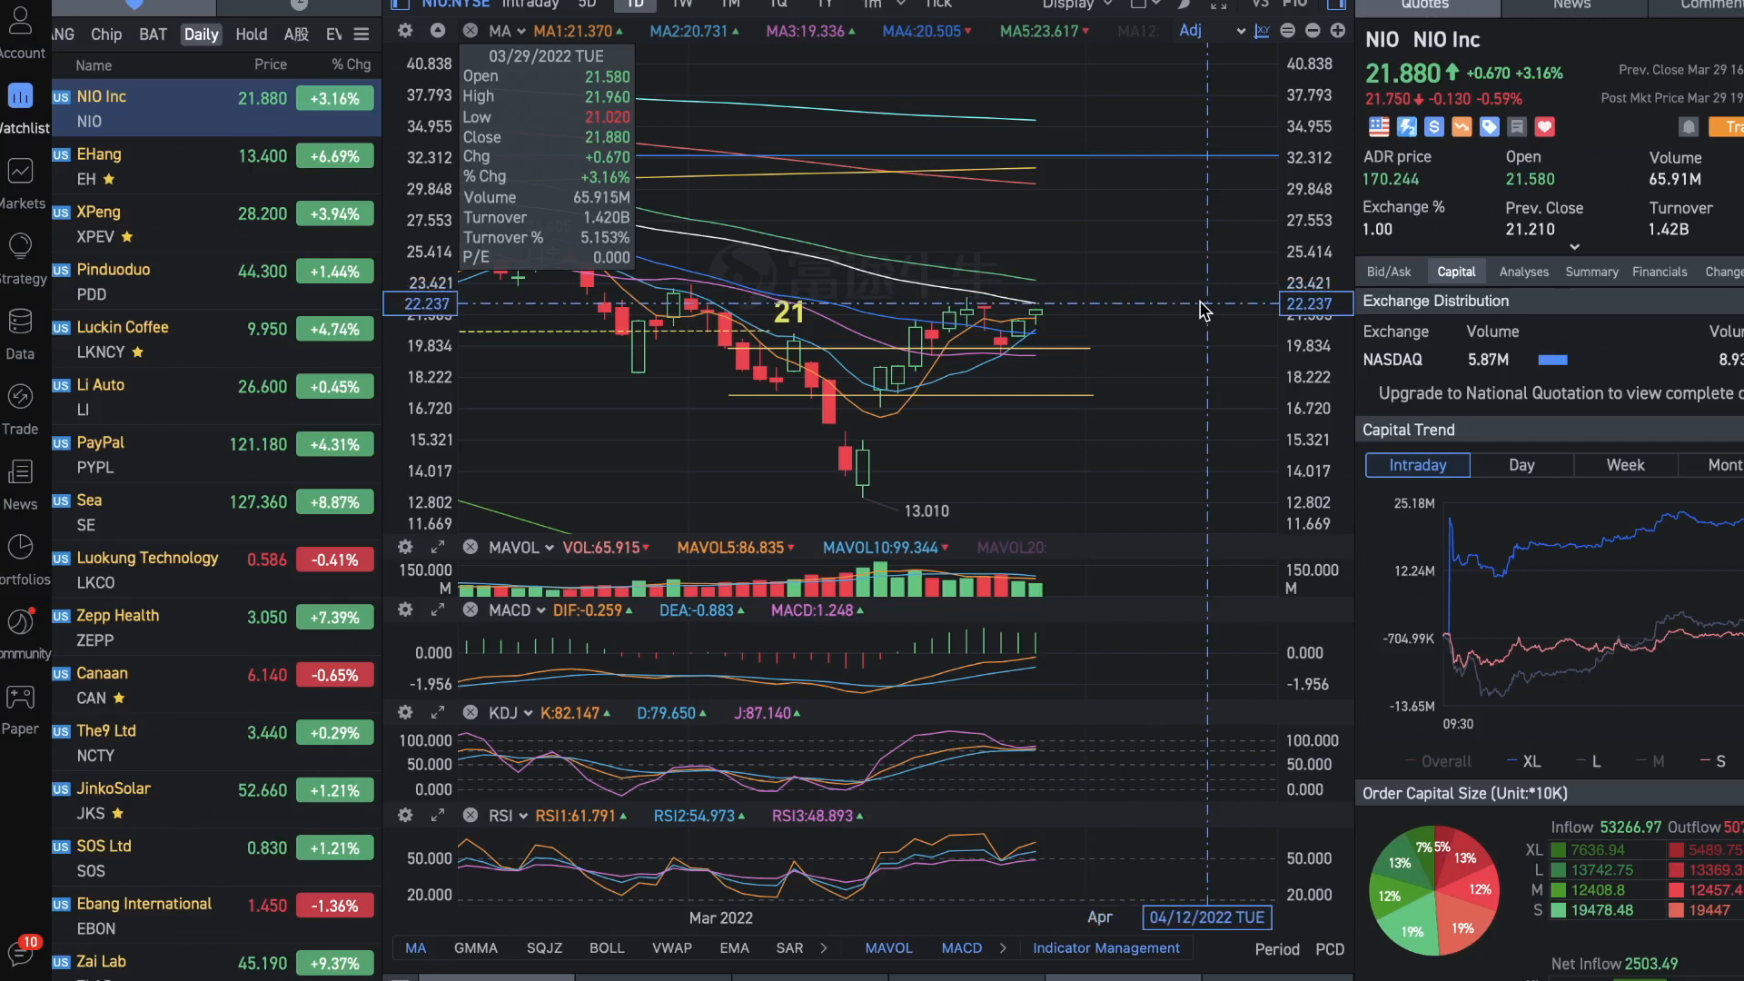
# Select EHang in the watchlist, opening its Q4 results news item
pyautogui.click(100, 167)
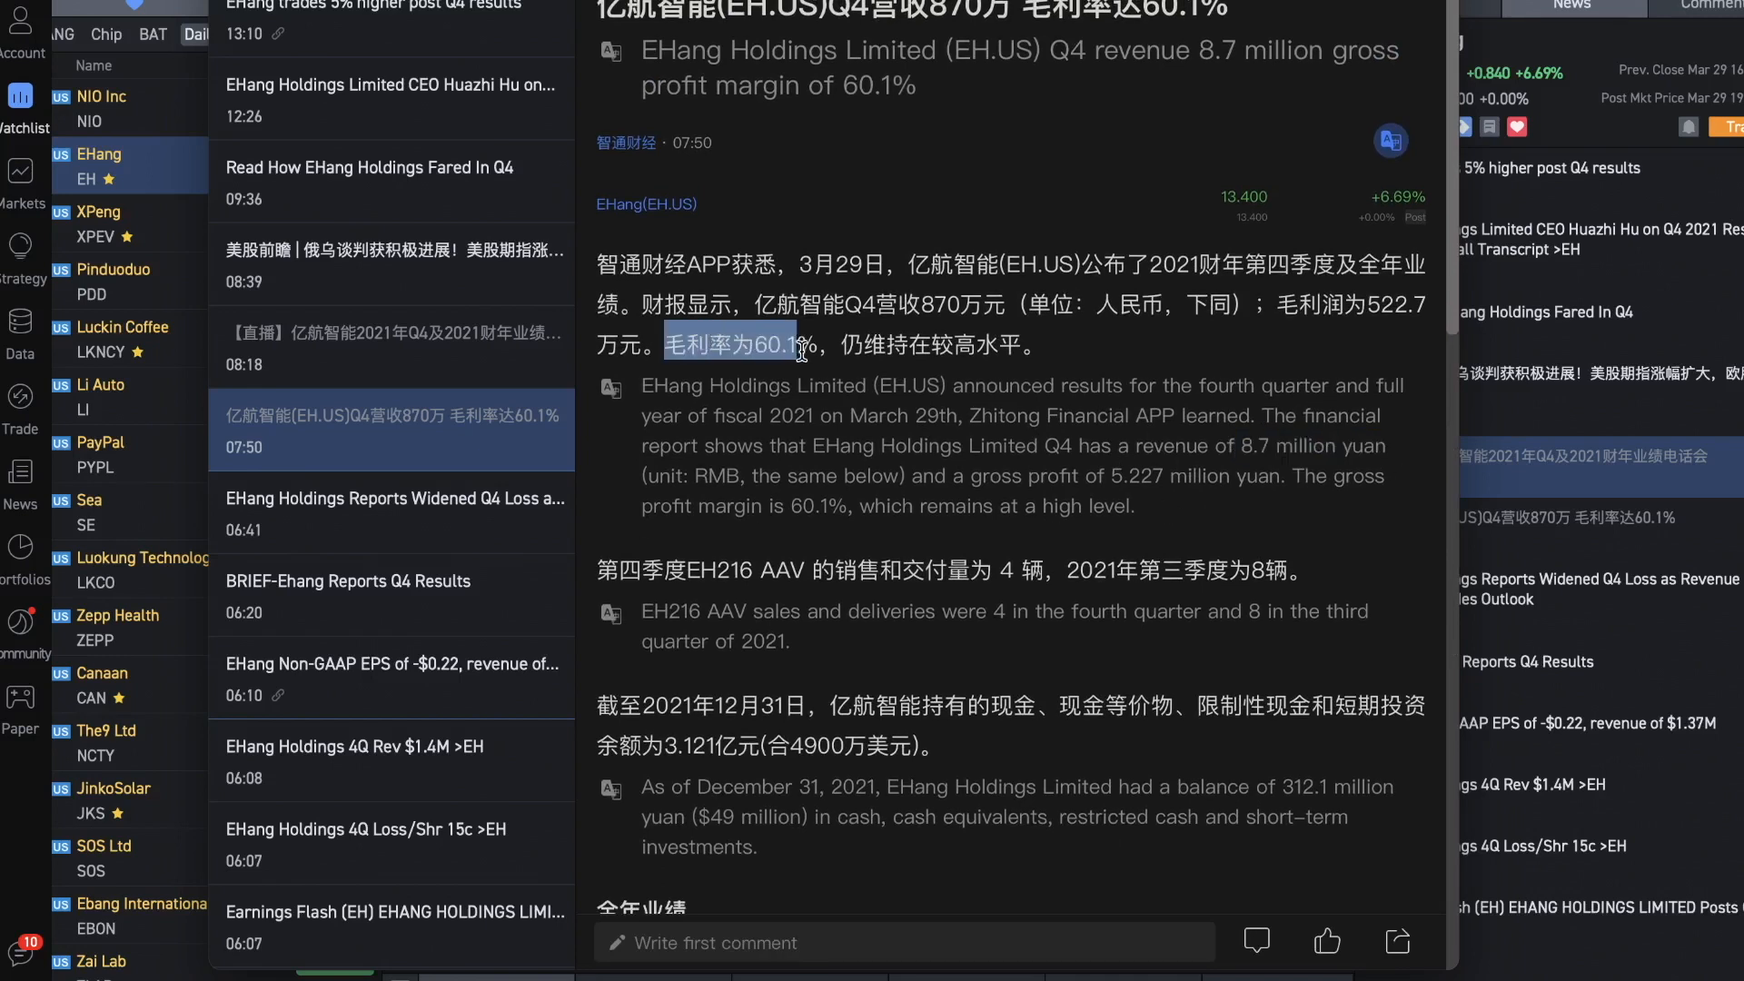
# Scroll through the EHang Q4 article reporting 8.7 million yuan revenue and 60.1% gross margin
pyautogui.scroll(3)
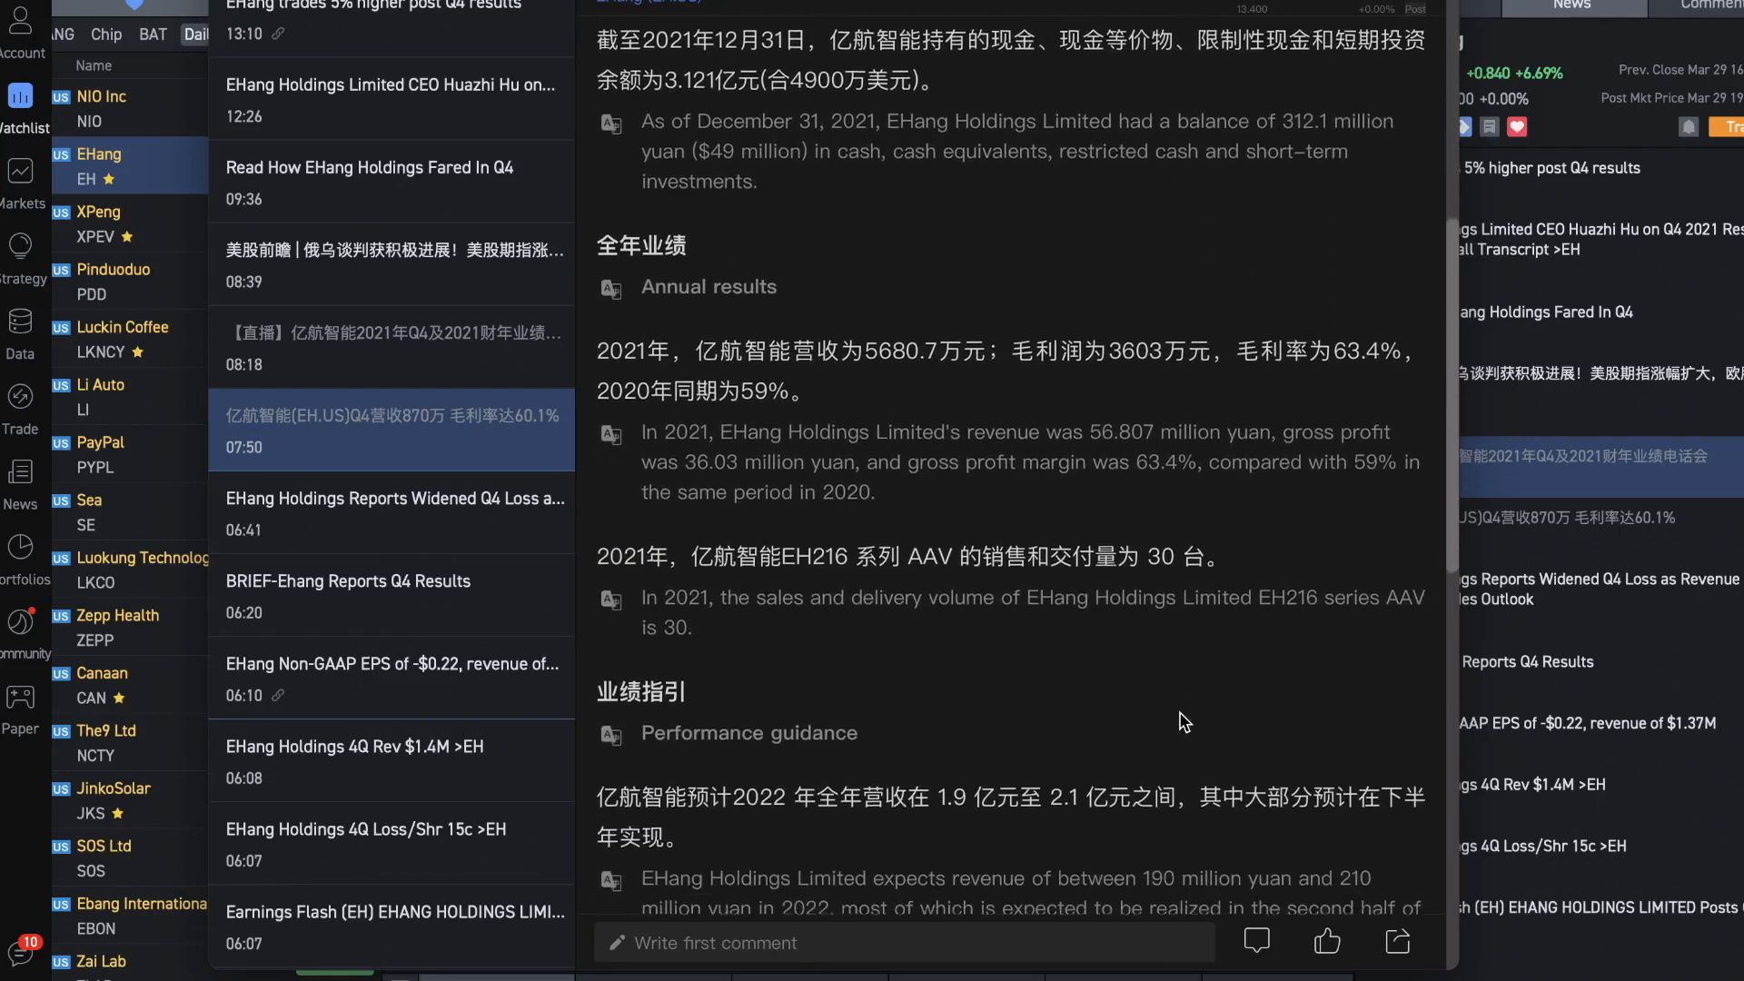
pyautogui.scroll(3)
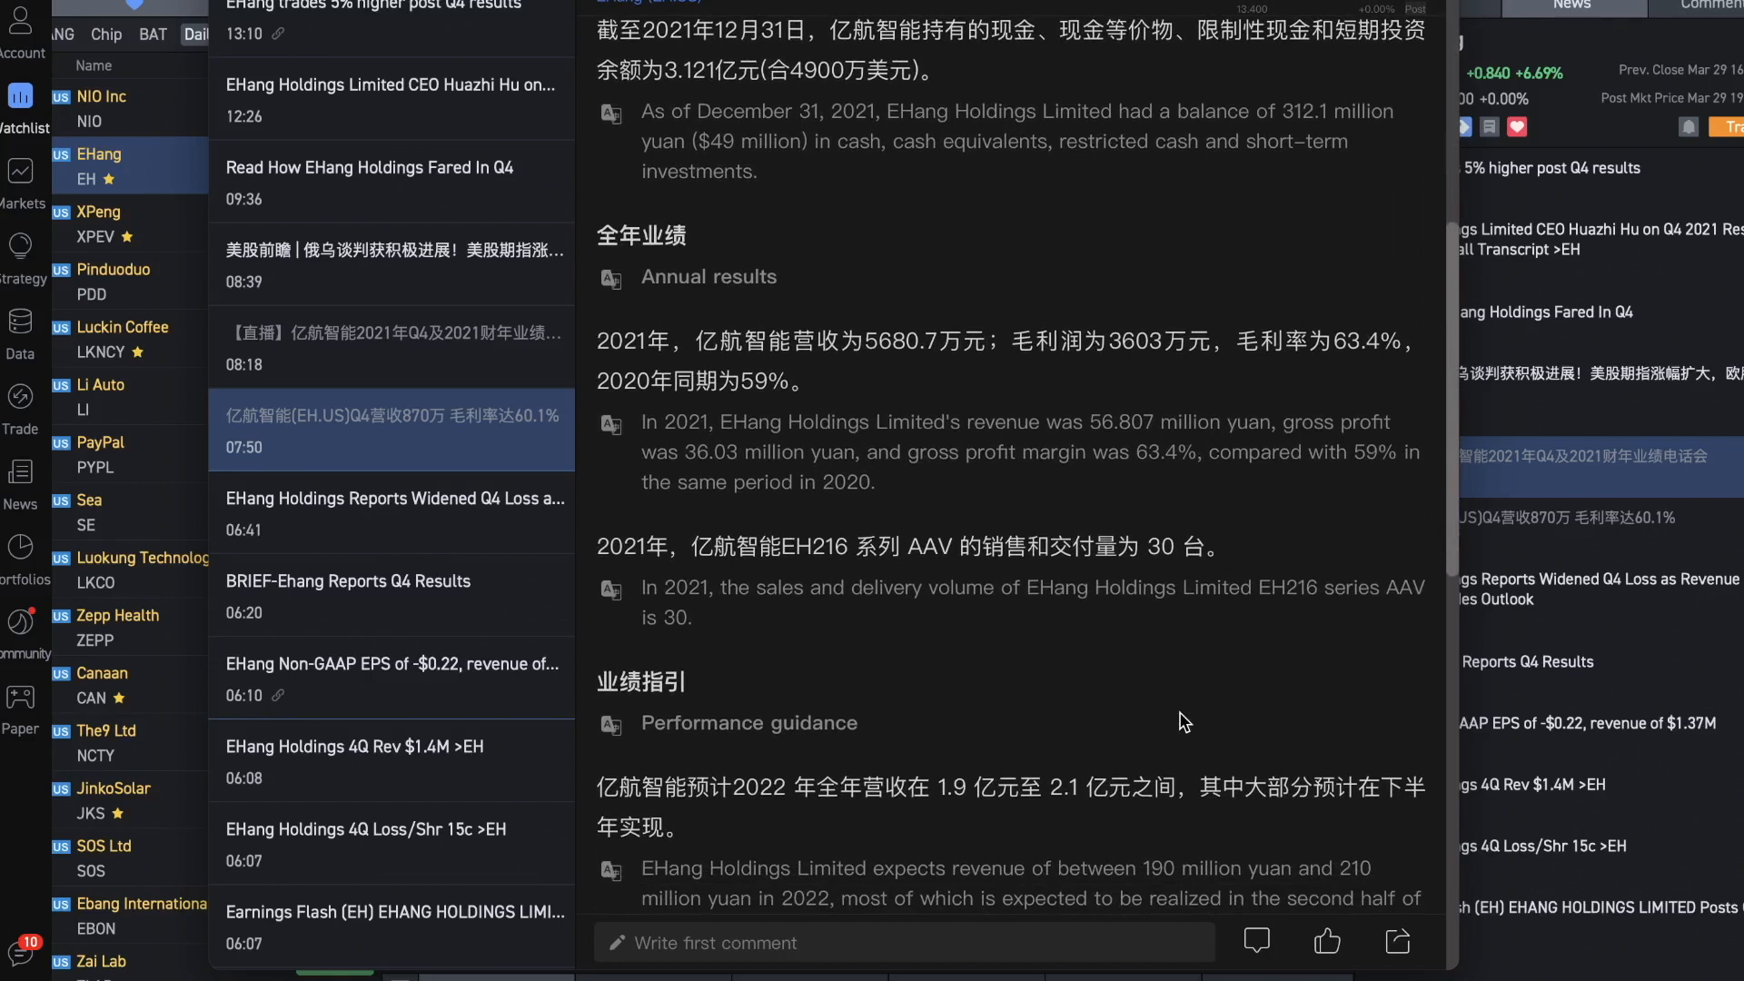
pyautogui.scroll(-3)
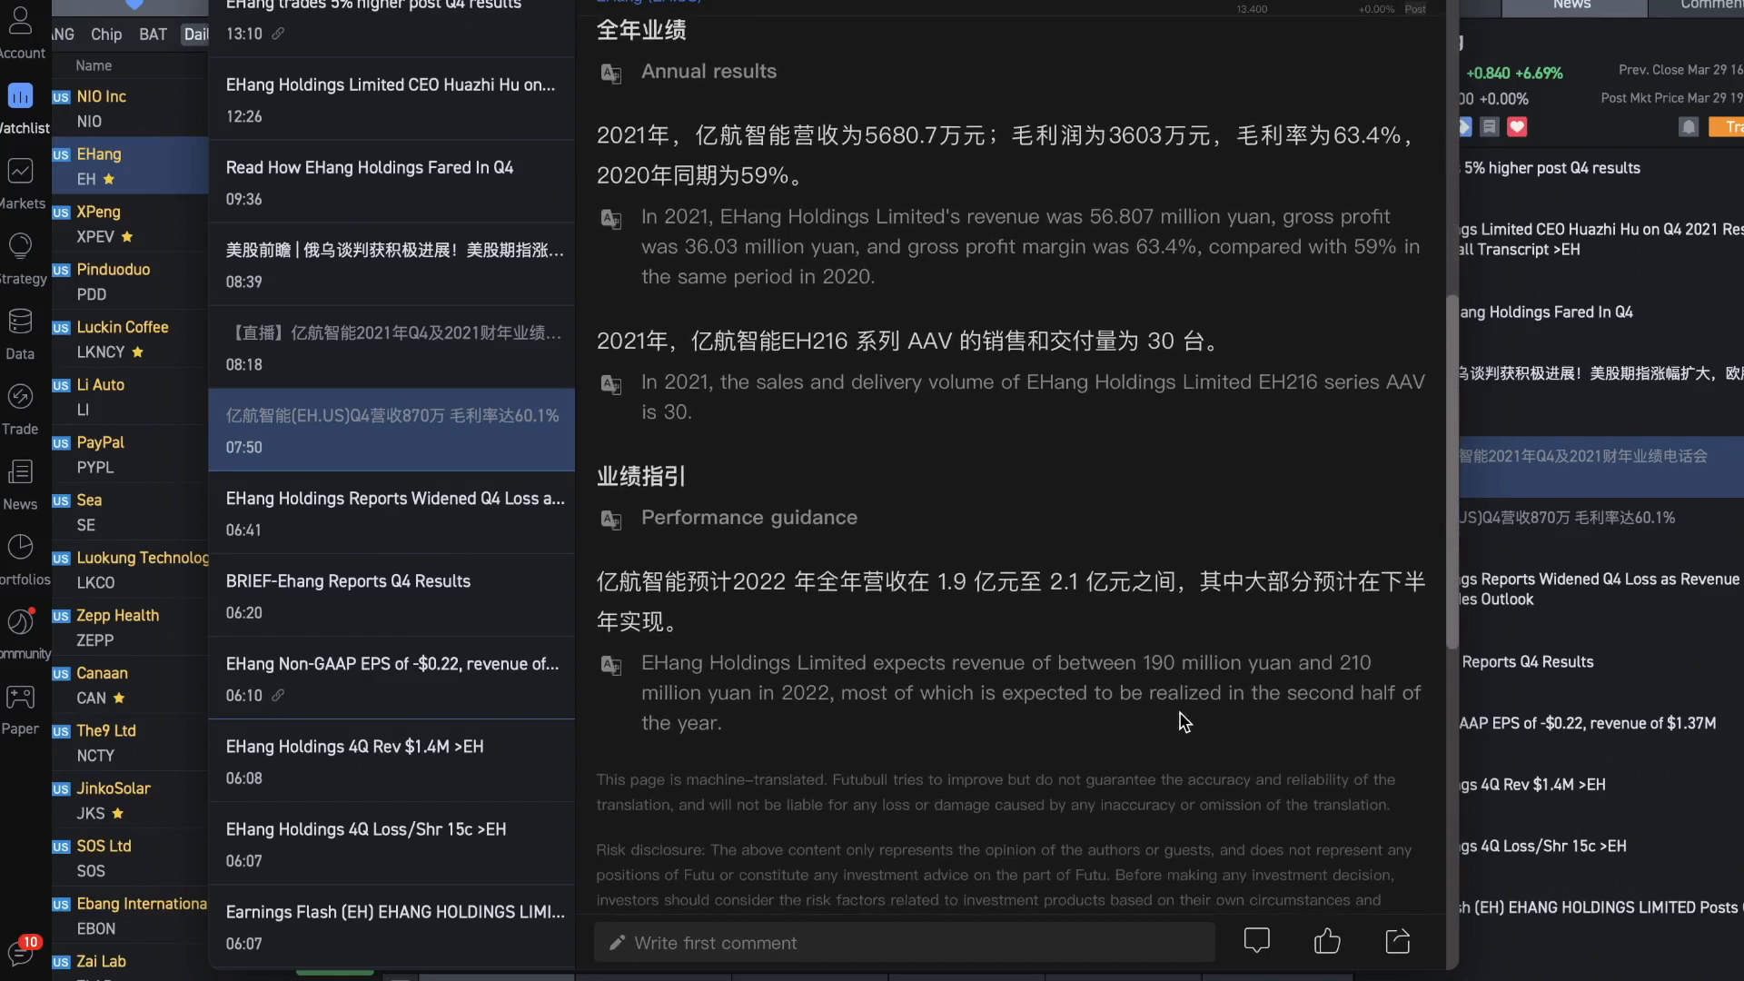
pyautogui.scroll(3)
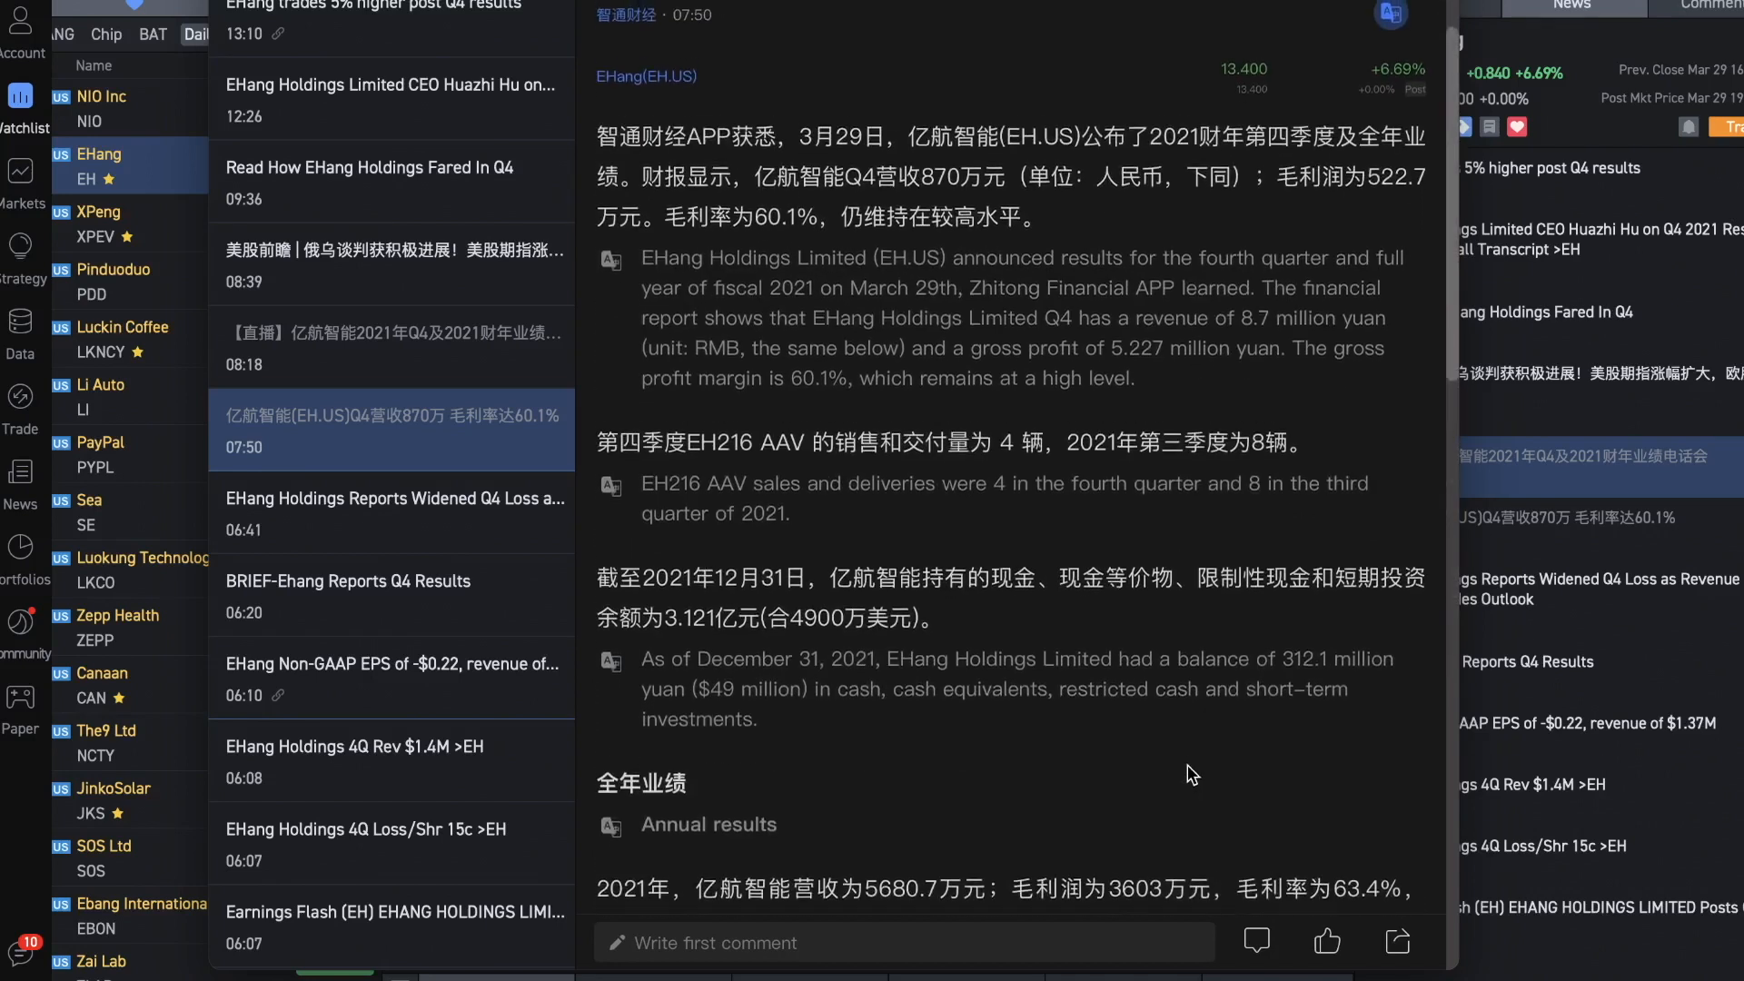
pyautogui.scroll(-3)
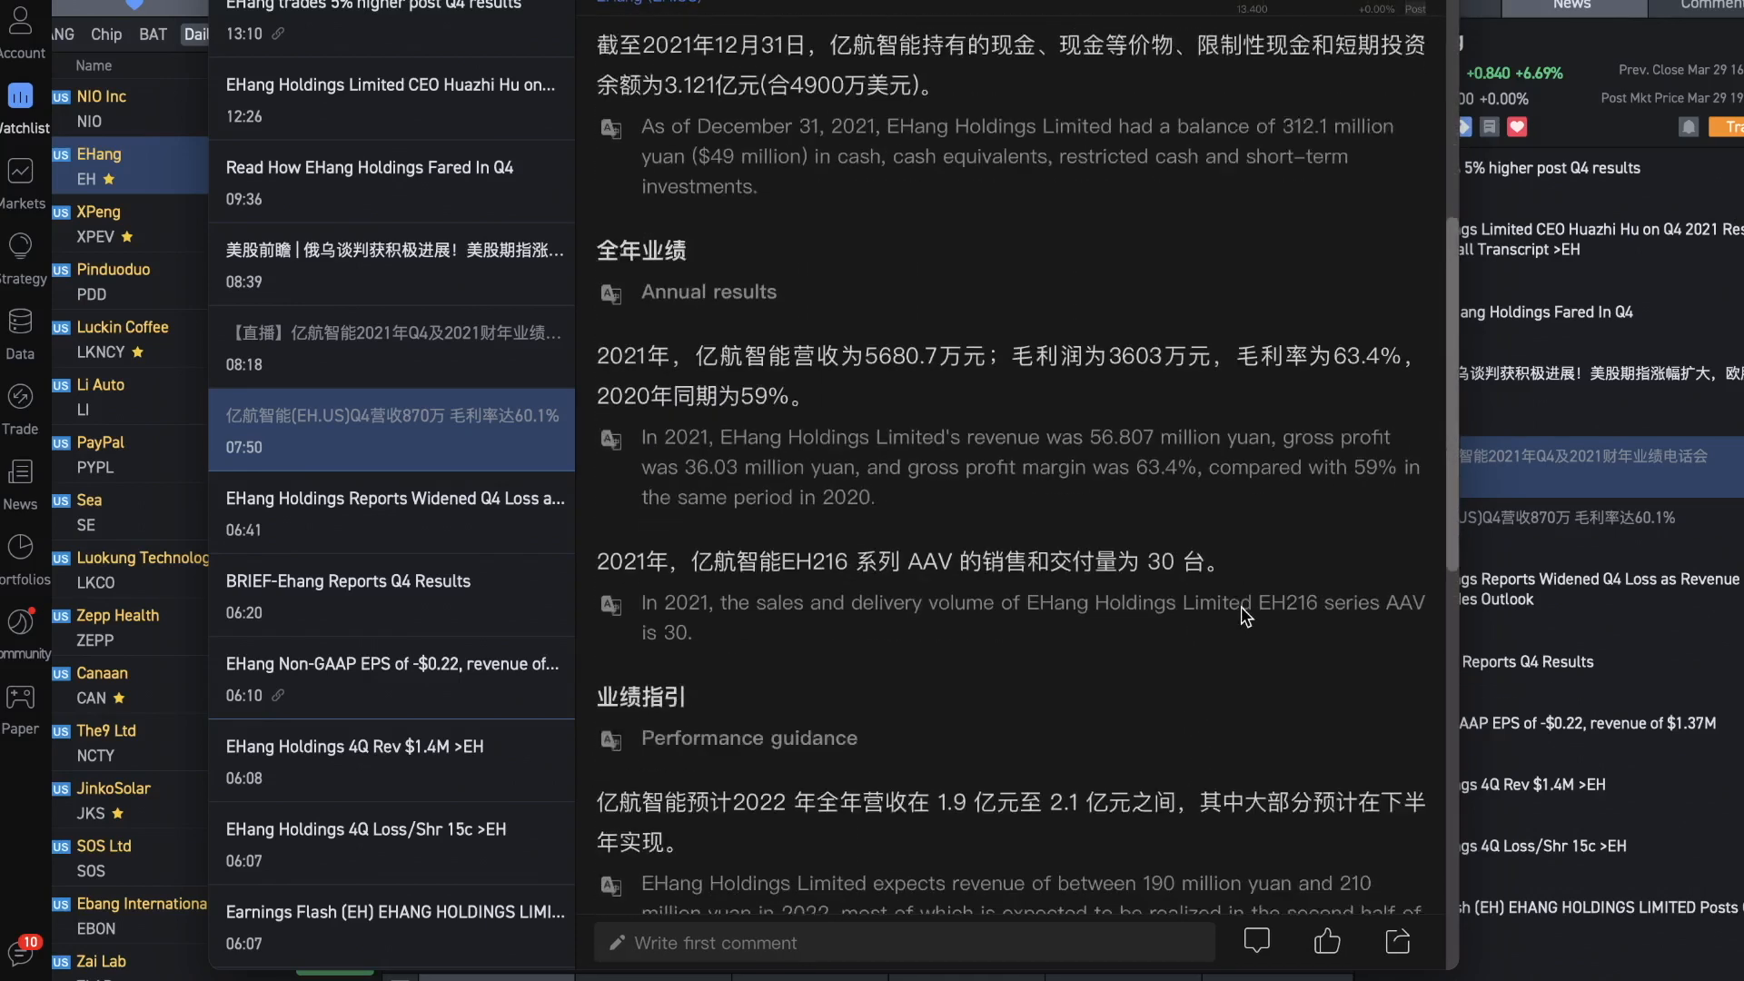
pyautogui.scroll(-3)
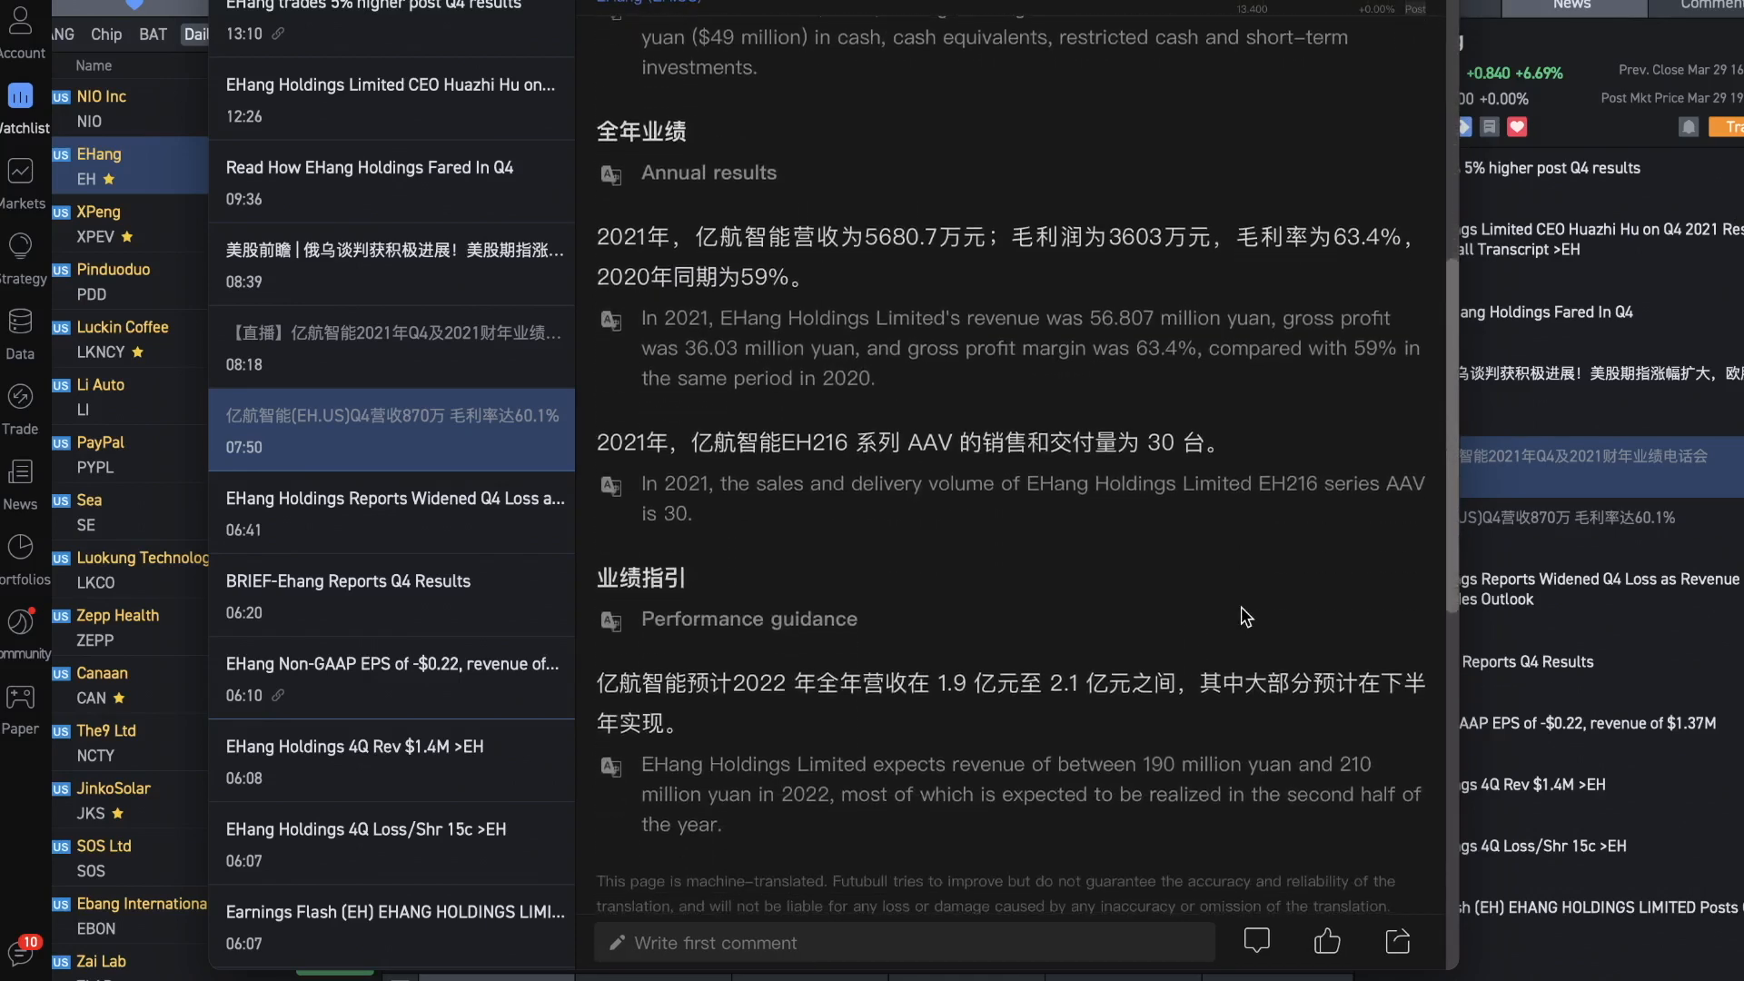
pyautogui.scroll(3)
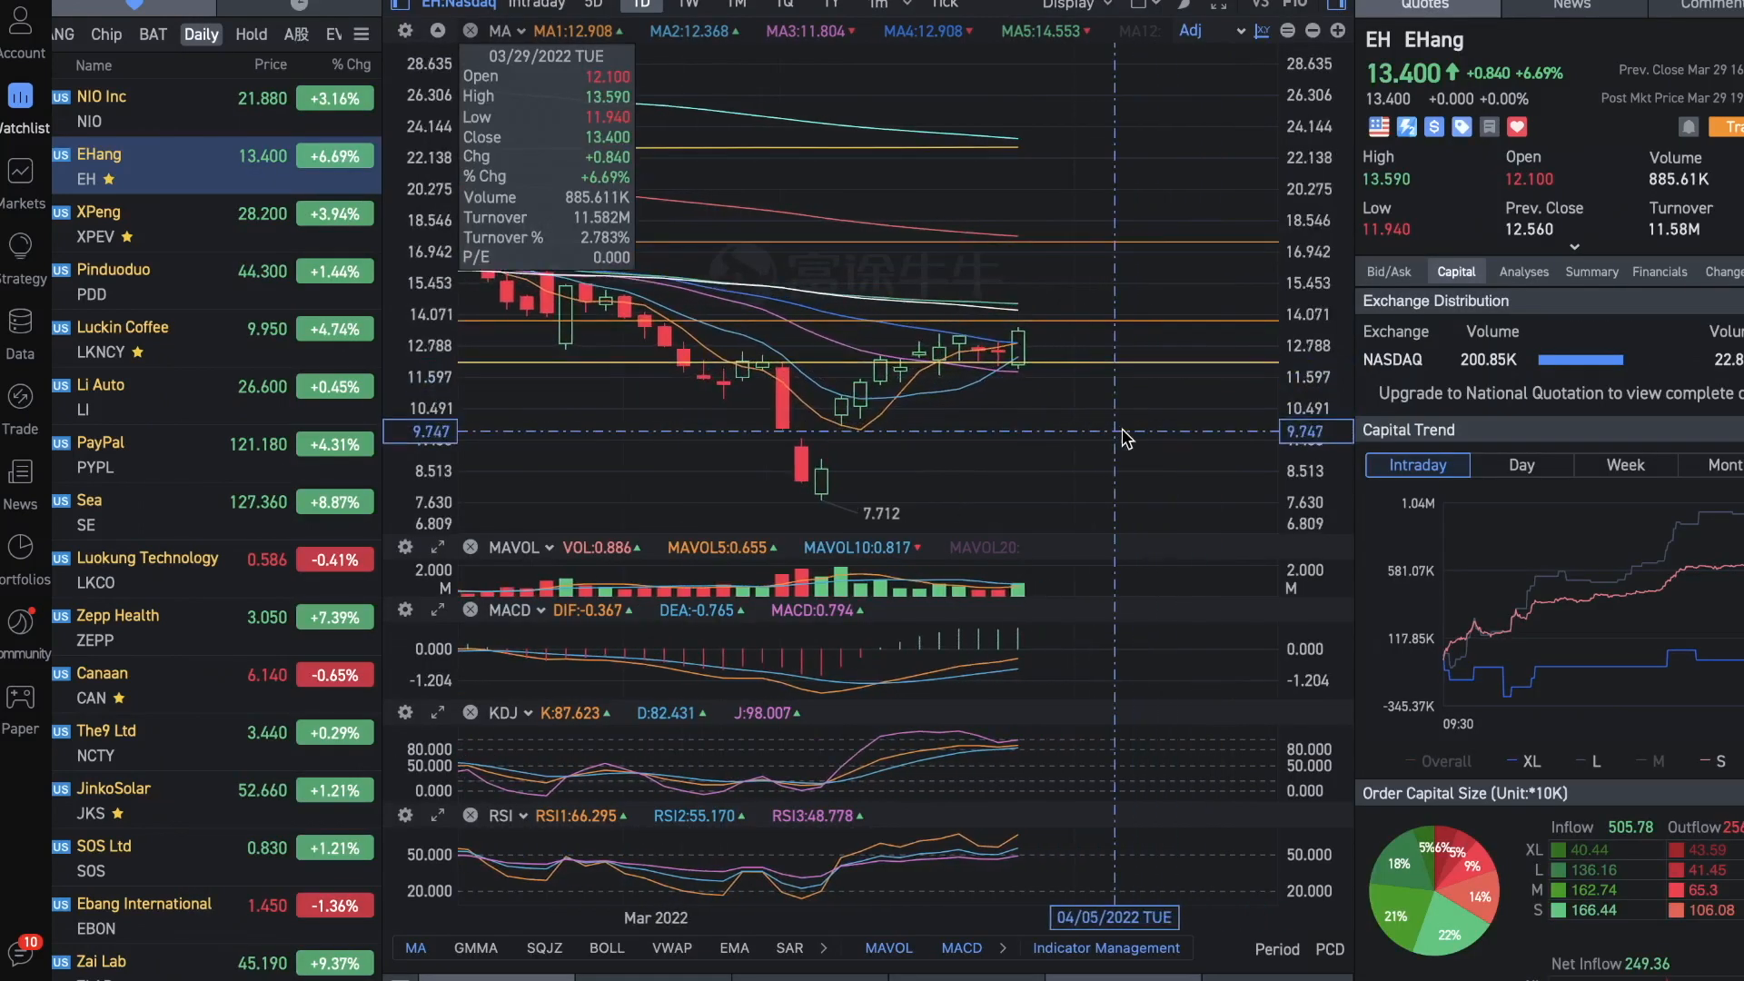
pyautogui.moveTo(1084, 348)
pyautogui.write('12.1-12.8')
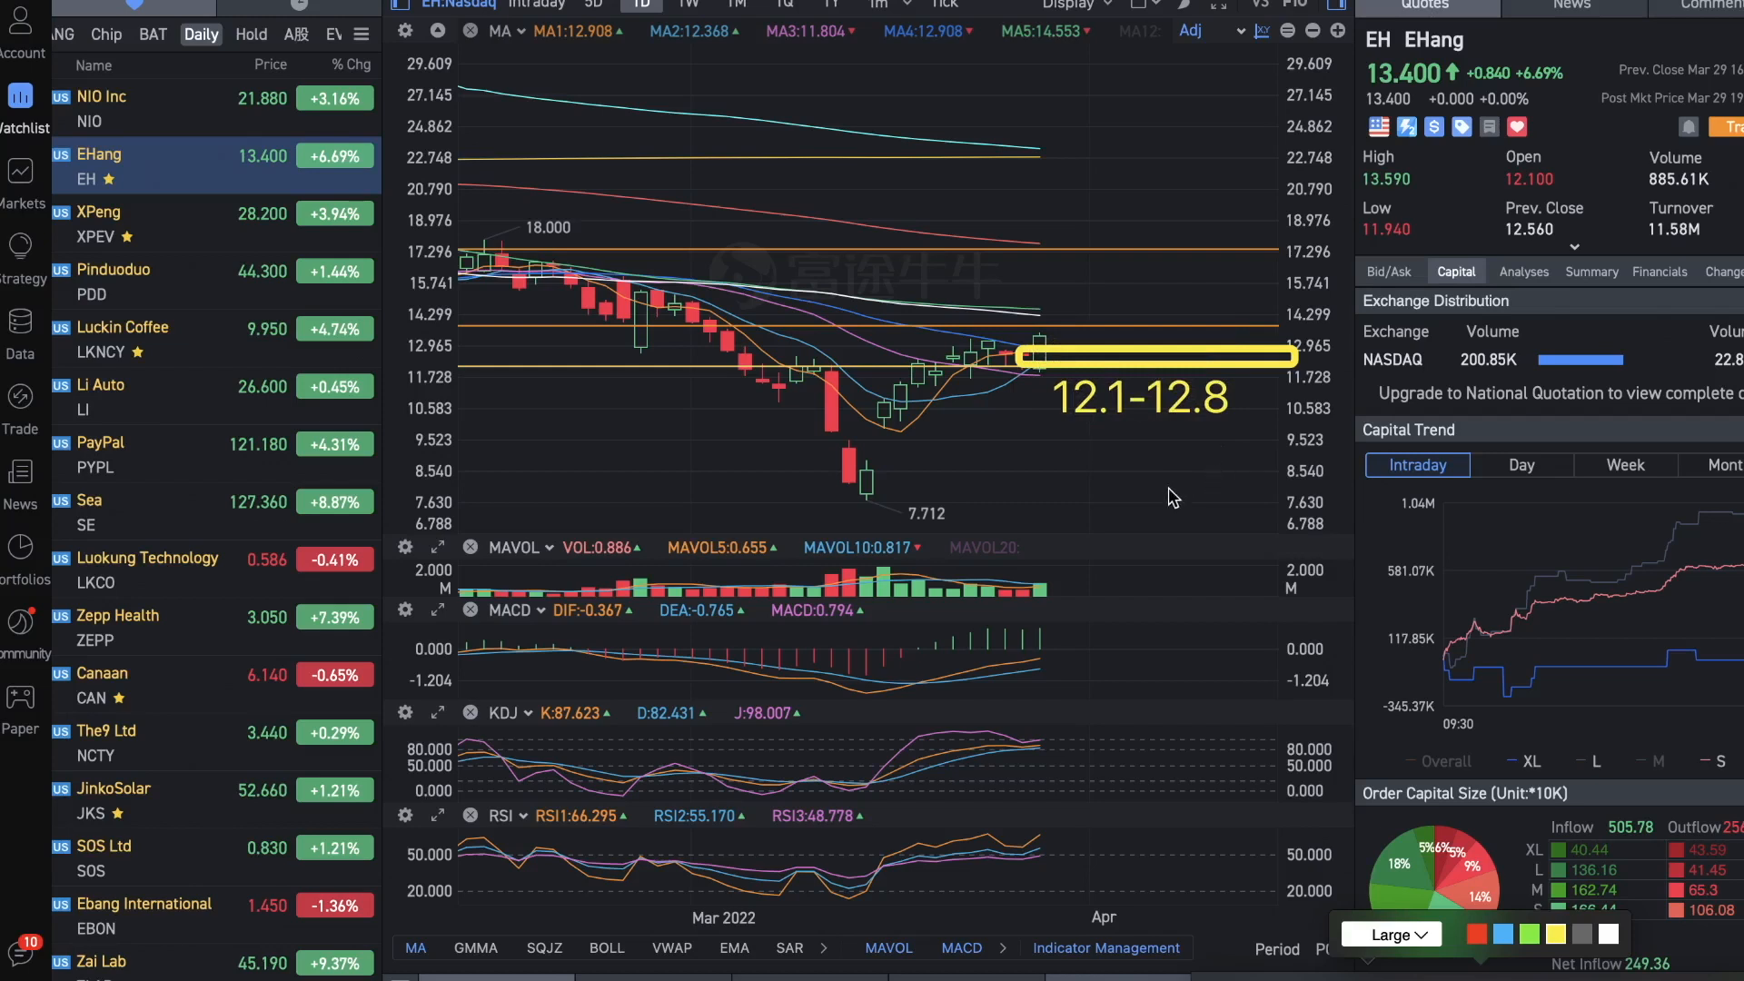
pyautogui.moveTo(1287, 584)
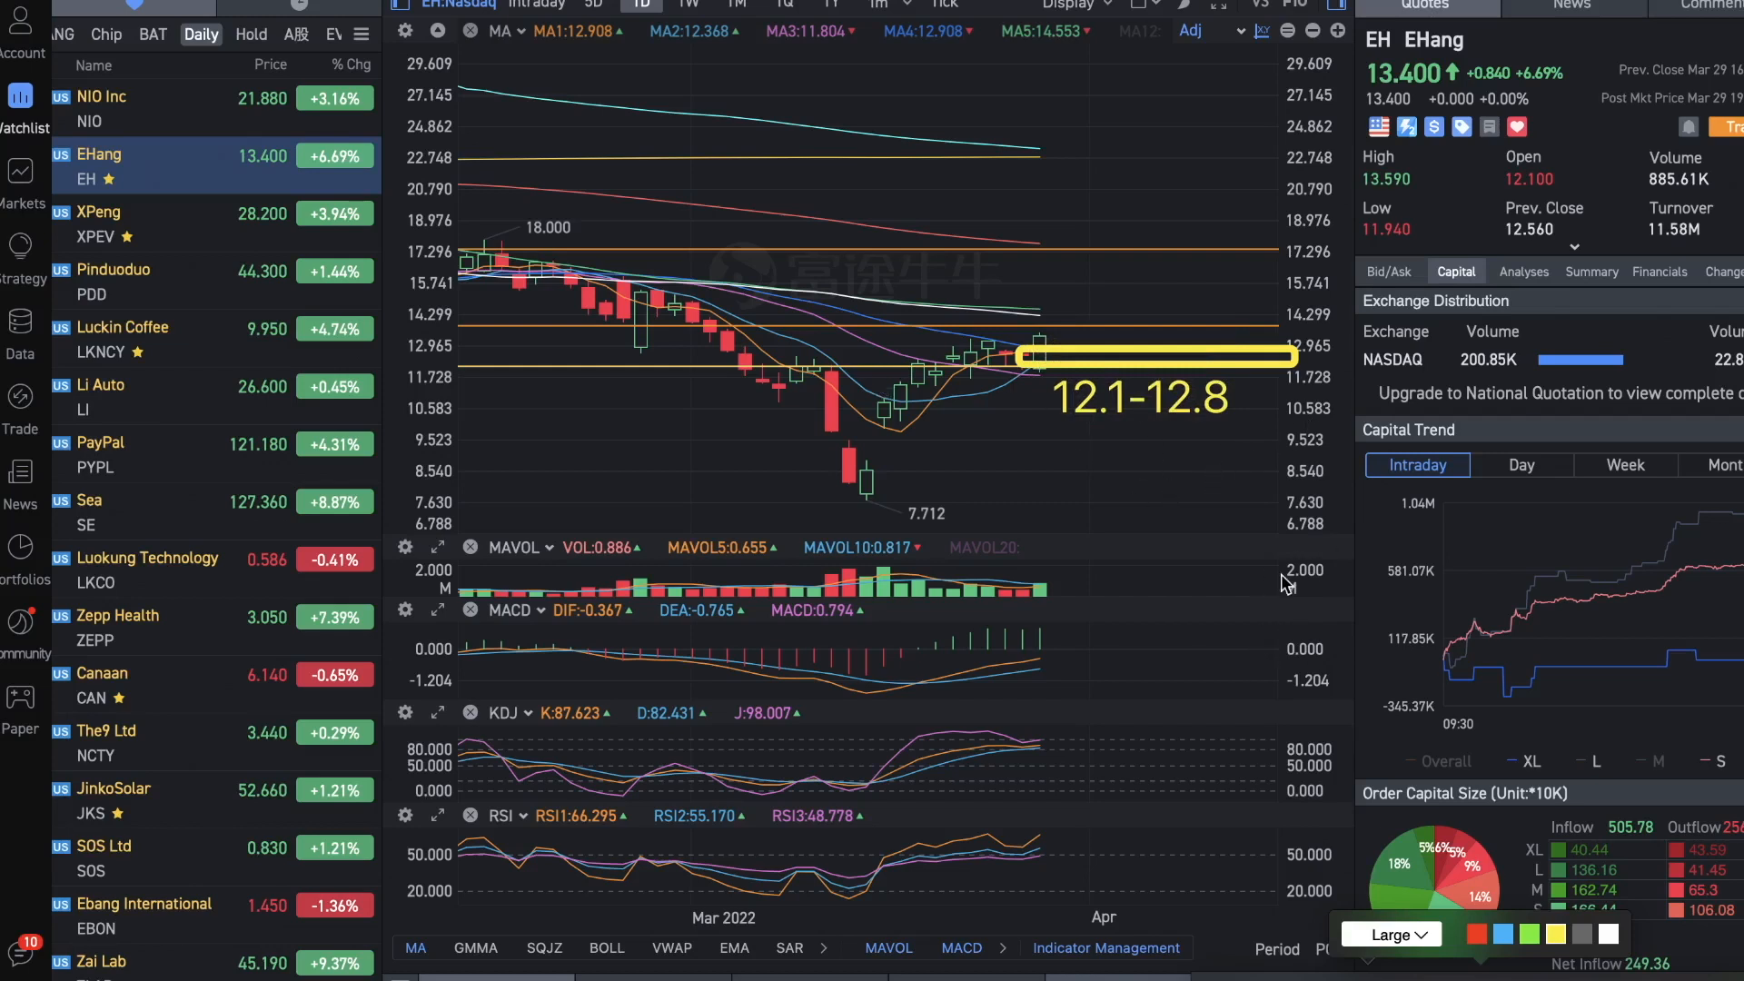
pyautogui.moveTo(992, 445)
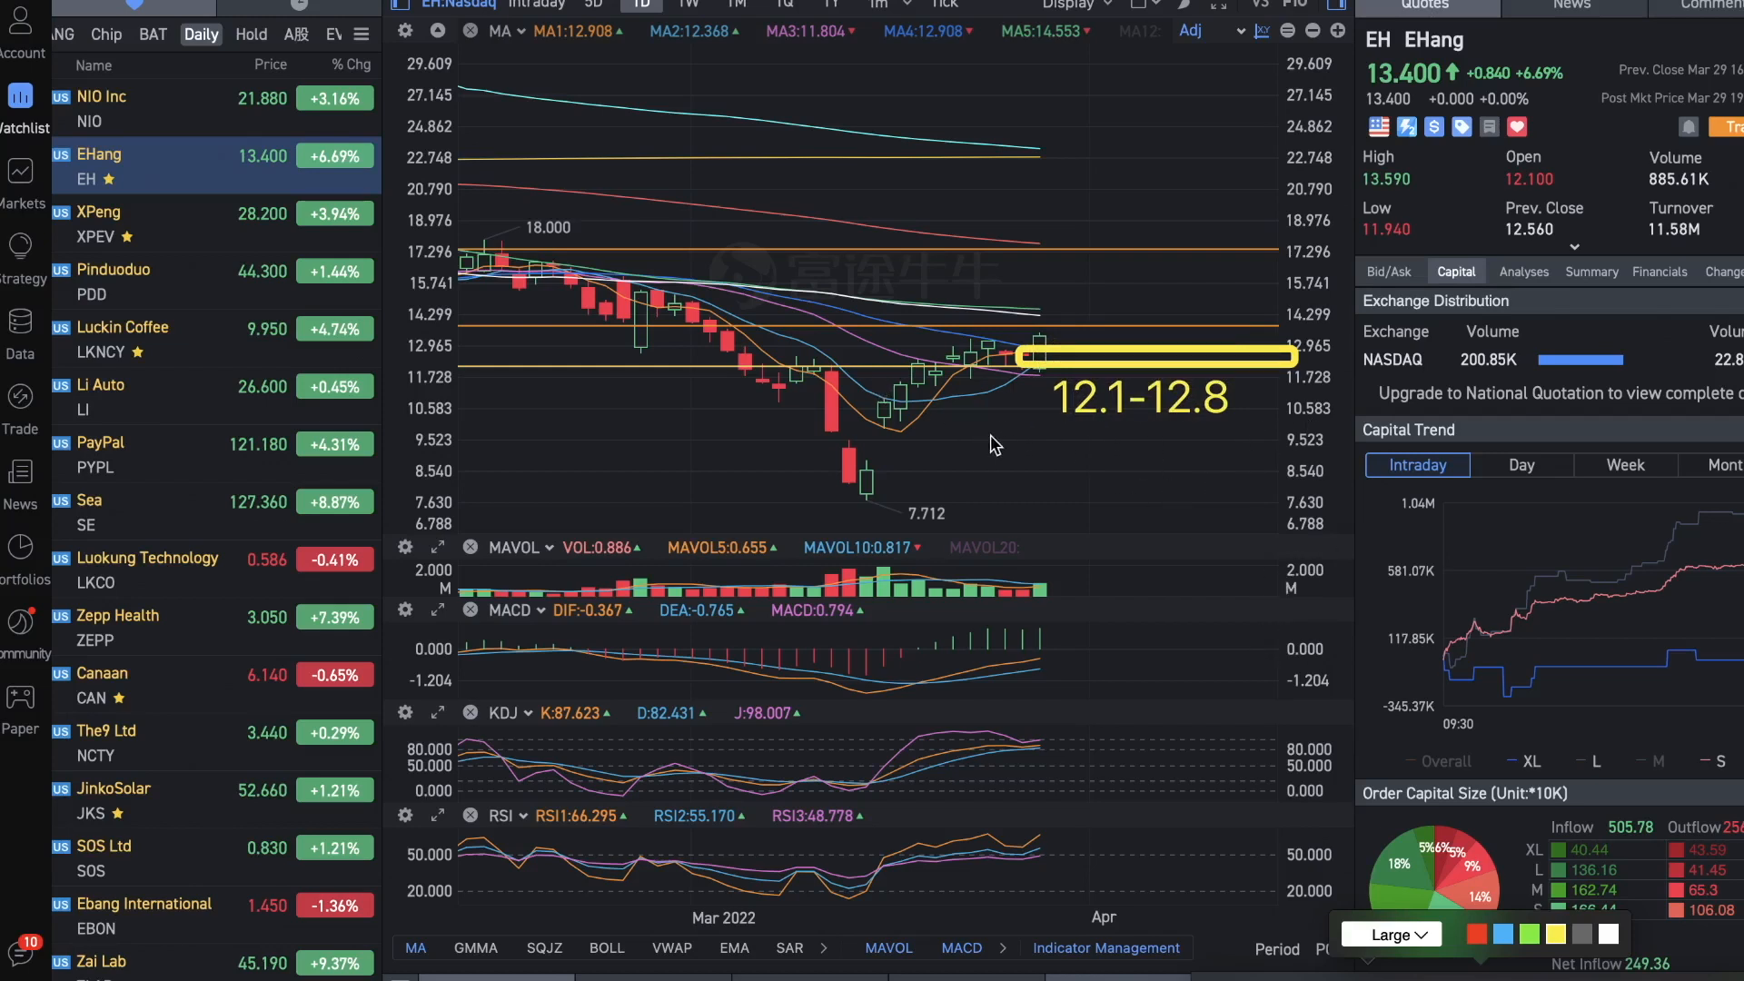
pyautogui.moveTo(1138, 488)
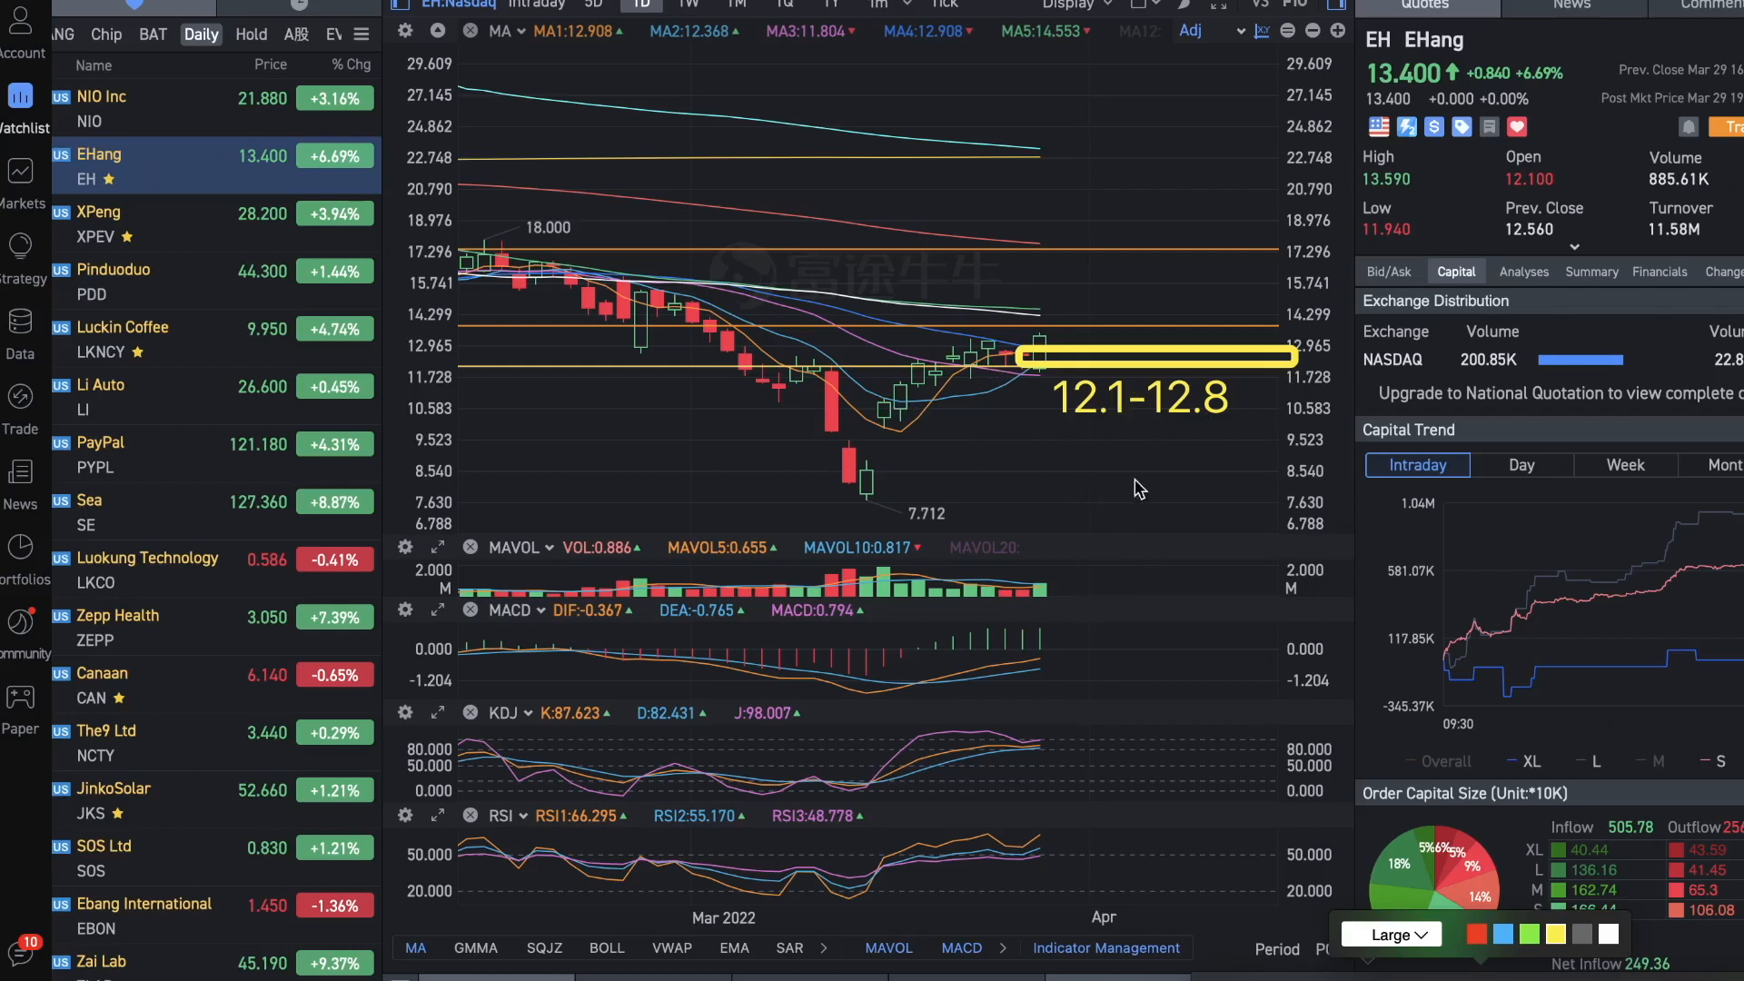
pyautogui.moveTo(1202, 381)
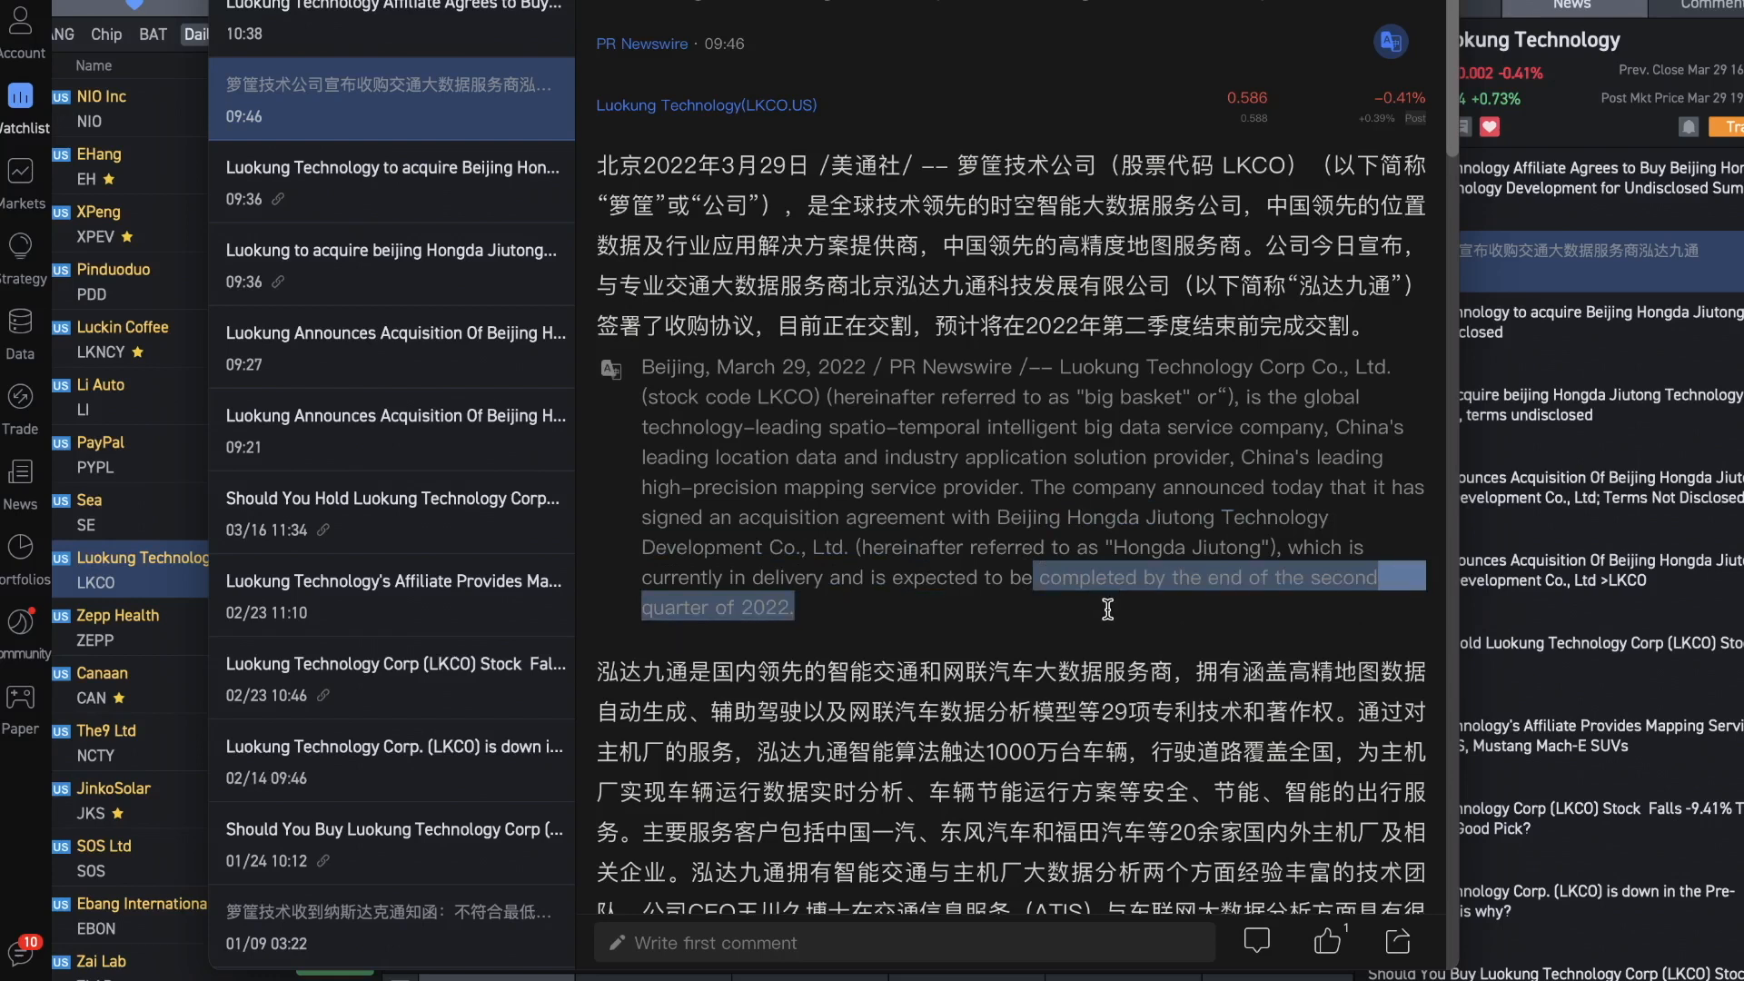
# Scroll down through the Luokung acquisition article about Beijing Hongda Jiutong
pyautogui.scroll(-3)
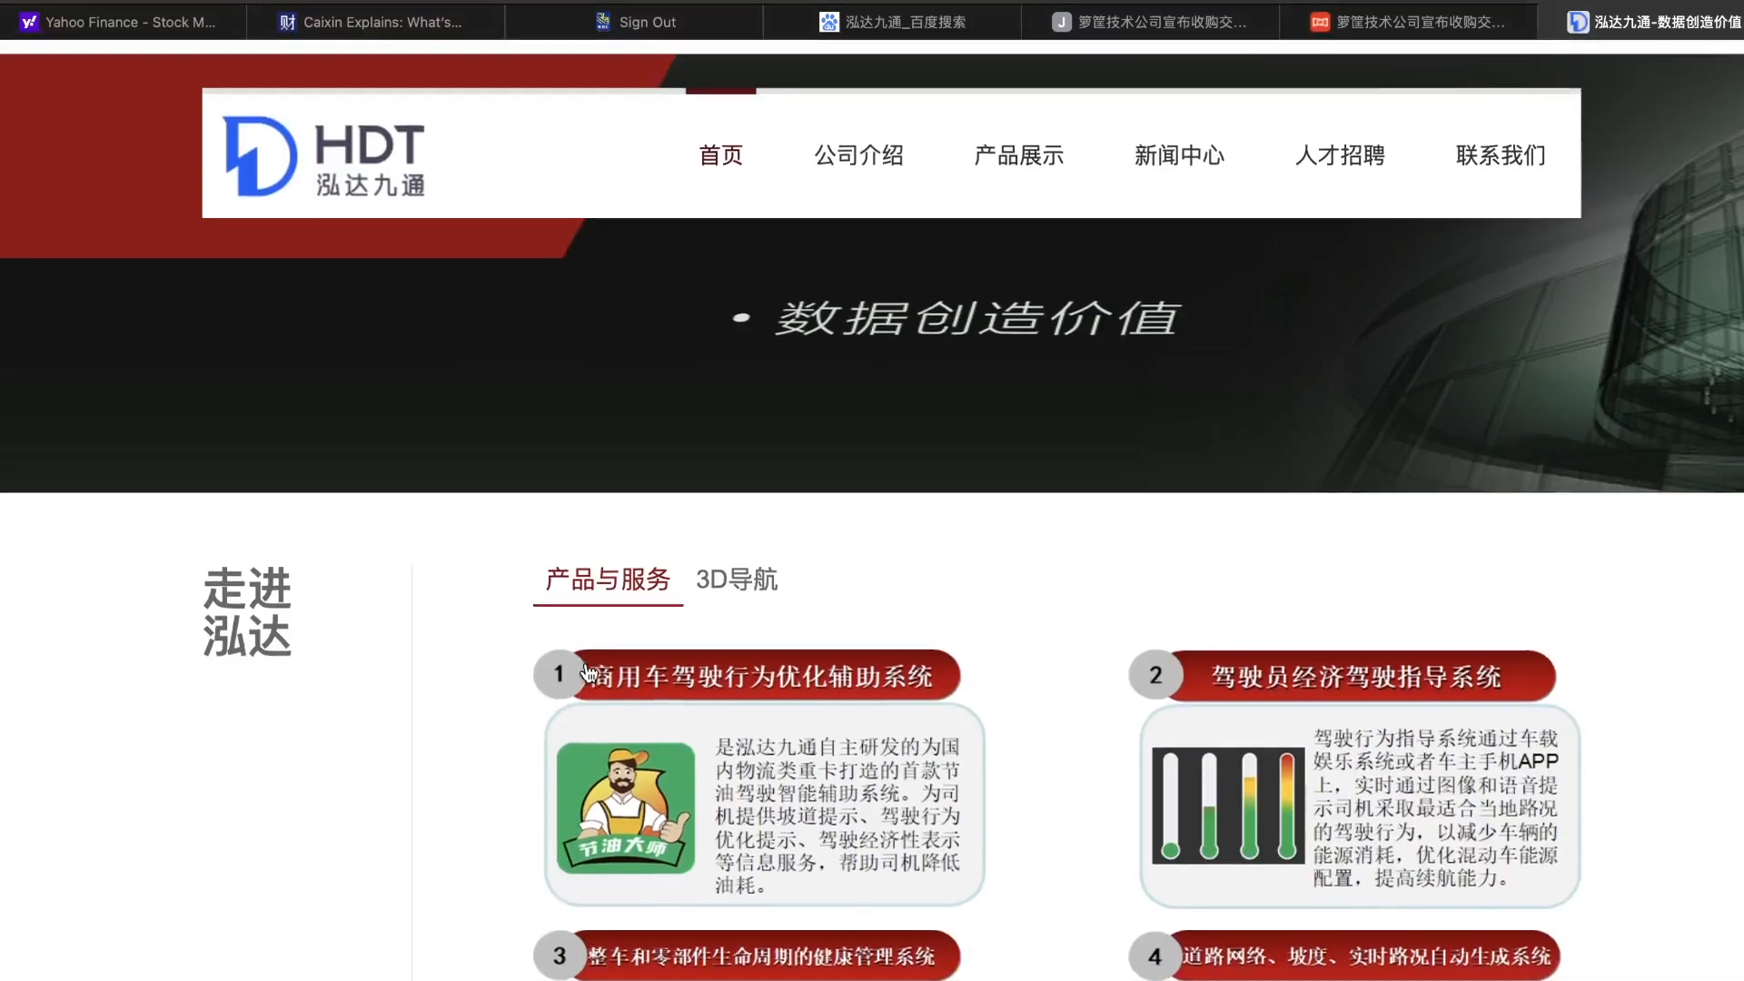
pyautogui.moveTo(857, 154)
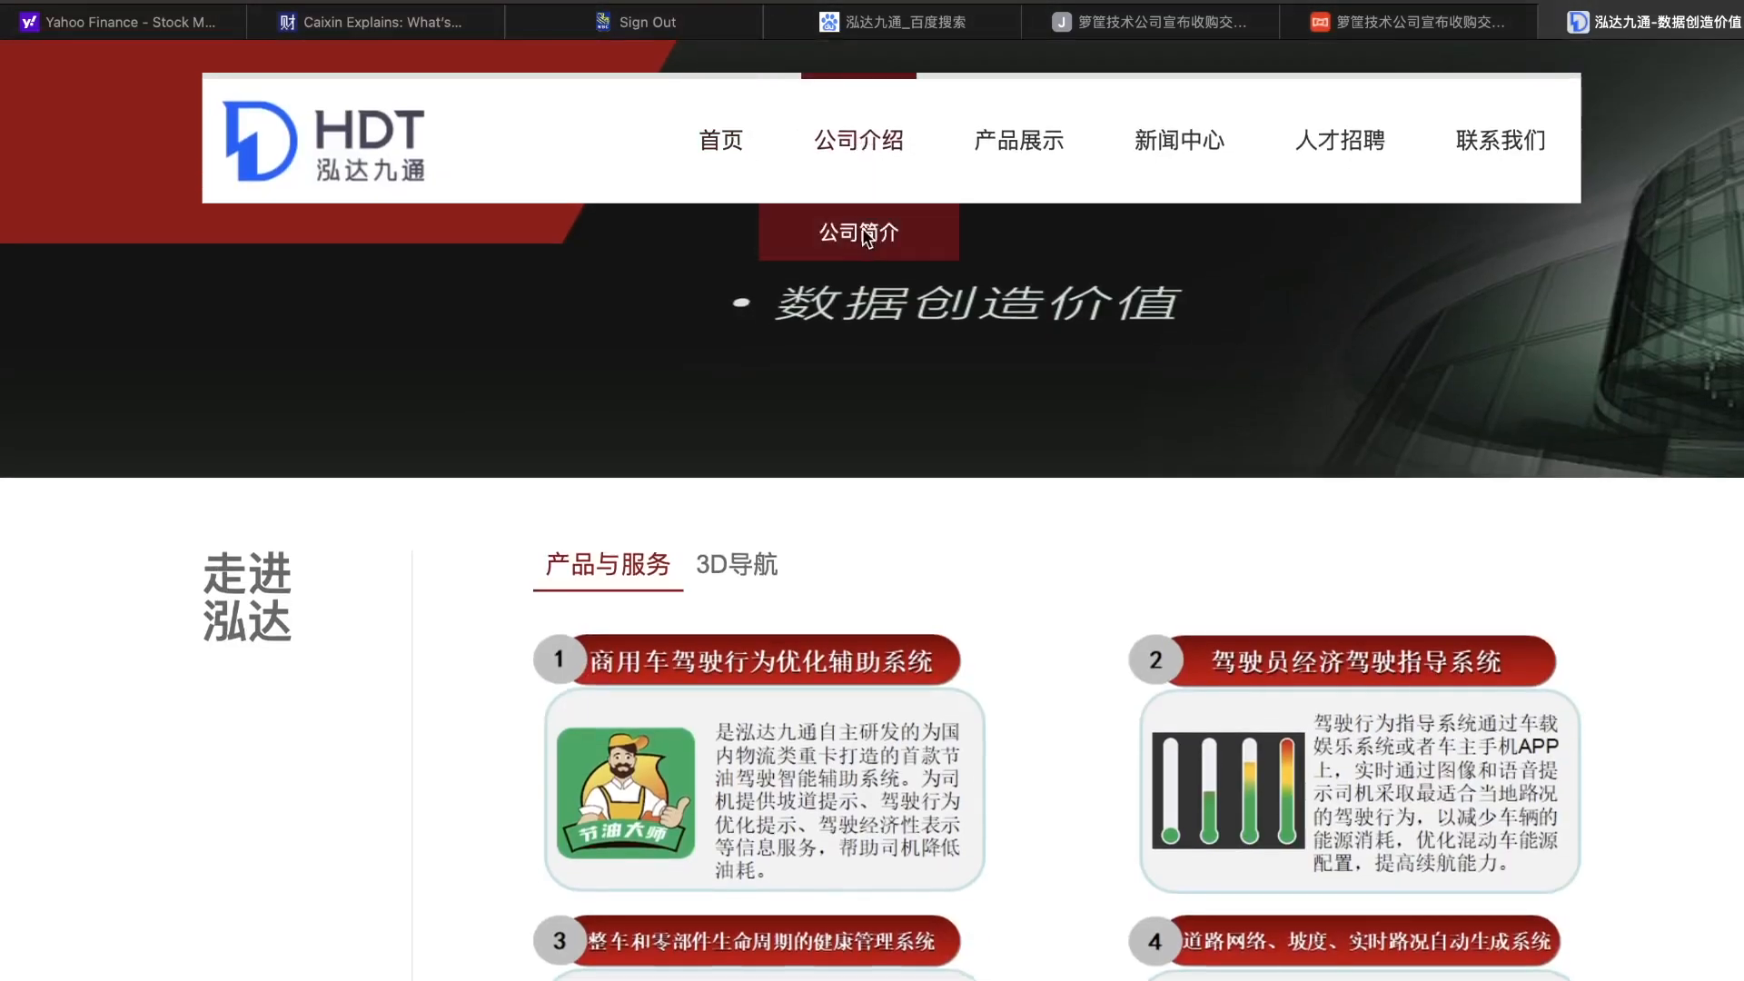
# View HDT's company profile with founding, awards and partner logos, then return to the Luokung article
pyautogui.click(858, 233)
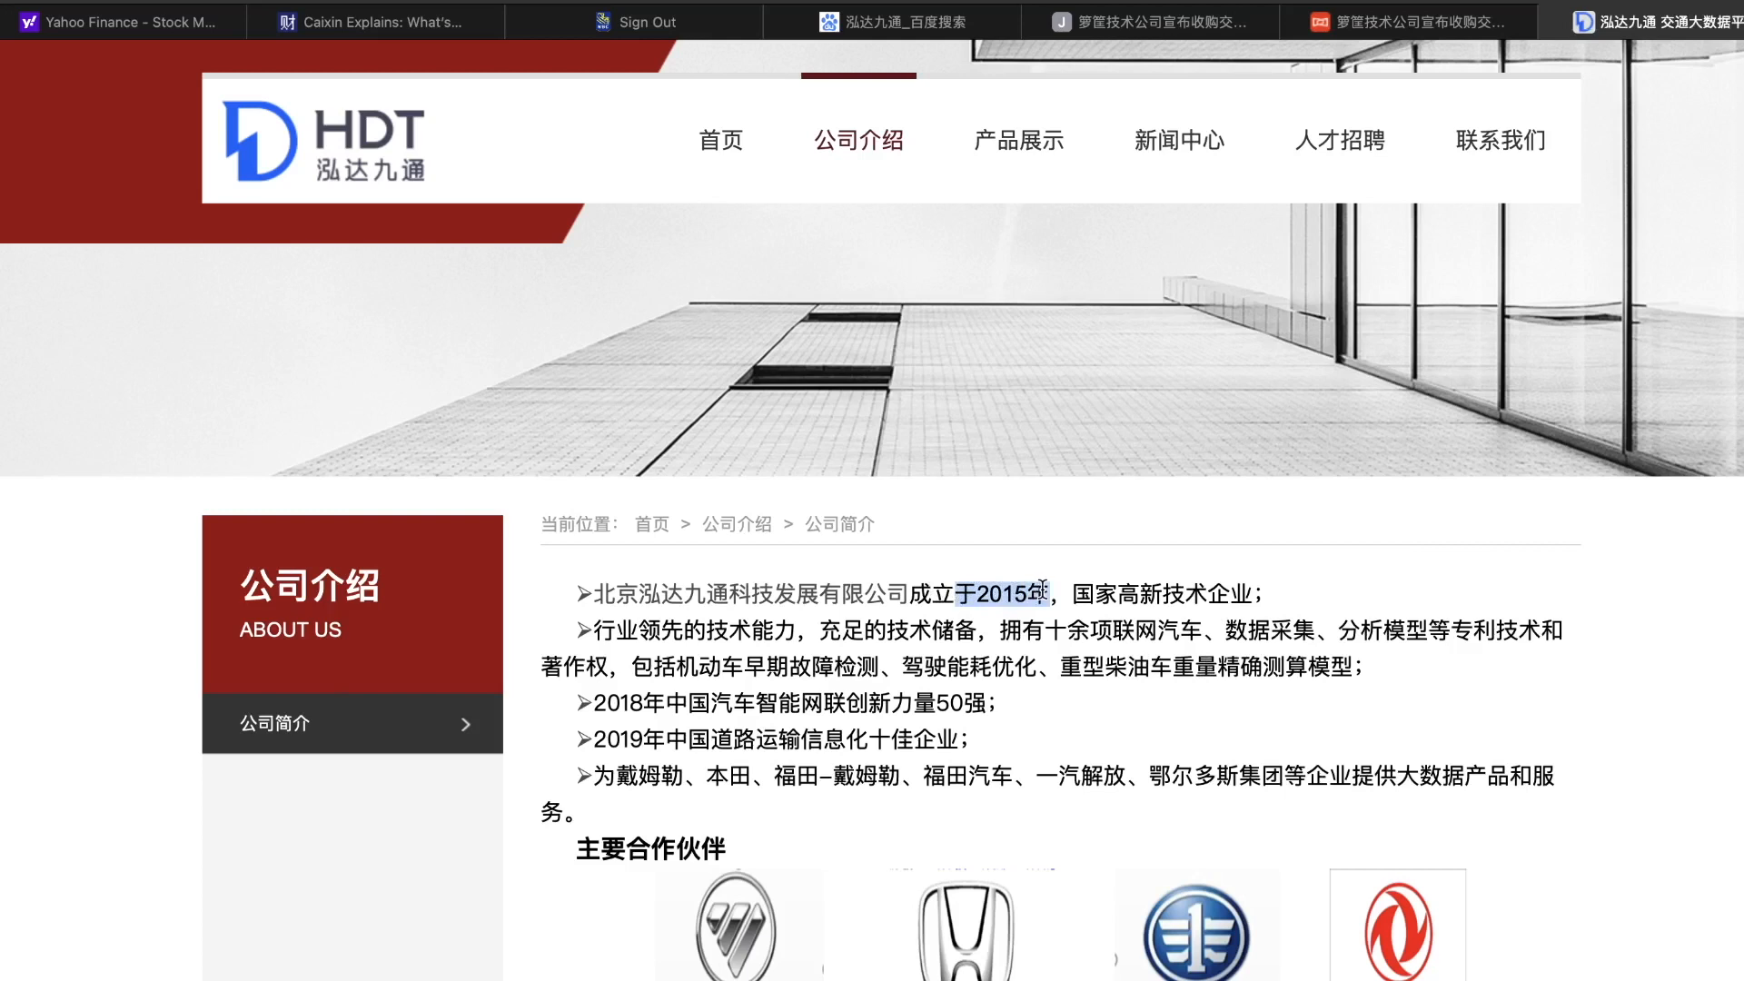
pyautogui.scroll(-3)
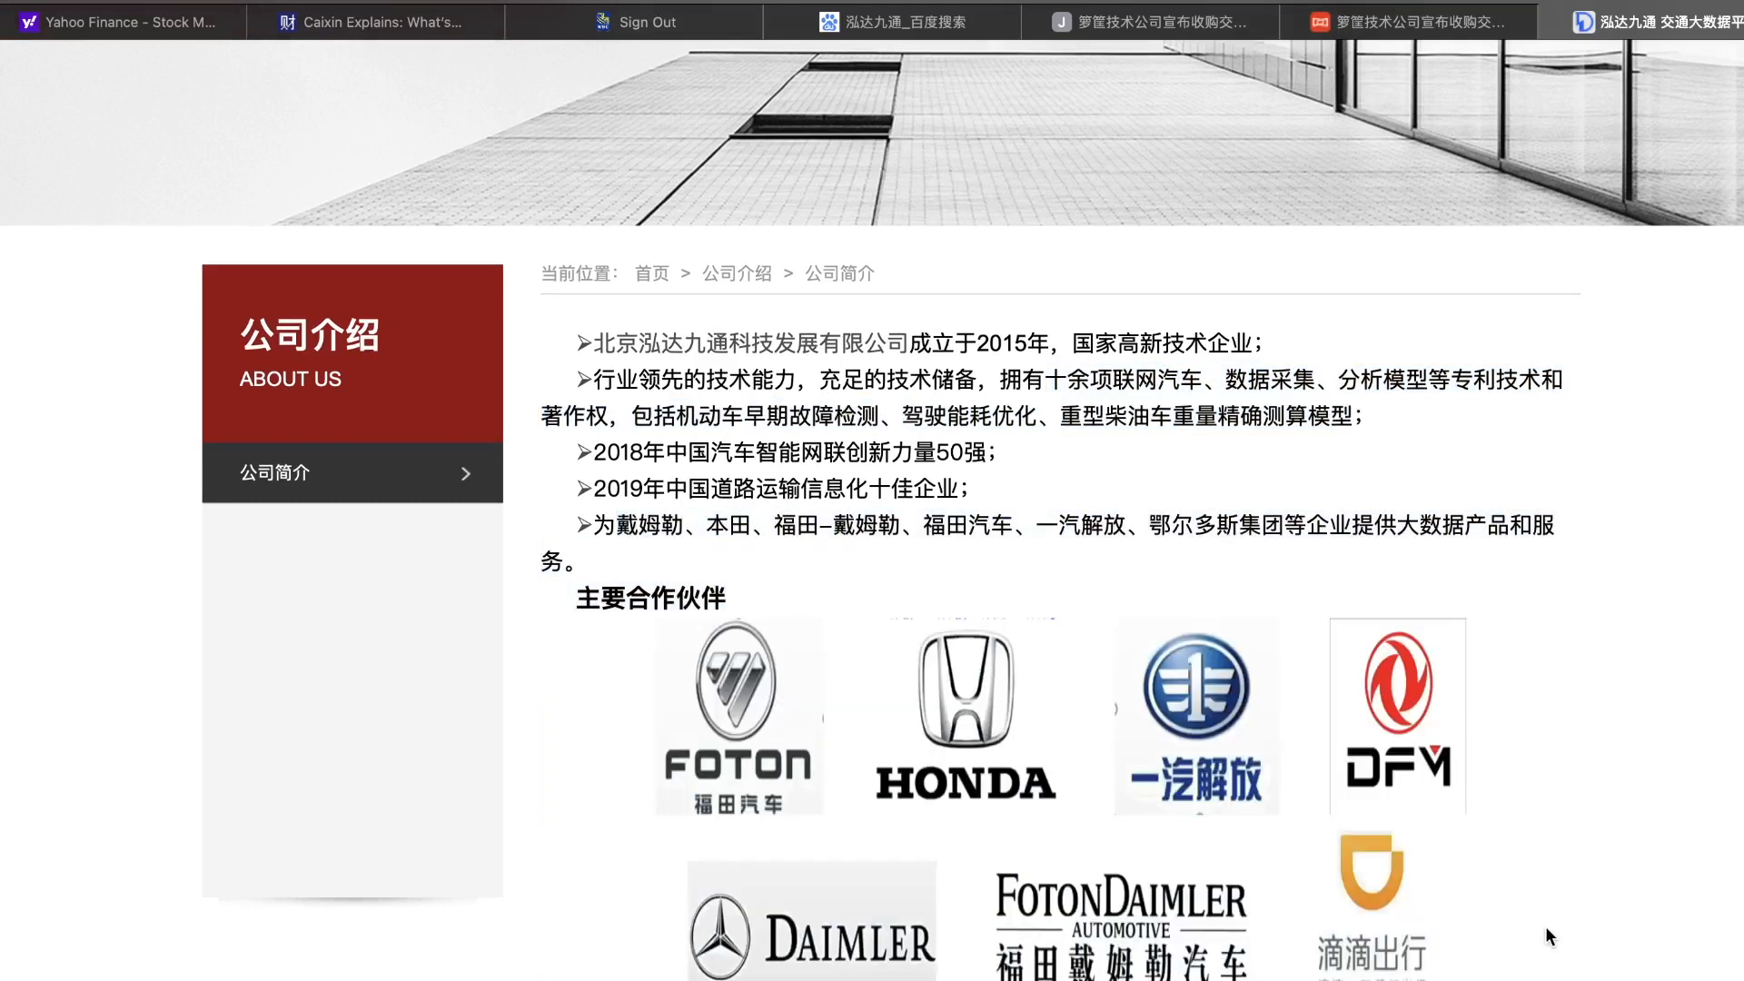
pyautogui.click(1156, 20)
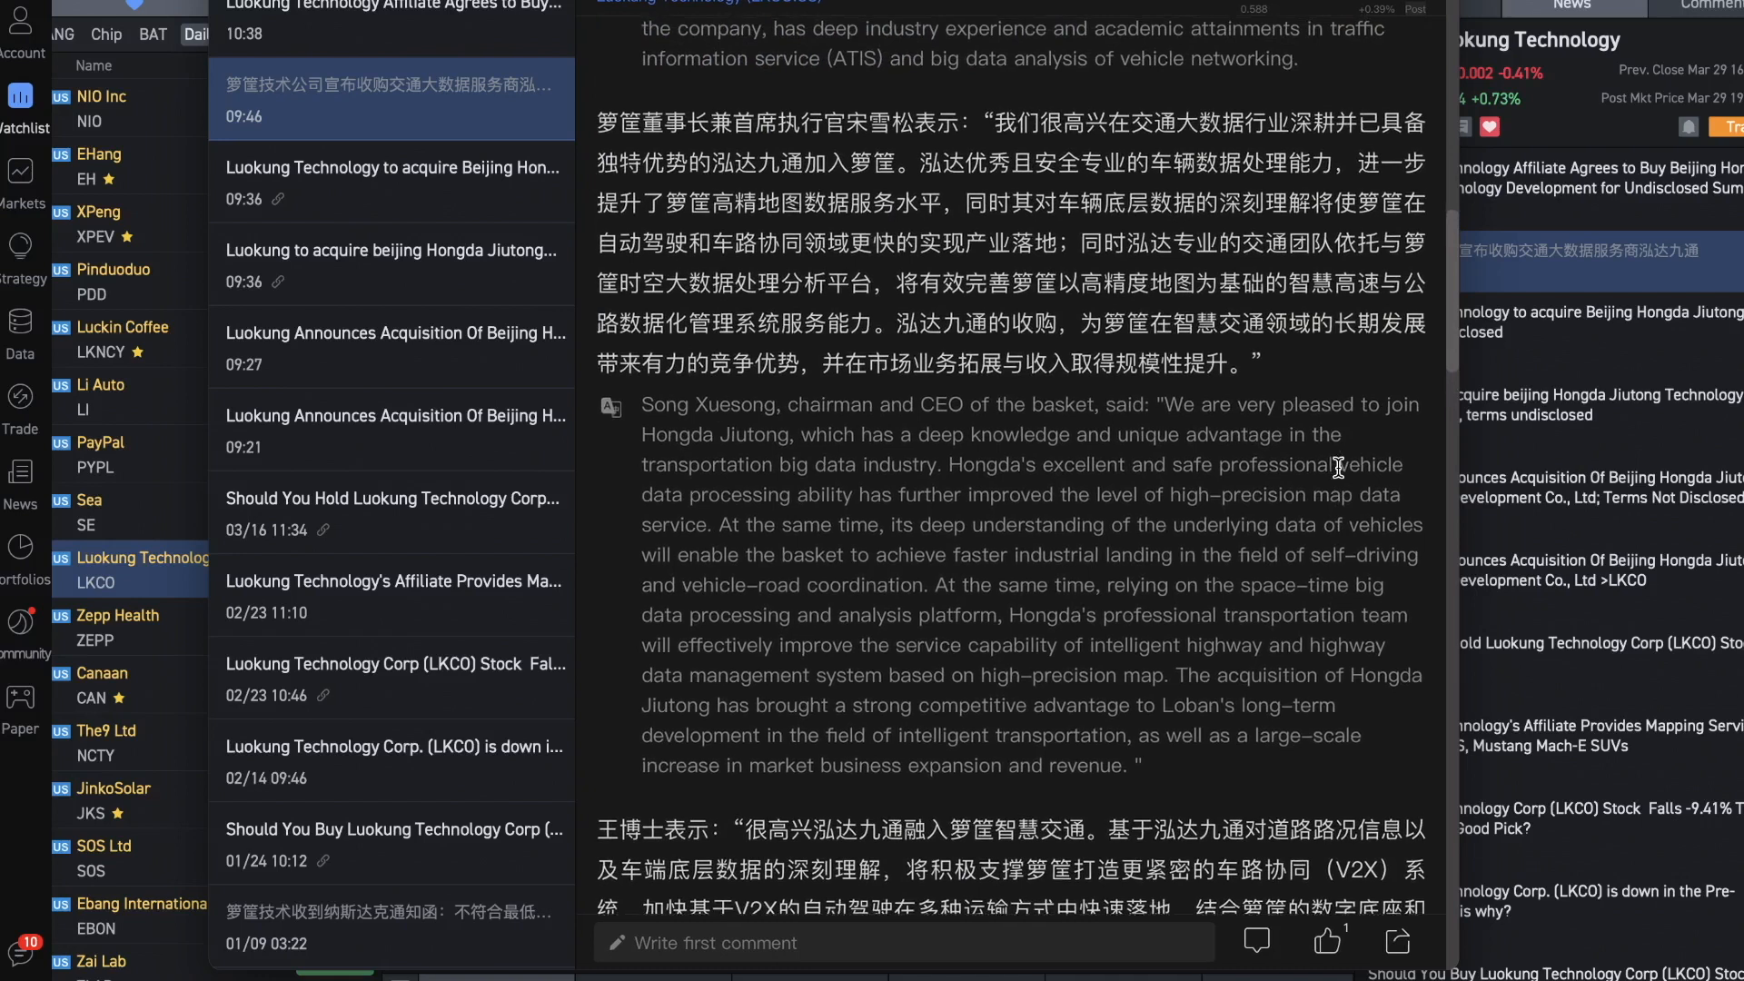
# Scroll back up in the Luokung acquisition article to the chairman's statement
pyautogui.scroll(3)
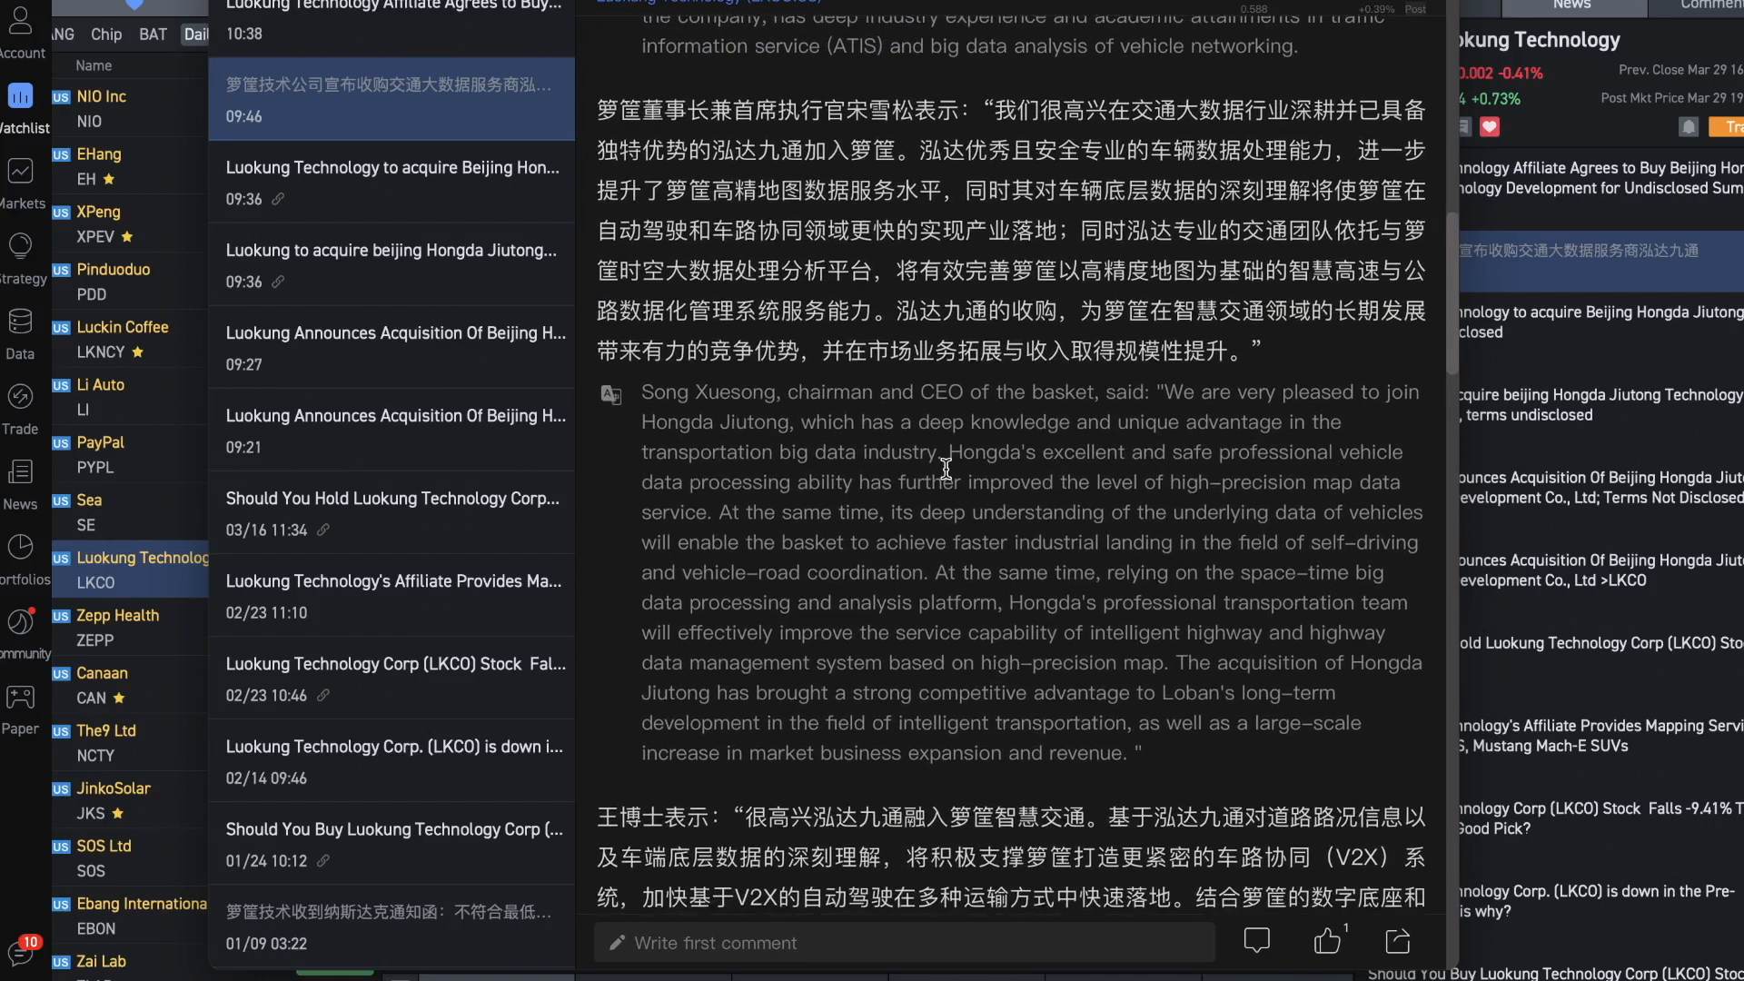
pyautogui.moveTo(964, 524)
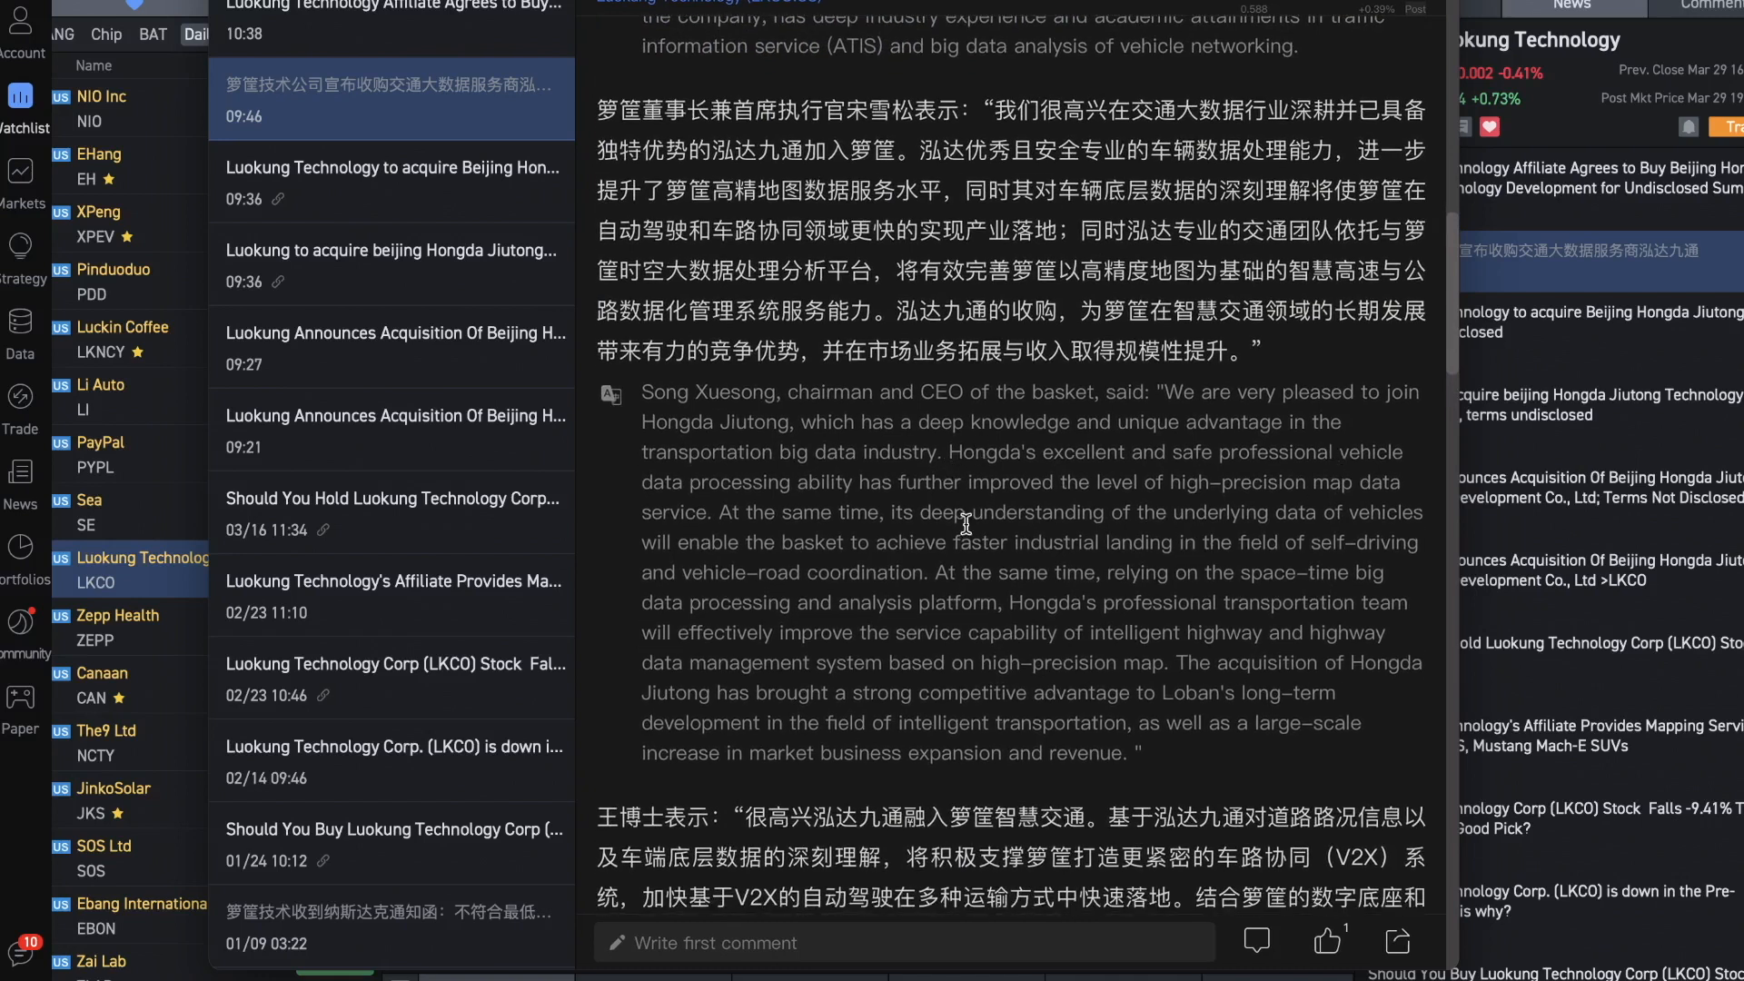
pyautogui.moveTo(1068, 620)
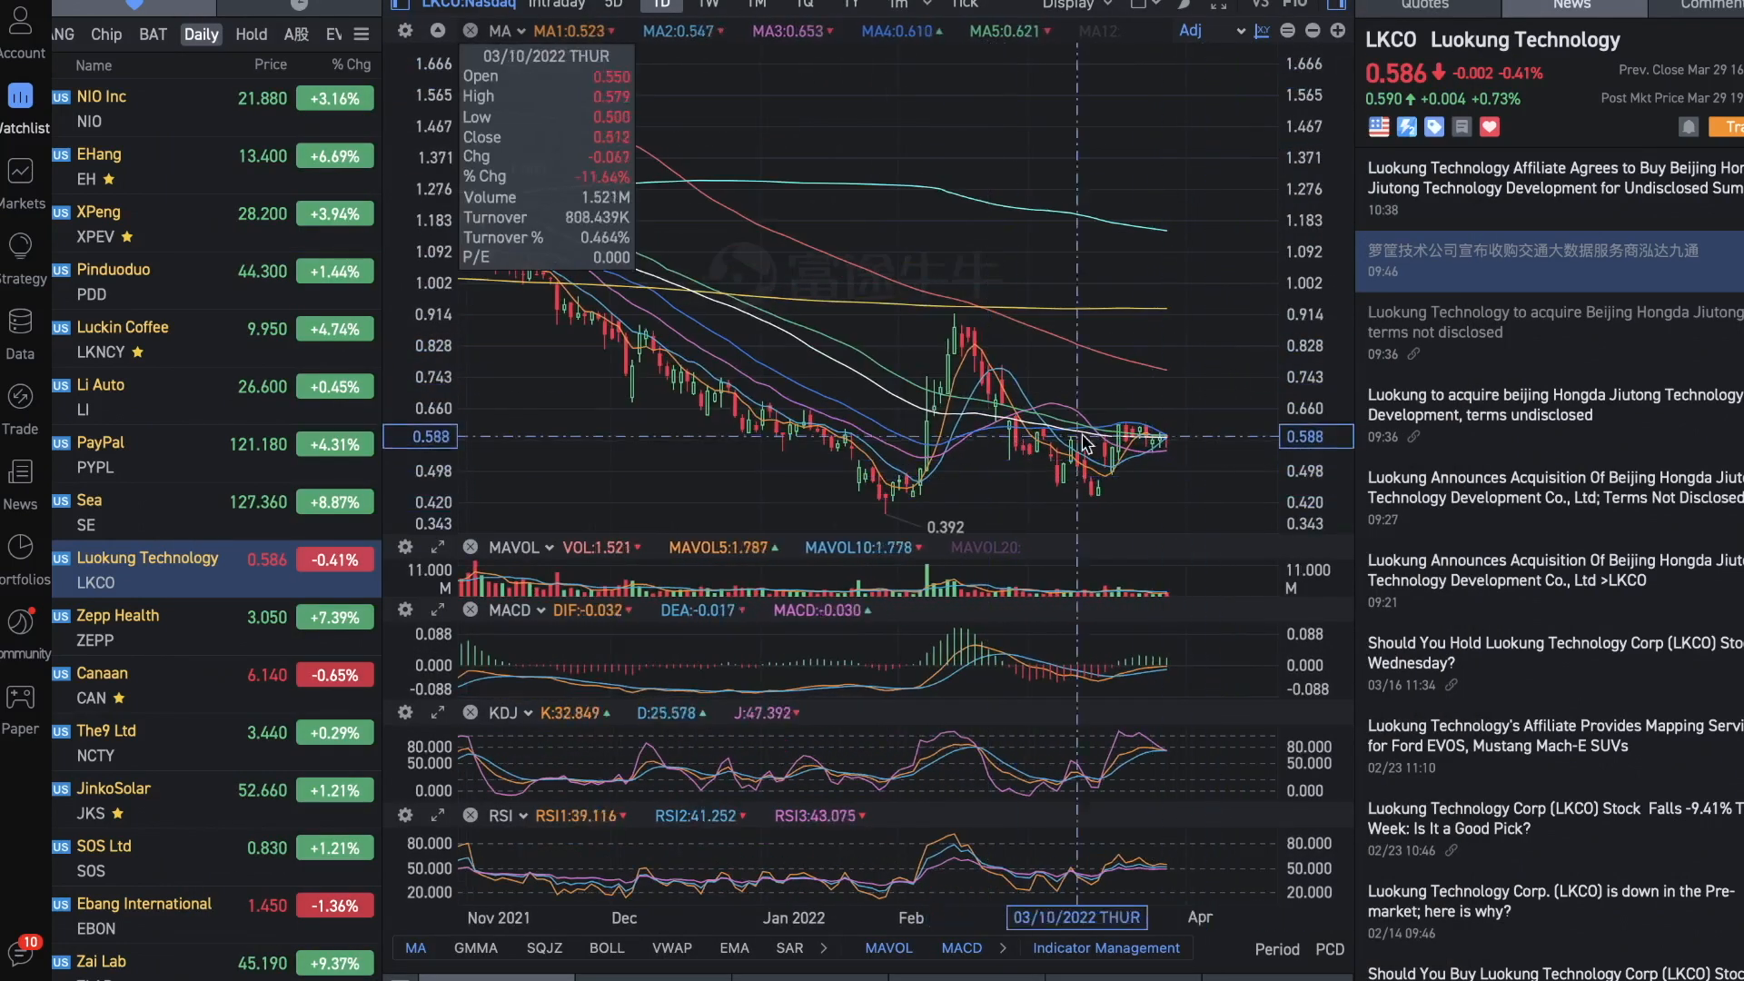
pyautogui.moveTo(1115, 363)
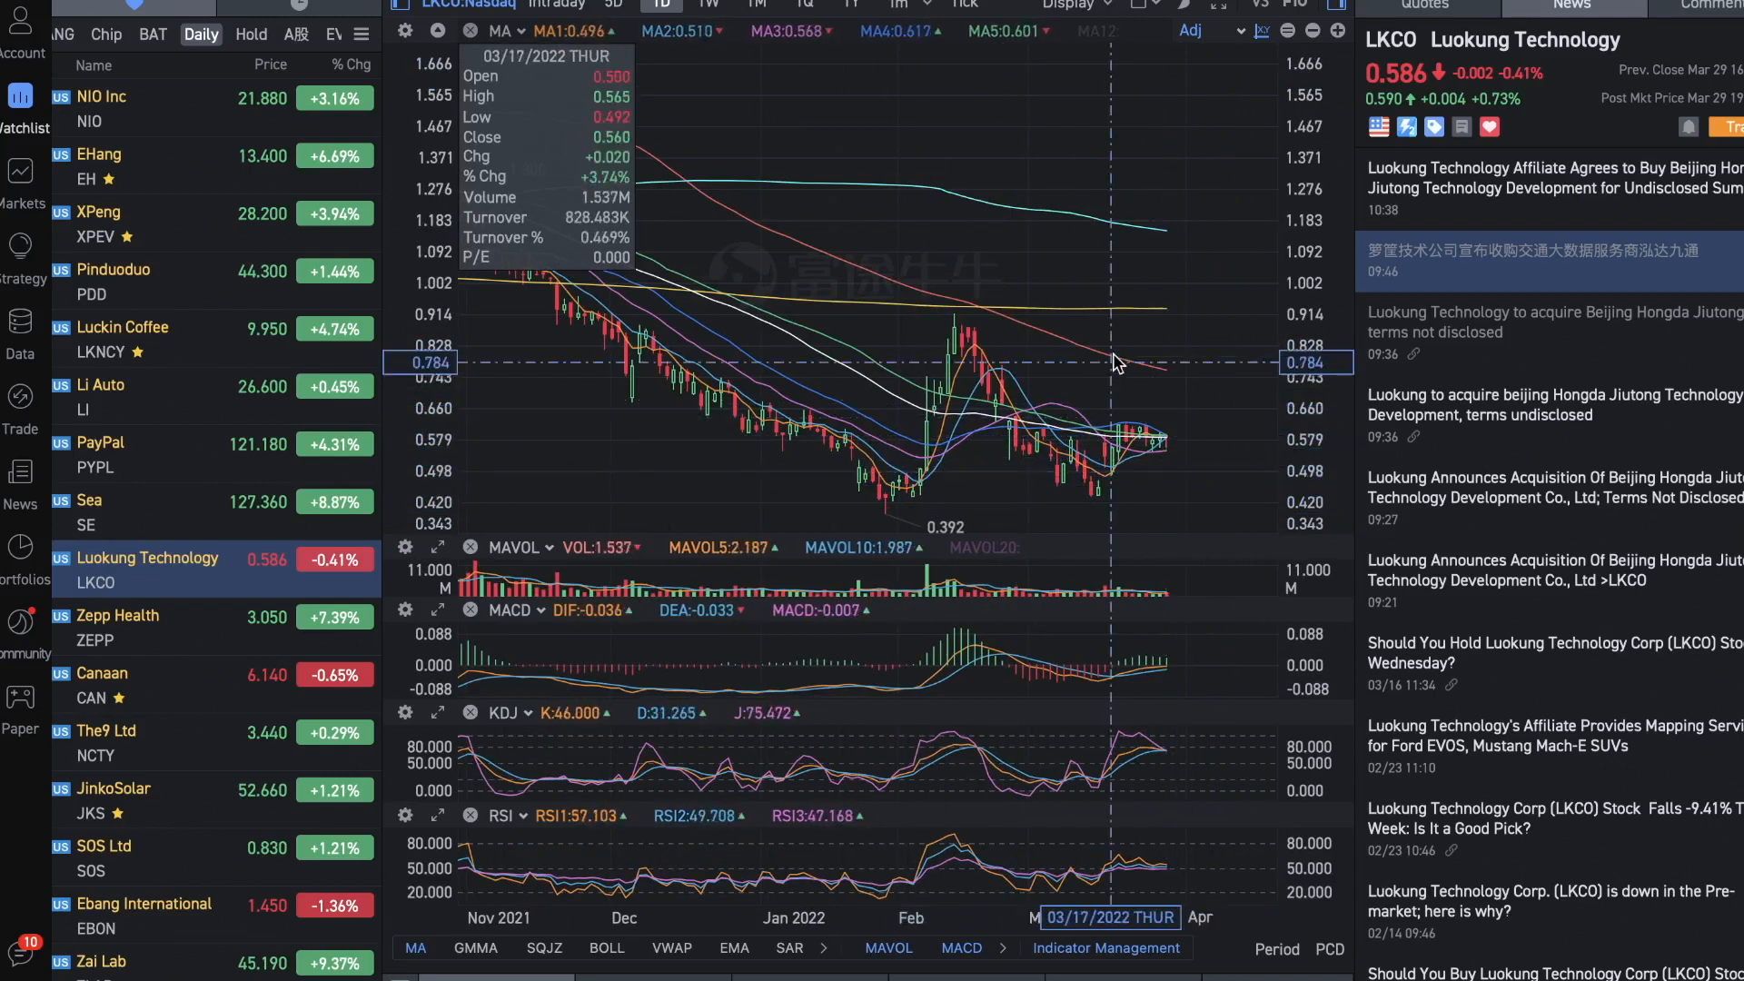
pyautogui.moveTo(1224, 447)
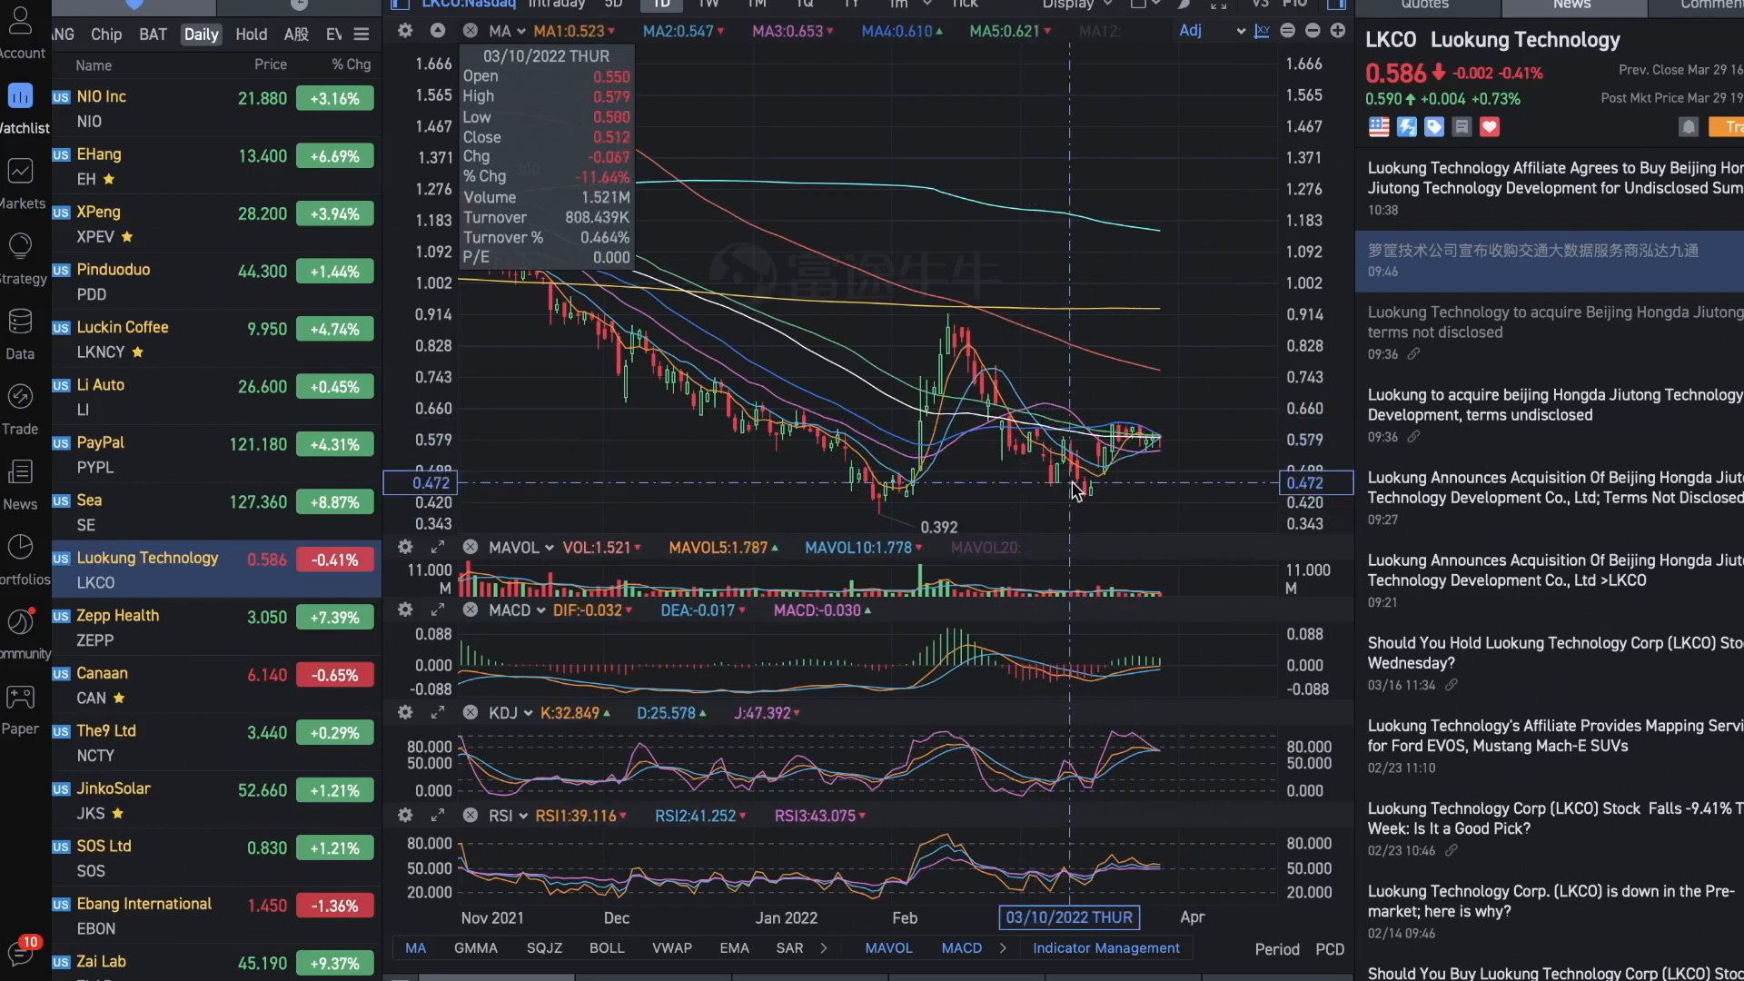
pyautogui.moveTo(1213, 320)
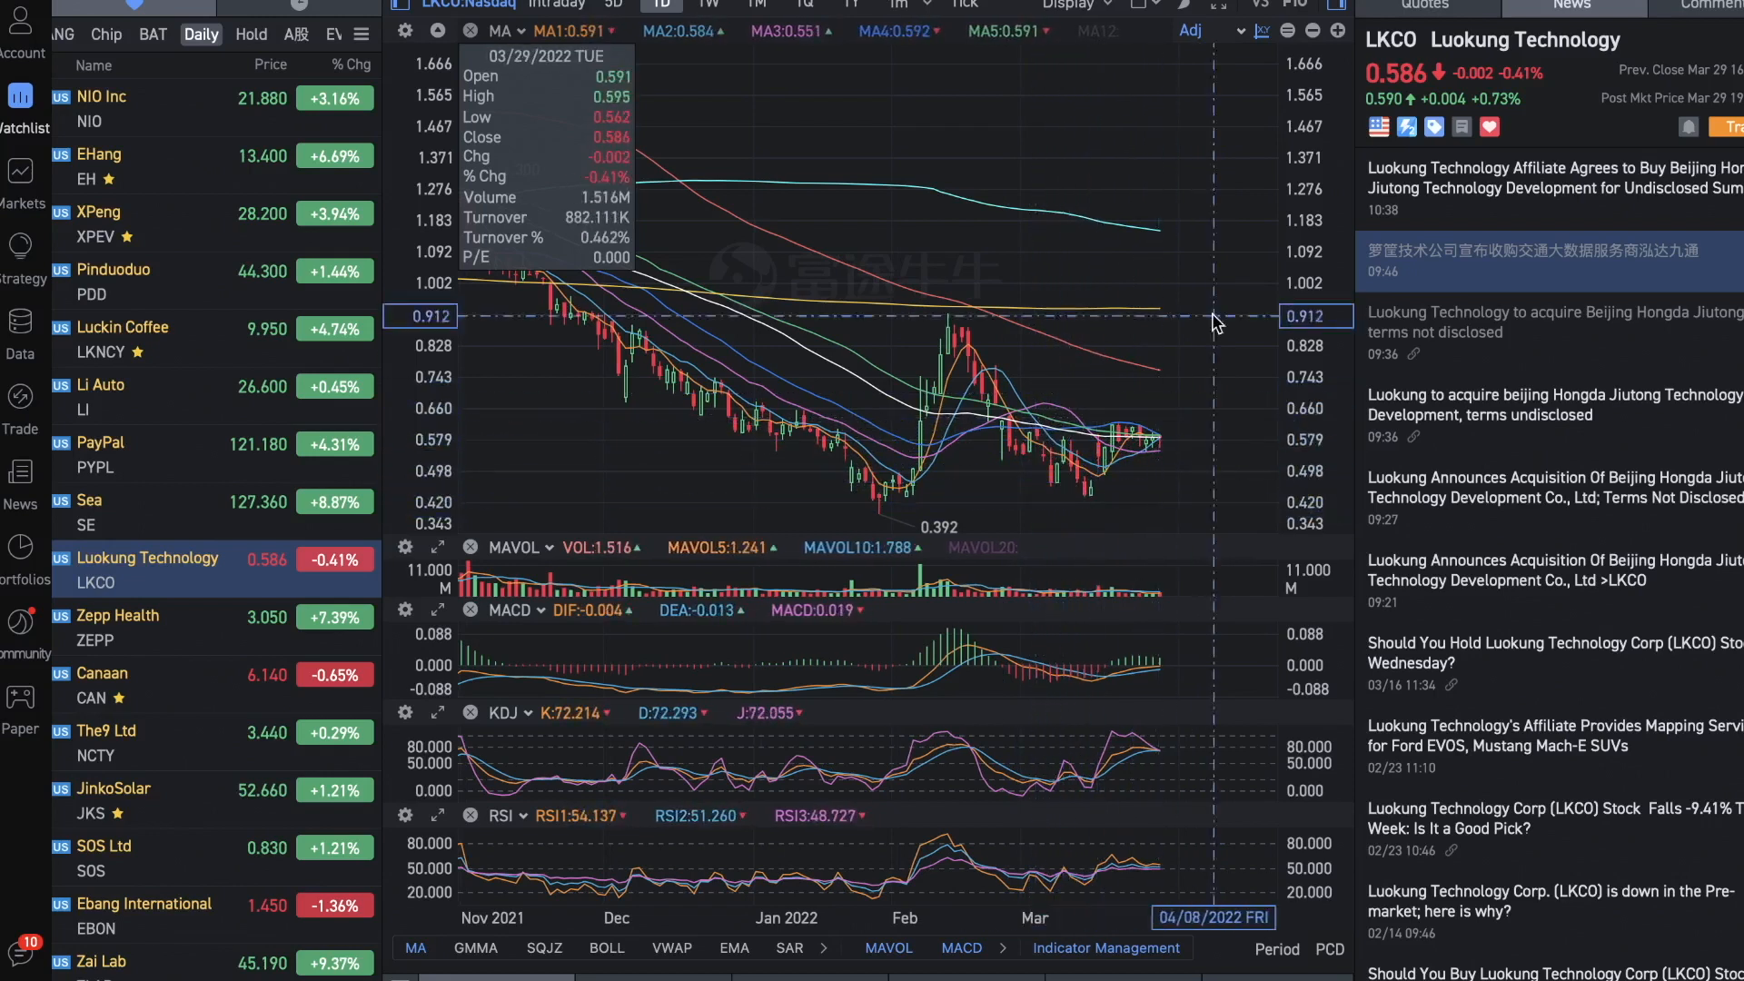
pyautogui.moveTo(1134, 529)
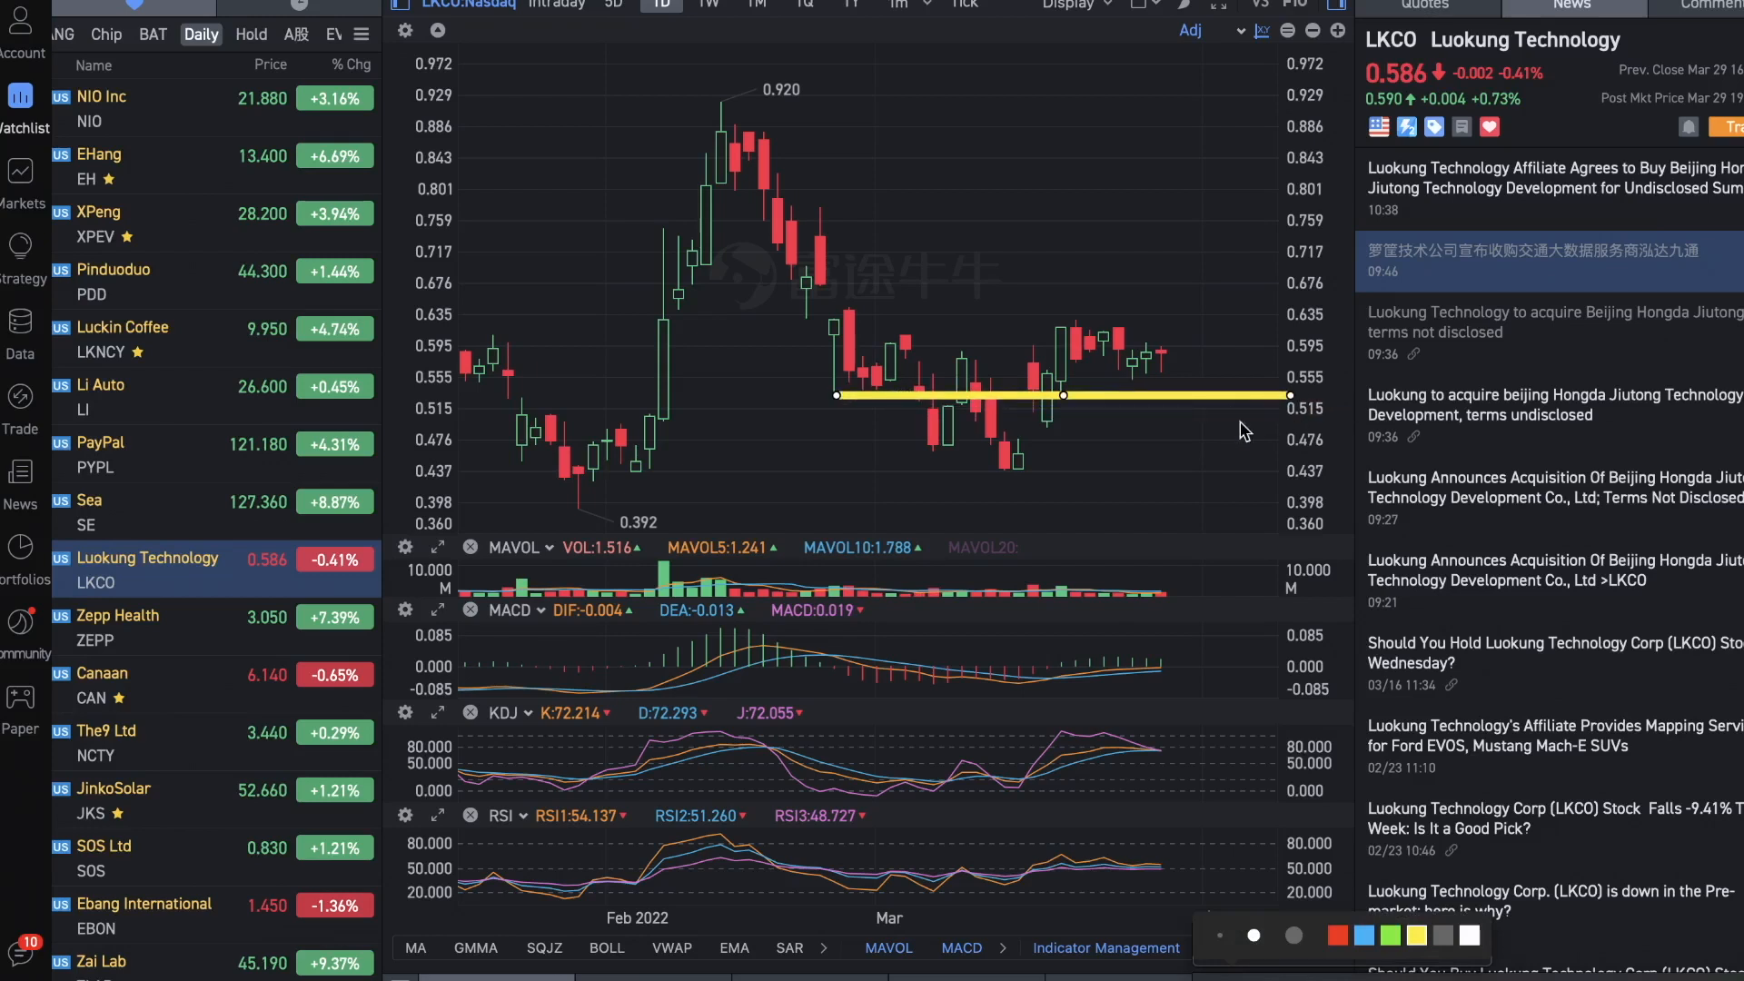
pyautogui.moveTo(1232, 570)
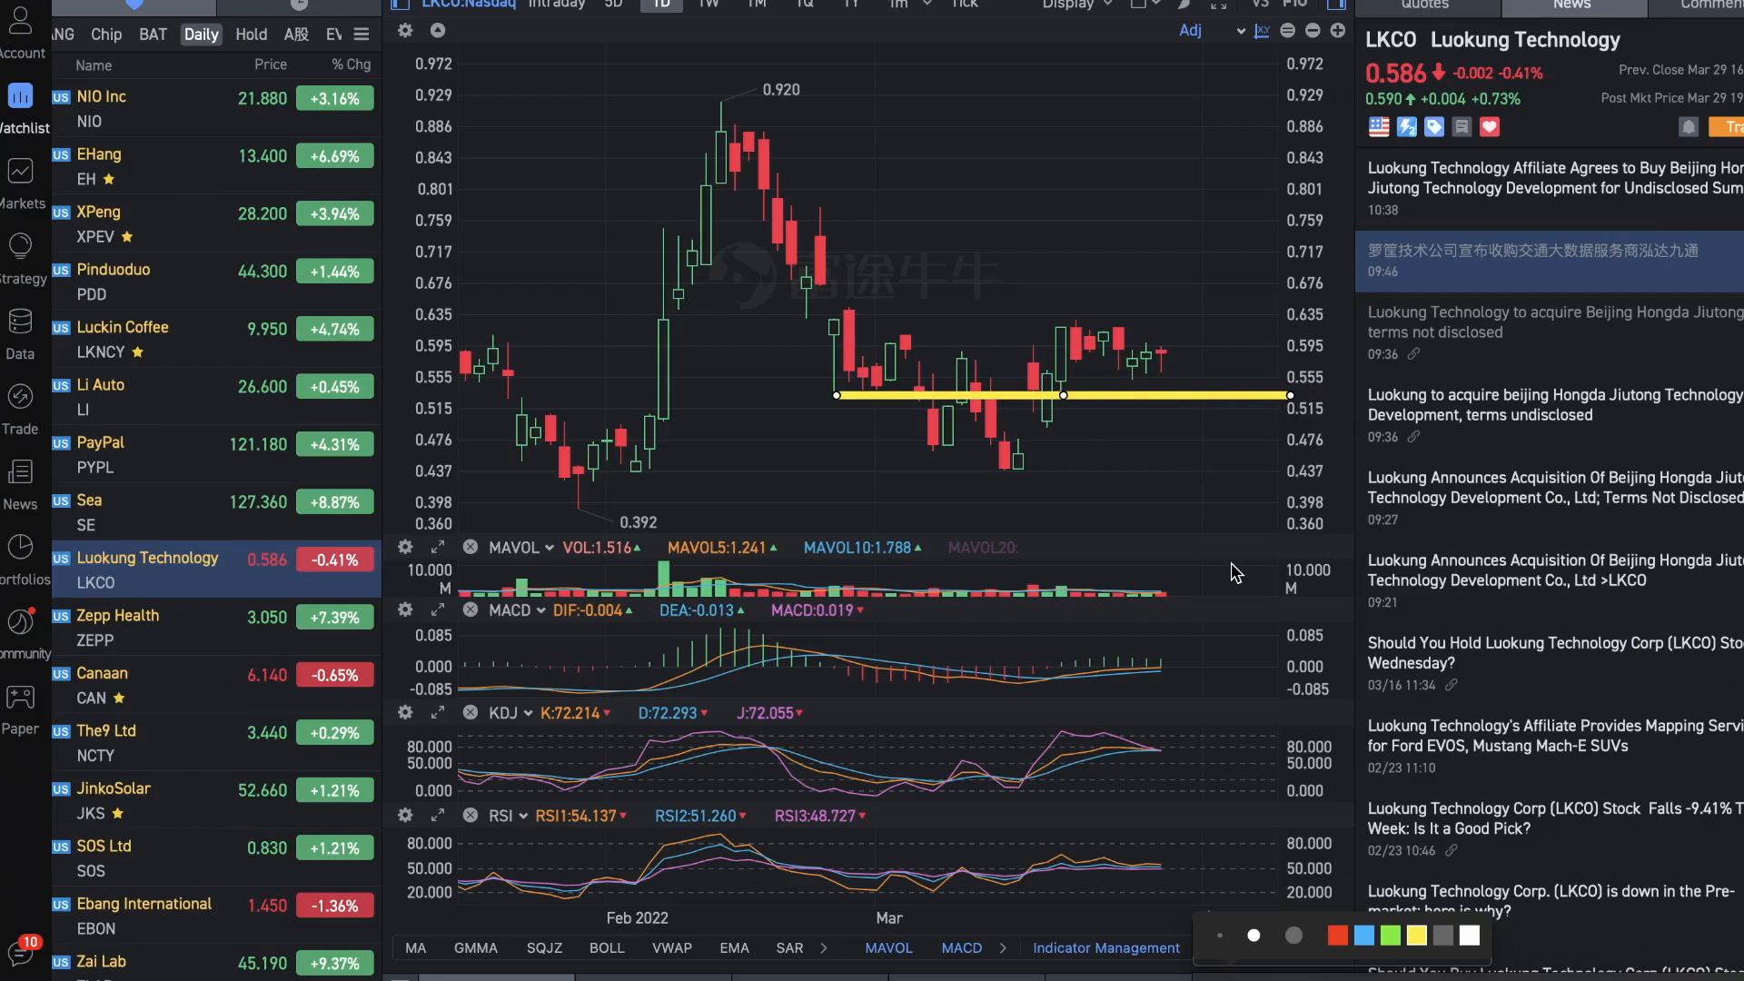
pyautogui.moveTo(1209, 405)
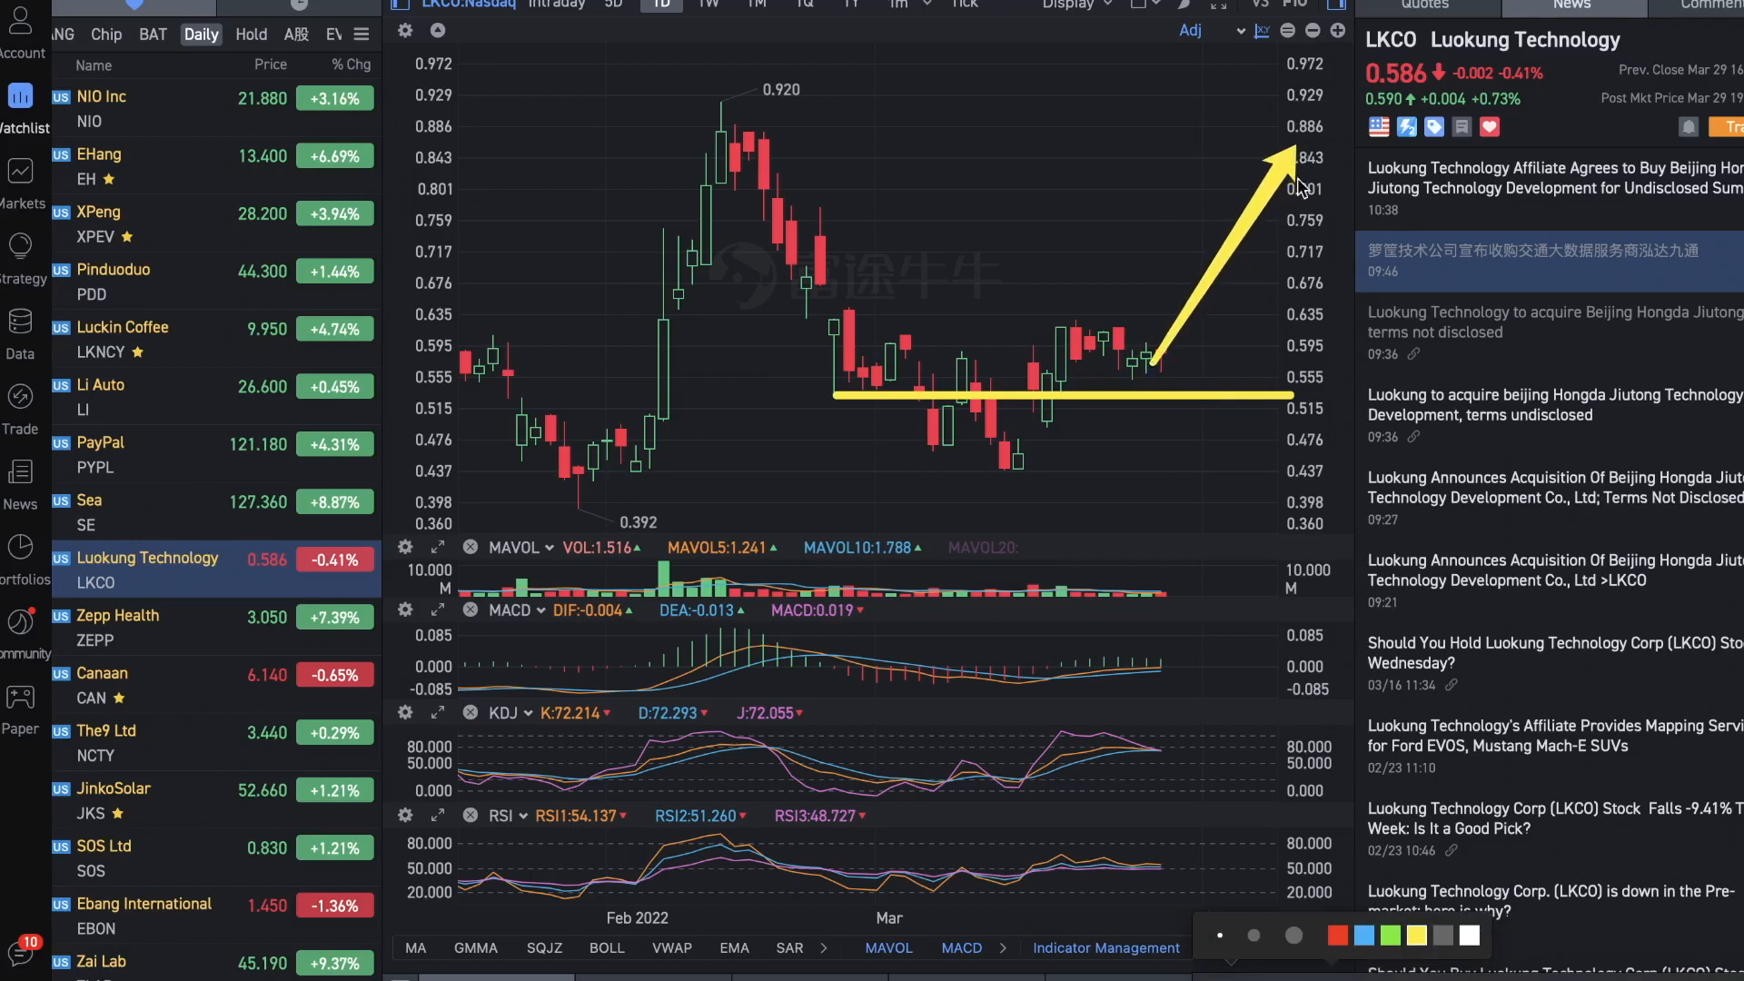
pyautogui.moveTo(1120, 508)
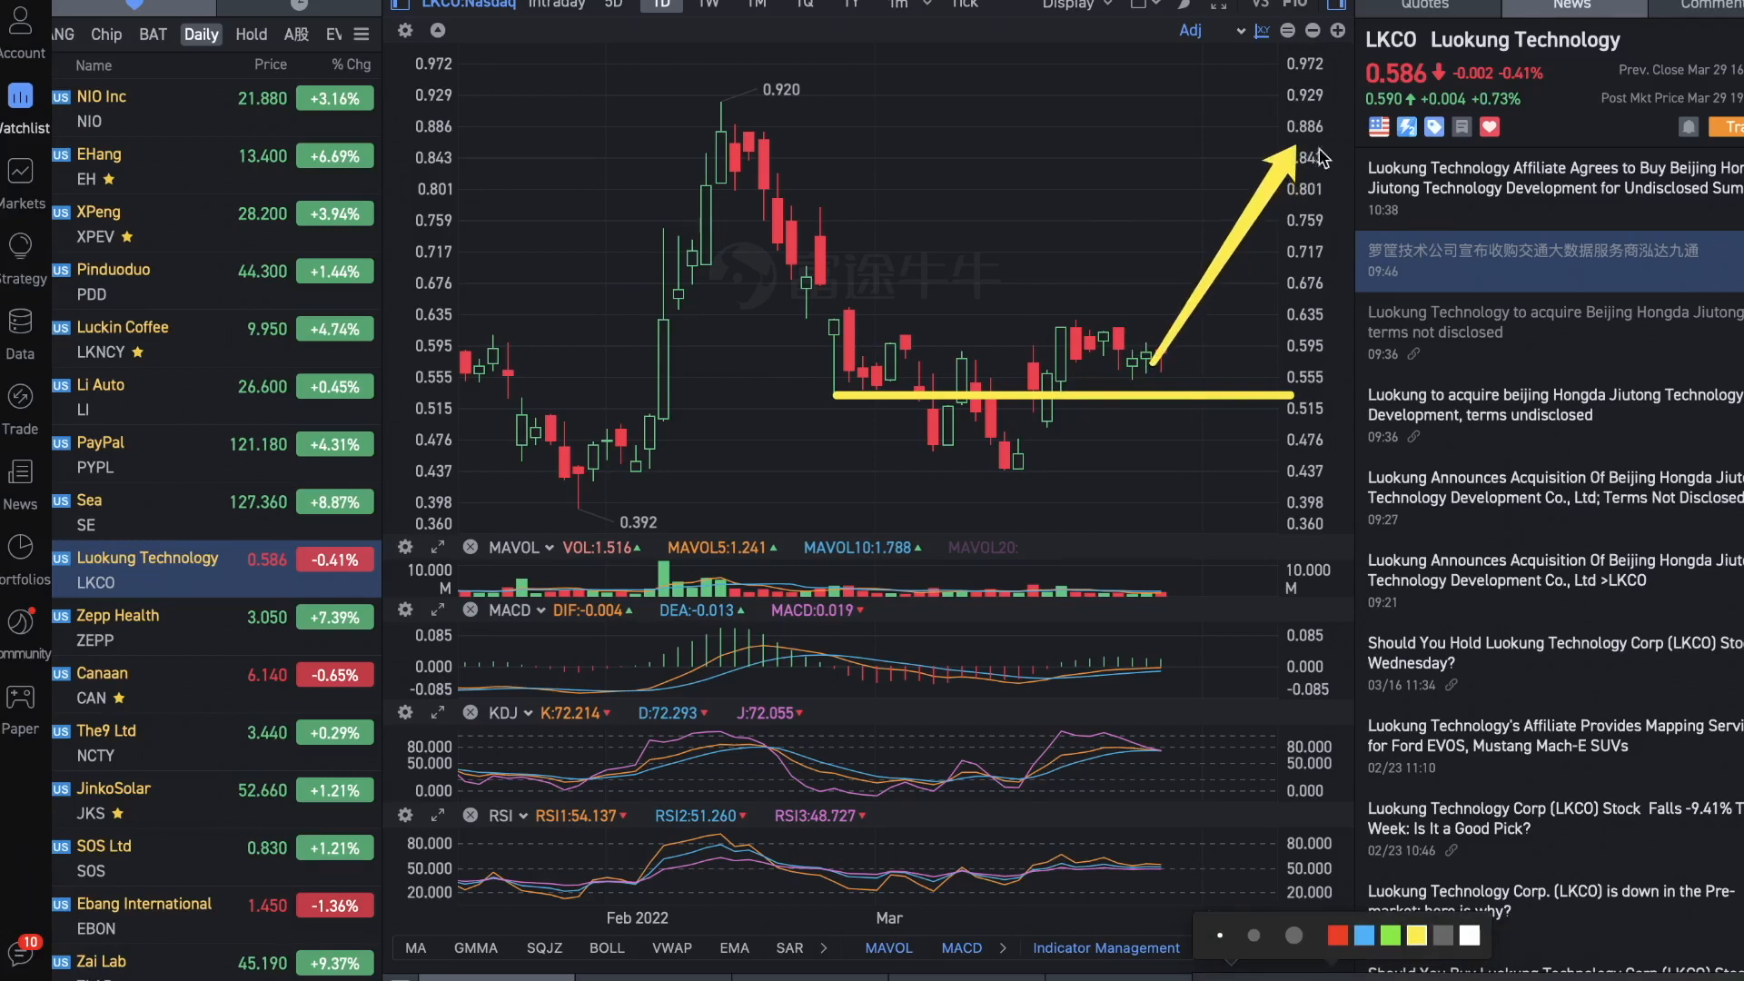
pyautogui.moveTo(967, 317)
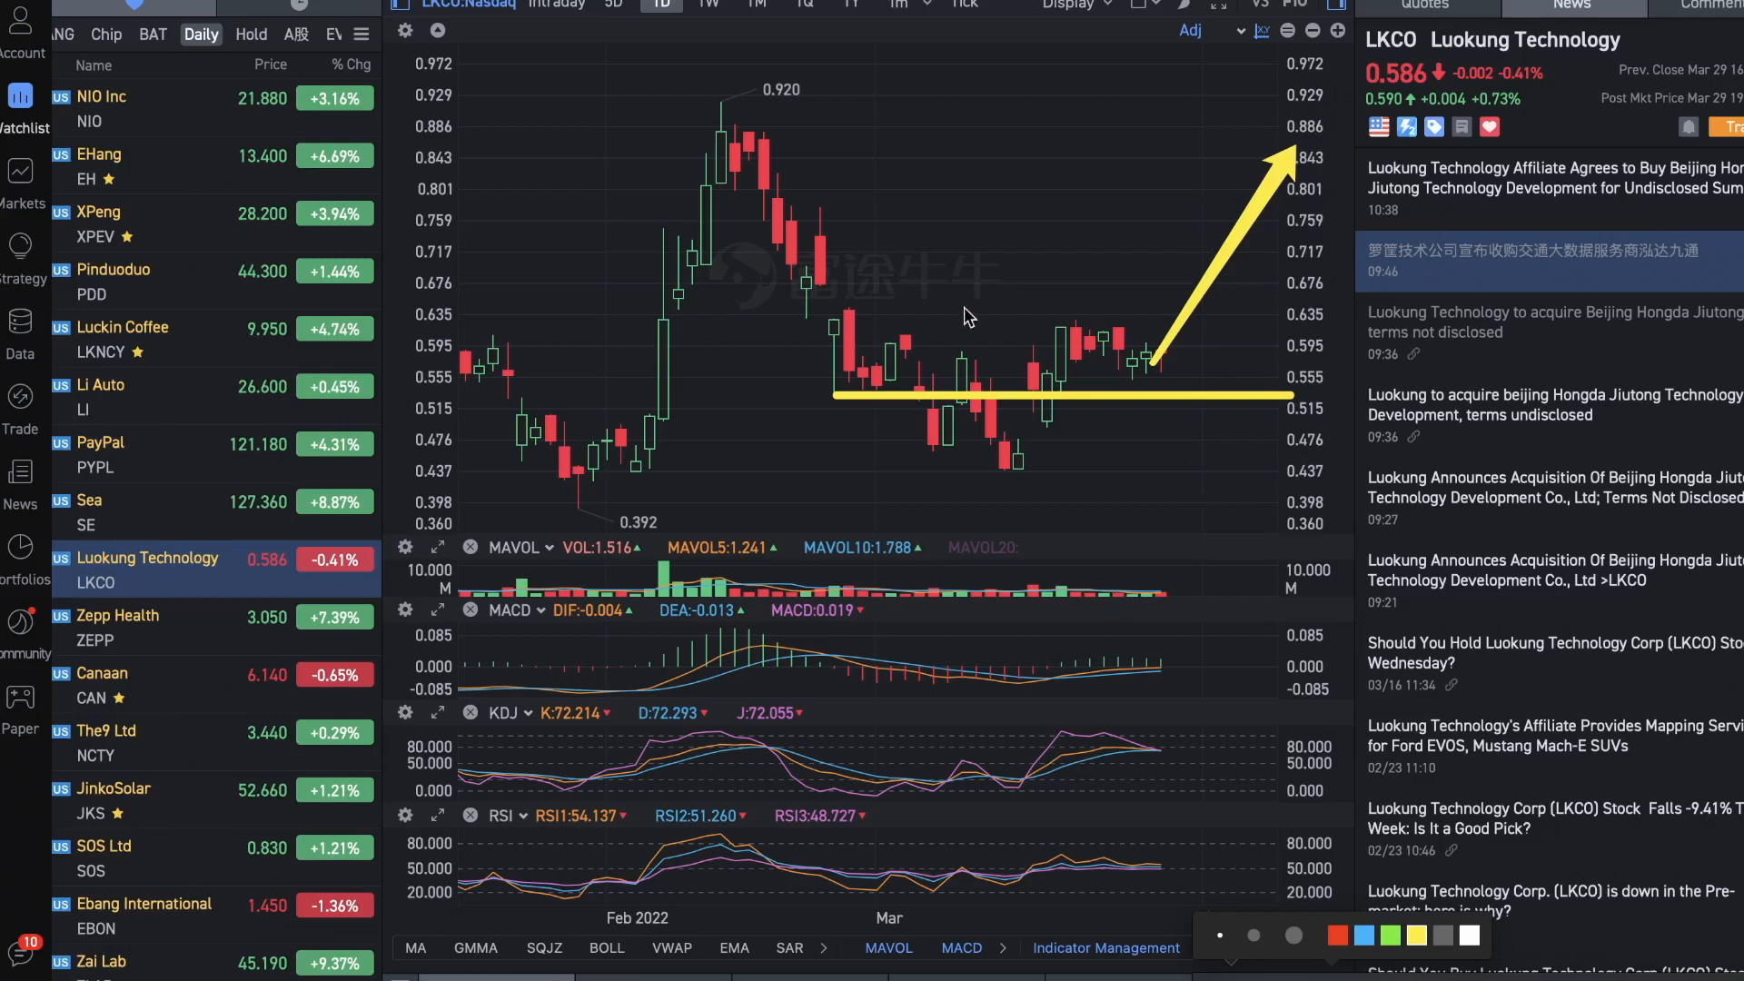
pyautogui.moveTo(1120, 385)
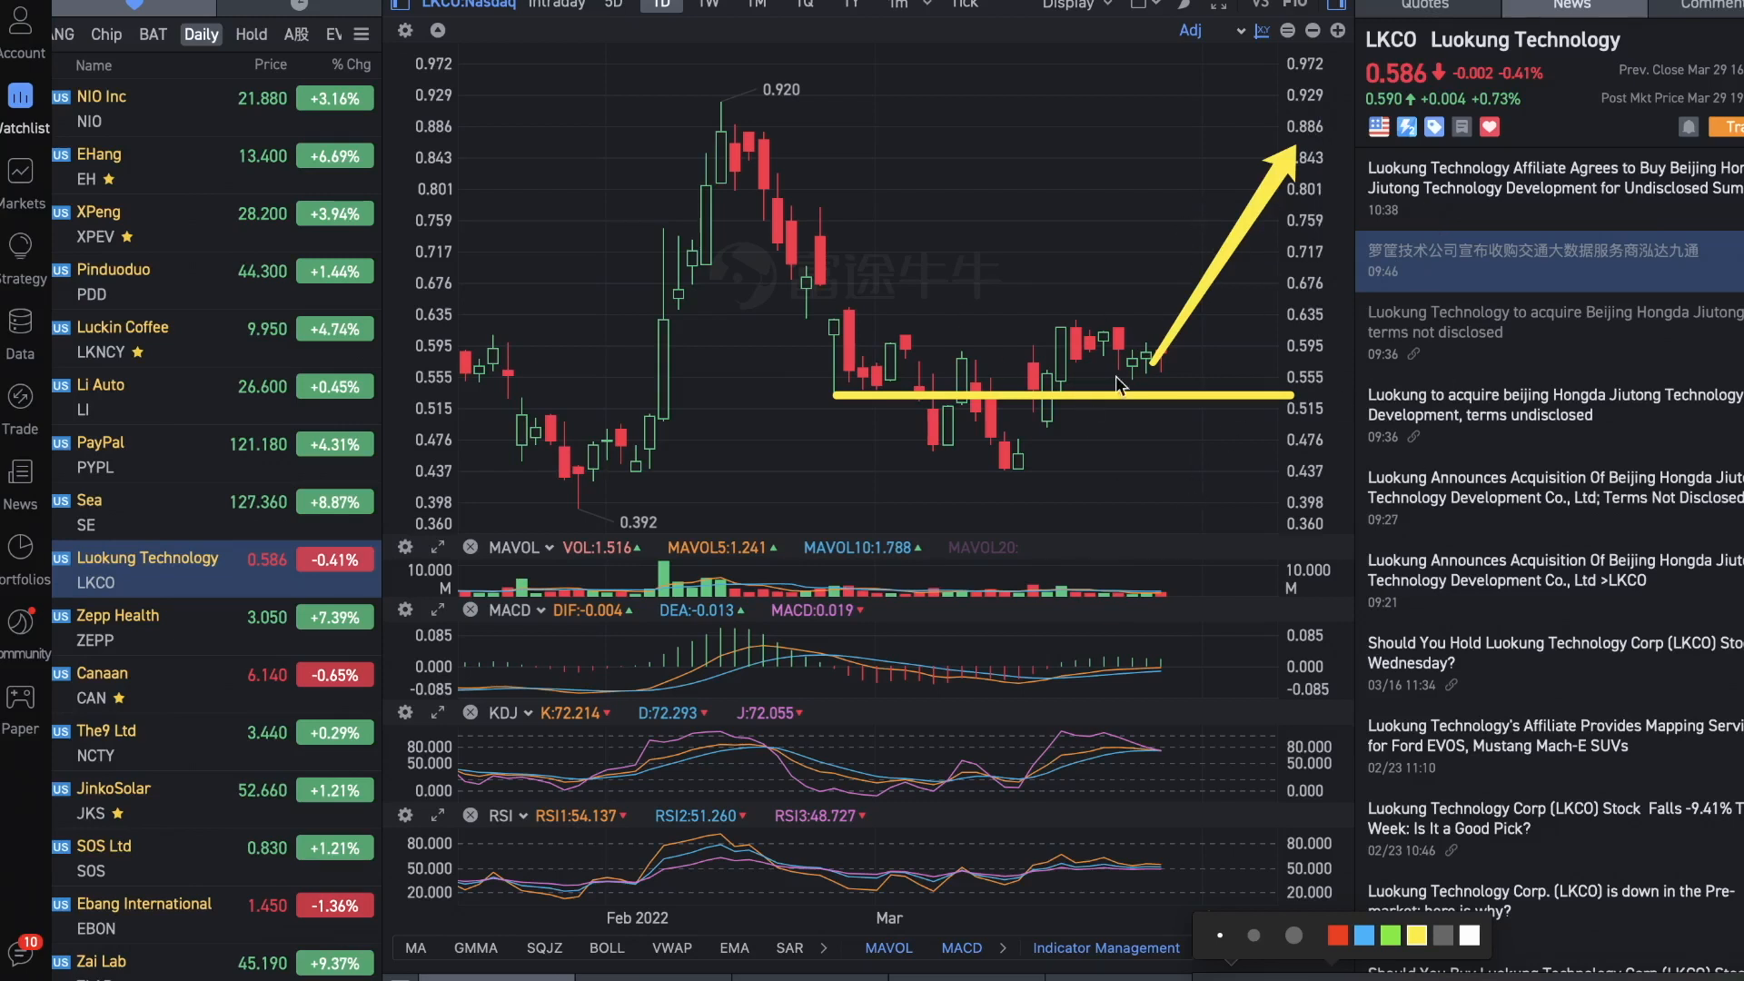
pyautogui.moveTo(1241, 301)
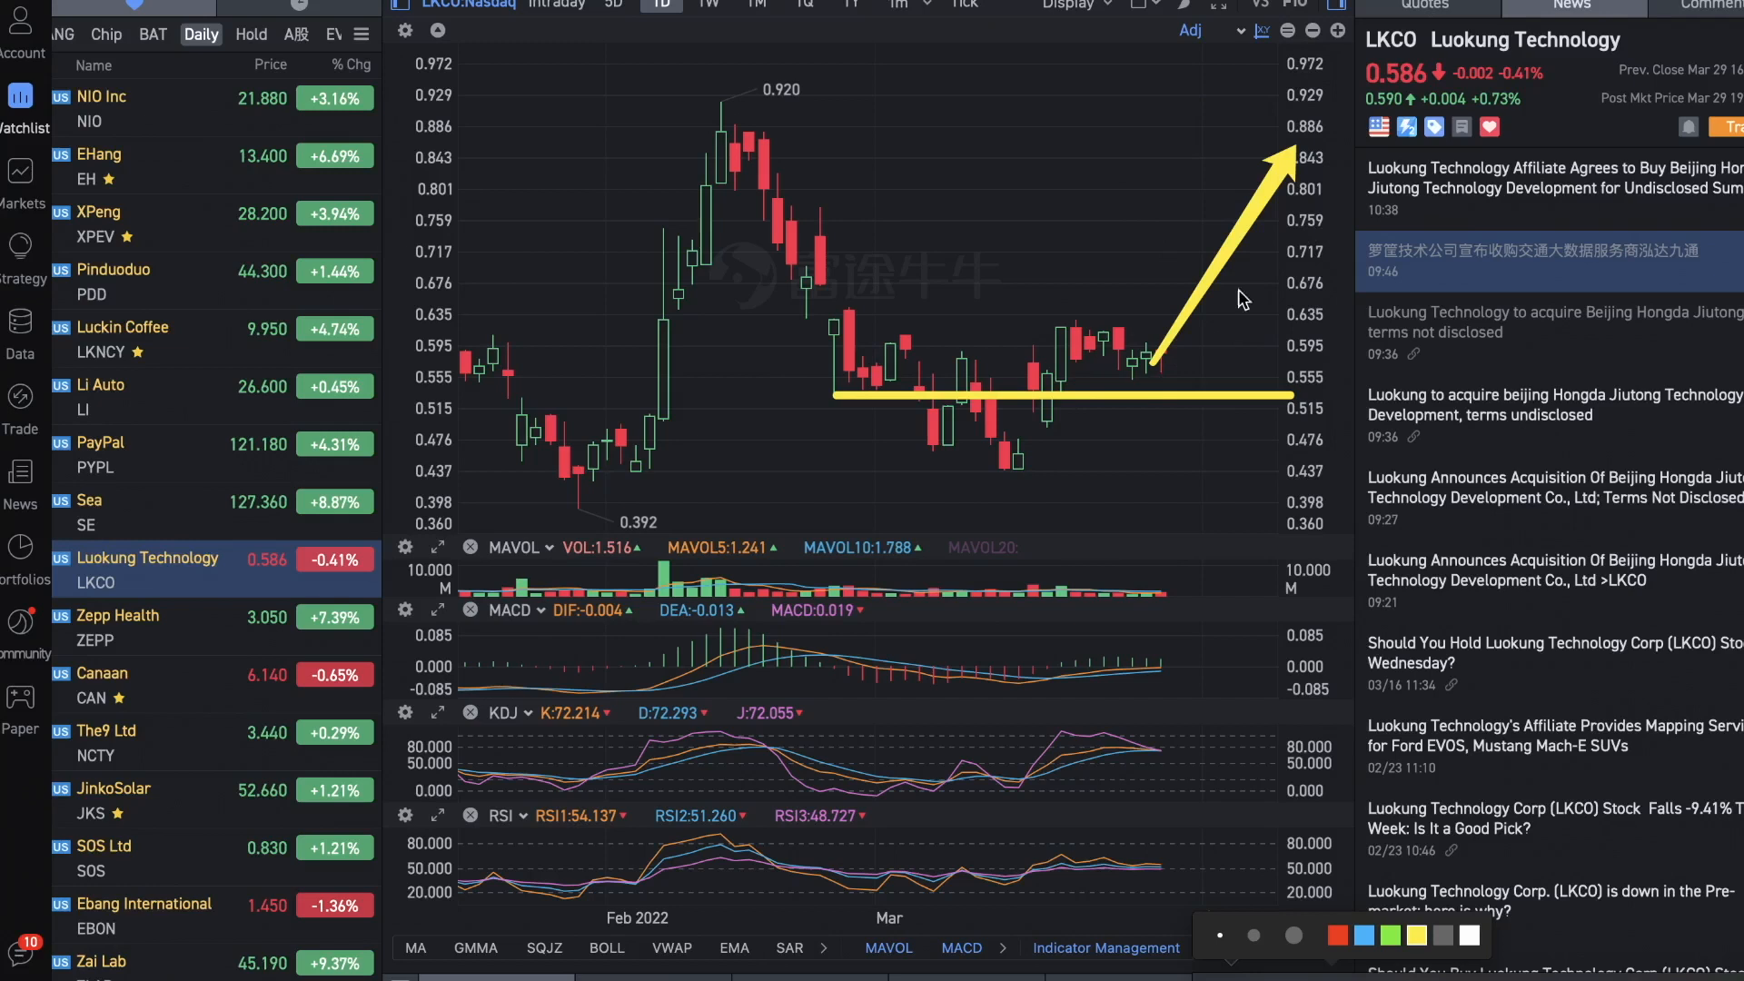
pyautogui.moveTo(1062, 281)
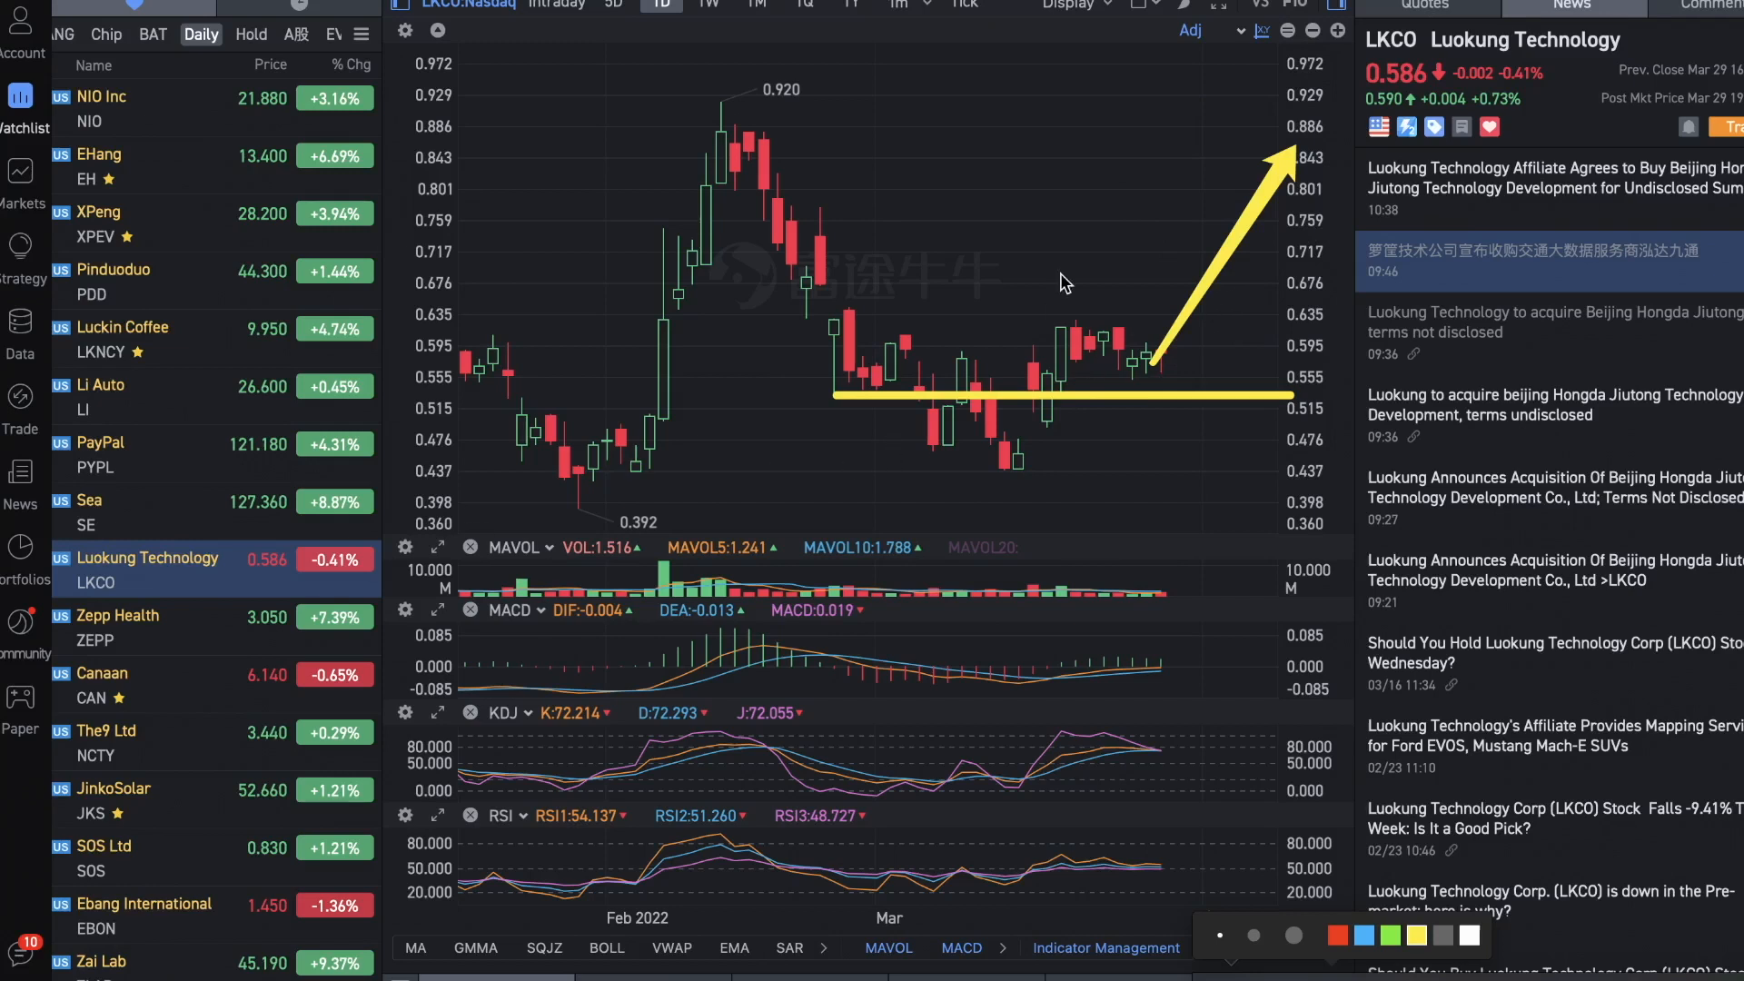
pyautogui.moveTo(1349, 450)
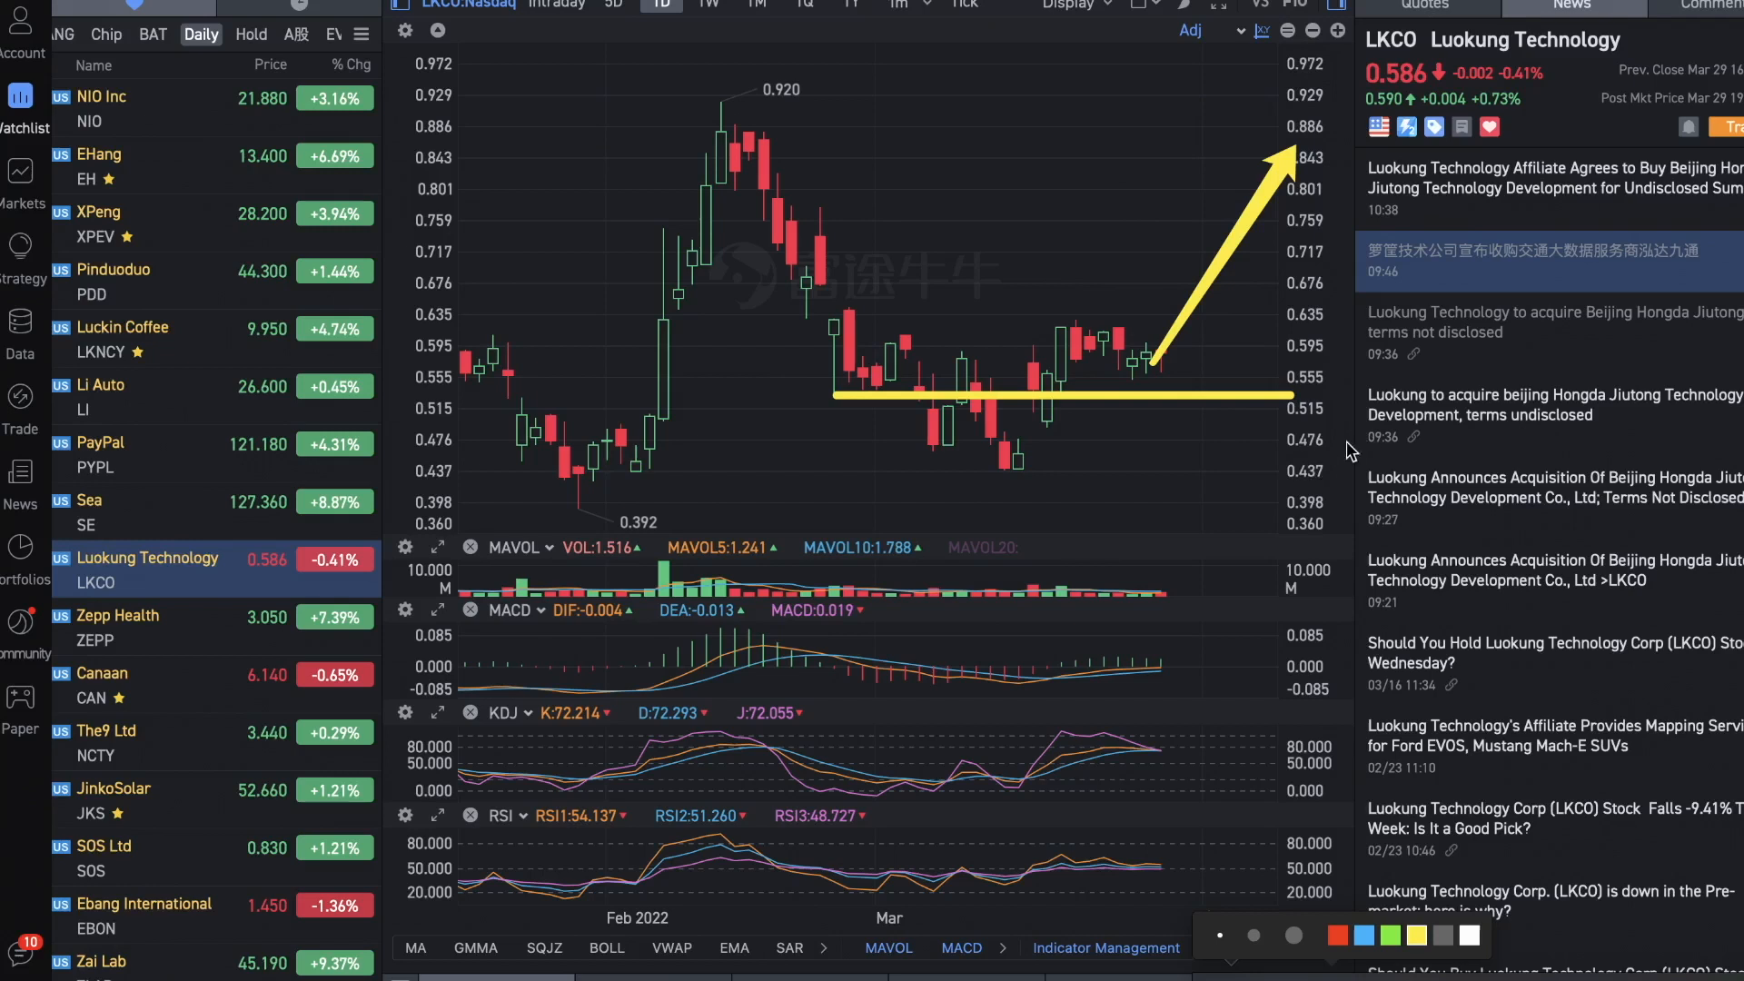
# Switch from the annotated LKCO chart to the XPeng daily chart in the watchlist
pyautogui.click(122, 212)
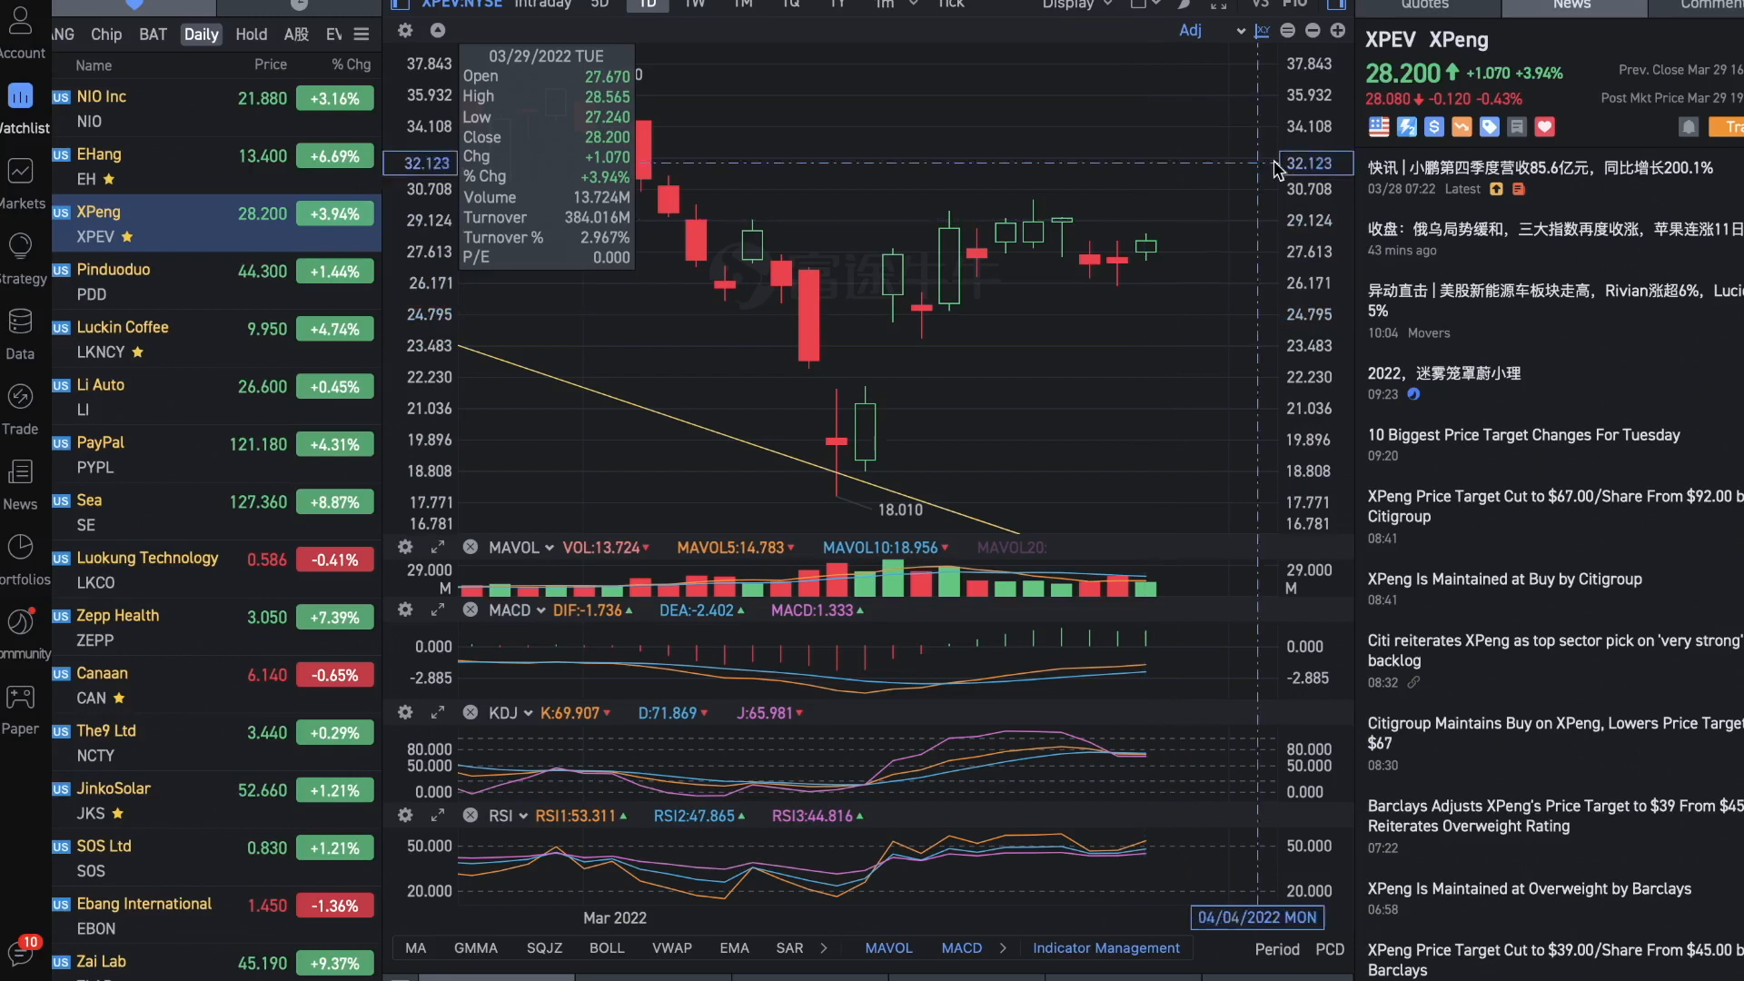
# Read XPeng's Q4 article reporting 8.56 billion yuan revenue, up 200.1%
pyautogui.click(1551, 178)
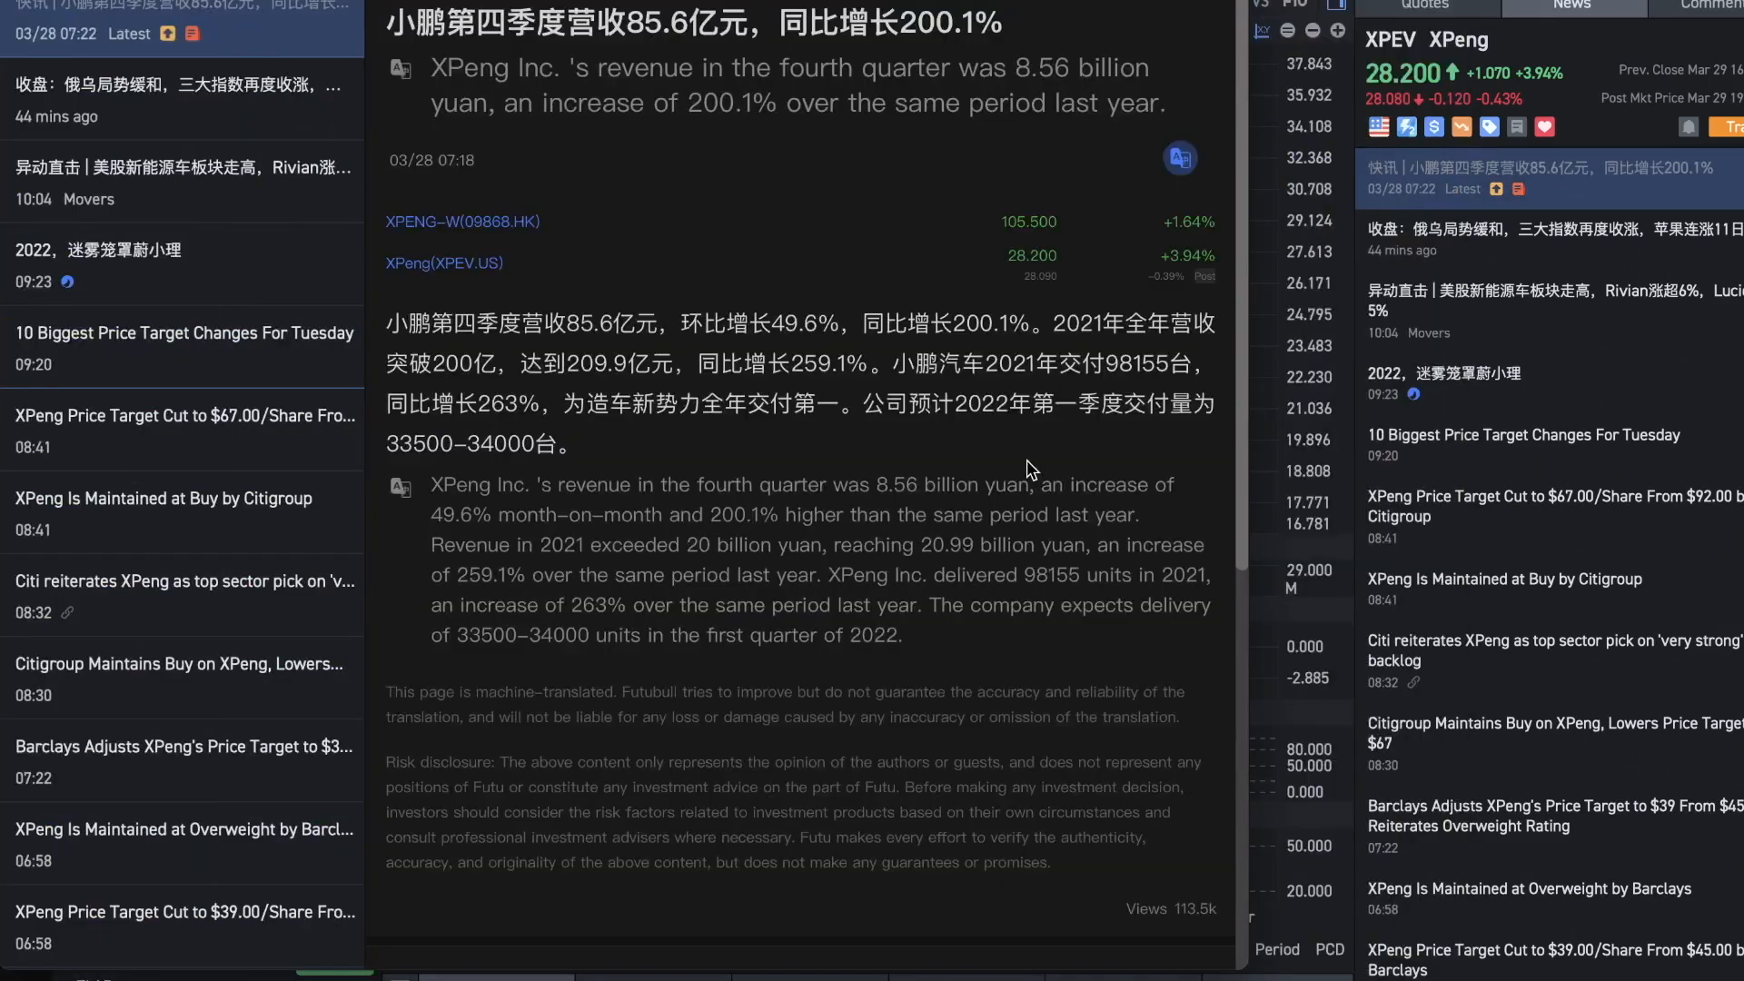
pyautogui.scroll(-3)
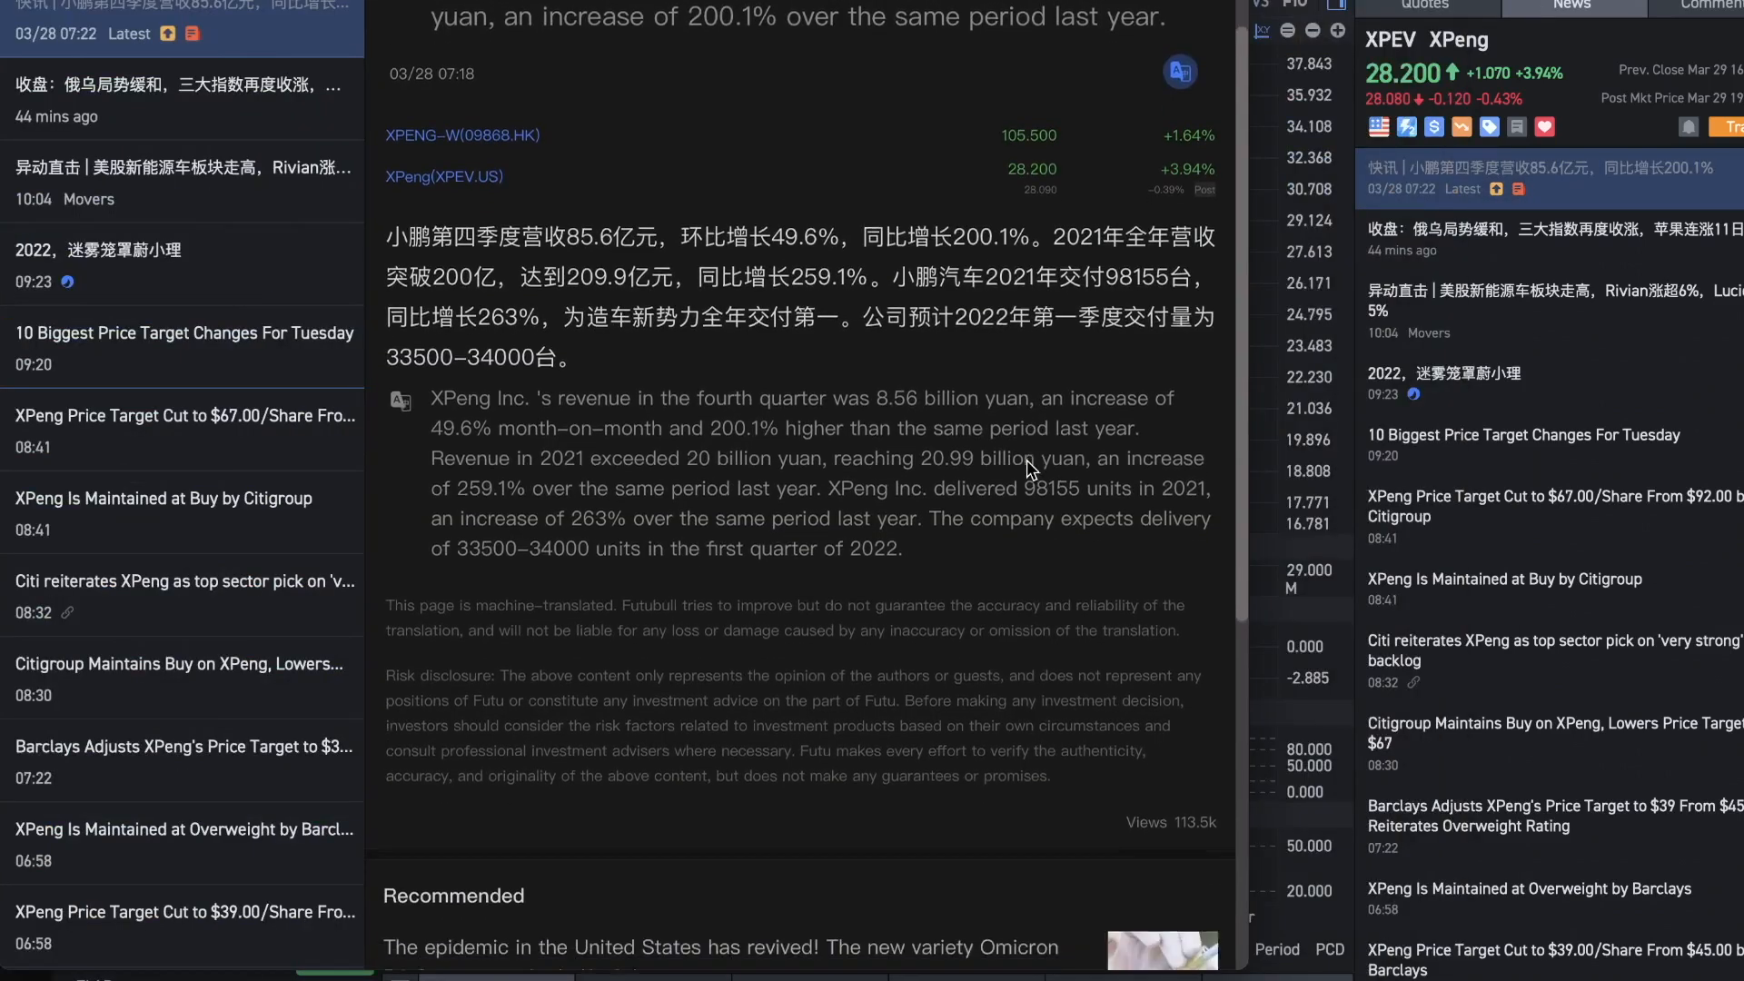
pyautogui.scroll(3)
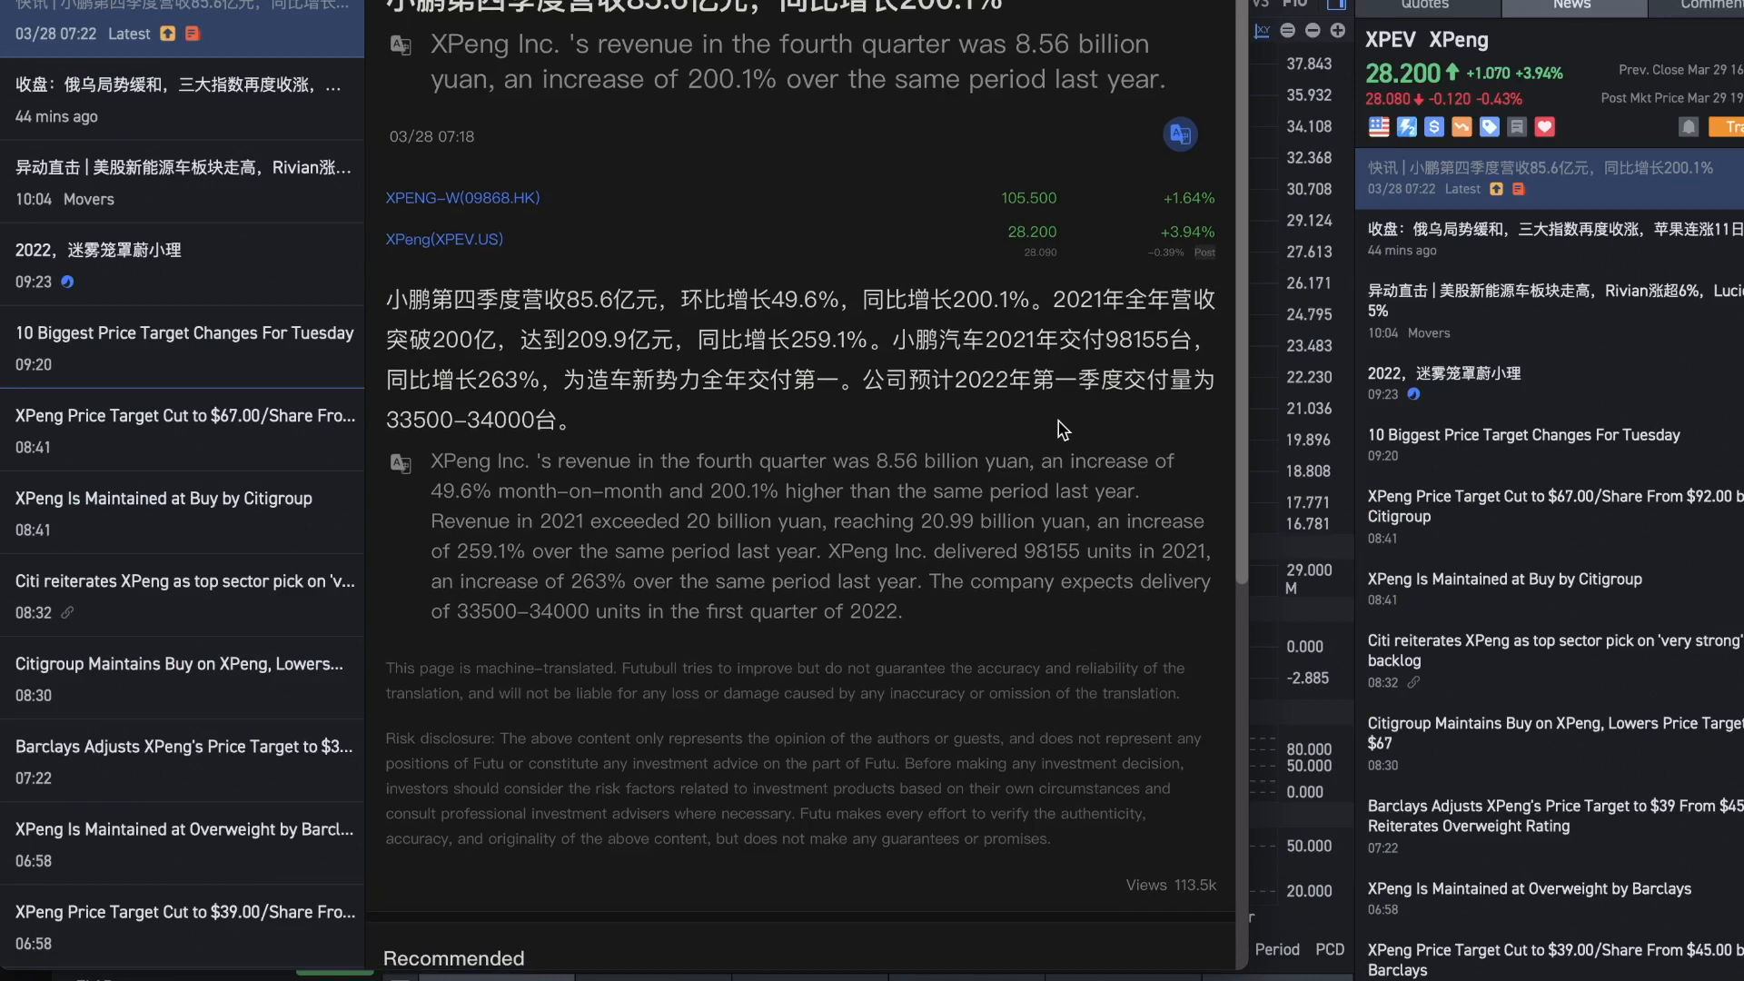
pyautogui.moveTo(748, 437)
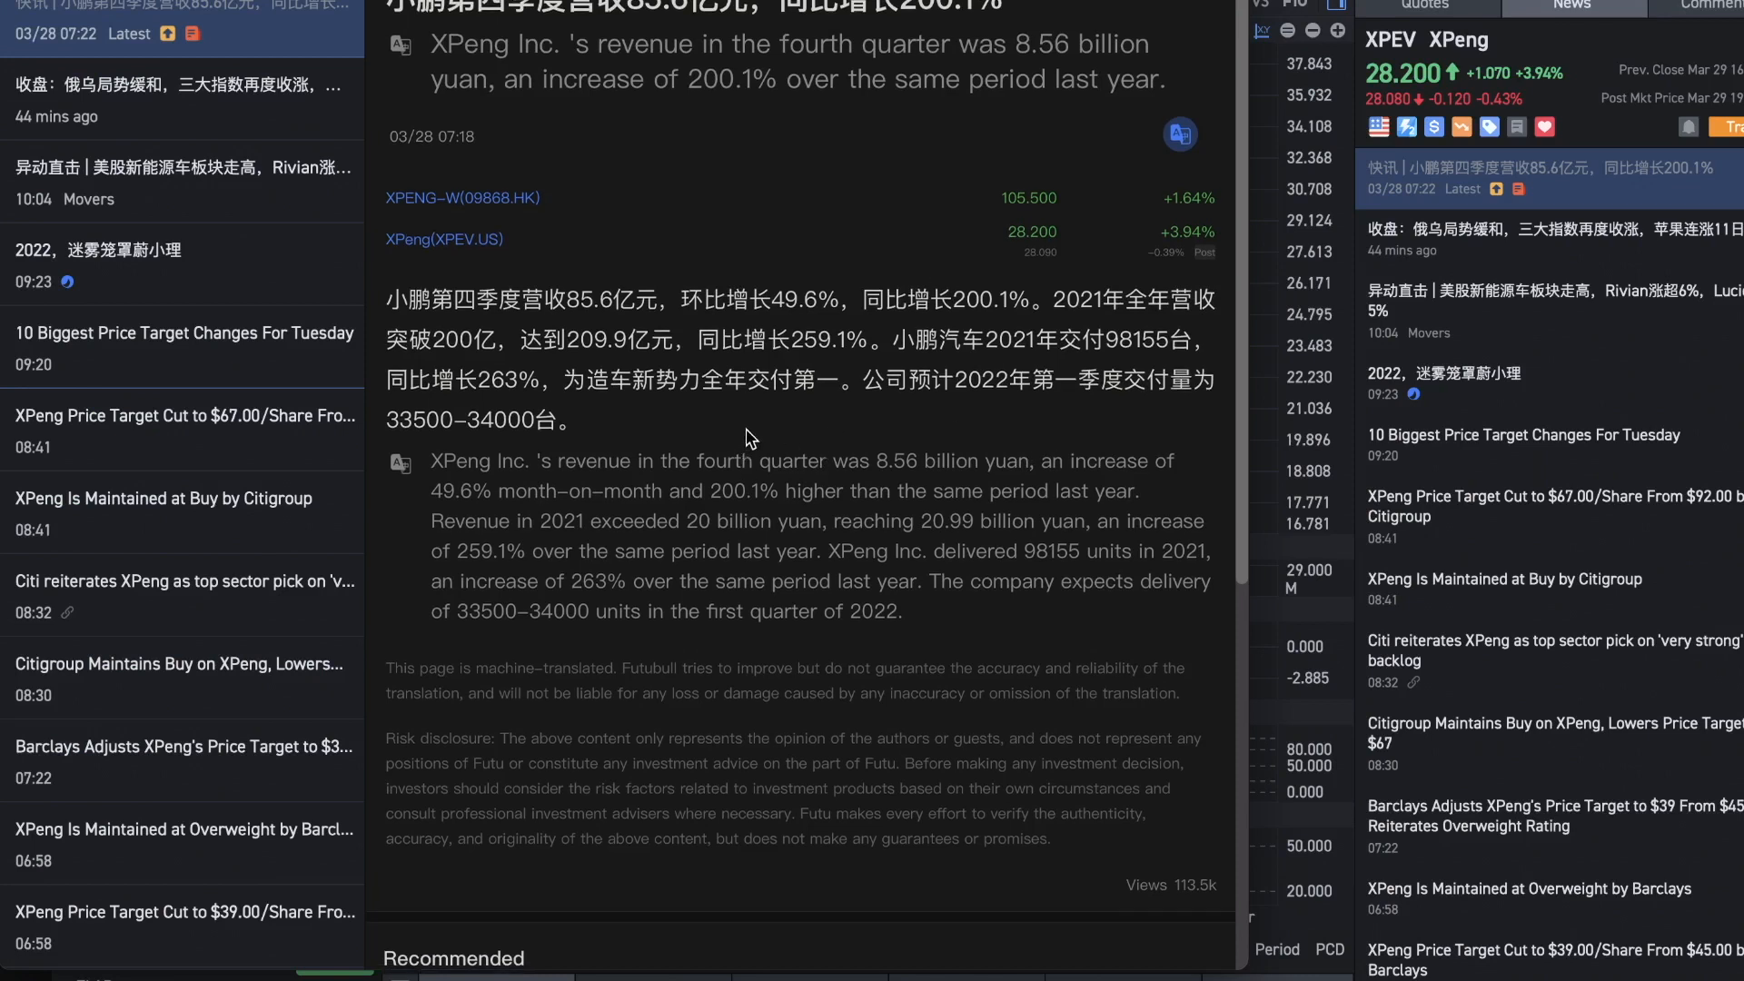
pyautogui.moveTo(811, 425)
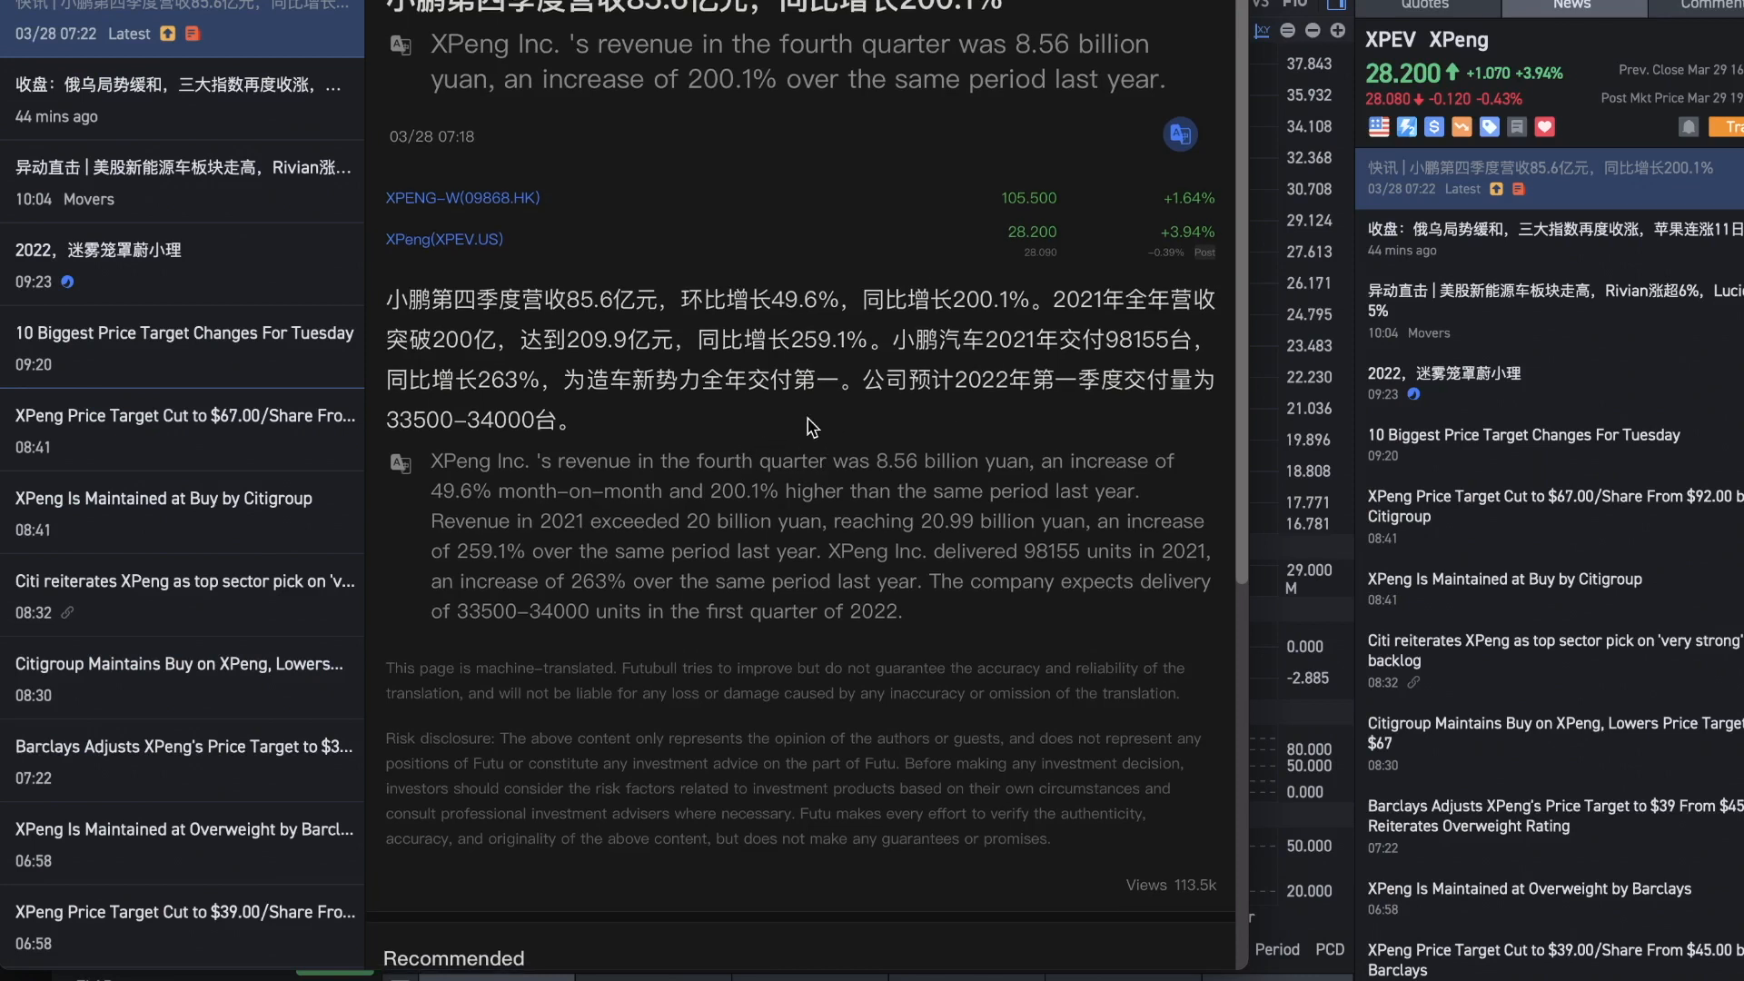
pyautogui.moveTo(779, 524)
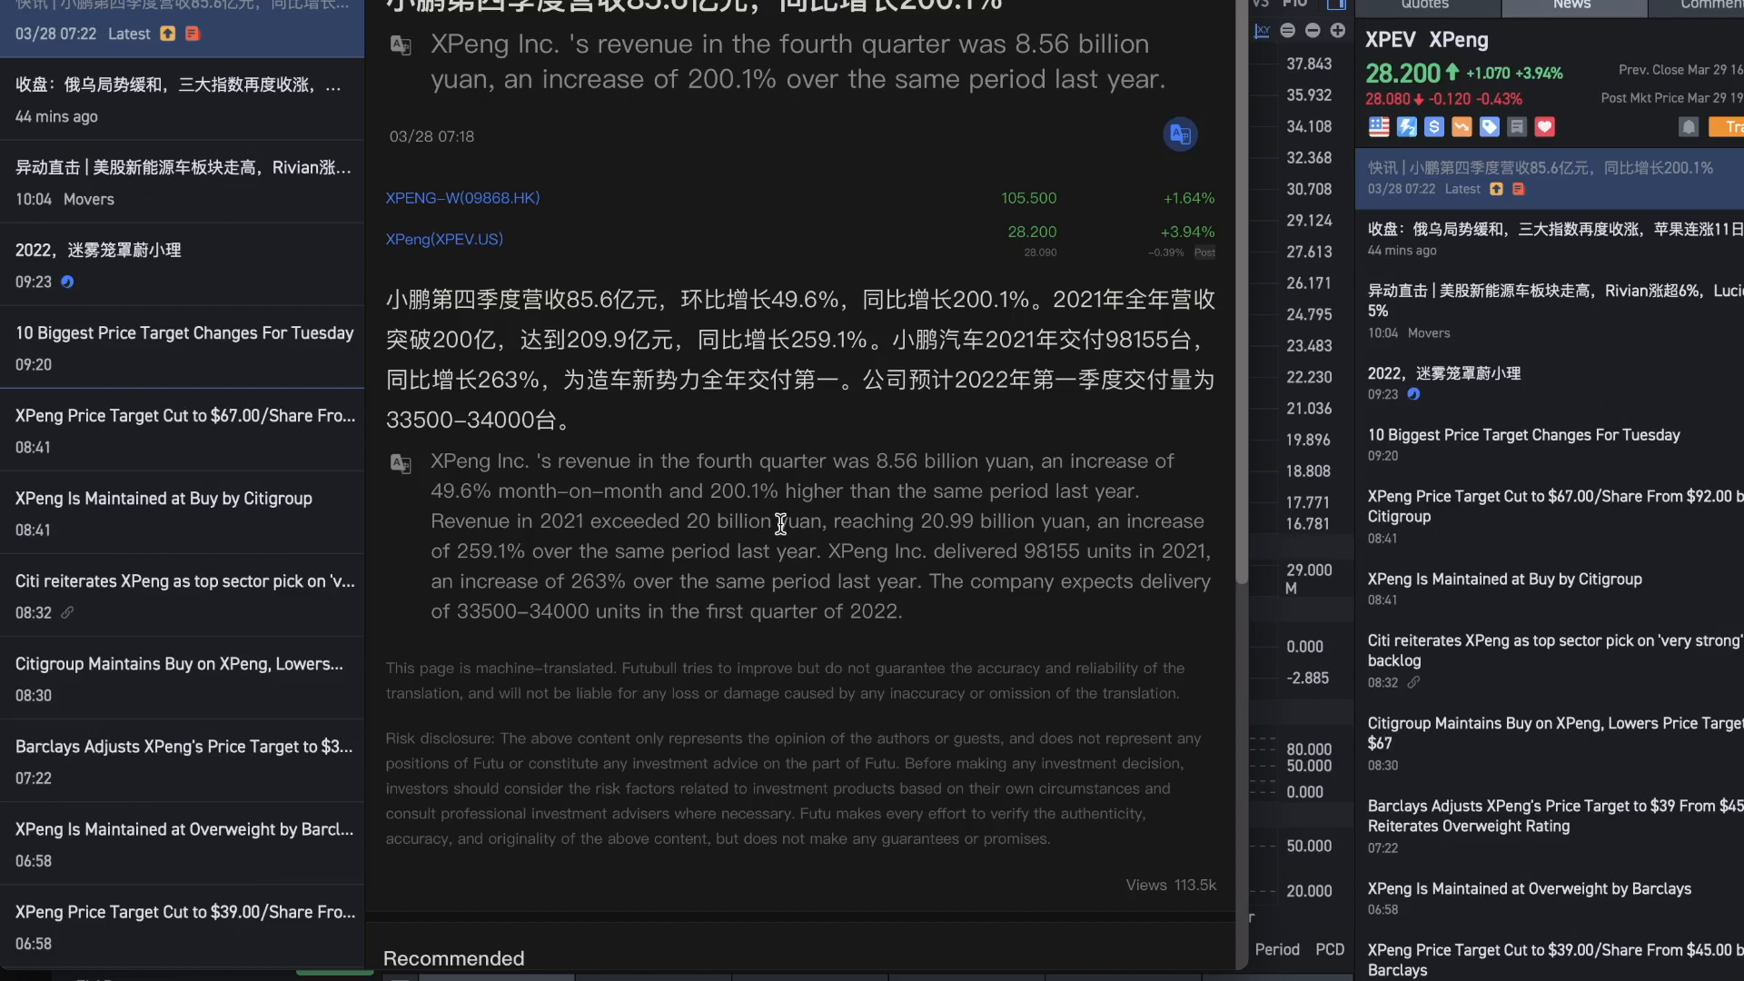
pyautogui.moveTo(778, 523)
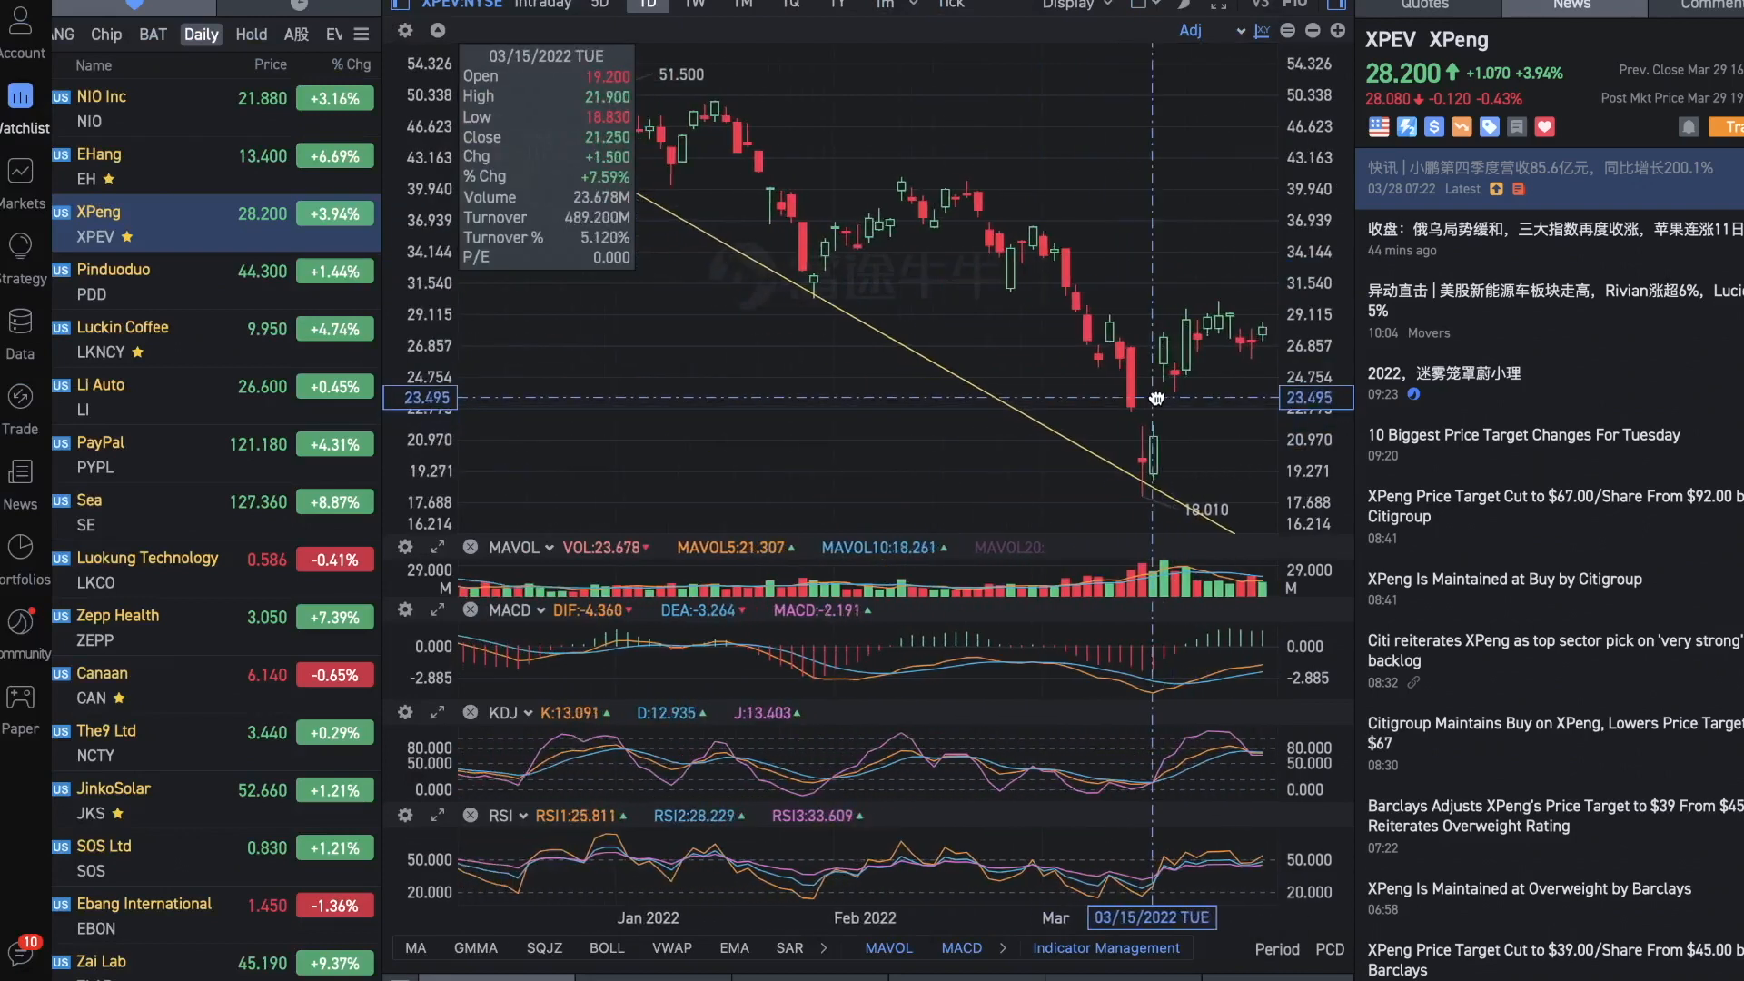
pyautogui.moveTo(1145, 351)
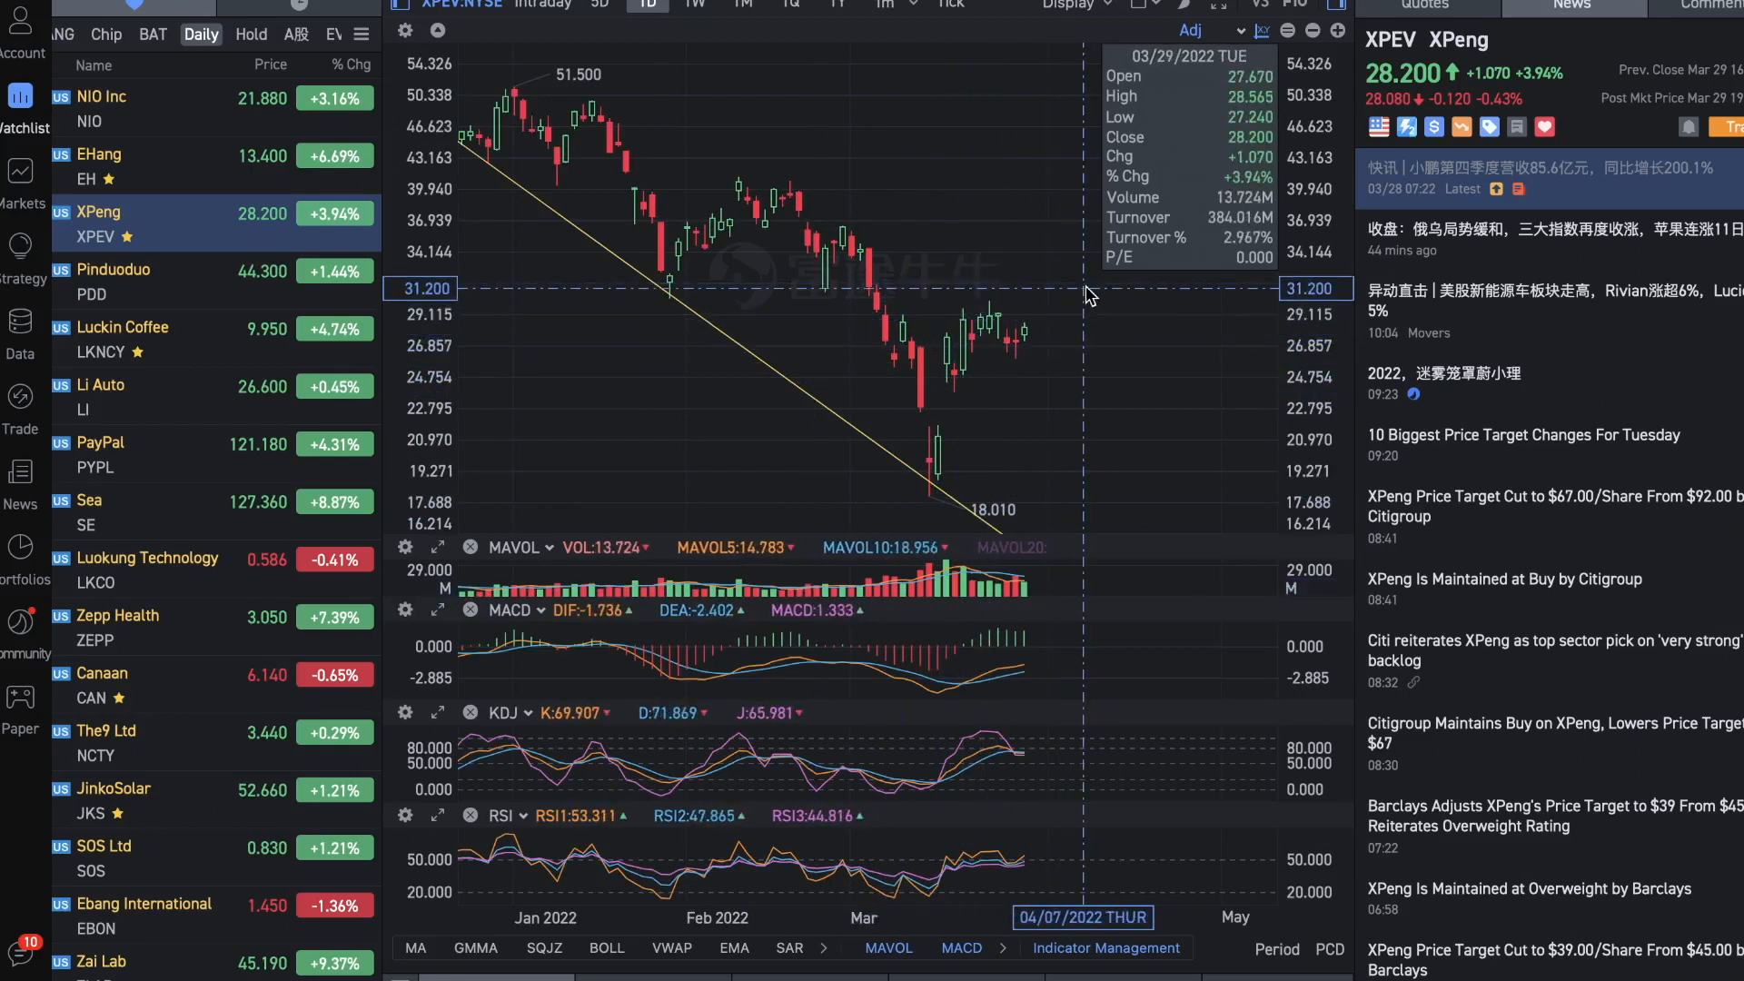
# Show the NIO daily chart with its annotated 21 level and support lines
pyautogui.click(101, 108)
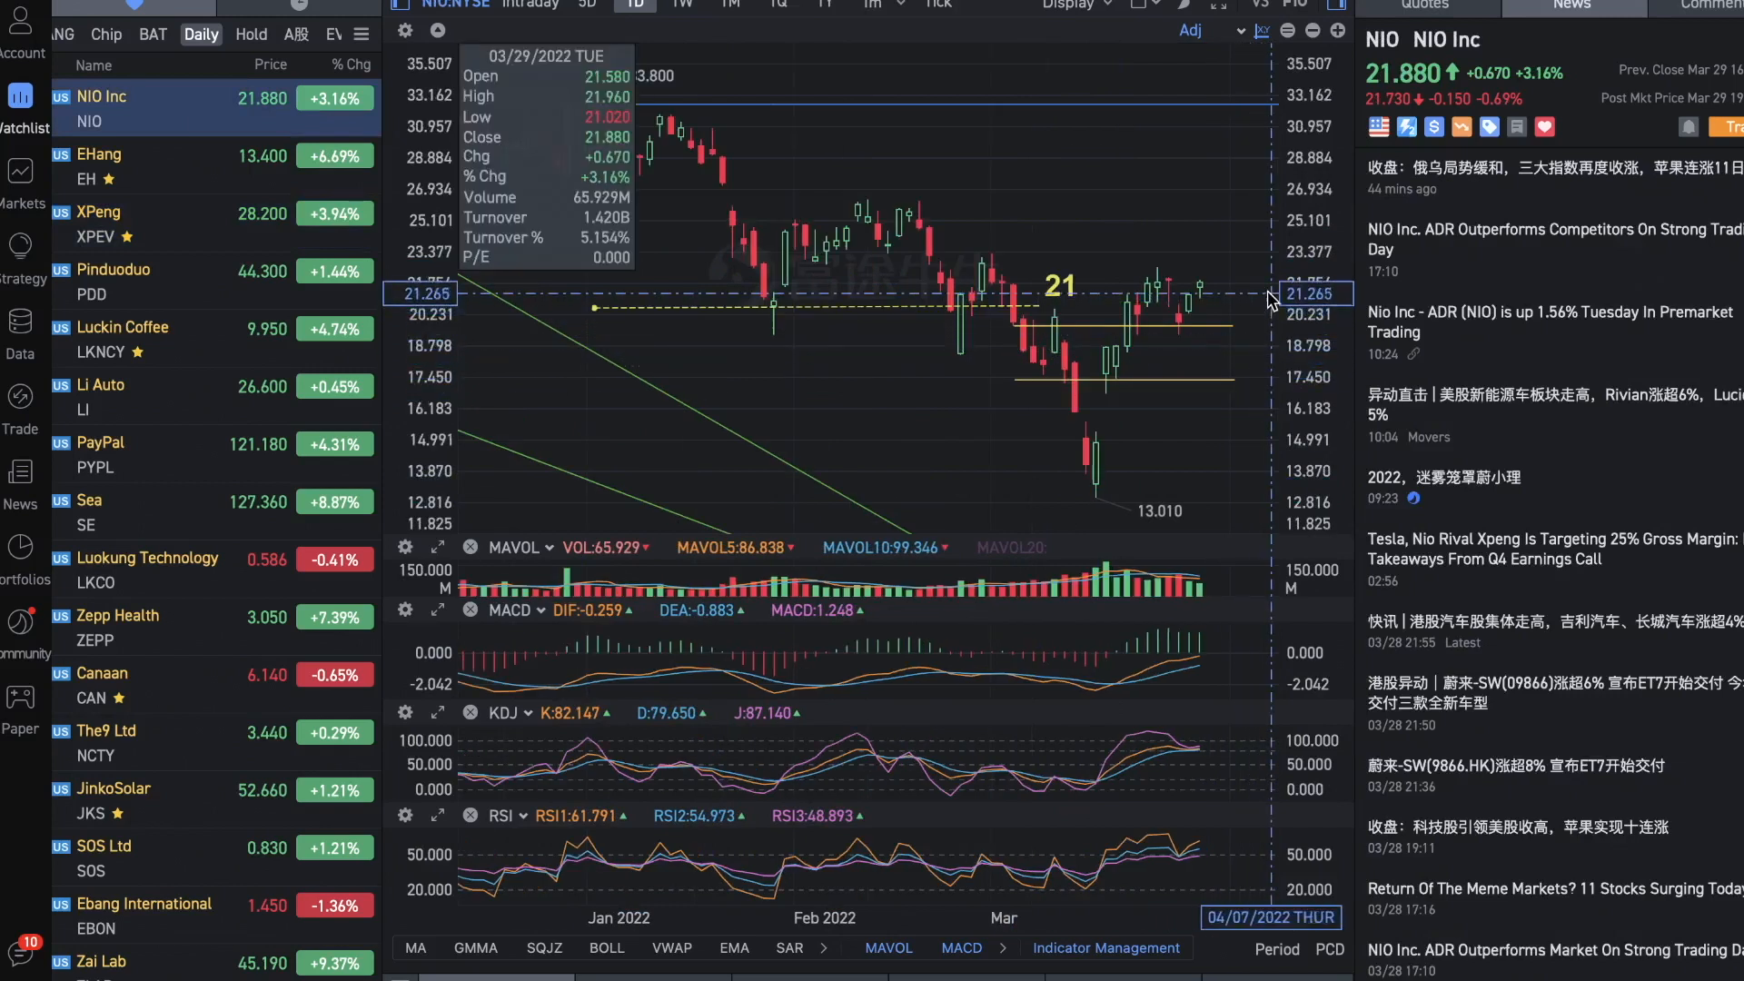
pyautogui.moveTo(959, 303)
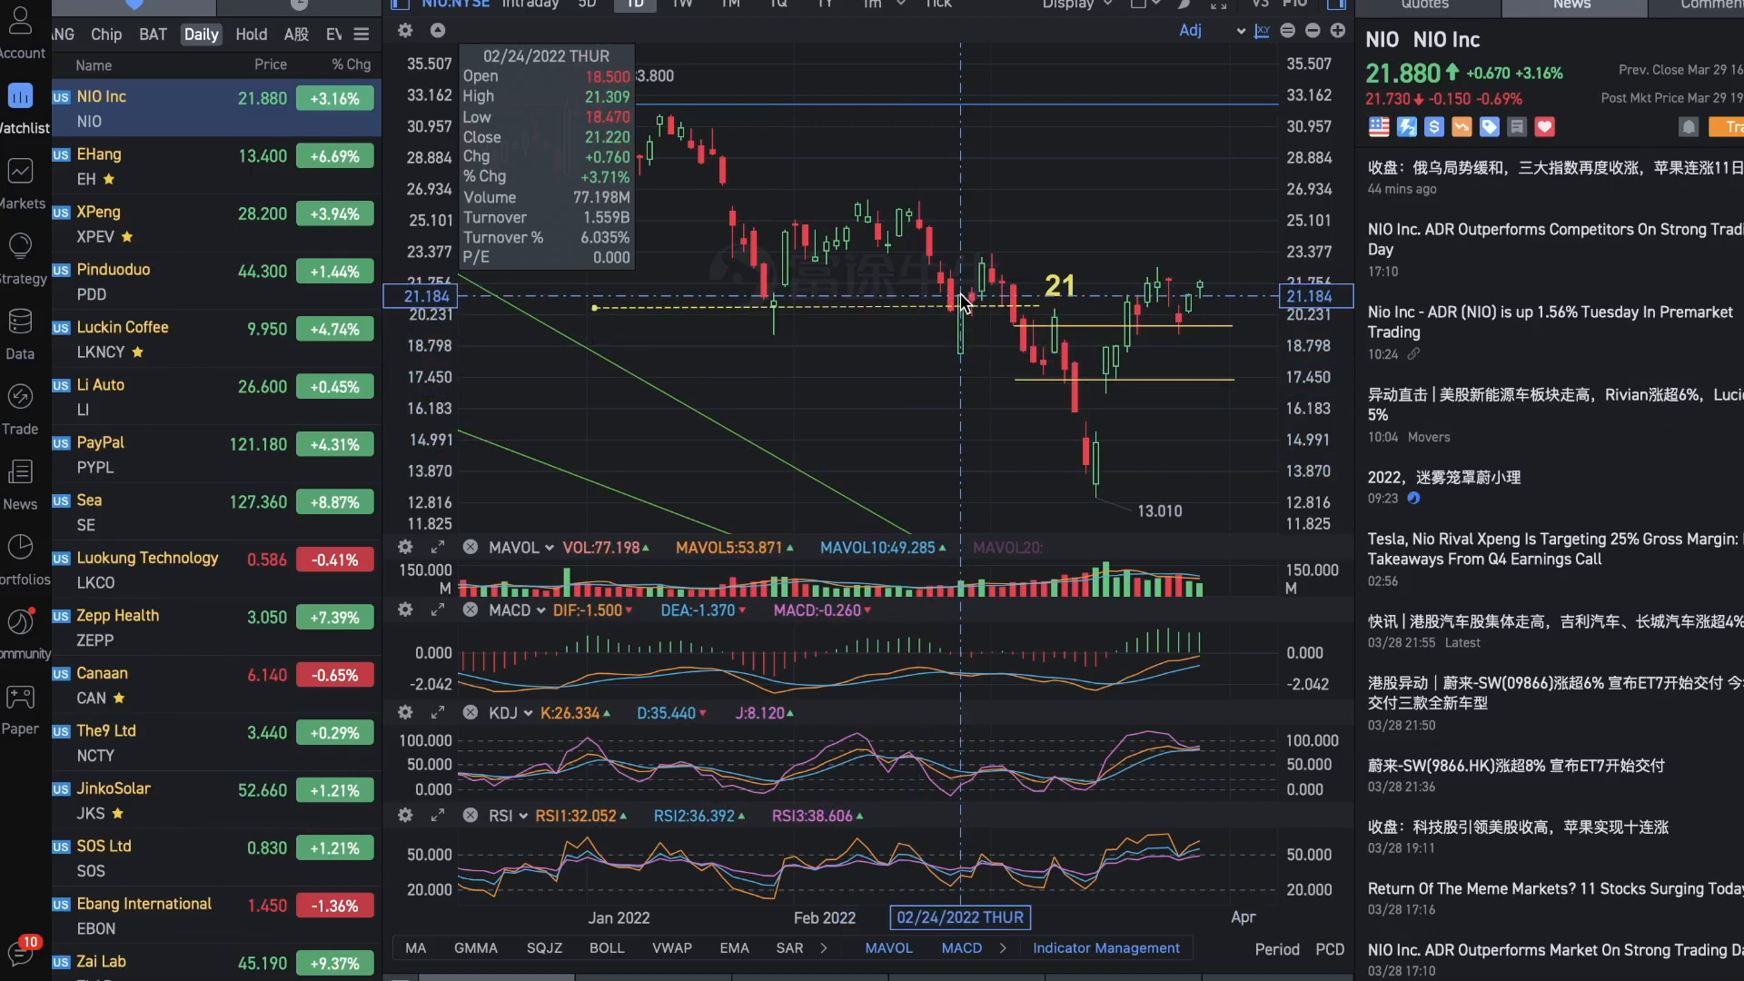
pyautogui.moveTo(961, 297)
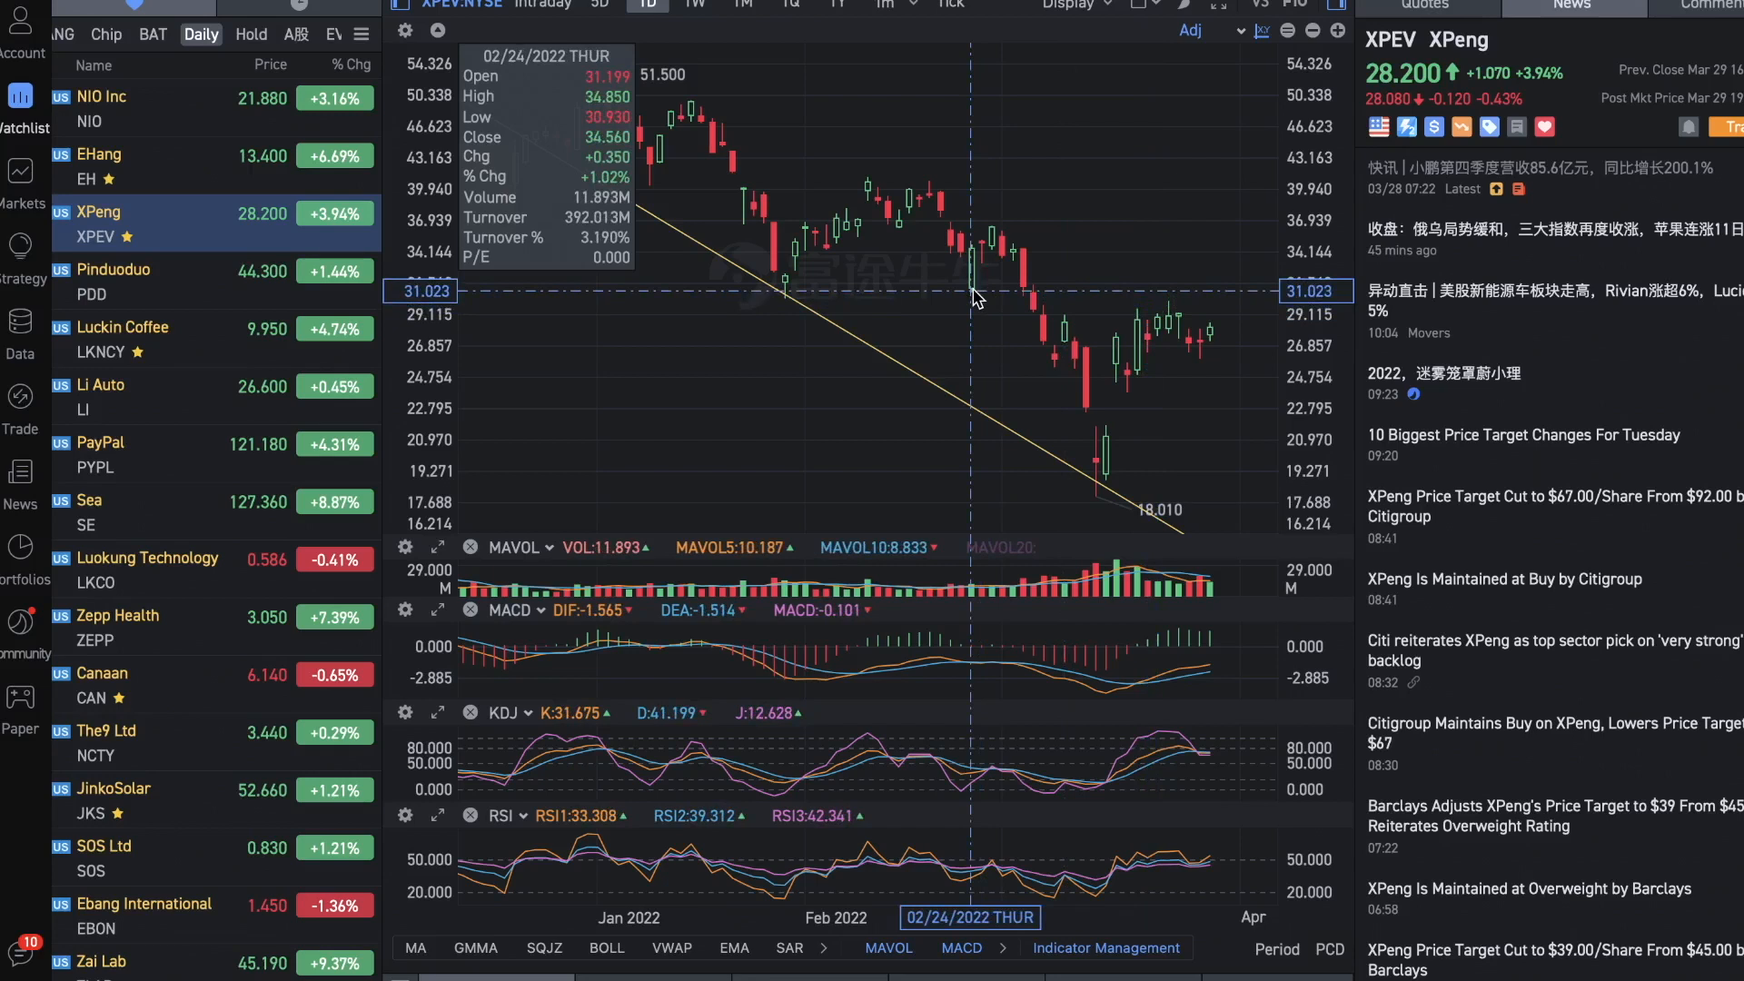
pyautogui.moveTo(1234, 342)
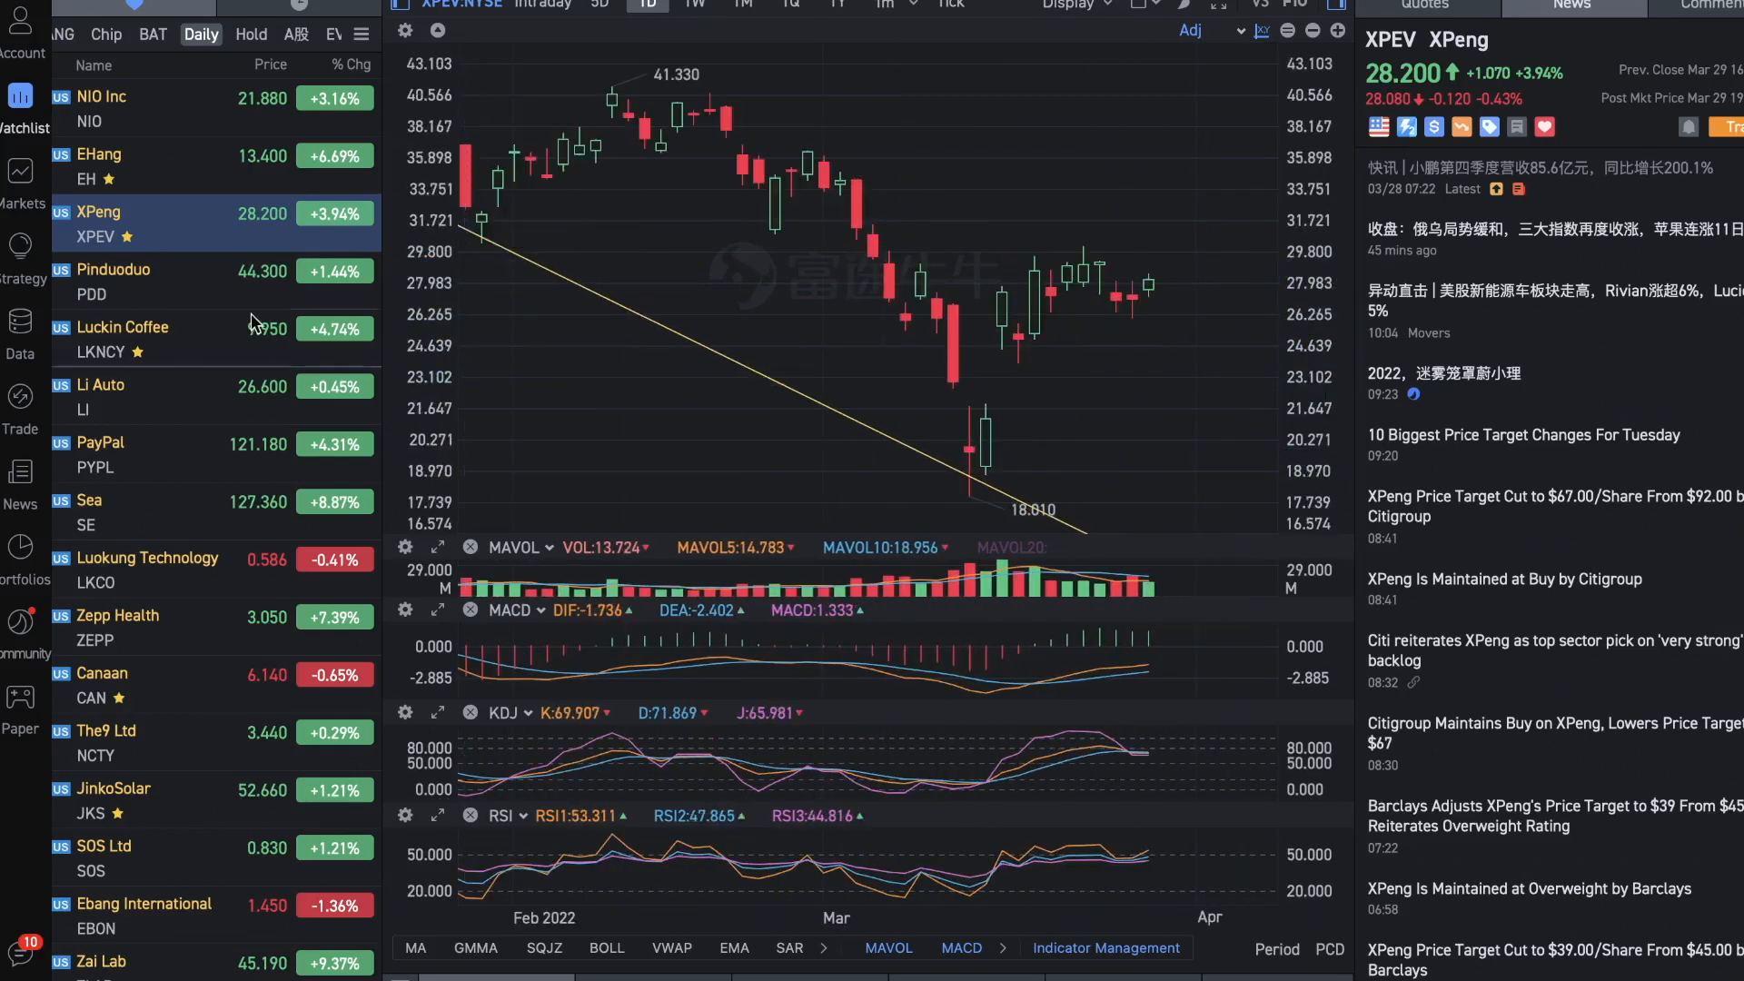
pyautogui.click(134, 109)
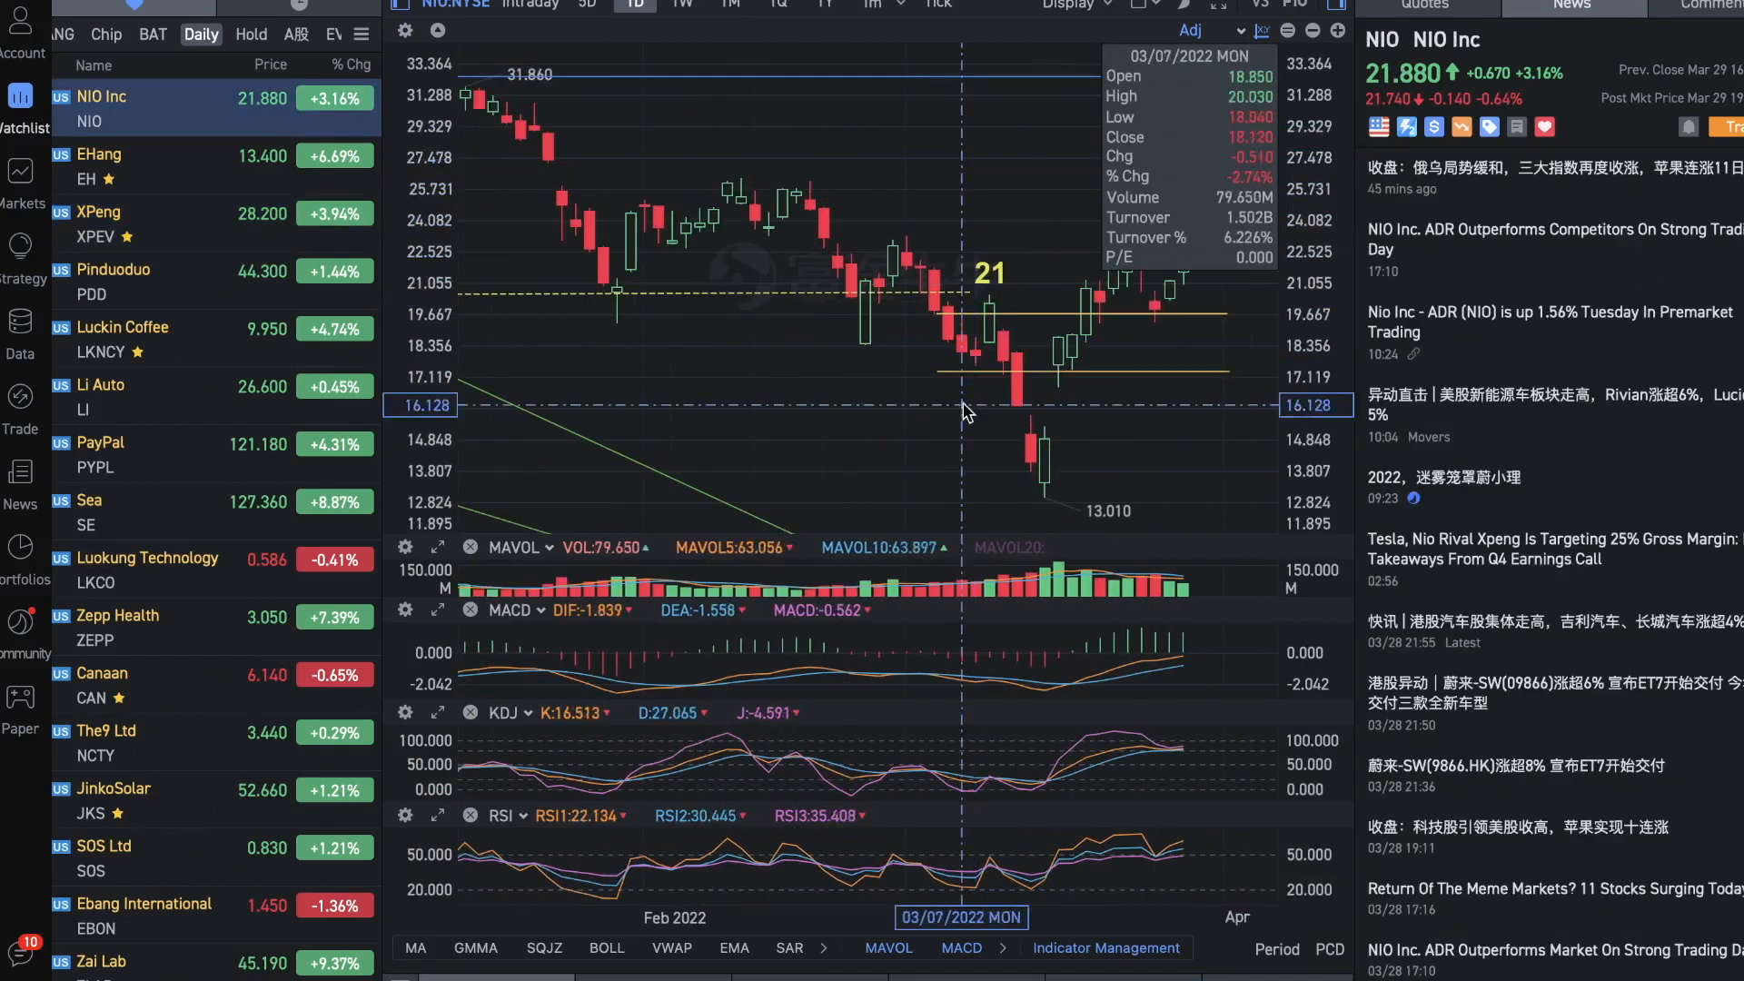
pyautogui.moveTo(796, 155)
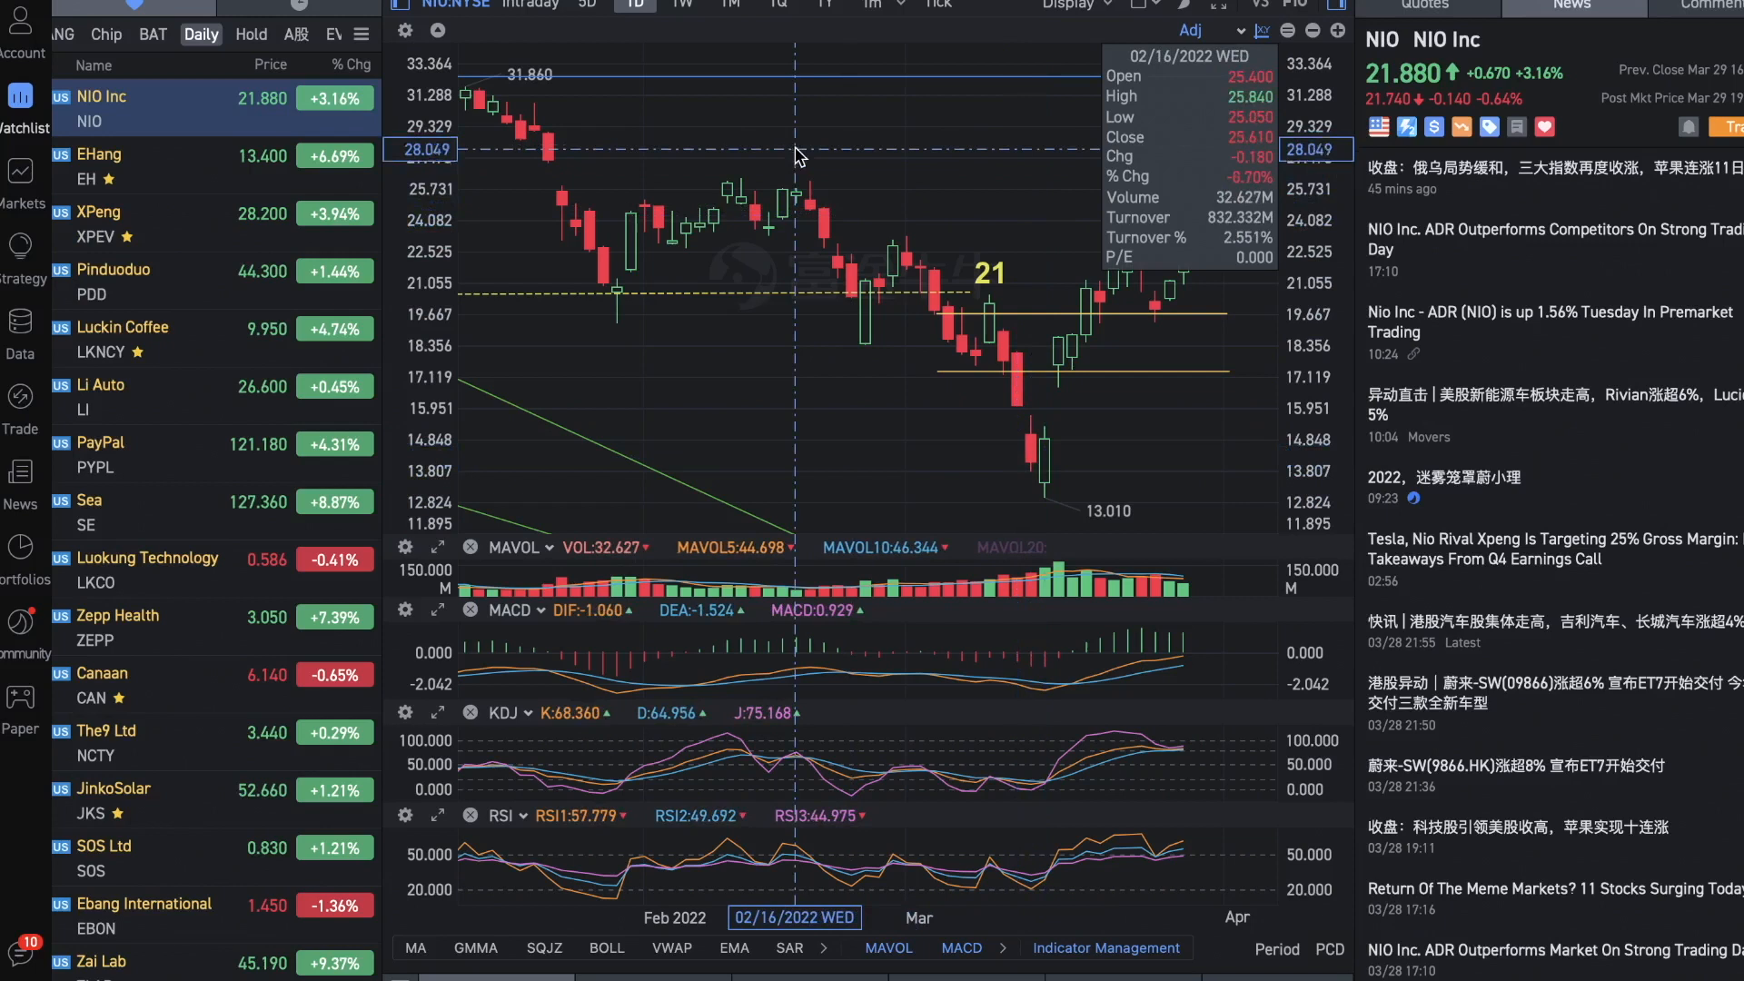
pyautogui.moveTo(1187, 390)
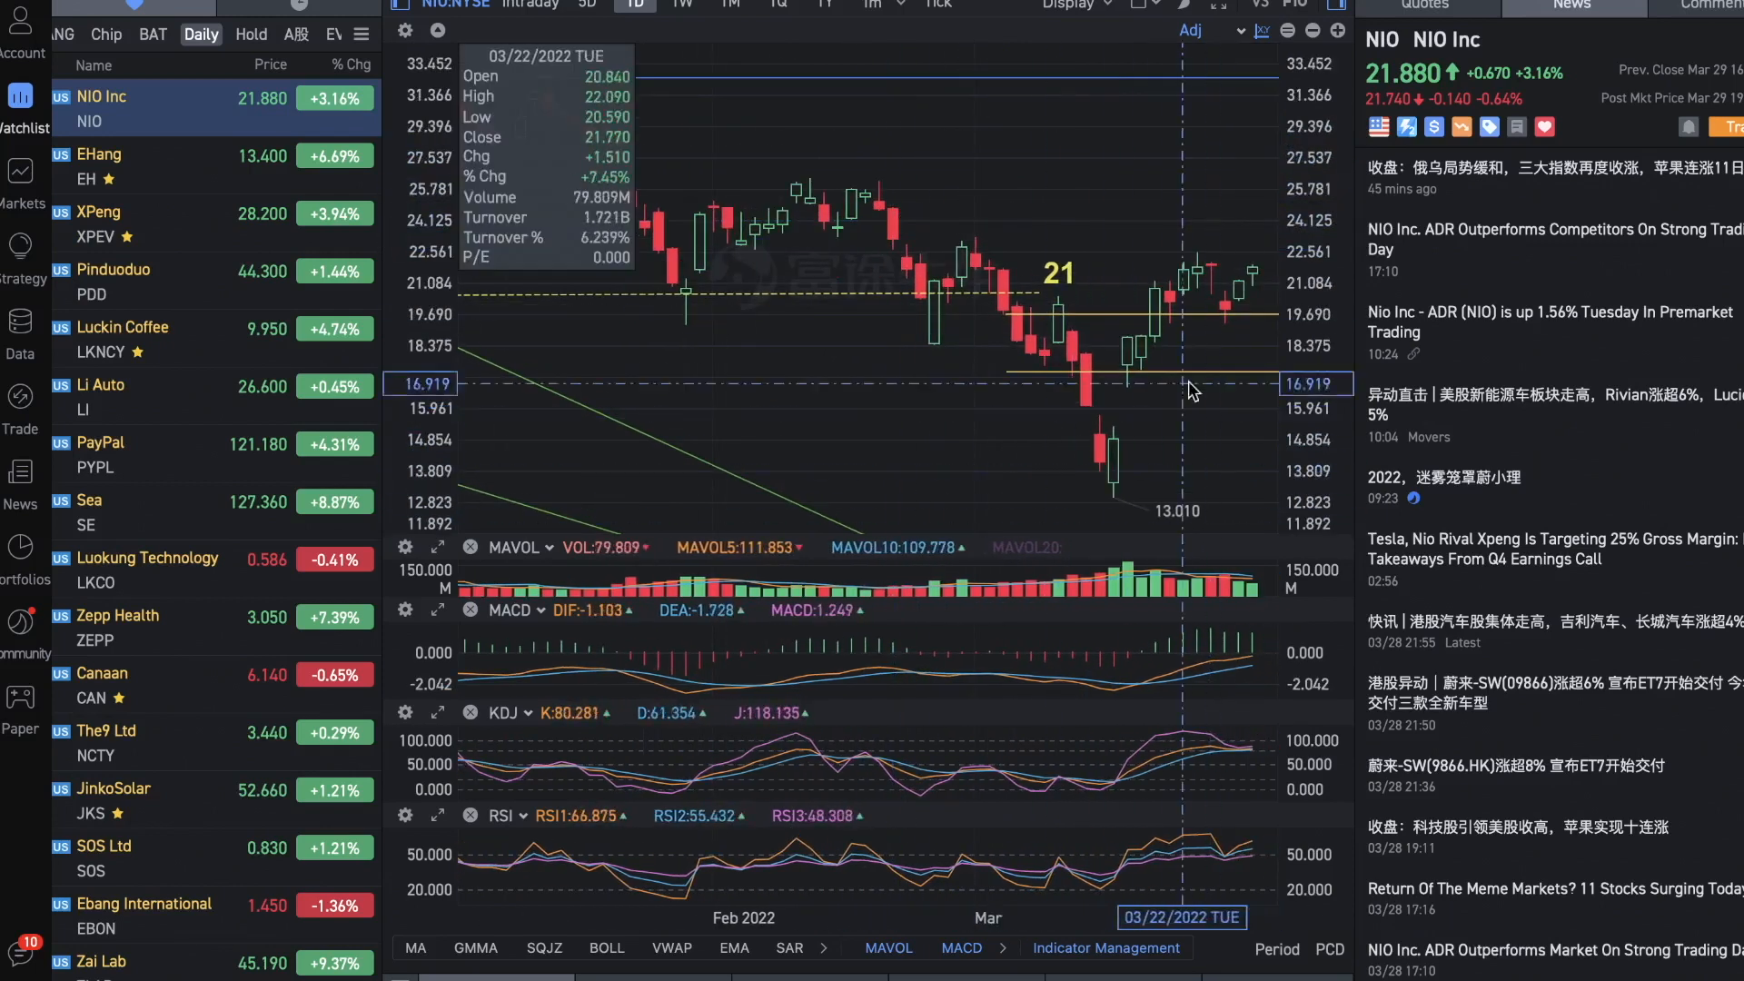
pyautogui.moveTo(1061, 487)
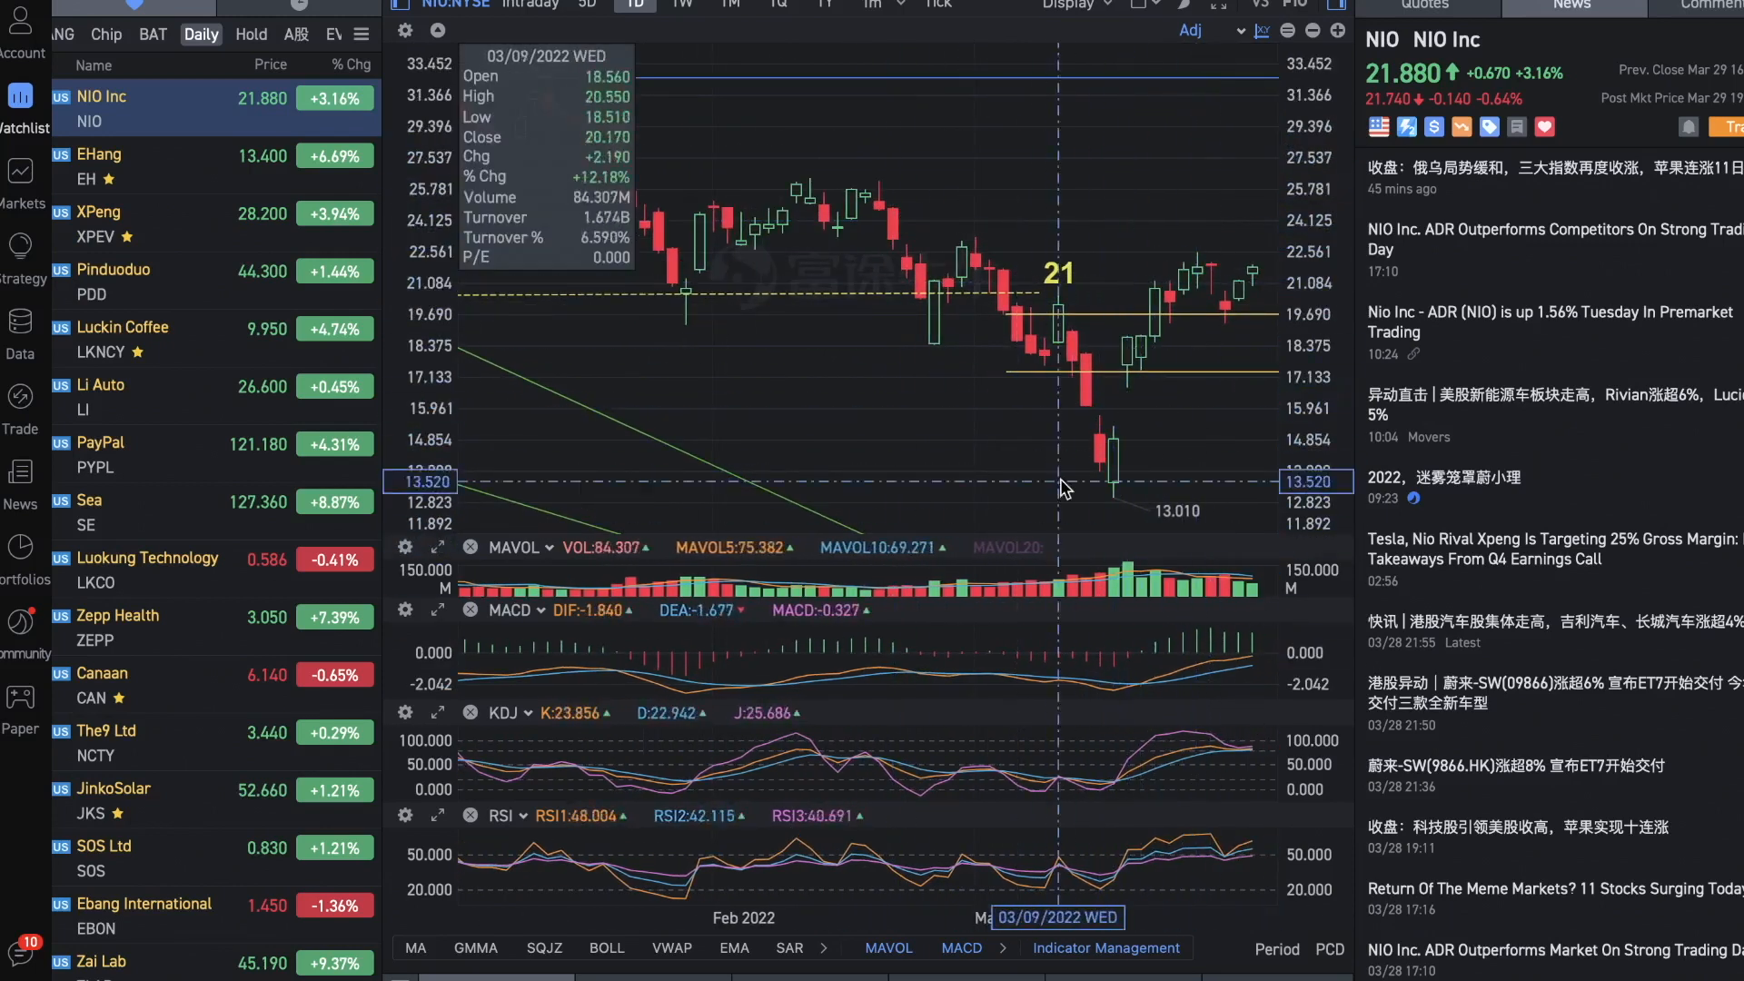